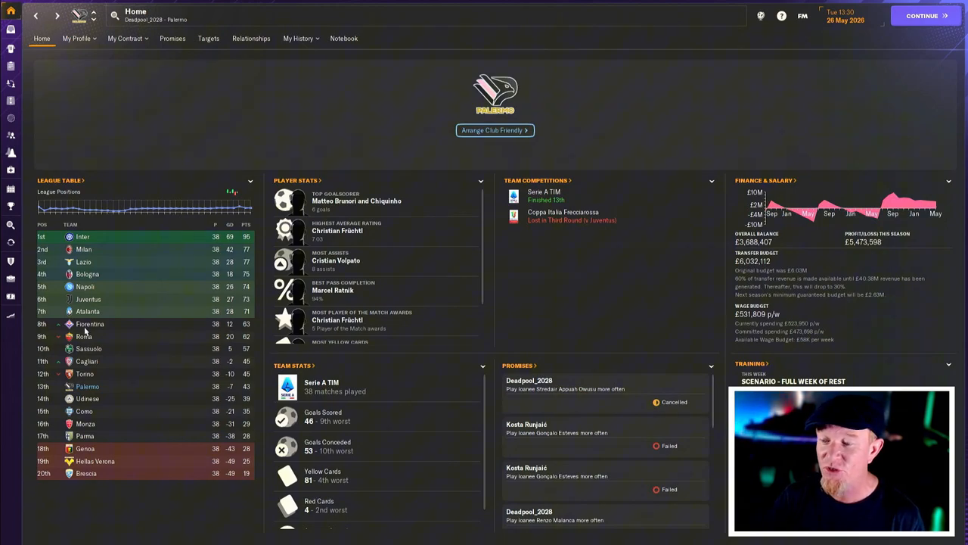
{"action": "mouse_move", "coordinate": [132, 391]}
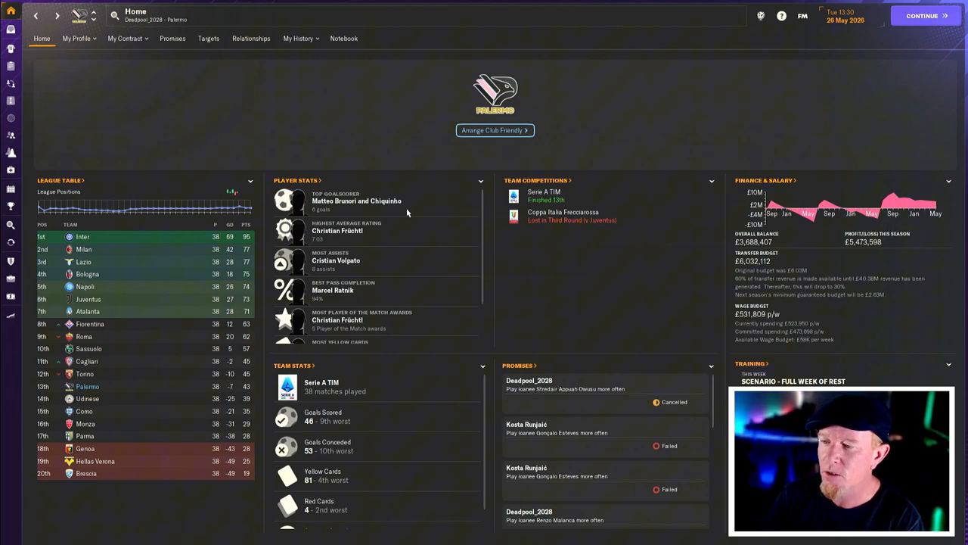
{"action": "mouse_move", "coordinate": [347, 237]}
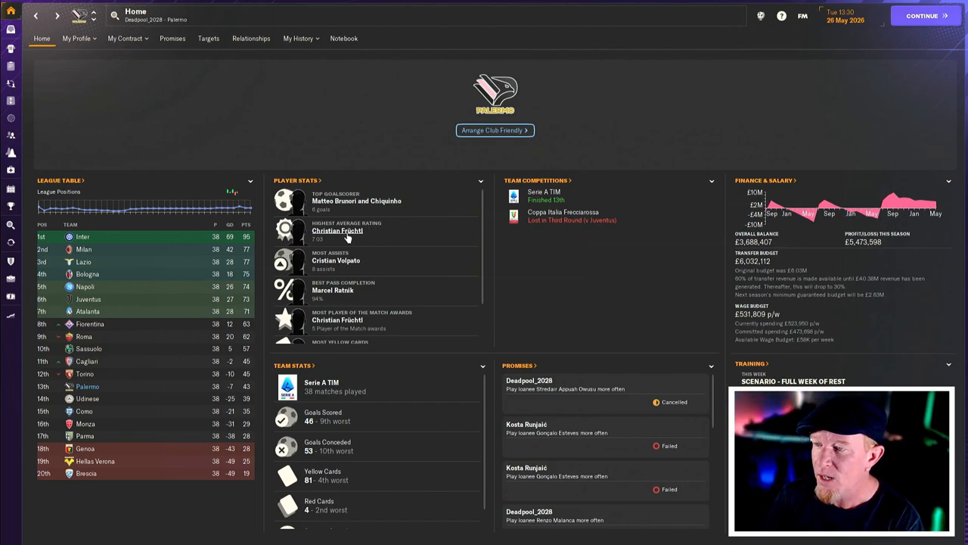
{"action": "mouse_move", "coordinate": [378, 272]}
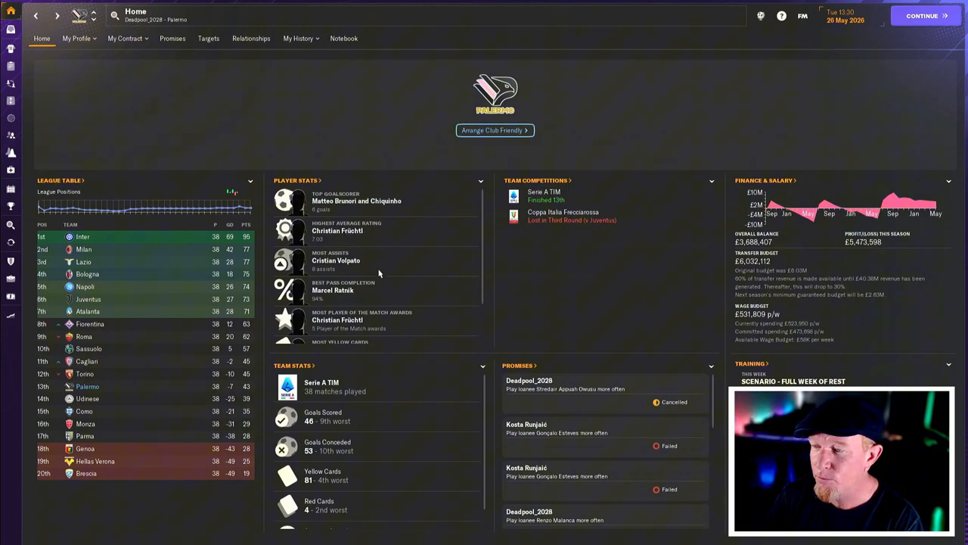
- Scroll down the Player Stats panel on the Palermo home overview
{"action": "scroll", "scroll_direction": "down", "scroll_amount": 3}
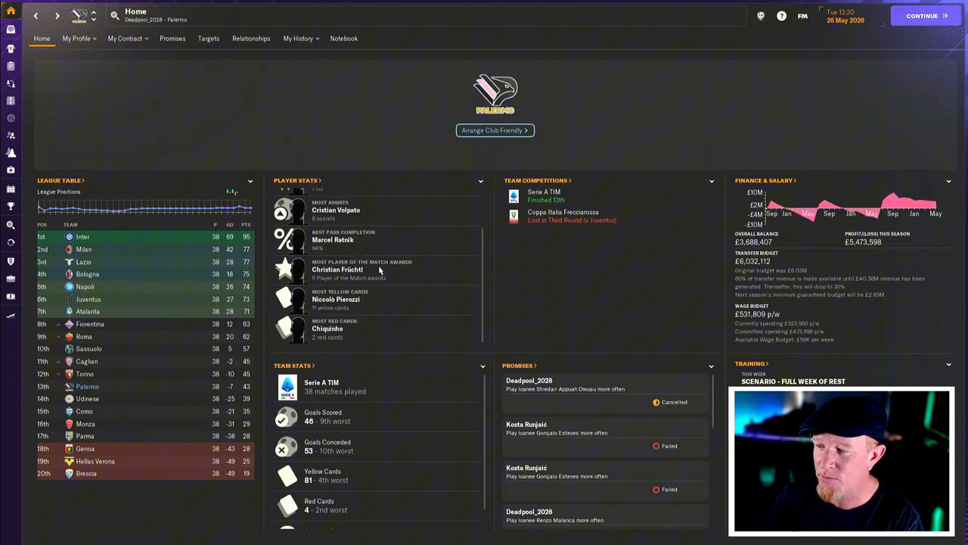
{"action": "mouse_move", "coordinate": [415, 274]}
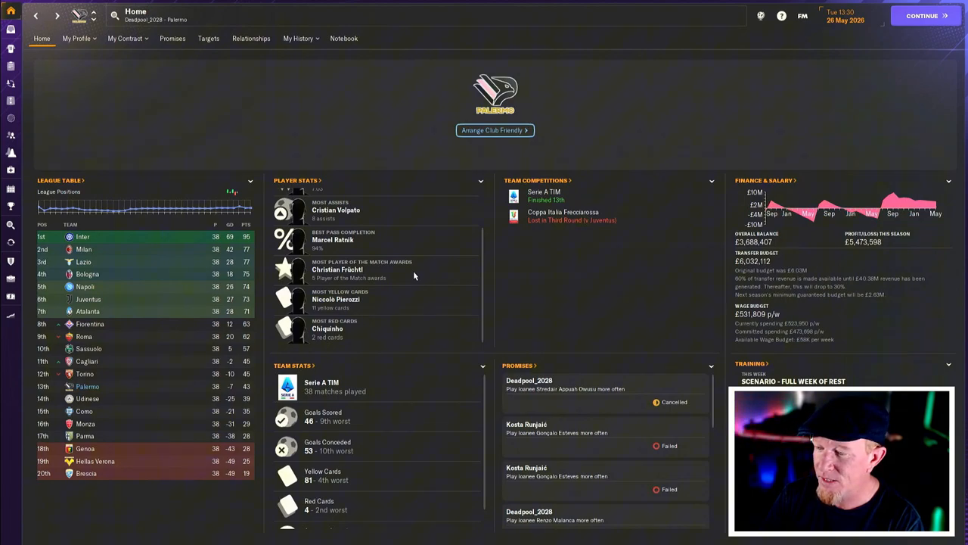
{"action": "mouse_move", "coordinate": [406, 449]}
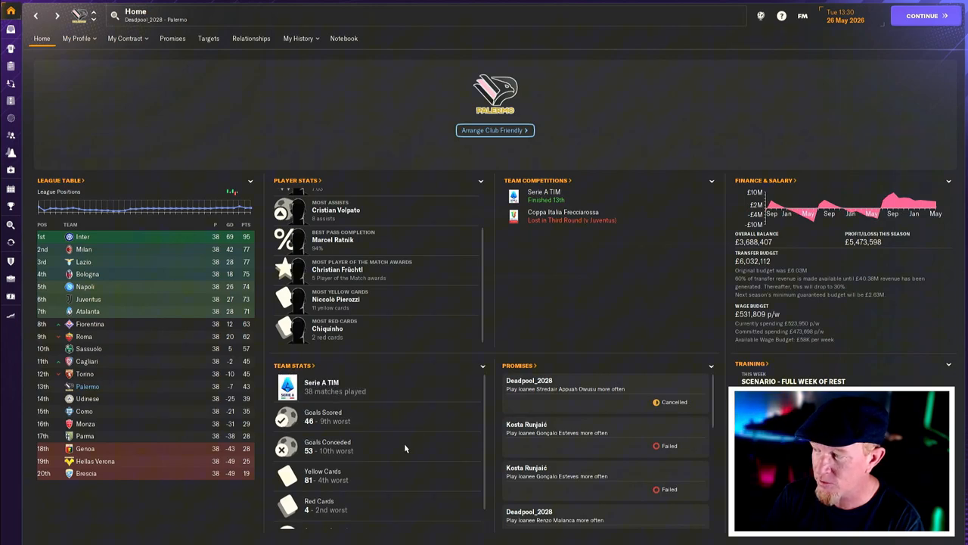
{"action": "mouse_move", "coordinate": [451, 371]}
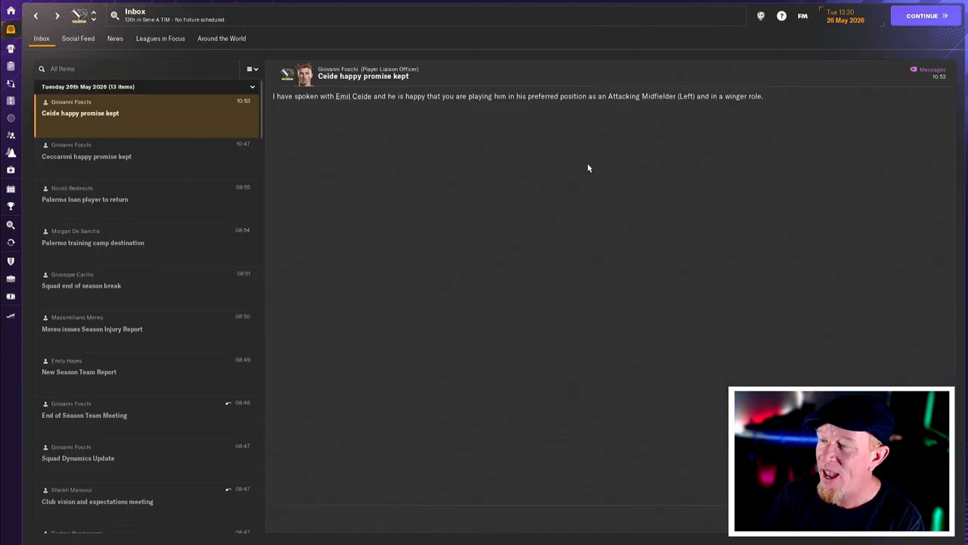
{"action": "mouse_move", "coordinate": [568, 157]}
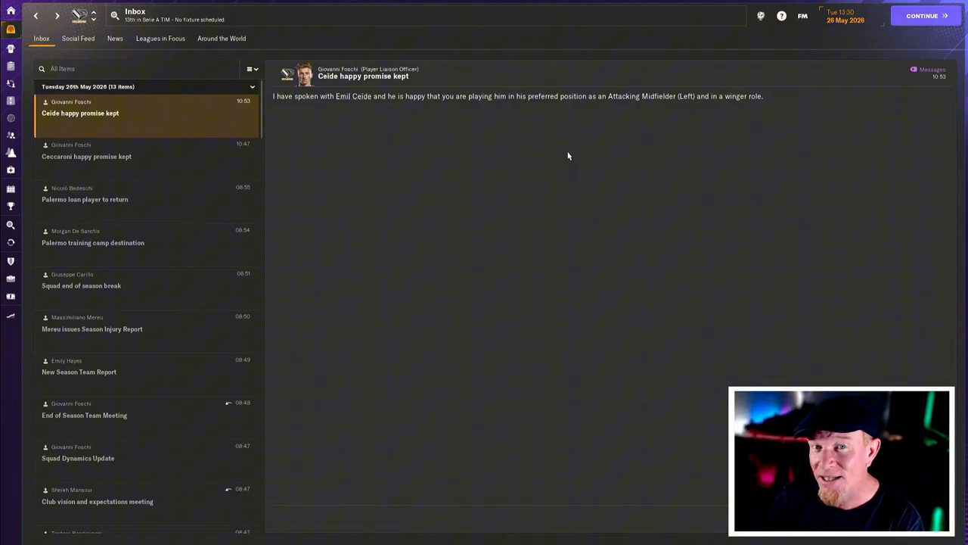
{"action": "mouse_move", "coordinate": [792, 124]}
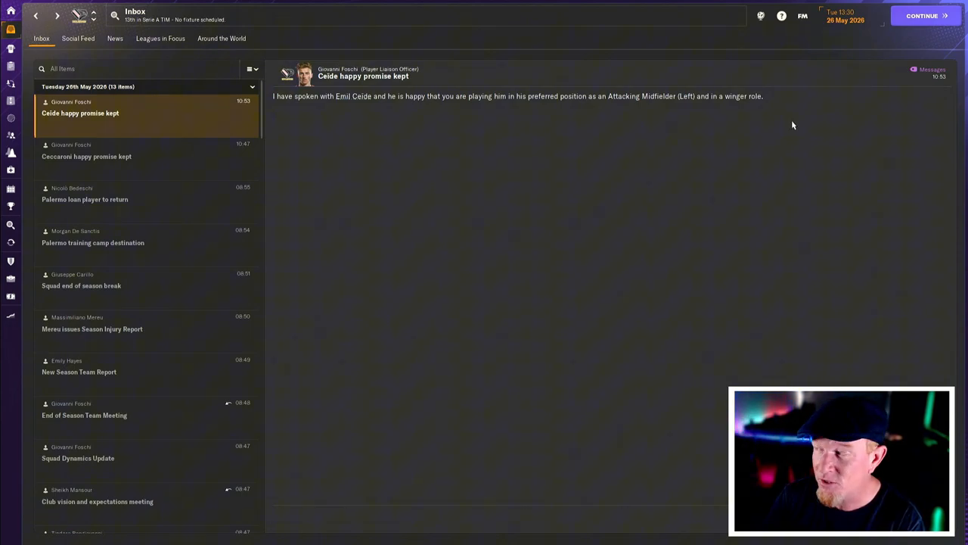
- Advance the day to the Player Targets update and praise Alessio Buttaro for his target progress
{"action": "left_click", "coordinate": [922, 15]}
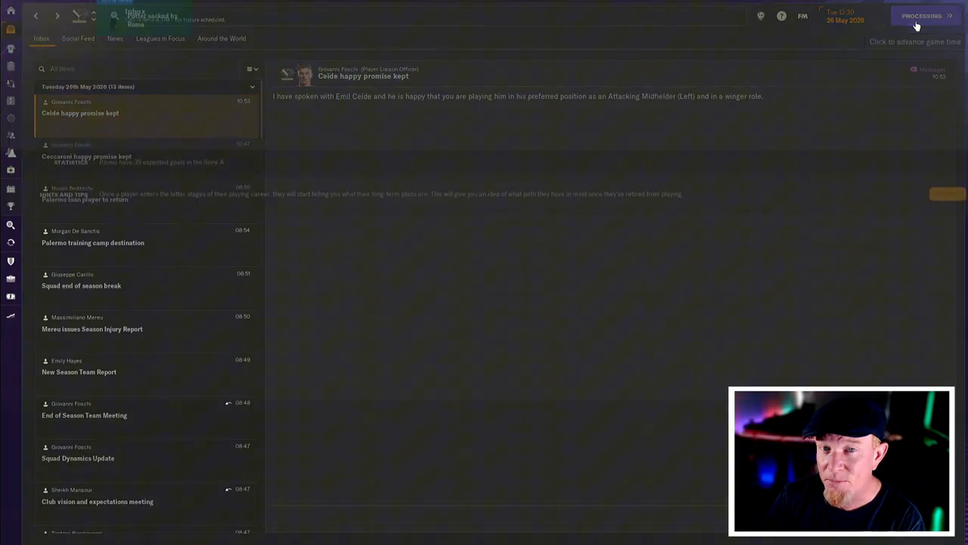
{"action": "left_click", "coordinate": [921, 15]}
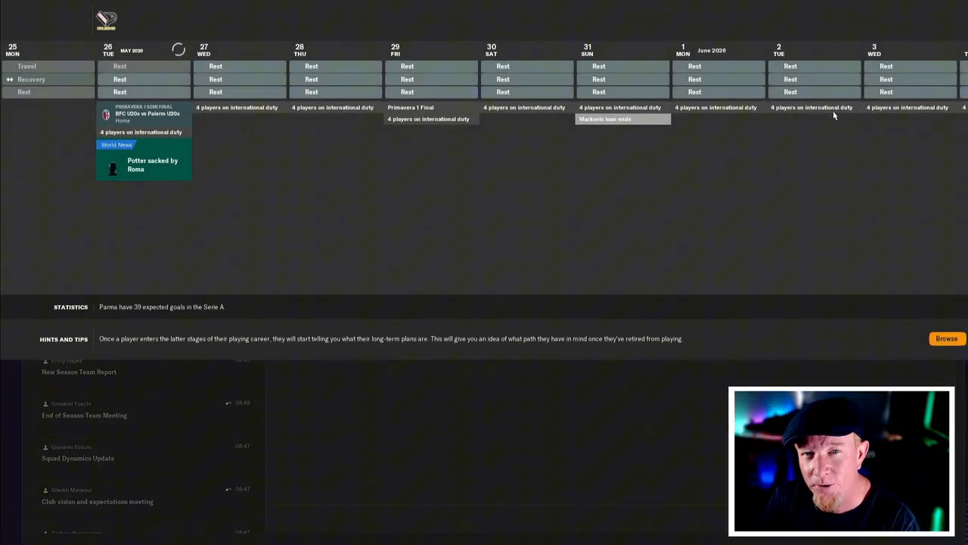
{"action": "mouse_move", "coordinate": [775, 155]}
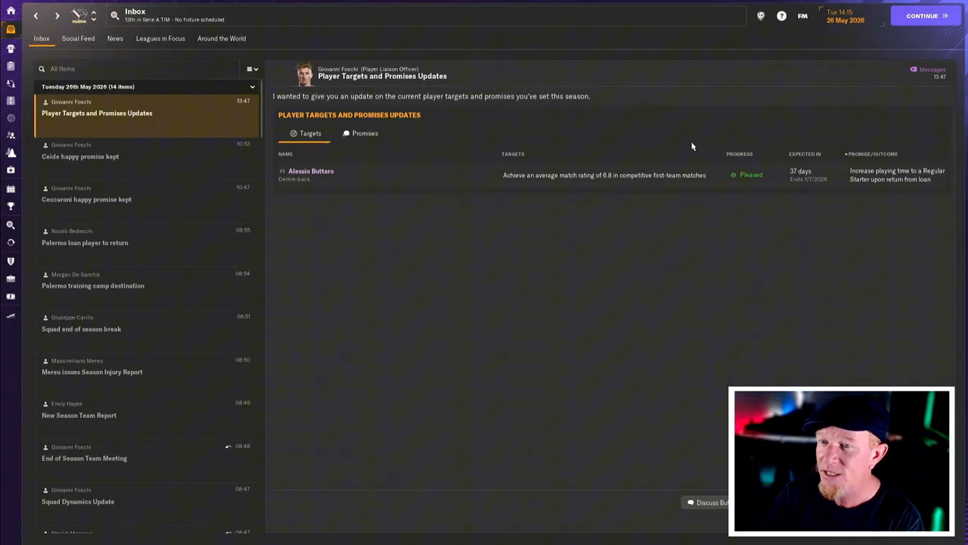
{"action": "mouse_move", "coordinate": [563, 179]}
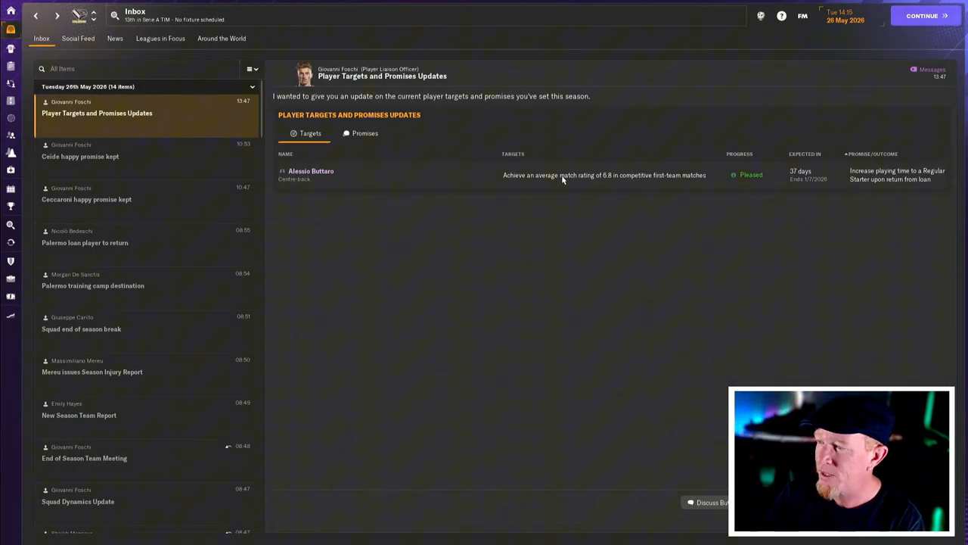
{"action": "mouse_move", "coordinate": [620, 195]}
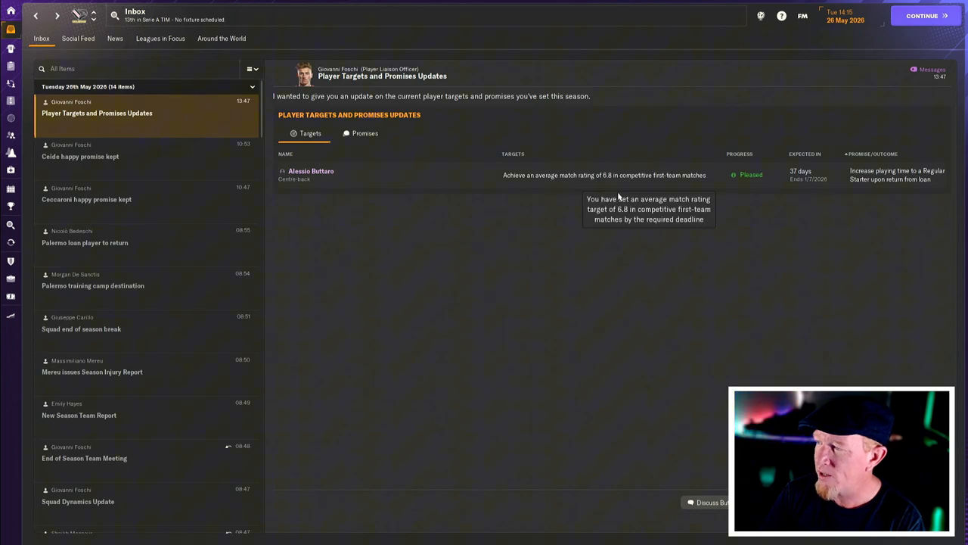
{"action": "left_click", "coordinate": [706, 502]}
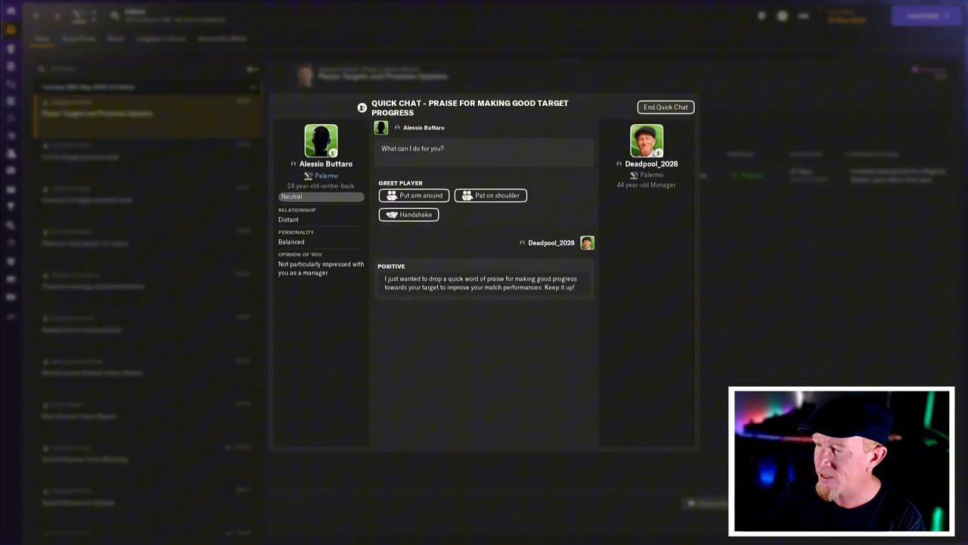
{"action": "left_click", "coordinate": [664, 106]}
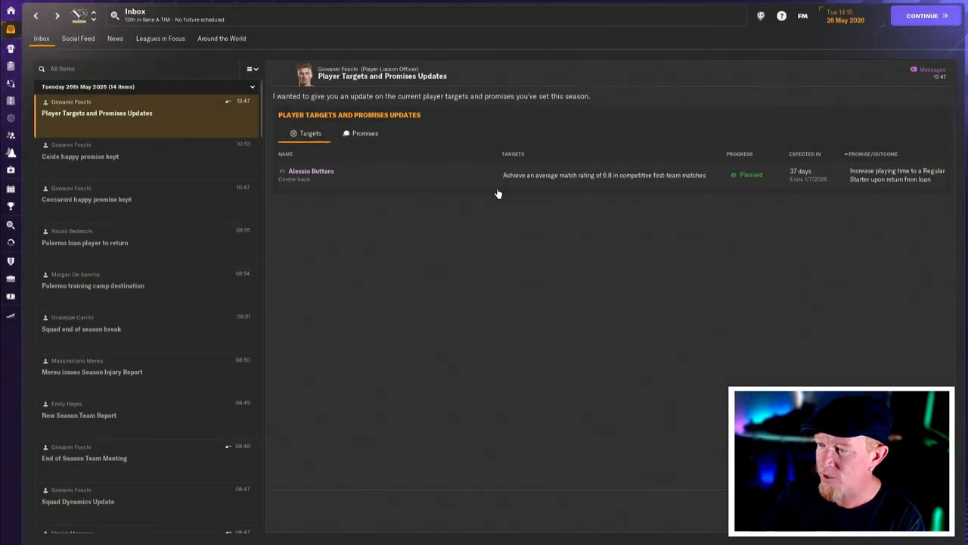
{"action": "mouse_move", "coordinate": [11, 66]}
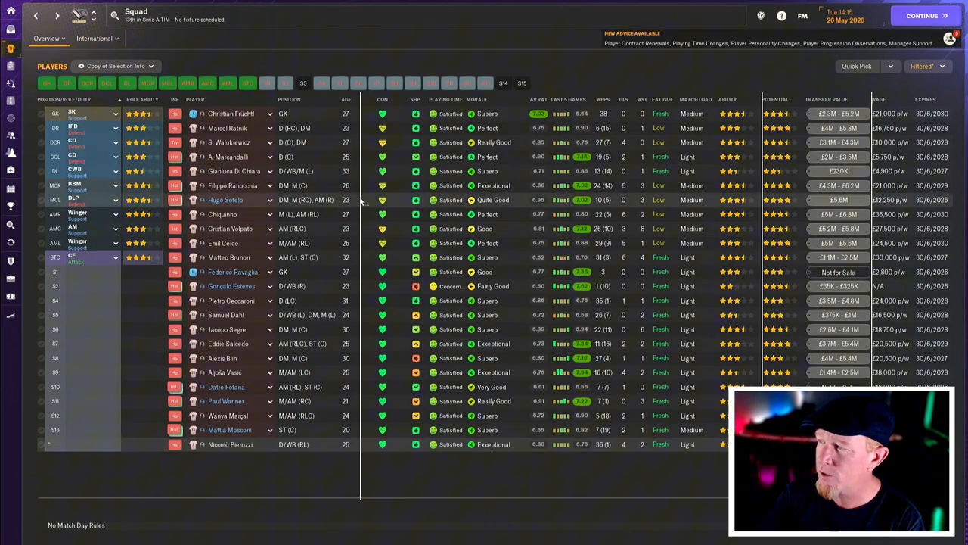
{"action": "mouse_move", "coordinate": [437, 155]}
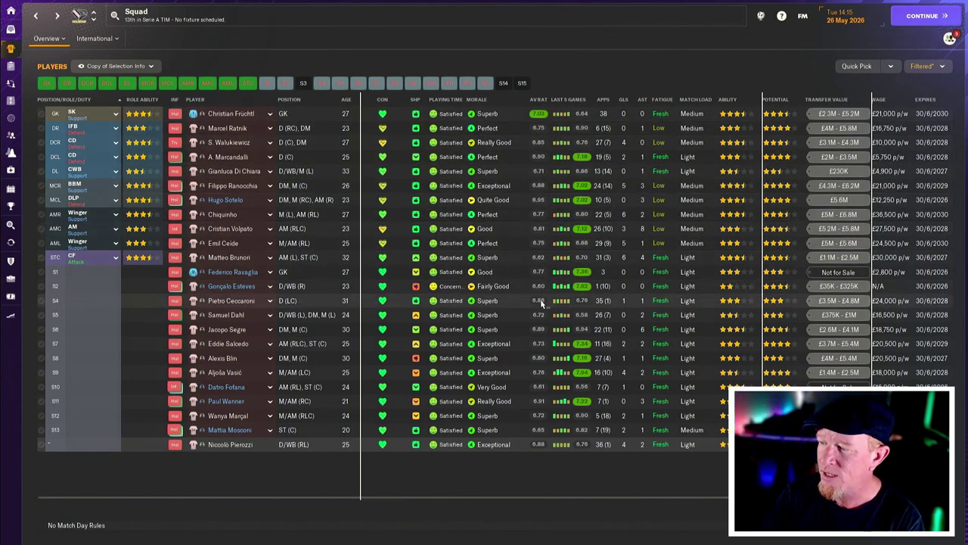
{"action": "mouse_move", "coordinate": [613, 163]}
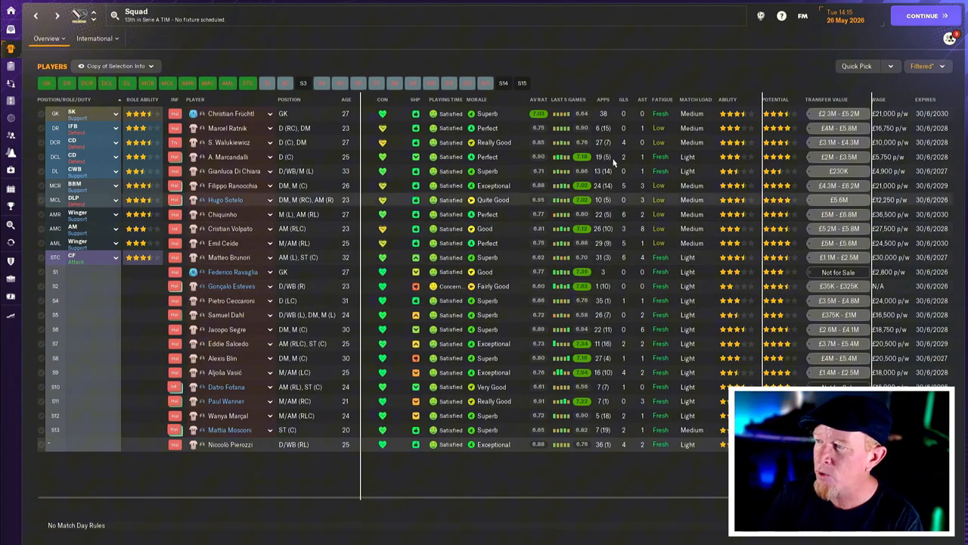
{"action": "mouse_move", "coordinate": [583, 292]}
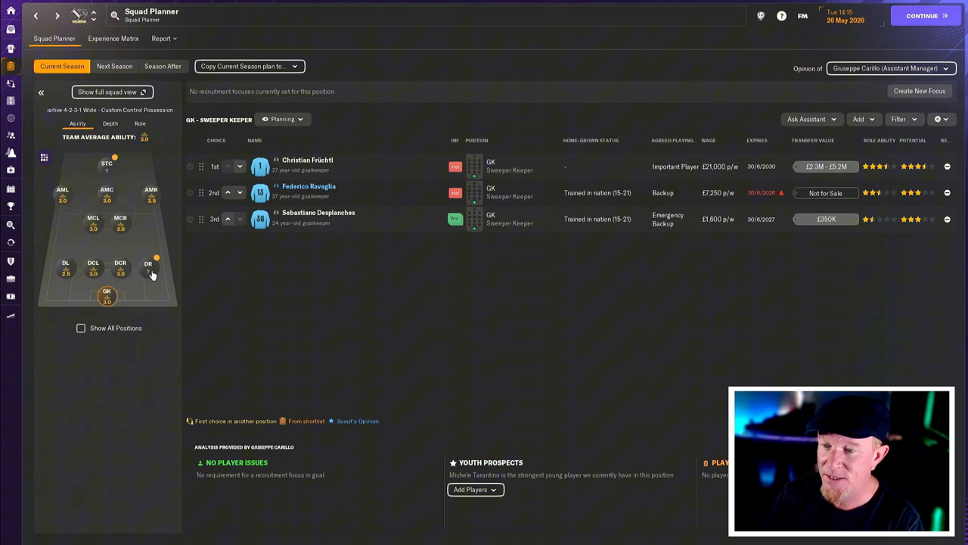
{"action": "mouse_move", "coordinate": [68, 280]}
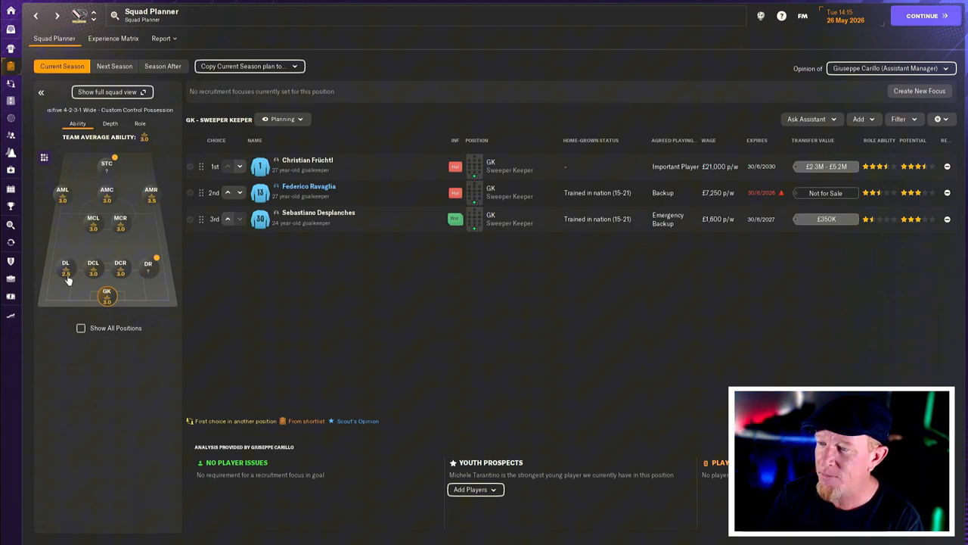
{"action": "mouse_move", "coordinate": [121, 270]}
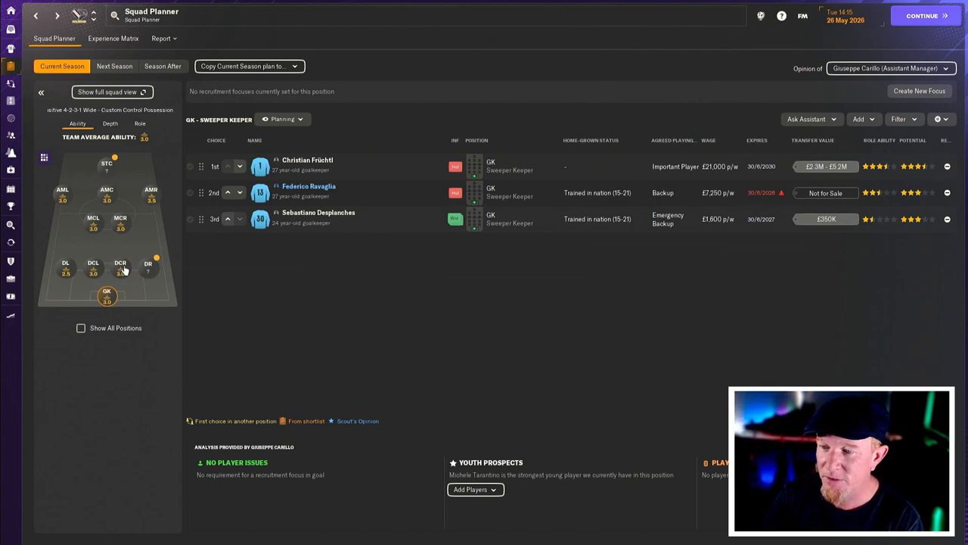
{"action": "mouse_move", "coordinate": [108, 170]}
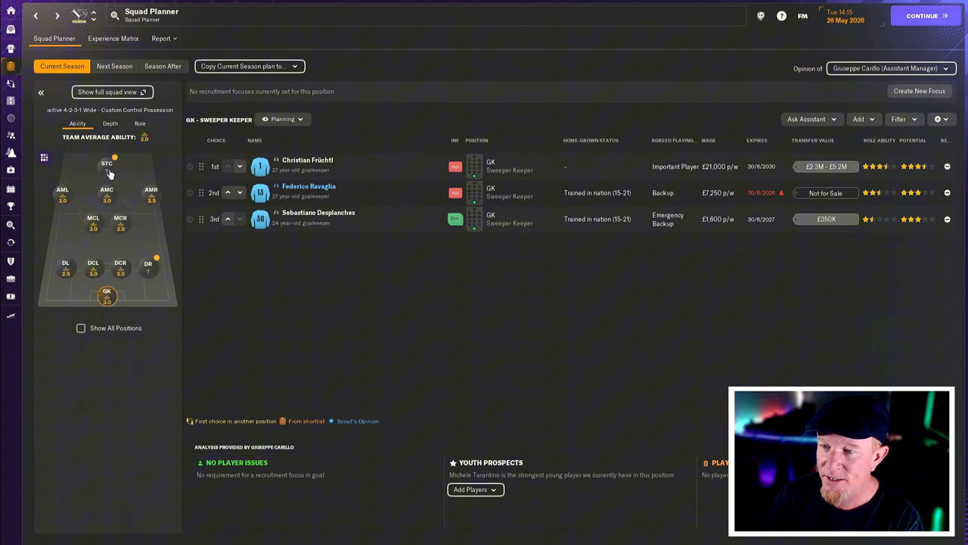
{"action": "left_click", "coordinate": [106, 164]}
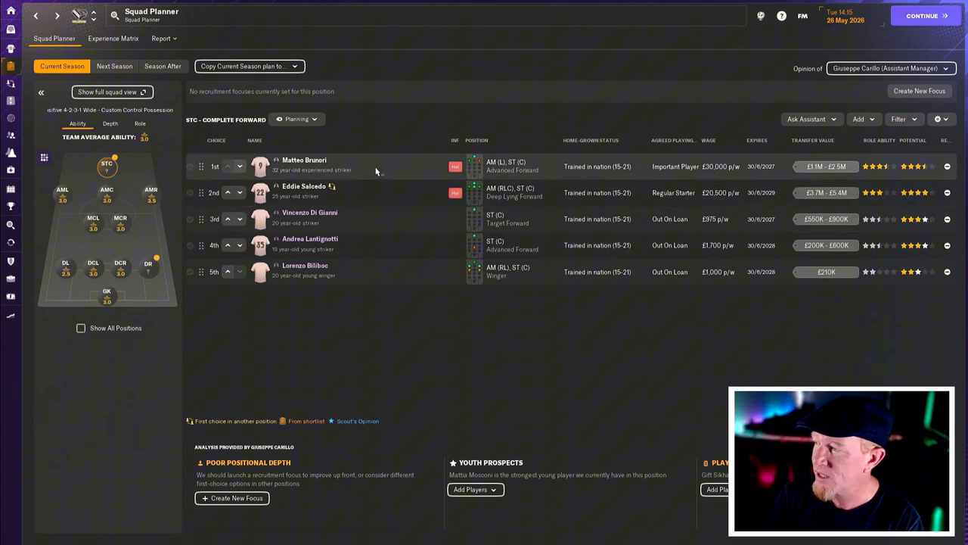
{"action": "mouse_move", "coordinate": [377, 192]}
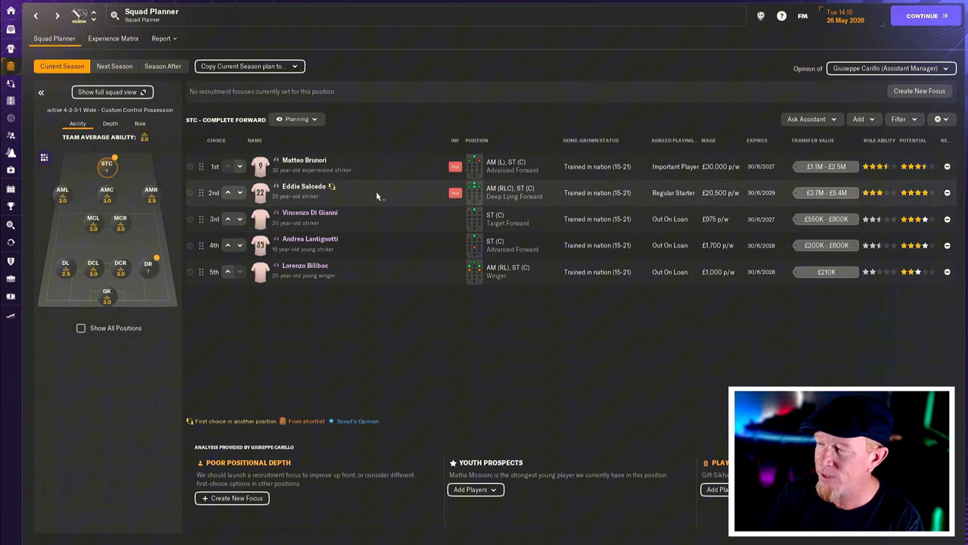
{"action": "mouse_move", "coordinate": [376, 195]}
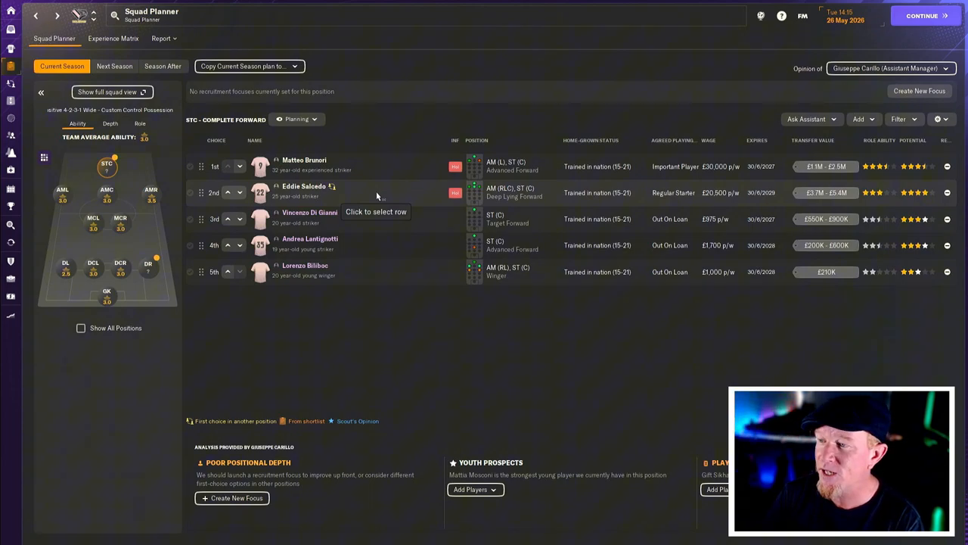
{"action": "mouse_move", "coordinate": [371, 209]}
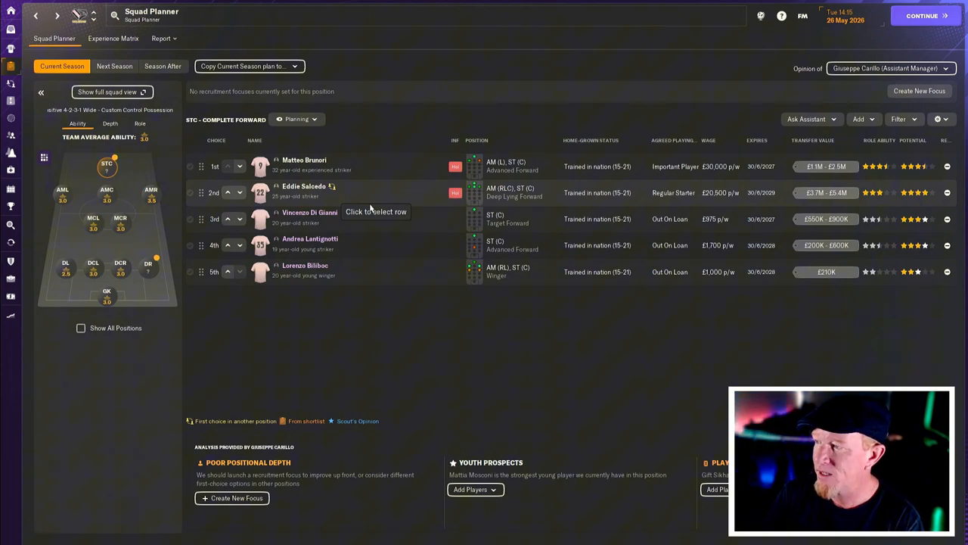
{"action": "mouse_move", "coordinate": [419, 200]}
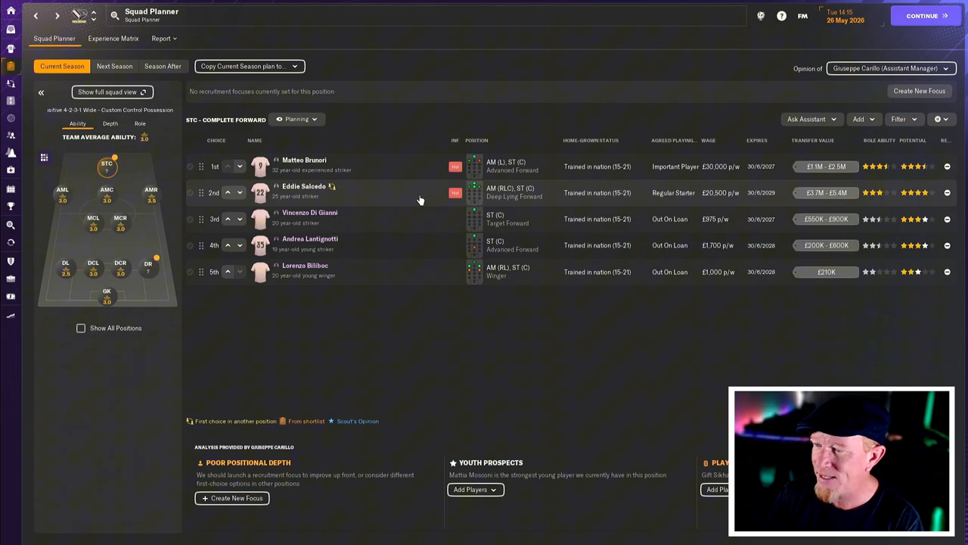
{"action": "left_click", "coordinate": [304, 186]}
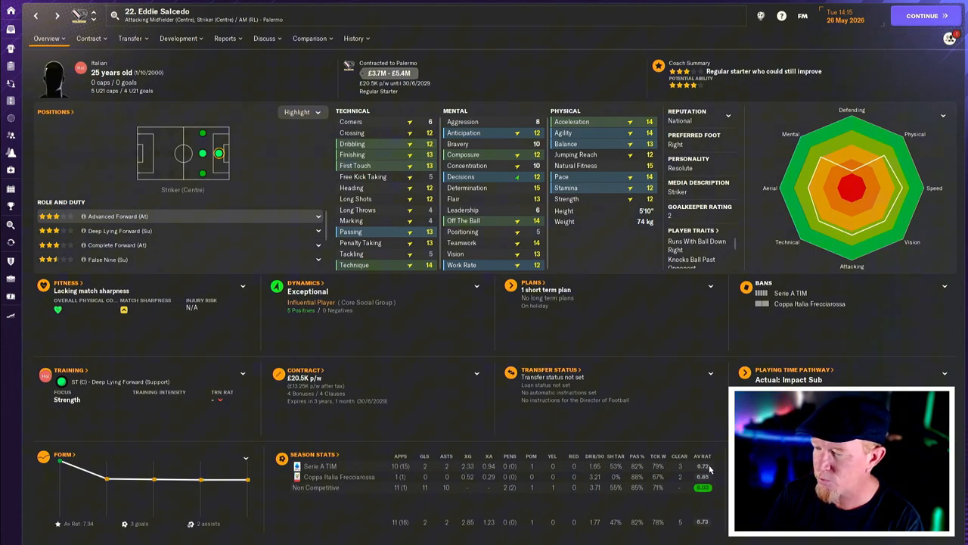
{"action": "mouse_move", "coordinate": [480, 445]}
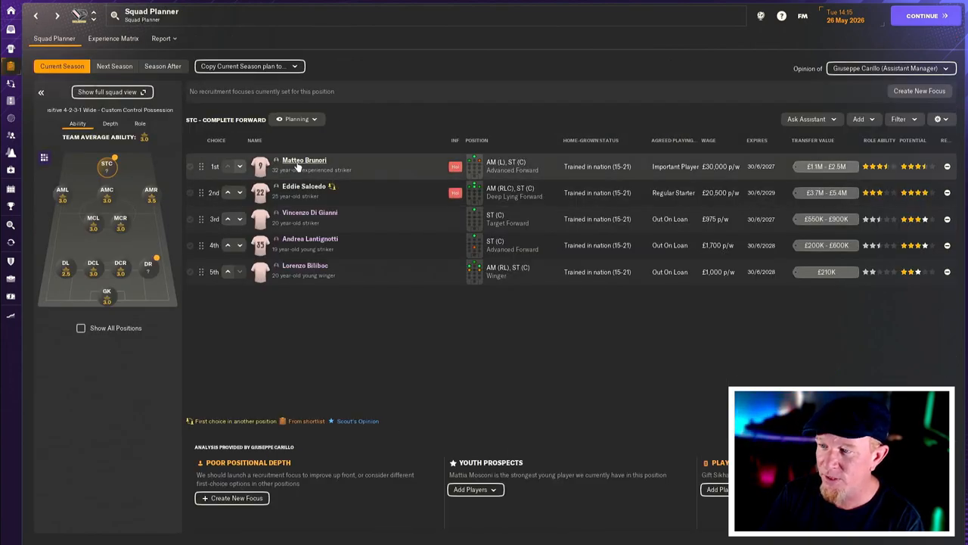
{"action": "left_click", "coordinate": [304, 160]}
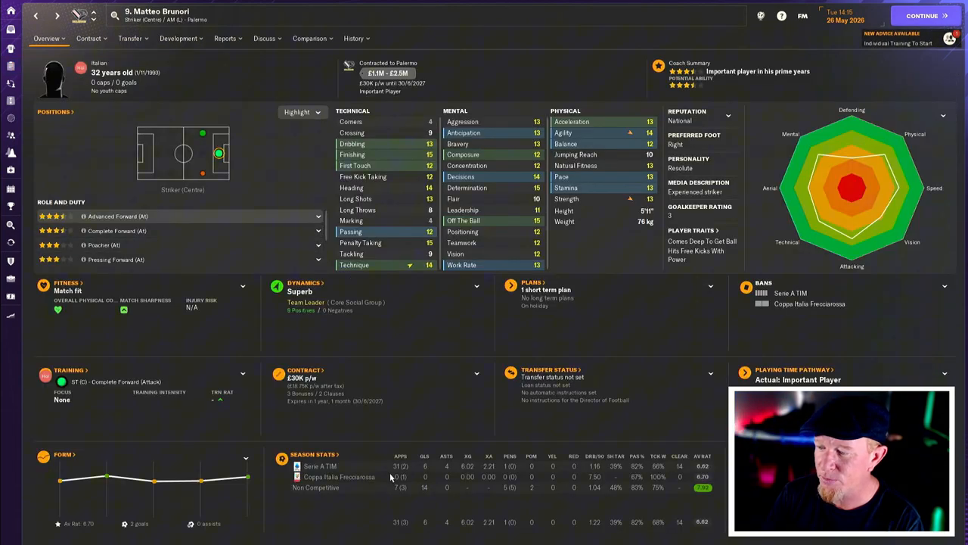
{"action": "mouse_move", "coordinate": [434, 464]}
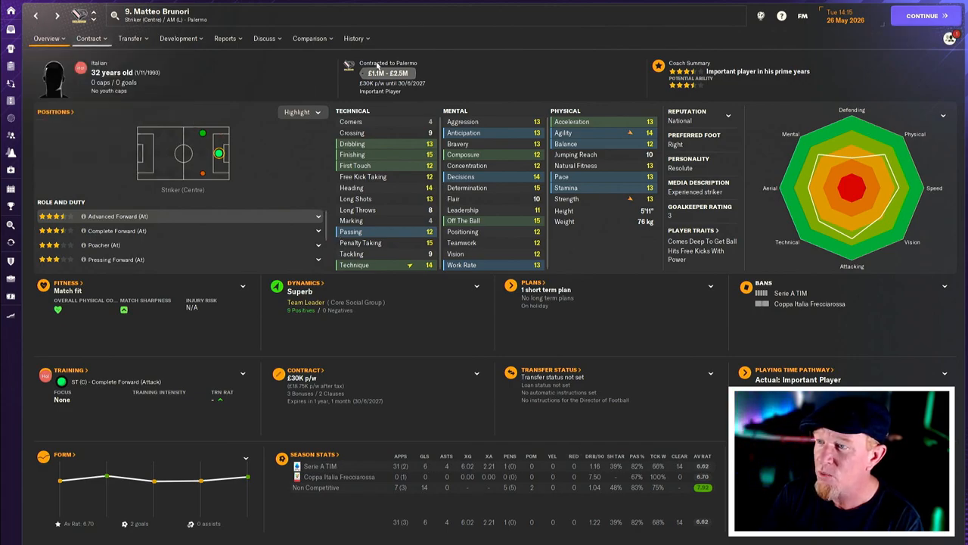
{"action": "left_click", "coordinate": [88, 38]}
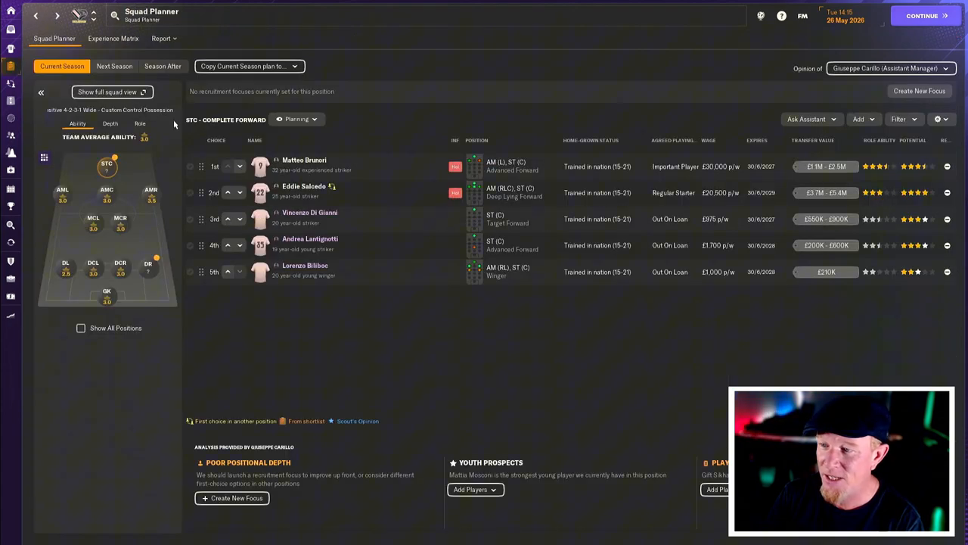
{"action": "left_click", "coordinate": [107, 294]}
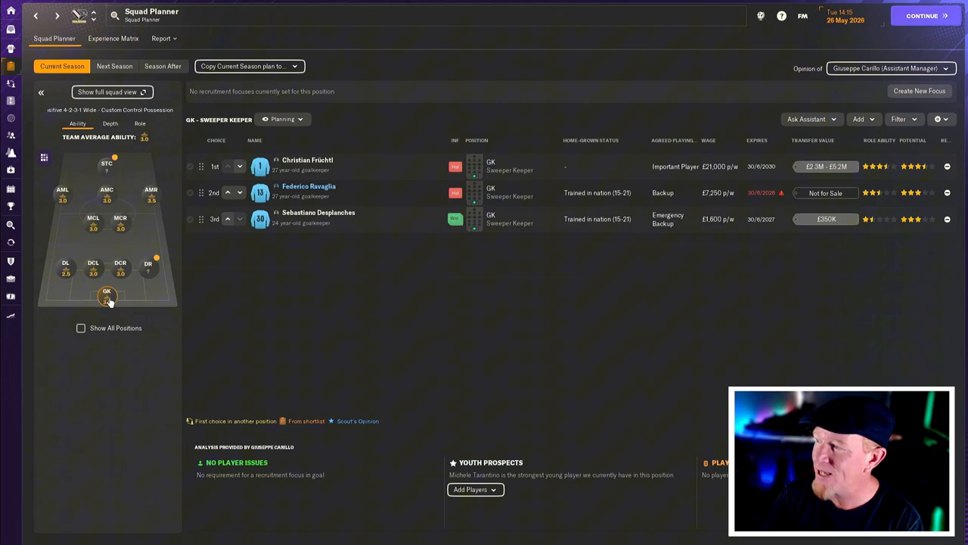
{"action": "left_click", "coordinate": [65, 267]}
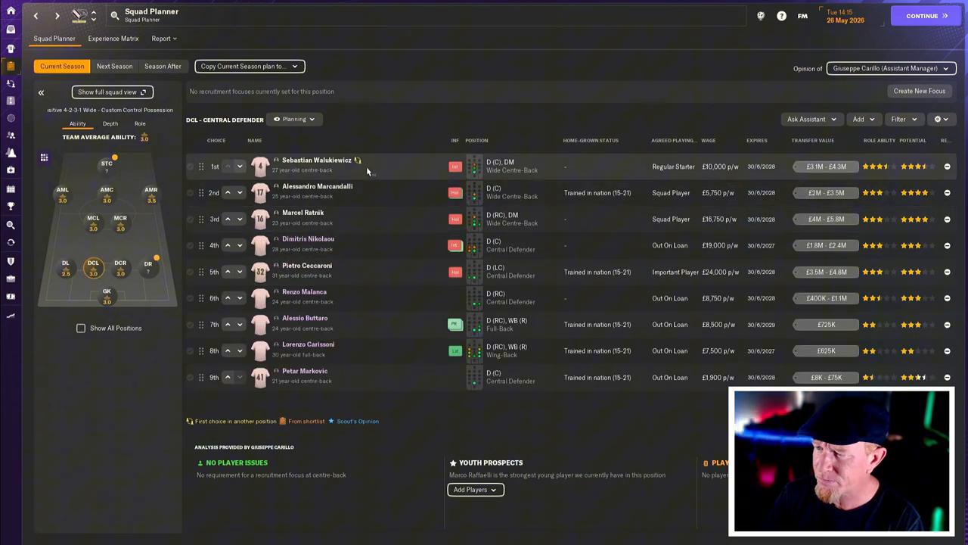
{"action": "mouse_move", "coordinate": [383, 166]}
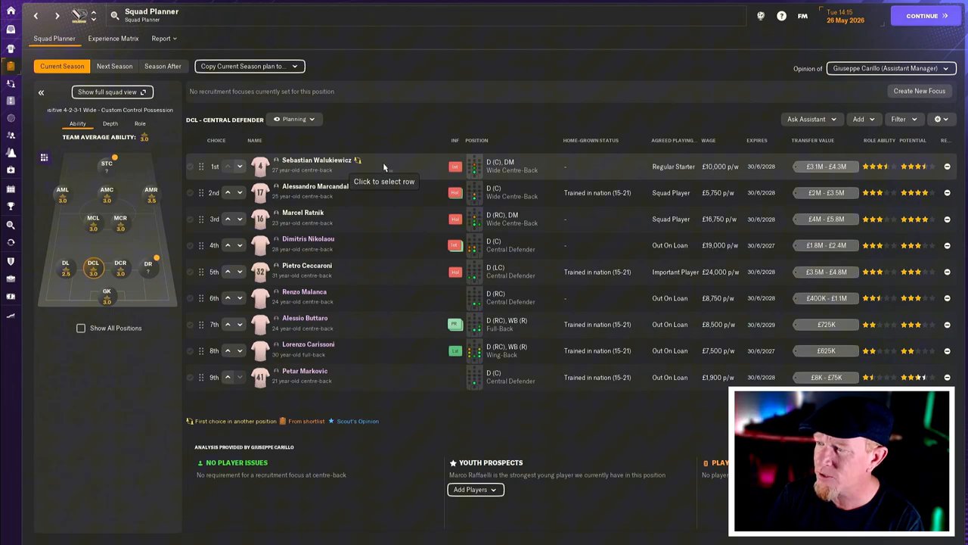
{"action": "mouse_move", "coordinate": [378, 193]}
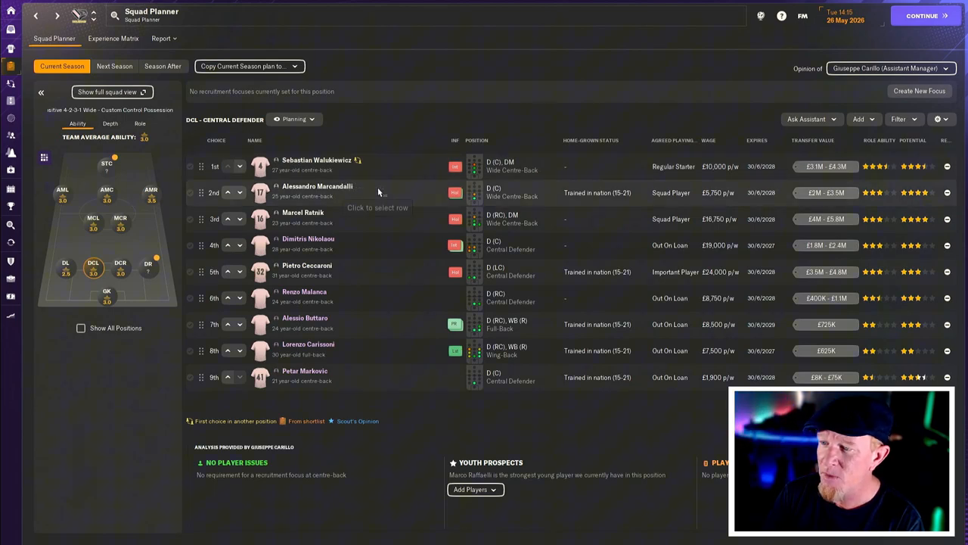
{"action": "mouse_move", "coordinate": [374, 222]}
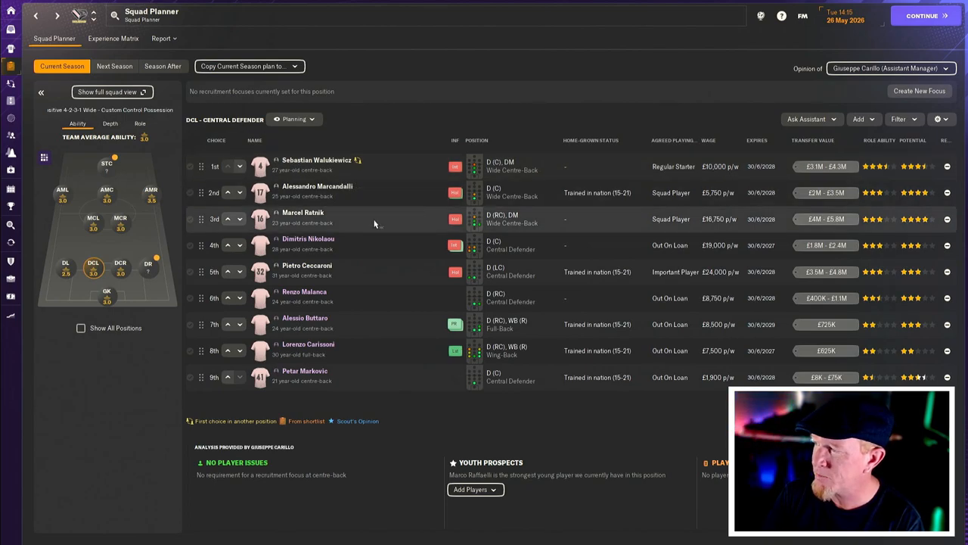
{"action": "mouse_move", "coordinate": [371, 221]}
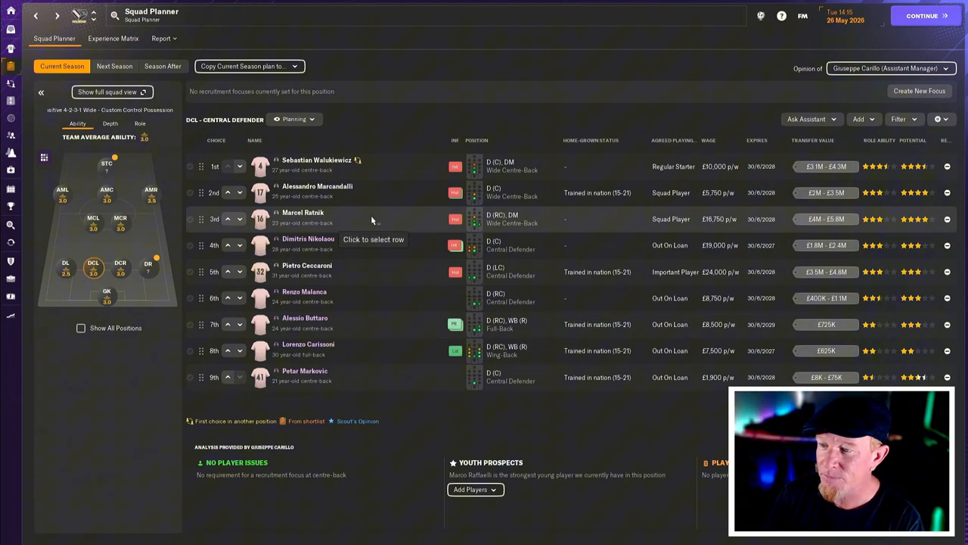
{"action": "mouse_move", "coordinate": [359, 244]}
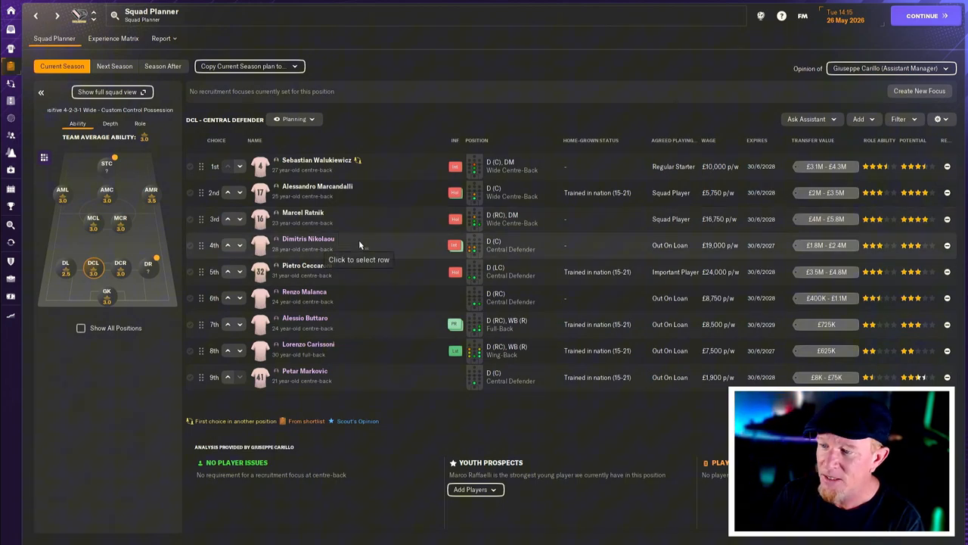
{"action": "mouse_move", "coordinate": [363, 273]}
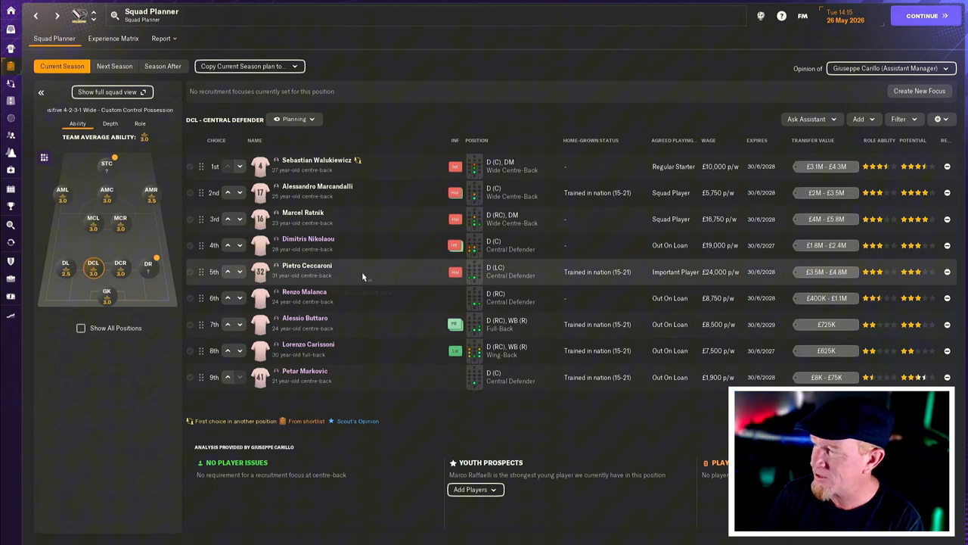
{"action": "mouse_move", "coordinate": [363, 276]}
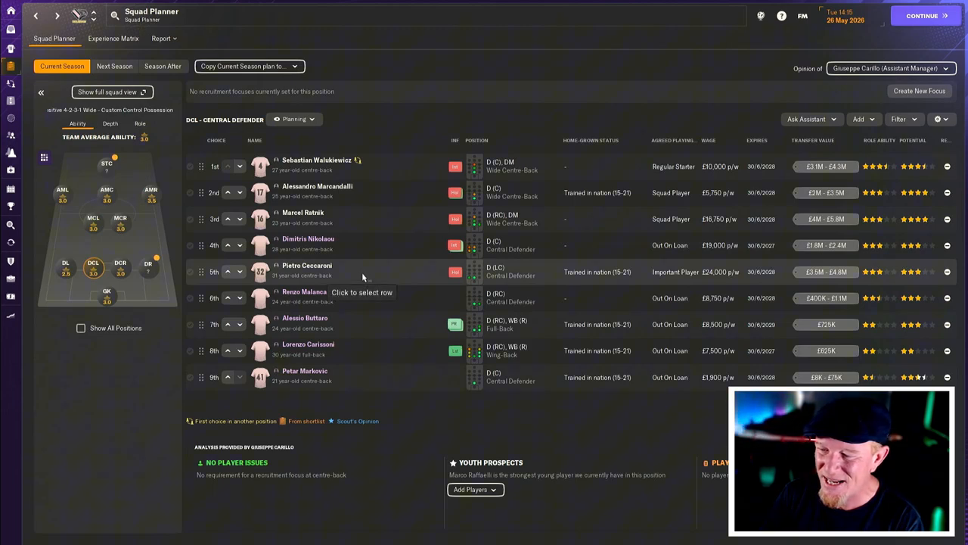
{"action": "mouse_move", "coordinate": [374, 298]}
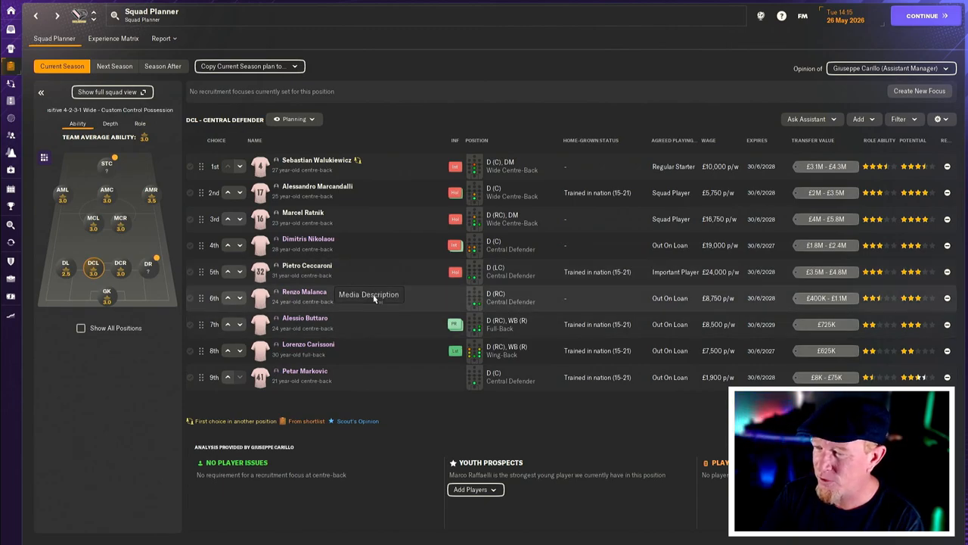
{"action": "mouse_move", "coordinate": [370, 306]}
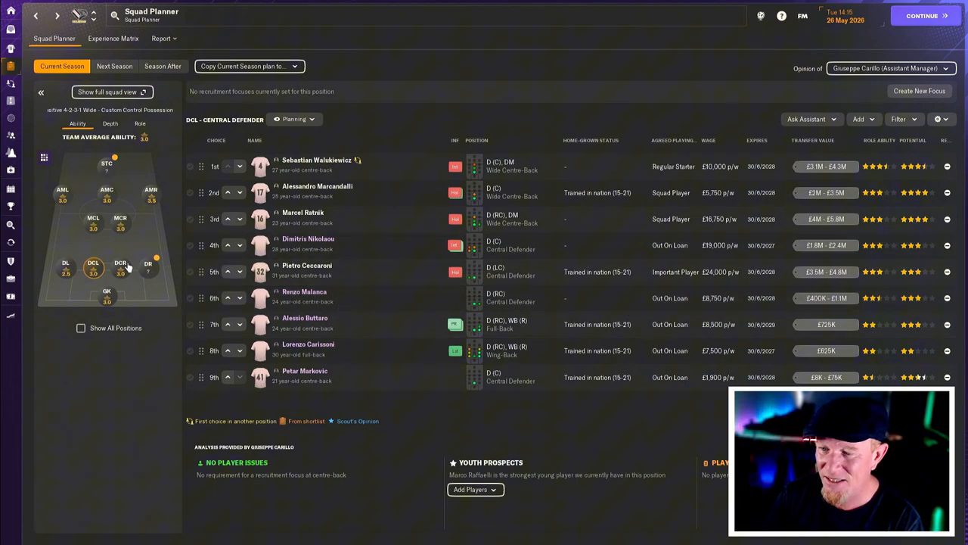
{"action": "left_click", "coordinate": [92, 220]}
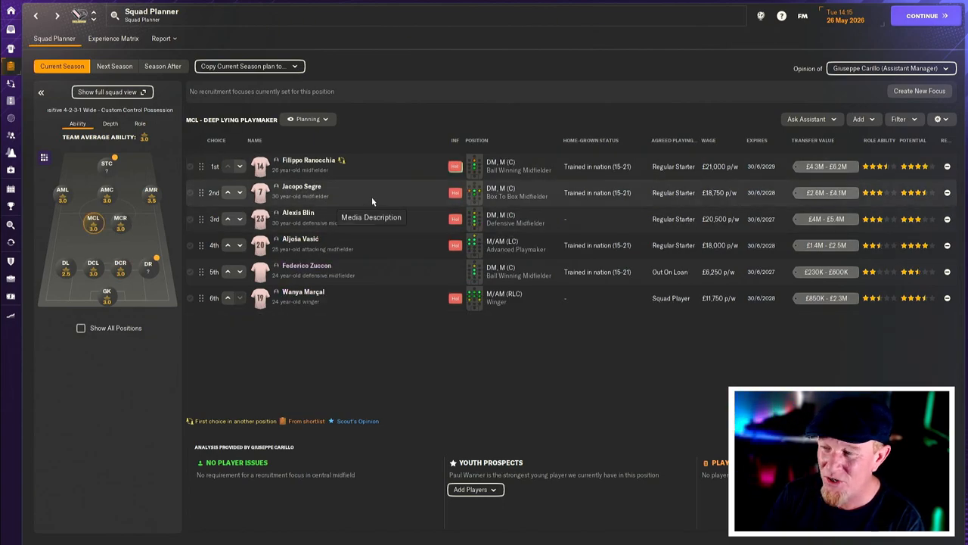
{"action": "mouse_move", "coordinate": [383, 231]}
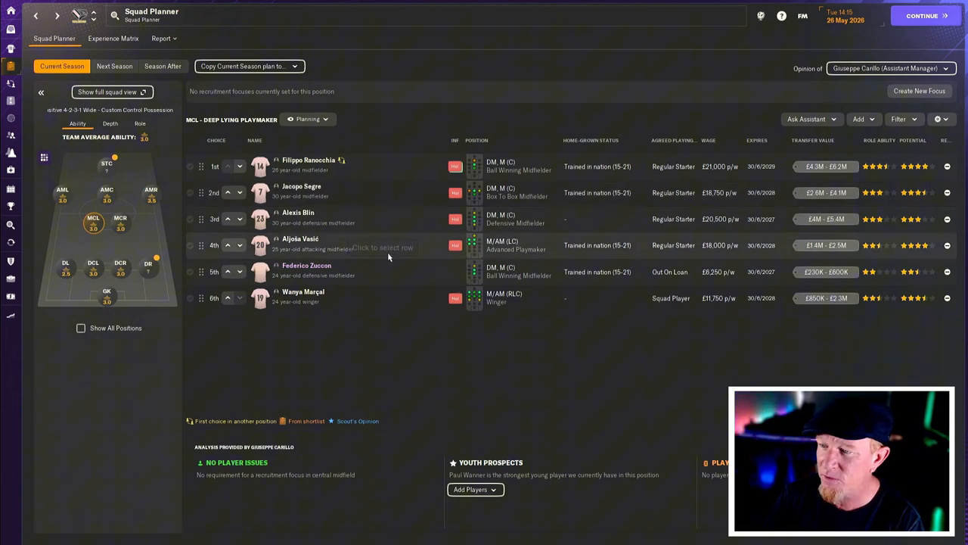
{"action": "mouse_move", "coordinate": [401, 245]}
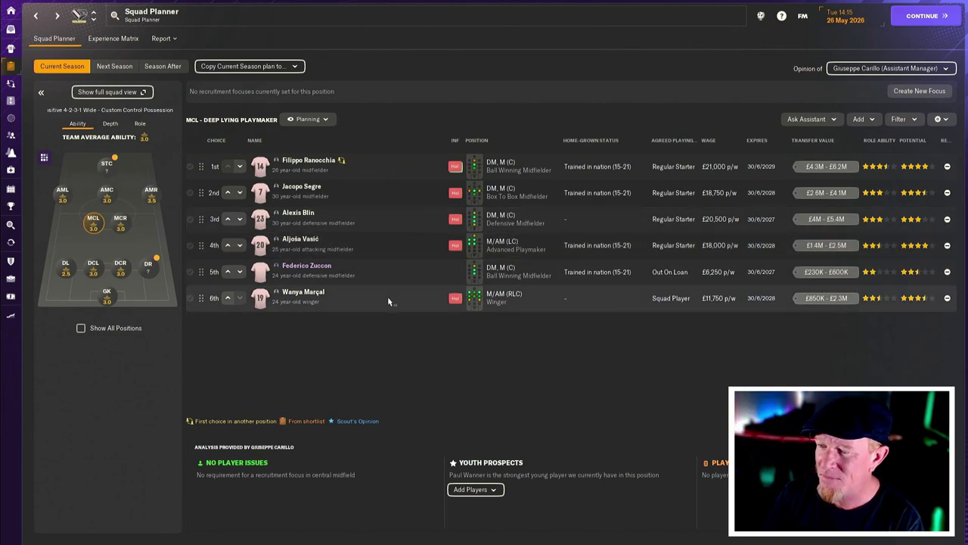
{"action": "mouse_move", "coordinate": [388, 301]}
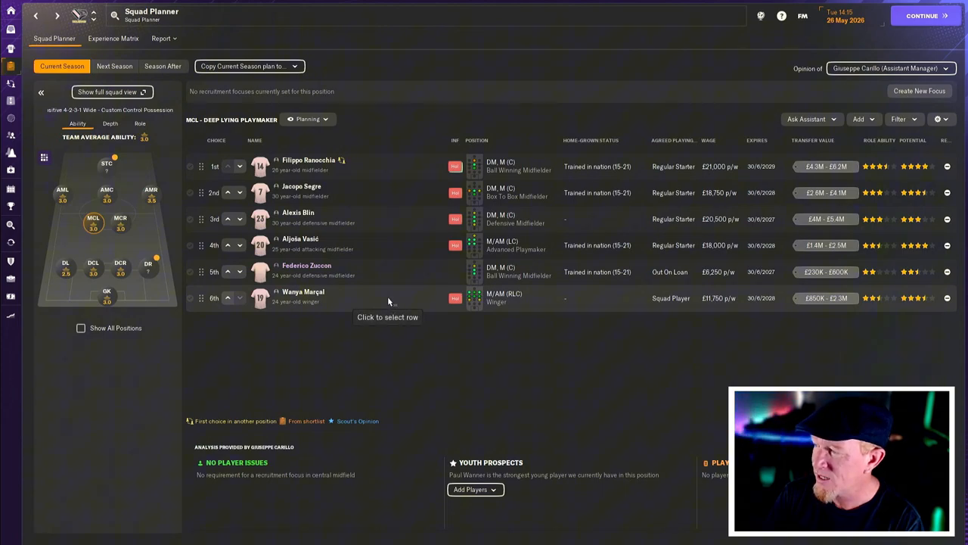
{"action": "mouse_move", "coordinate": [711, 303]}
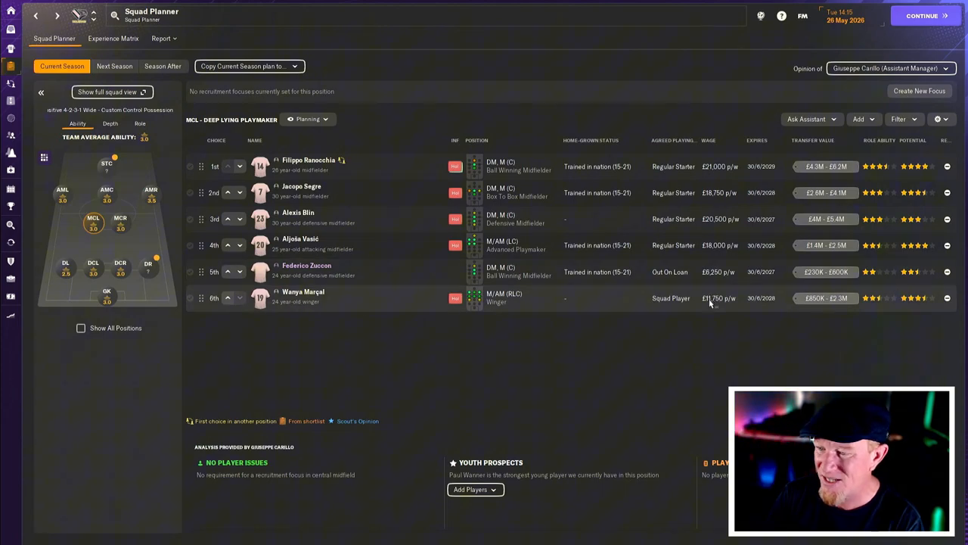
{"action": "mouse_move", "coordinate": [105, 199]}
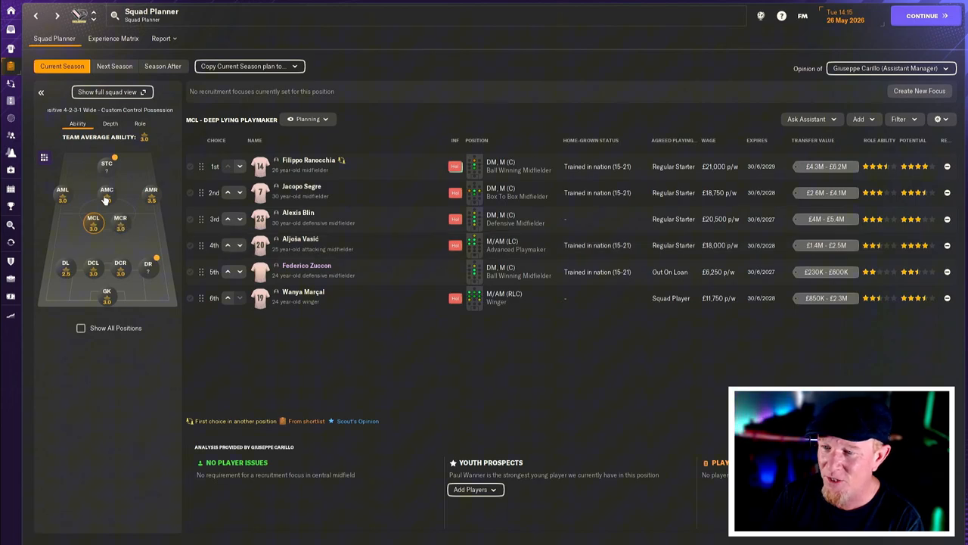
{"action": "left_click", "coordinate": [106, 193]}
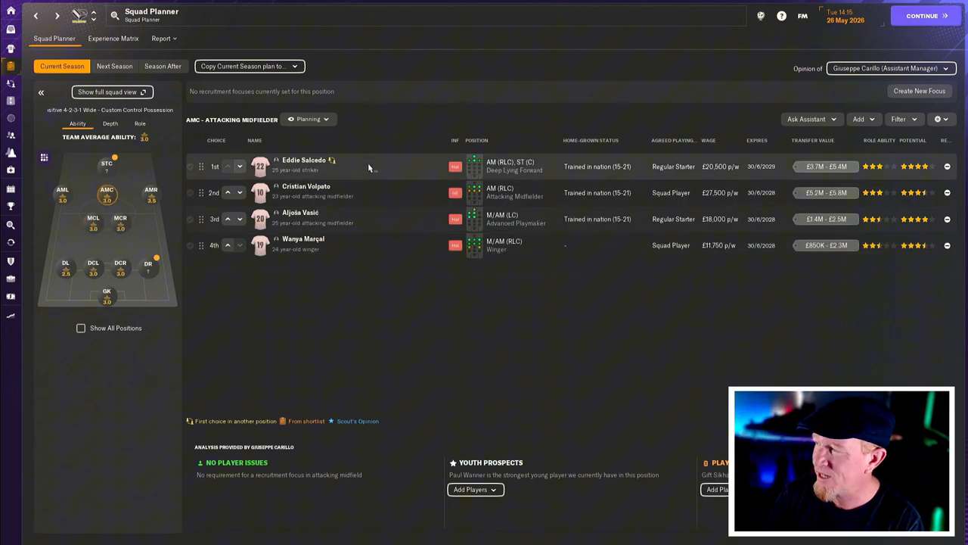
{"action": "mouse_move", "coordinate": [369, 166]}
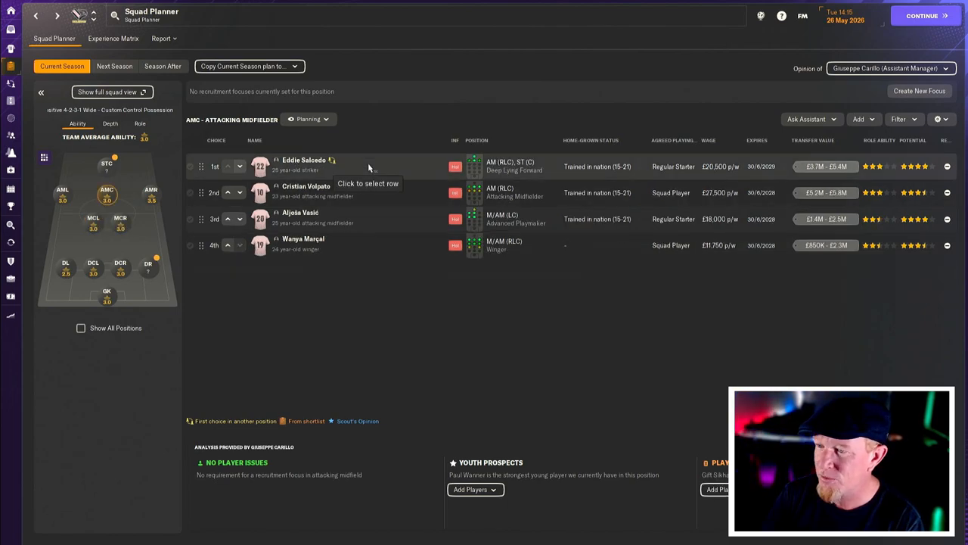
{"action": "mouse_move", "coordinate": [389, 240]}
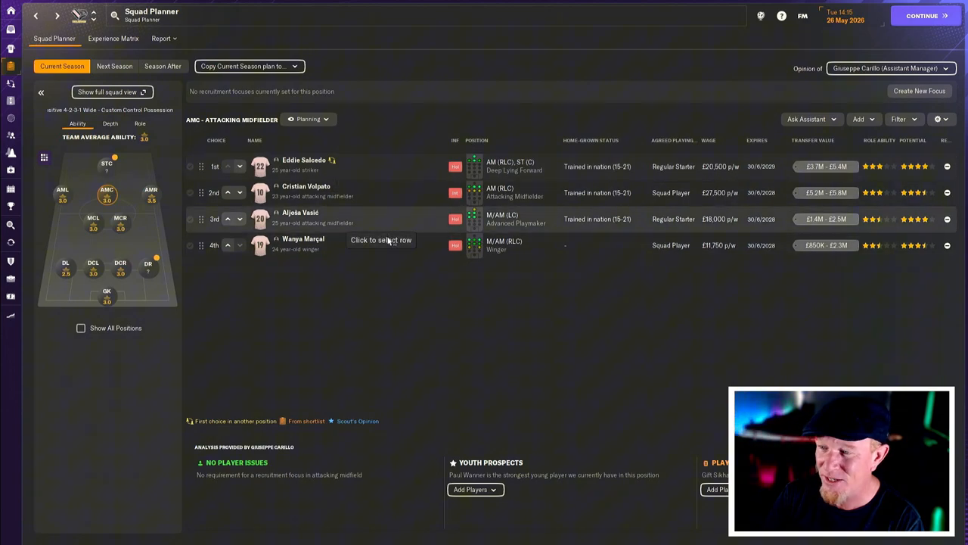
{"action": "mouse_move", "coordinate": [386, 192]}
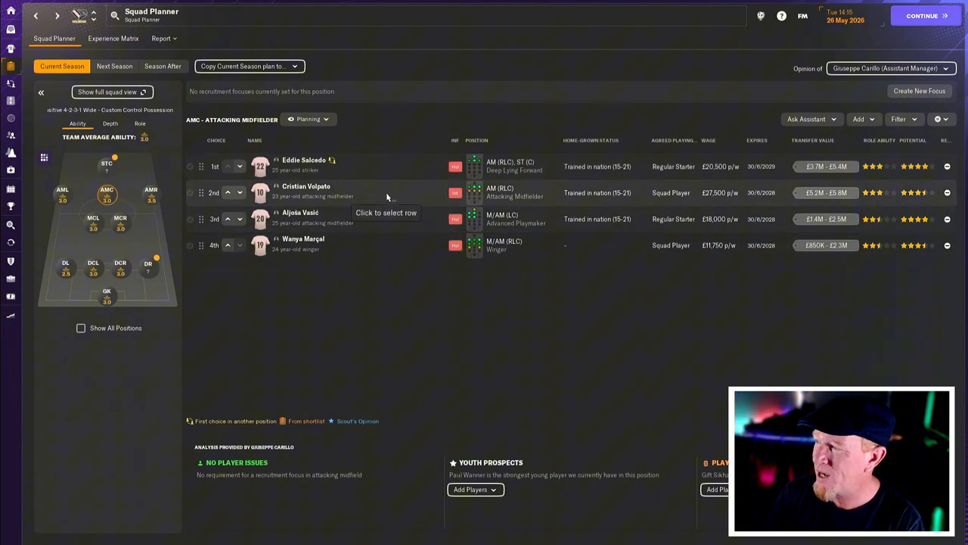
{"action": "left_click", "coordinate": [63, 189]}
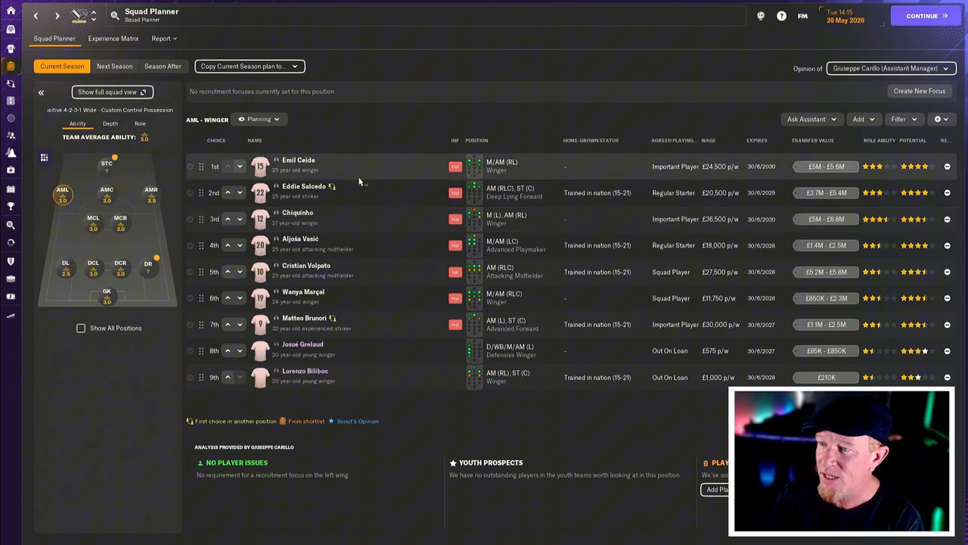
{"action": "mouse_move", "coordinate": [351, 169]}
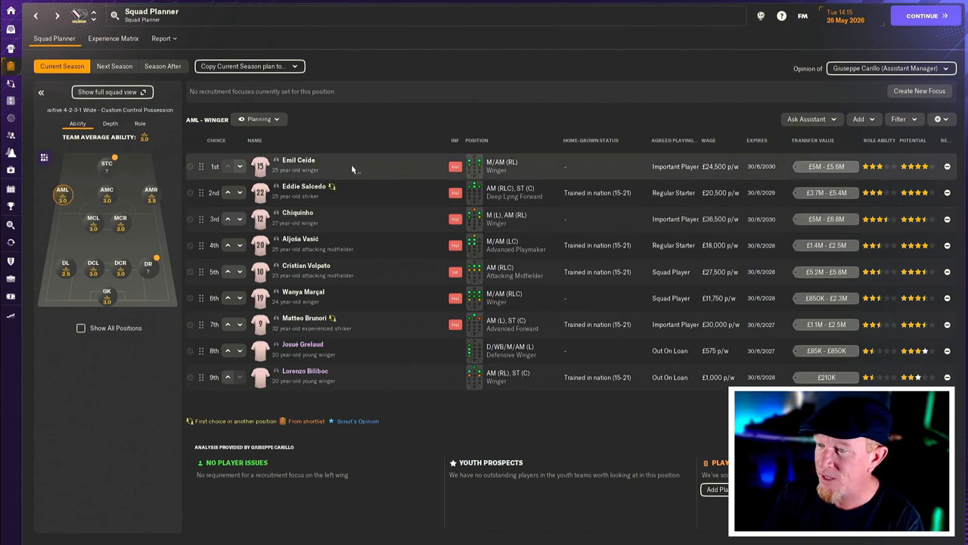
{"action": "mouse_move", "coordinate": [303, 238]}
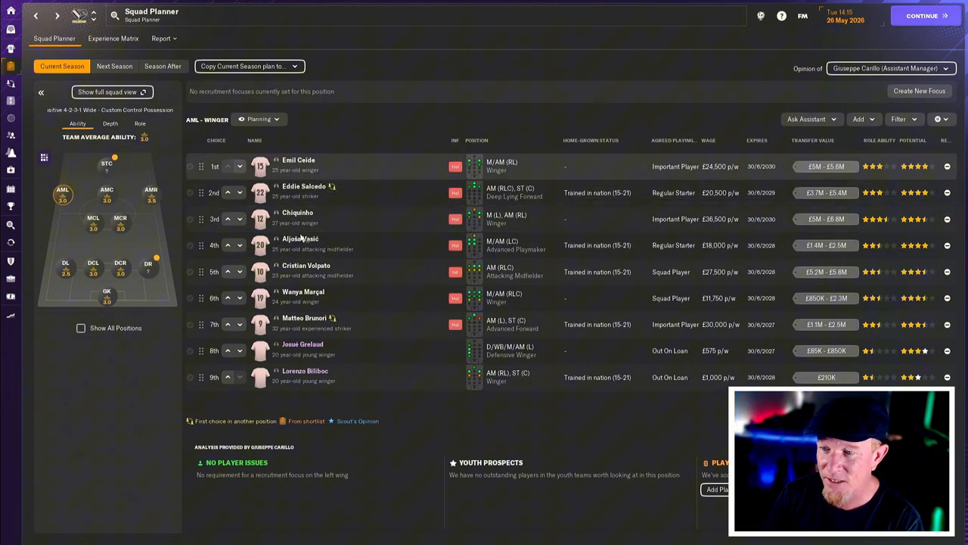
{"action": "left_click", "coordinate": [151, 193]}
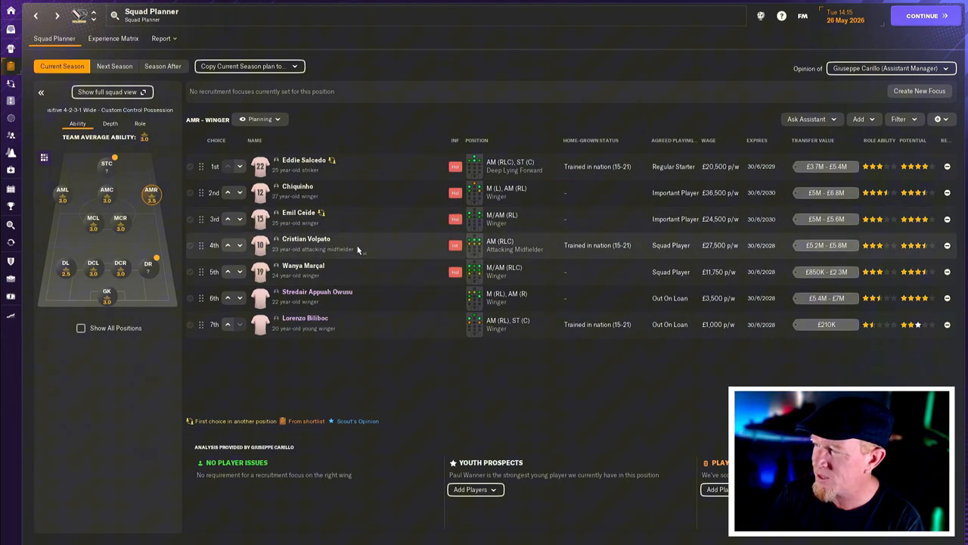
{"action": "mouse_move", "coordinate": [352, 265]}
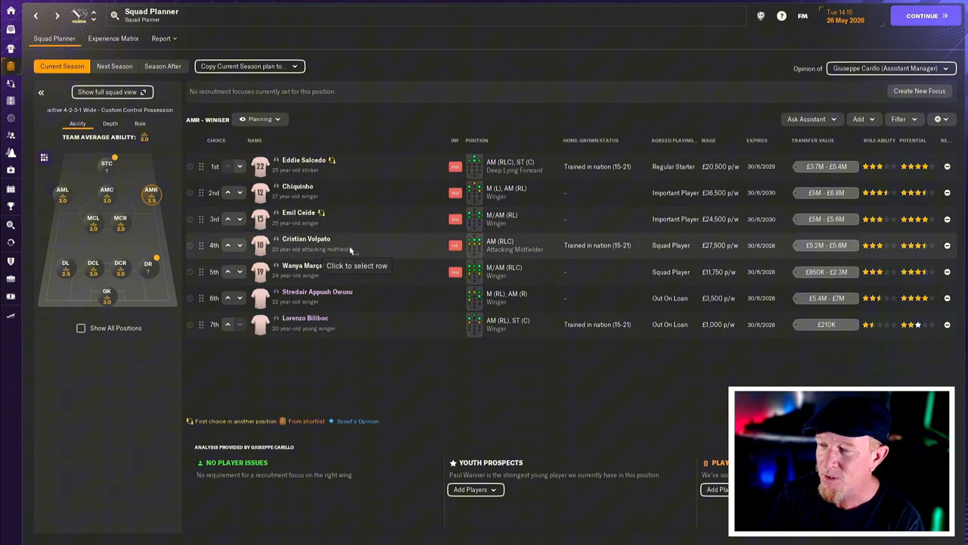
{"action": "left_click", "coordinate": [107, 164]}
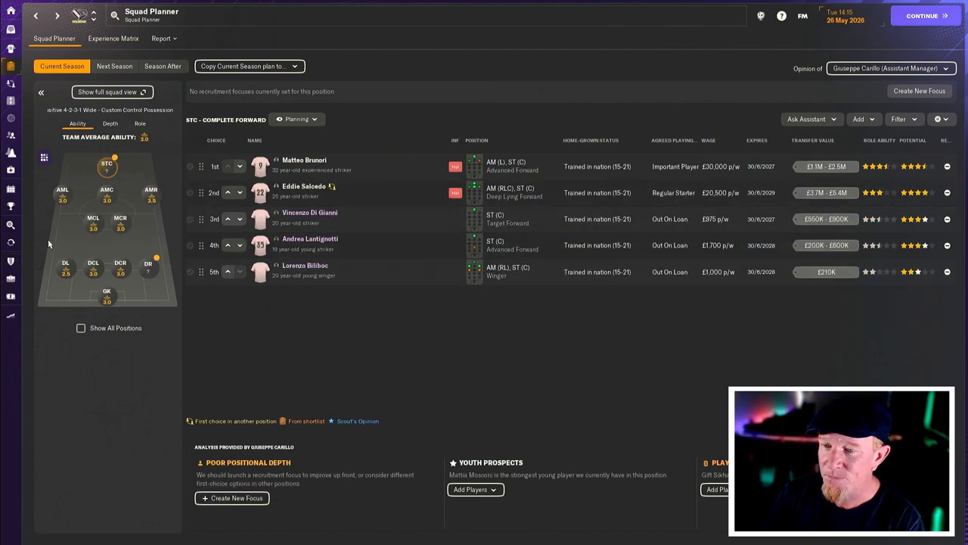
{"action": "left_click", "coordinate": [10, 224]}
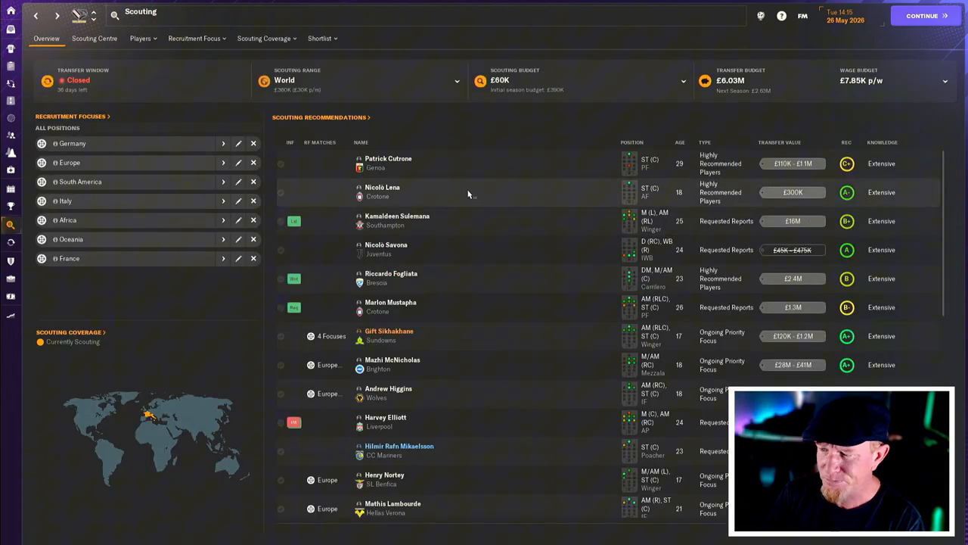
{"action": "mouse_move", "coordinate": [423, 210]}
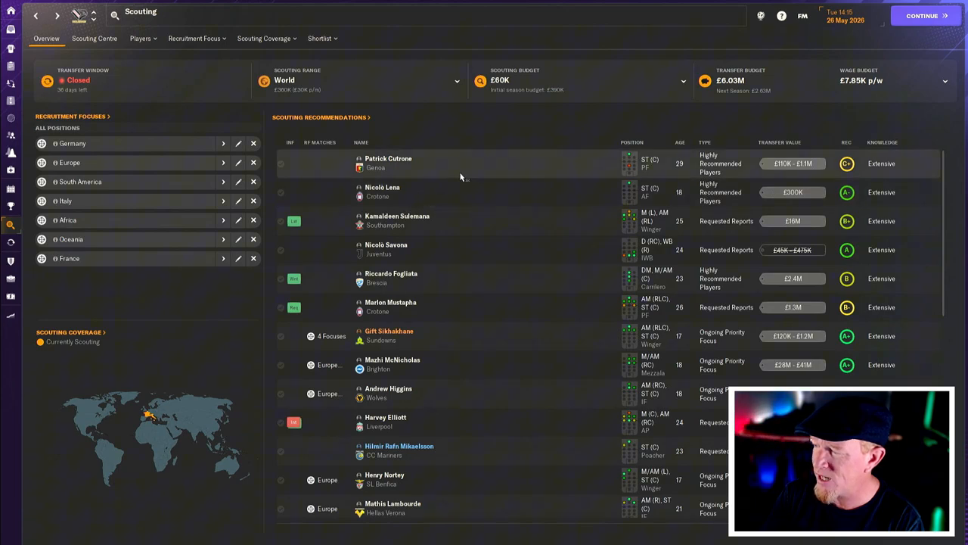
{"action": "mouse_move", "coordinate": [225, 106]}
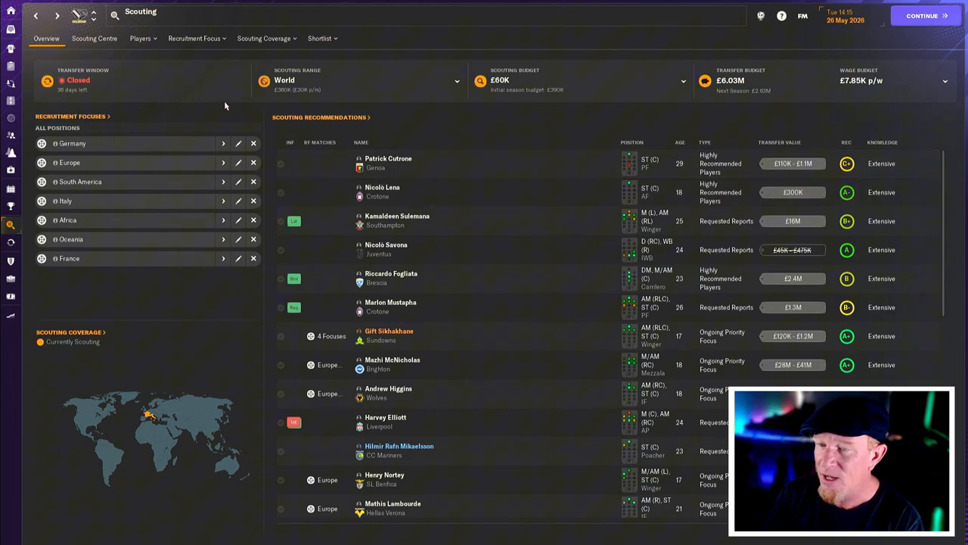
{"action": "mouse_move", "coordinate": [11, 13]}
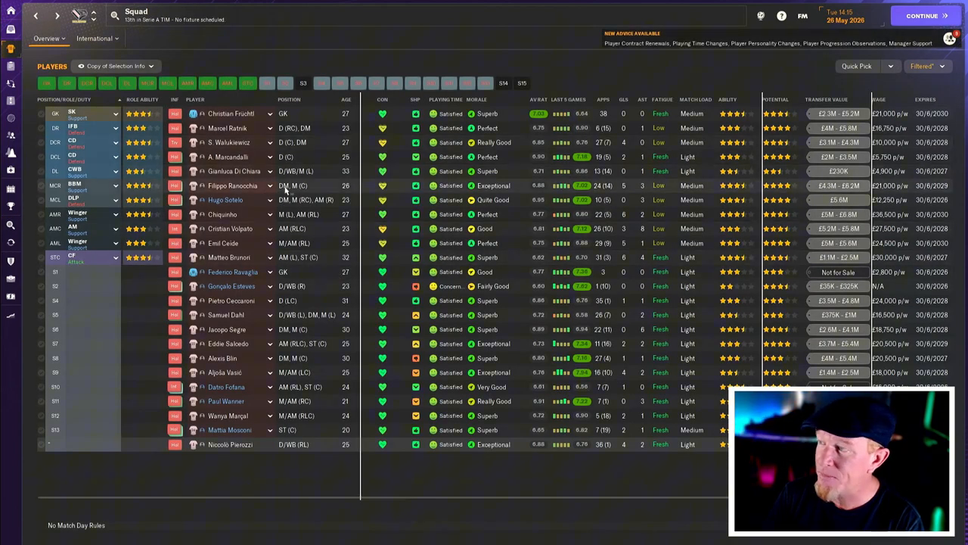
{"action": "mouse_move", "coordinate": [287, 199]}
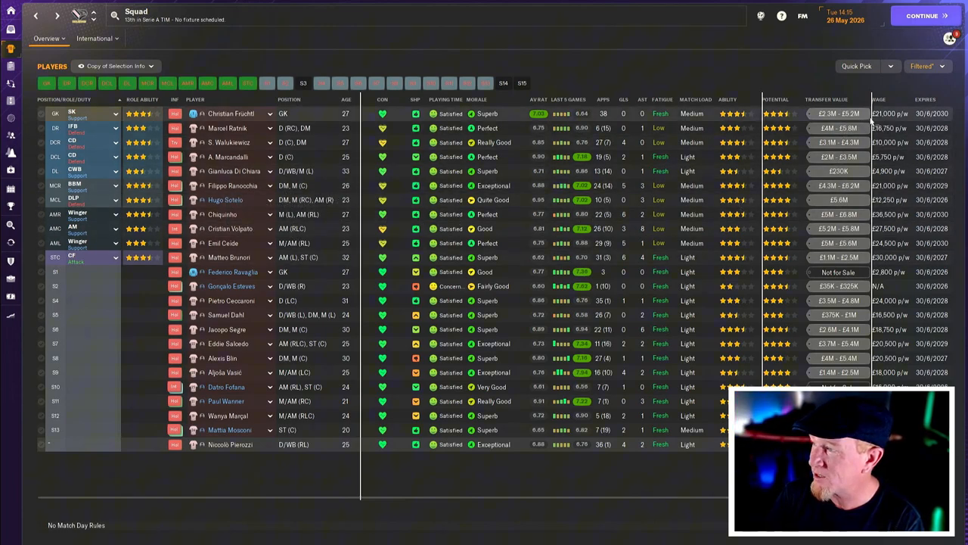
- Sort the squad by transfer value and review Hugo Sotelo's loan contract details
{"action": "left_click", "coordinate": [826, 99]}
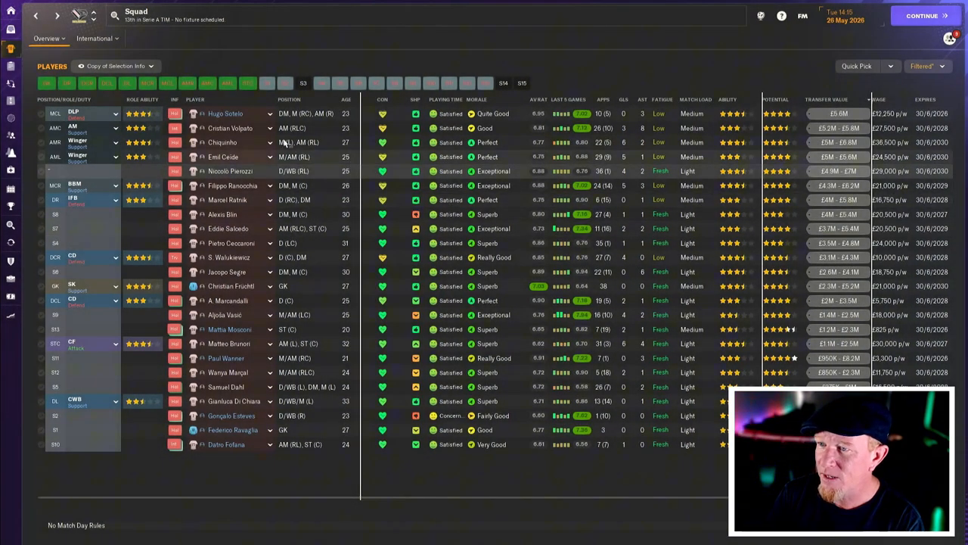
{"action": "left_click", "coordinate": [225, 114]}
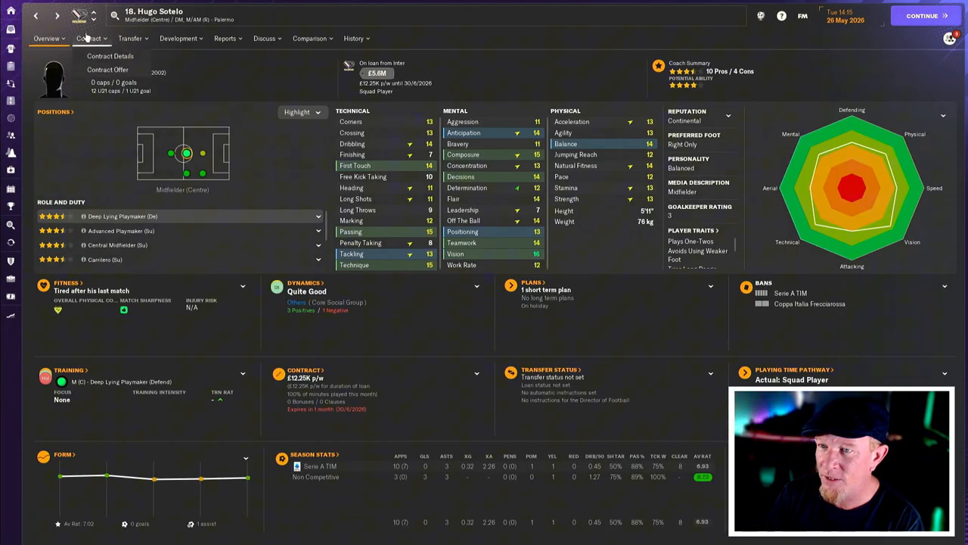
{"action": "left_click", "coordinate": [111, 55]}
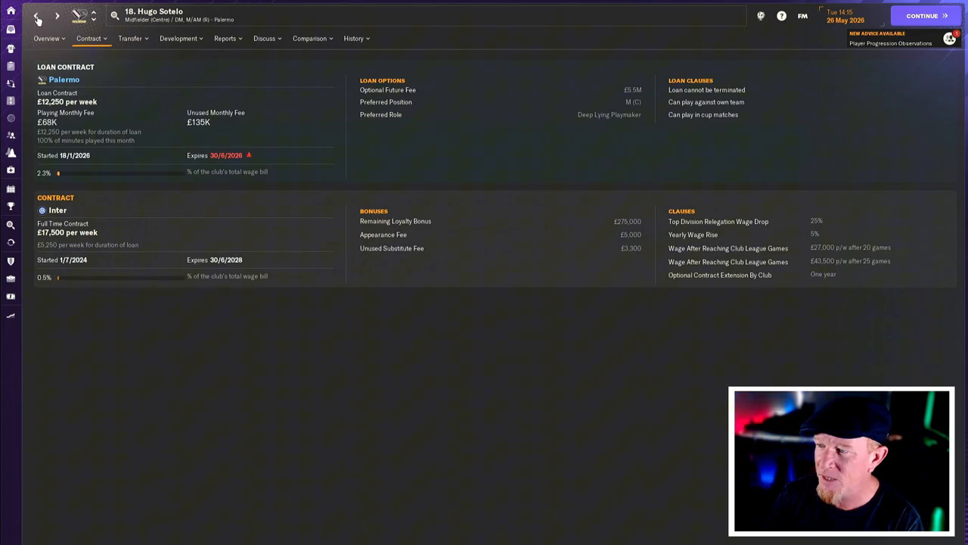
{"action": "left_click", "coordinate": [36, 16]}
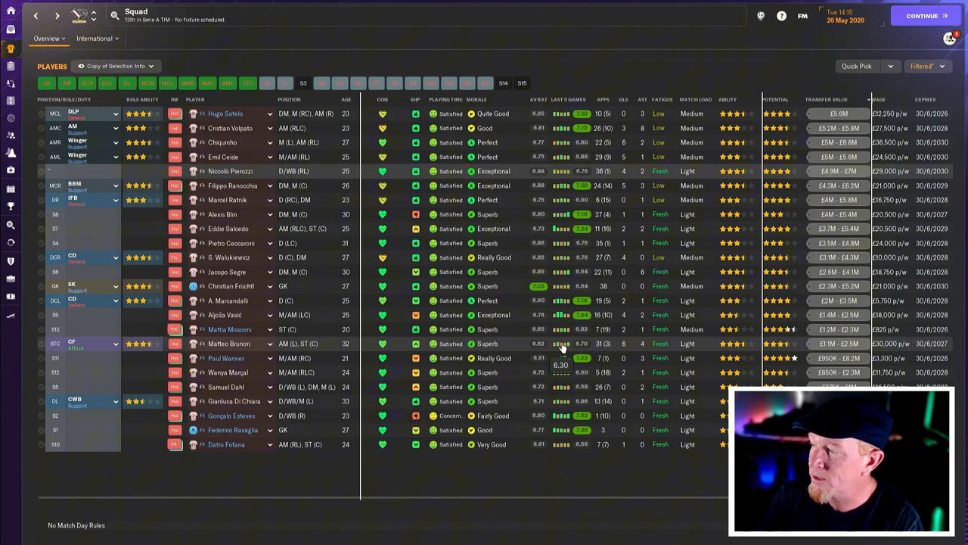
{"action": "mouse_move", "coordinate": [437, 352]}
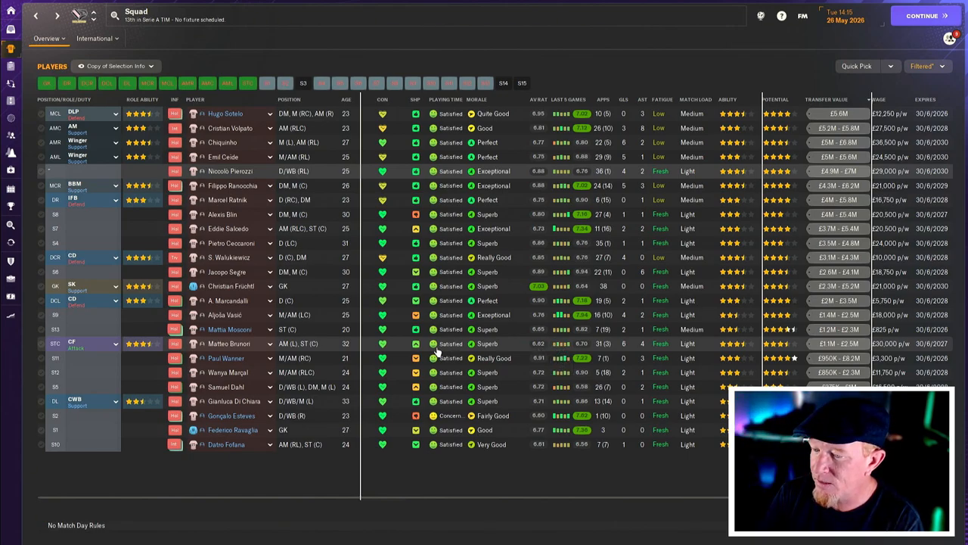
{"action": "mouse_move", "coordinate": [382, 156]}
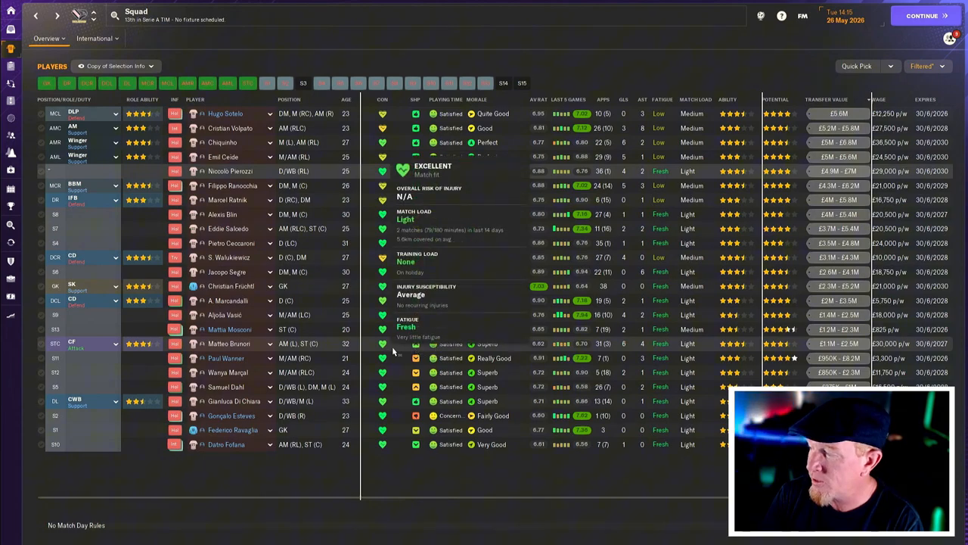
{"action": "double_click", "coordinate": [226, 444]}
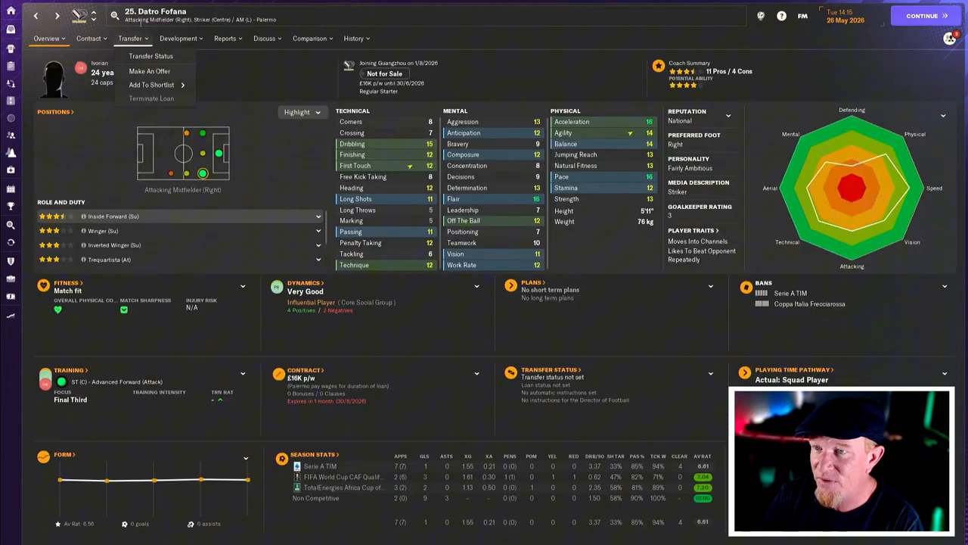
{"action": "left_click", "coordinate": [88, 38]}
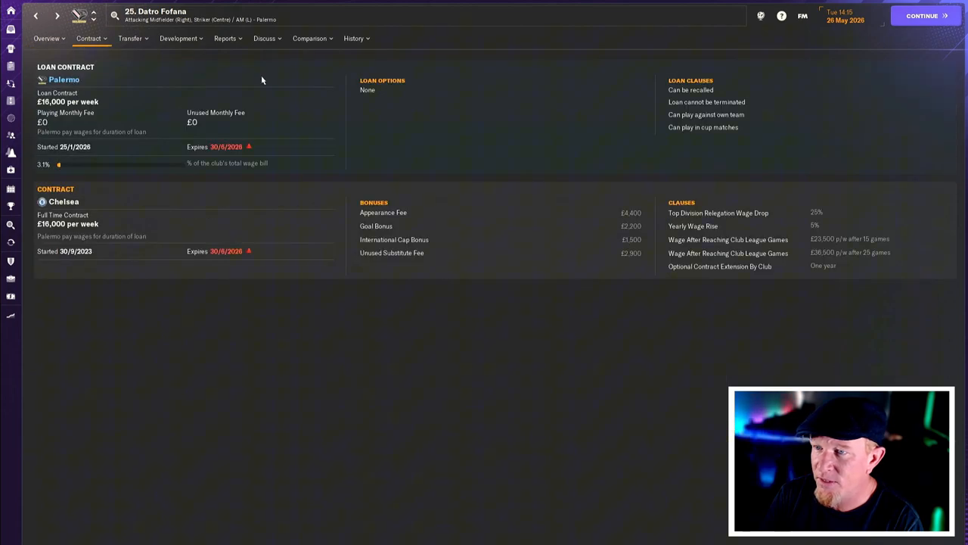
{"action": "mouse_move", "coordinate": [427, 232]}
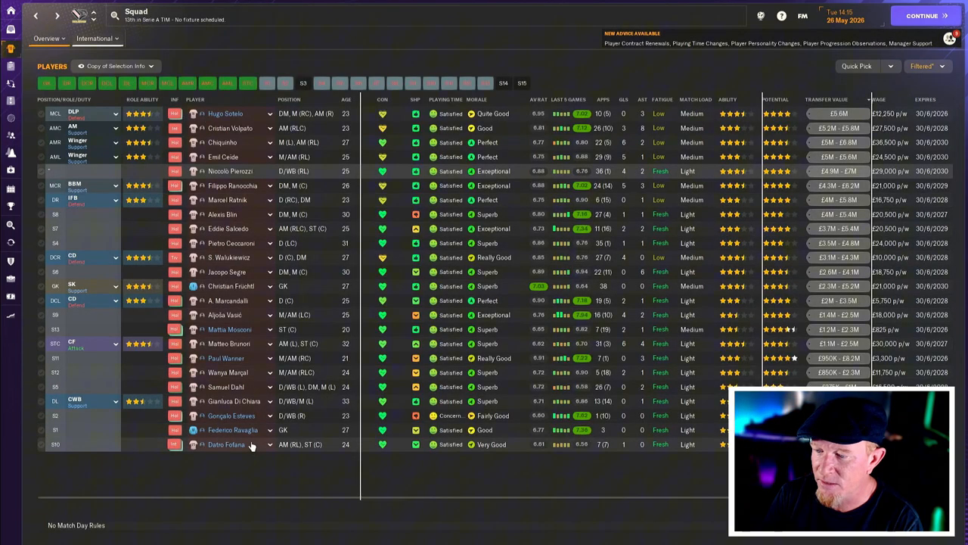
{"action": "mouse_move", "coordinate": [553, 452]}
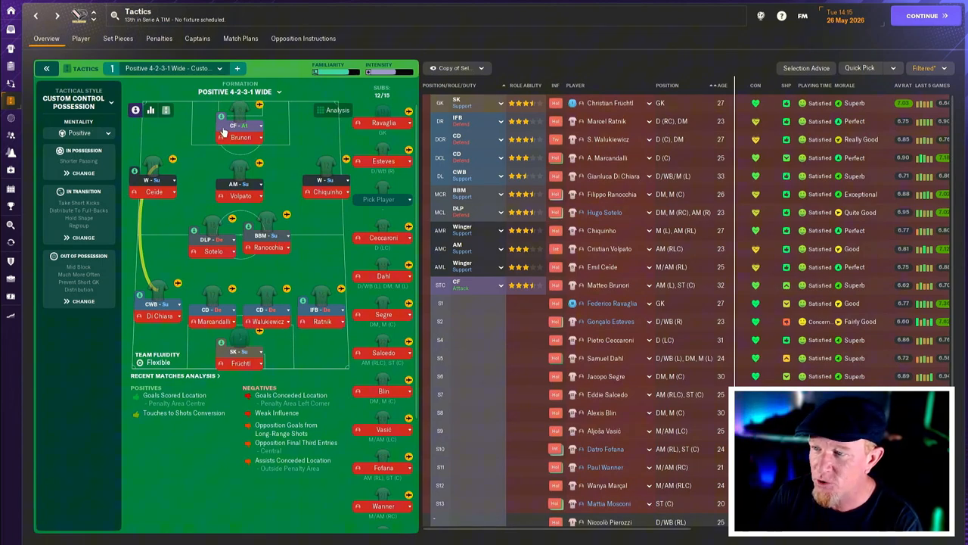
{"action": "mouse_move", "coordinate": [317, 214]}
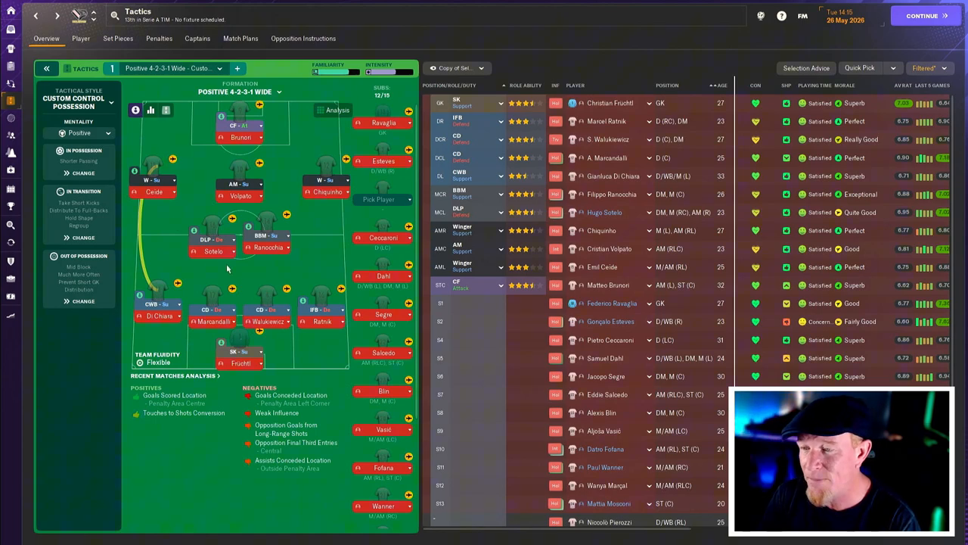
{"action": "mouse_move", "coordinate": [330, 240]}
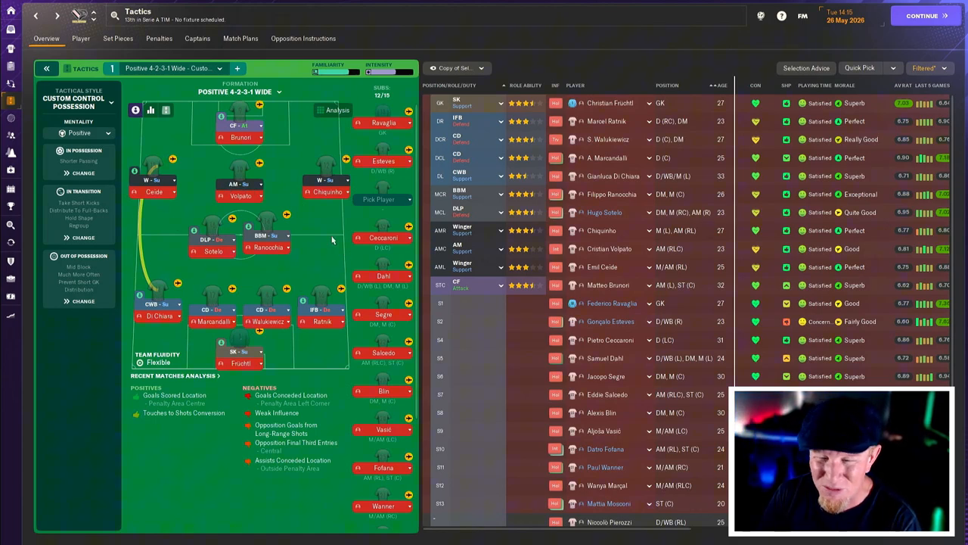
{"action": "mouse_move", "coordinate": [267, 198]}
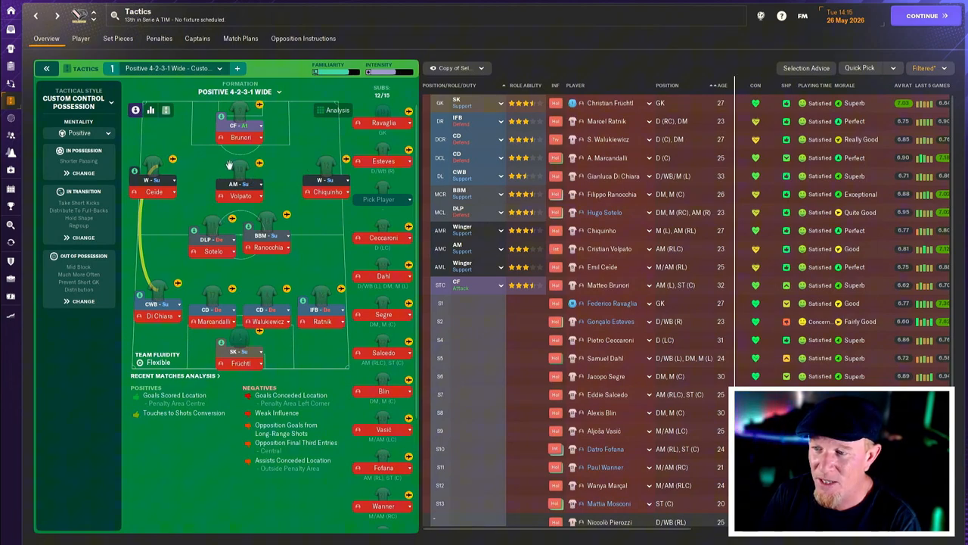
{"action": "mouse_move", "coordinate": [238, 174]}
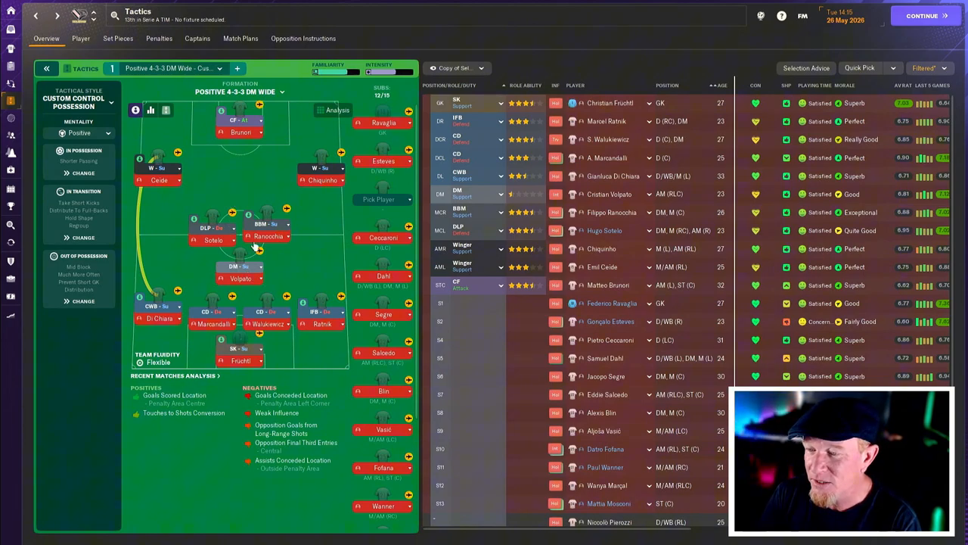
{"action": "mouse_move", "coordinate": [208, 295]}
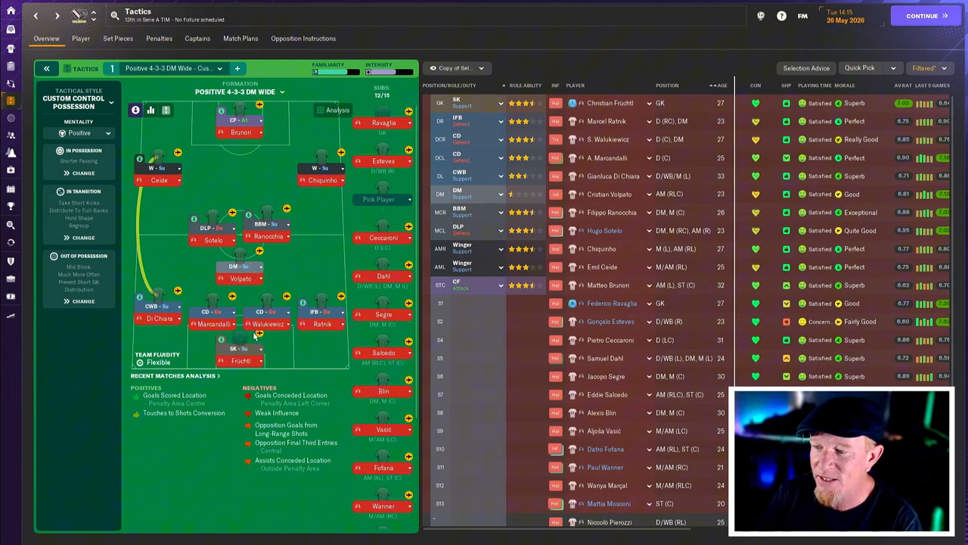
{"action": "mouse_move", "coordinate": [135, 310]}
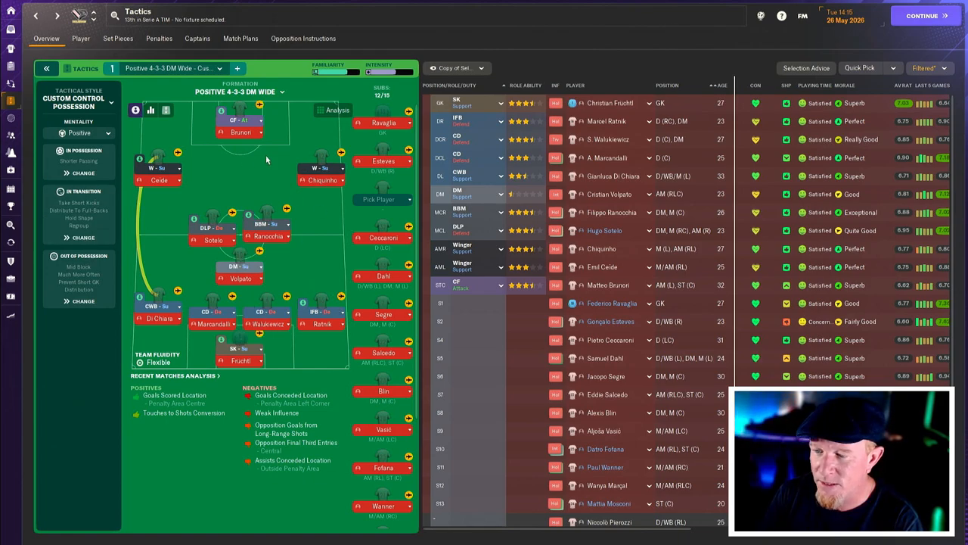
{"action": "mouse_move", "coordinate": [318, 341]}
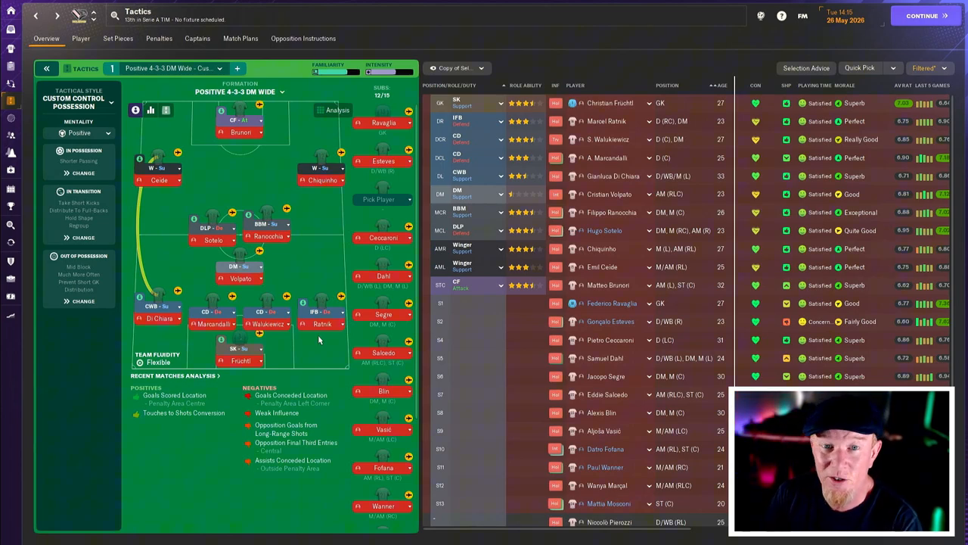
{"action": "mouse_move", "coordinate": [325, 318]}
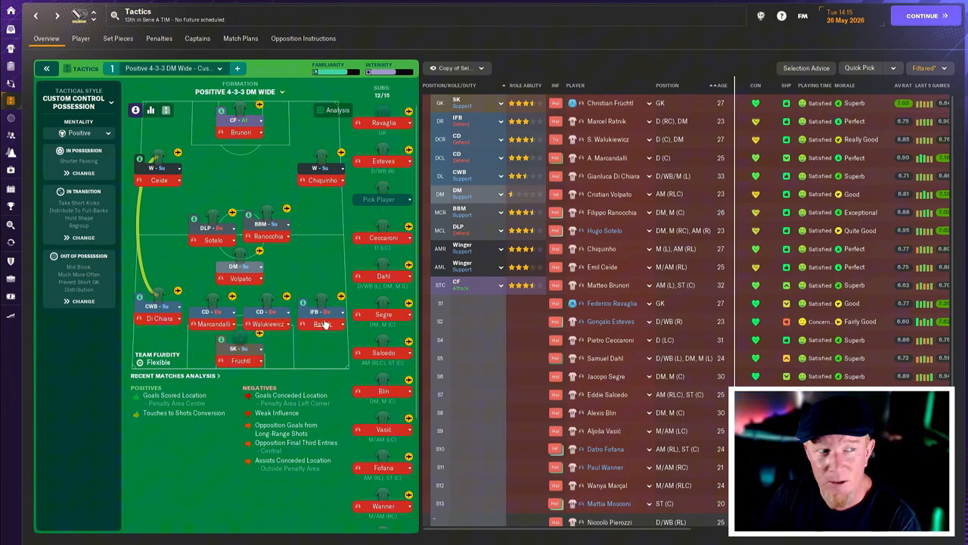
{"action": "mouse_move", "coordinate": [322, 323]}
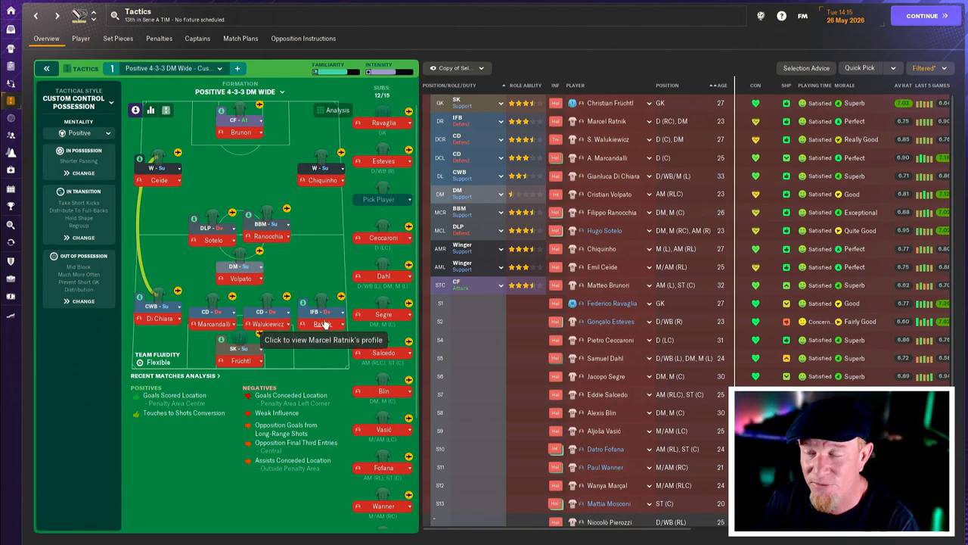
{"action": "mouse_move", "coordinate": [199, 177]}
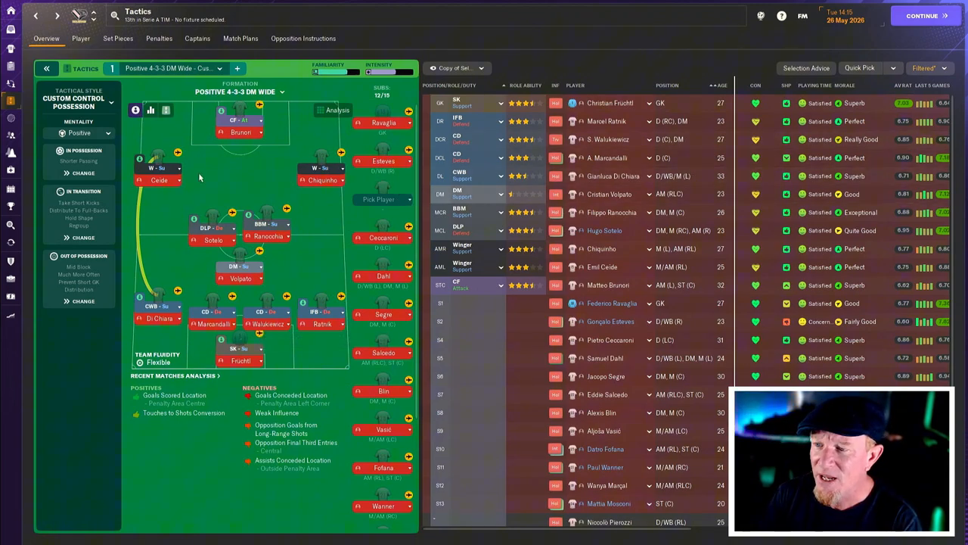
{"action": "mouse_move", "coordinate": [314, 255]}
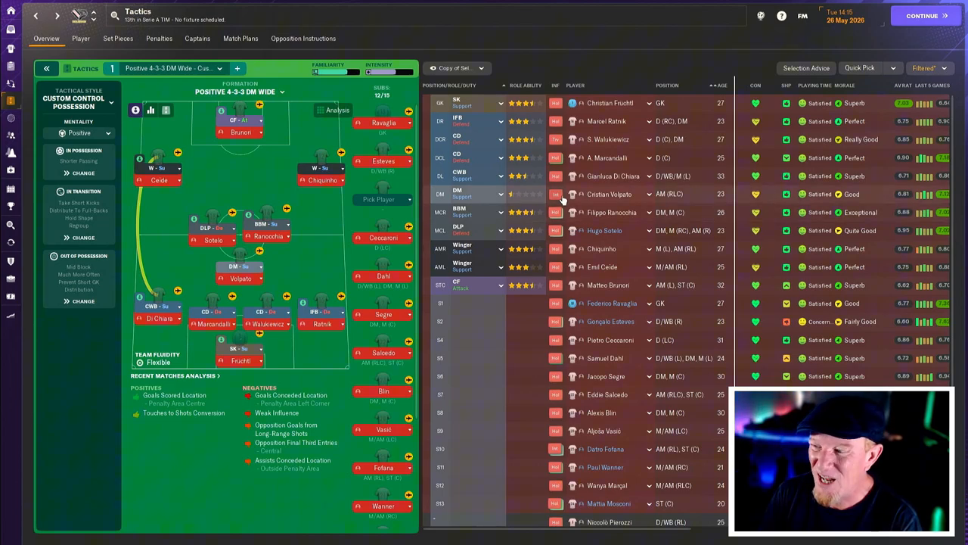
{"action": "mouse_move", "coordinate": [468, 267]}
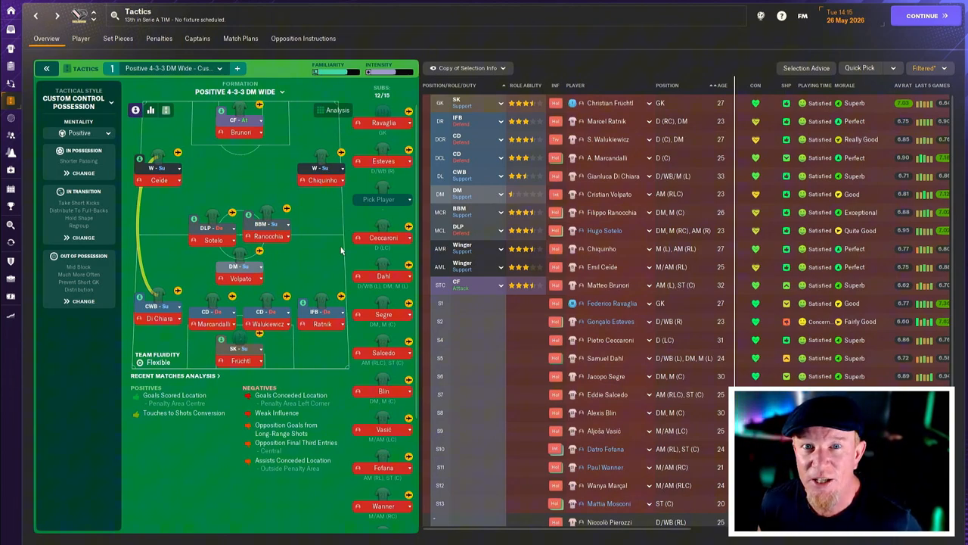
{"action": "left_click", "coordinate": [922, 15]}
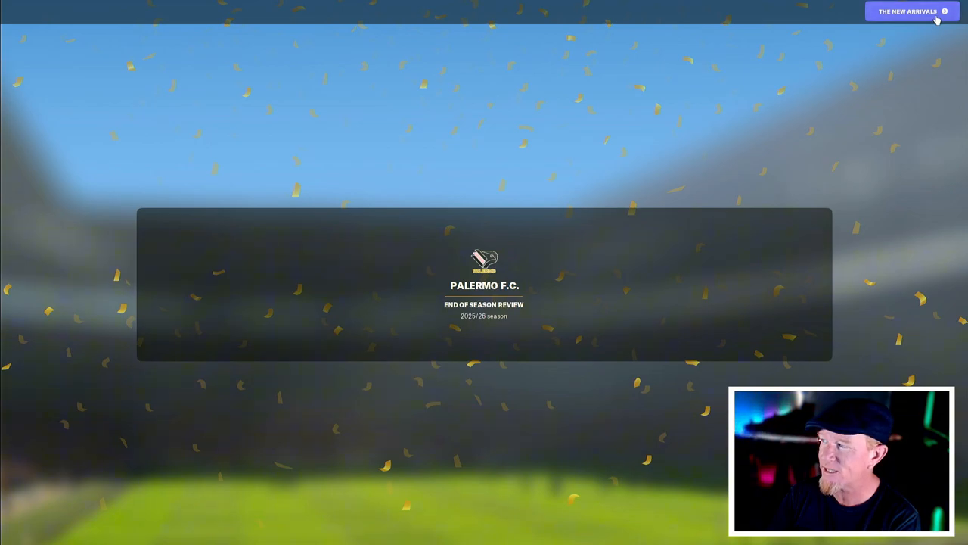
{"action": "left_click", "coordinate": [912, 11]}
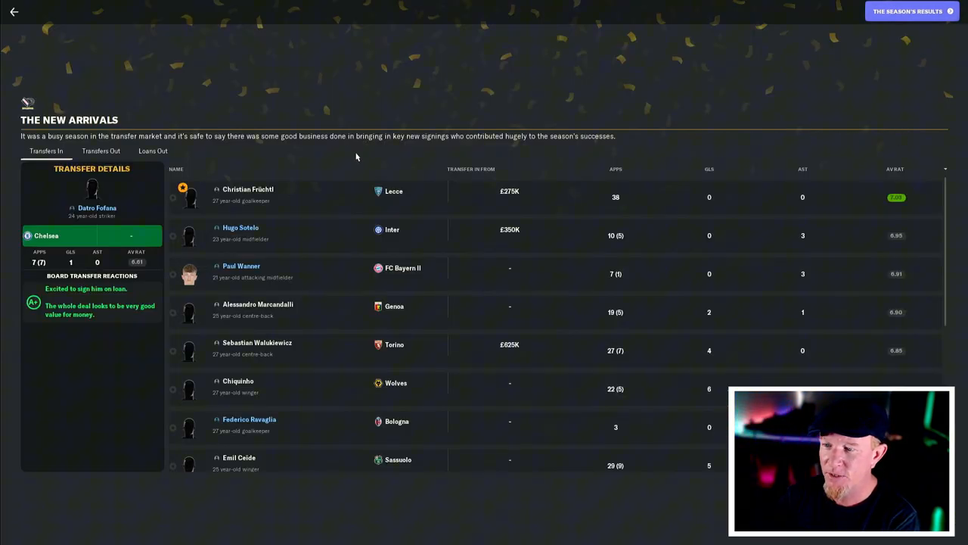
{"action": "left_click", "coordinate": [248, 191]}
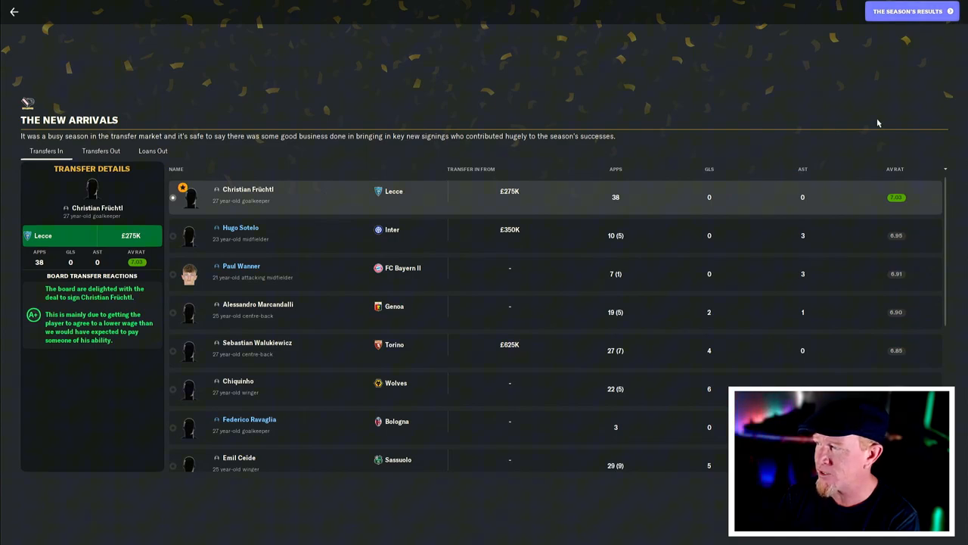
{"action": "mouse_move", "coordinate": [628, 199]}
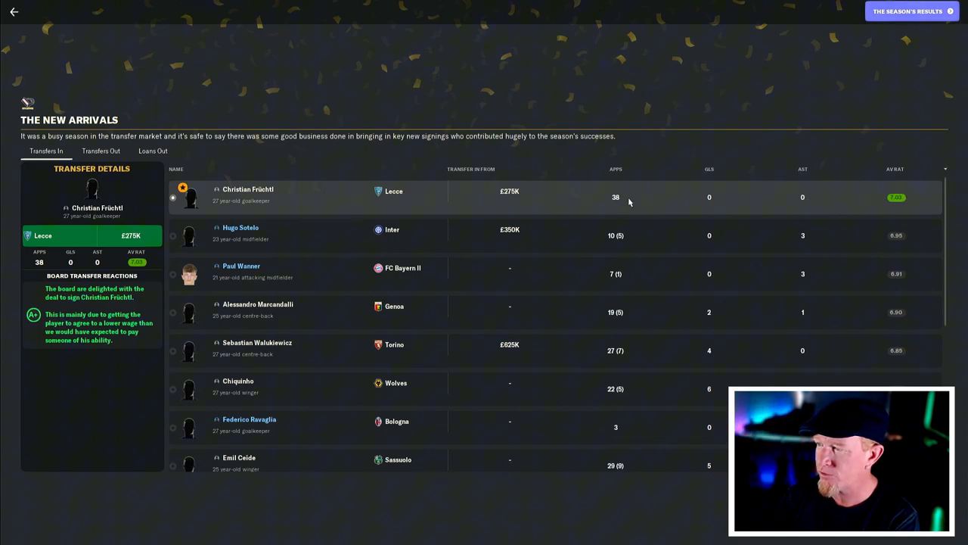
{"action": "mouse_move", "coordinate": [707, 199]}
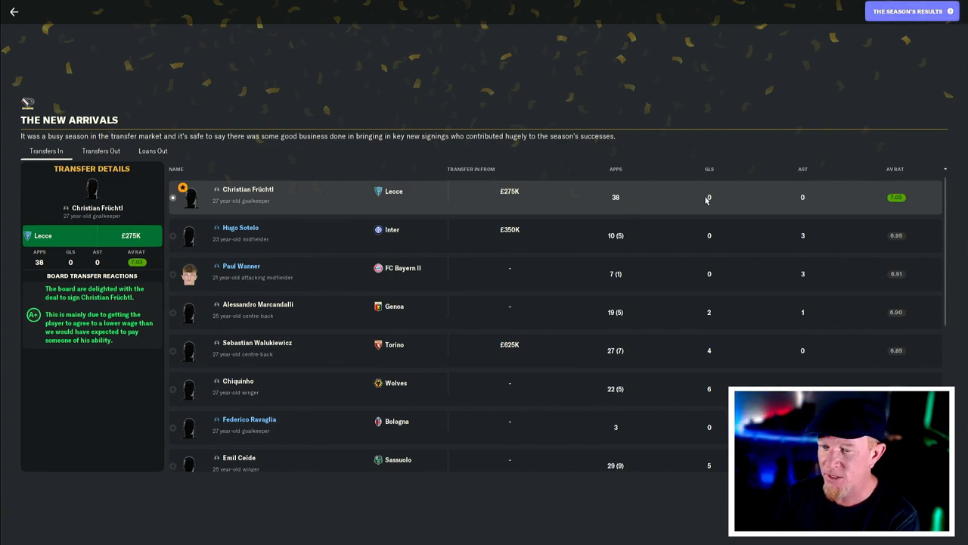
{"action": "mouse_move", "coordinate": [582, 197]}
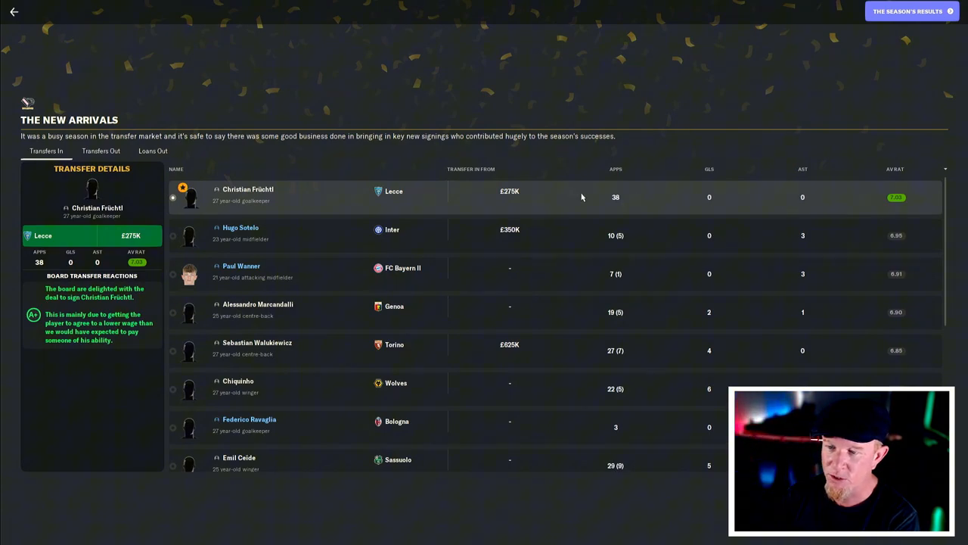
{"action": "mouse_move", "coordinate": [739, 84]}
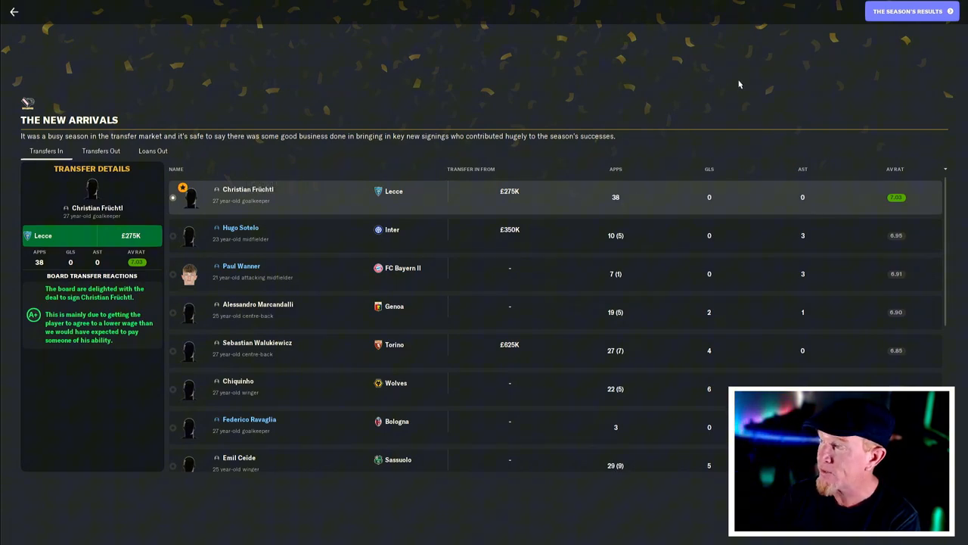
{"action": "mouse_move", "coordinate": [542, 273]}
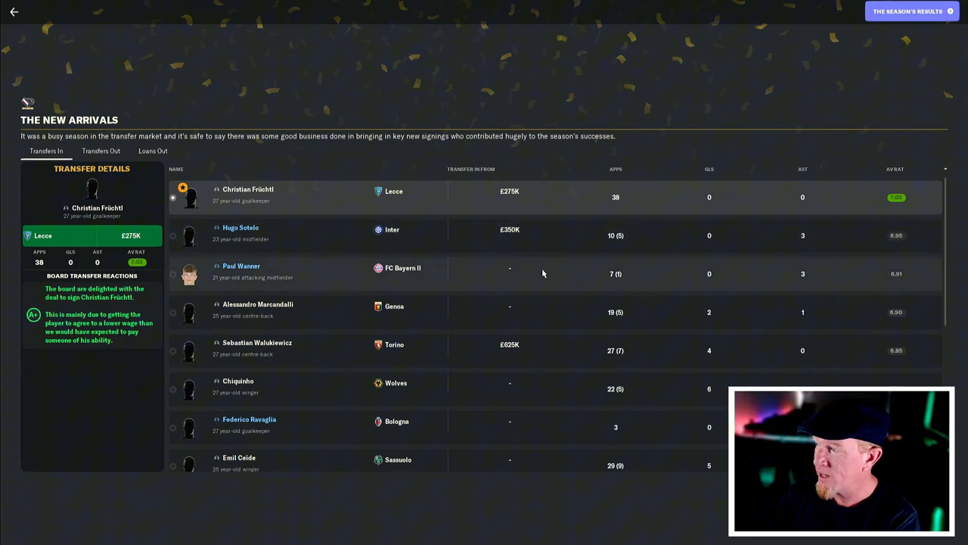
{"action": "mouse_move", "coordinate": [529, 268]}
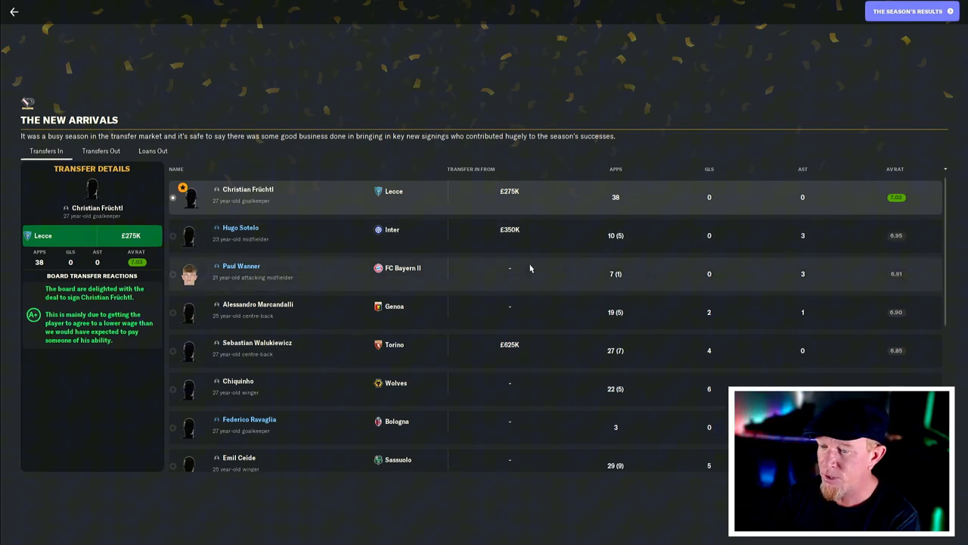
{"action": "scroll", "scroll_direction": "down", "scroll_amount": 3}
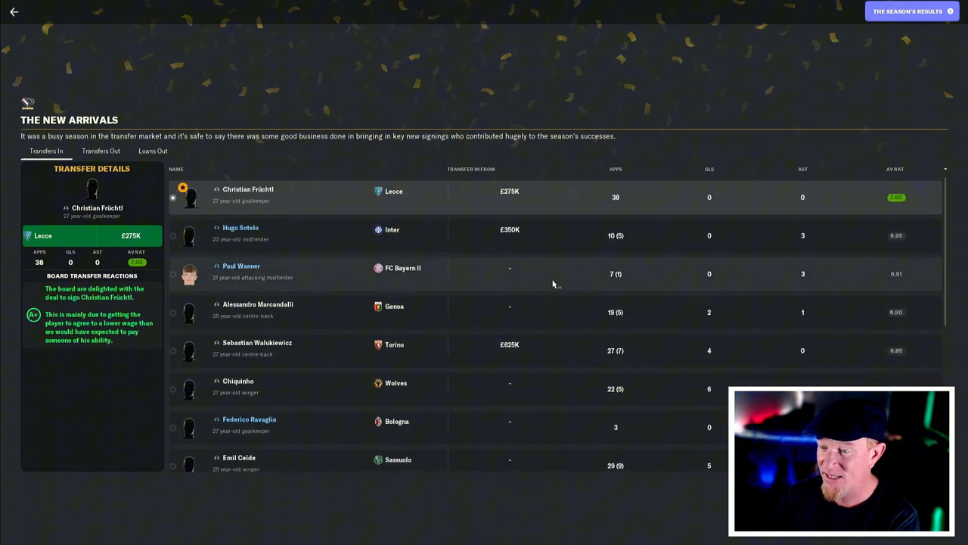
{"action": "mouse_move", "coordinate": [339, 313]}
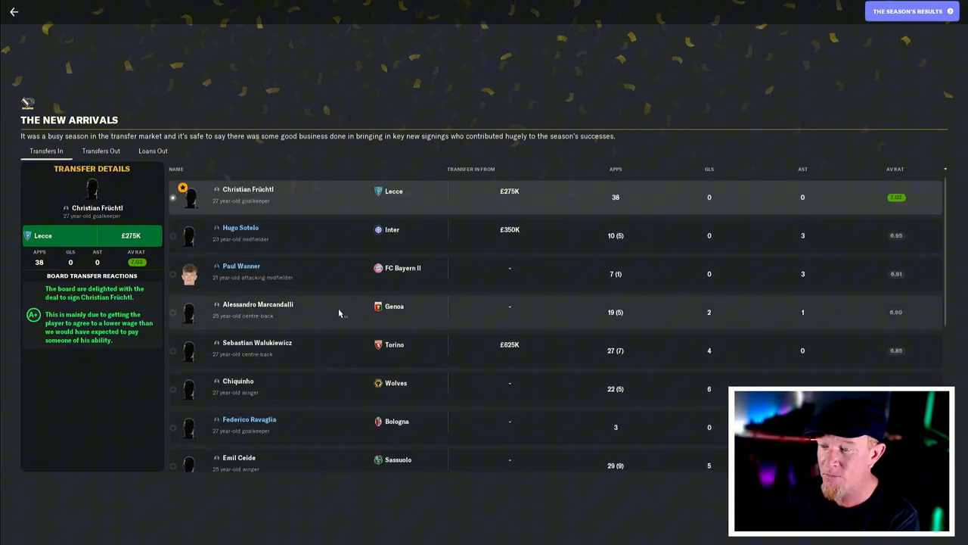
{"action": "mouse_move", "coordinate": [501, 320]}
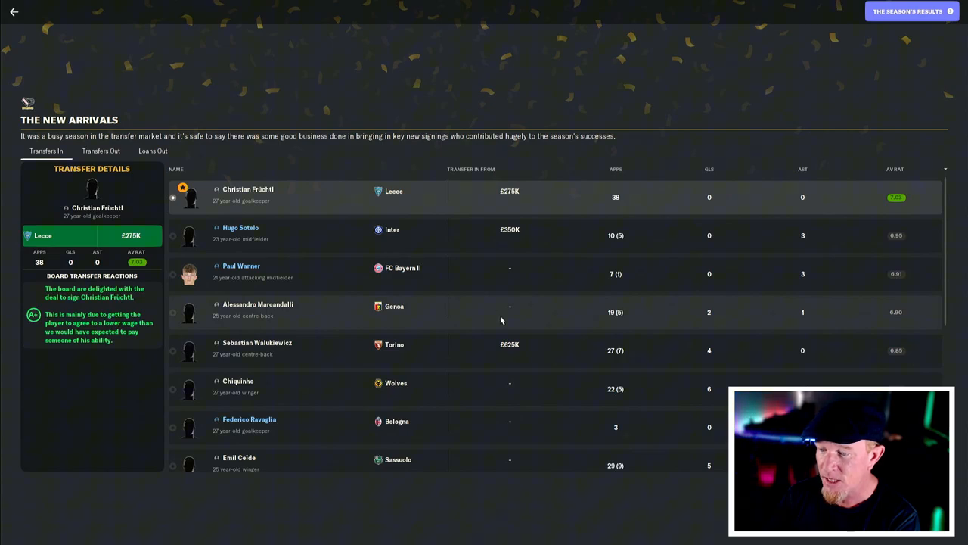
{"action": "scroll", "scroll_direction": "down", "scroll_amount": 3}
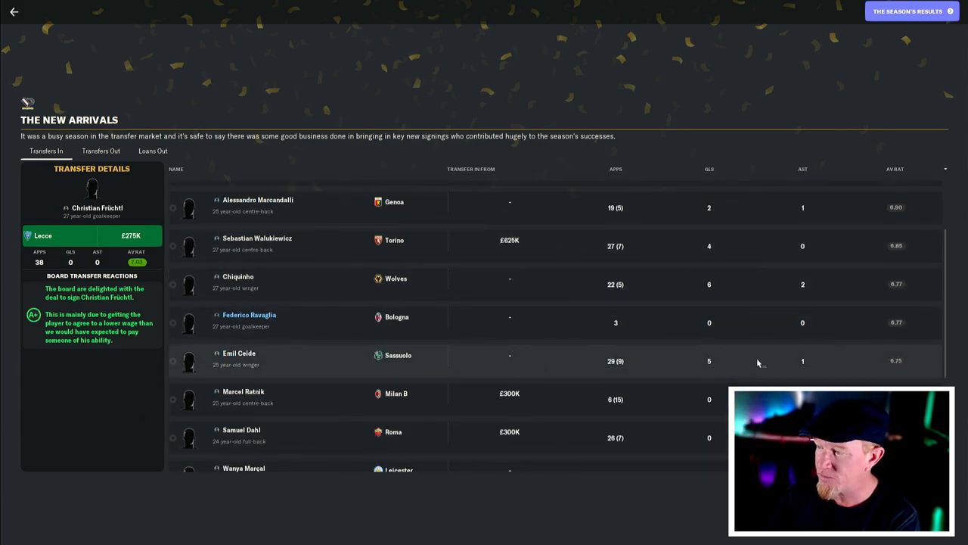
{"action": "mouse_move", "coordinate": [758, 364]}
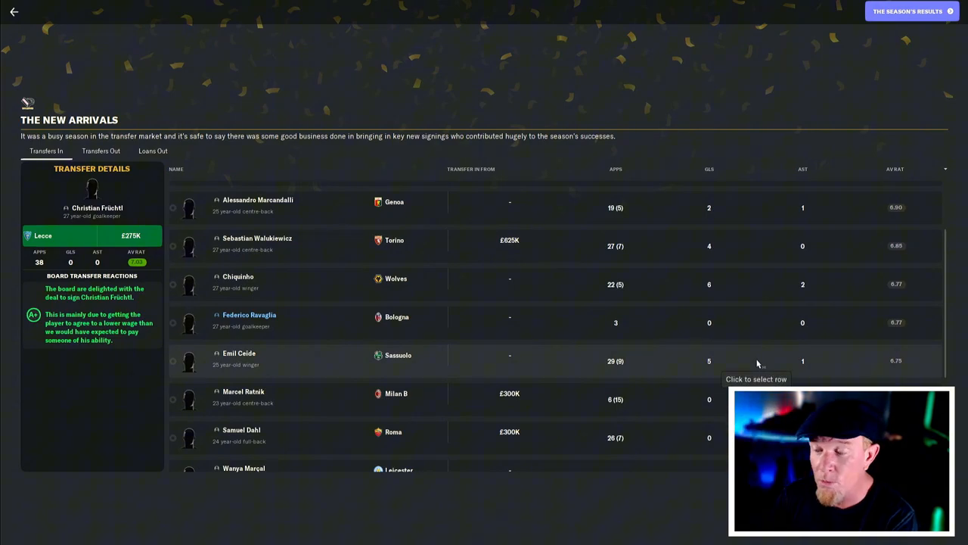
{"action": "scroll", "scroll_direction": "down", "scroll_amount": 3}
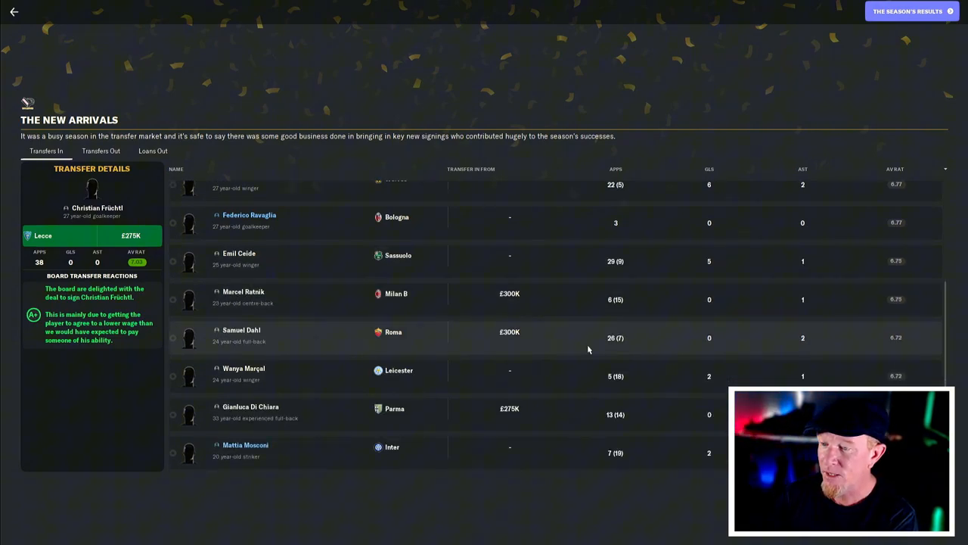
{"action": "mouse_move", "coordinate": [300, 303]}
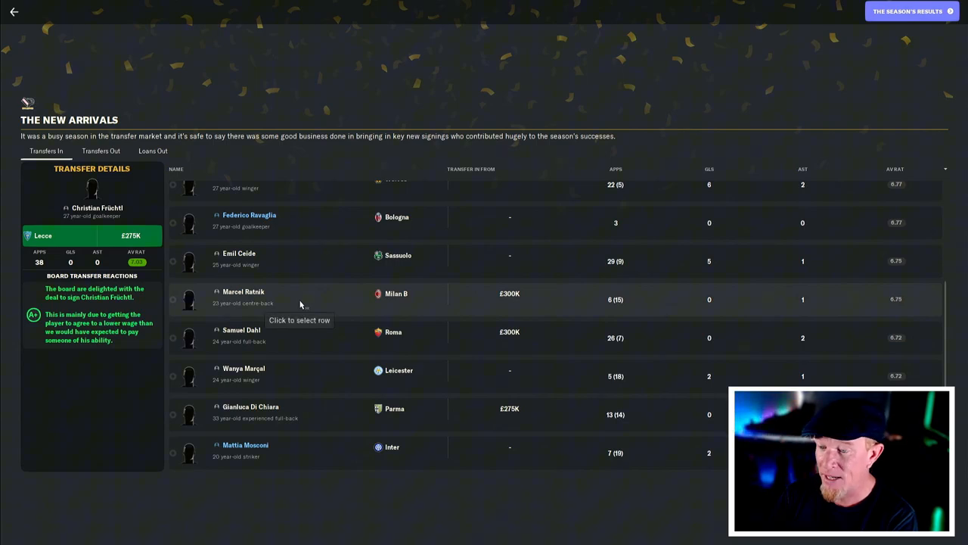
{"action": "scroll", "scroll_direction": "down", "scroll_amount": 3}
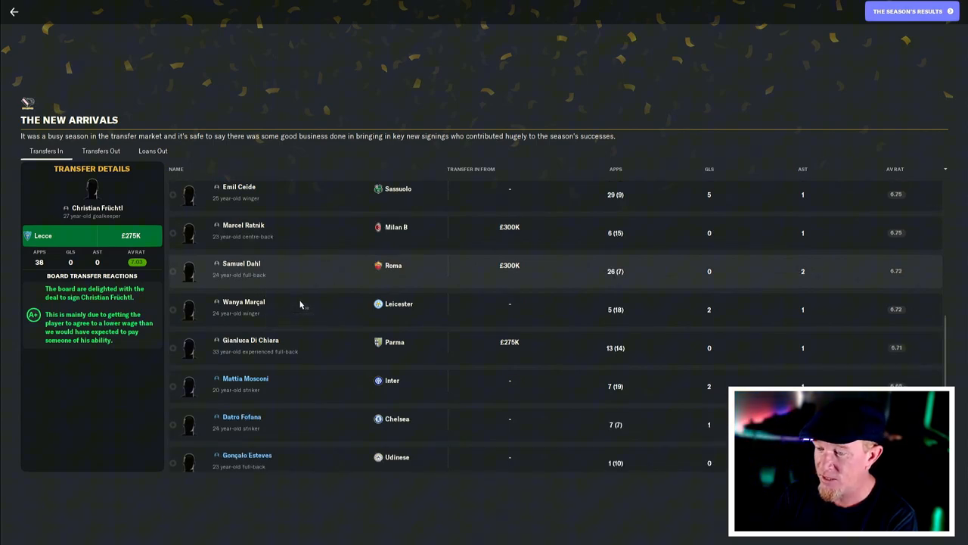
{"action": "scroll", "scroll_direction": "down", "scroll_amount": 3}
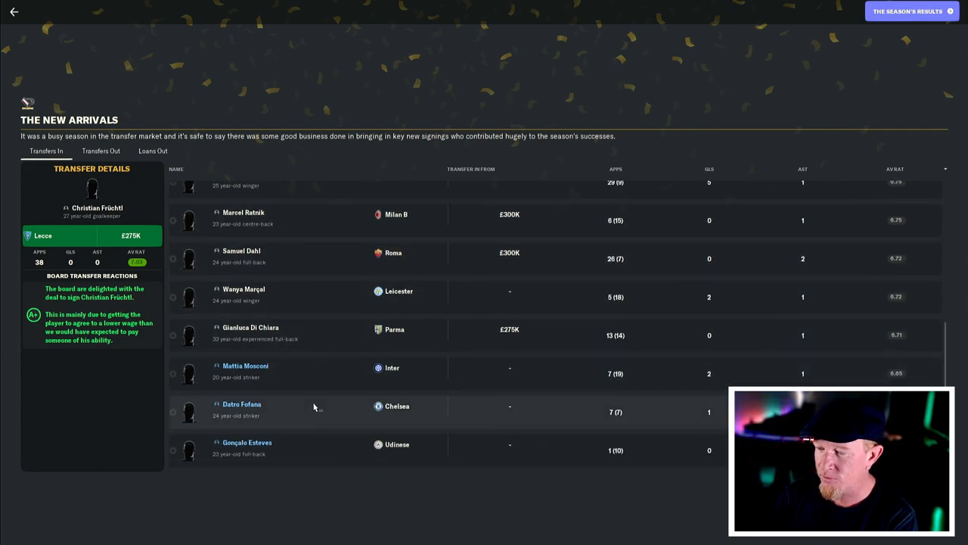
{"action": "mouse_move", "coordinate": [358, 351]}
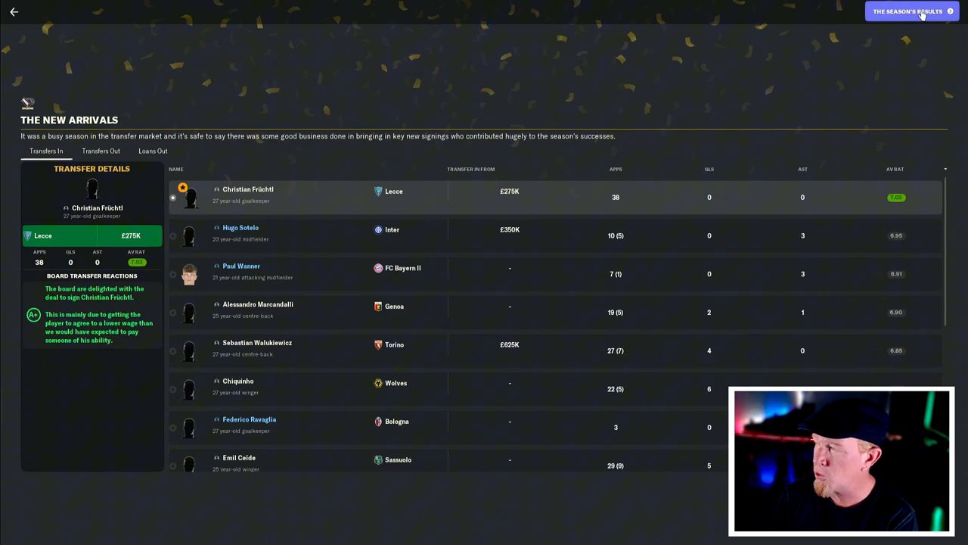
- Move on to The Season's Results and browse Palermo's 13th-place competition results list
{"action": "left_click", "coordinate": [911, 10]}
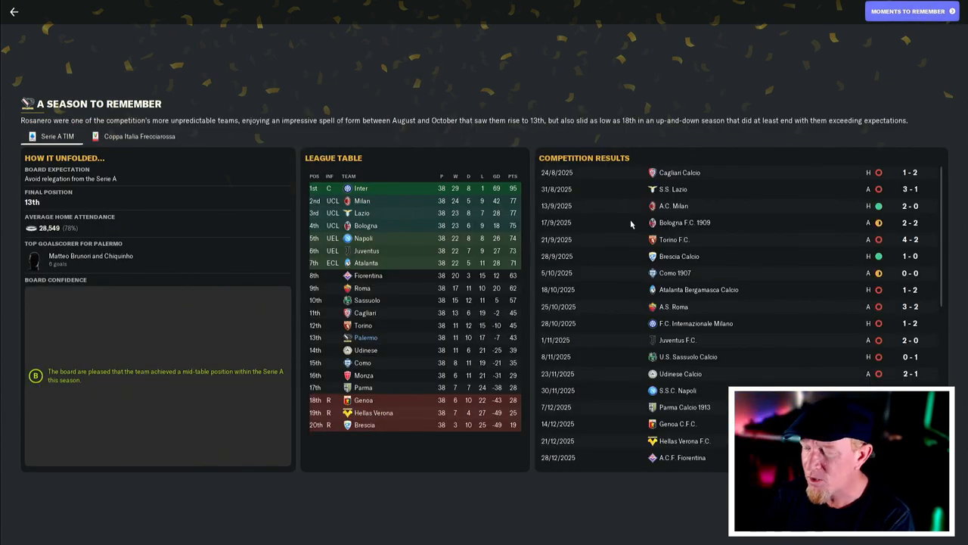
{"action": "mouse_move", "coordinate": [359, 345]}
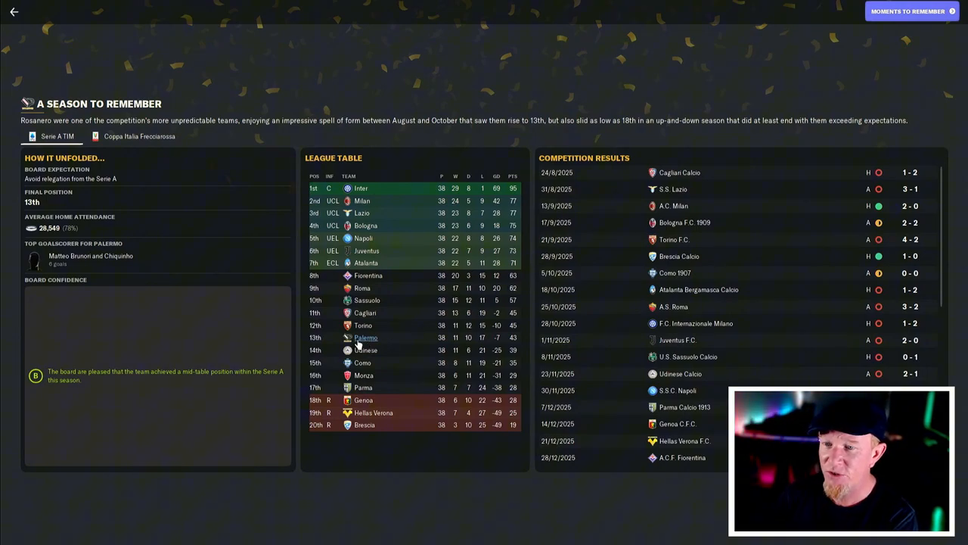
{"action": "mouse_move", "coordinate": [197, 299]}
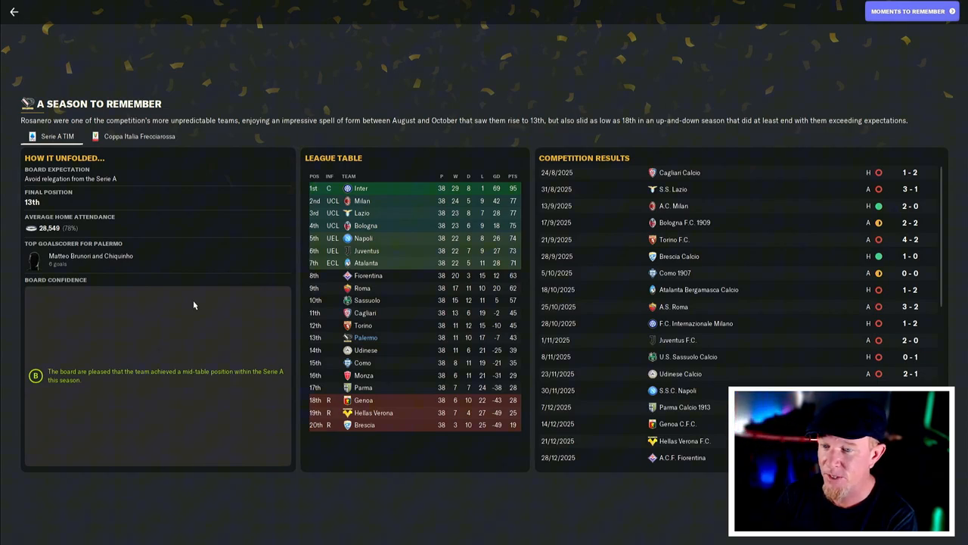
{"action": "mouse_move", "coordinate": [802, 297]}
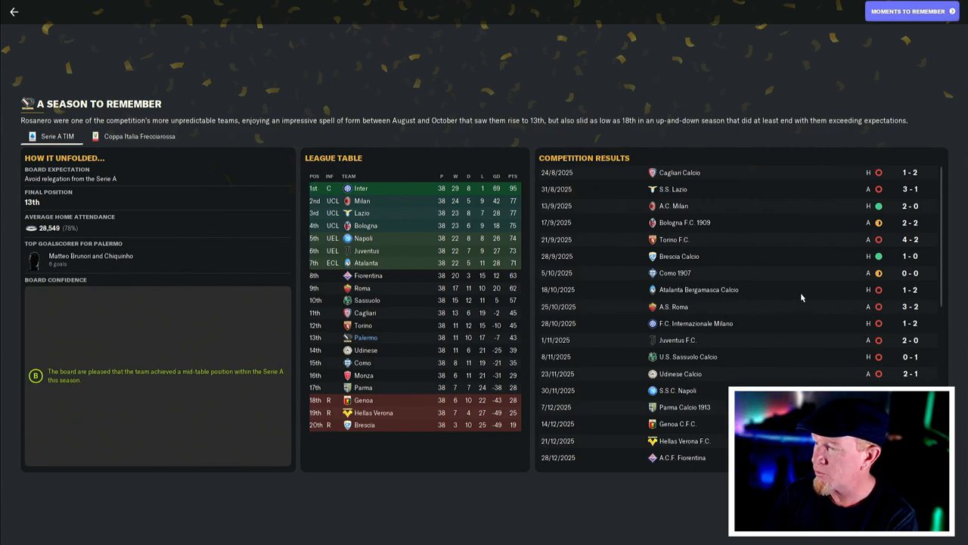
{"action": "mouse_move", "coordinate": [796, 327]}
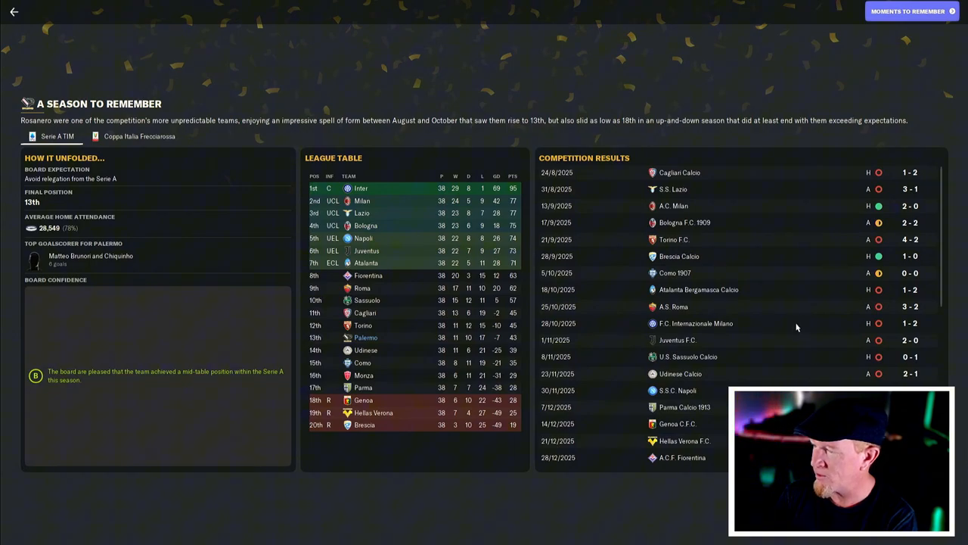
{"action": "scroll", "scroll_direction": "down", "scroll_amount": 3}
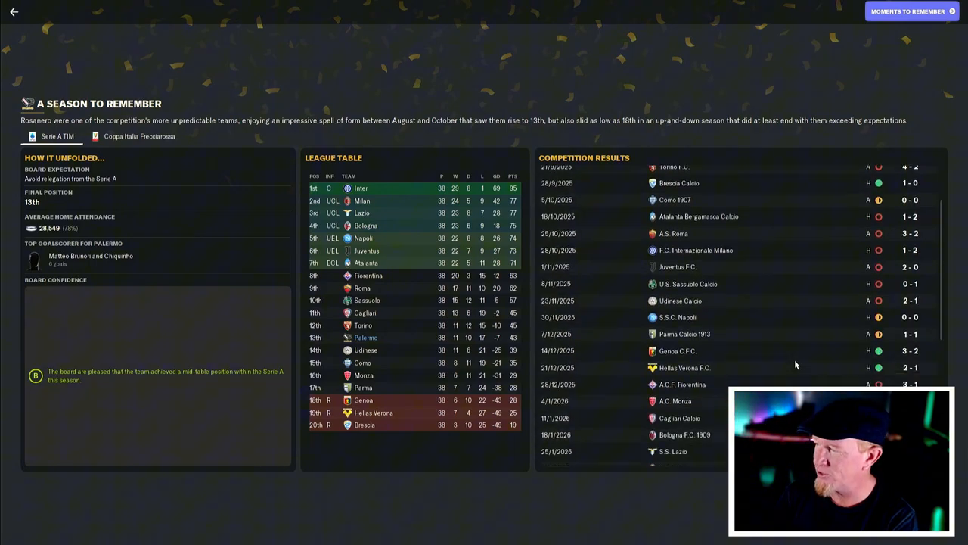
{"action": "scroll", "scroll_direction": "down", "scroll_amount": 3}
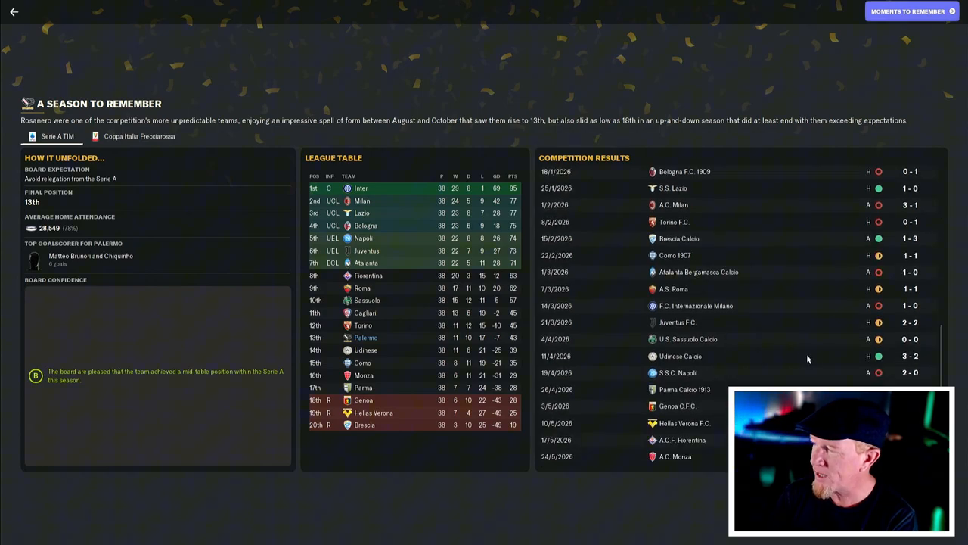
{"action": "scroll", "scroll_direction": "up", "scroll_amount": 3}
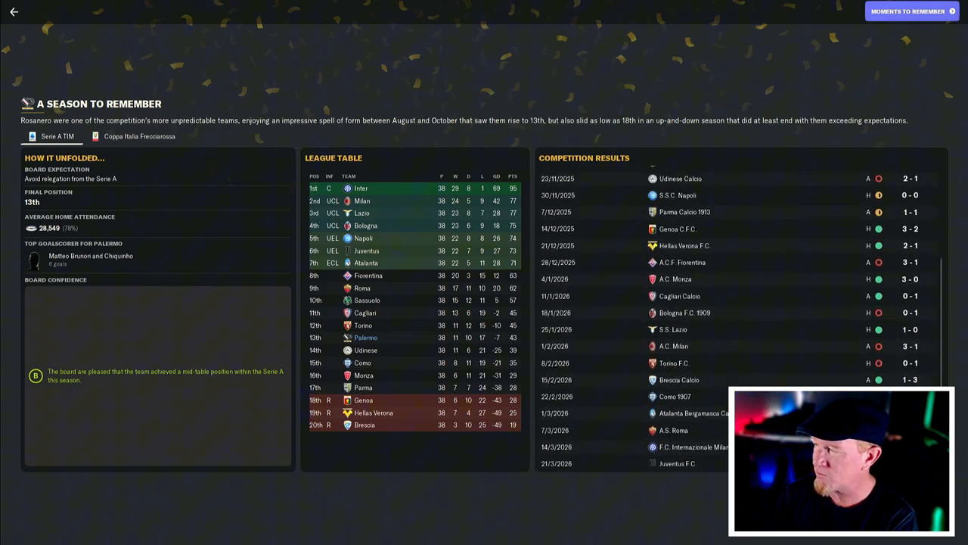
{"action": "scroll", "scroll_direction": "up", "scroll_amount": 3}
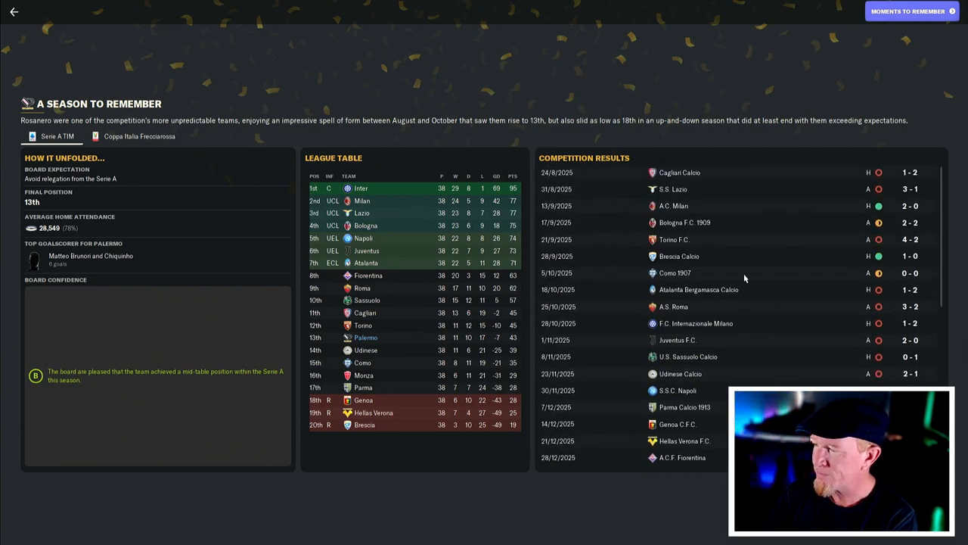
{"action": "mouse_move", "coordinate": [725, 309]}
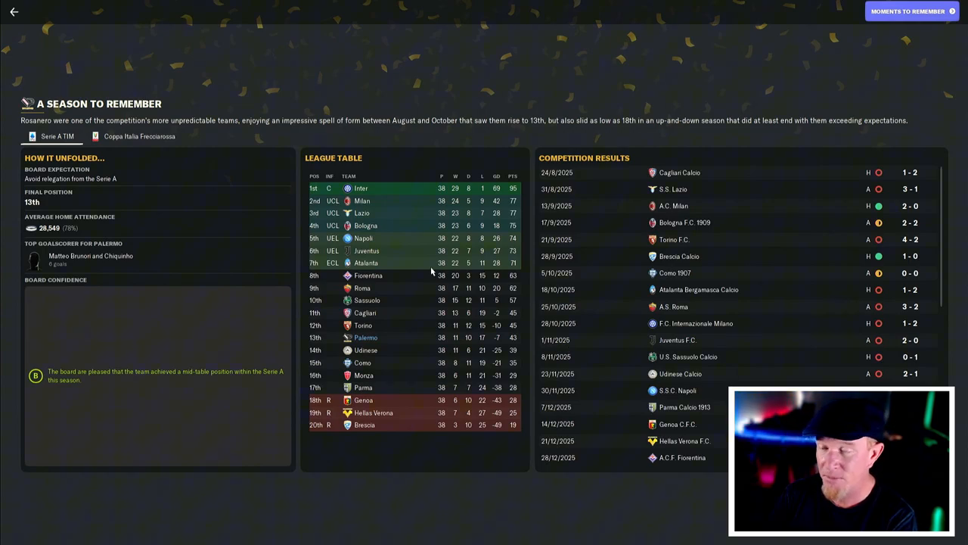
- Advance the season review to Moments to Remember
{"action": "left_click", "coordinate": [907, 10]}
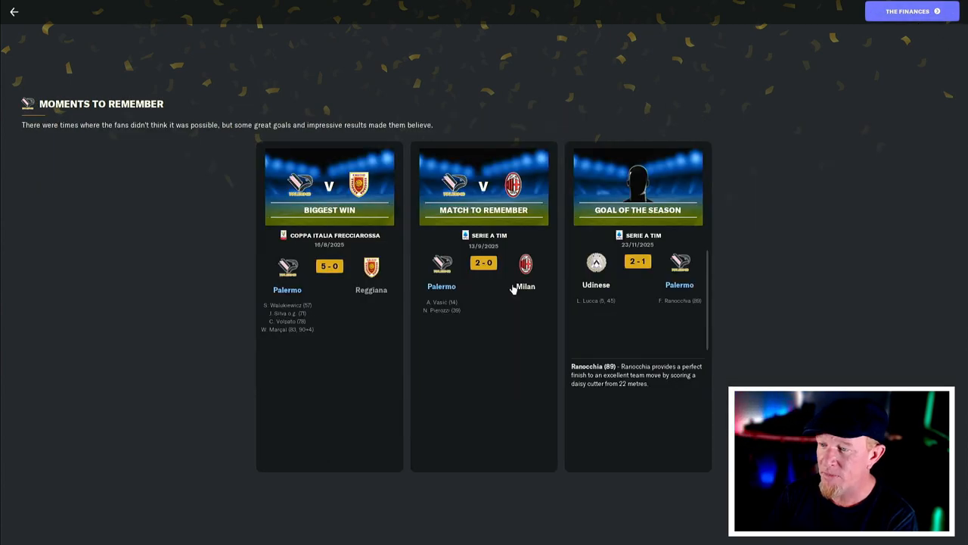
{"action": "mouse_move", "coordinate": [346, 351]}
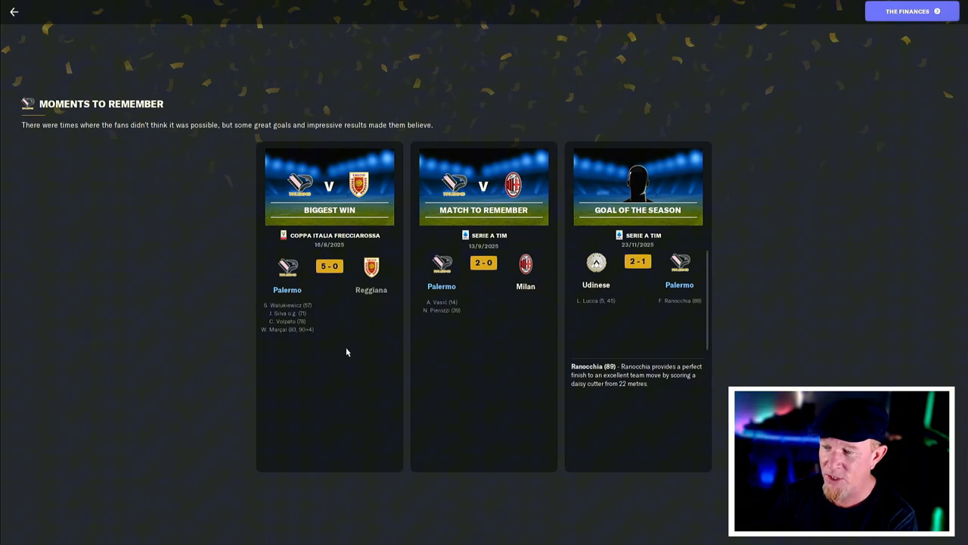
{"action": "mouse_move", "coordinate": [507, 336]}
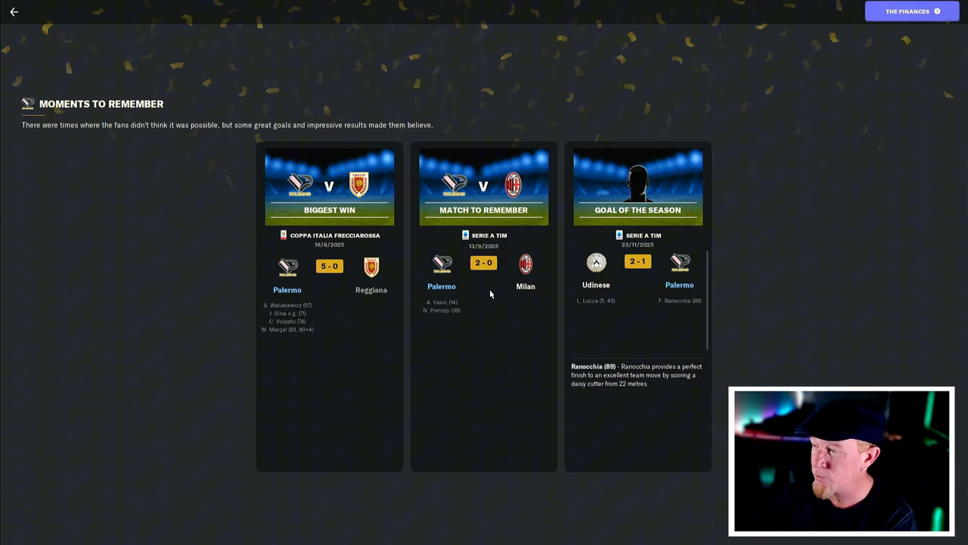
{"action": "mouse_move", "coordinate": [673, 295]}
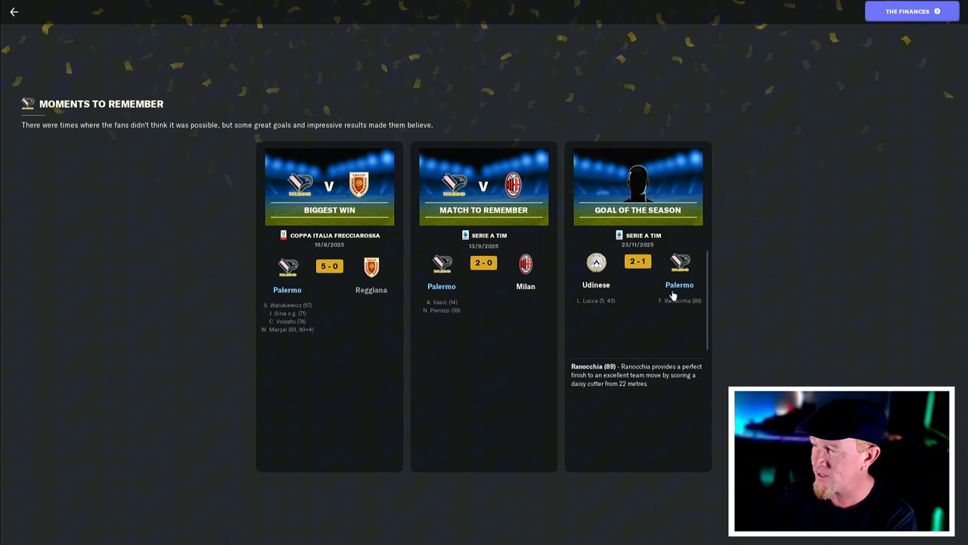
{"action": "mouse_move", "coordinate": [655, 318]}
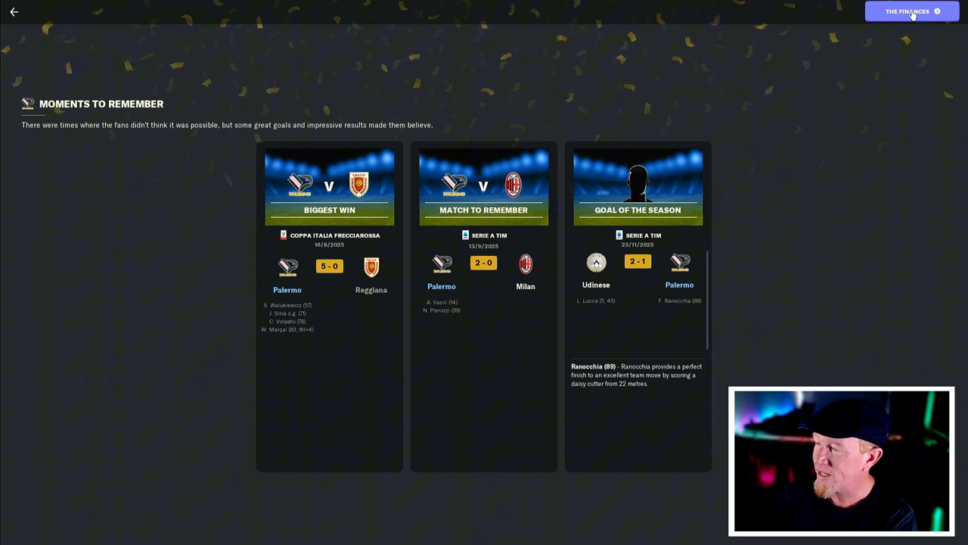
{"action": "left_click", "coordinate": [912, 10]}
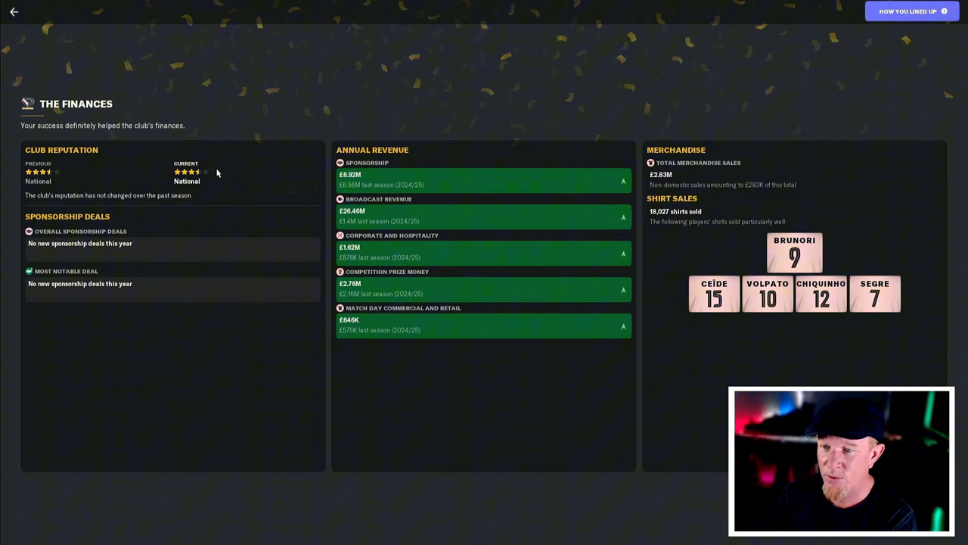
{"action": "mouse_move", "coordinate": [150, 252]}
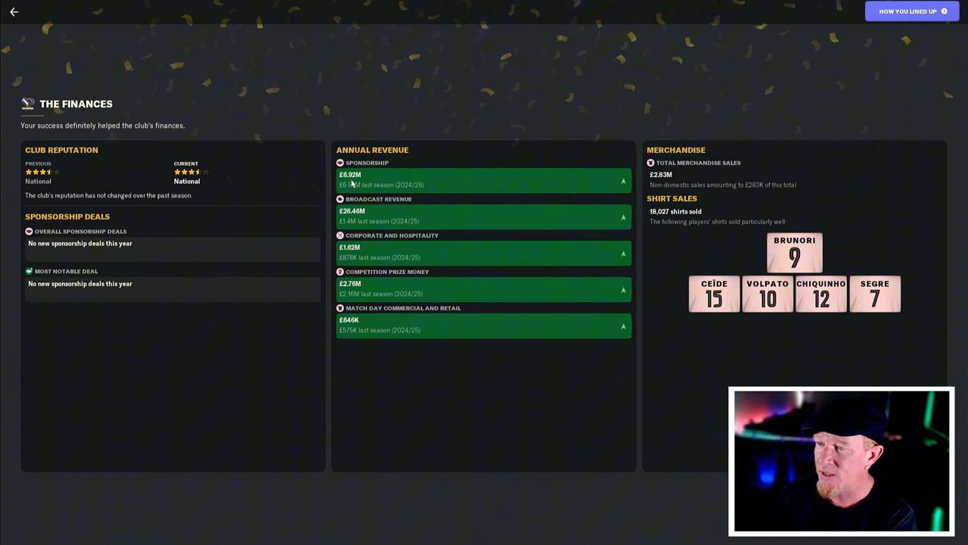
{"action": "mouse_move", "coordinate": [477, 204]}
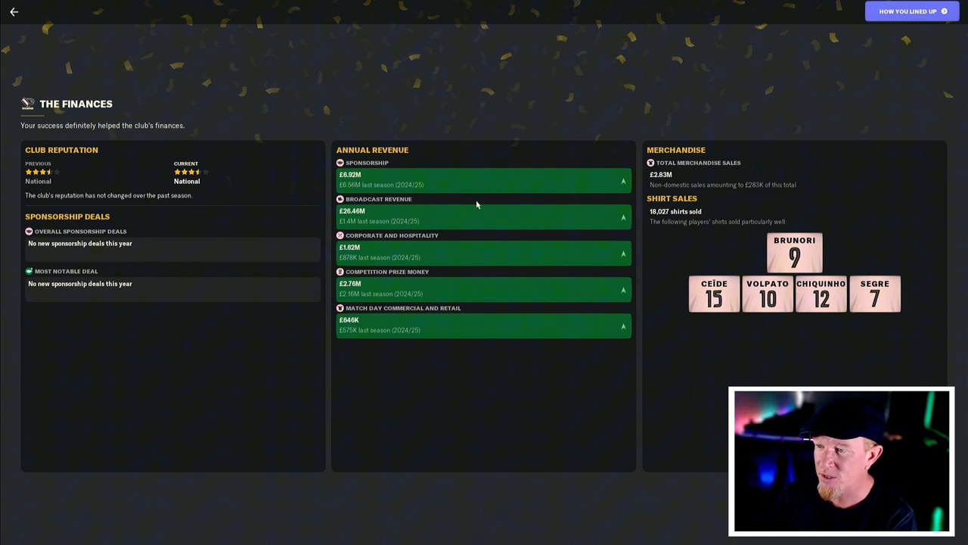
{"action": "mouse_move", "coordinate": [478, 220]}
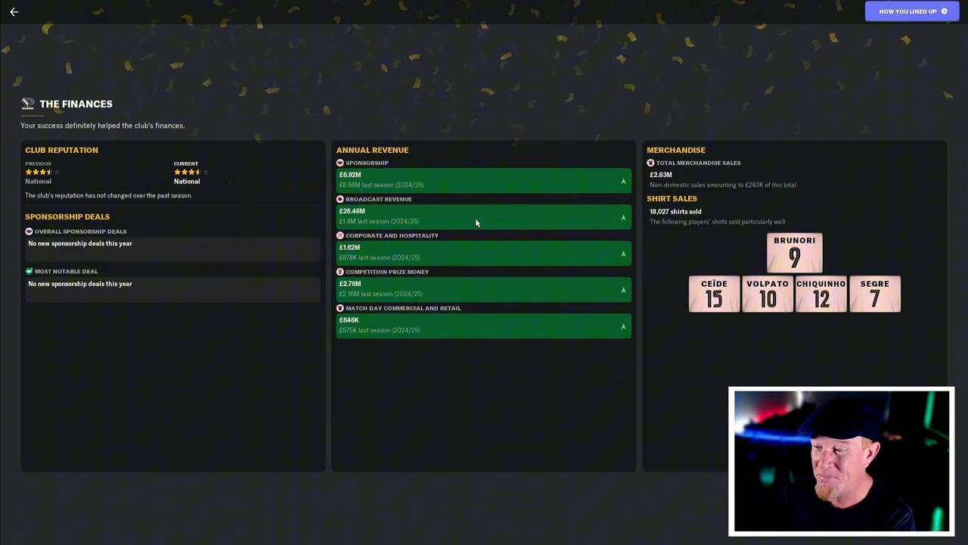
{"action": "mouse_move", "coordinate": [460, 255]}
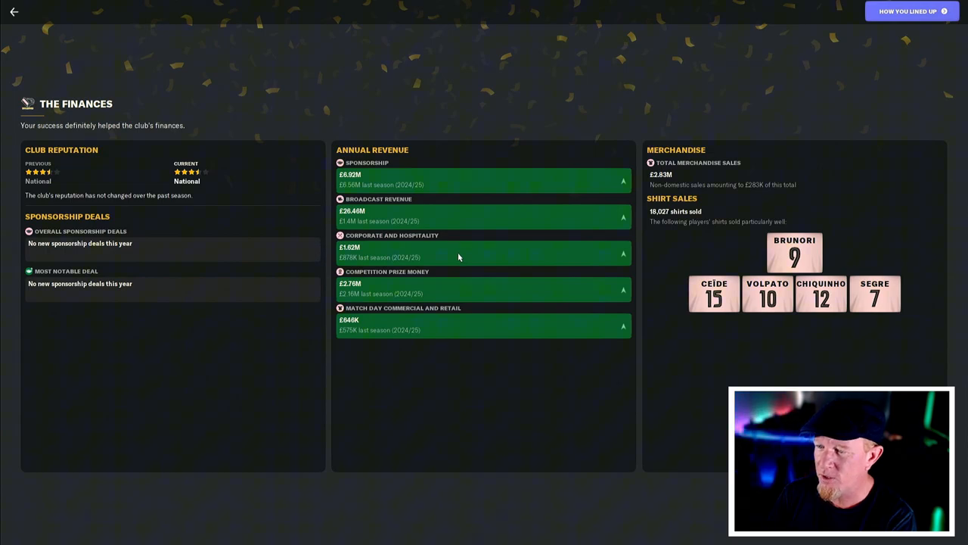
{"action": "mouse_move", "coordinate": [508, 290]}
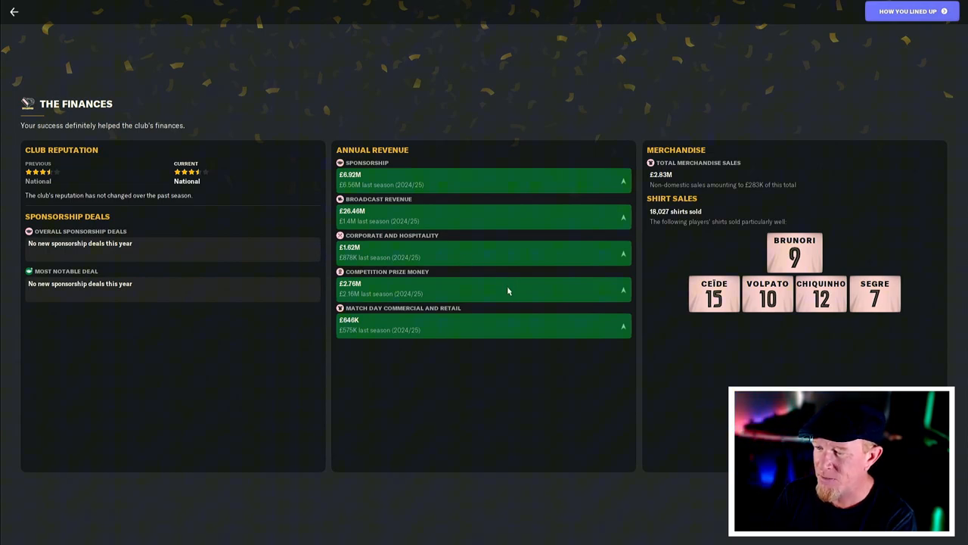
{"action": "mouse_move", "coordinate": [677, 321]}
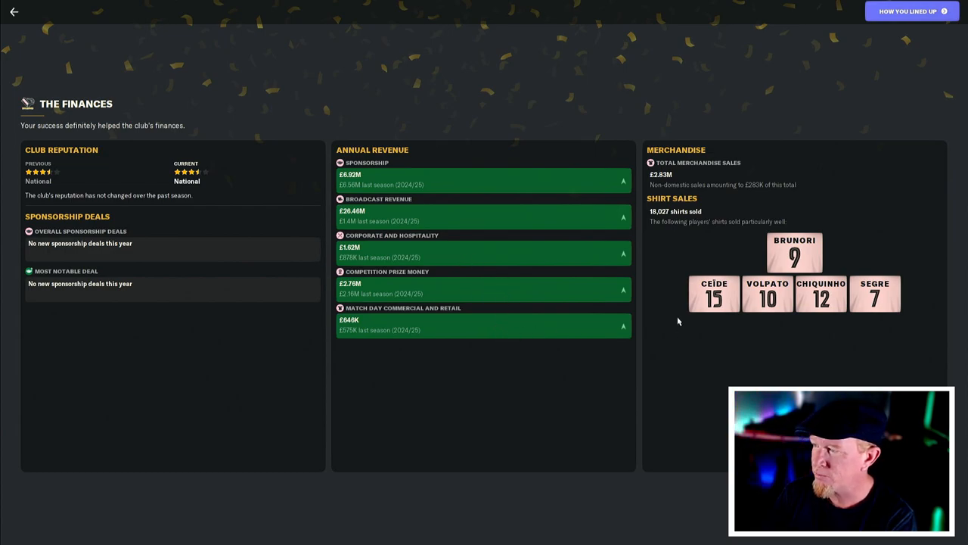
{"action": "mouse_move", "coordinate": [862, 170]}
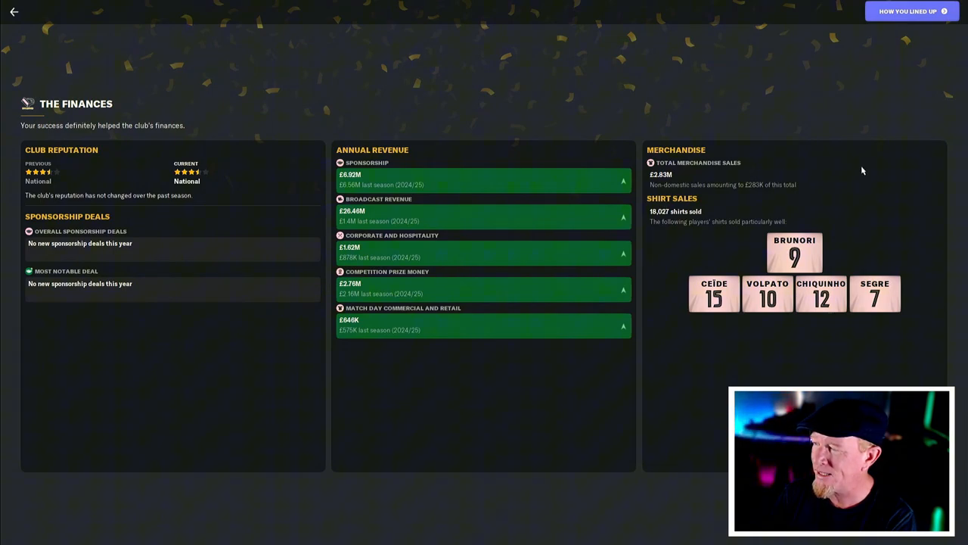
{"action": "mouse_move", "coordinate": [768, 285]}
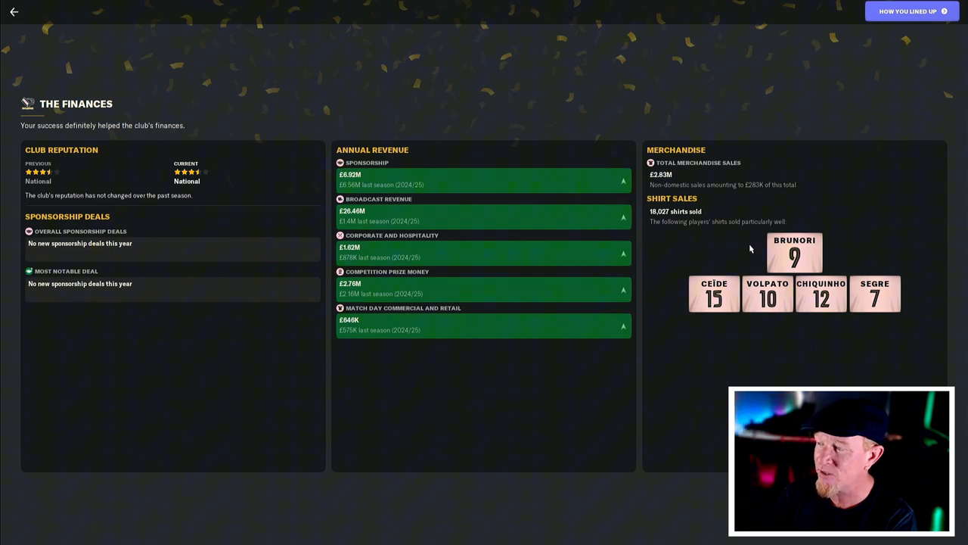
{"action": "mouse_move", "coordinate": [808, 89]}
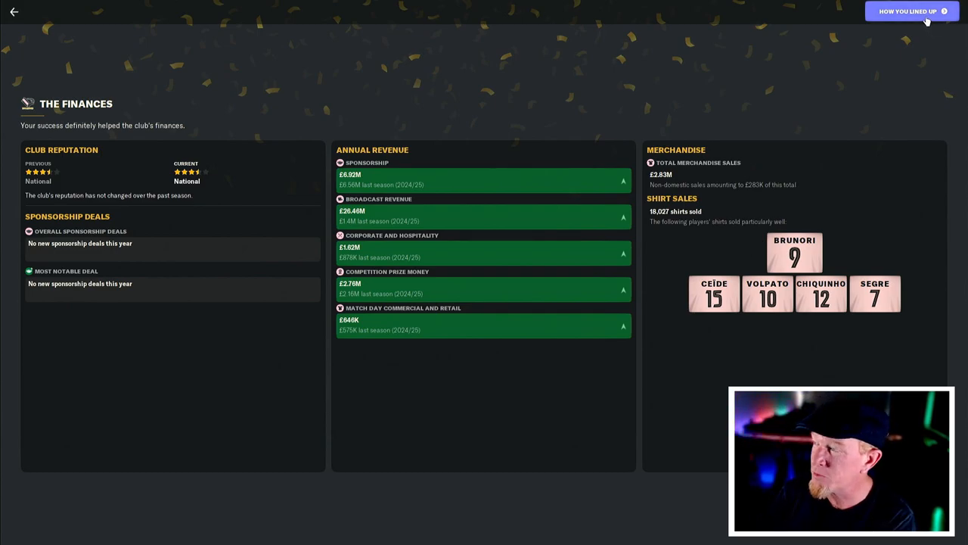
- Advance the season review to How You Lined Up with the best eleven
{"action": "left_click", "coordinate": [908, 11]}
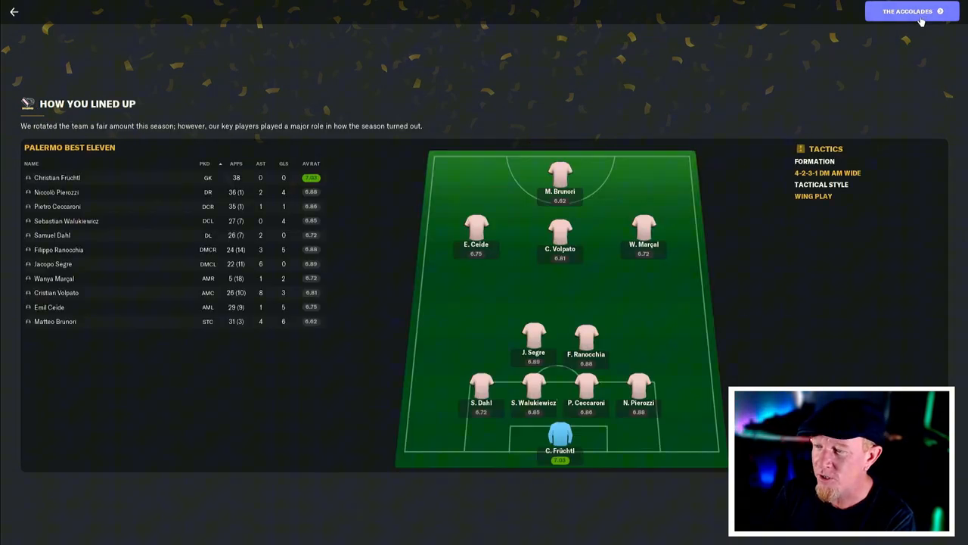
{"action": "mouse_move", "coordinate": [464, 244]}
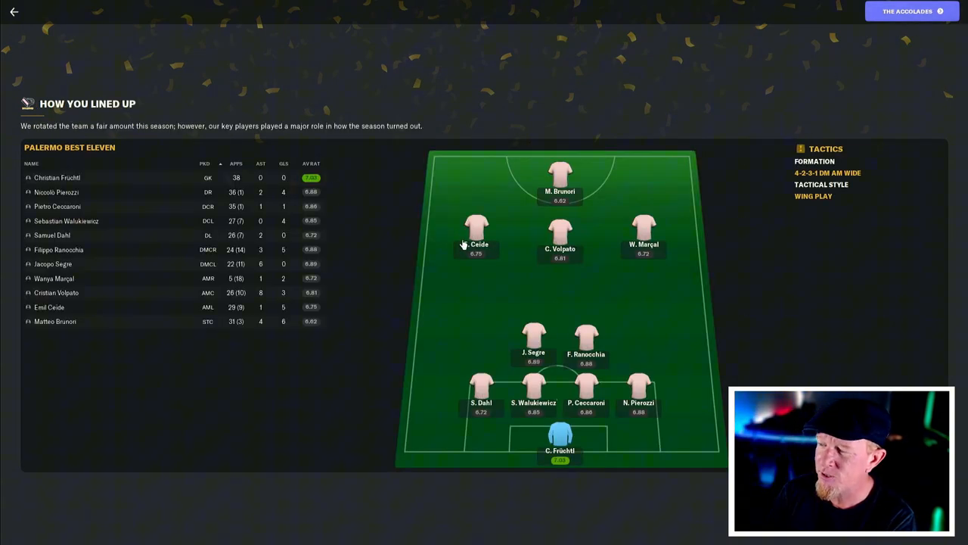
{"action": "mouse_move", "coordinate": [394, 266]}
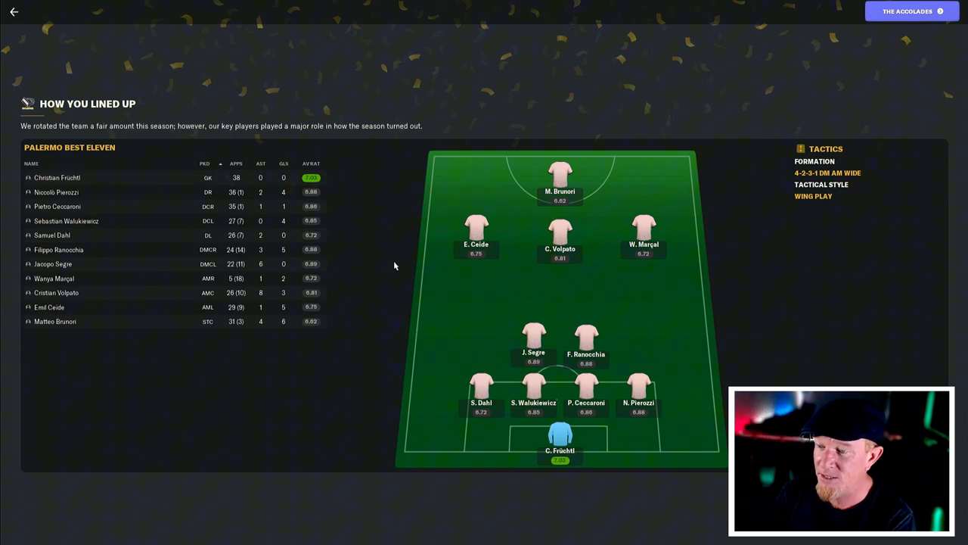
{"action": "mouse_move", "coordinate": [698, 286]}
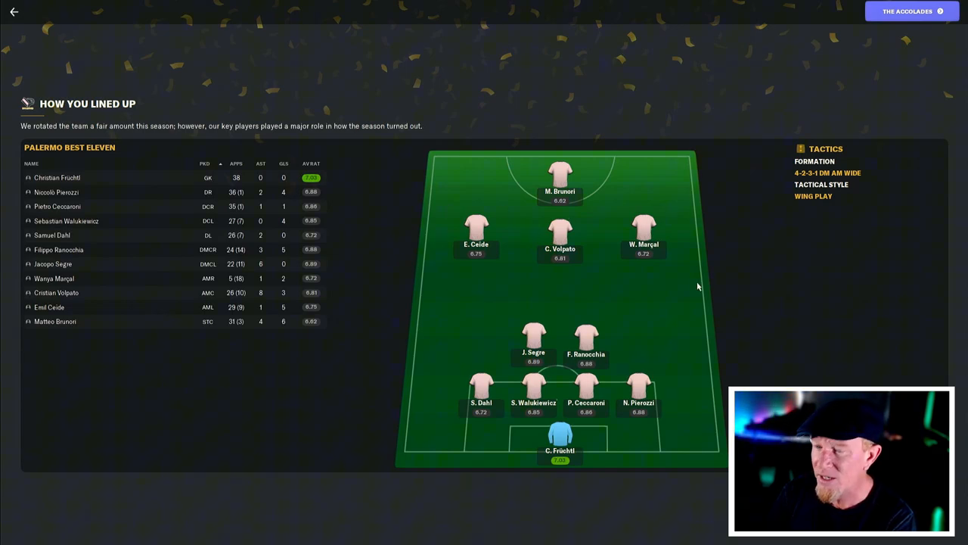
{"action": "mouse_move", "coordinate": [689, 307]}
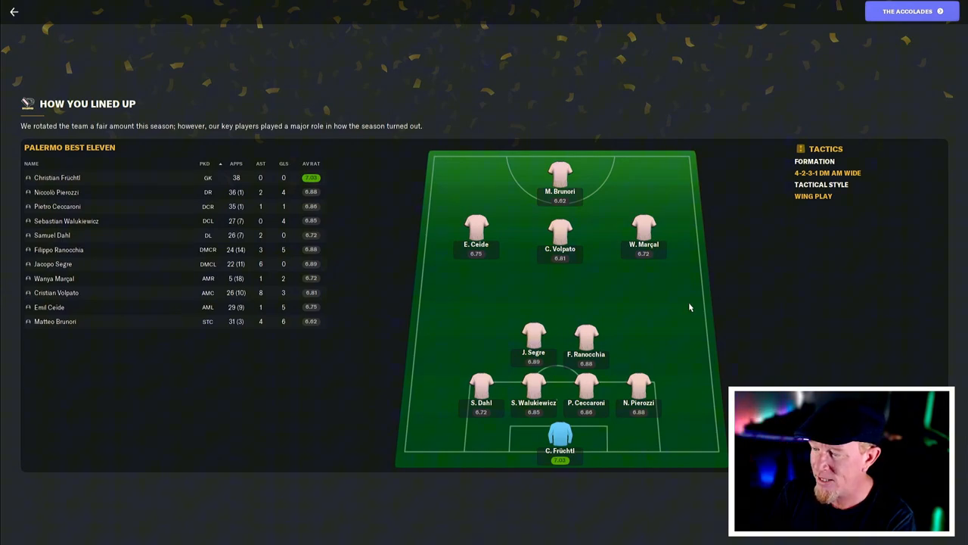
{"action": "mouse_move", "coordinate": [575, 278]}
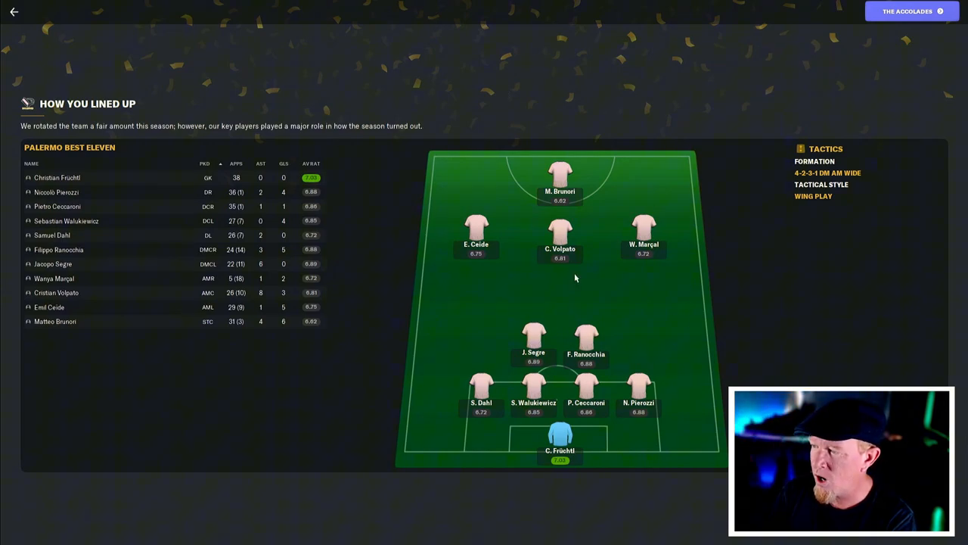
{"action": "mouse_move", "coordinate": [713, 259]}
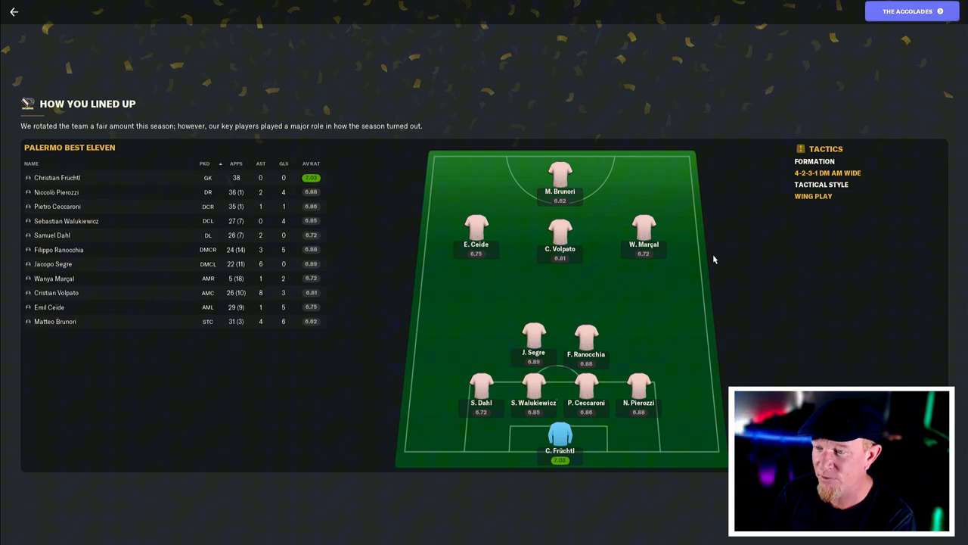
{"action": "mouse_move", "coordinate": [705, 255]}
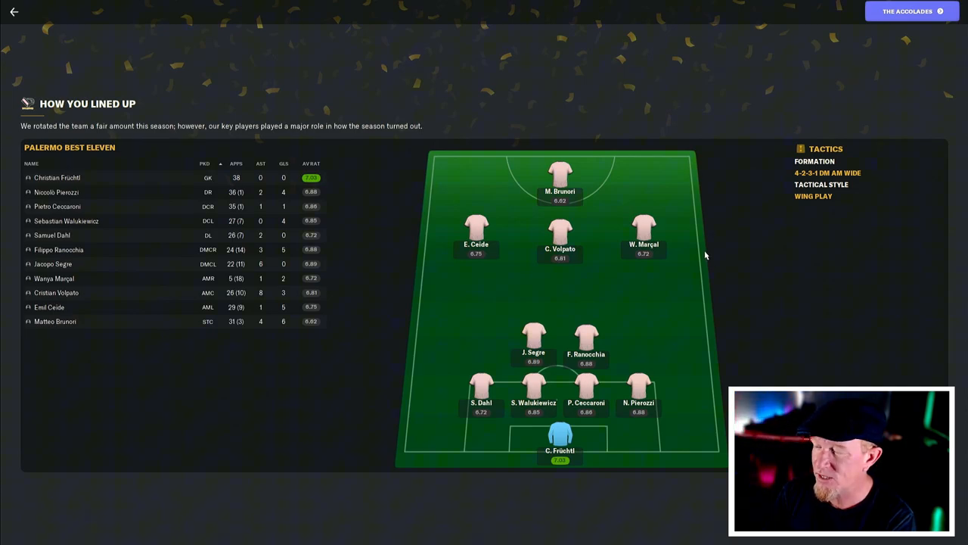
{"action": "mouse_move", "coordinate": [228, 295]}
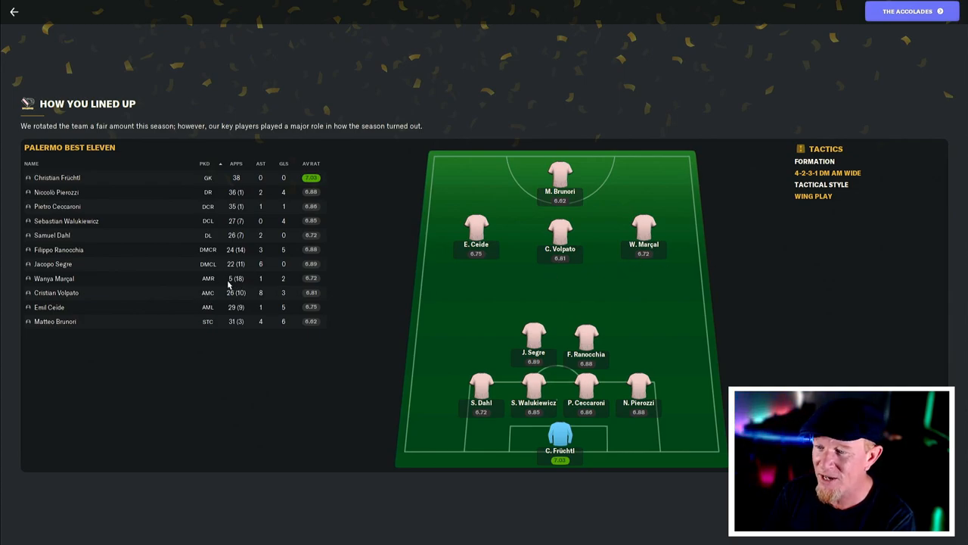
{"action": "mouse_move", "coordinate": [651, 244]}
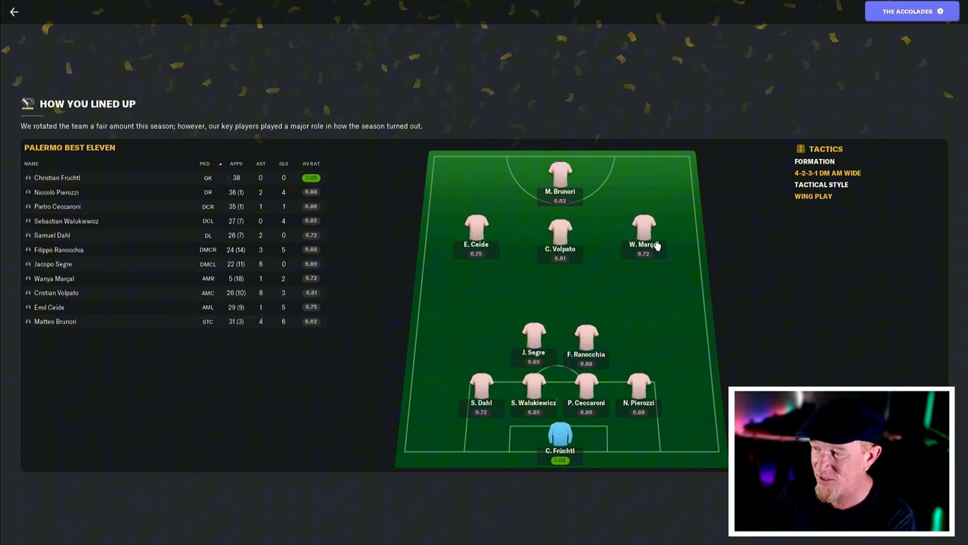
{"action": "mouse_move", "coordinate": [429, 246]}
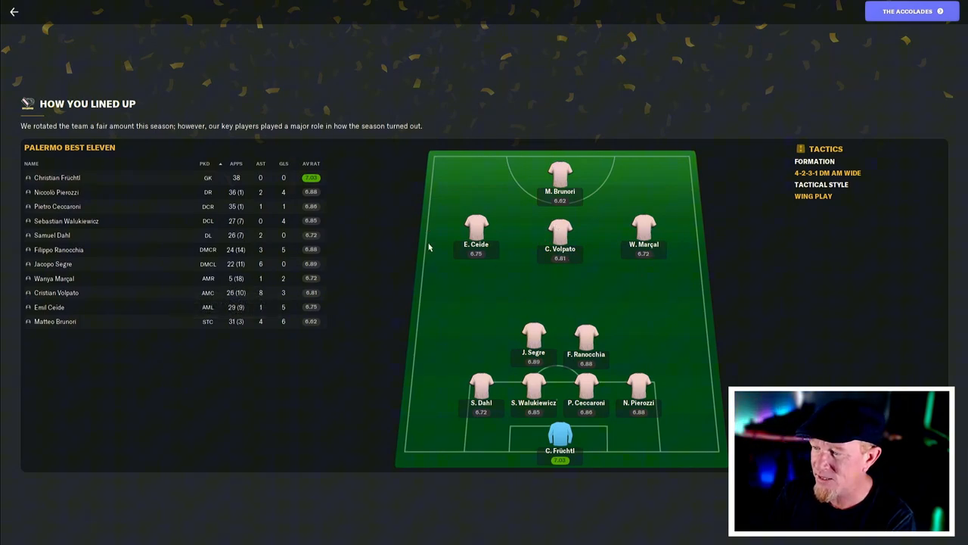
{"action": "mouse_move", "coordinate": [613, 310]}
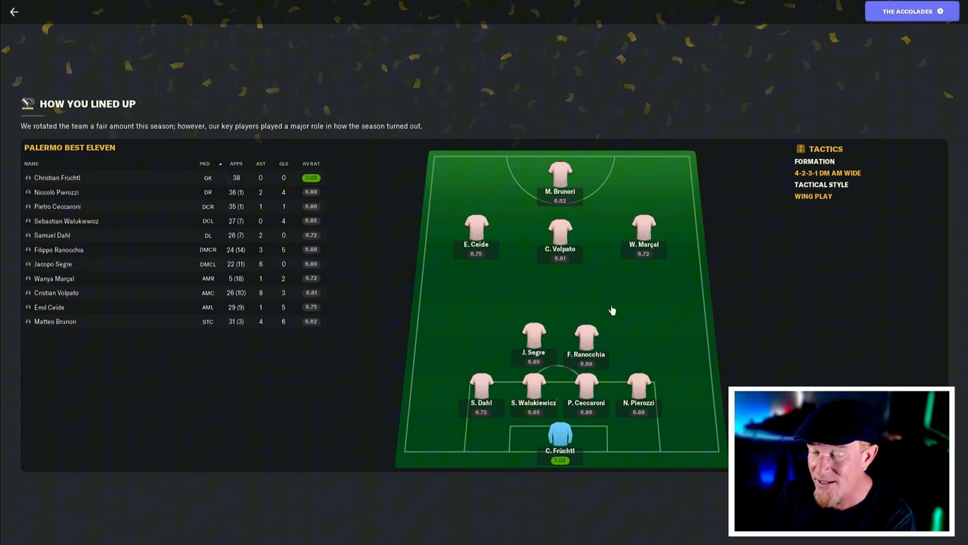
{"action": "mouse_move", "coordinate": [598, 318]}
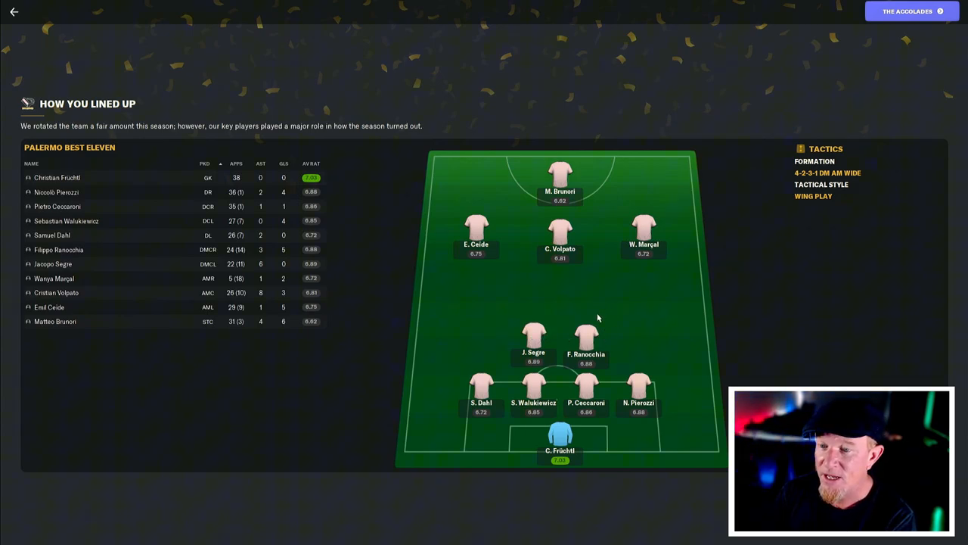
{"action": "mouse_move", "coordinate": [605, 317]}
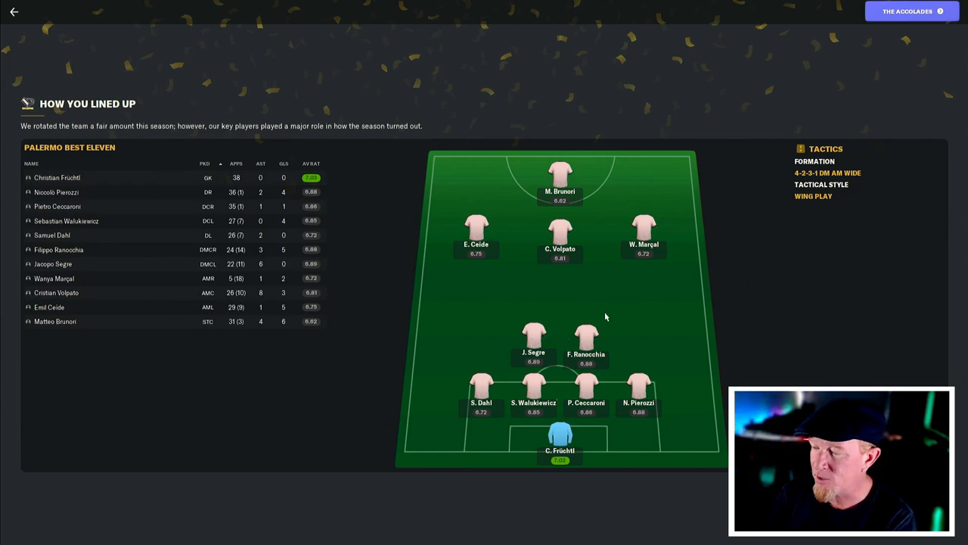
{"action": "mouse_move", "coordinate": [481, 401]}
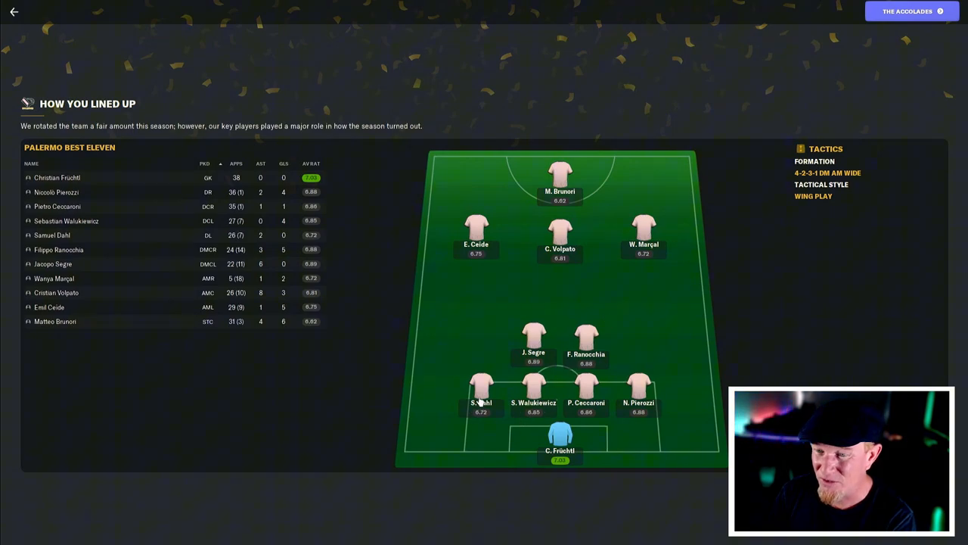
{"action": "mouse_move", "coordinate": [481, 397]}
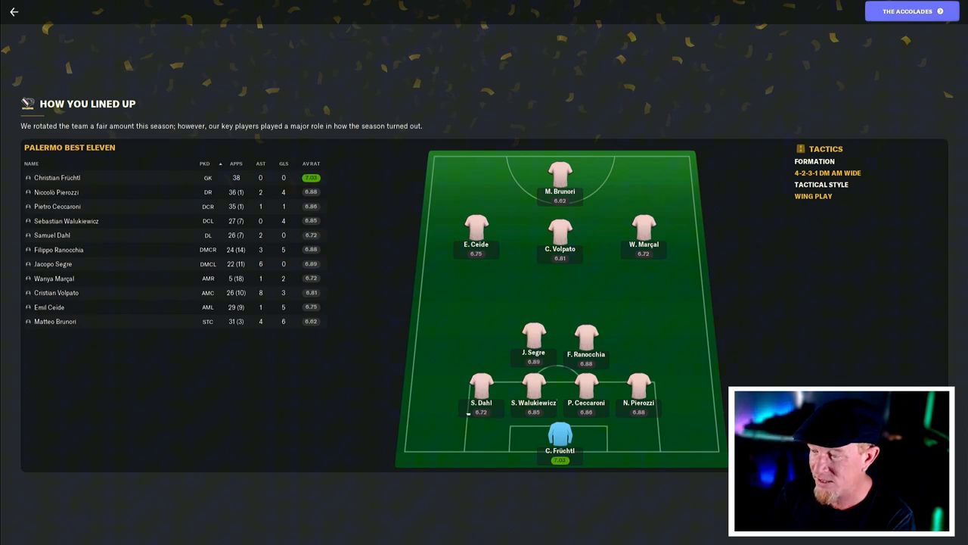
{"action": "mouse_move", "coordinate": [540, 378]}
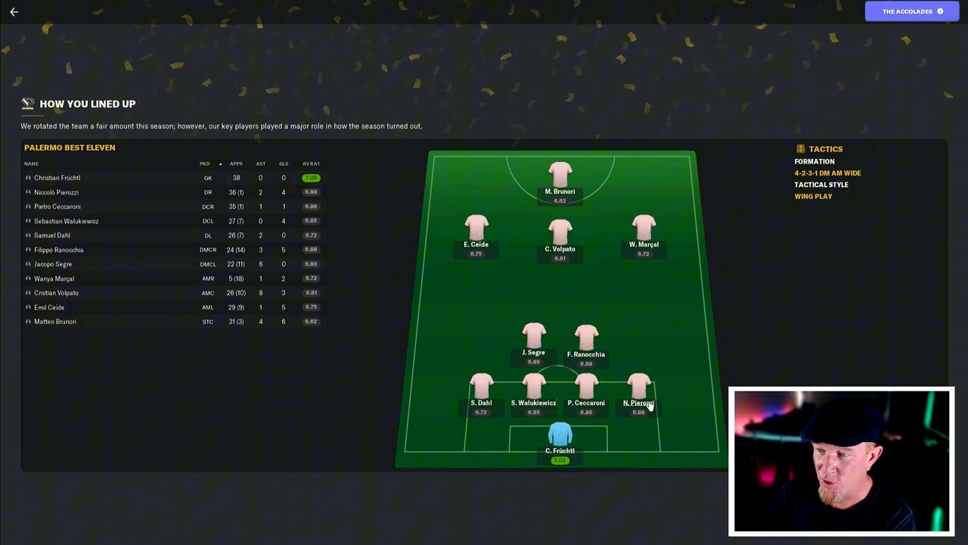
{"action": "mouse_move", "coordinate": [641, 403]}
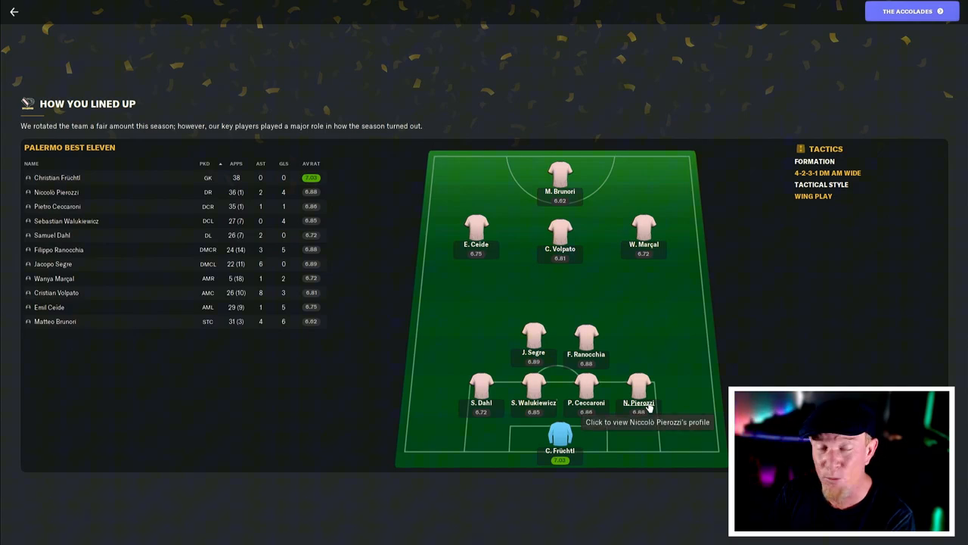
{"action": "mouse_move", "coordinate": [642, 411]}
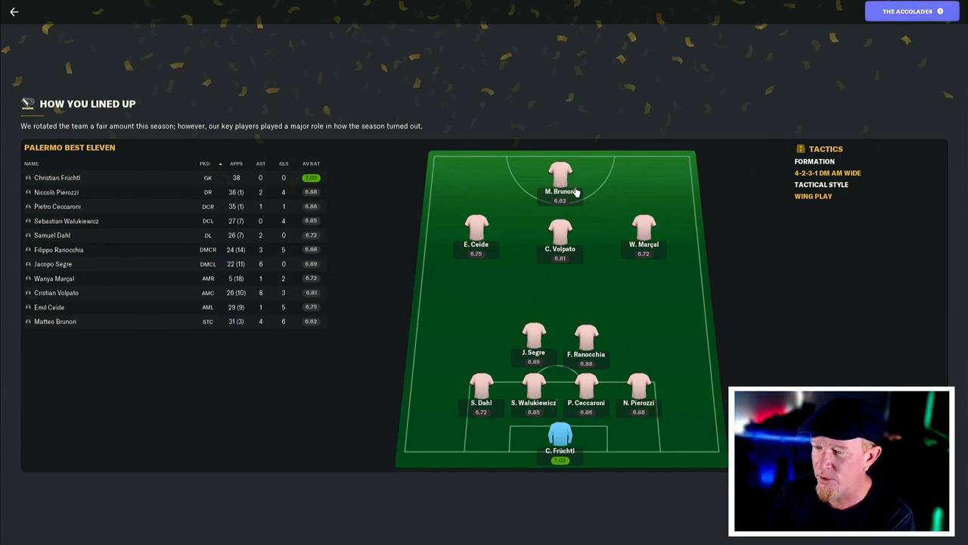
{"action": "mouse_move", "coordinate": [317, 333]}
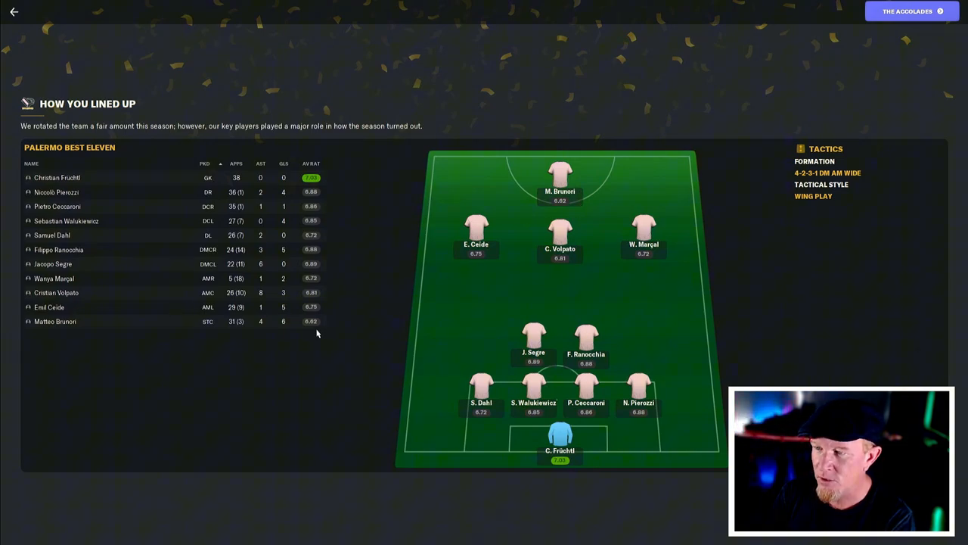
{"action": "mouse_move", "coordinate": [838, 105]}
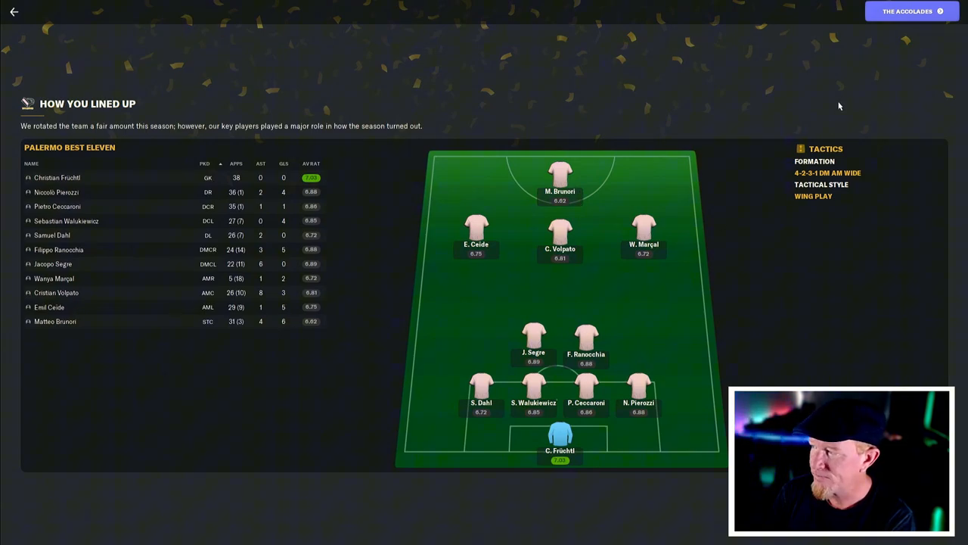
- Review The Accolades club awards, then move on to History in the Making press quotes
{"action": "left_click", "coordinate": [912, 11]}
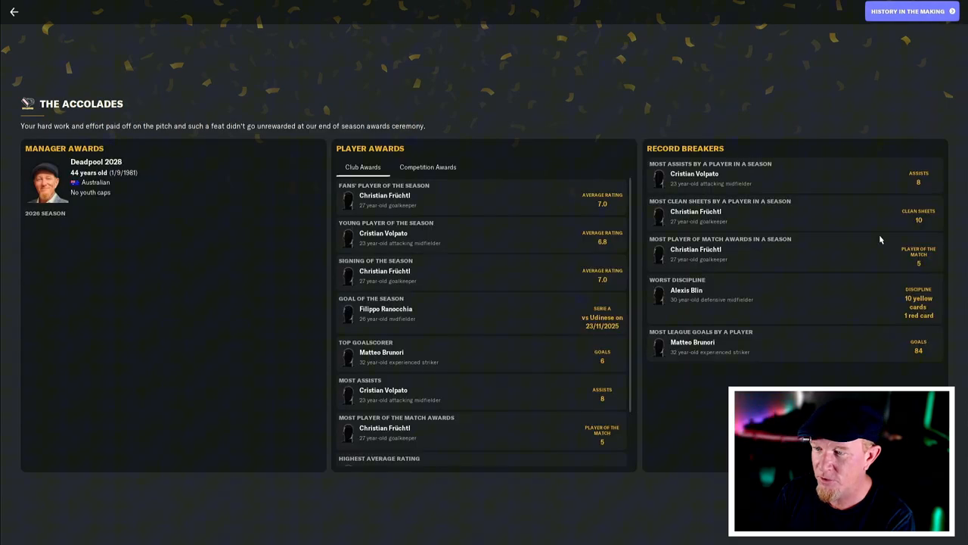
{"action": "mouse_move", "coordinate": [130, 194]}
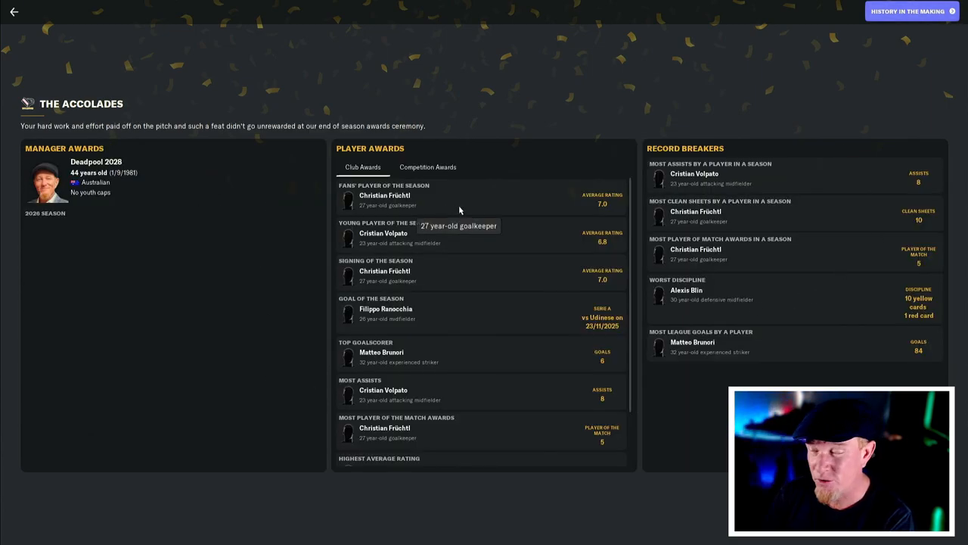
{"action": "mouse_move", "coordinate": [503, 200]}
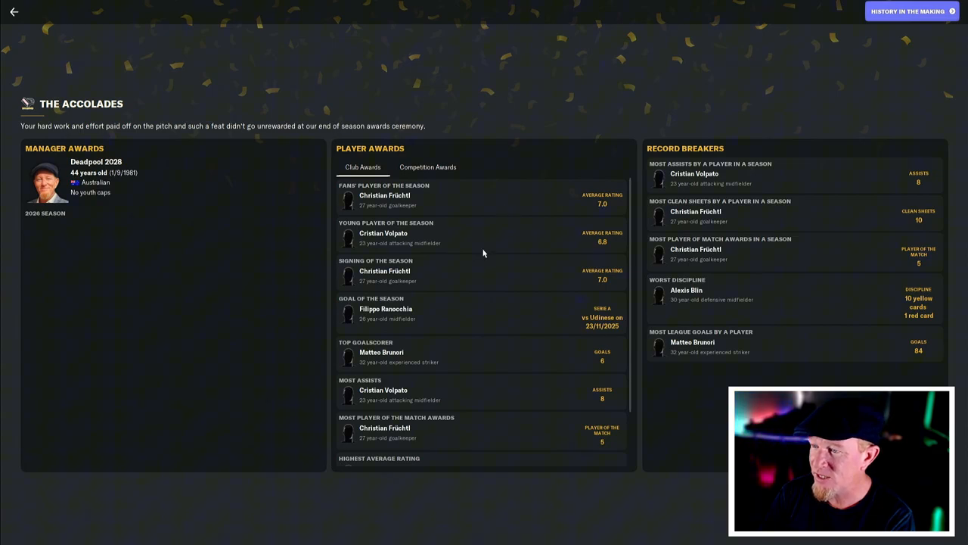
{"action": "mouse_move", "coordinate": [478, 288]}
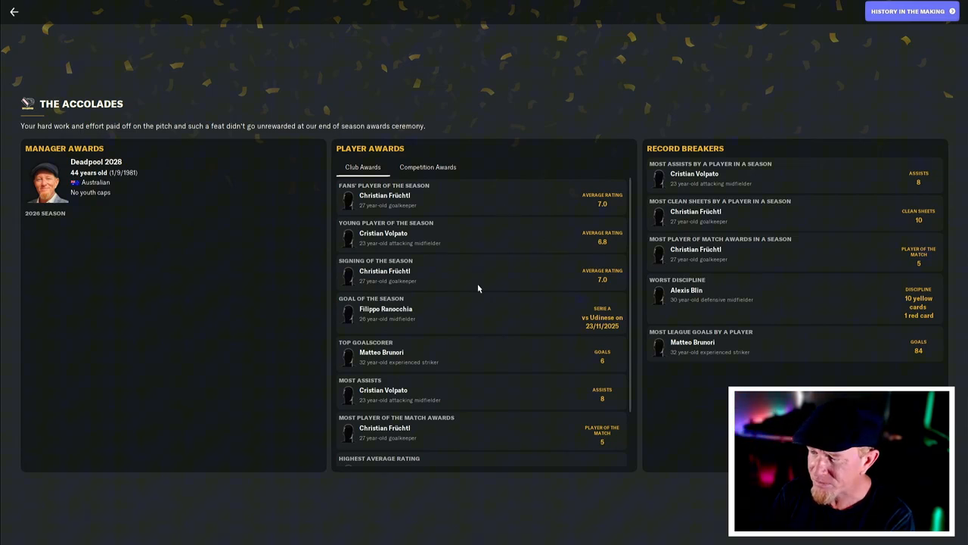
{"action": "mouse_move", "coordinate": [506, 274]}
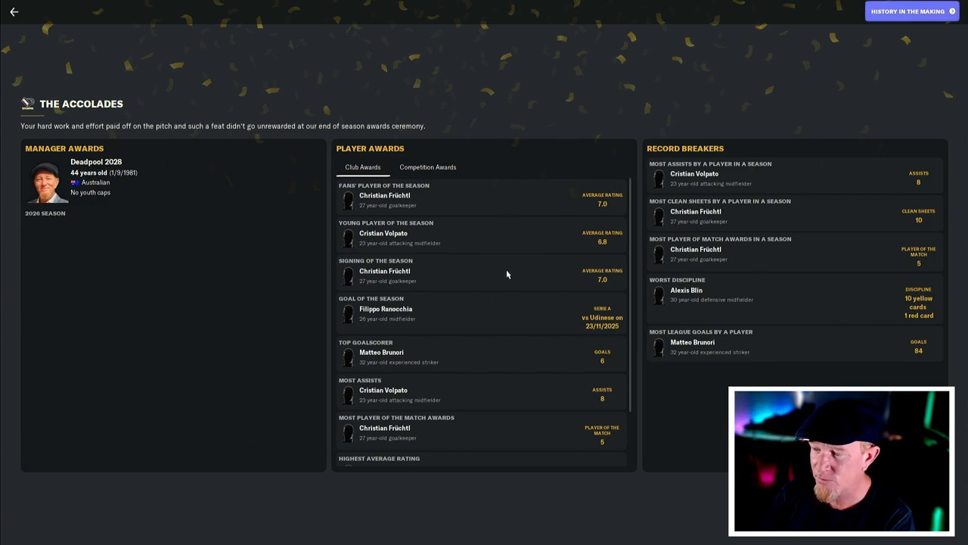
{"action": "mouse_move", "coordinate": [486, 358]}
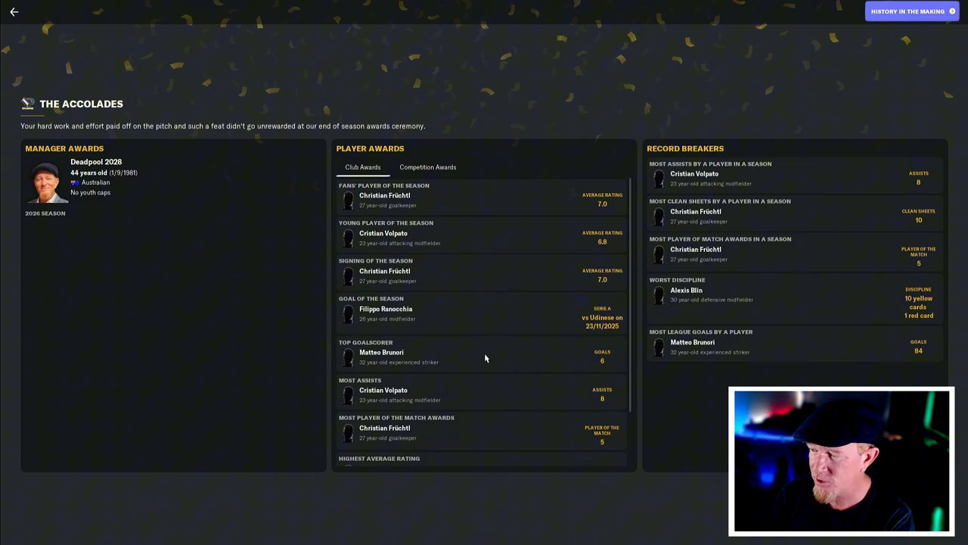
{"action": "scroll", "scroll_direction": "down", "scroll_amount": 3}
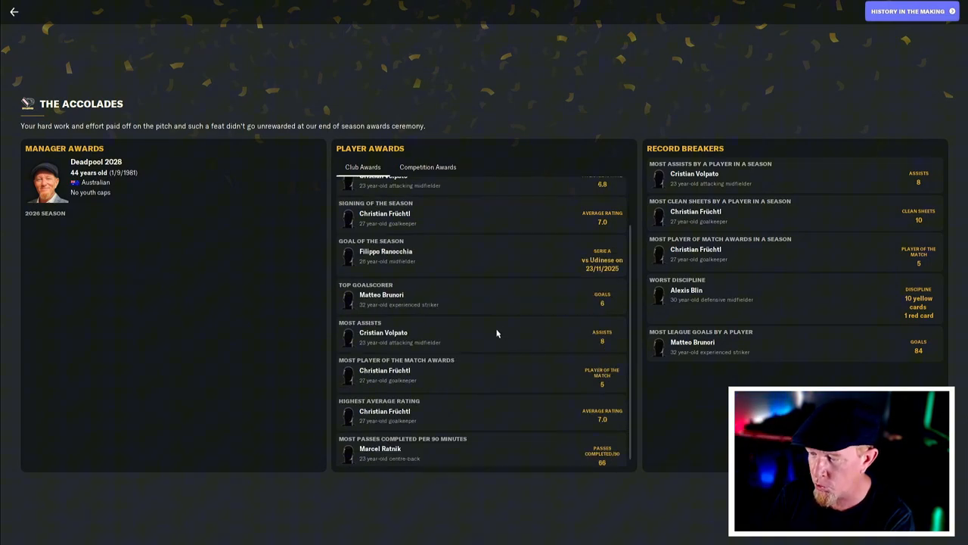
{"action": "mouse_move", "coordinate": [554, 327]}
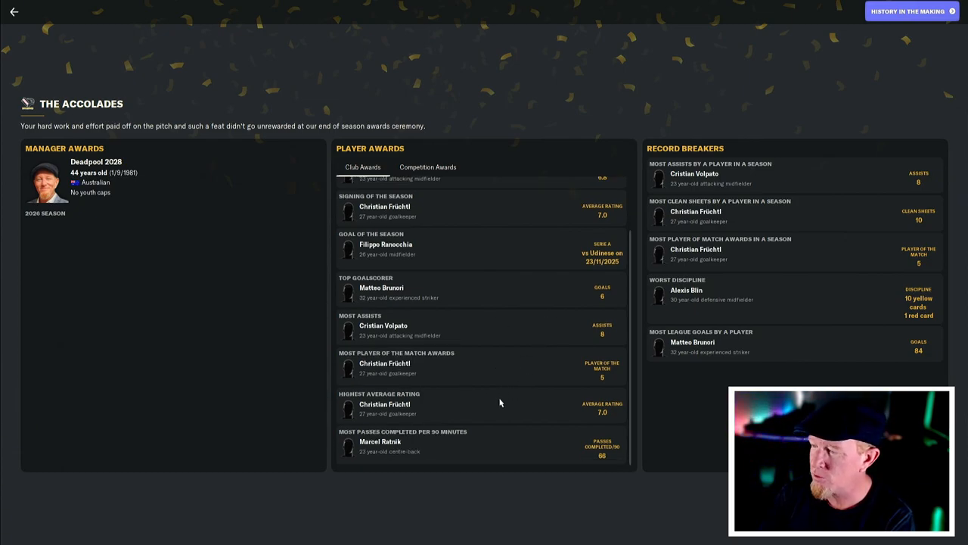
{"action": "mouse_move", "coordinate": [522, 412]}
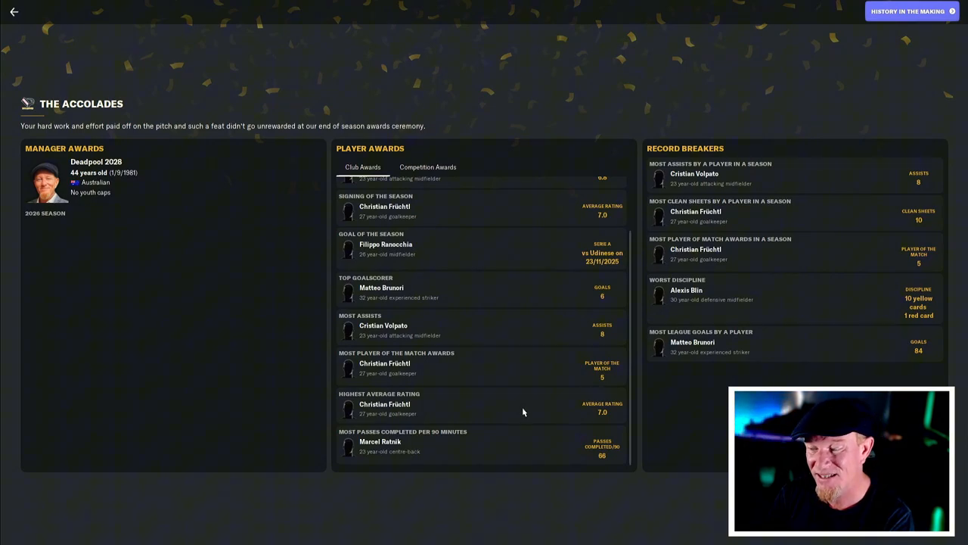
{"action": "mouse_move", "coordinate": [753, 182]}
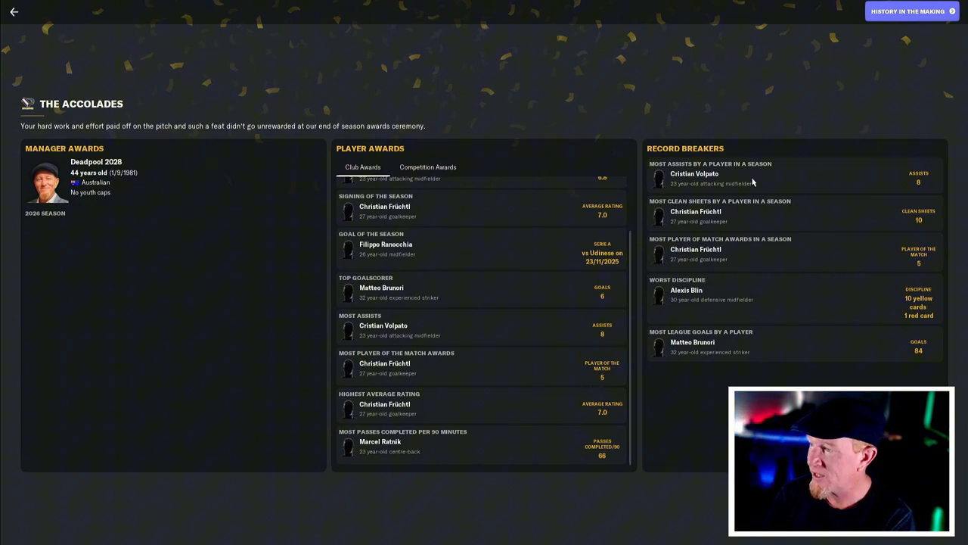
{"action": "mouse_move", "coordinate": [828, 223]}
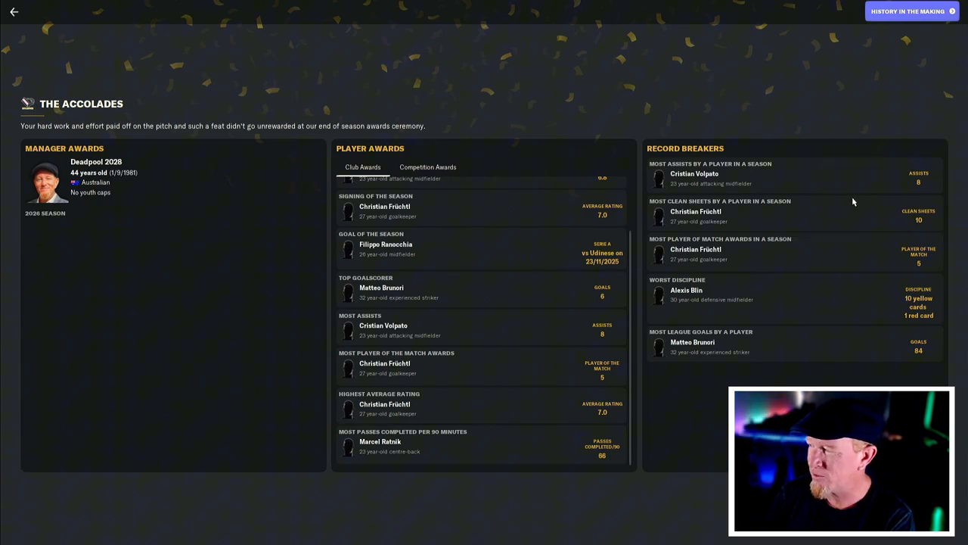
{"action": "mouse_move", "coordinate": [769, 259]}
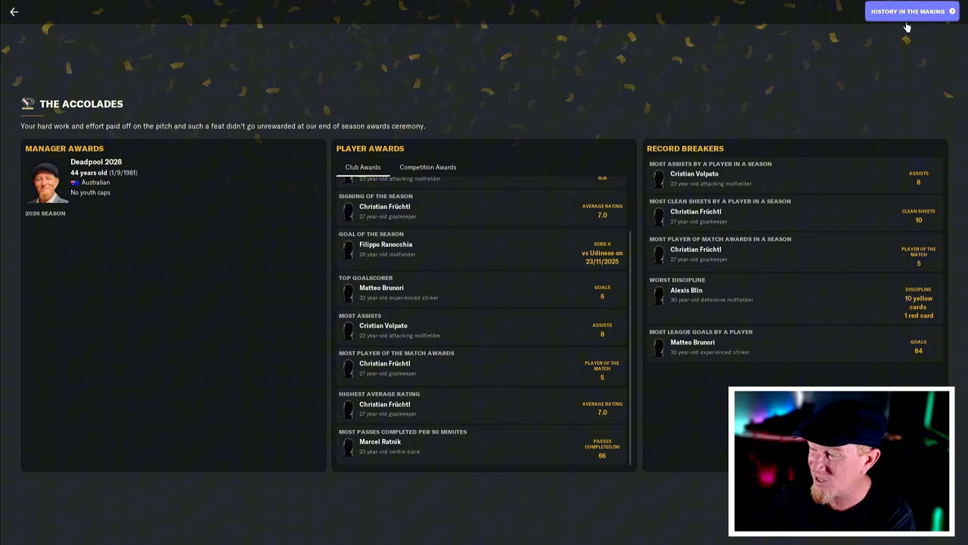
{"action": "mouse_move", "coordinate": [830, 233]}
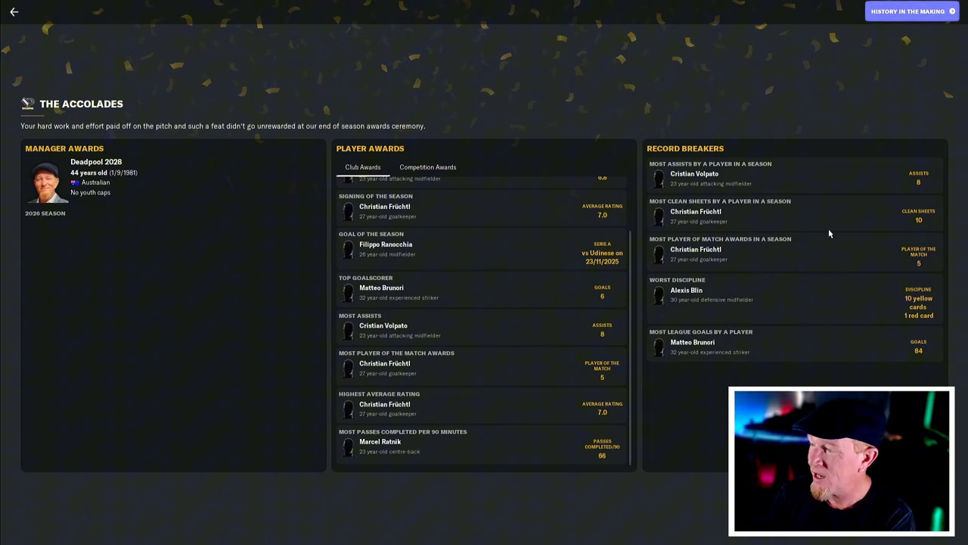
{"action": "mouse_move", "coordinate": [933, 138]}
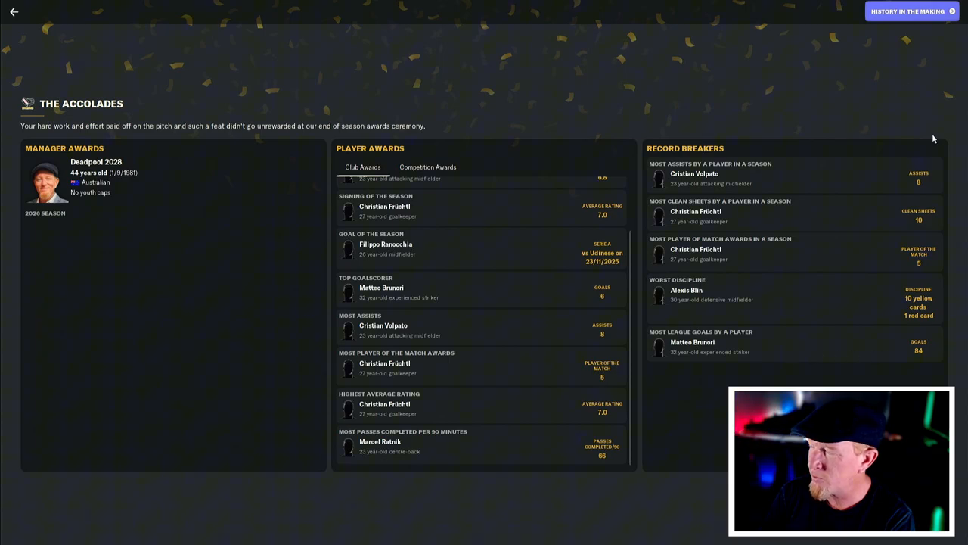
{"action": "mouse_move", "coordinate": [887, 276]}
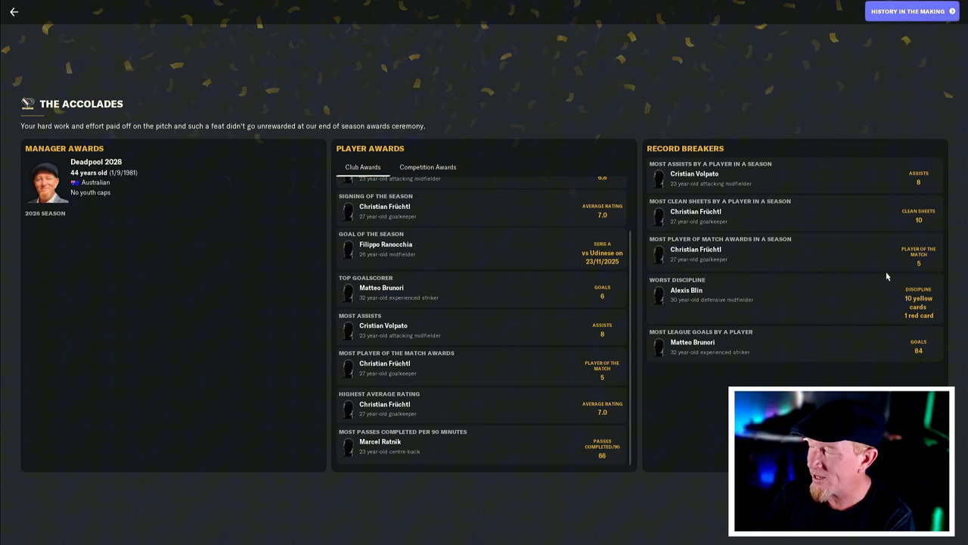
{"action": "left_click", "coordinate": [907, 11]}
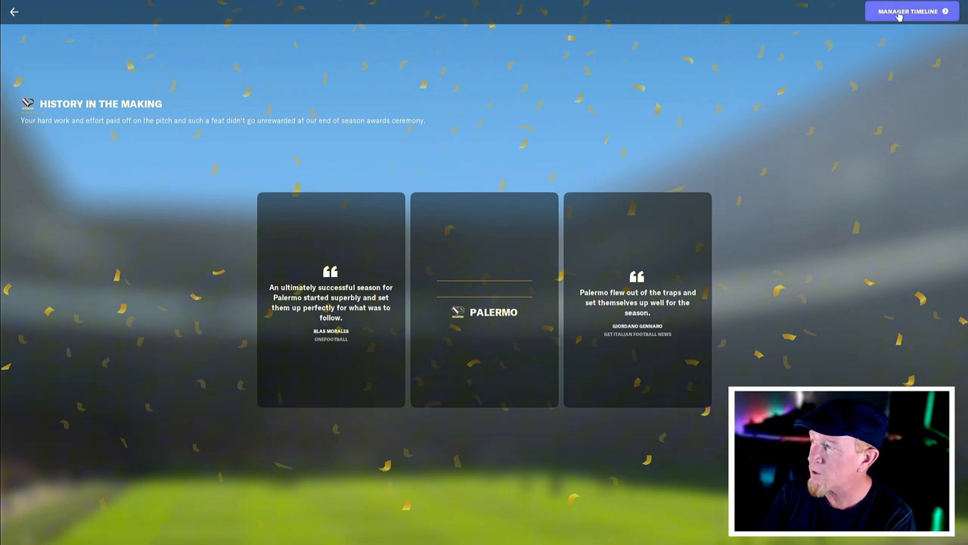
- Show the Palermo Manager Timeline of club milestones since 2024
{"action": "left_click", "coordinate": [908, 10]}
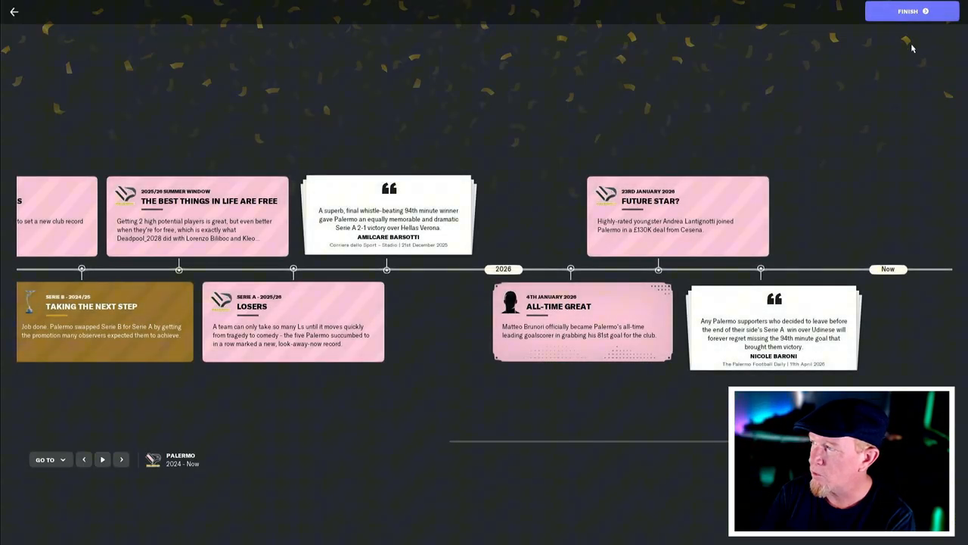
{"action": "mouse_move", "coordinate": [700, 447]}
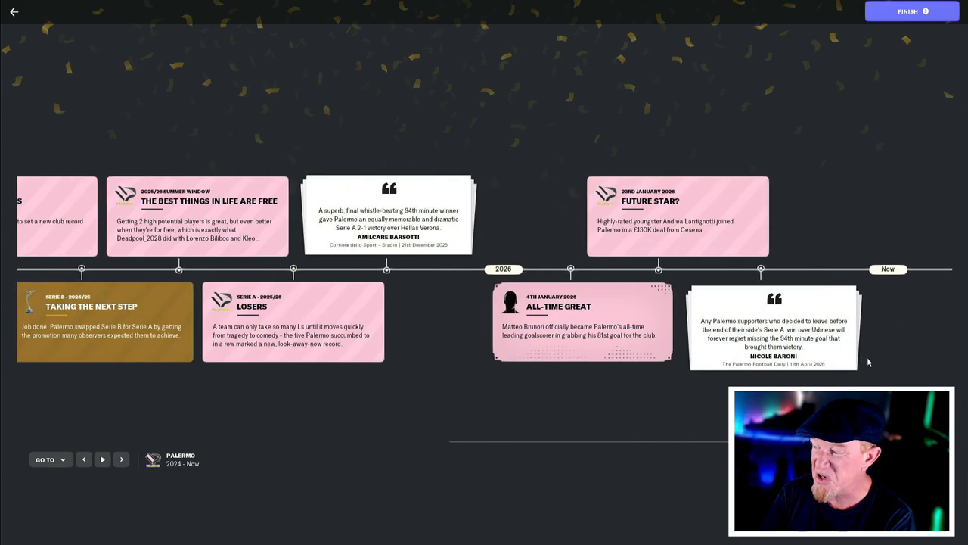
- Finish the season review and read the Palermo Overall Best Eleven inbox message
{"action": "left_click", "coordinate": [912, 11]}
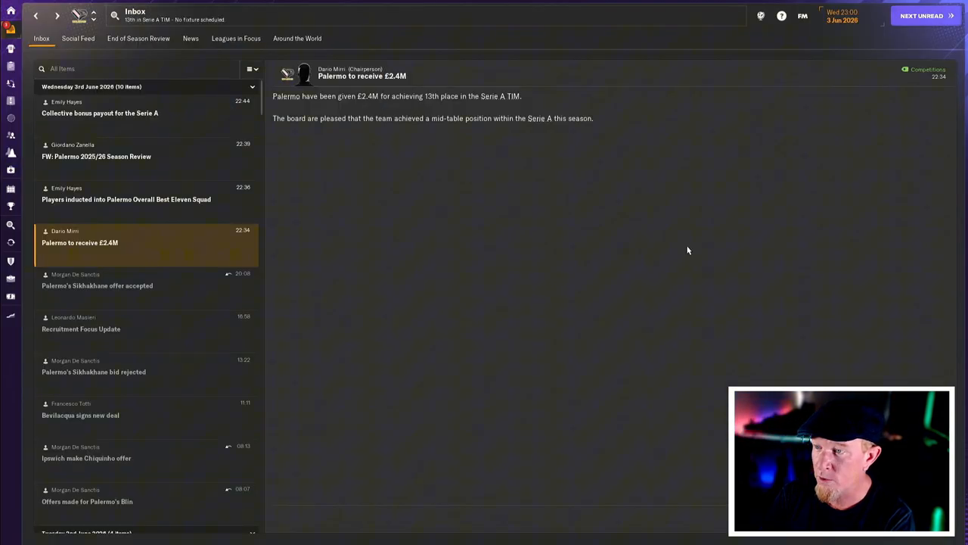
{"action": "mouse_move", "coordinate": [381, 108]}
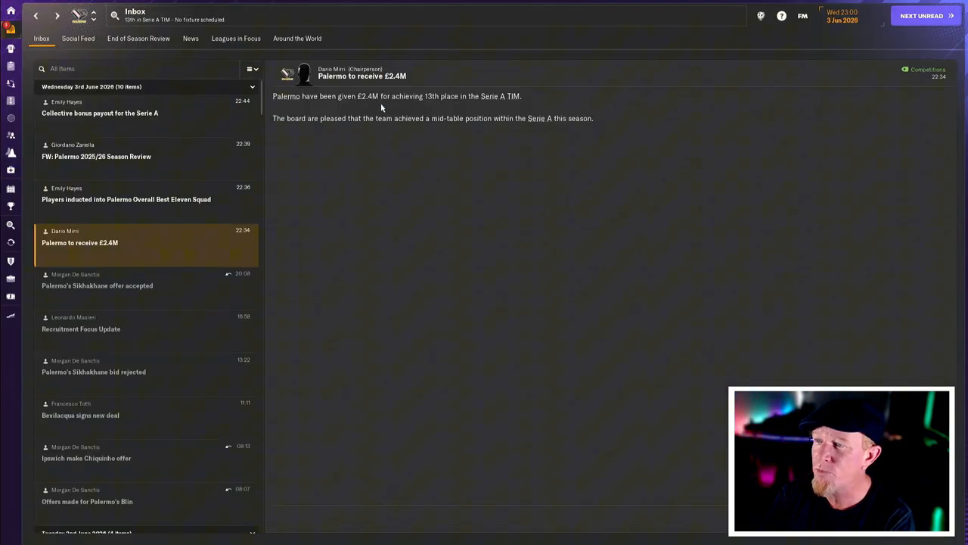
{"action": "mouse_move", "coordinate": [501, 96]}
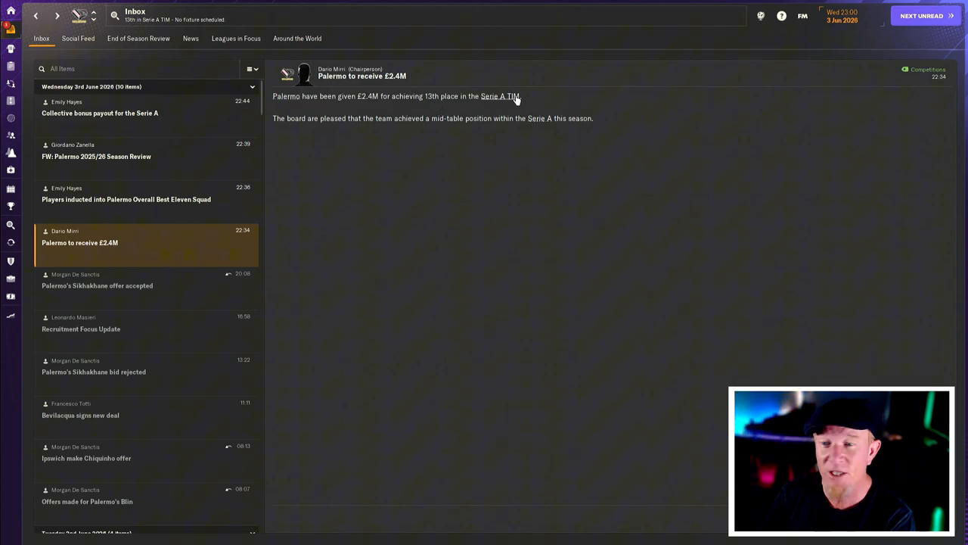
{"action": "left_click", "coordinate": [127, 199]}
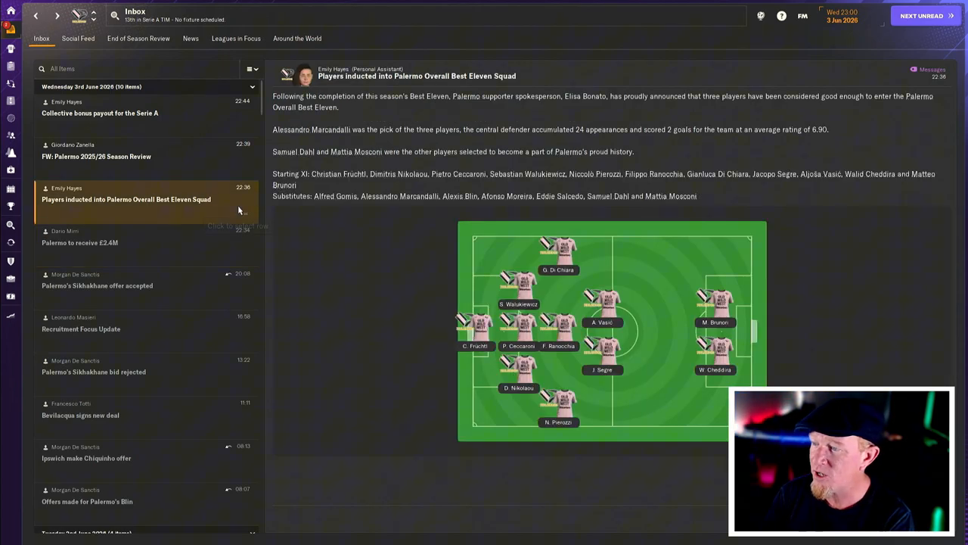
{"action": "mouse_move", "coordinate": [353, 327]}
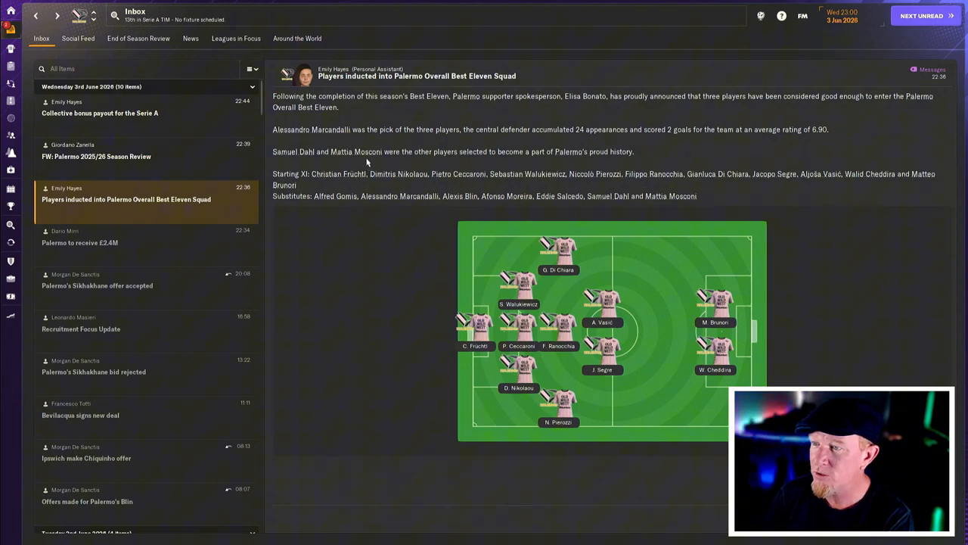
{"action": "mouse_move", "coordinate": [595, 105]}
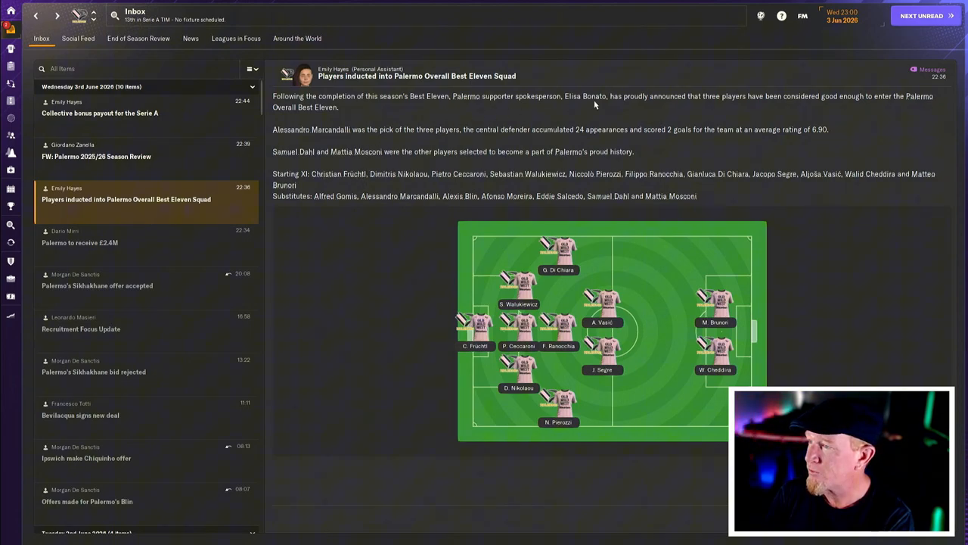
{"action": "mouse_move", "coordinate": [488, 146]}
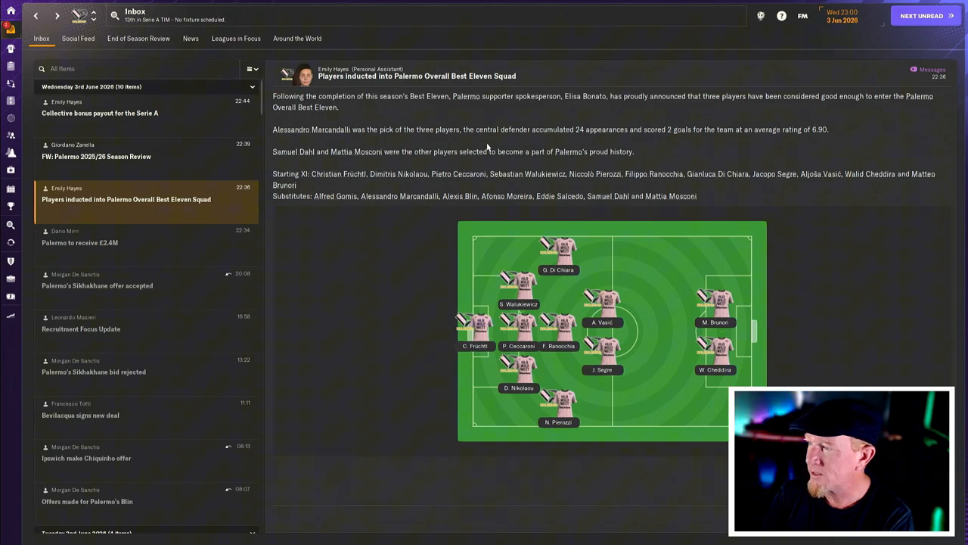
{"action": "mouse_move", "coordinate": [356, 152]}
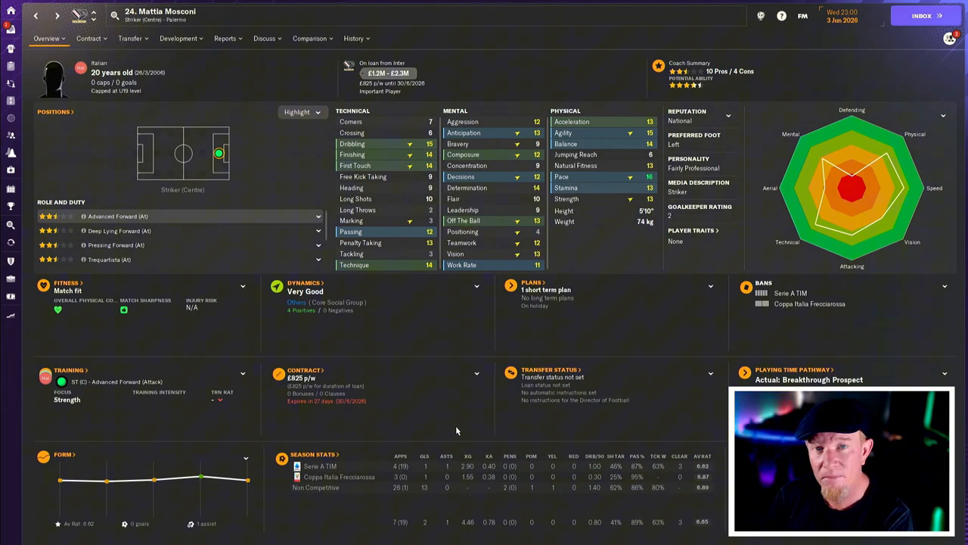
- View Palermo's Finances summary with the £3,142,032 balance and £6,032,112 transfer budget
{"action": "left_click", "coordinate": [922, 15]}
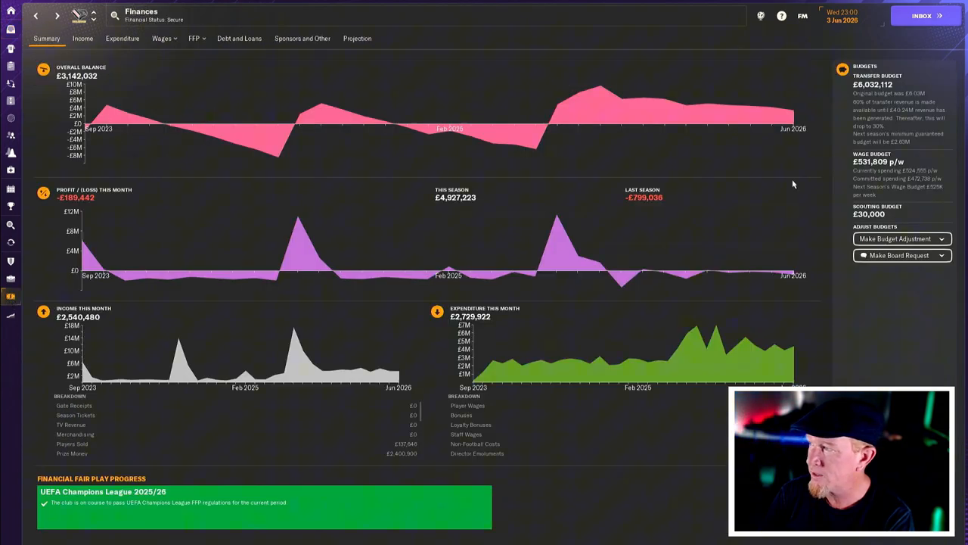
{"action": "mouse_move", "coordinate": [739, 164]}
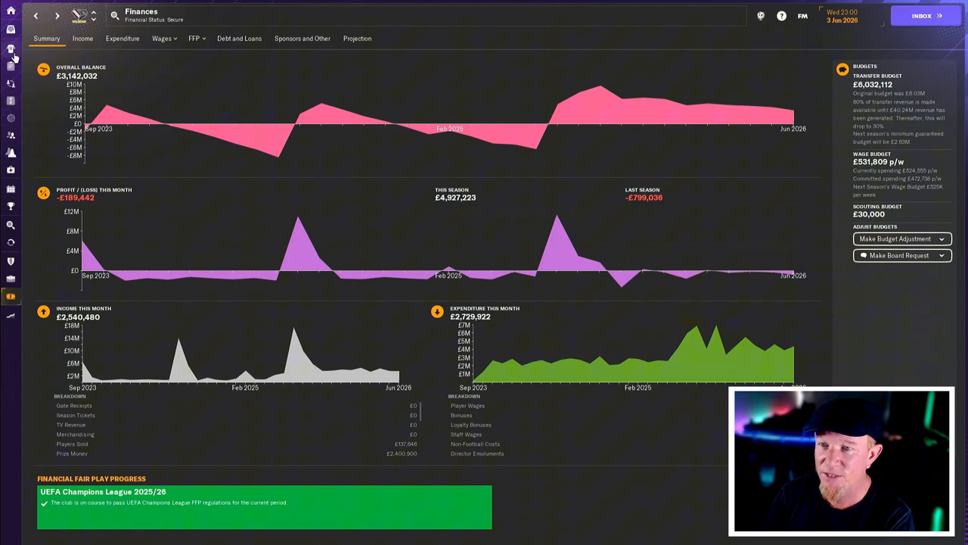
- Check dressing-room dynamics, then view Alexis Blin's four offers from Brest, Clermont, Angers and Auxerre
{"action": "left_click", "coordinate": [10, 68]}
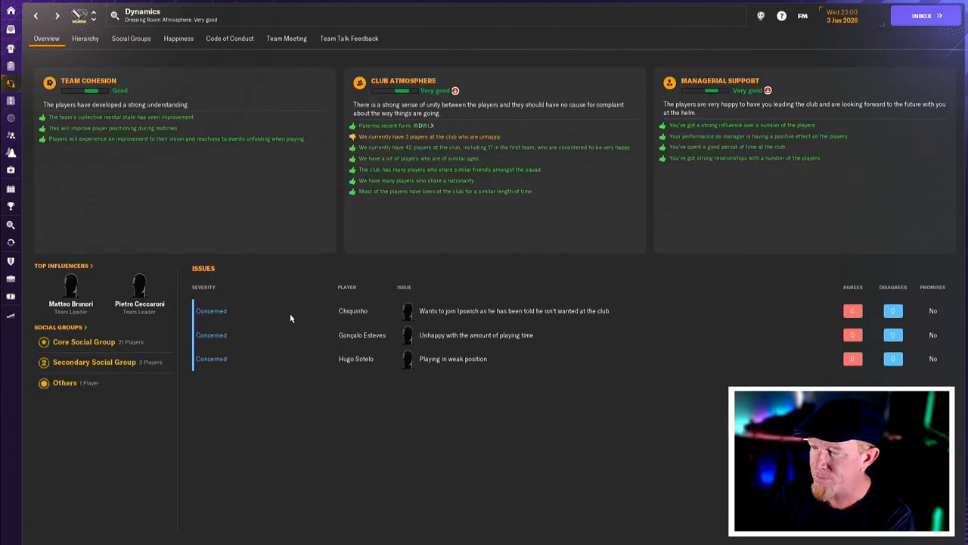
{"action": "left_click", "coordinate": [10, 242]}
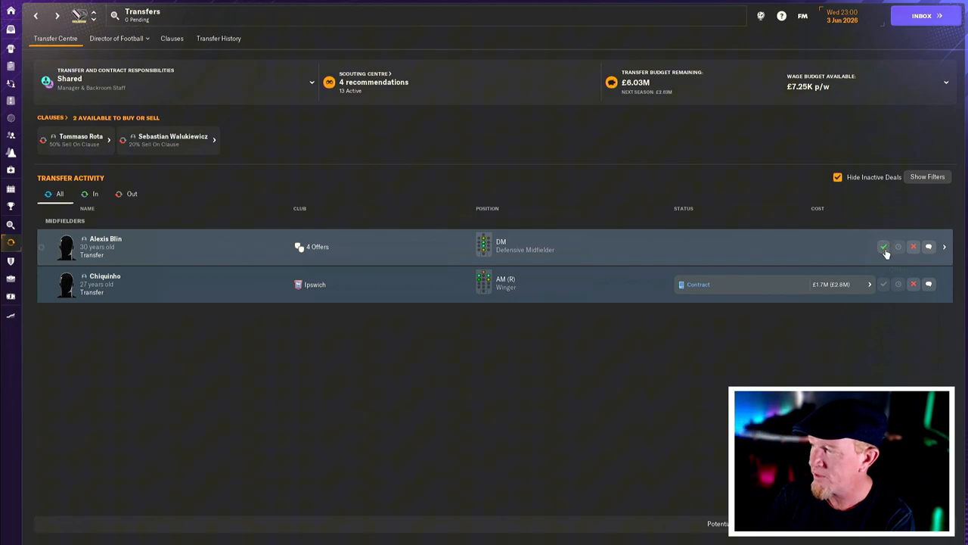
{"action": "left_click", "coordinate": [943, 246]}
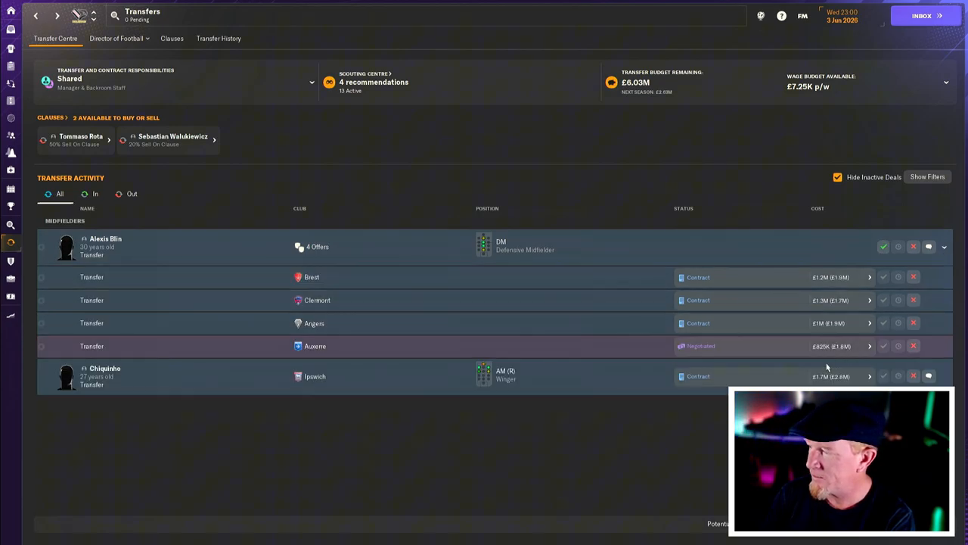
{"action": "mouse_move", "coordinate": [846, 286]}
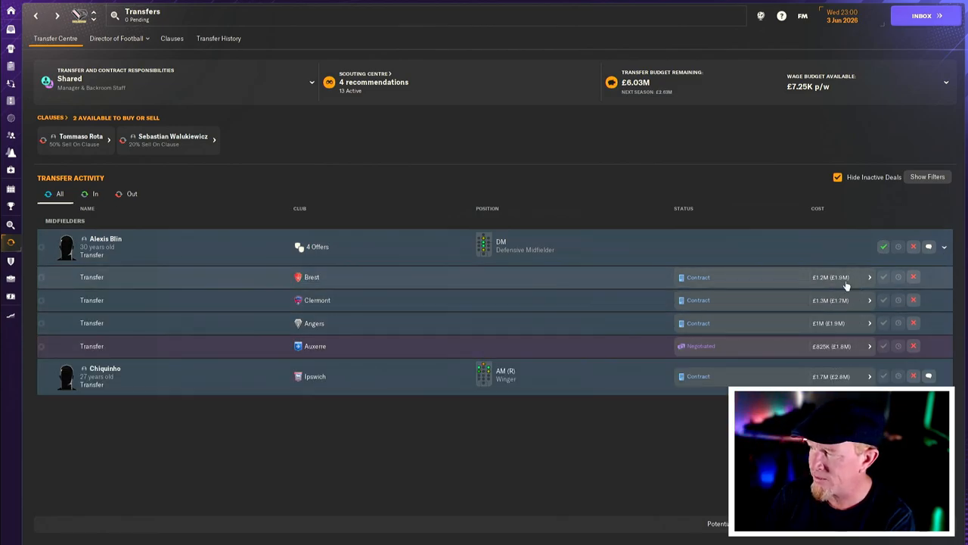
{"action": "mouse_move", "coordinate": [555, 286]}
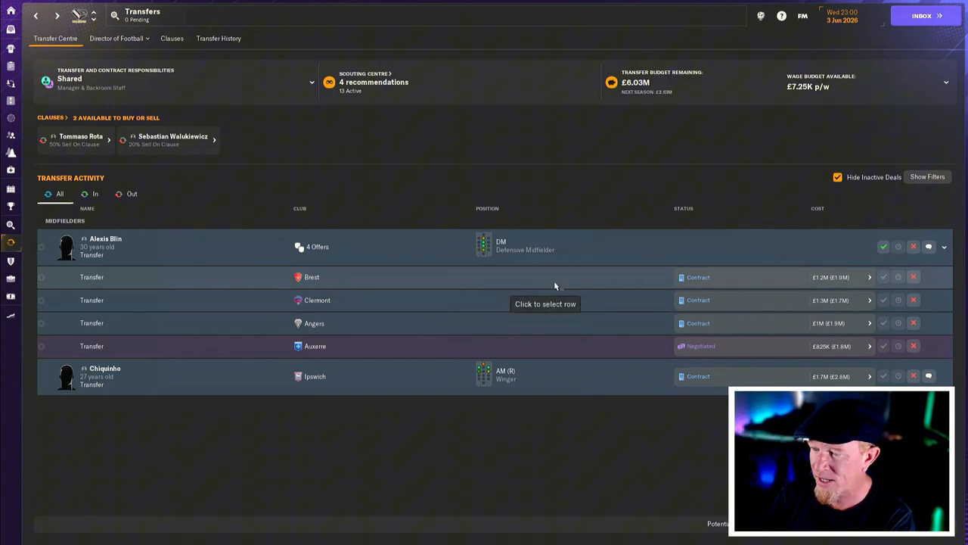
{"action": "mouse_move", "coordinate": [467, 328]}
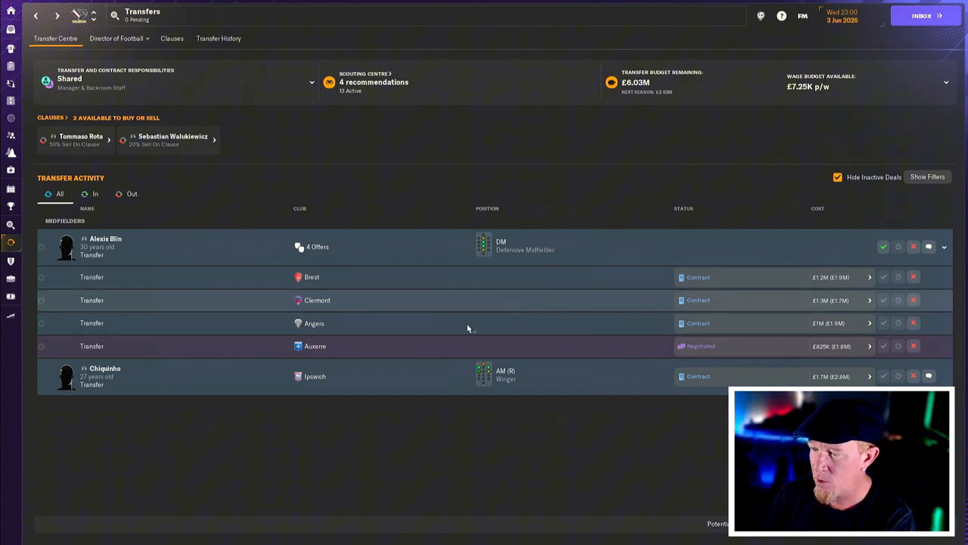
{"action": "mouse_move", "coordinate": [458, 317]}
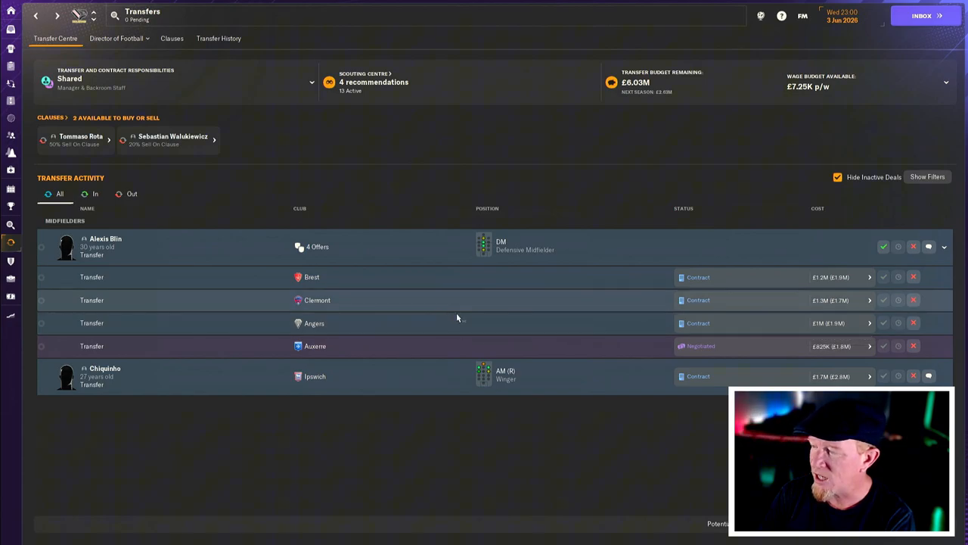
{"action": "mouse_move", "coordinate": [761, 346]}
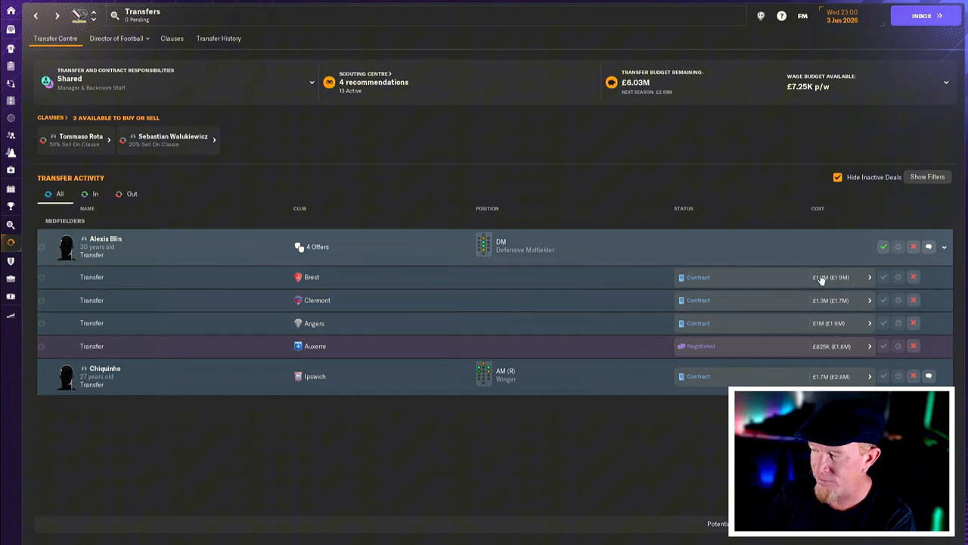
{"action": "mouse_move", "coordinate": [648, 382]}
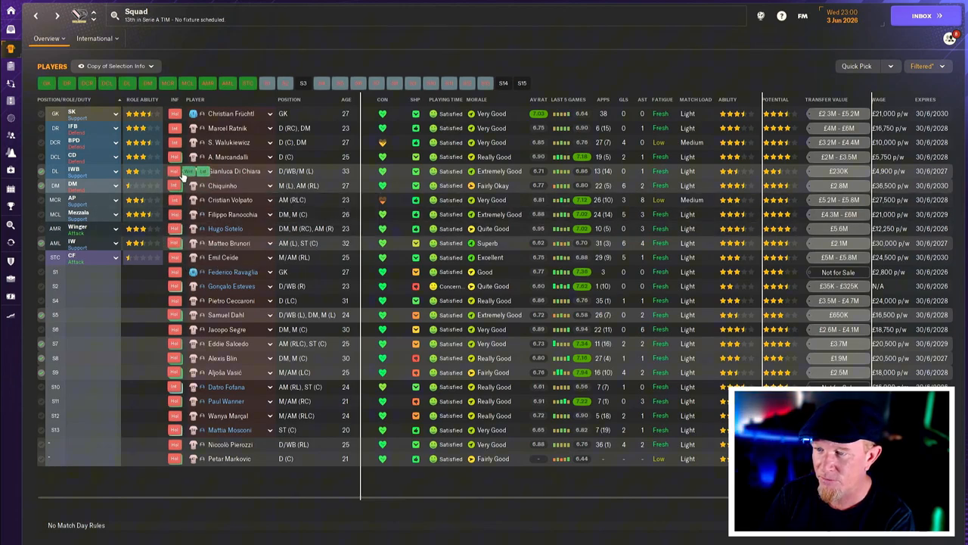
{"action": "mouse_move", "coordinate": [187, 171]}
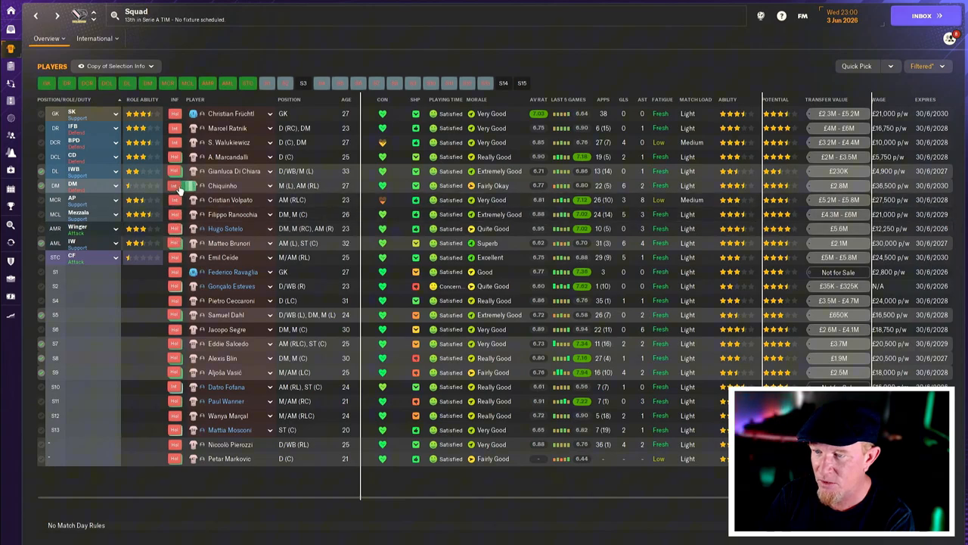
{"action": "mouse_move", "coordinate": [175, 156]}
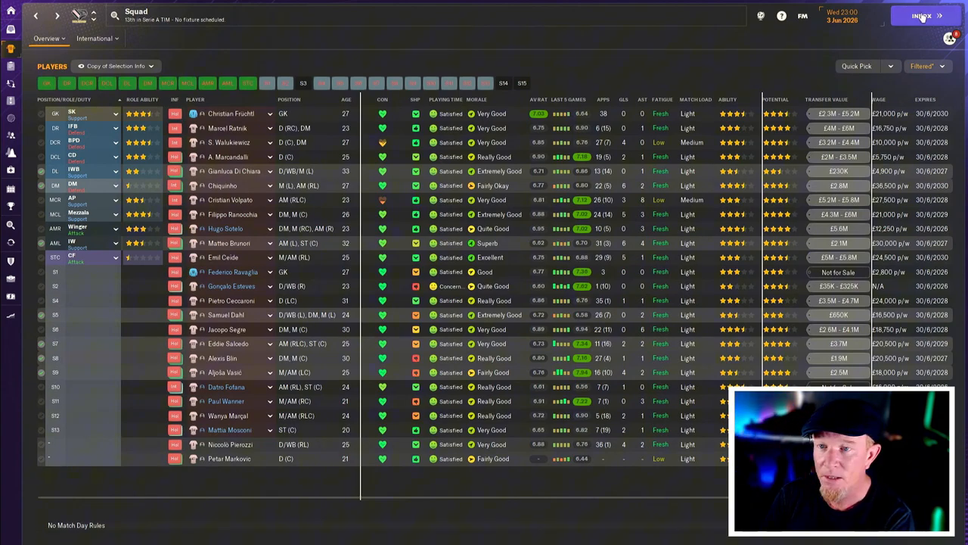
- Advance to 7 June 2026, reaching the news of Chiquinho's £2.3M move to Ipswich
{"action": "left_click", "coordinate": [921, 16]}
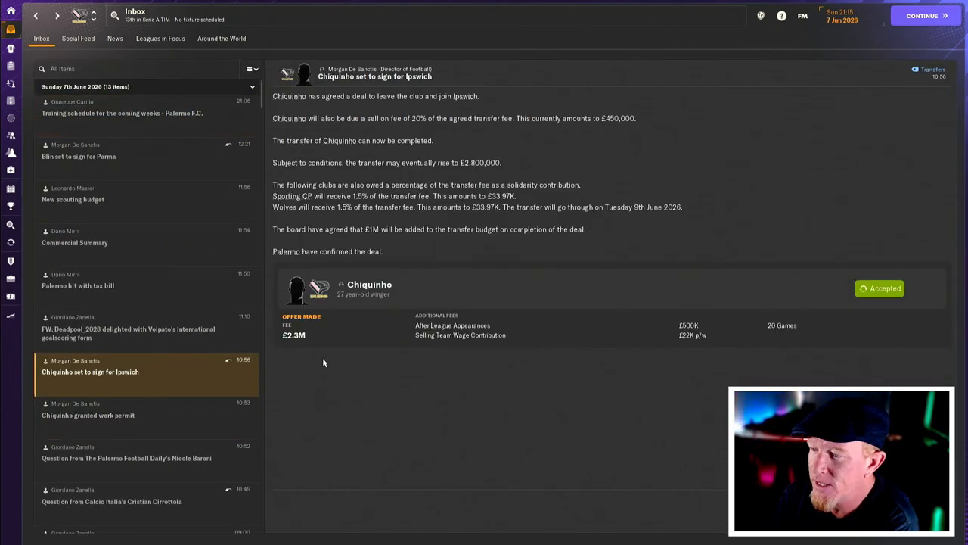
{"action": "mouse_move", "coordinate": [366, 352]}
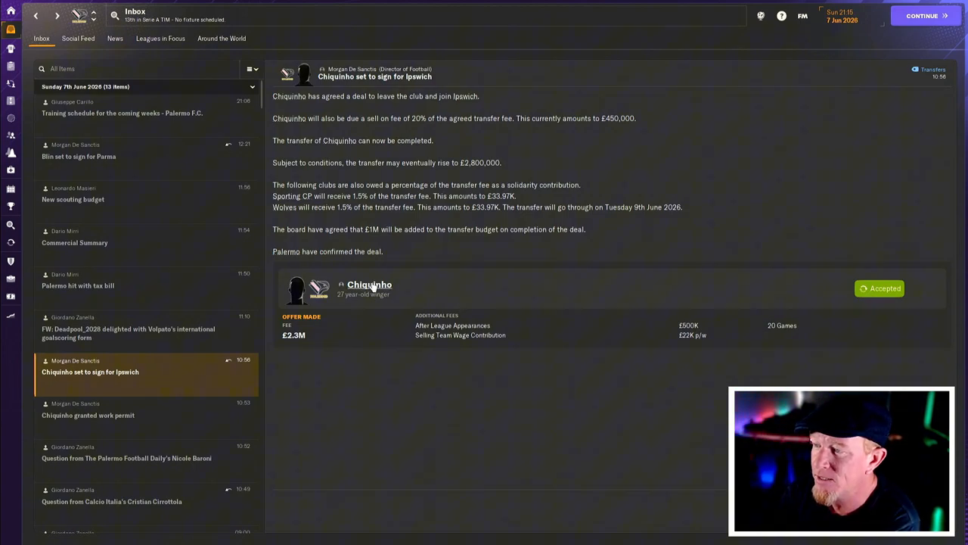
{"action": "left_click", "coordinate": [370, 284]}
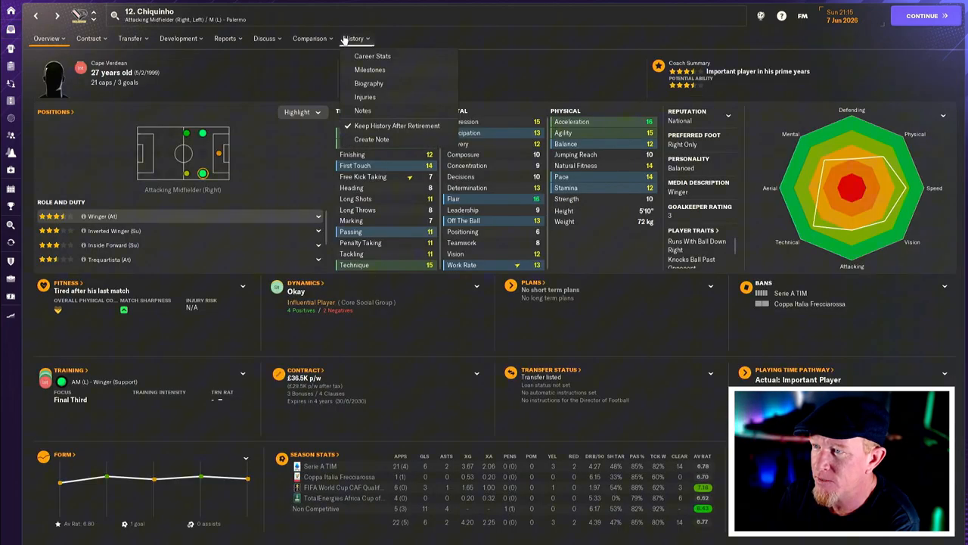
{"action": "left_click", "coordinate": [372, 55]}
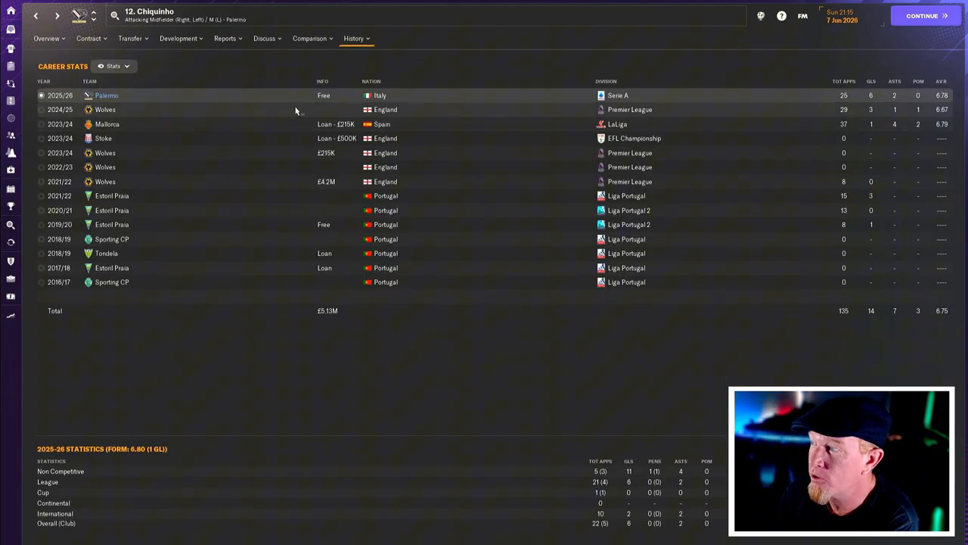
{"action": "mouse_move", "coordinate": [542, 99]}
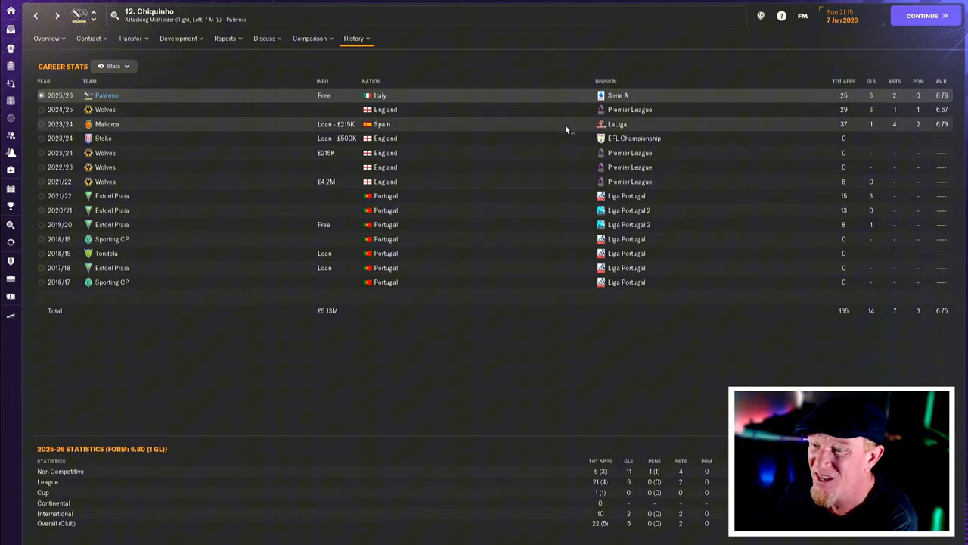
{"action": "left_click", "coordinate": [46, 39]}
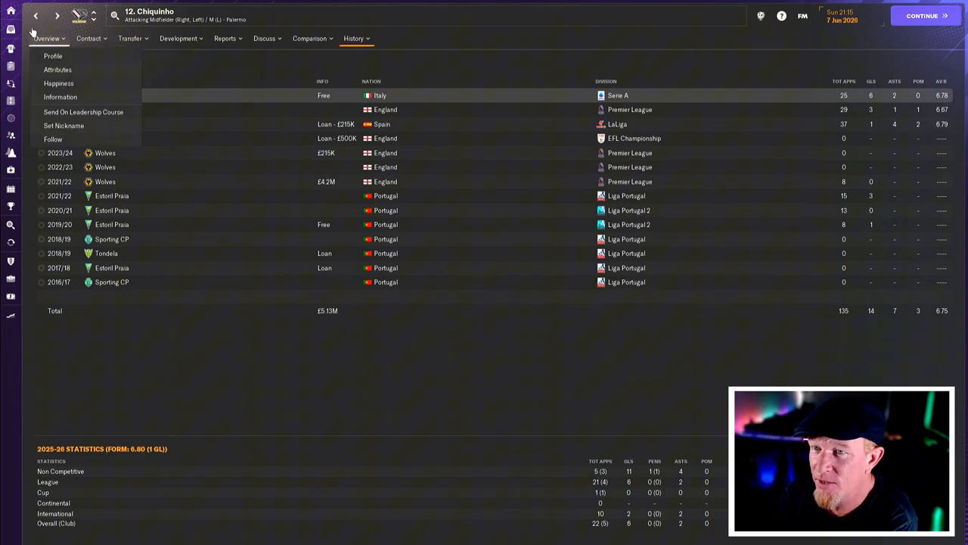
{"action": "left_click", "coordinate": [10, 29]}
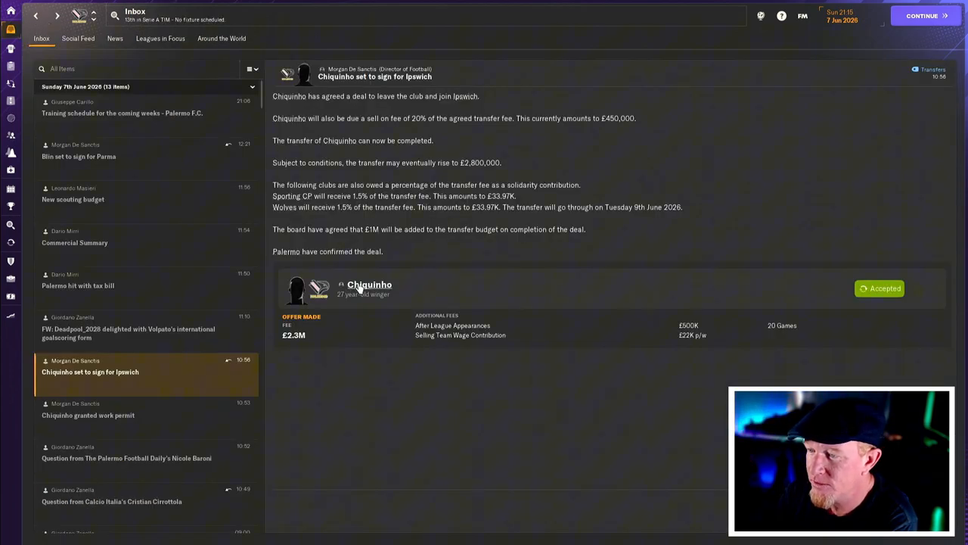
{"action": "left_click", "coordinate": [369, 285]}
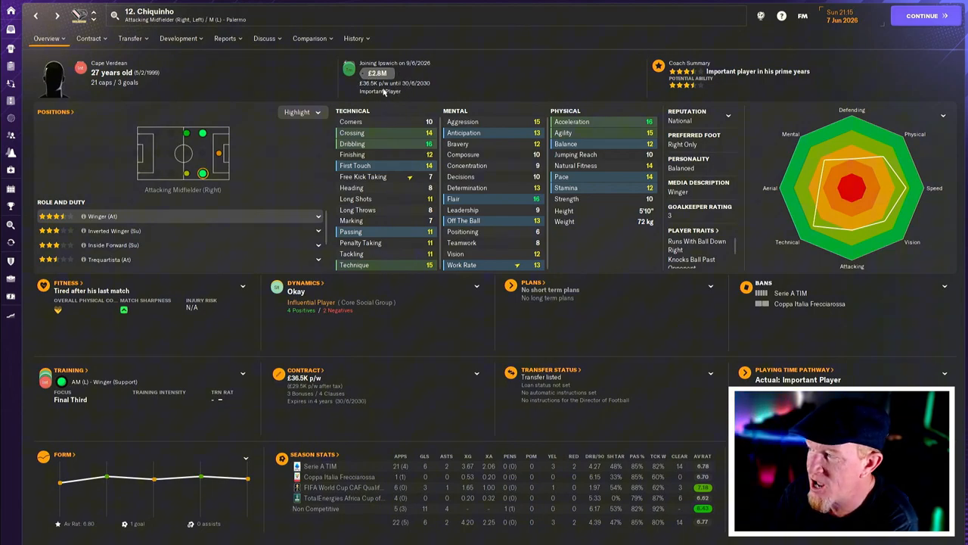
{"action": "left_click", "coordinate": [37, 15]}
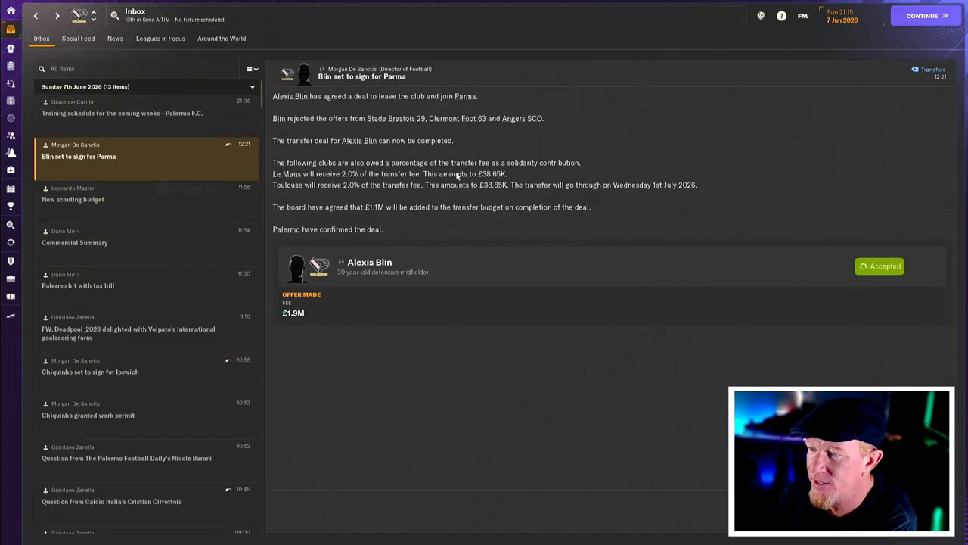
{"action": "mouse_move", "coordinate": [377, 267]}
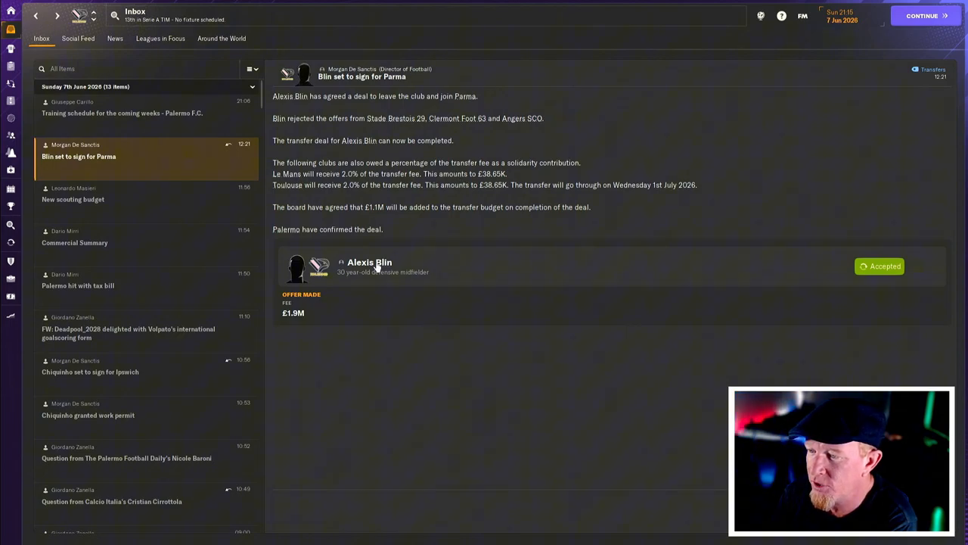
- Review Alexis Blin's career stats by season, then view the finances showing an £8,255,922 transfer budget
{"action": "left_click", "coordinate": [369, 262]}
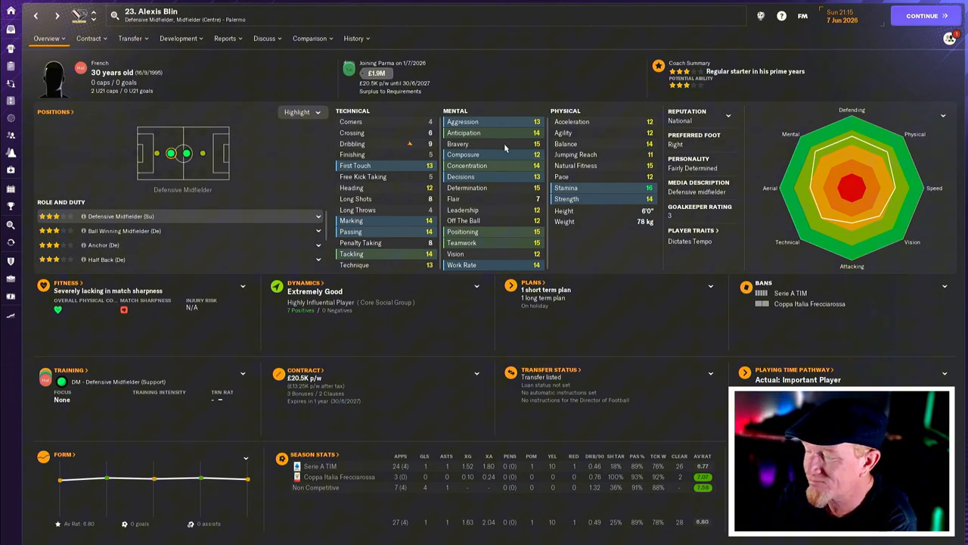
{"action": "left_click", "coordinate": [355, 38]}
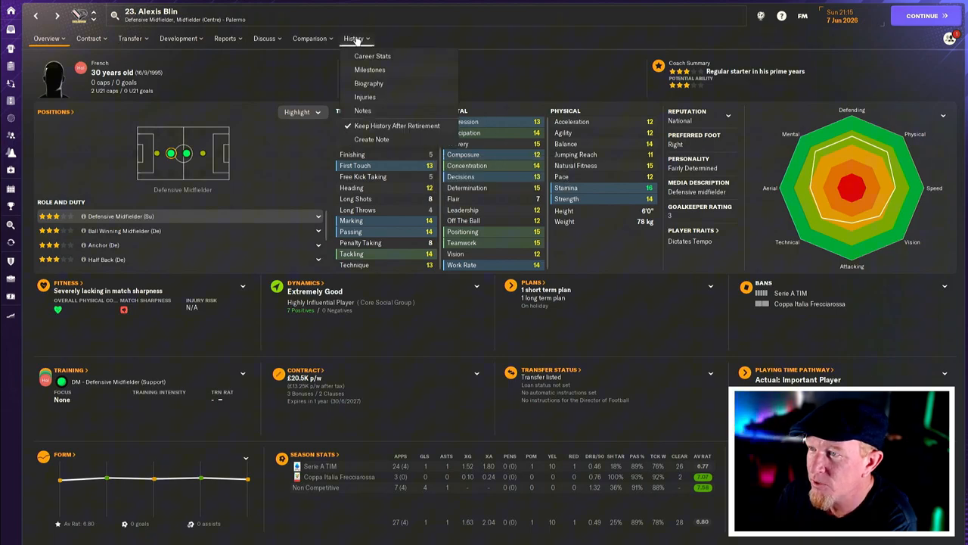
{"action": "left_click", "coordinate": [372, 55]}
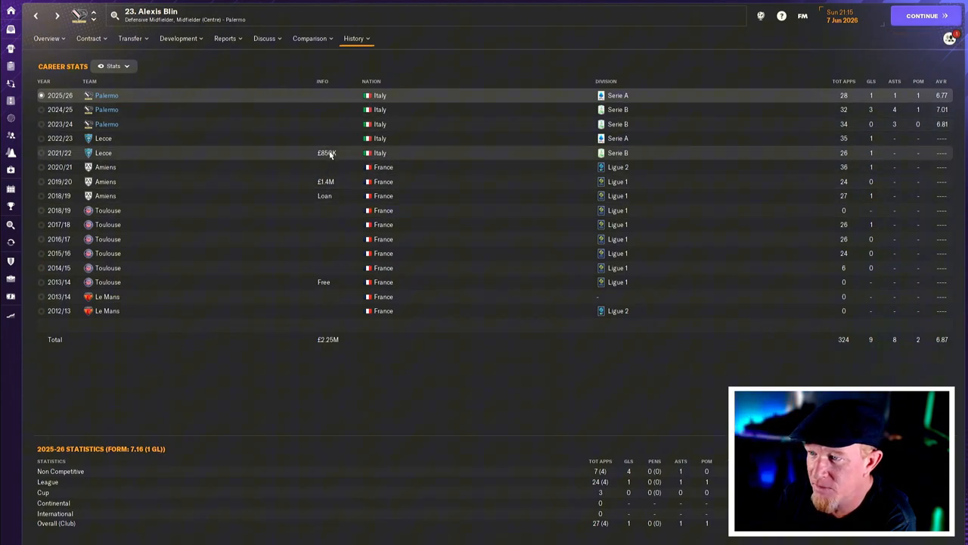
{"action": "mouse_move", "coordinate": [310, 164]}
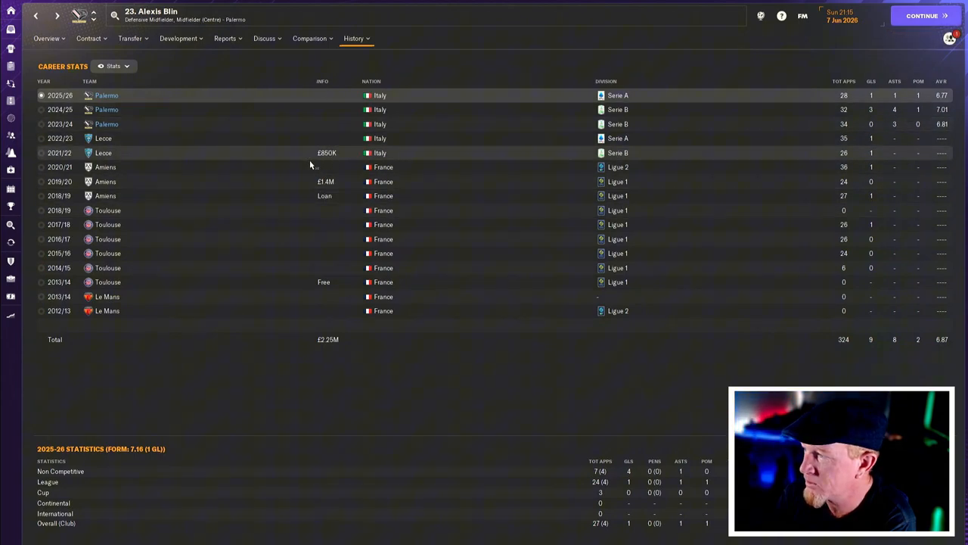
{"action": "mouse_move", "coordinate": [263, 124]}
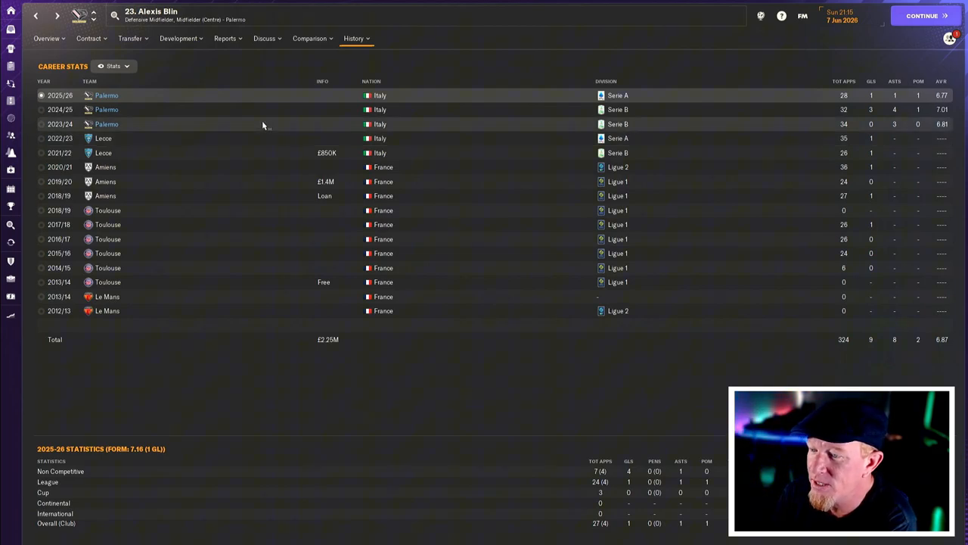
{"action": "left_click", "coordinate": [88, 38]}
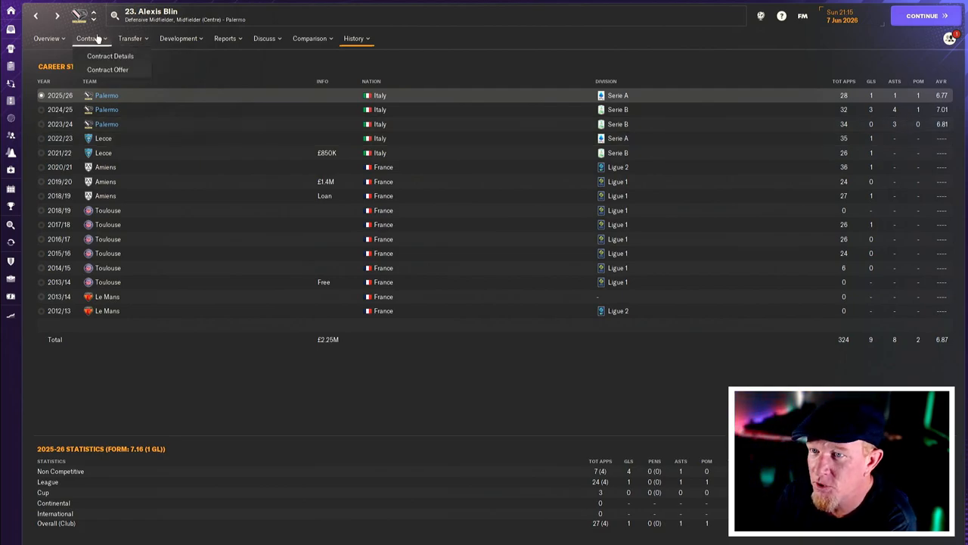
{"action": "left_click", "coordinate": [11, 296]}
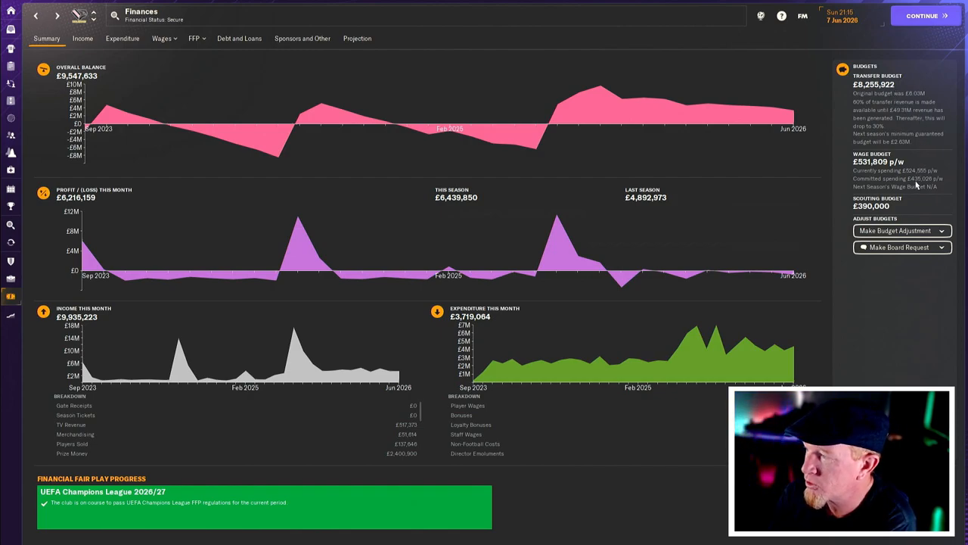
- View the pending Alan Matturro deal from Genoa with £8.25M budget remaining
{"action": "left_click", "coordinate": [11, 242]}
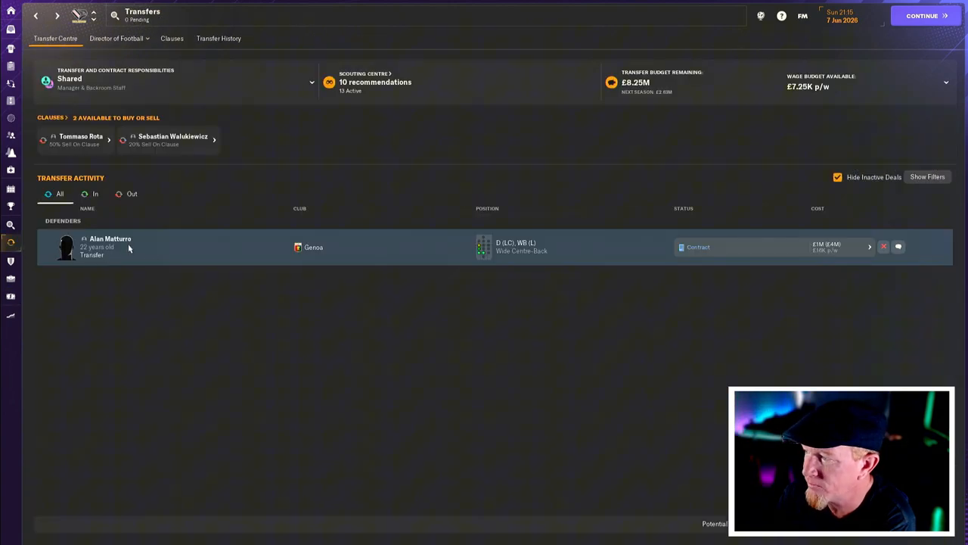
{"action": "mouse_move", "coordinate": [110, 242]}
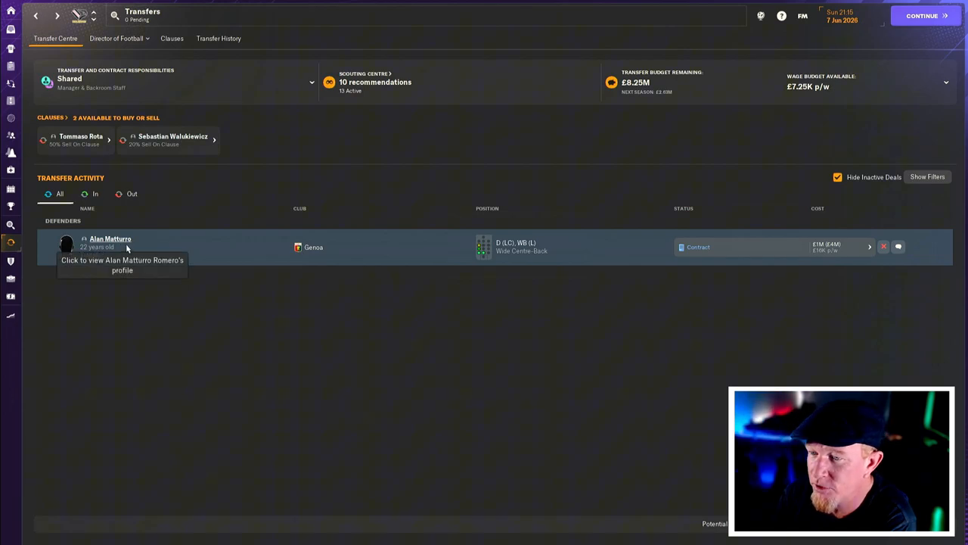
{"action": "mouse_move", "coordinate": [127, 242]}
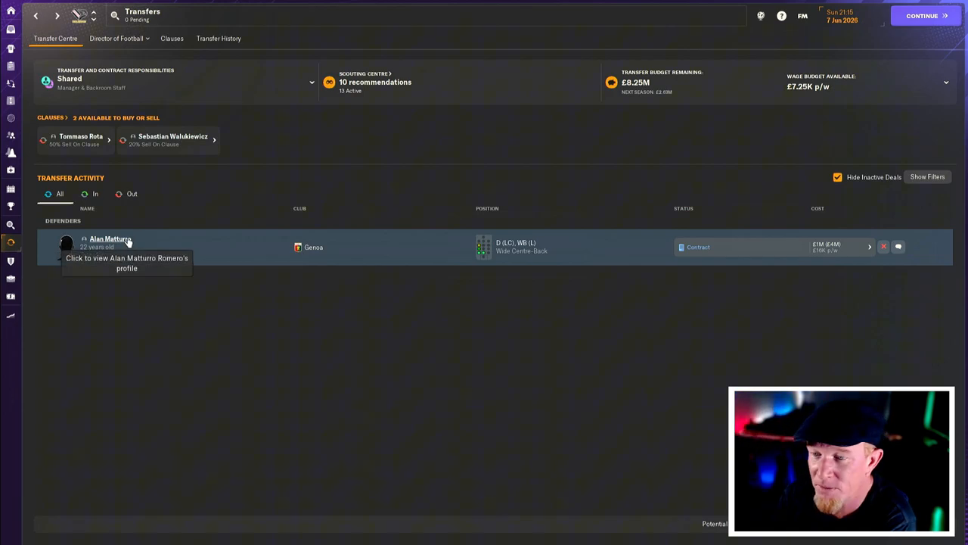
- Review Alan Matturro's career stats, contract and recruitment report, then return to his profile overview
{"action": "left_click", "coordinate": [110, 239]}
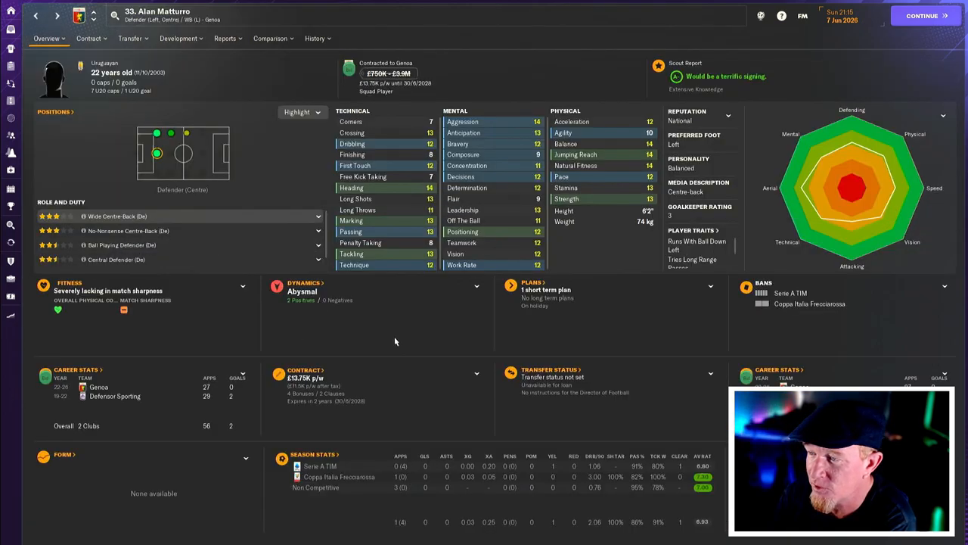
{"action": "mouse_move", "coordinate": [335, 308]}
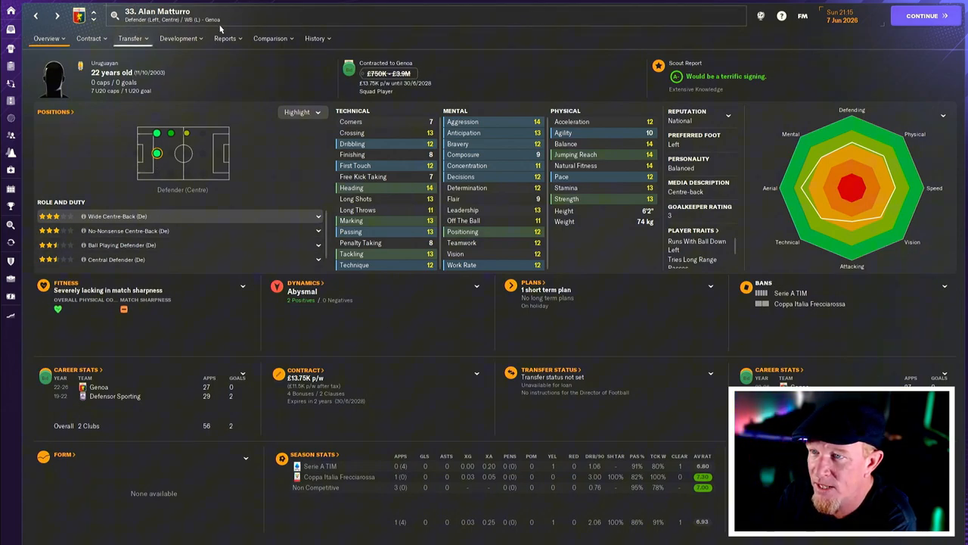
{"action": "left_click", "coordinate": [314, 39]}
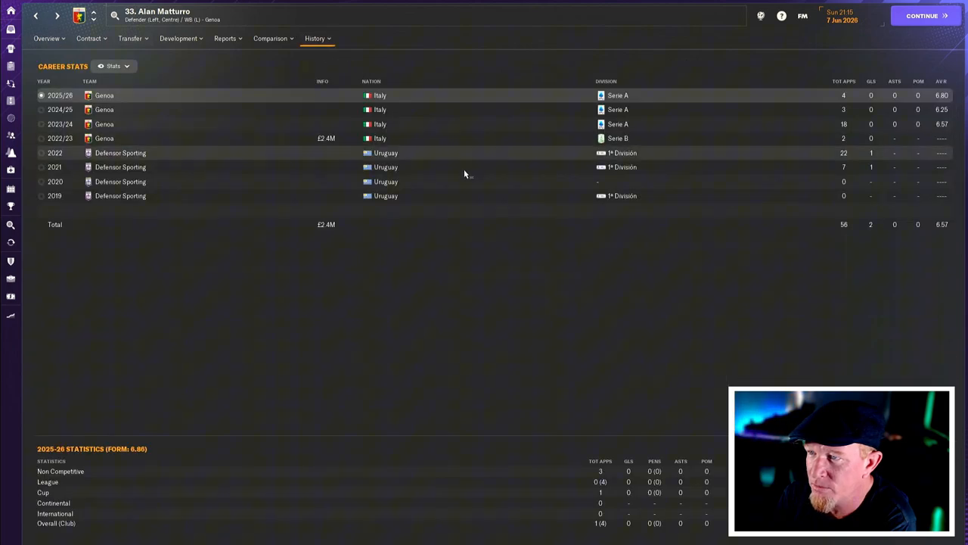
{"action": "mouse_move", "coordinate": [441, 156]}
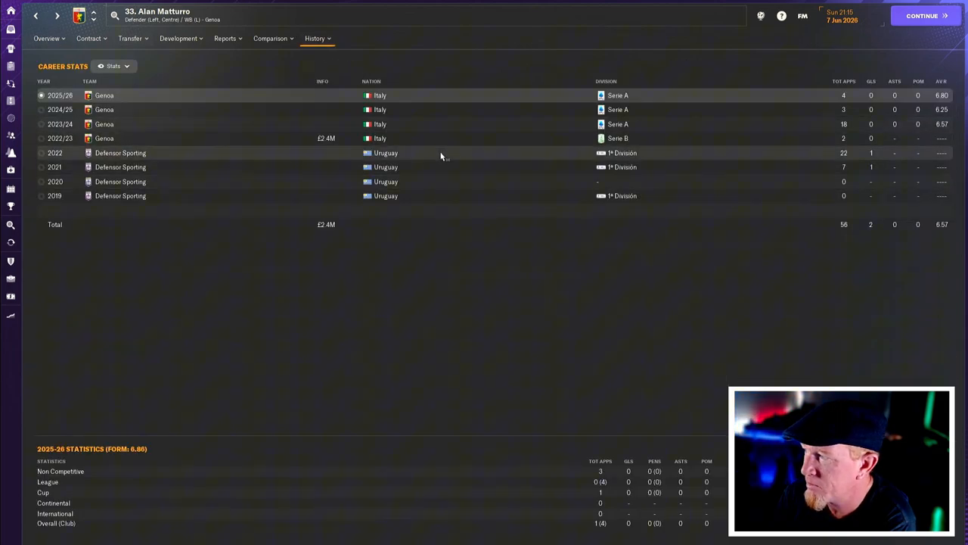
{"action": "left_click", "coordinate": [88, 39]}
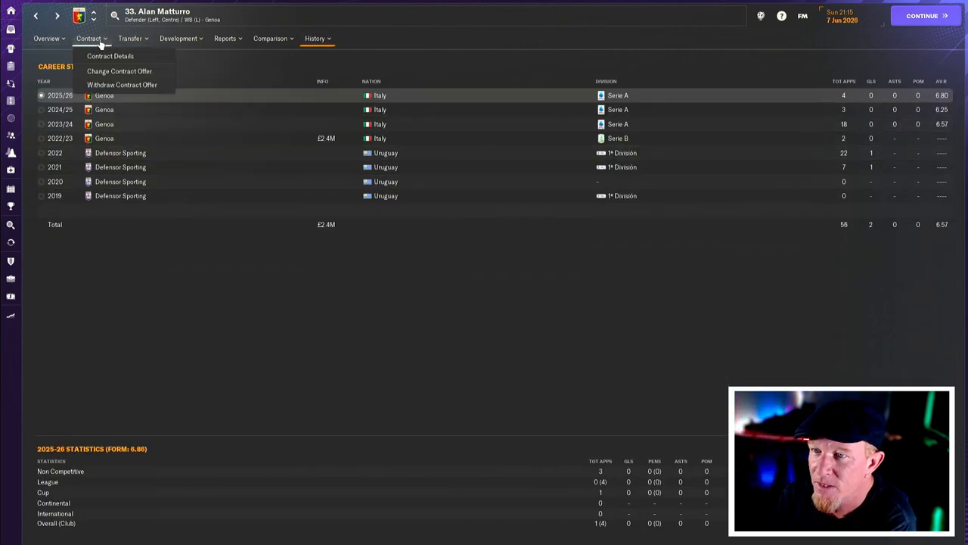
{"action": "left_click", "coordinate": [225, 38]}
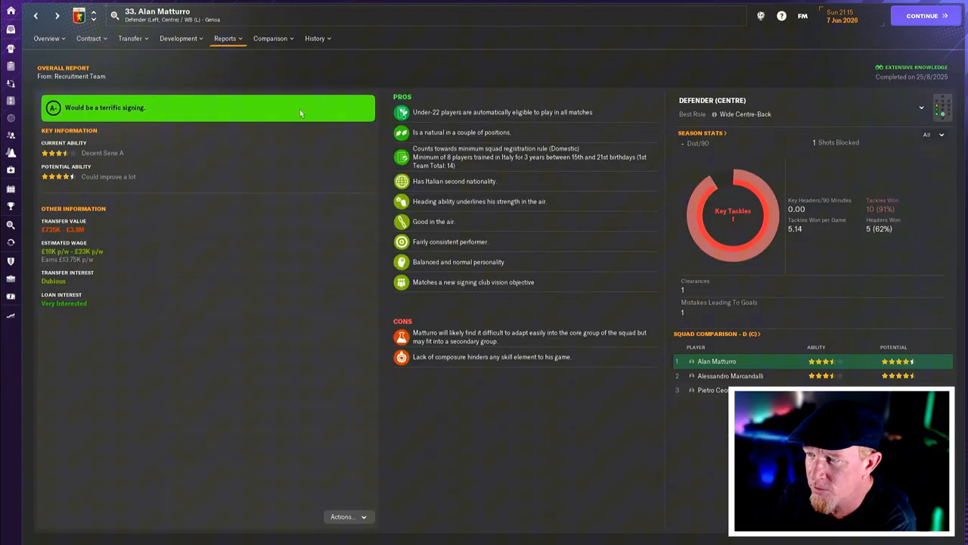
{"action": "mouse_move", "coordinate": [140, 154]}
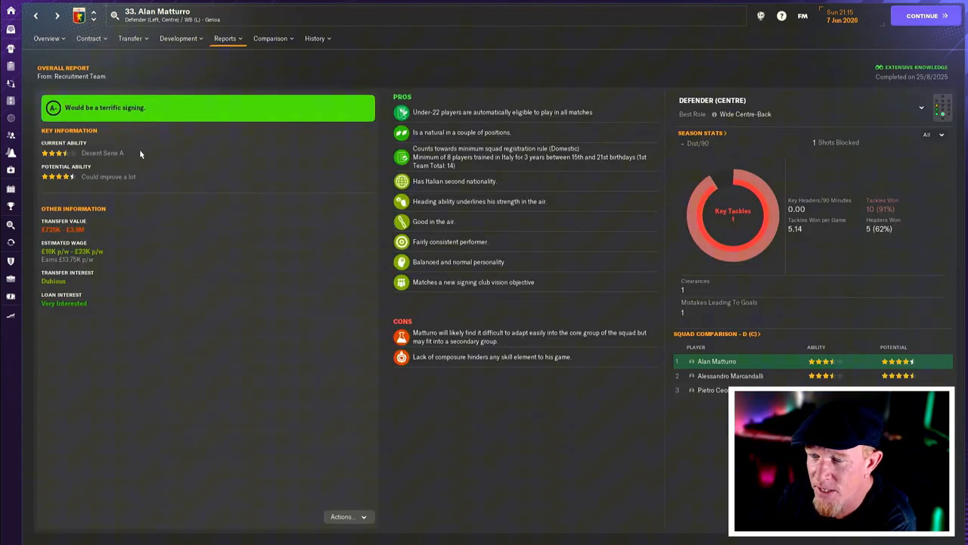
{"action": "mouse_move", "coordinate": [487, 224]}
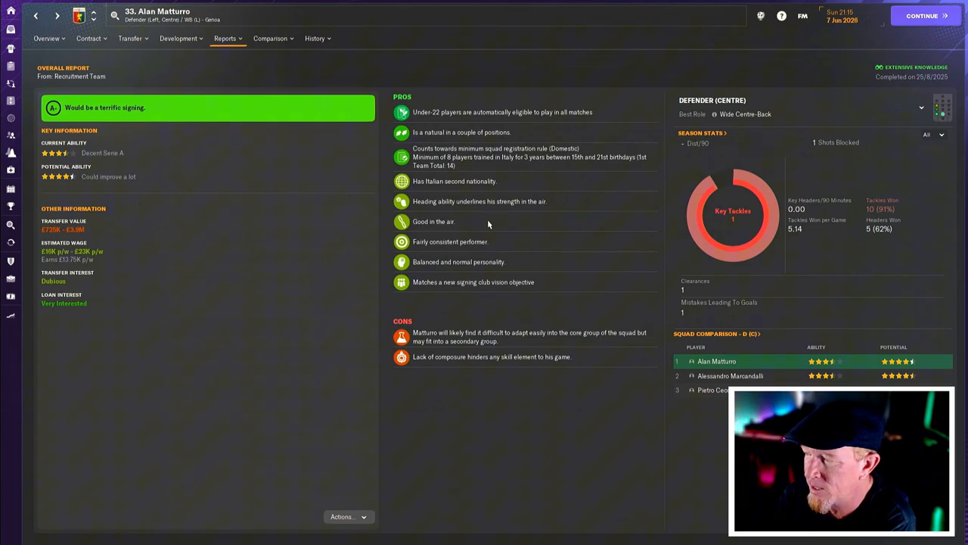
{"action": "mouse_move", "coordinate": [540, 355]}
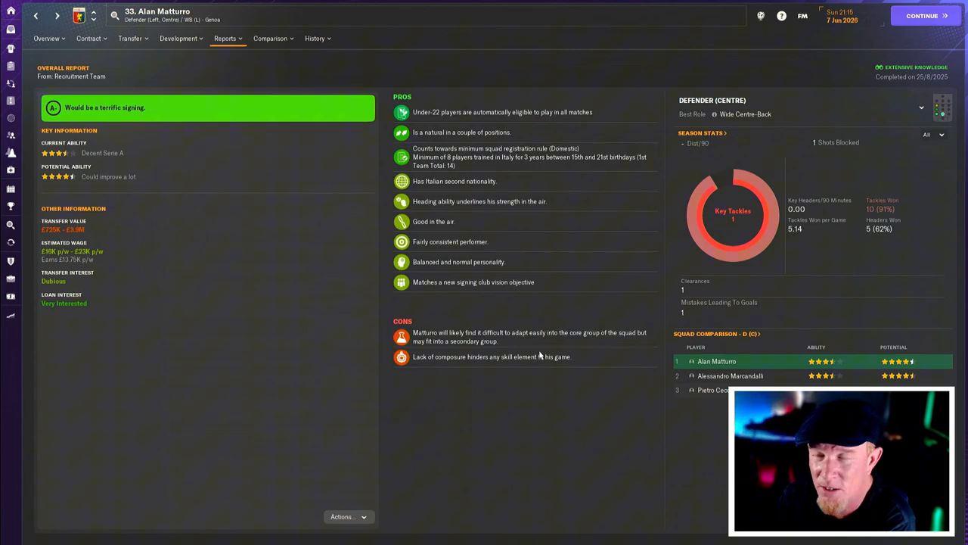
{"action": "mouse_move", "coordinate": [519, 183]}
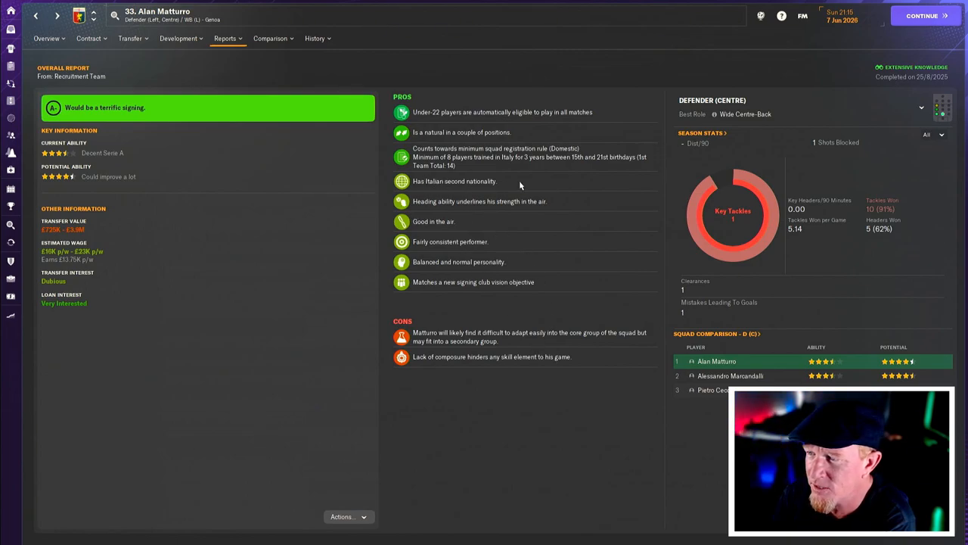
{"action": "mouse_move", "coordinate": [543, 198]}
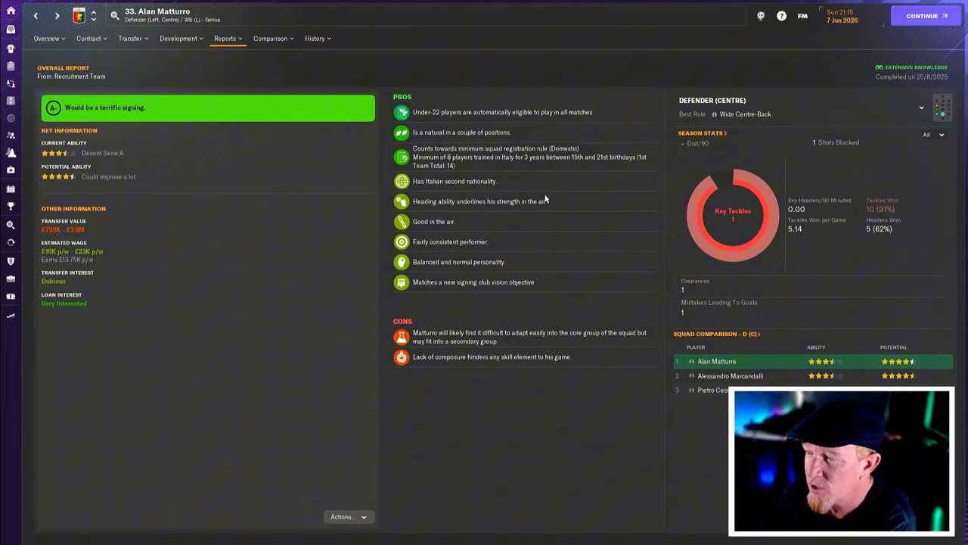
{"action": "mouse_move", "coordinate": [516, 246]}
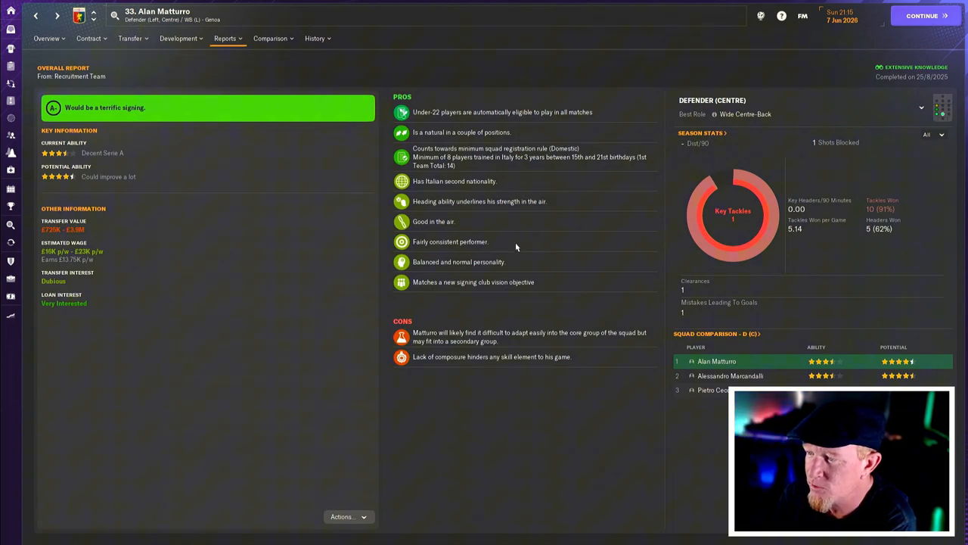
{"action": "mouse_move", "coordinate": [520, 285]}
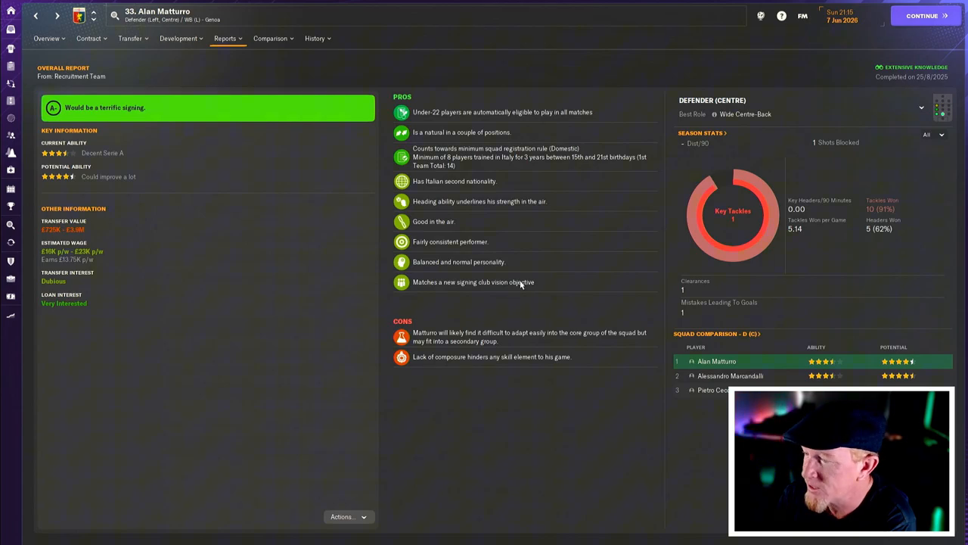
{"action": "mouse_move", "coordinate": [897, 135]}
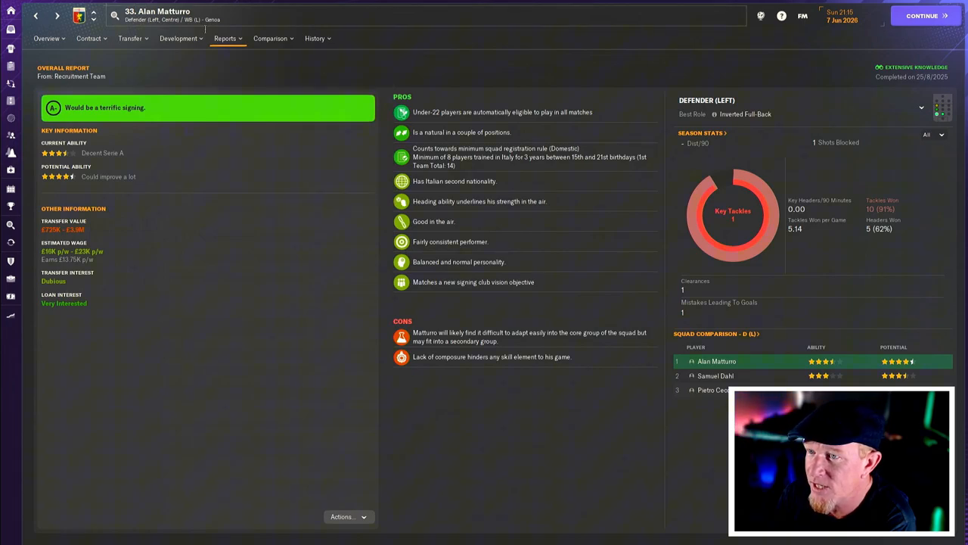
{"action": "left_click", "coordinate": [46, 38]}
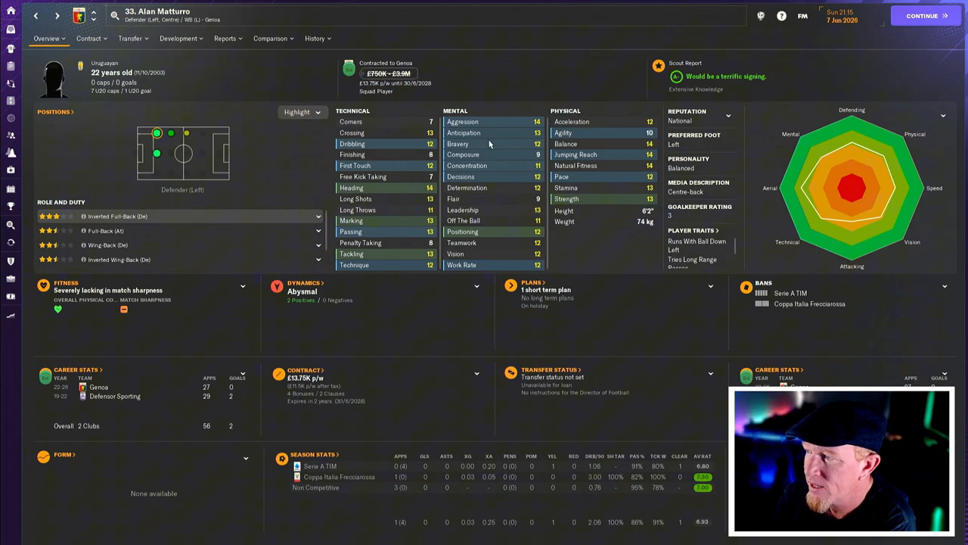
{"action": "mouse_move", "coordinate": [335, 191]}
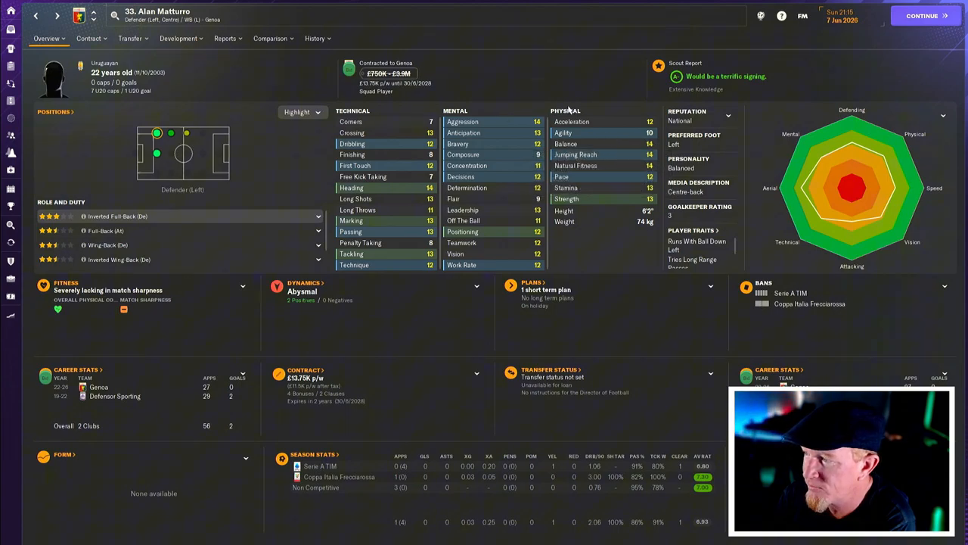
{"action": "mouse_move", "coordinate": [83, 119]}
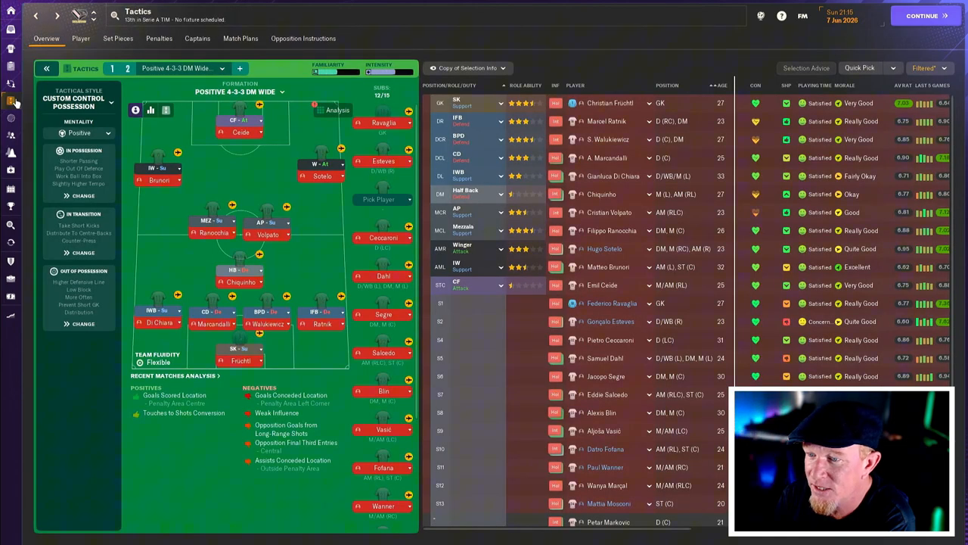
{"action": "mouse_move", "coordinate": [352, 255]}
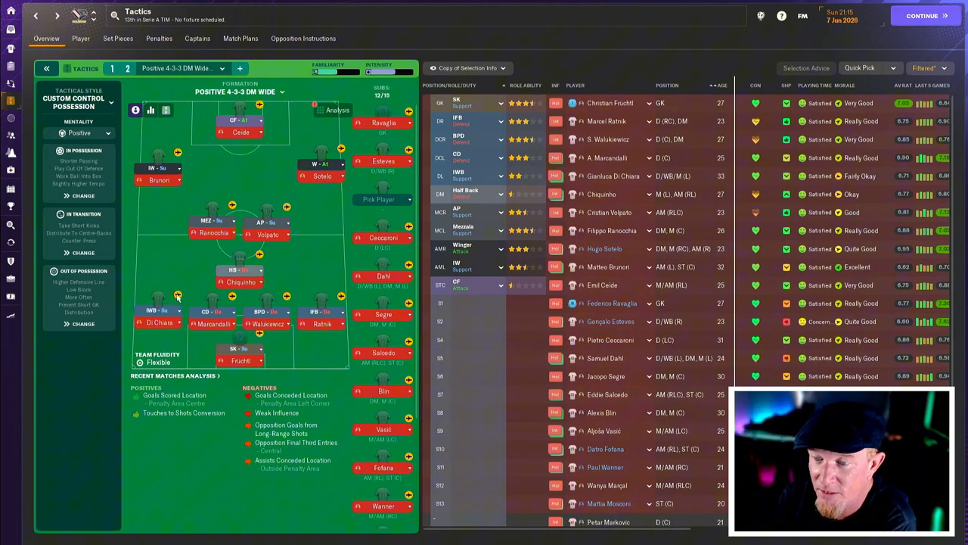
{"action": "mouse_move", "coordinate": [195, 330]}
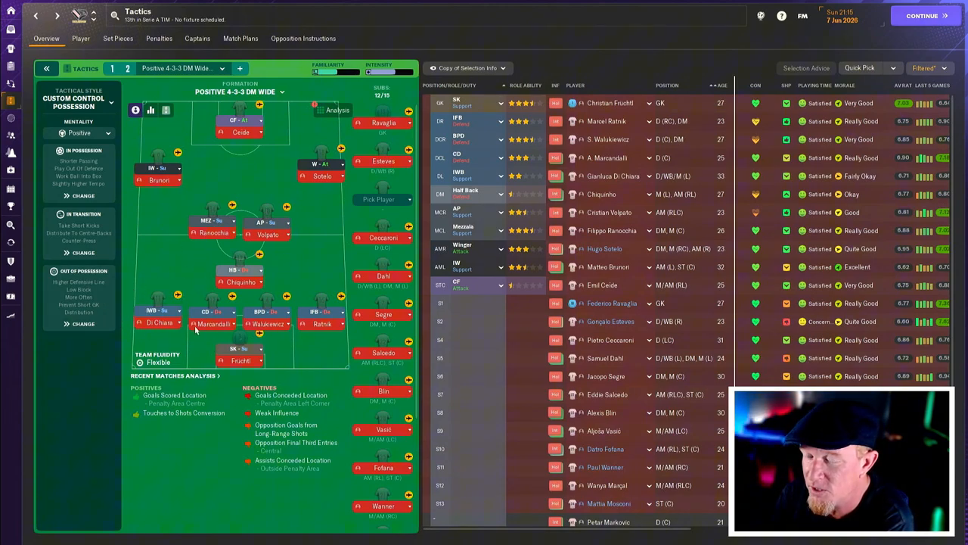
{"action": "mouse_move", "coordinate": [317, 352]}
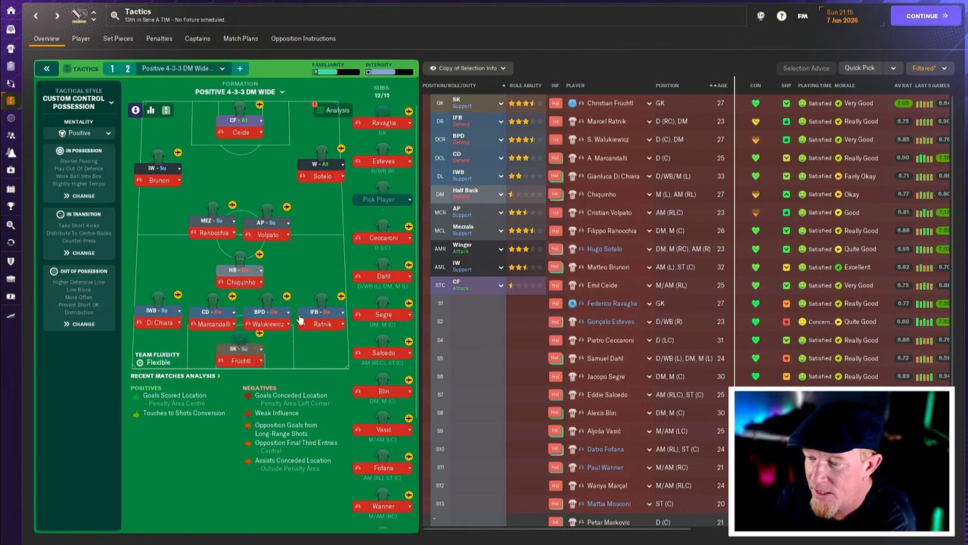
{"action": "mouse_move", "coordinate": [321, 324]}
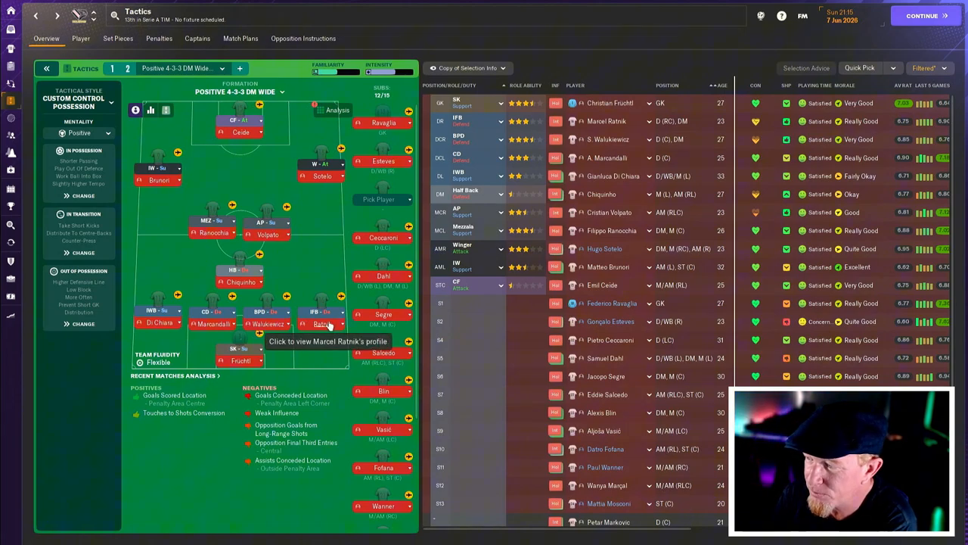
{"action": "mouse_move", "coordinate": [326, 323]}
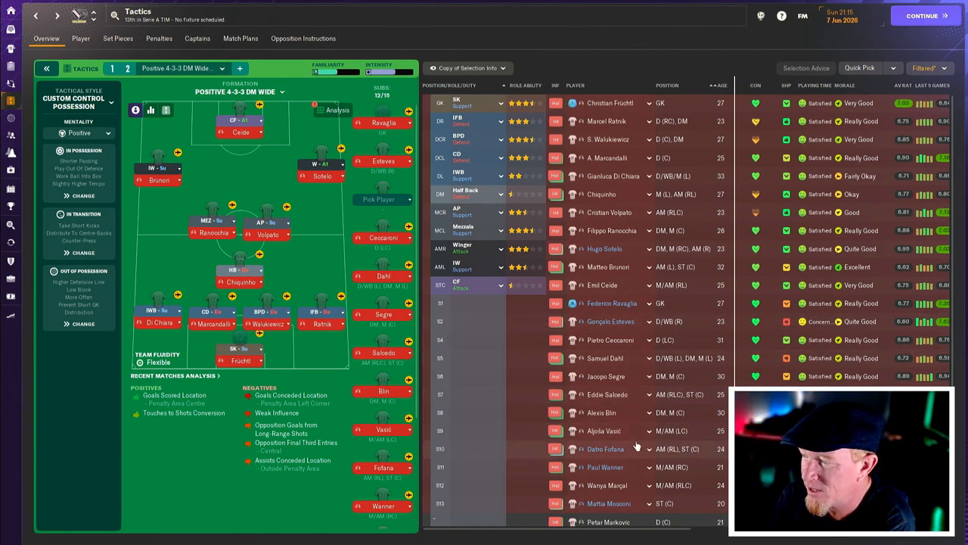
- Scroll through the squad selection list of the Positive 4-3-3 DM Wide tactic
{"action": "scroll", "scroll_direction": "down", "scroll_amount": 3}
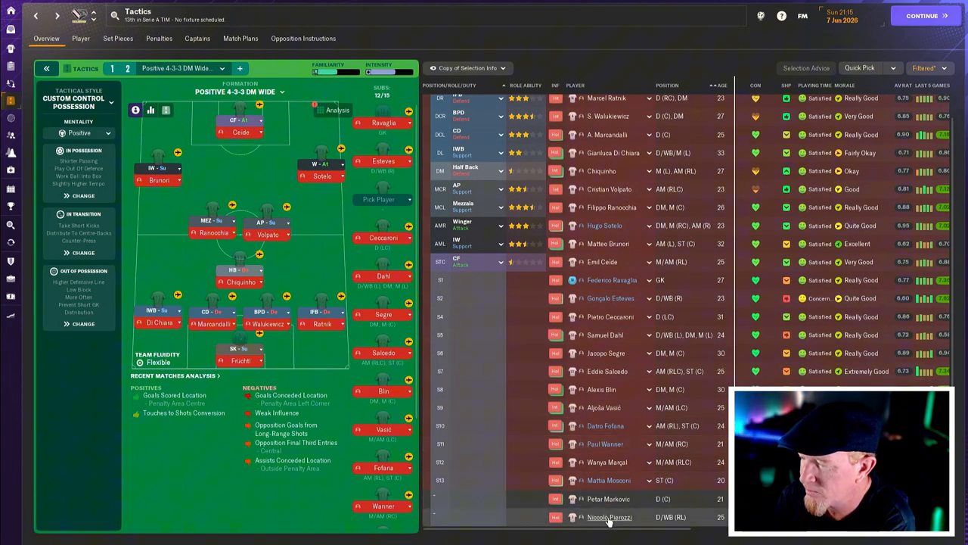
{"action": "mouse_move", "coordinate": [609, 516]}
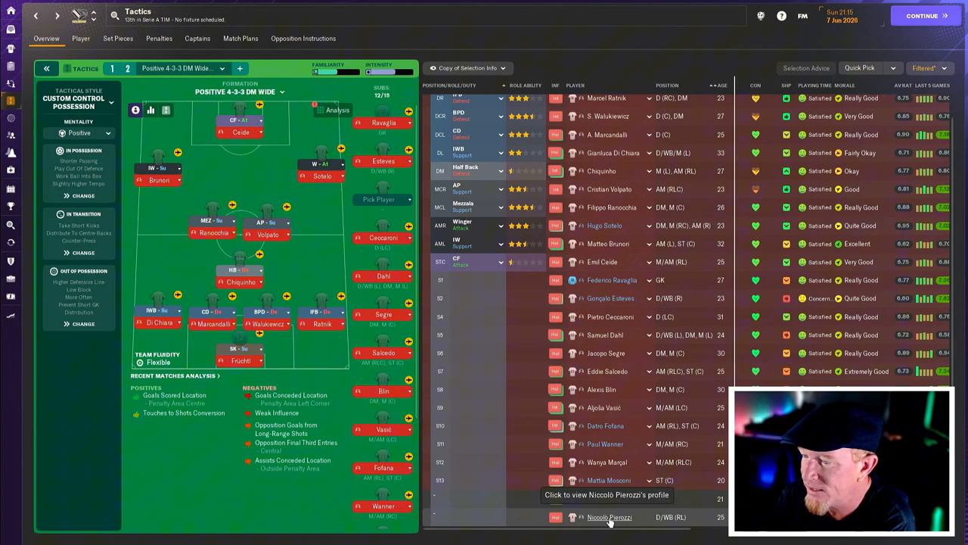
{"action": "scroll", "scroll_direction": "up", "scroll_amount": 3}
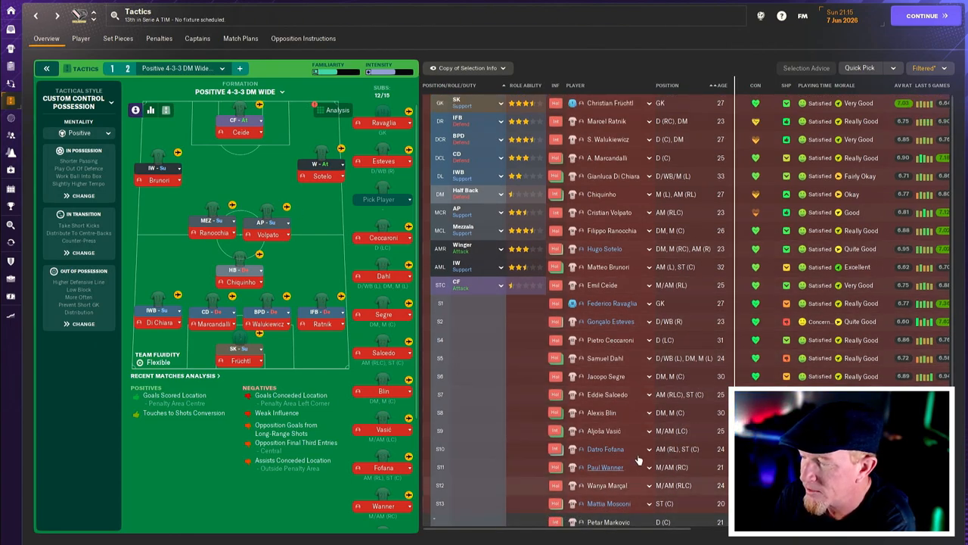
{"action": "scroll", "scroll_direction": "down", "scroll_amount": 3}
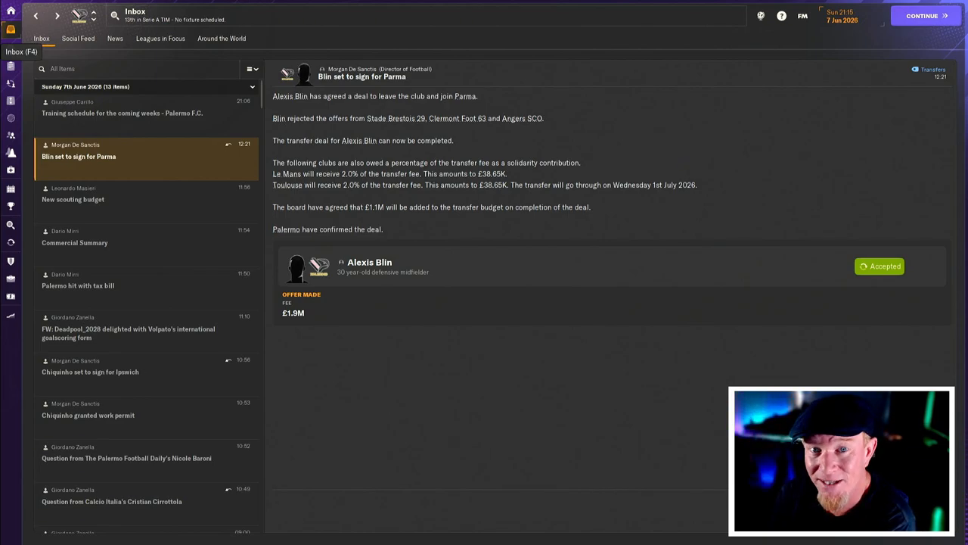
- Check the Around the World news for 24 June 2026, then view the Transfers Centre with £7.48M remaining
{"action": "left_click", "coordinate": [221, 39]}
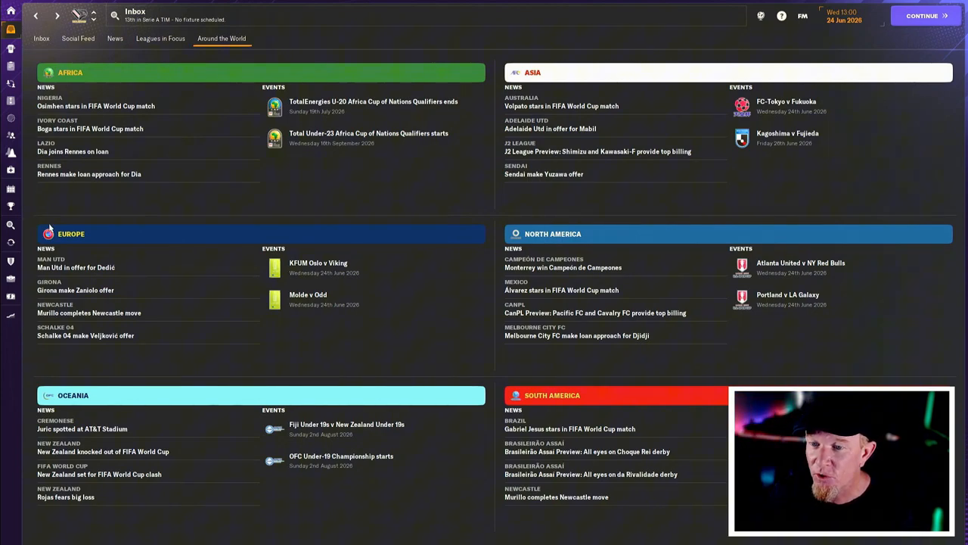
{"action": "left_click", "coordinate": [11, 244]}
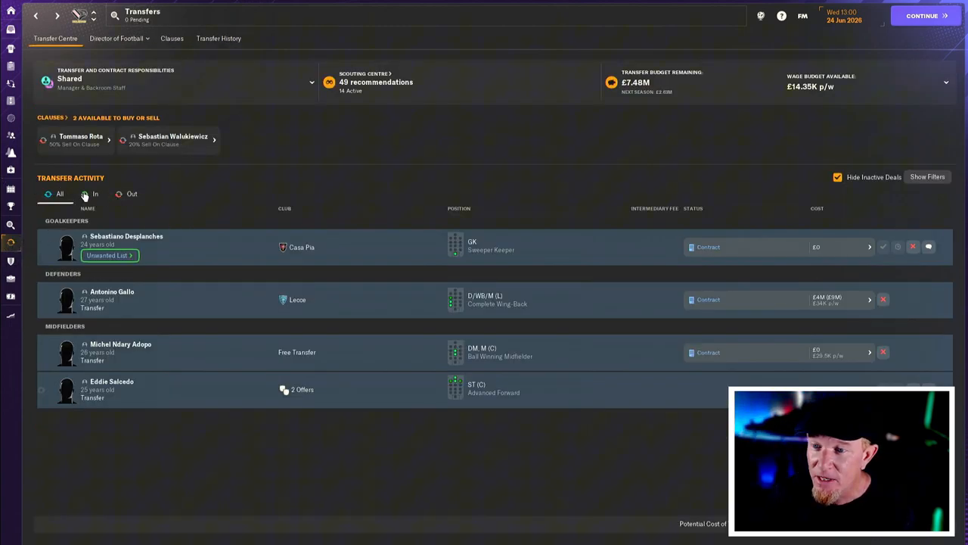
{"action": "left_click", "coordinate": [132, 194]}
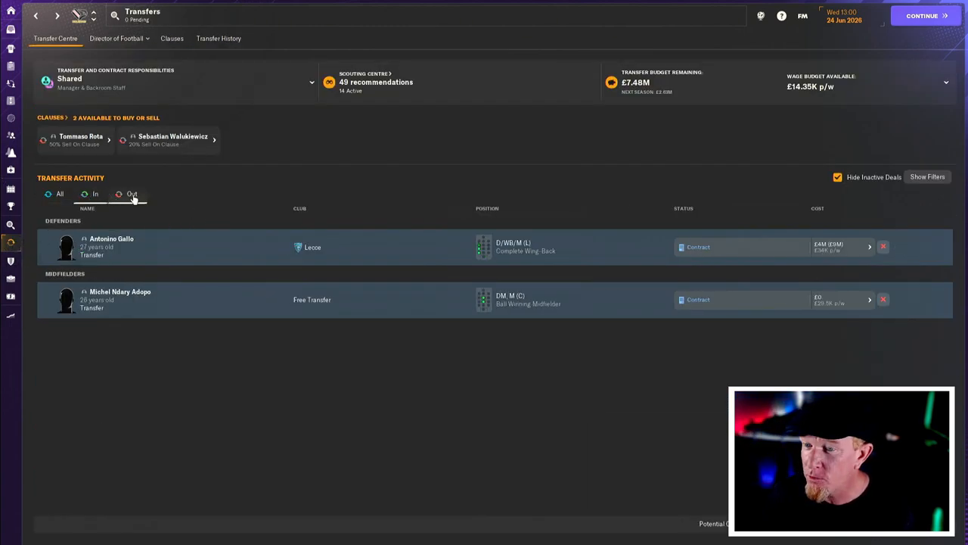
{"action": "left_click", "coordinate": [111, 247]}
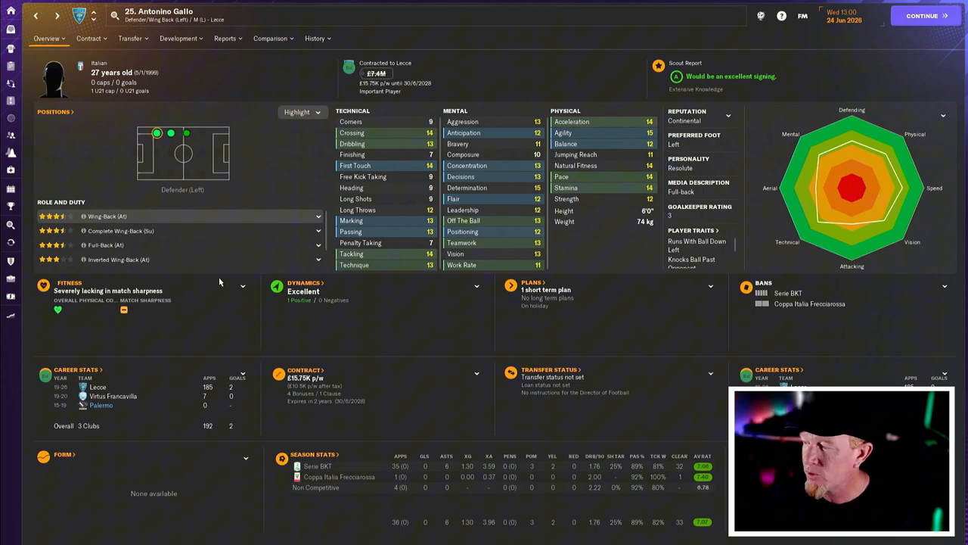
{"action": "mouse_move", "coordinate": [218, 284]}
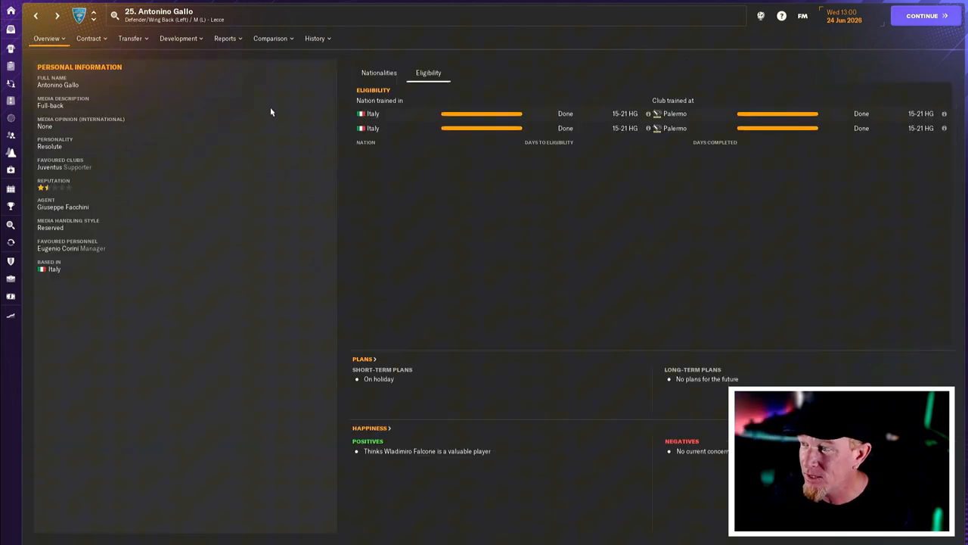
{"action": "mouse_move", "coordinate": [682, 142]}
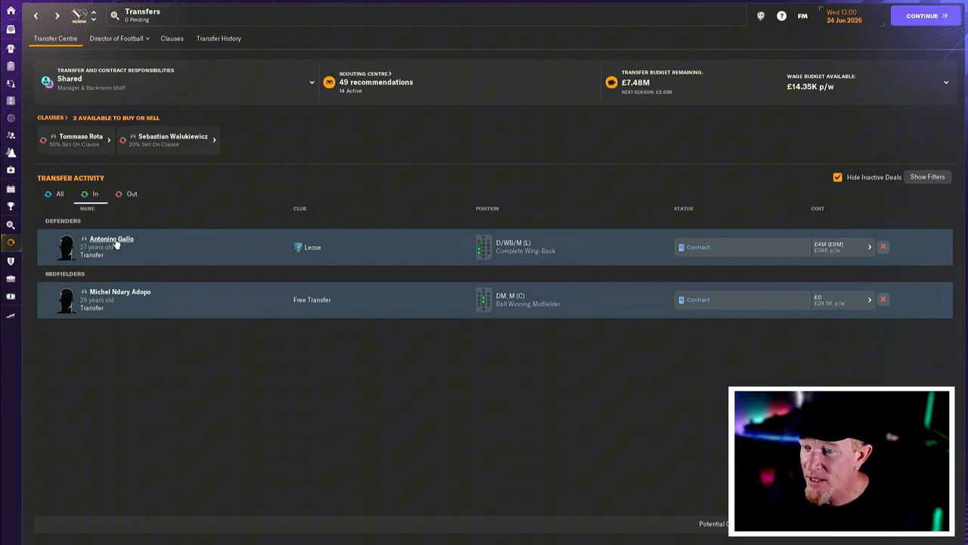
{"action": "left_click", "coordinate": [111, 238]}
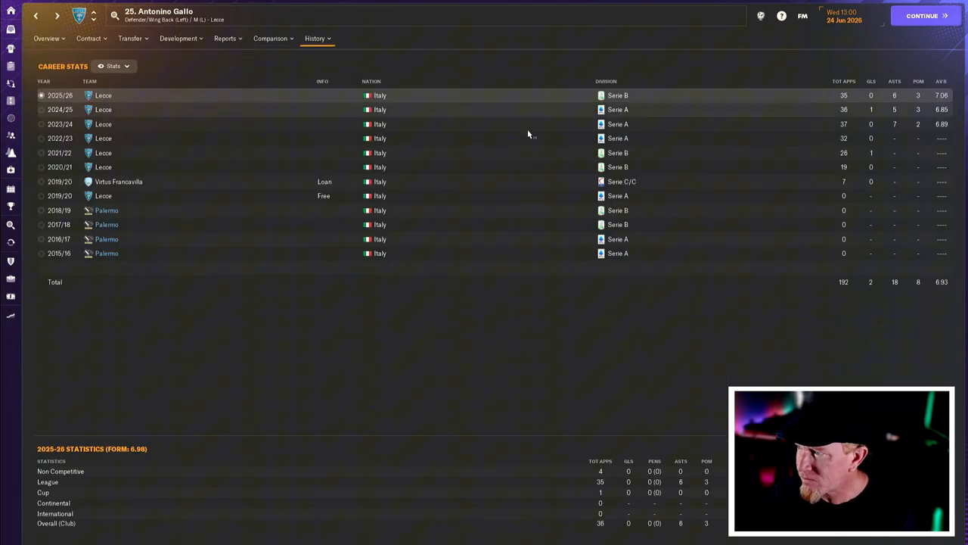
{"action": "mouse_move", "coordinate": [583, 112]}
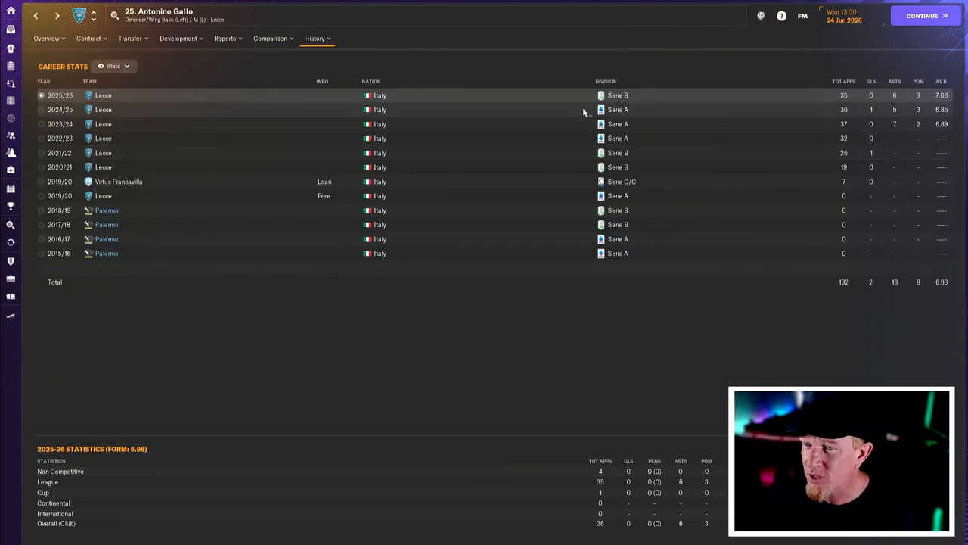
{"action": "mouse_move", "coordinate": [252, 129]}
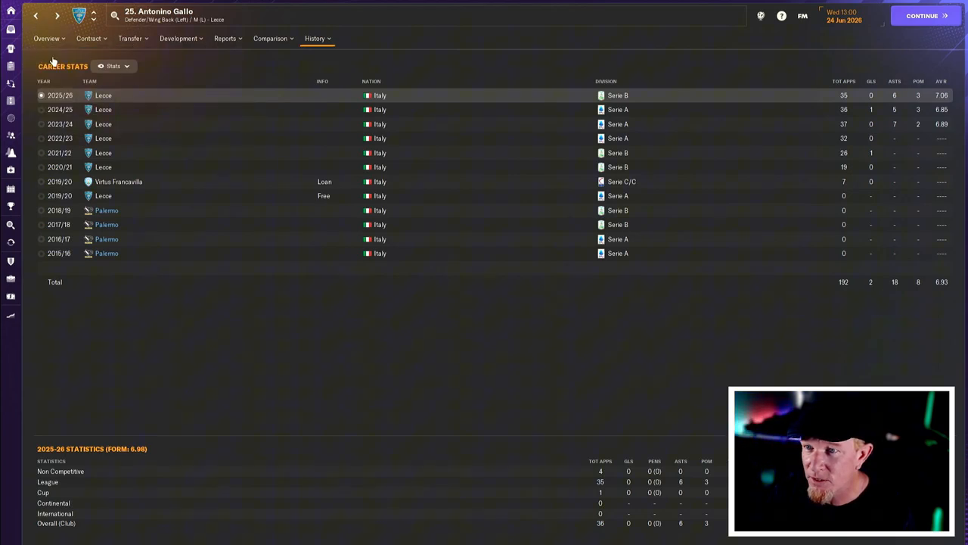
{"action": "left_click", "coordinate": [46, 39]}
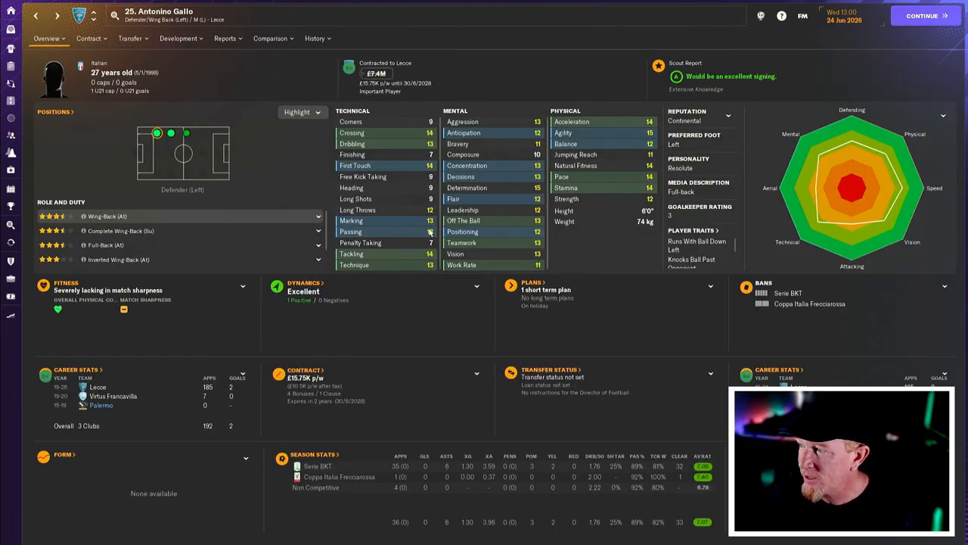
{"action": "mouse_move", "coordinate": [236, 232]}
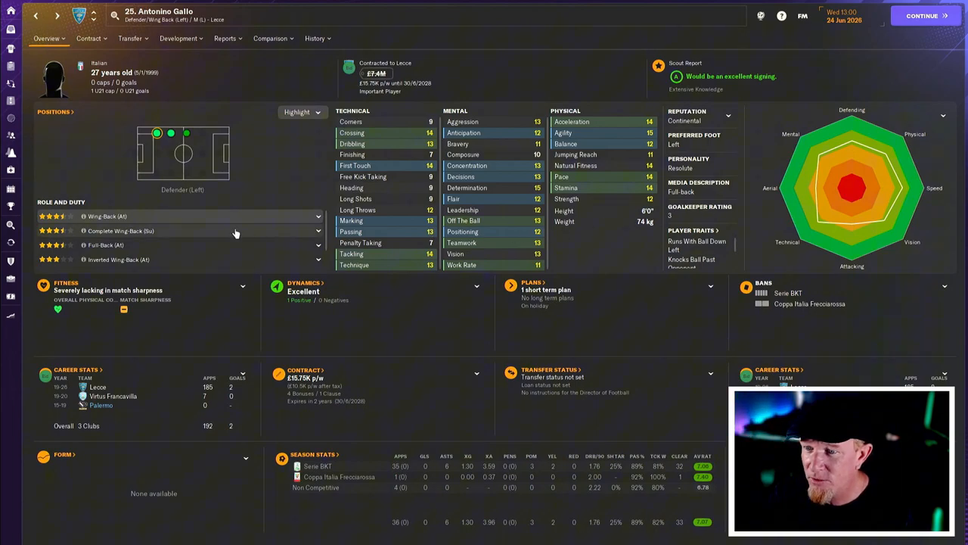
{"action": "mouse_move", "coordinate": [194, 260]}
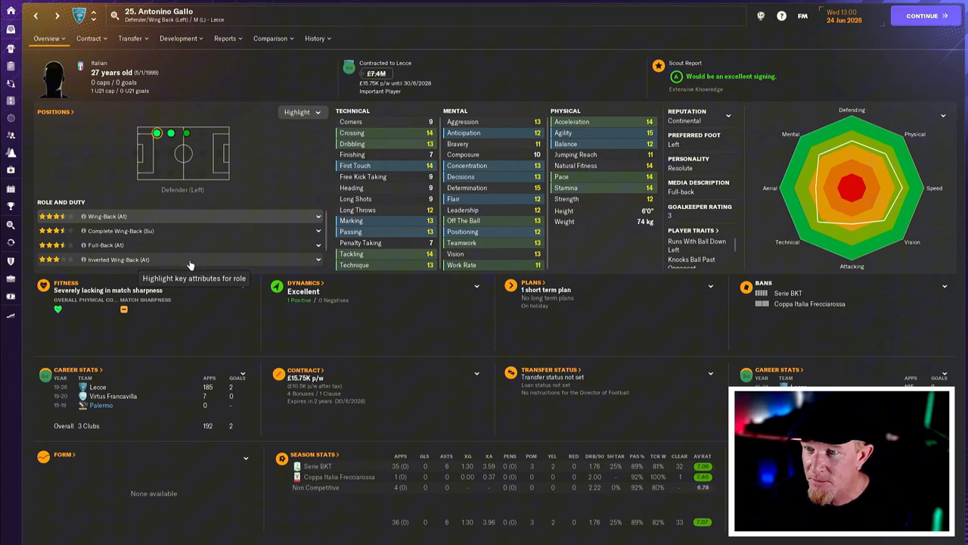
{"action": "mouse_move", "coordinate": [108, 85]}
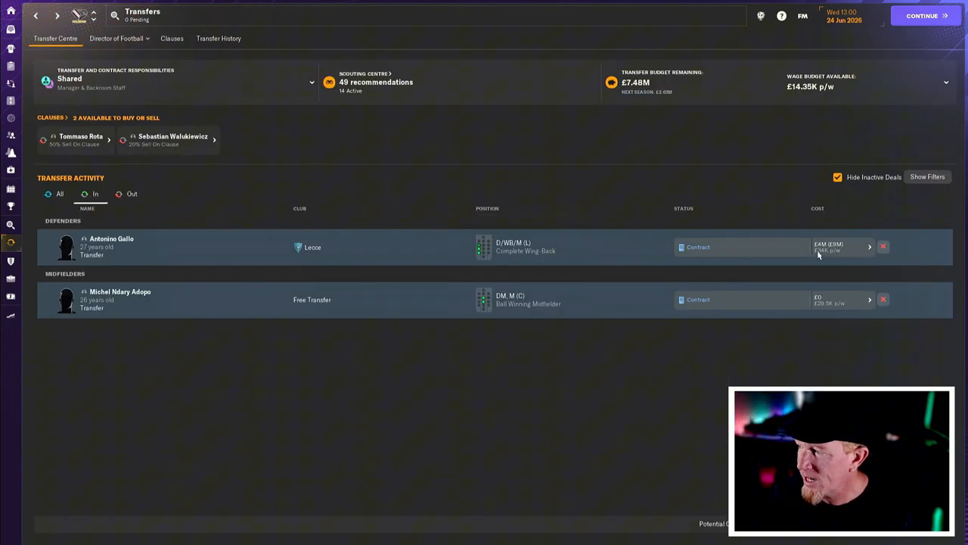
{"action": "mouse_move", "coordinate": [837, 262]}
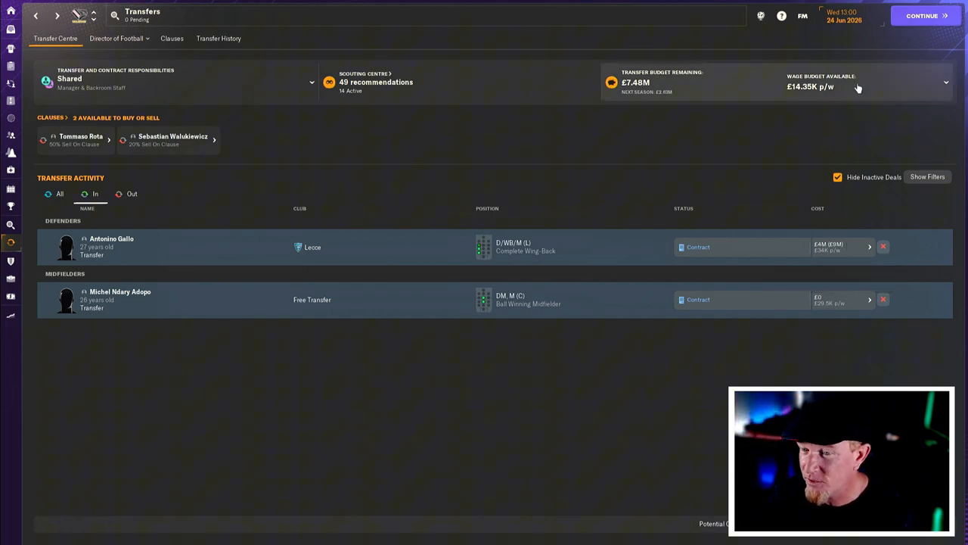
{"action": "mouse_move", "coordinate": [234, 285]}
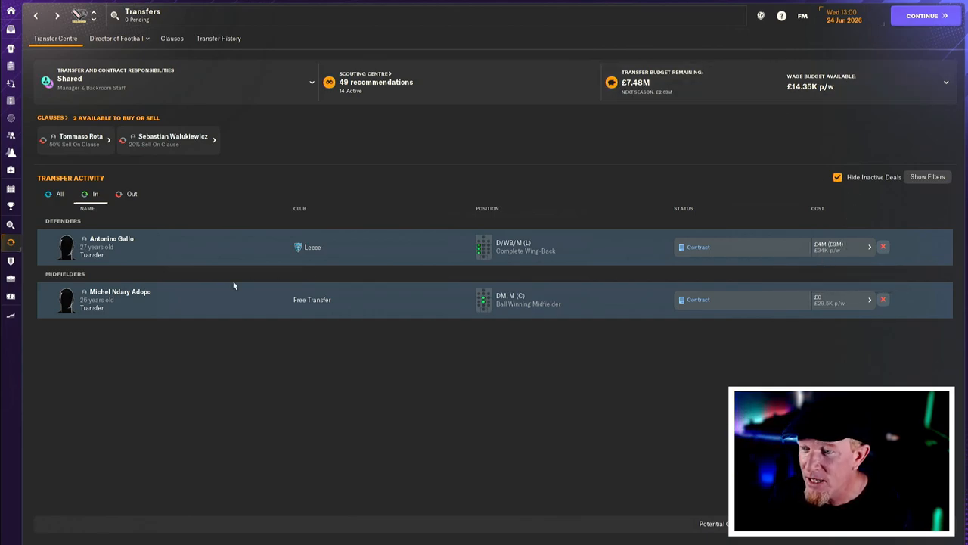
{"action": "mouse_move", "coordinate": [119, 291]}
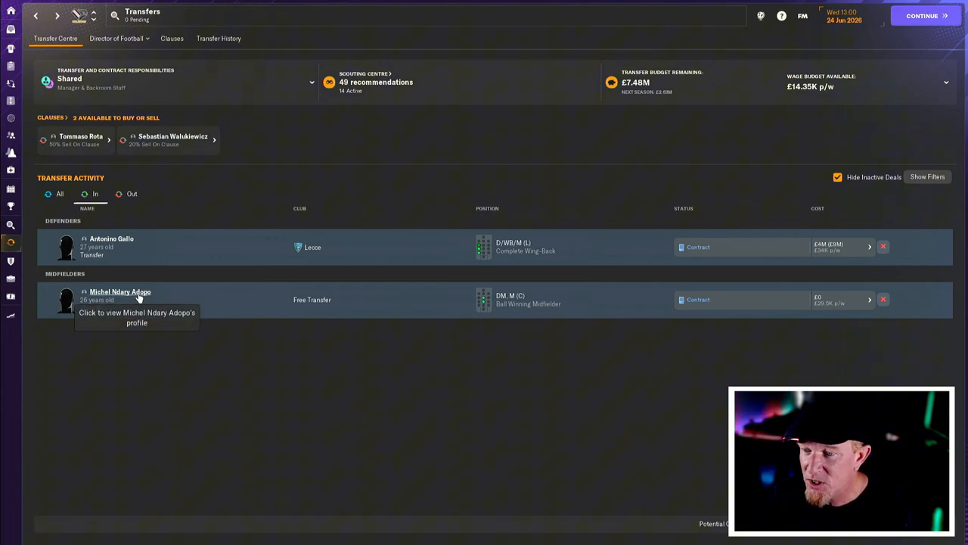
{"action": "left_click", "coordinate": [120, 291]}
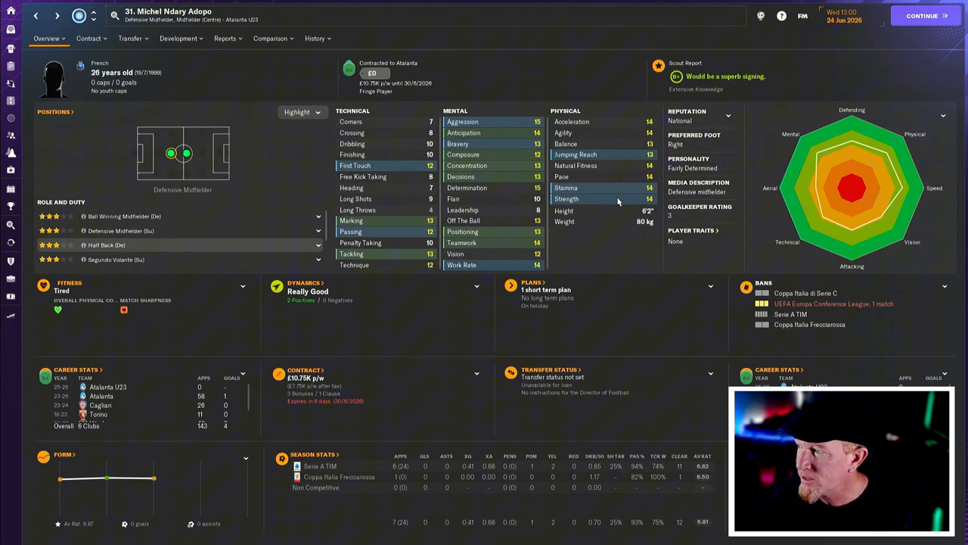
{"action": "left_click", "coordinate": [314, 38]}
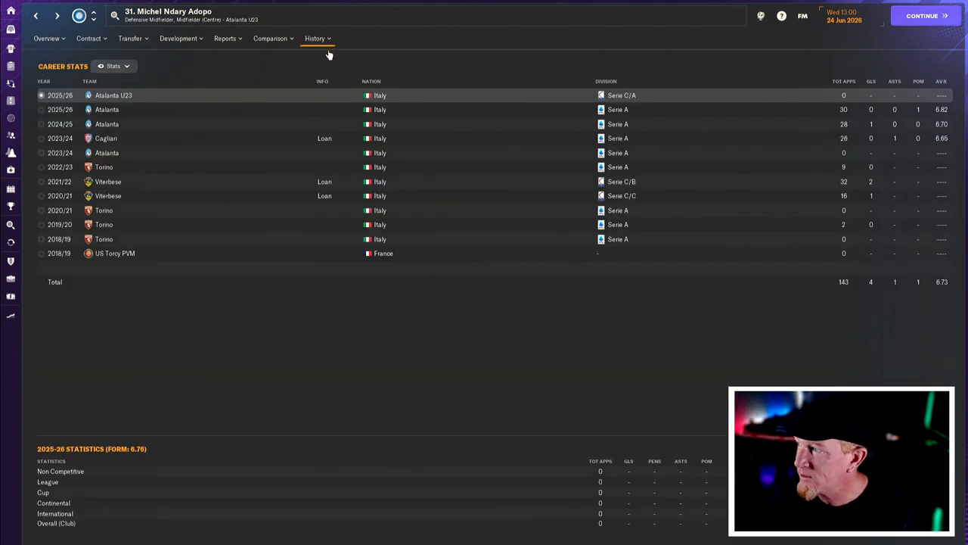
{"action": "mouse_move", "coordinate": [254, 113]}
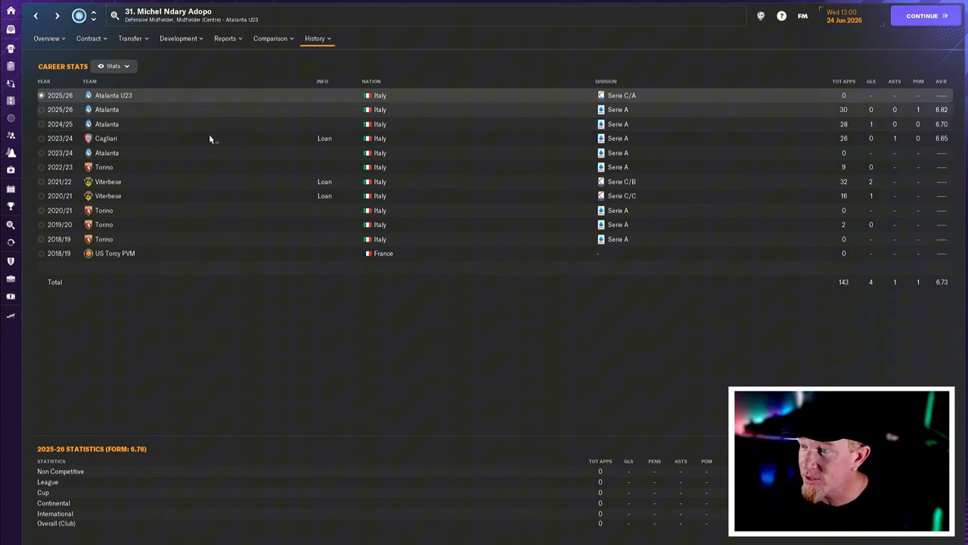
{"action": "mouse_move", "coordinate": [189, 182]}
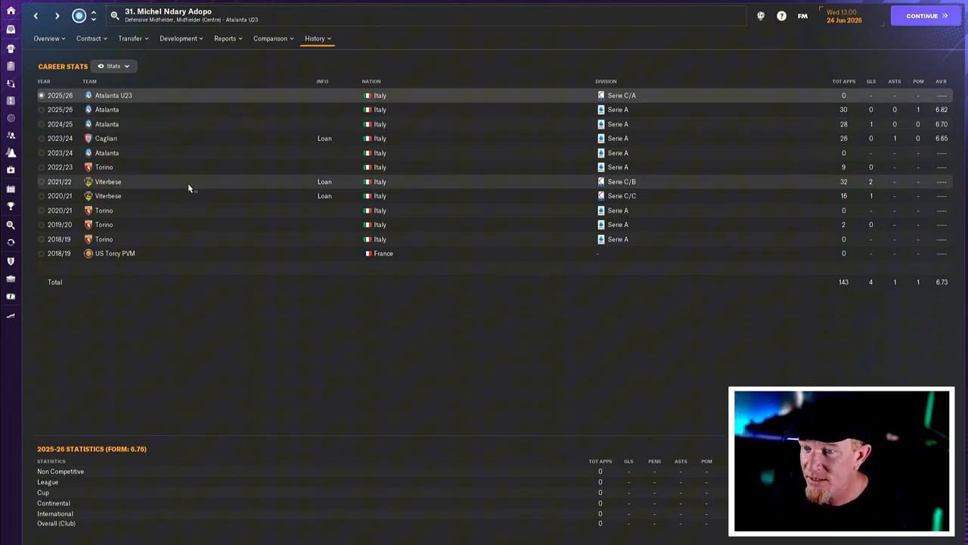
{"action": "mouse_move", "coordinate": [190, 174]}
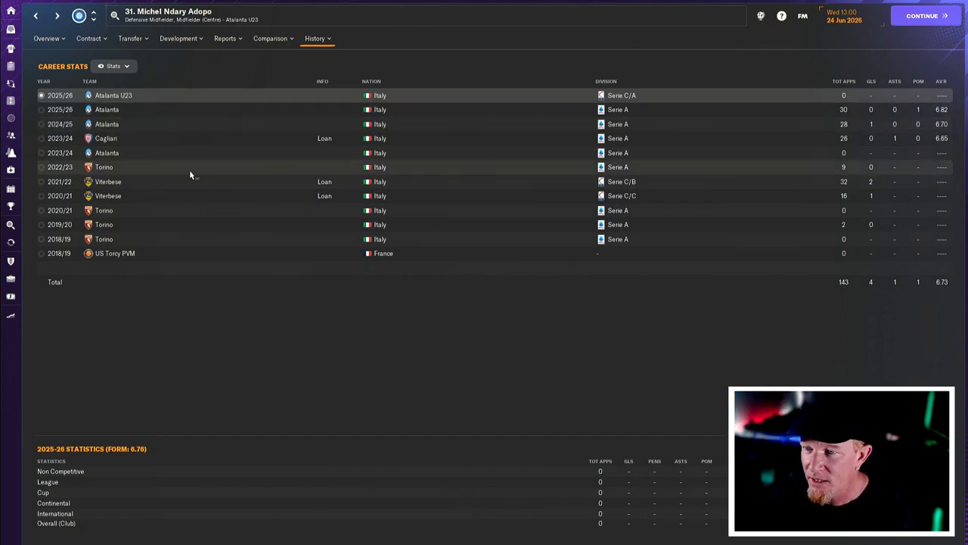
{"action": "mouse_move", "coordinate": [187, 139]}
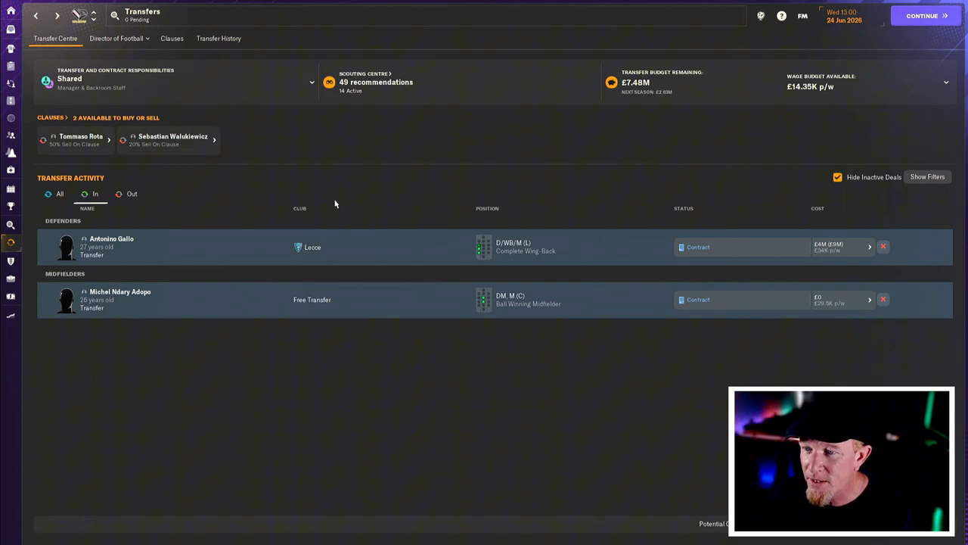
- Filter to outgoing deals and expand Eddie Salcedo's two £1.8M offers from Genoa and Hellas Verona
{"action": "left_click", "coordinate": [131, 194]}
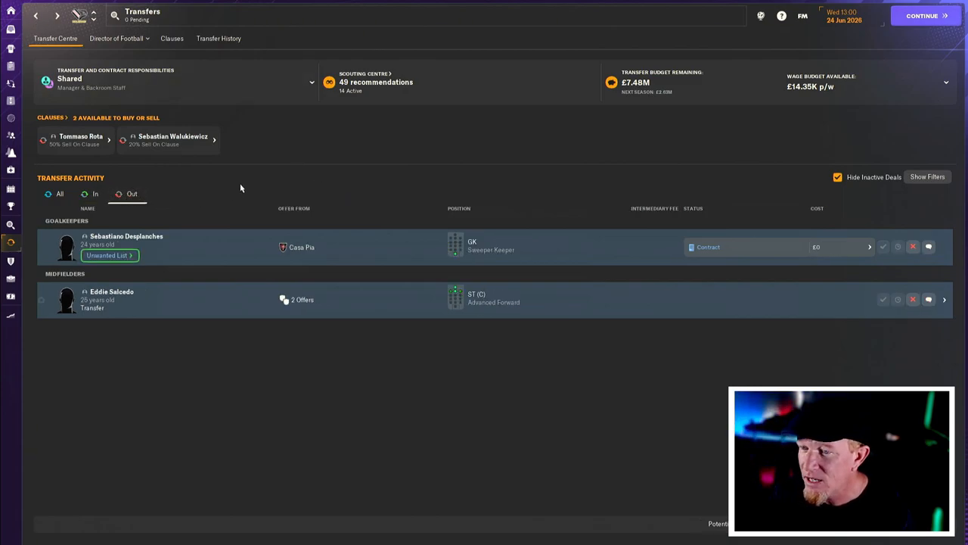
{"action": "mouse_move", "coordinate": [223, 241]}
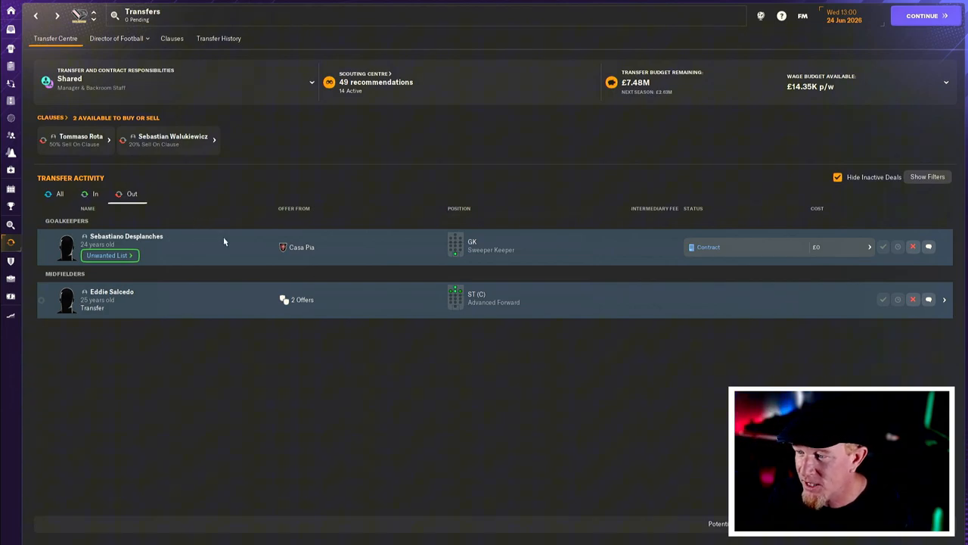
{"action": "mouse_move", "coordinate": [874, 280]}
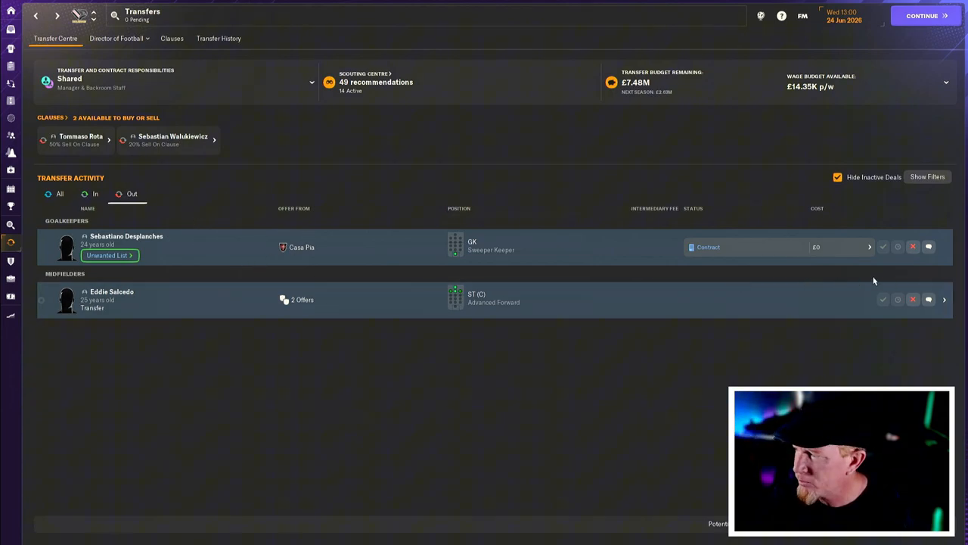
{"action": "left_click", "coordinate": [943, 299]}
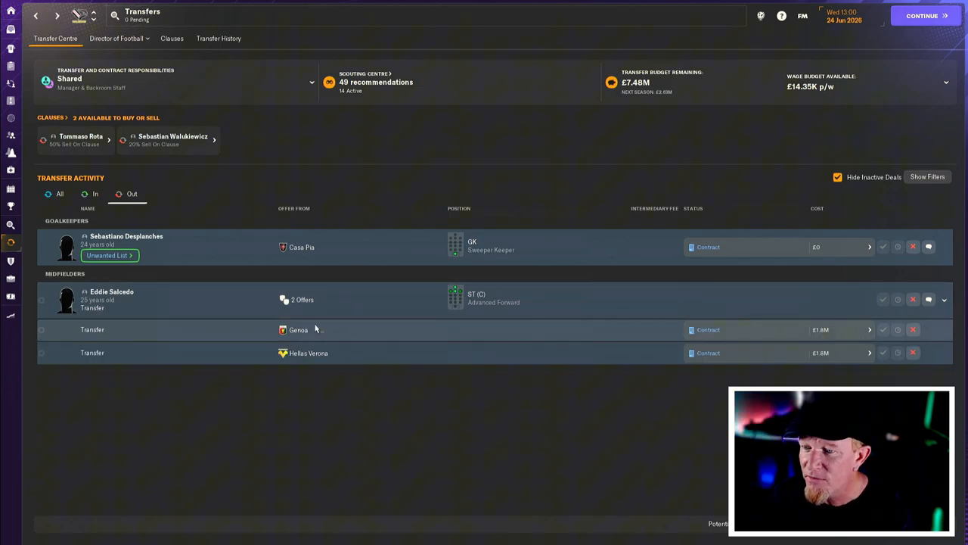
{"action": "mouse_move", "coordinate": [853, 335]}
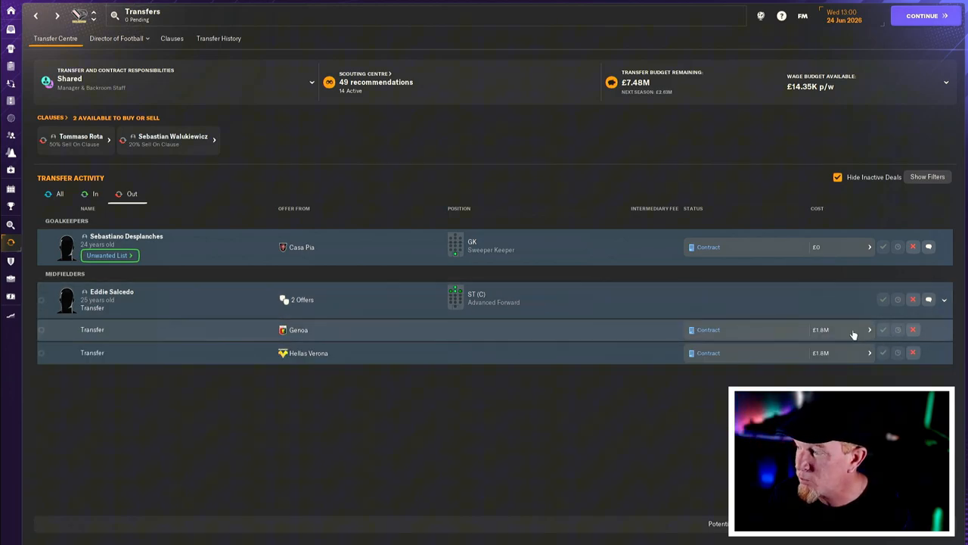
{"action": "mouse_move", "coordinate": [604, 333]}
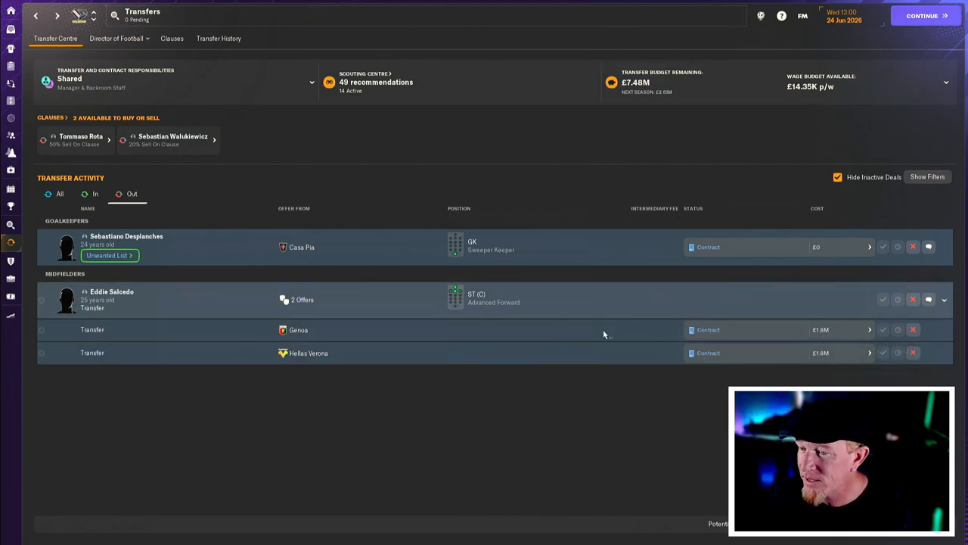
{"action": "left_click", "coordinate": [111, 291]}
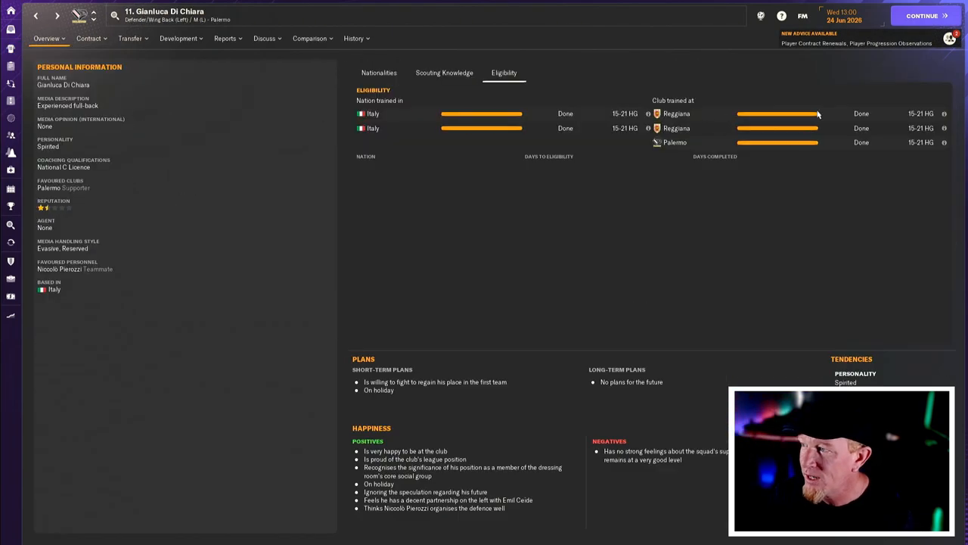
{"action": "mouse_move", "coordinate": [701, 146]}
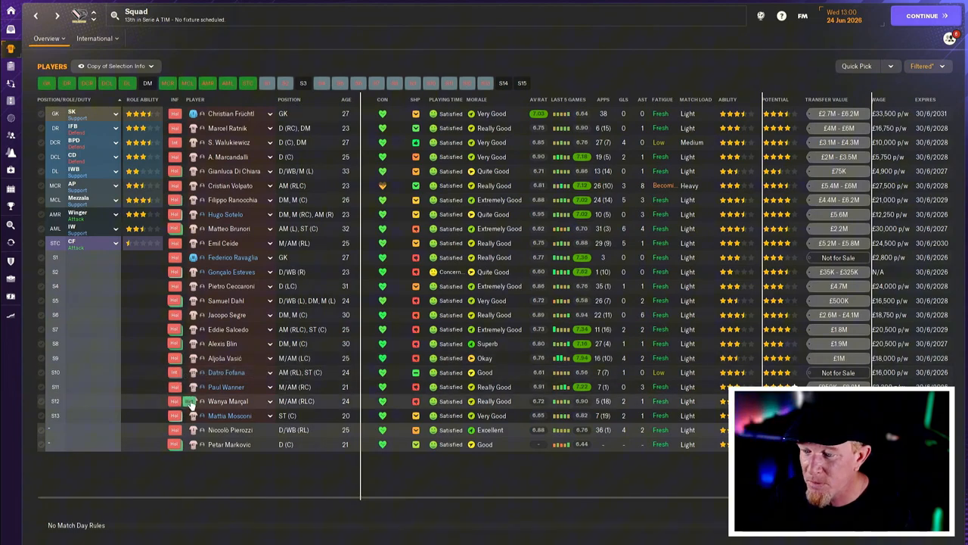
{"action": "mouse_move", "coordinate": [194, 400]}
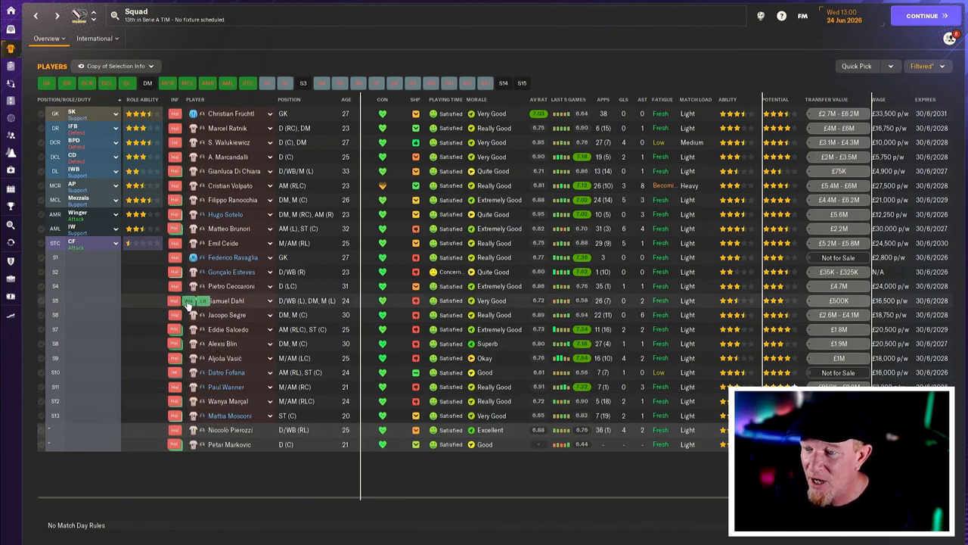
{"action": "mouse_move", "coordinate": [188, 300]}
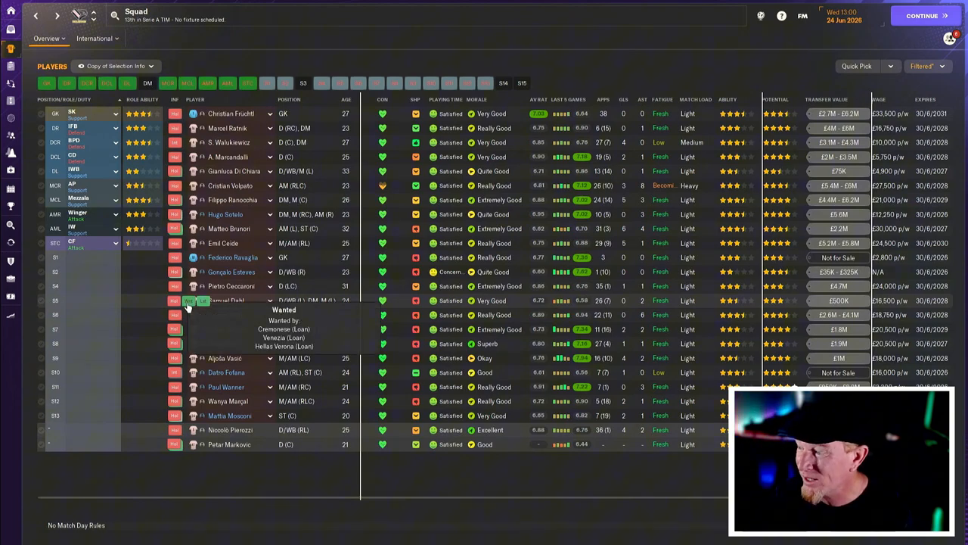
{"action": "mouse_move", "coordinate": [227, 300]}
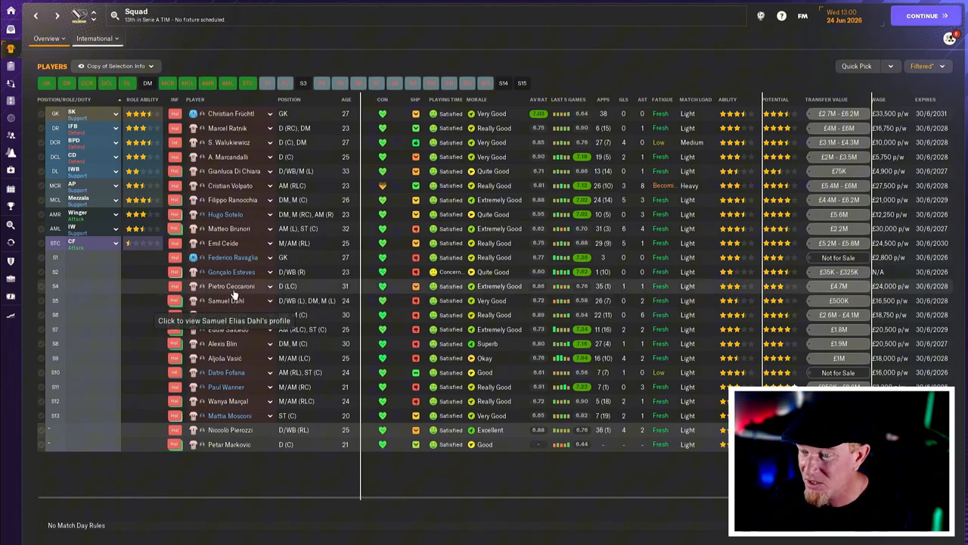
{"action": "mouse_move", "coordinate": [231, 285]}
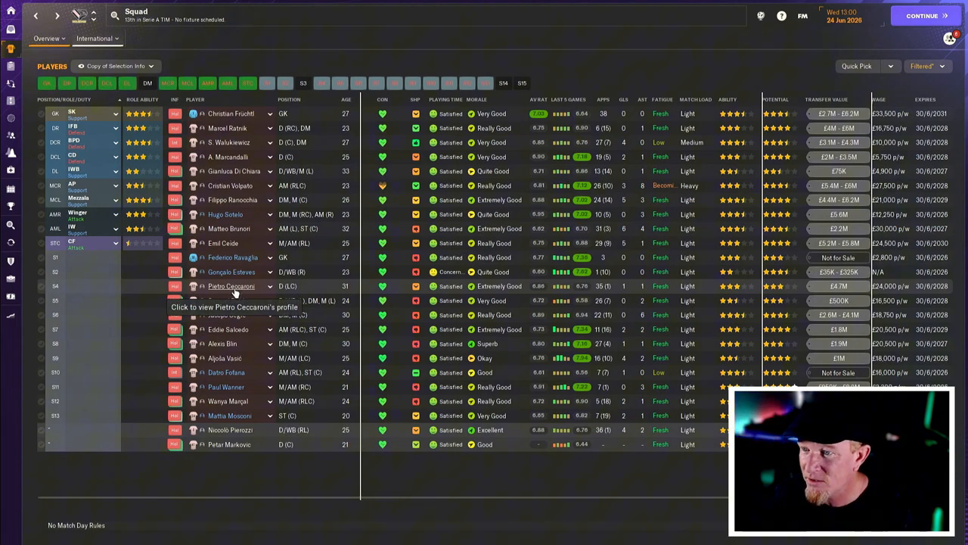
{"action": "mouse_move", "coordinate": [299, 257]}
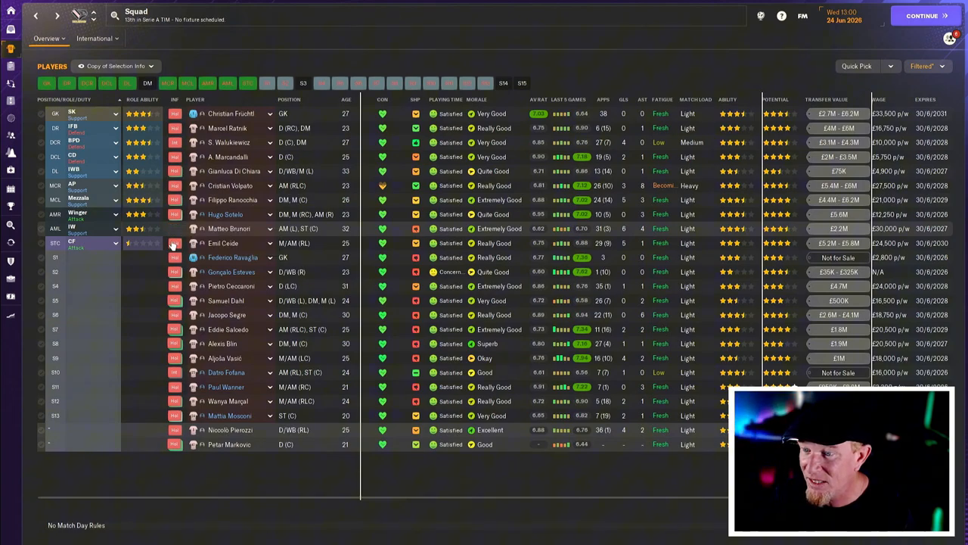
{"action": "mouse_move", "coordinate": [229, 229]}
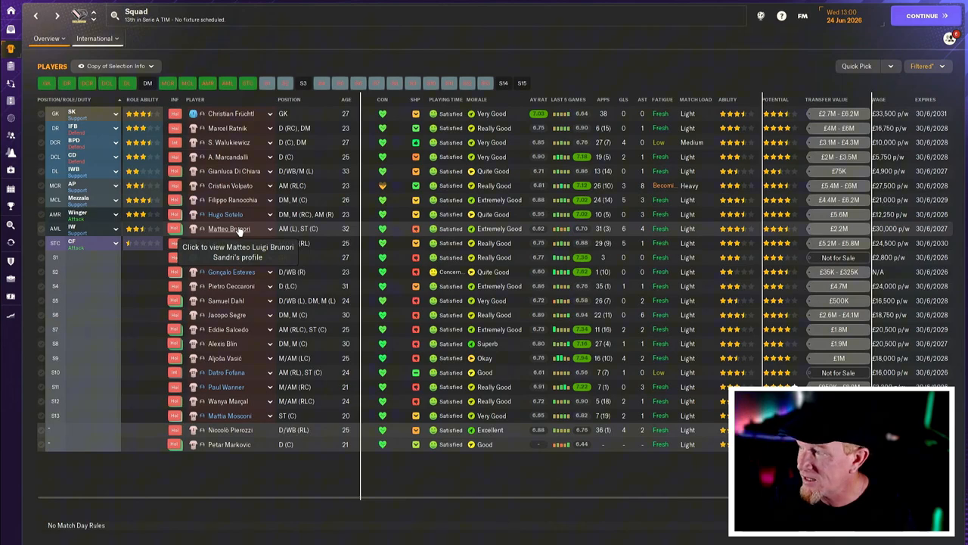
{"action": "mouse_move", "coordinate": [238, 233]}
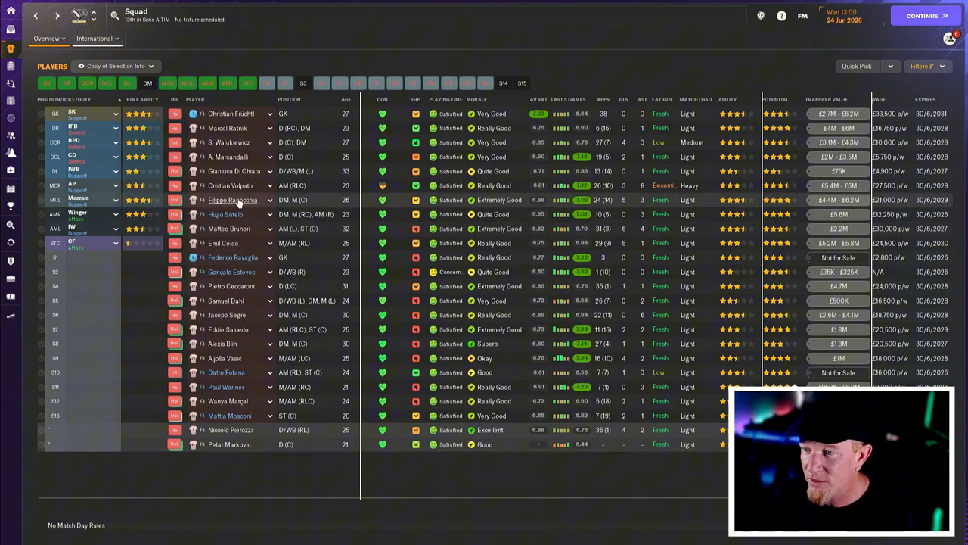
{"action": "mouse_move", "coordinate": [231, 186]}
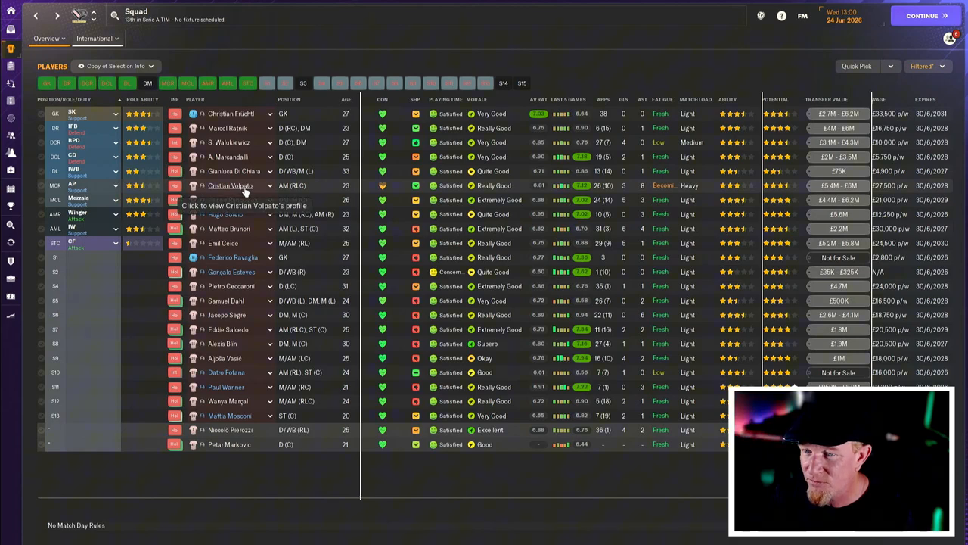
{"action": "mouse_move", "coordinate": [234, 242]}
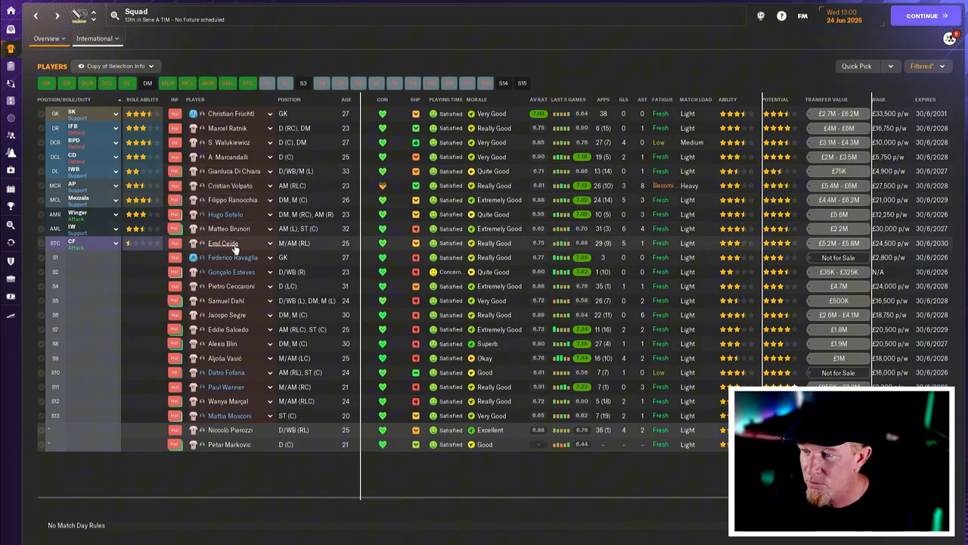
{"action": "mouse_move", "coordinate": [226, 243]}
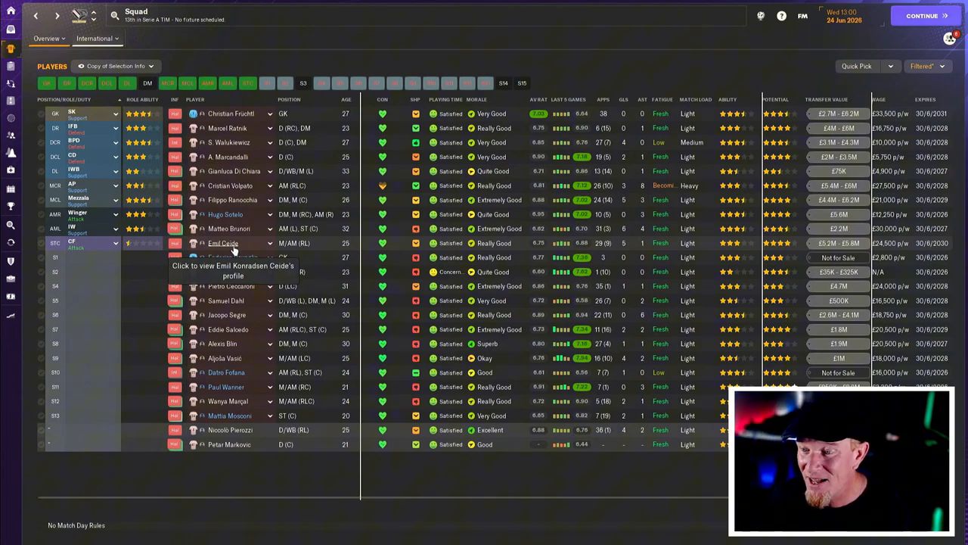
{"action": "mouse_move", "coordinate": [237, 228]}
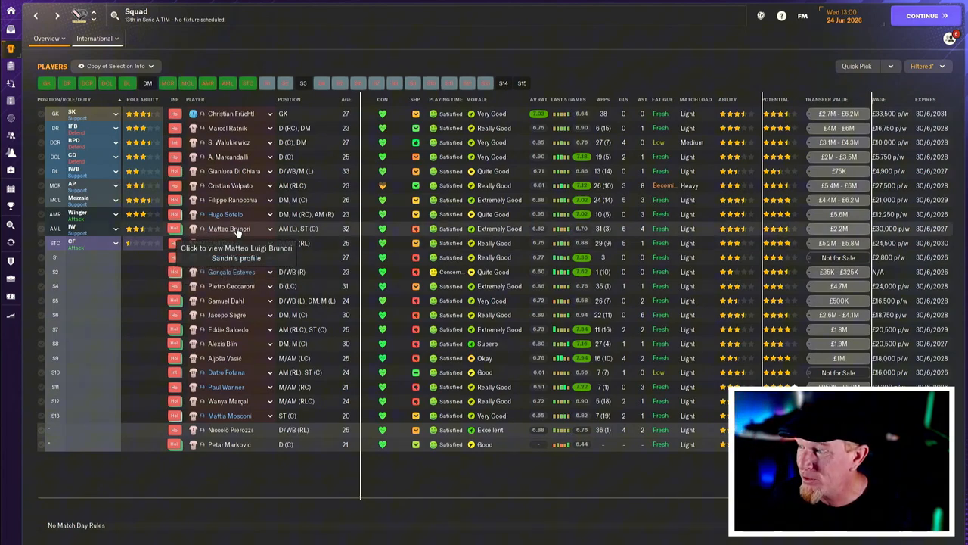
{"action": "mouse_move", "coordinate": [246, 208]}
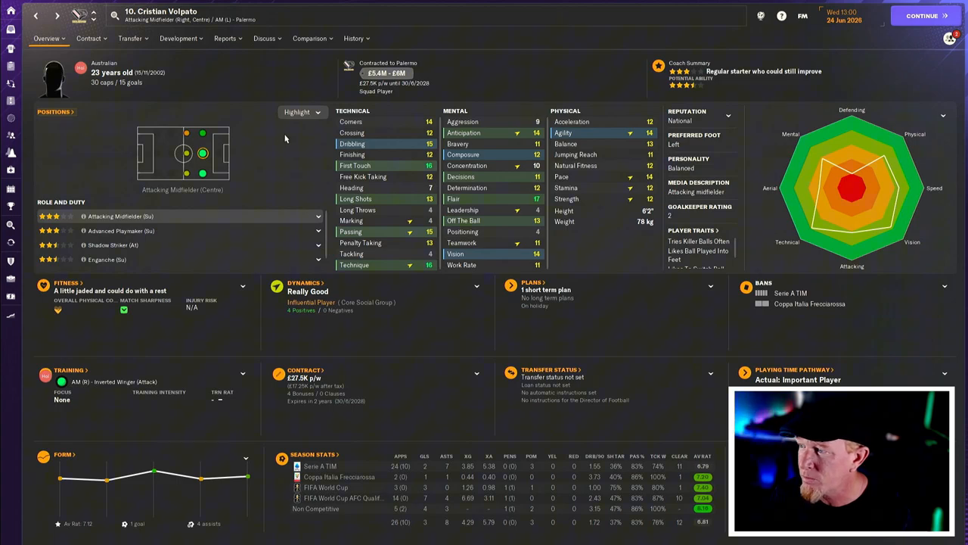
{"action": "mouse_move", "coordinate": [408, 231]}
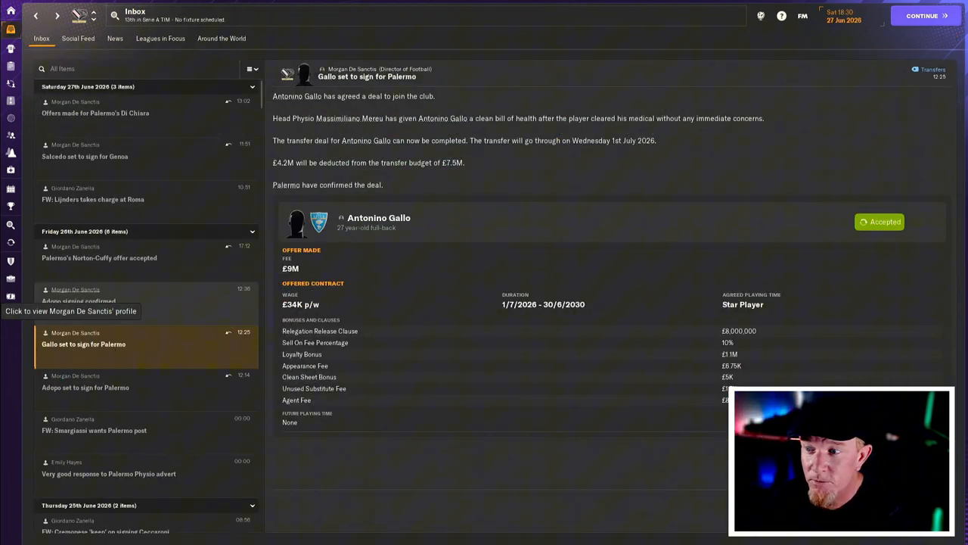
{"action": "mouse_move", "coordinate": [392, 259]}
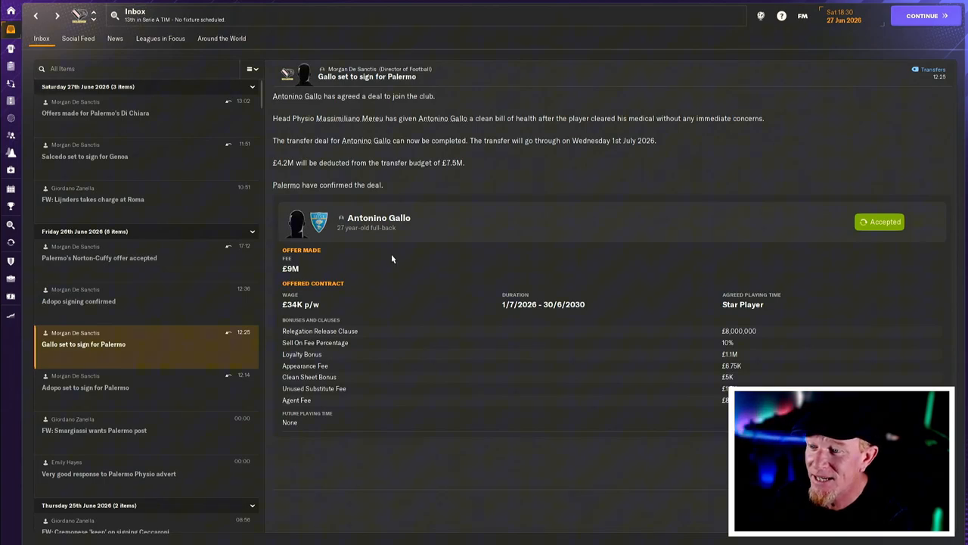
{"action": "mouse_move", "coordinate": [432, 264]}
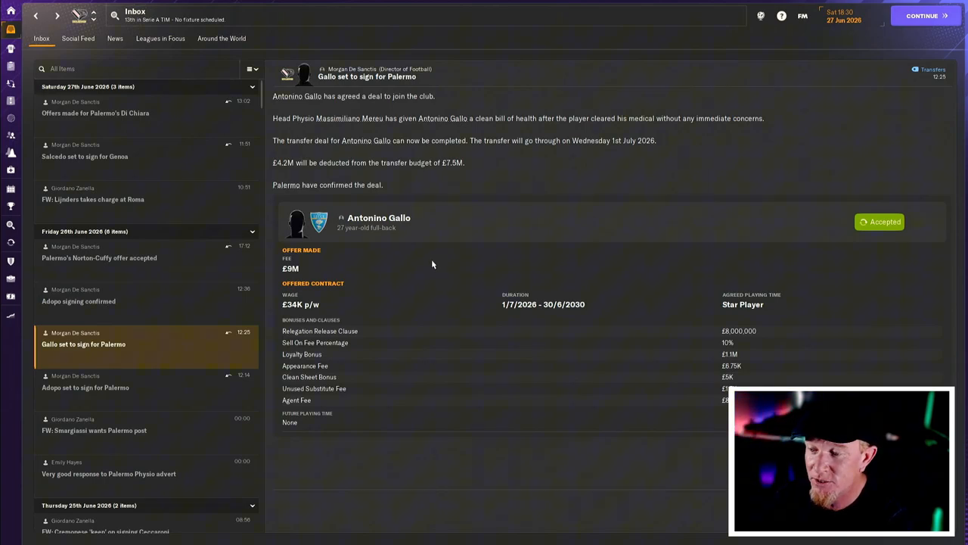
{"action": "mouse_move", "coordinate": [363, 331]}
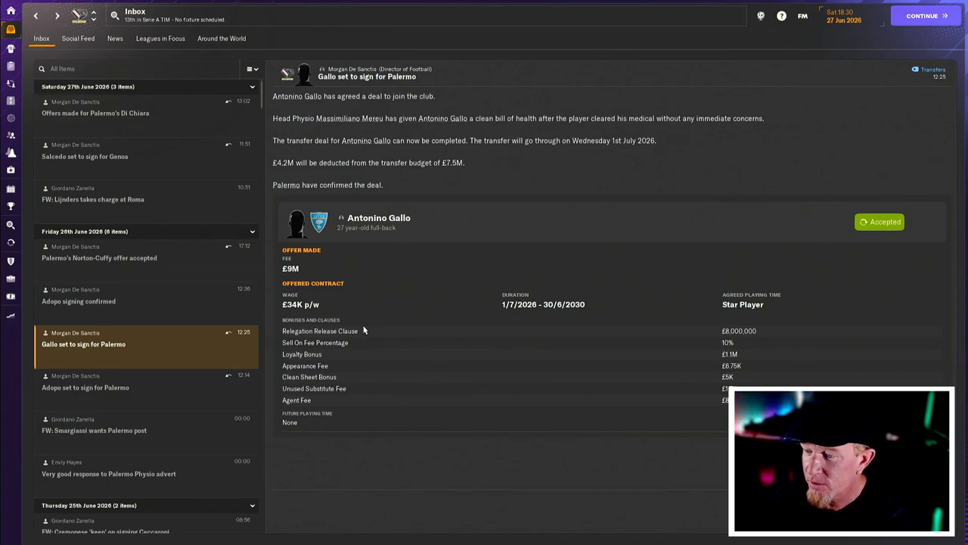
{"action": "mouse_move", "coordinate": [709, 335]}
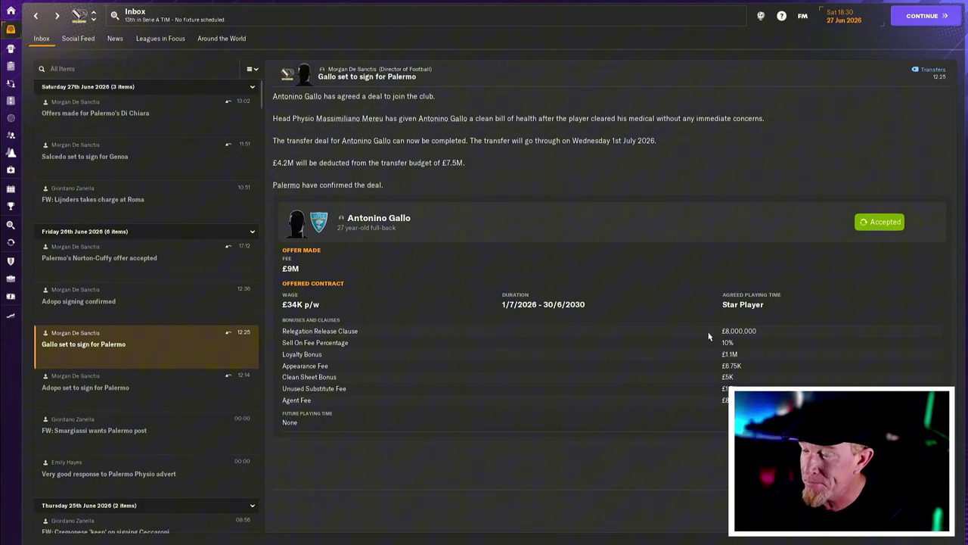
{"action": "mouse_move", "coordinate": [361, 312]}
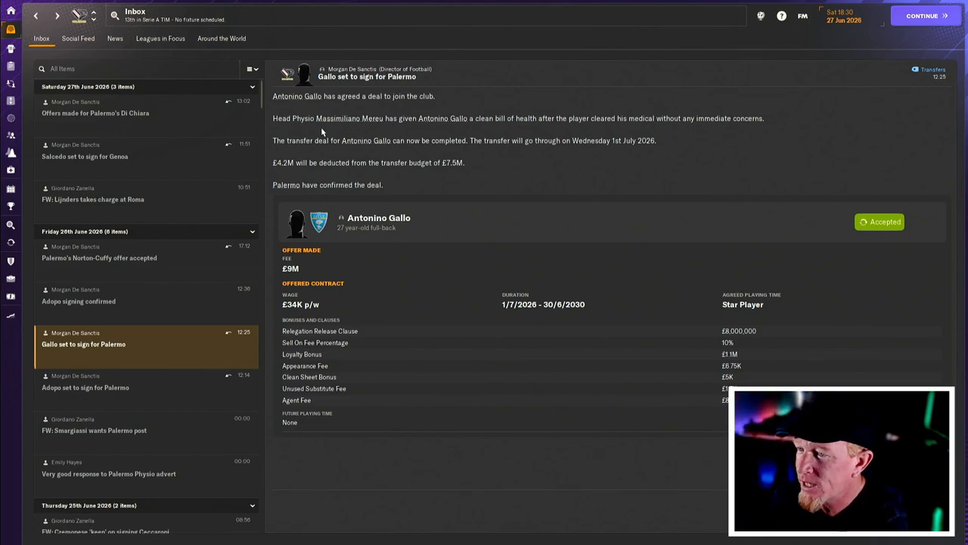
{"action": "mouse_move", "coordinate": [578, 160]}
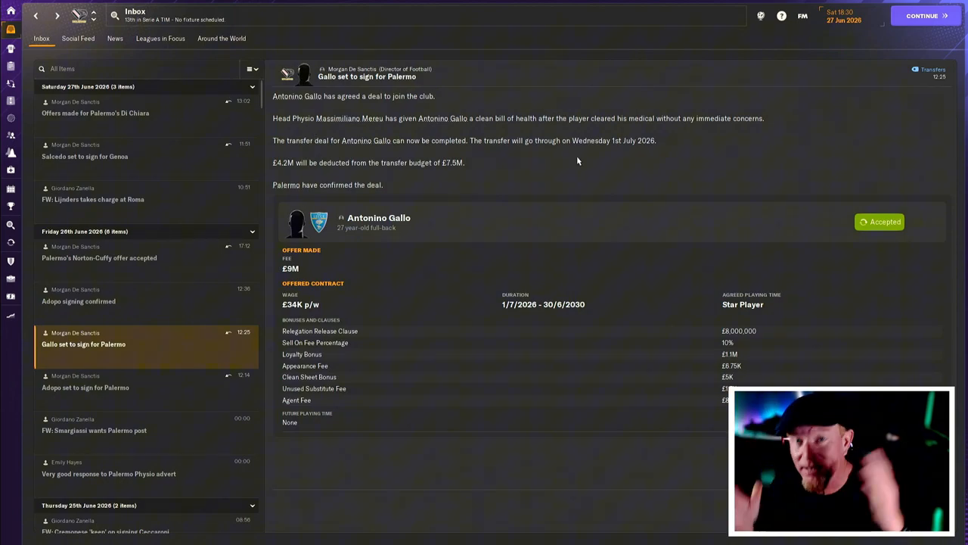
{"action": "mouse_move", "coordinate": [550, 212]}
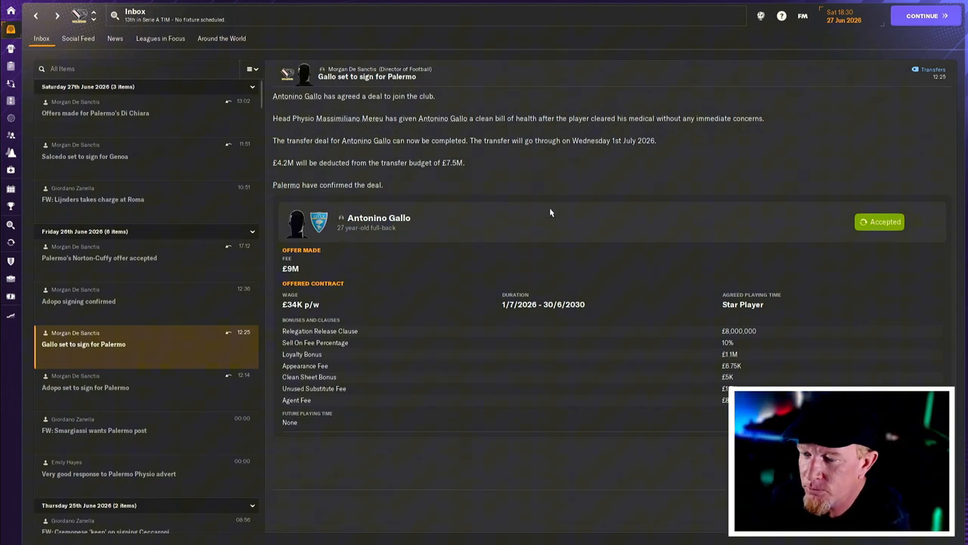
{"action": "mouse_move", "coordinate": [460, 267]}
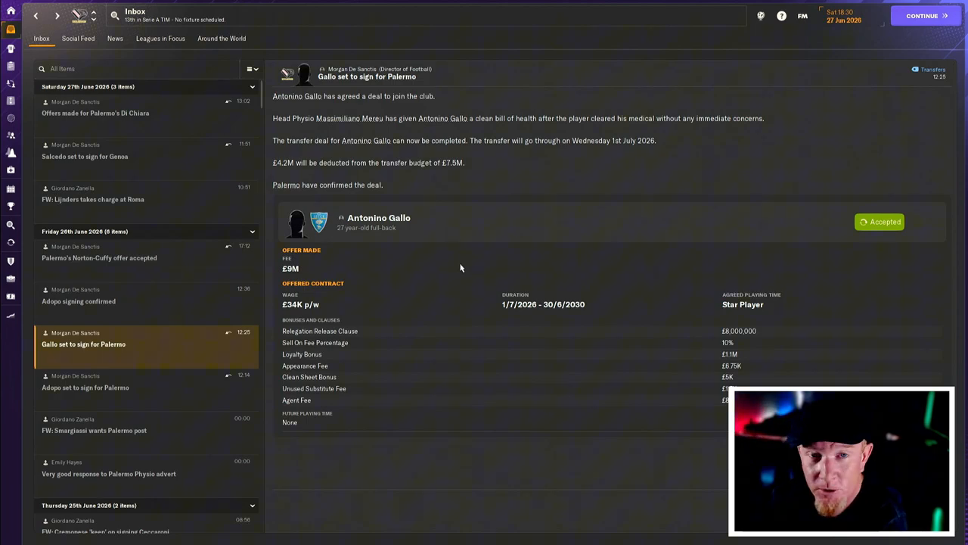
{"action": "mouse_move", "coordinate": [194, 310]}
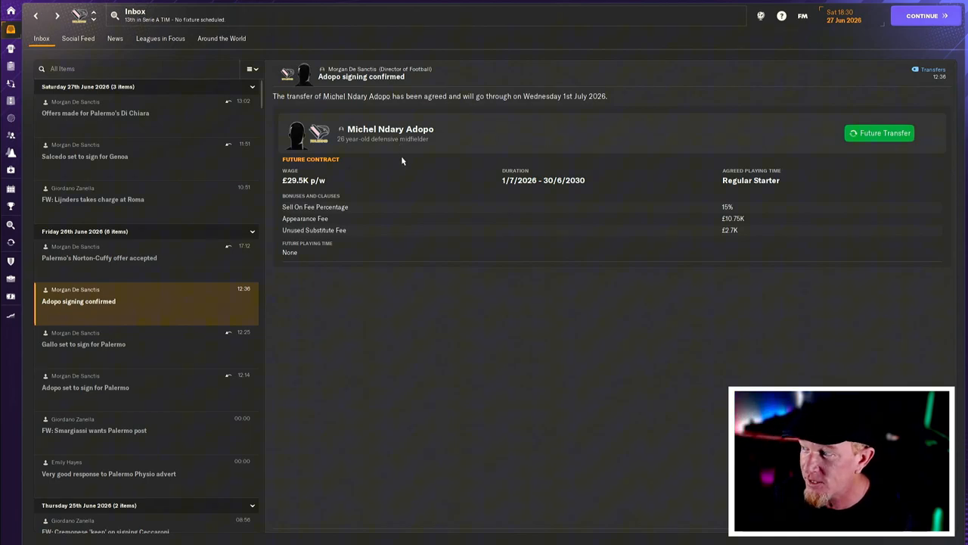
{"action": "mouse_move", "coordinate": [454, 133]}
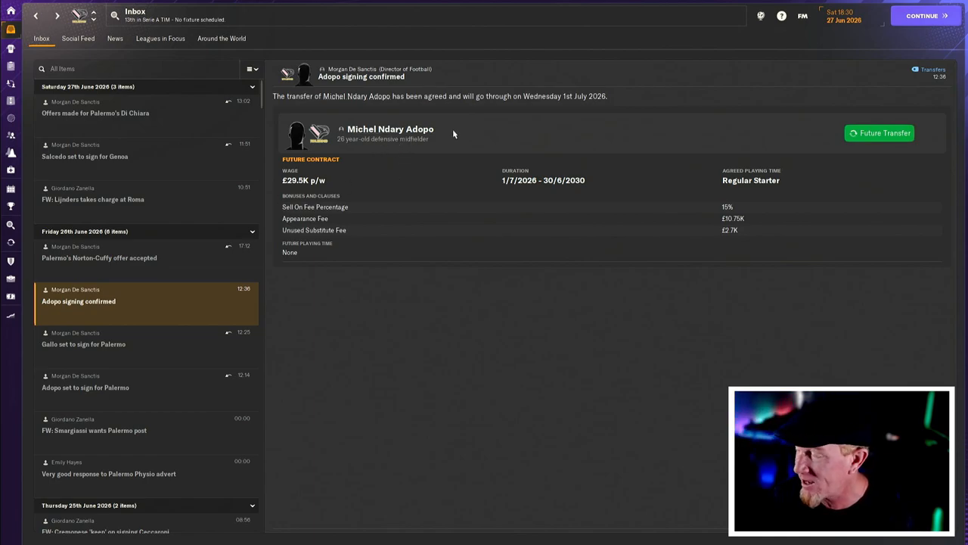
{"action": "mouse_move", "coordinate": [465, 204]}
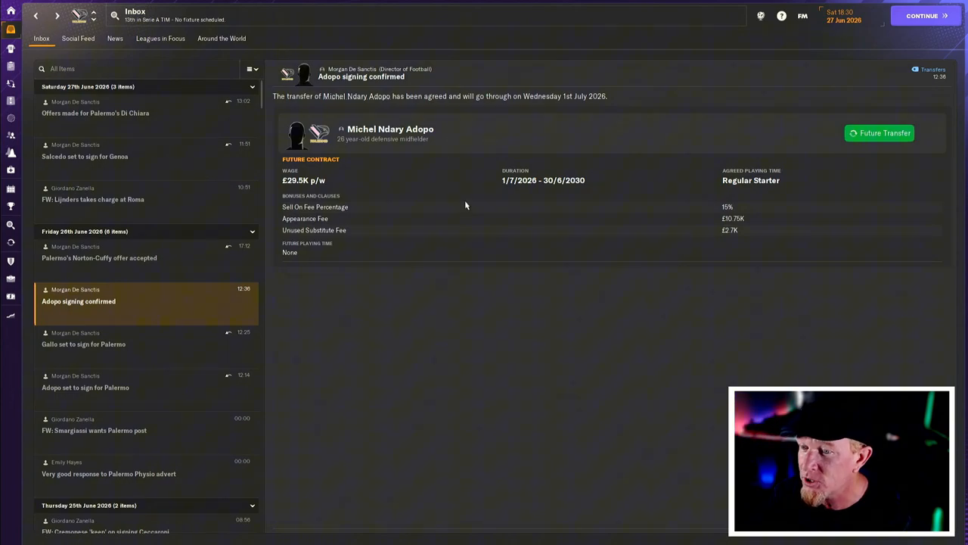
{"action": "mouse_move", "coordinate": [219, 267]}
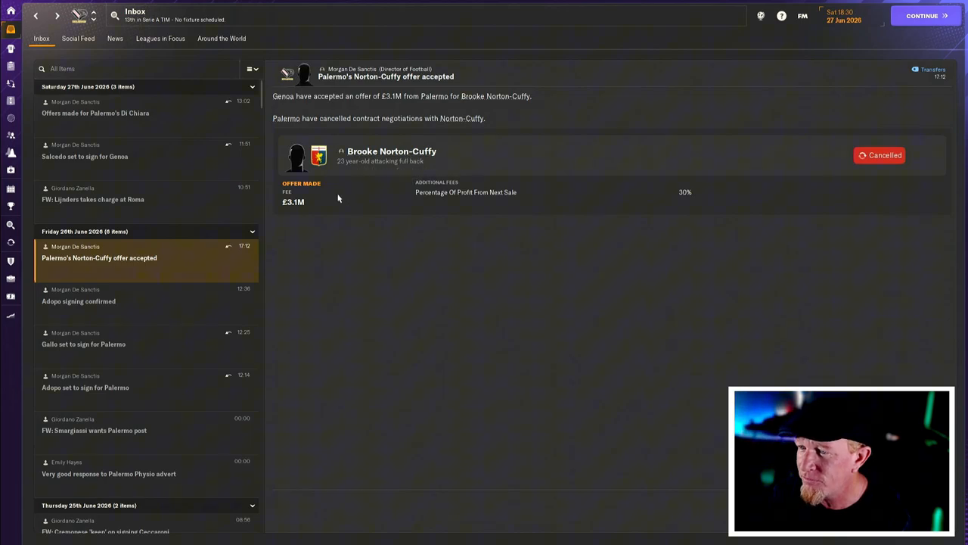
{"action": "mouse_move", "coordinate": [322, 211]}
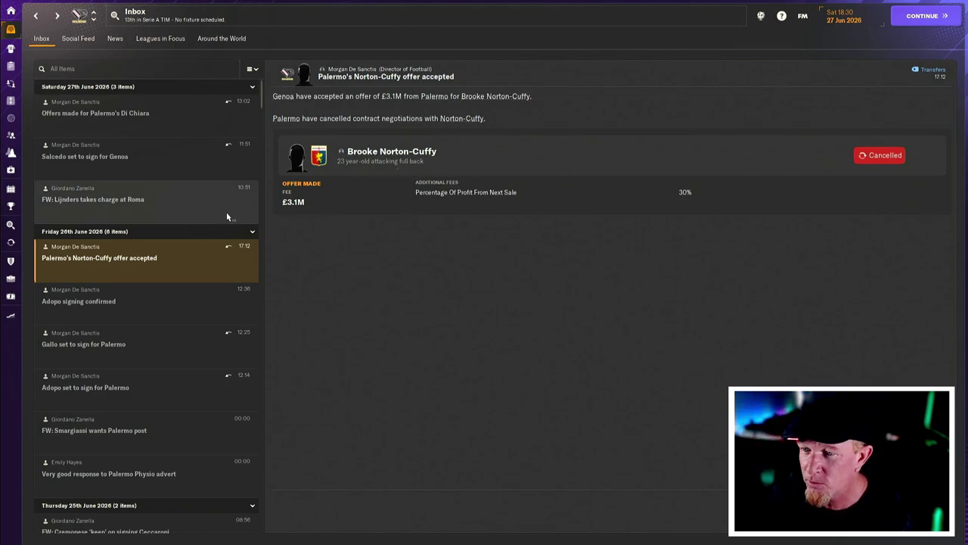
- Leave the inbox for the Transfers Centre showing £4.32M budget remaining
{"action": "left_click", "coordinate": [11, 296]}
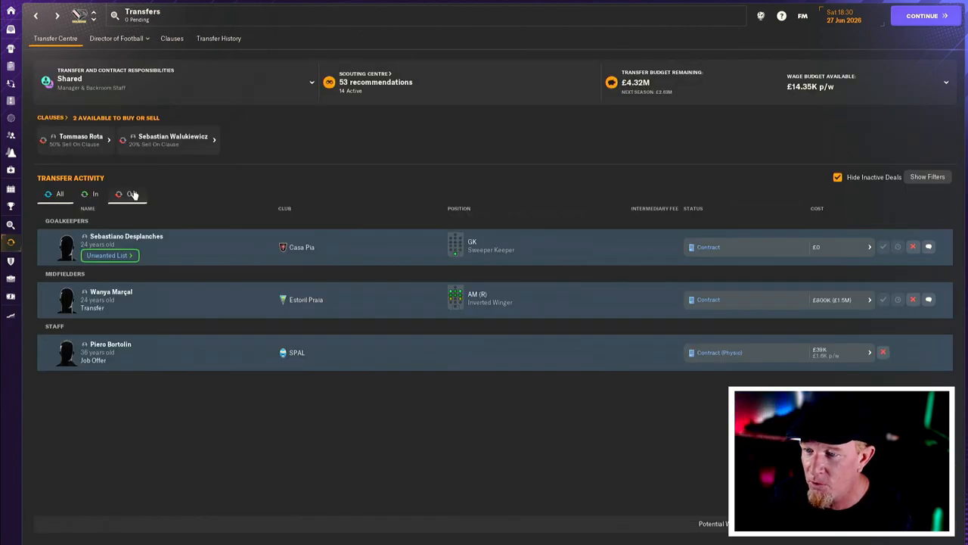
{"action": "left_click", "coordinate": [132, 194]}
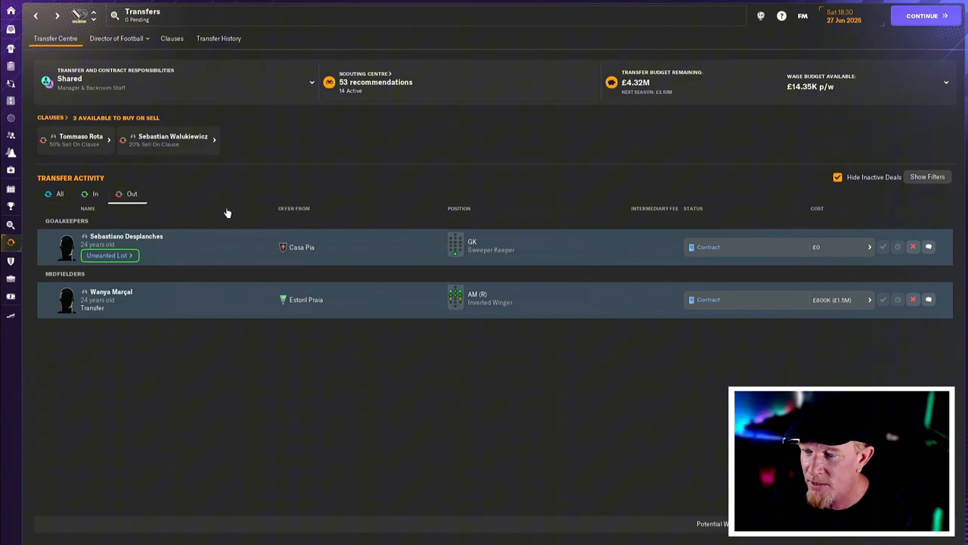
{"action": "mouse_move", "coordinate": [828, 250]}
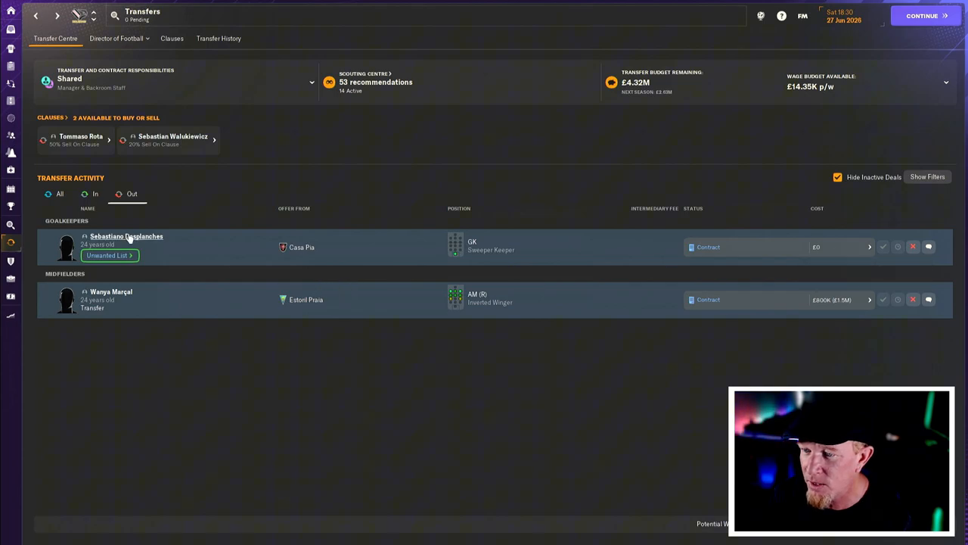
{"action": "left_click", "coordinate": [126, 236]}
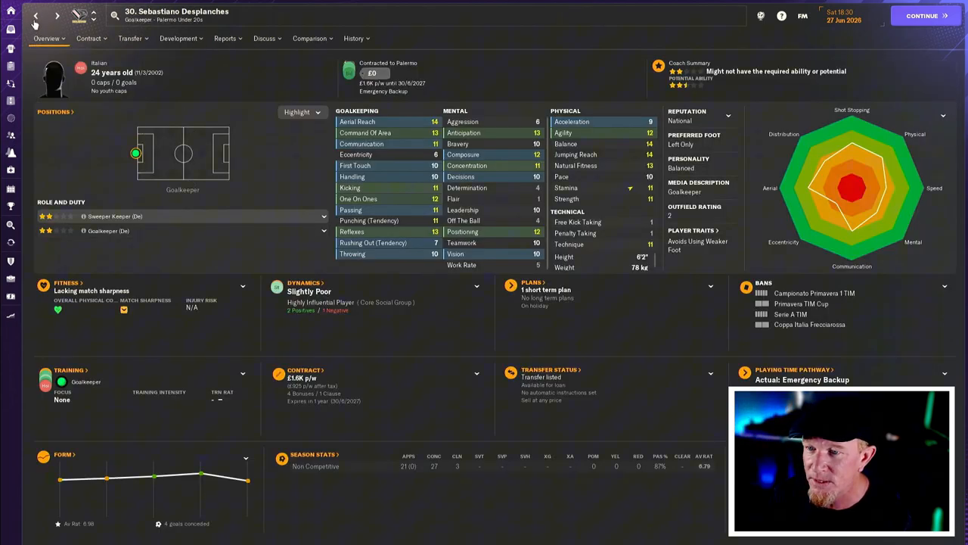
{"action": "left_click", "coordinate": [36, 16]}
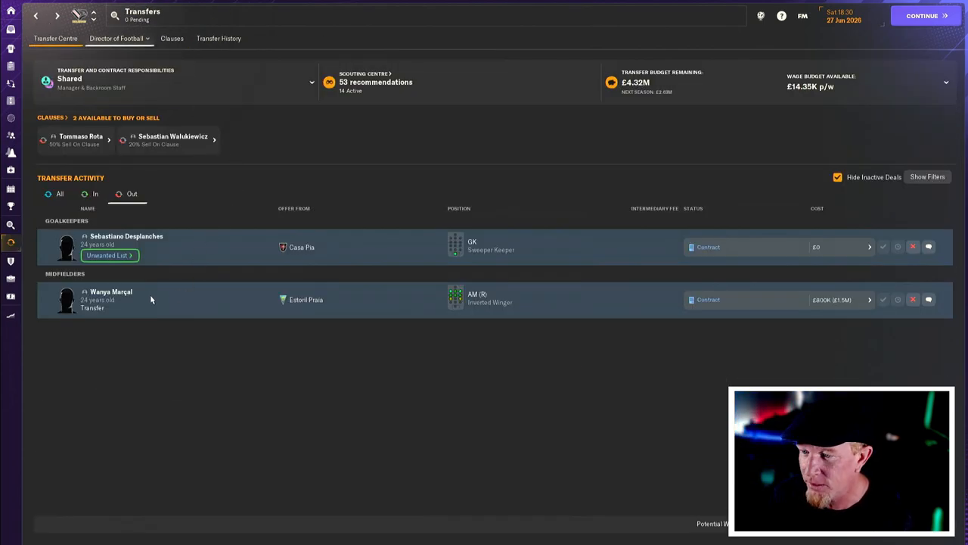
{"action": "left_click", "coordinate": [111, 291]}
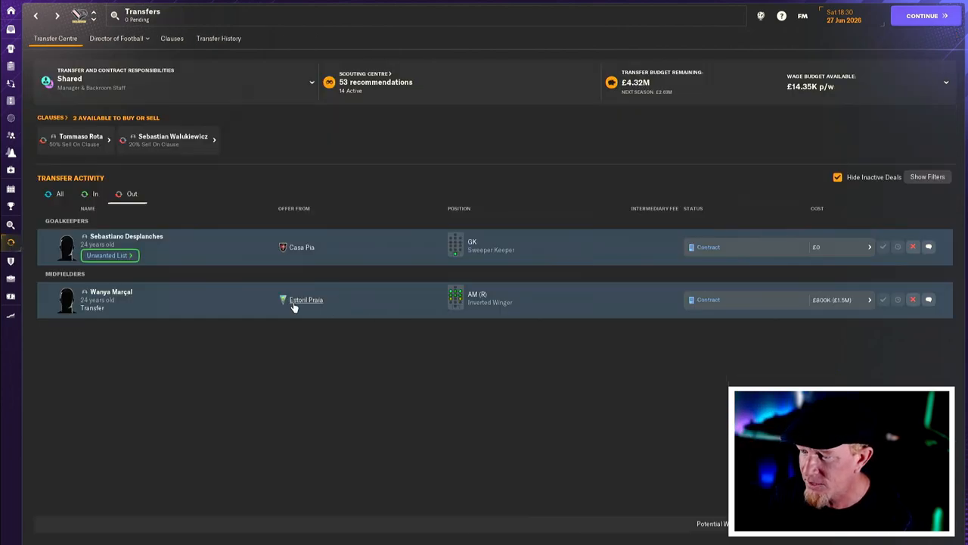
{"action": "mouse_move", "coordinate": [838, 303]}
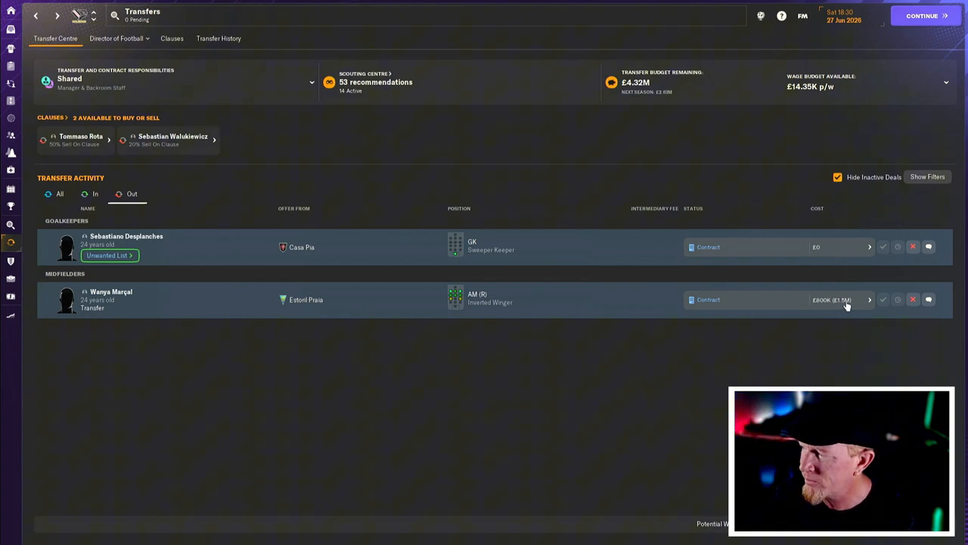
{"action": "mouse_move", "coordinate": [796, 310]}
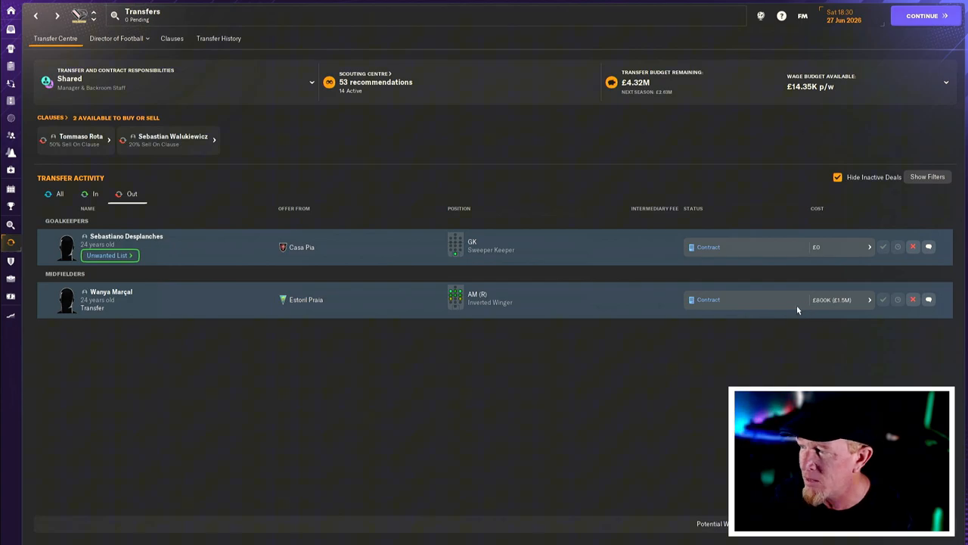
{"action": "mouse_move", "coordinate": [605, 122]}
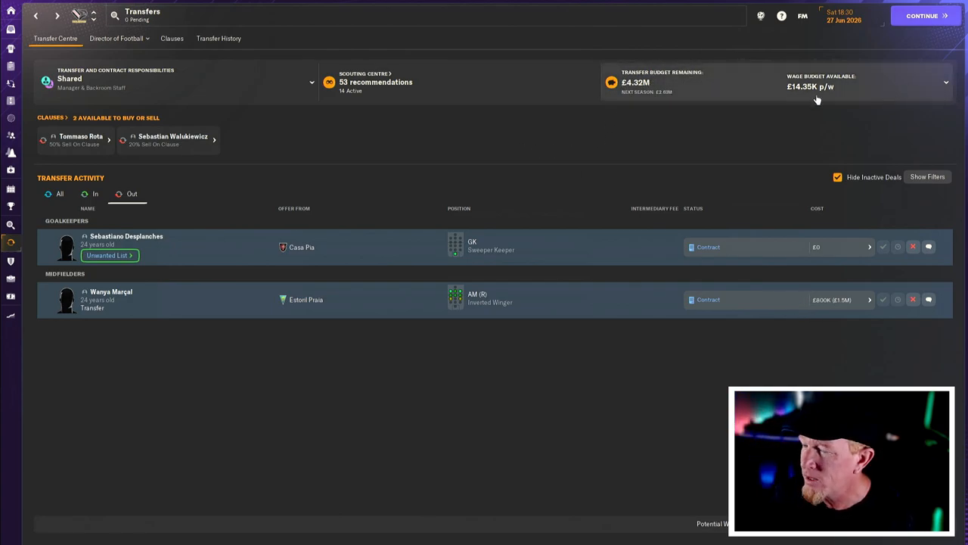
{"action": "left_click", "coordinate": [111, 291]}
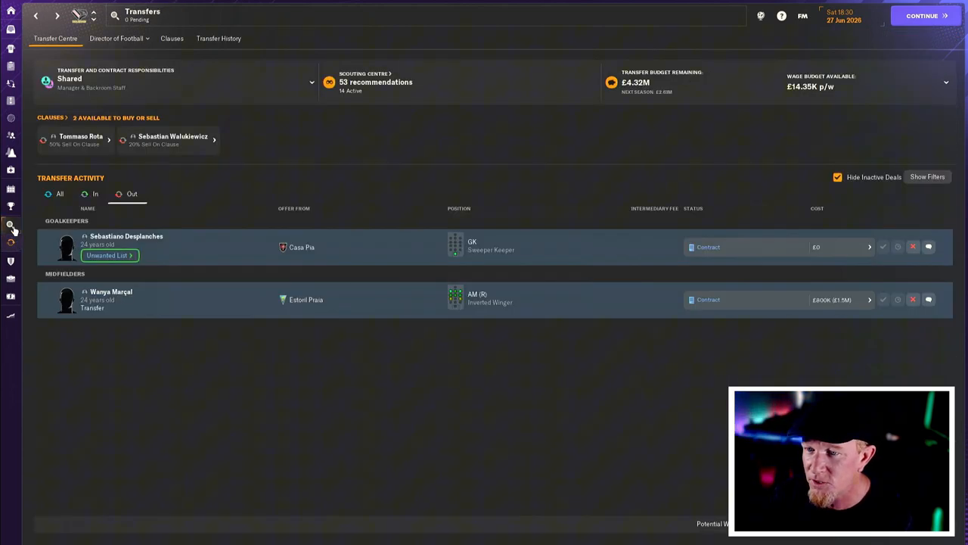
- Bring up the Scouting overview with recruitment focuses and Marko Milovanović's recommendations
{"action": "left_click", "coordinate": [10, 224]}
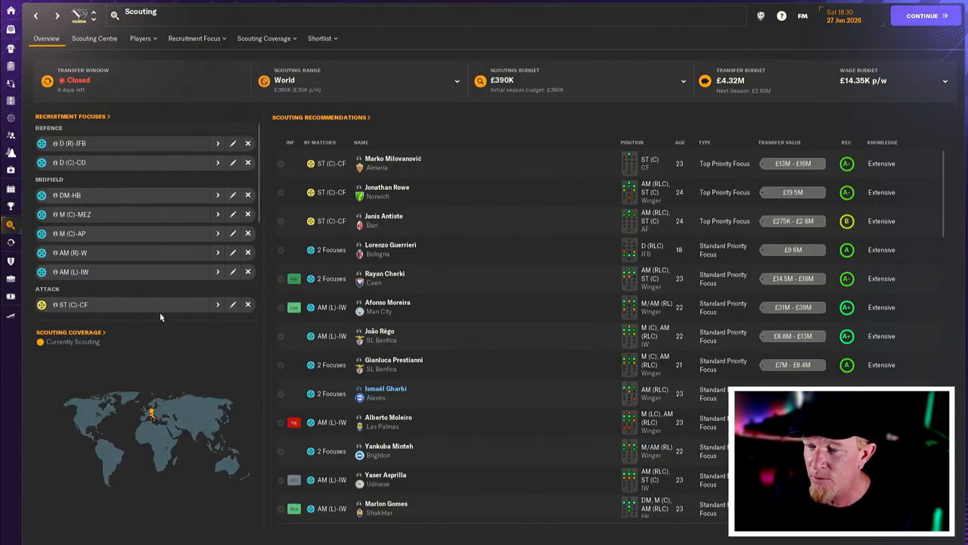
{"action": "mouse_move", "coordinate": [150, 315]}
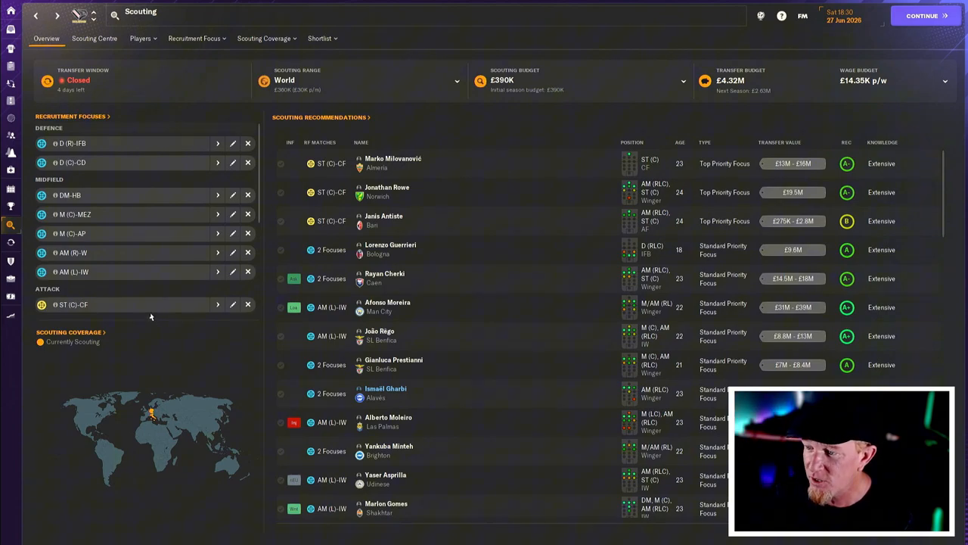
{"action": "mouse_move", "coordinate": [62, 279]}
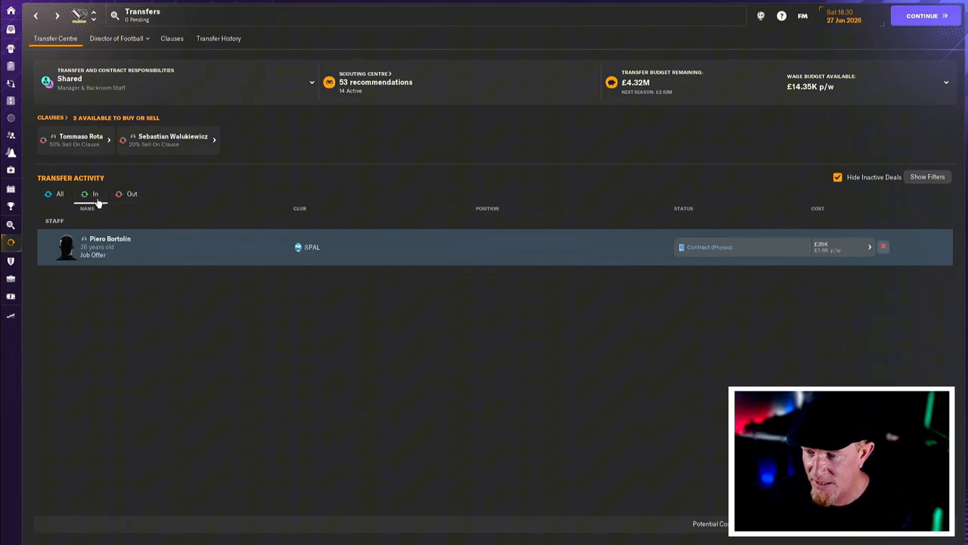
{"action": "mouse_move", "coordinate": [395, 260]}
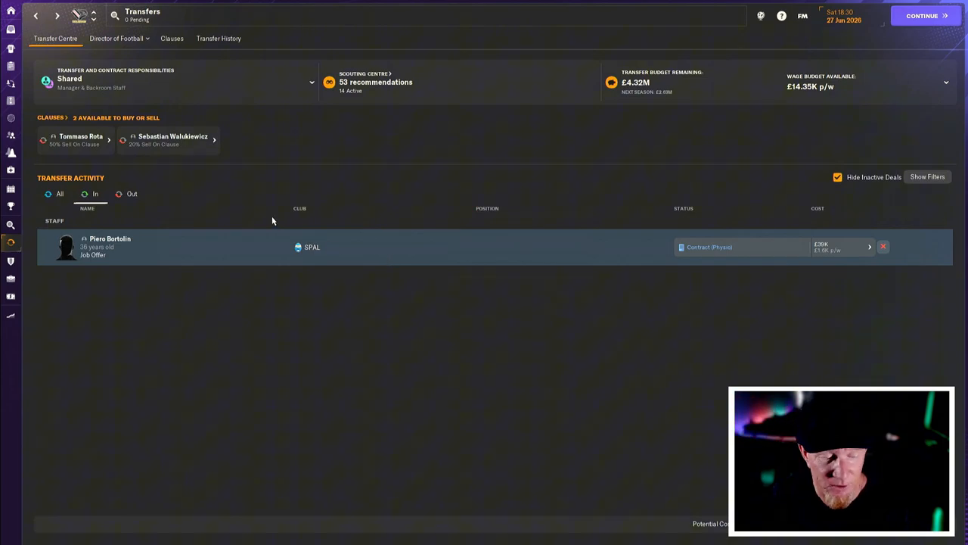
{"action": "mouse_move", "coordinate": [314, 212]}
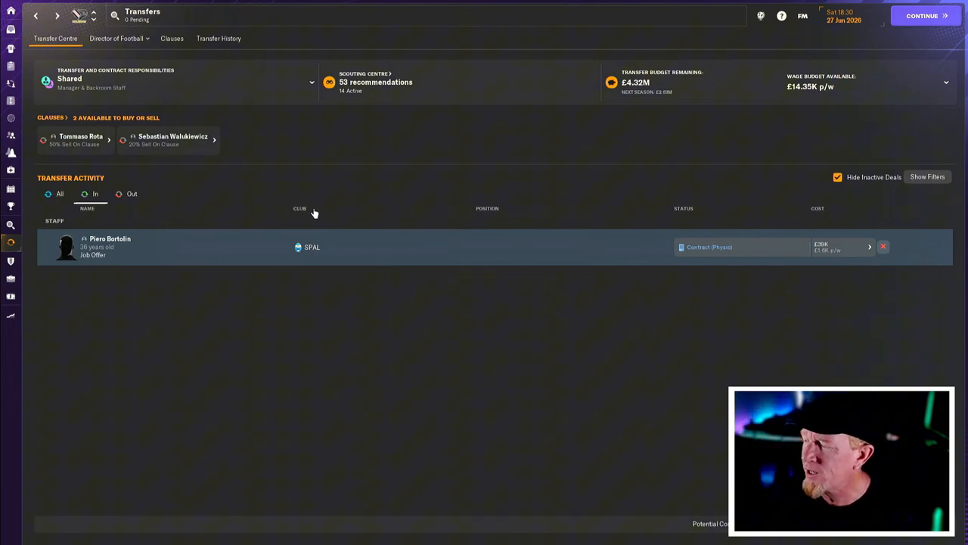
{"action": "mouse_move", "coordinate": [283, 207]}
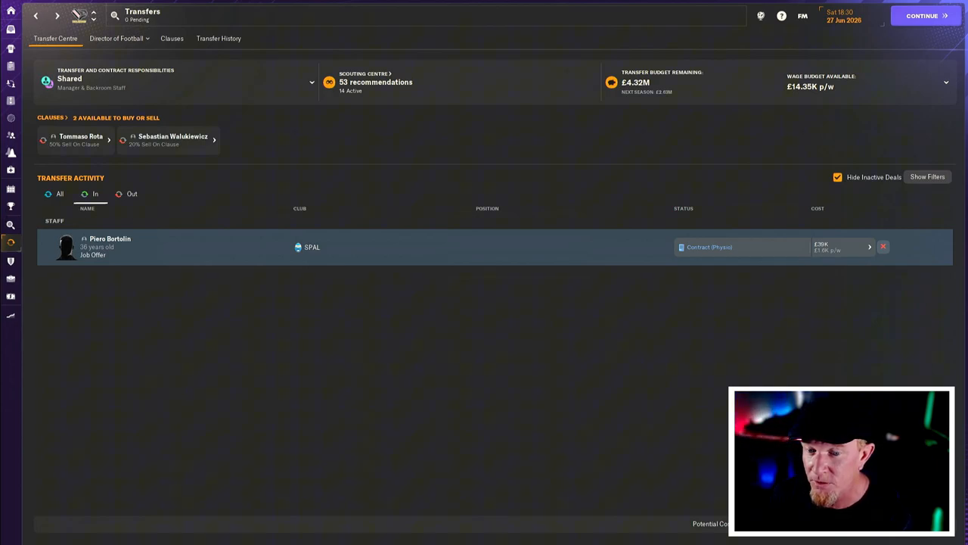
{"action": "mouse_move", "coordinate": [11, 225]}
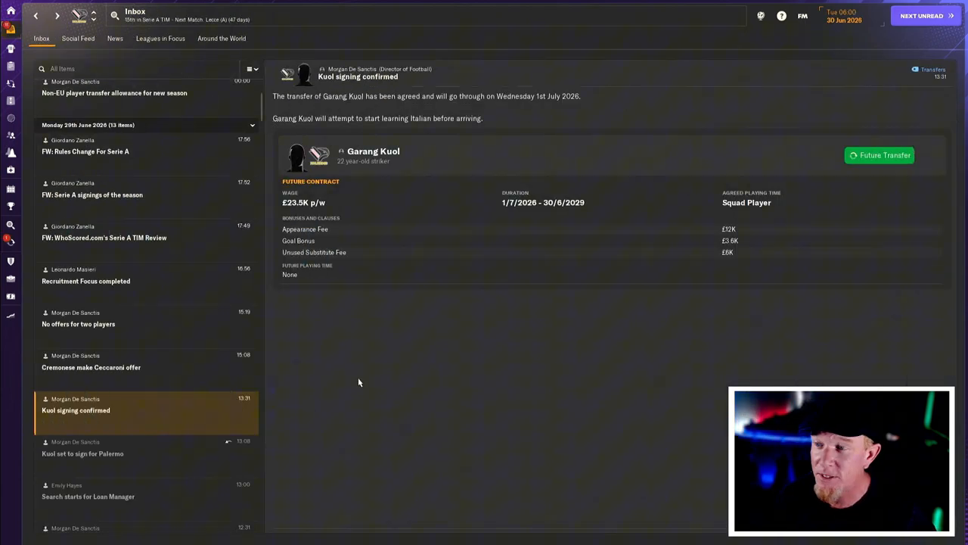
{"action": "mouse_move", "coordinate": [401, 189]}
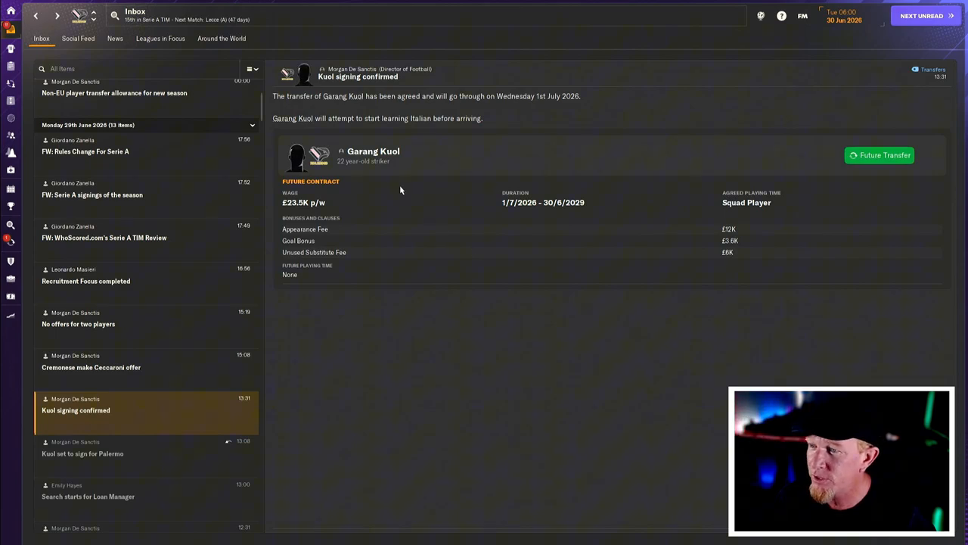
{"action": "mouse_move", "coordinate": [382, 155]}
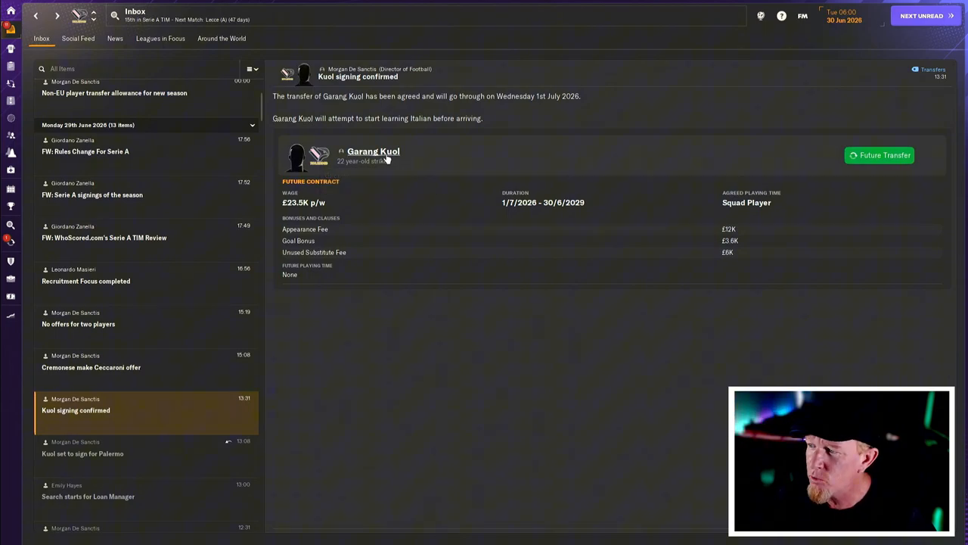
{"action": "left_click", "coordinate": [373, 151]}
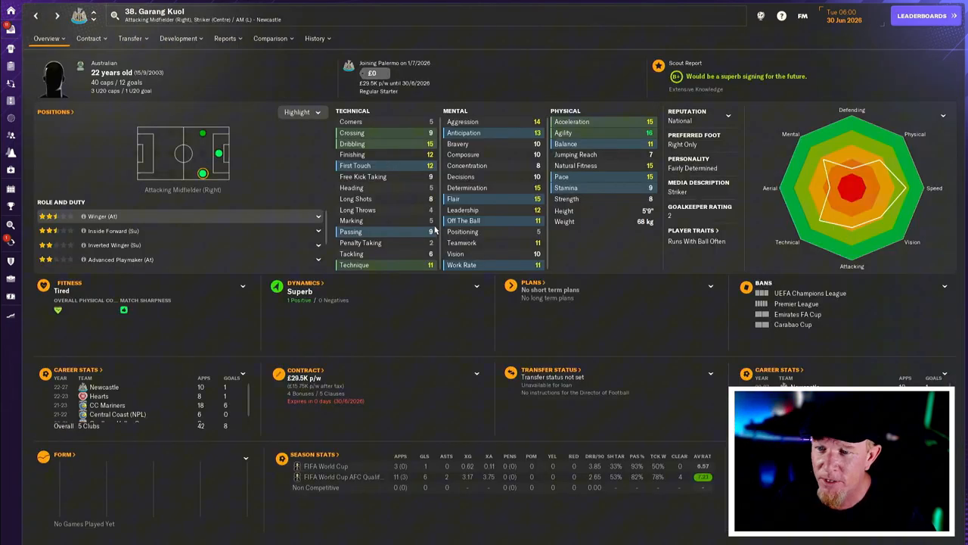
{"action": "left_click", "coordinate": [218, 154]}
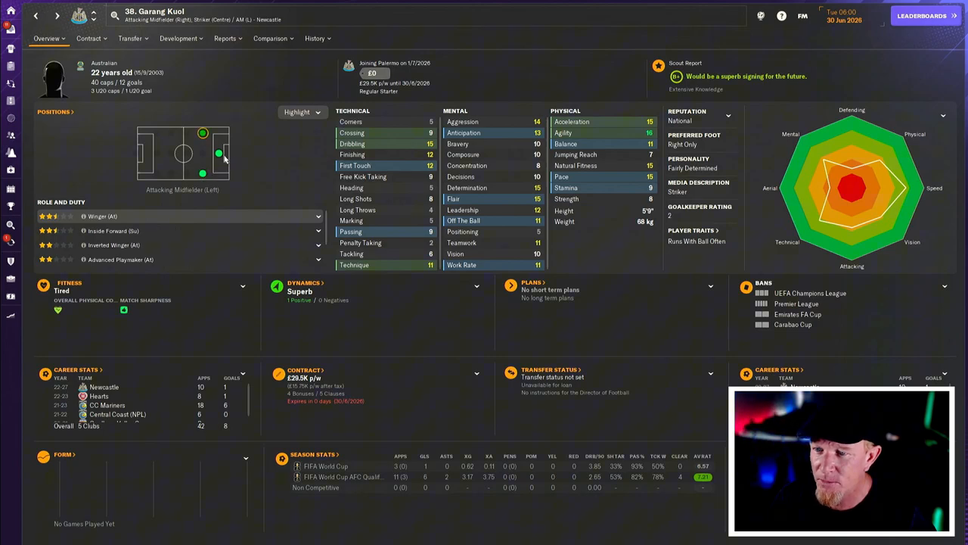
{"action": "left_click", "coordinate": [219, 153]}
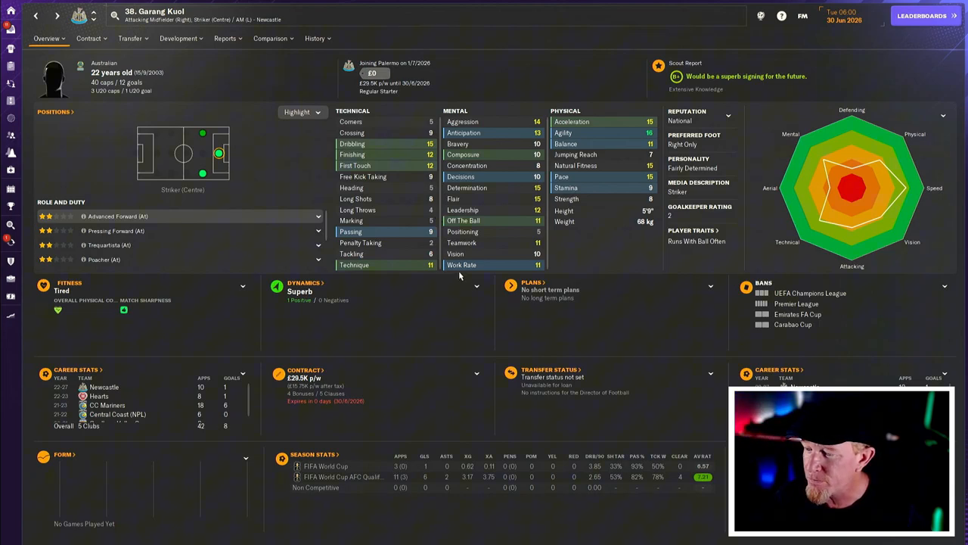
{"action": "mouse_move", "coordinate": [440, 345]}
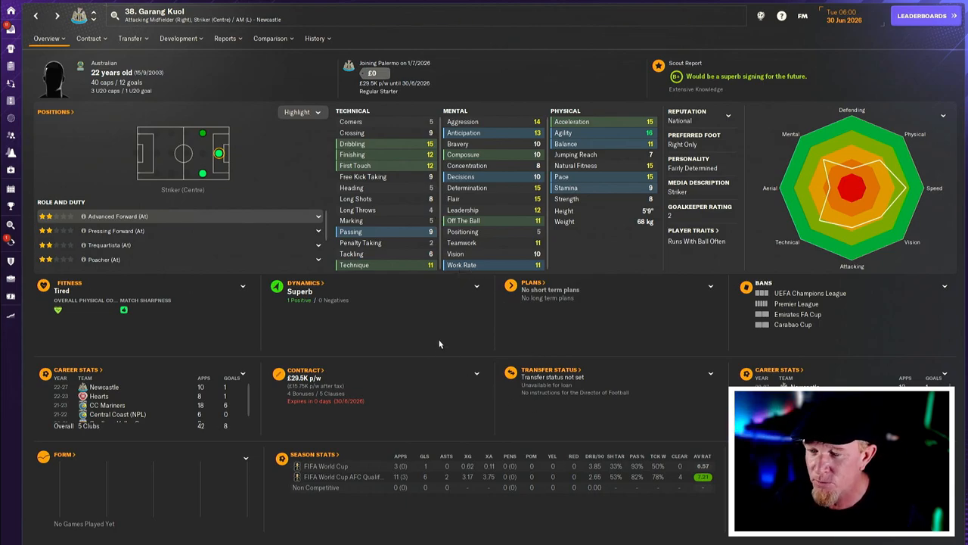
{"action": "mouse_move", "coordinate": [434, 333]}
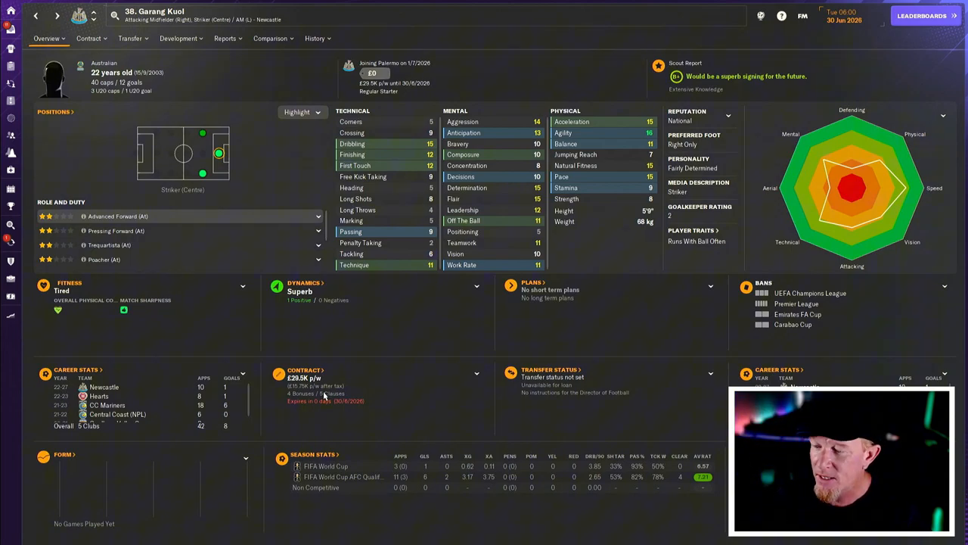
{"action": "mouse_move", "coordinate": [456, 328]}
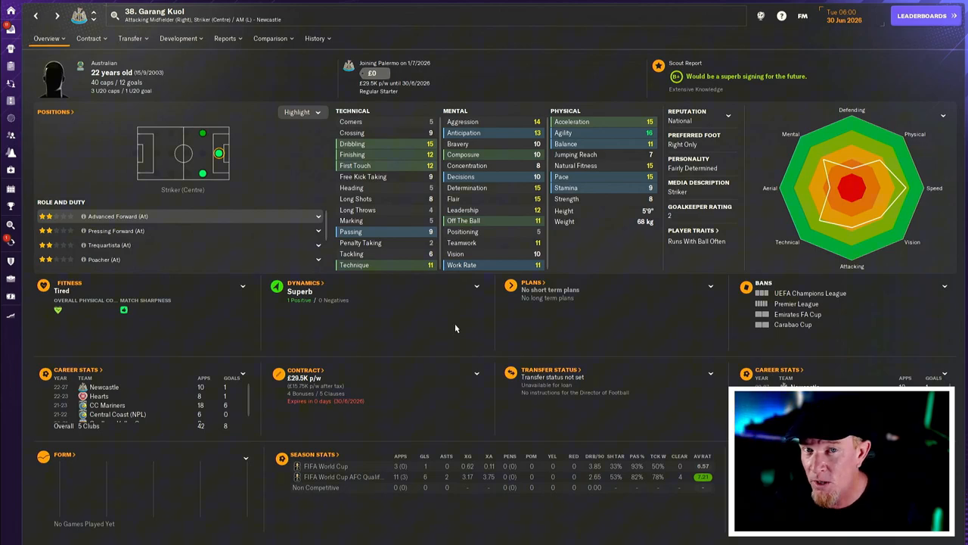
{"action": "mouse_move", "coordinate": [405, 341]}
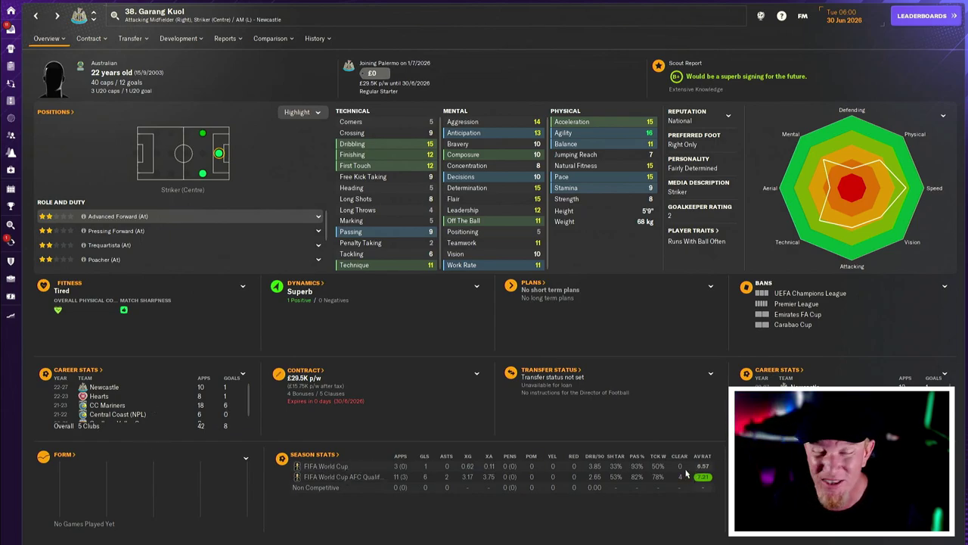
{"action": "mouse_move", "coordinate": [565, 407]}
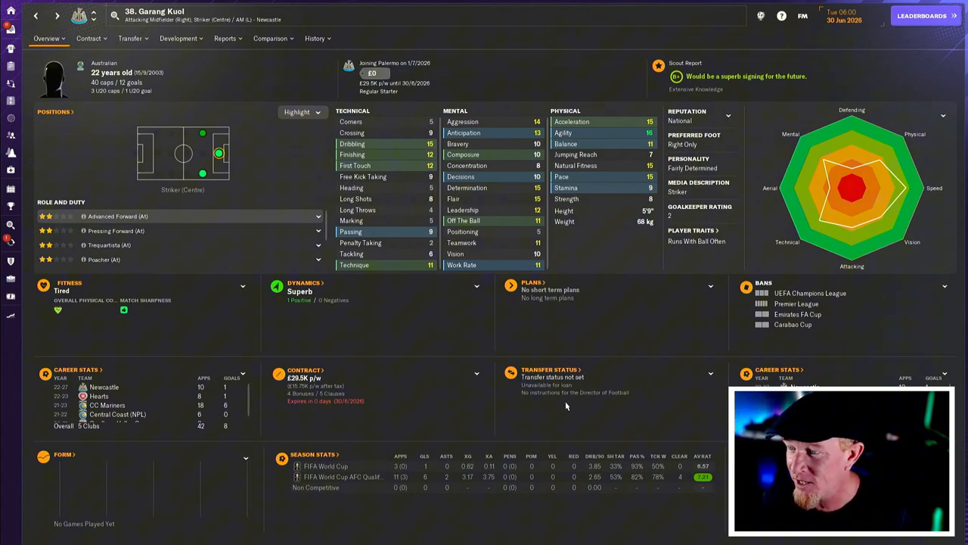
{"action": "mouse_move", "coordinate": [513, 308]}
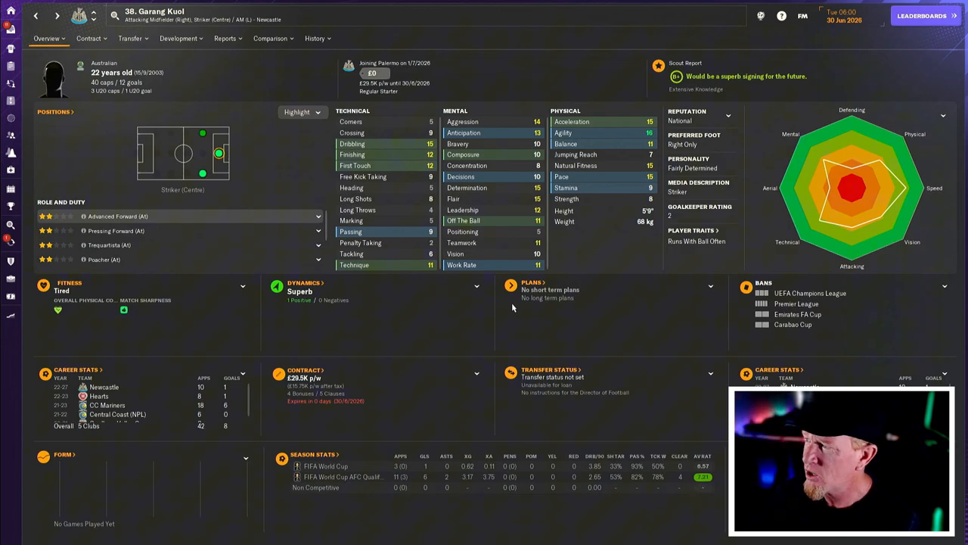
{"action": "left_click", "coordinate": [315, 39]}
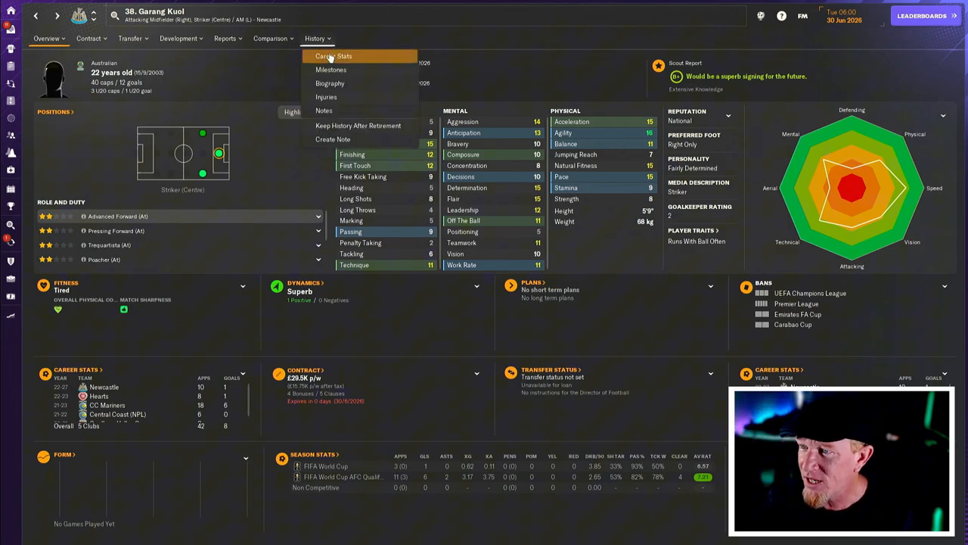
- Return to the inbox showing Cremonese's £2M offer for Pietro Ceccaroni
{"action": "left_click", "coordinate": [332, 56]}
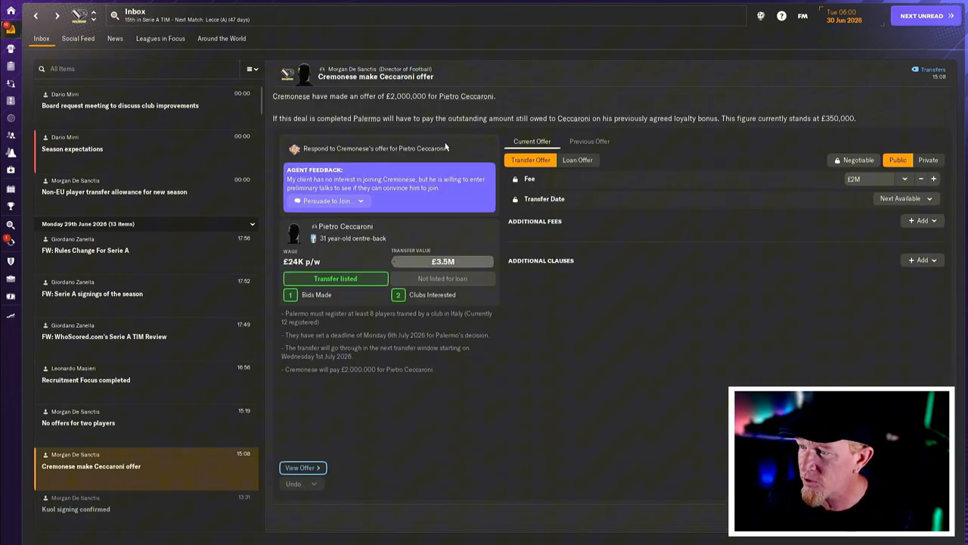
{"action": "mouse_move", "coordinate": [450, 153]}
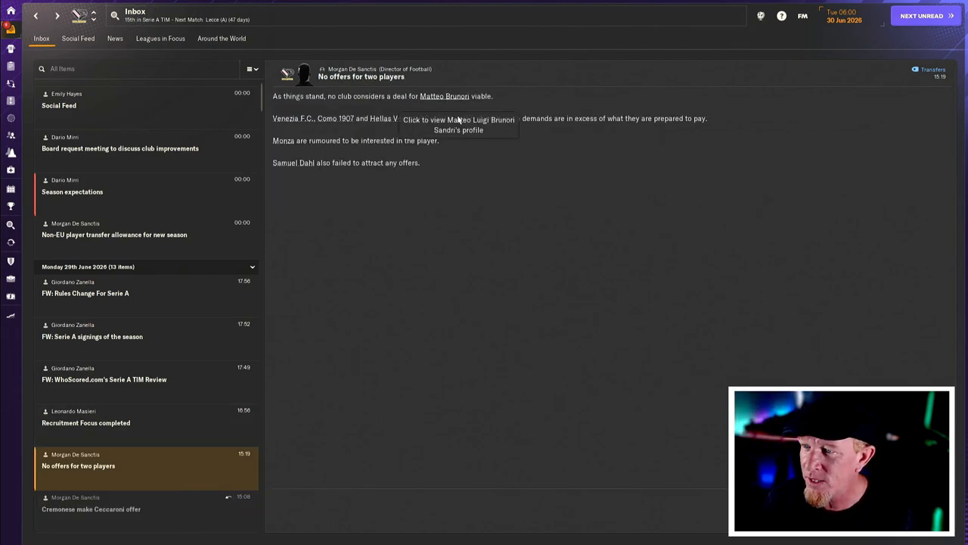
{"action": "mouse_move", "coordinate": [370, 146]}
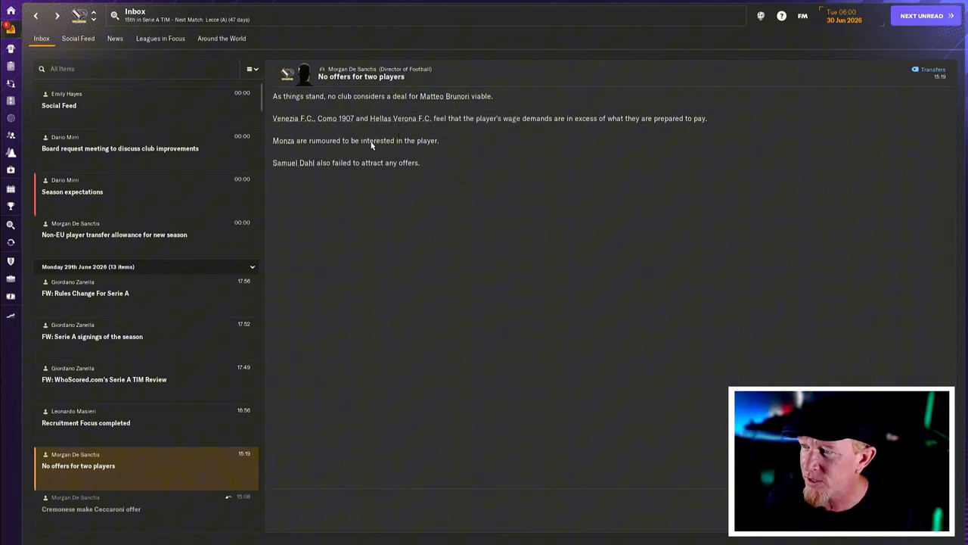
{"action": "mouse_move", "coordinate": [655, 135]}
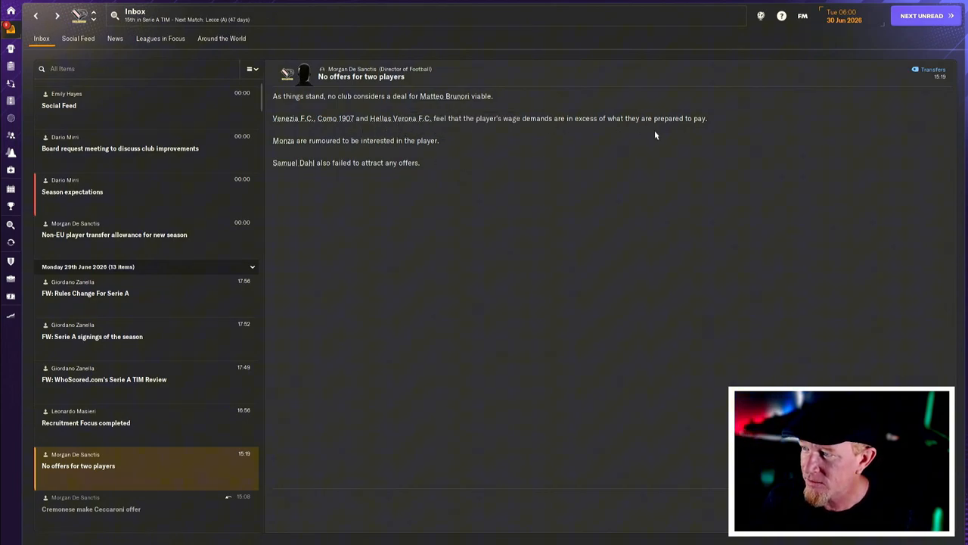
{"action": "mouse_move", "coordinate": [192, 407]}
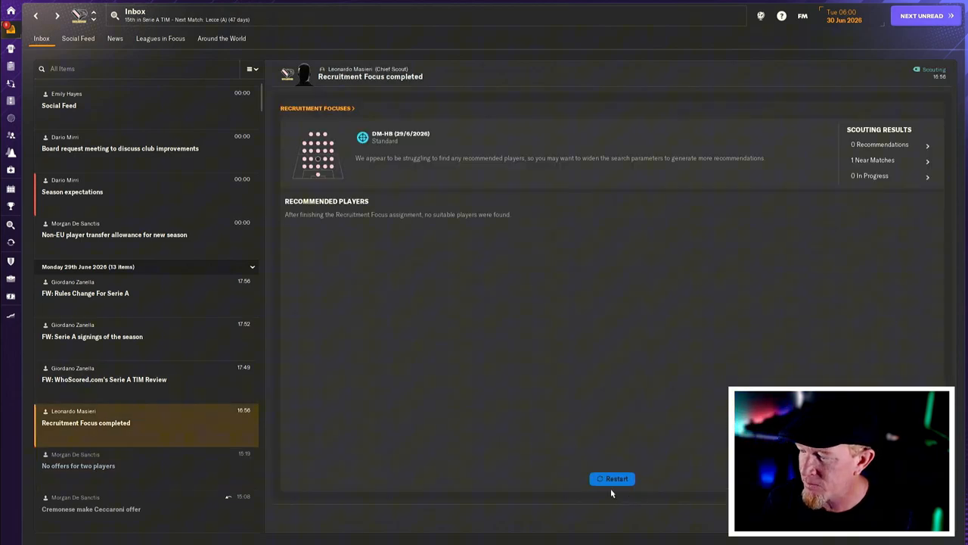
- In the season expectations message, try the second-round cup target then settle on reaching the first round
{"action": "left_click", "coordinate": [104, 375]}
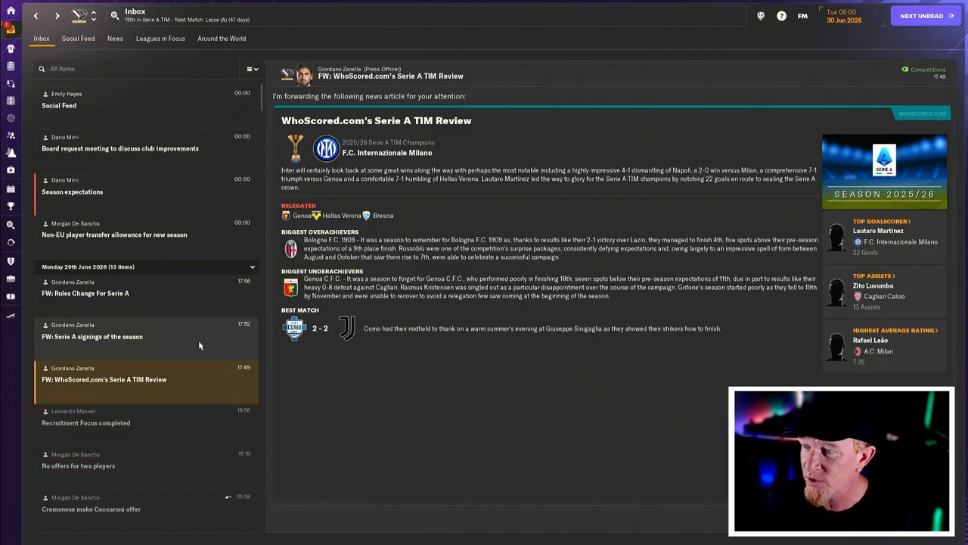
{"action": "mouse_move", "coordinate": [183, 385]}
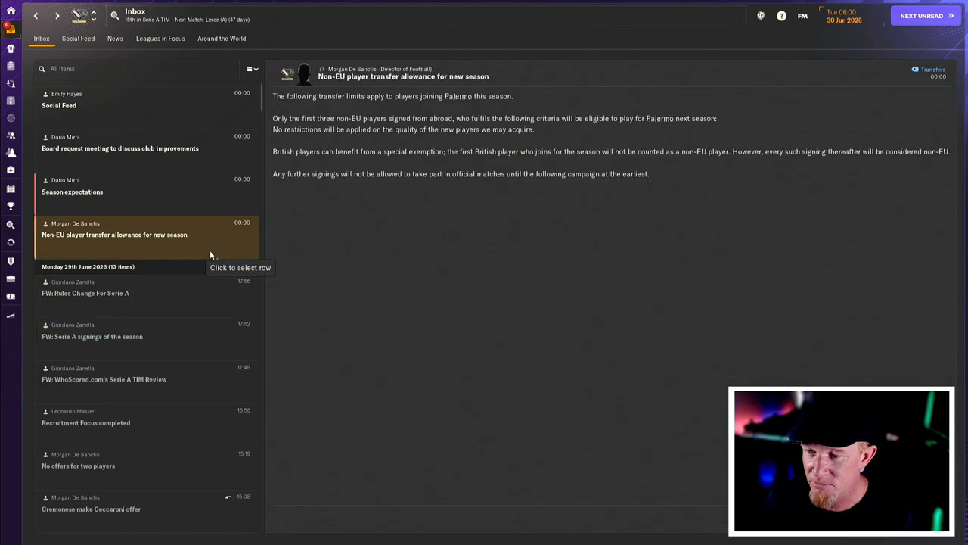
{"action": "mouse_move", "coordinate": [394, 282]}
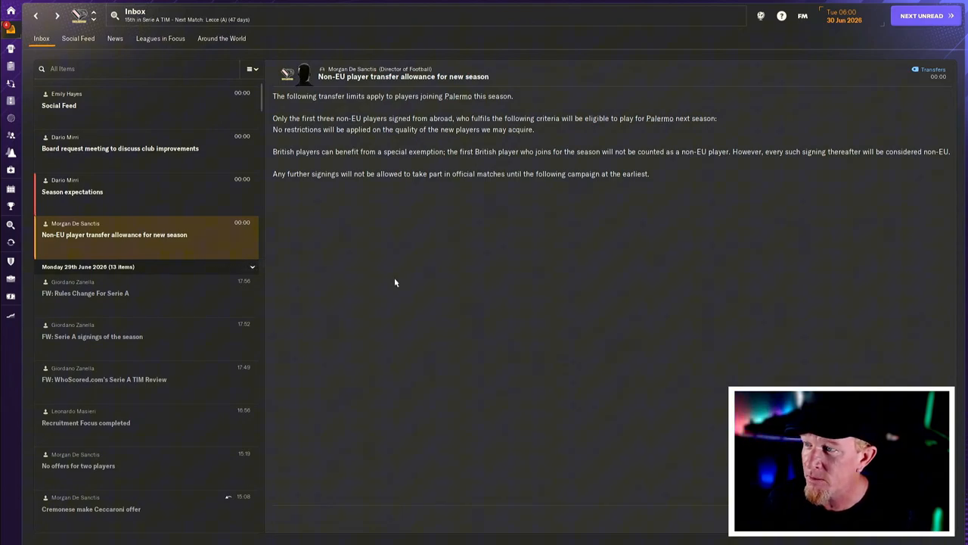
{"action": "mouse_move", "coordinate": [375, 200]}
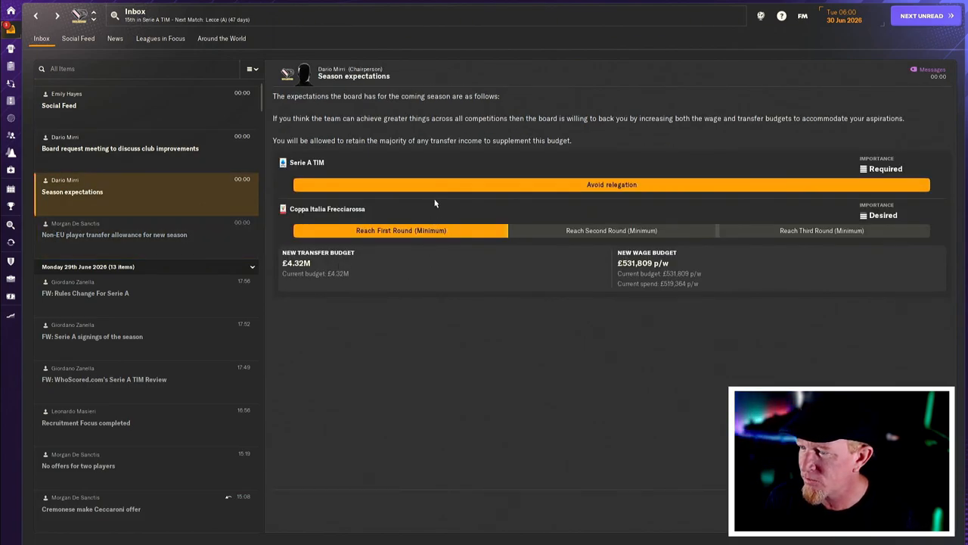
{"action": "left_click", "coordinate": [611, 230]}
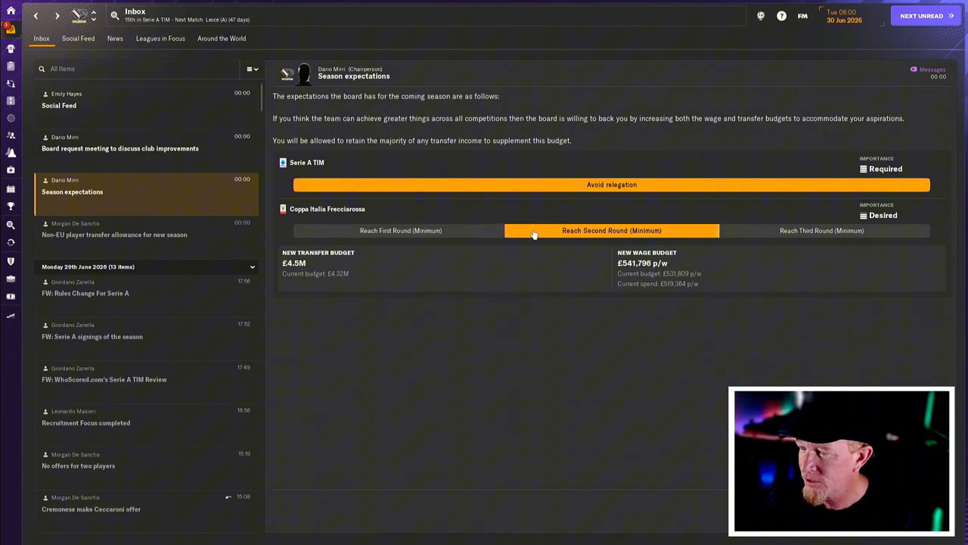
{"action": "left_click", "coordinate": [400, 230]}
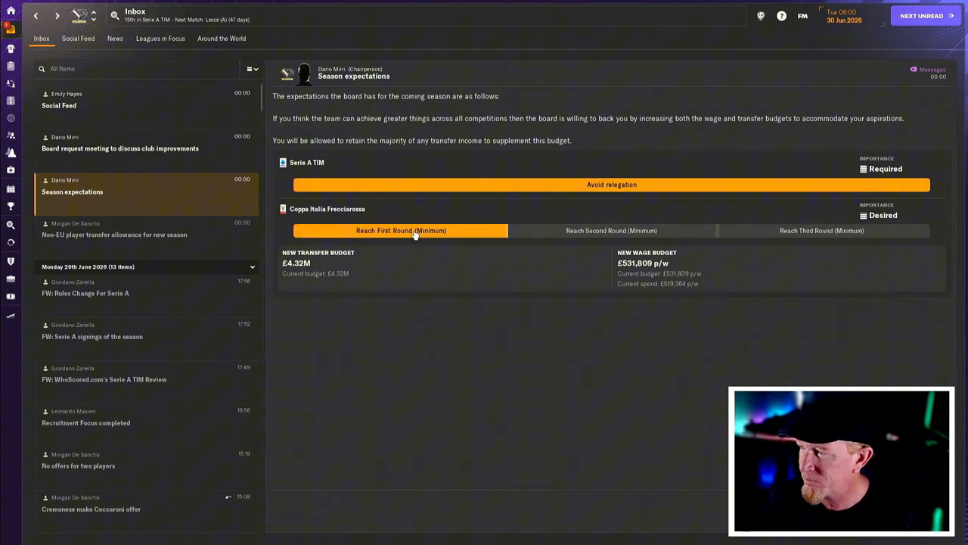
{"action": "mouse_move", "coordinate": [643, 183]}
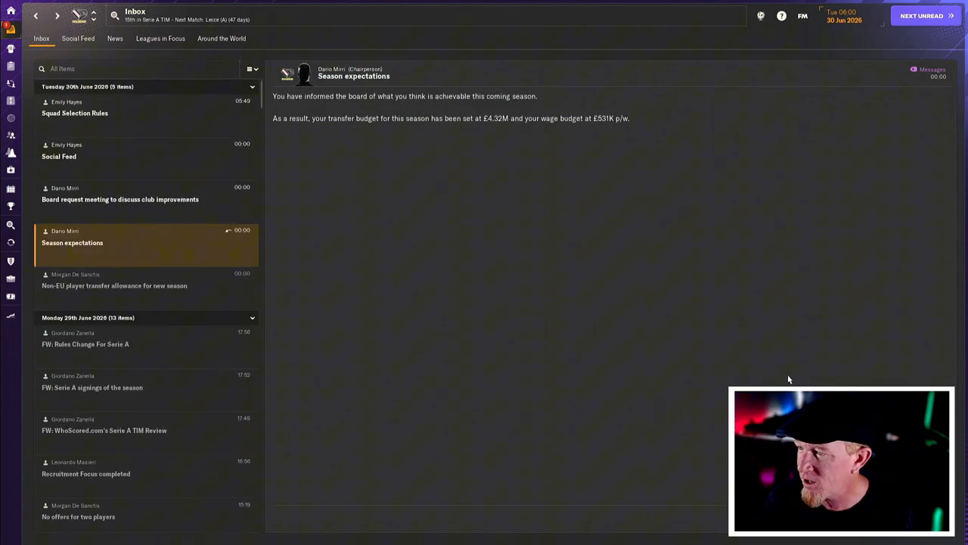
- Hold the board meeting, agree to the junior coaching budget increase and leave the meeting
{"action": "left_click", "coordinate": [121, 199]}
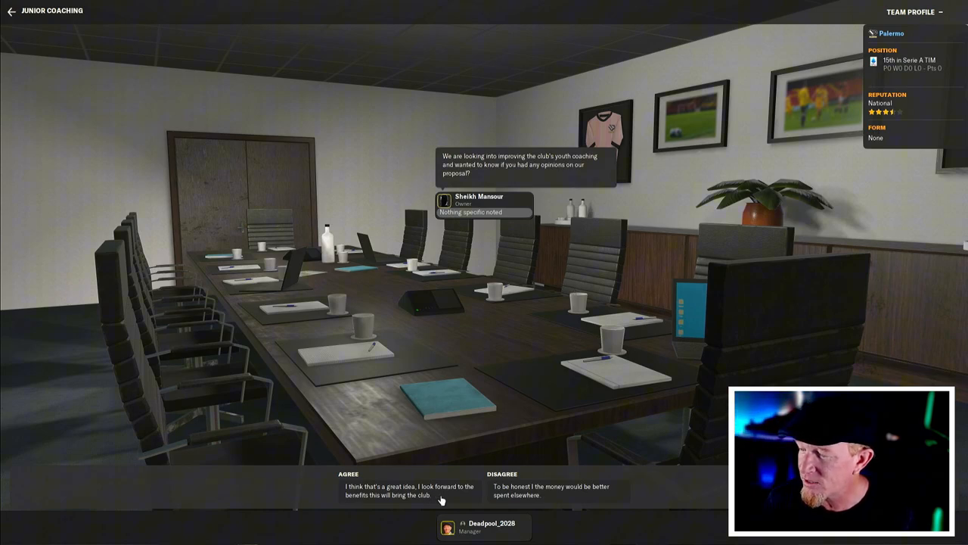
{"action": "left_click", "coordinate": [409, 490]}
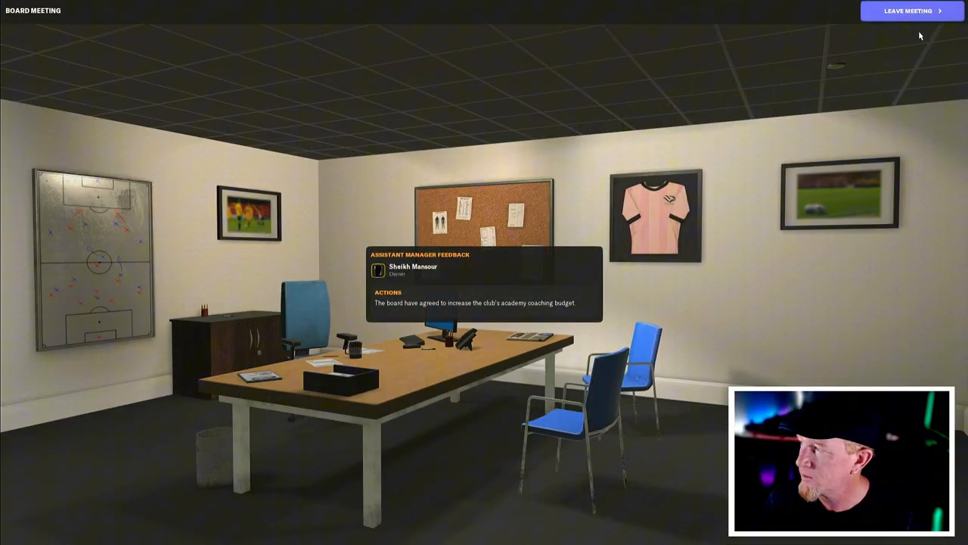
{"action": "left_click", "coordinate": [908, 10]}
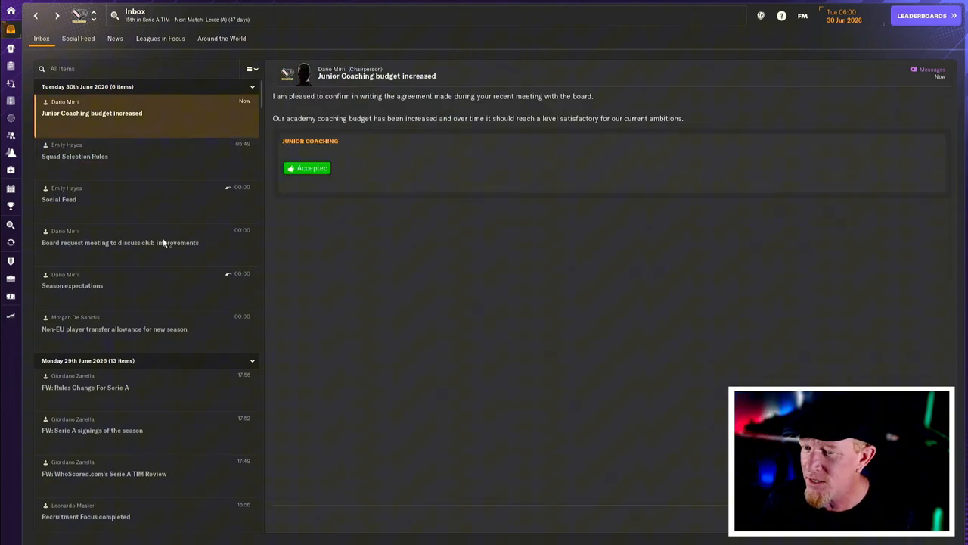
- View Palermo's club profile facilities page listing Junior Coaching as good academy coaching
{"action": "left_click", "coordinate": [11, 261]}
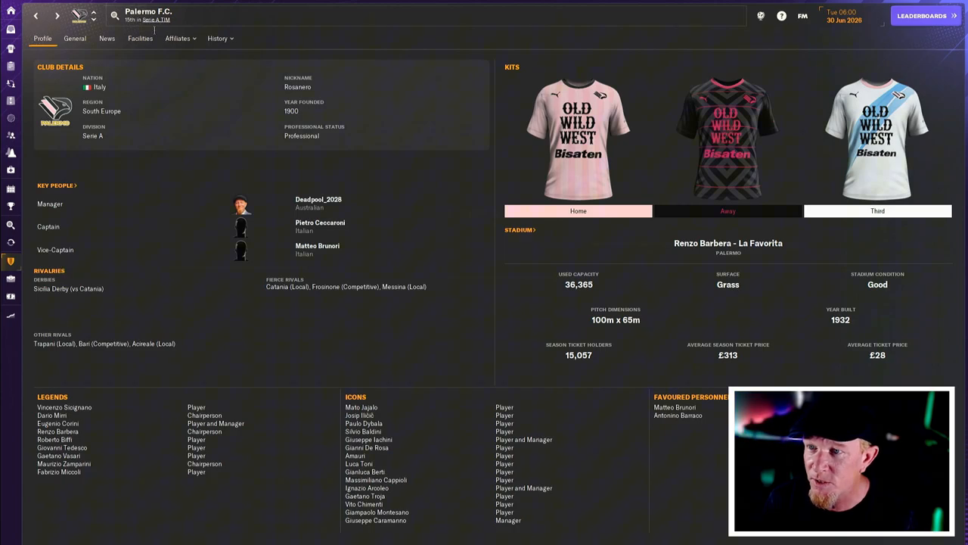
{"action": "left_click", "coordinate": [140, 39]}
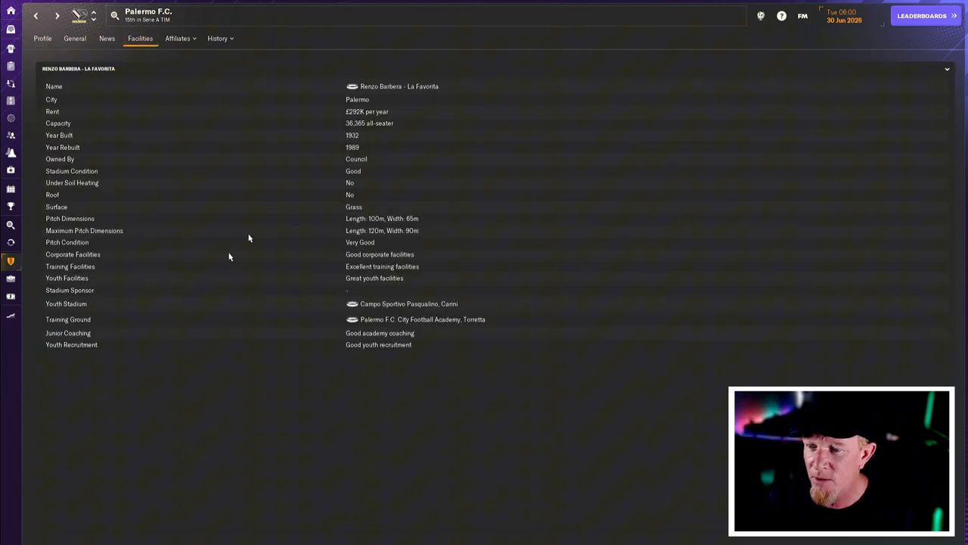
{"action": "mouse_move", "coordinate": [422, 272]}
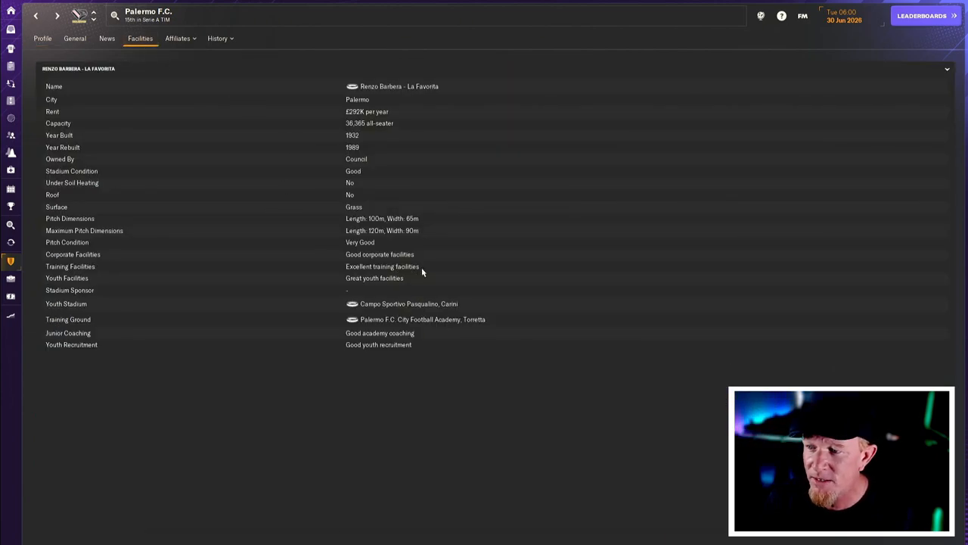
{"action": "mouse_move", "coordinate": [410, 279]}
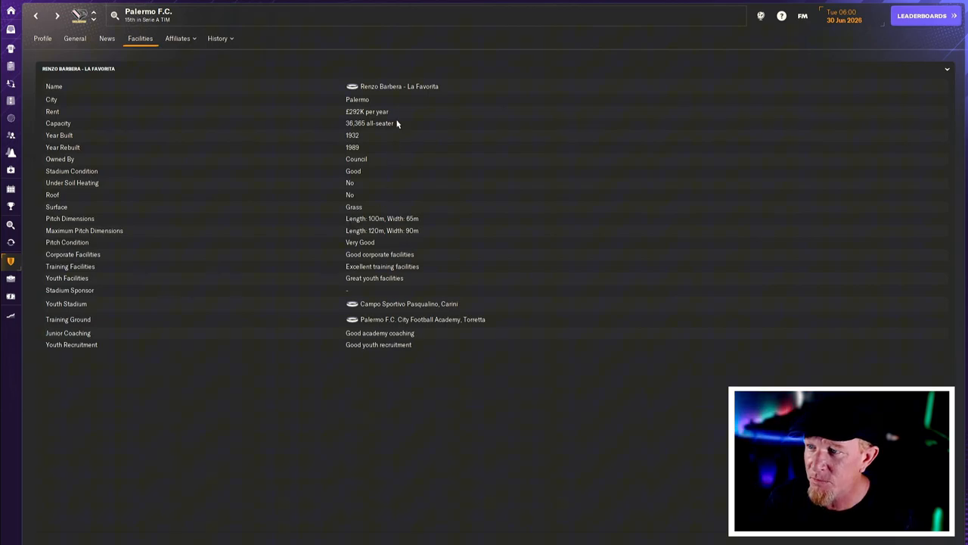
{"action": "mouse_move", "coordinate": [387, 85]}
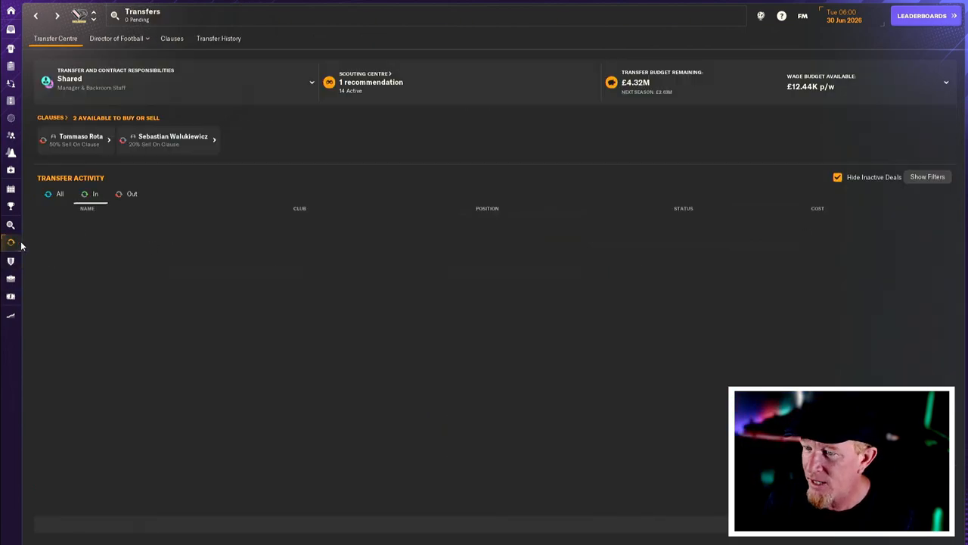
- List all pending deals, then bring up the 4-3-3 DM Wide Squad Planner at right inverted full-back
{"action": "left_click", "coordinate": [132, 194]}
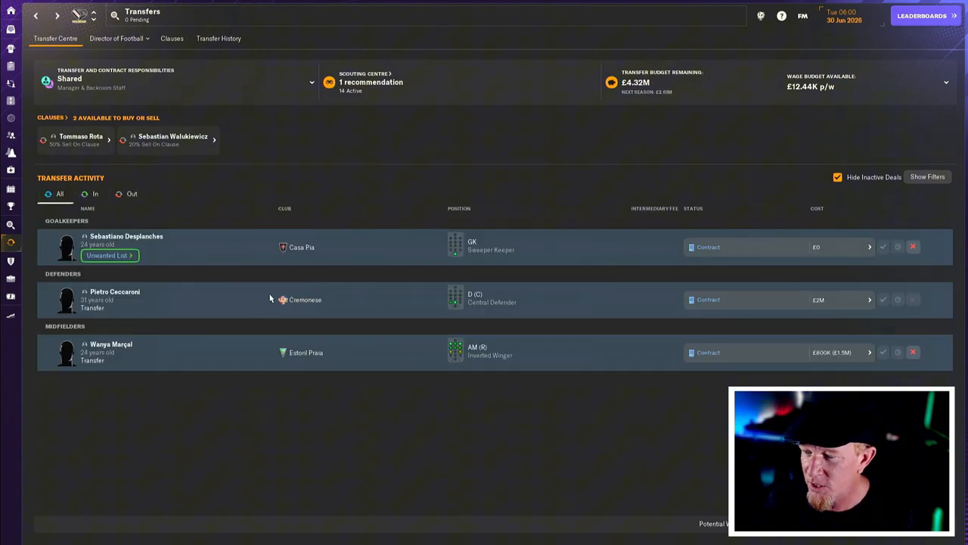
{"action": "mouse_move", "coordinate": [103, 220]}
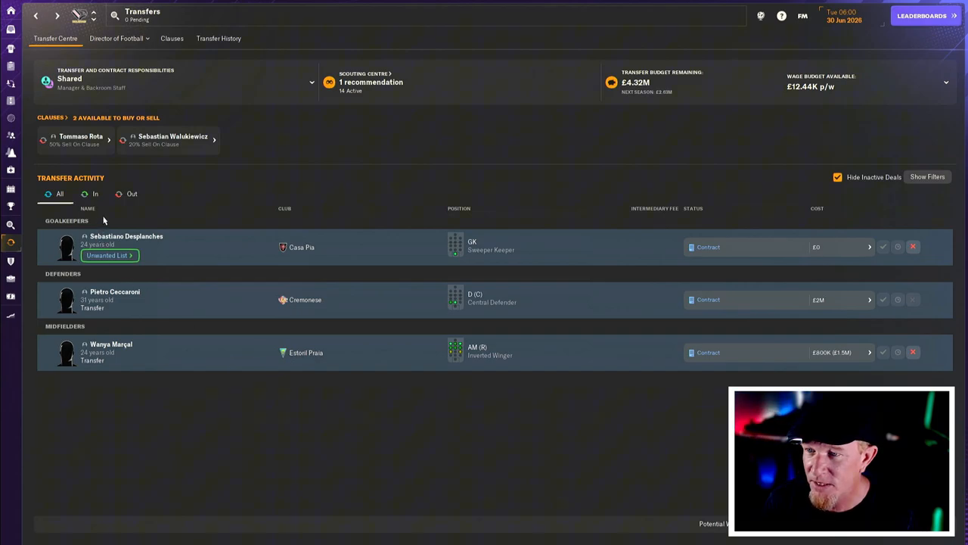
{"action": "mouse_move", "coordinate": [252, 339]}
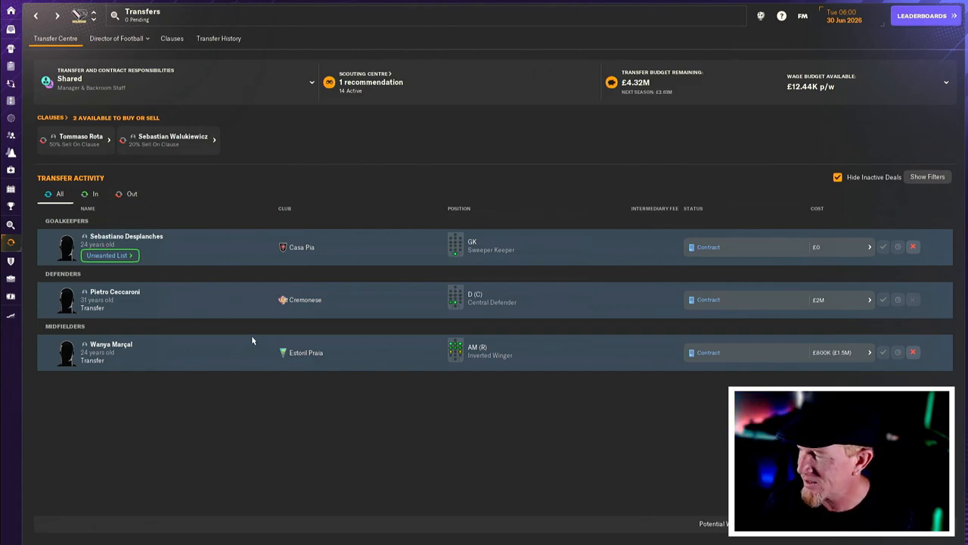
{"action": "left_click", "coordinate": [11, 297]}
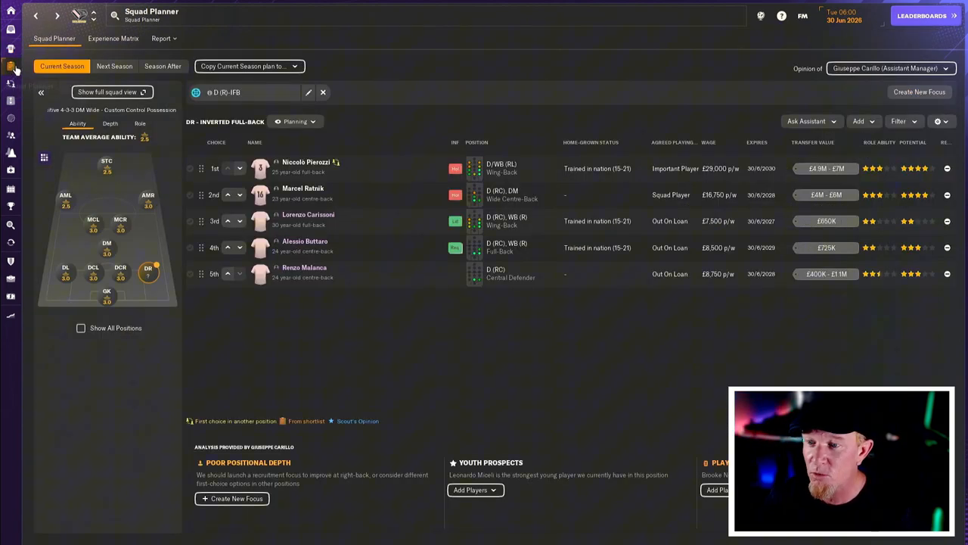
- Review striker, right winger, left forward, right-back and left centre-back candidates in Squad Planner, then go to the inbox
{"action": "left_click", "coordinate": [107, 162]}
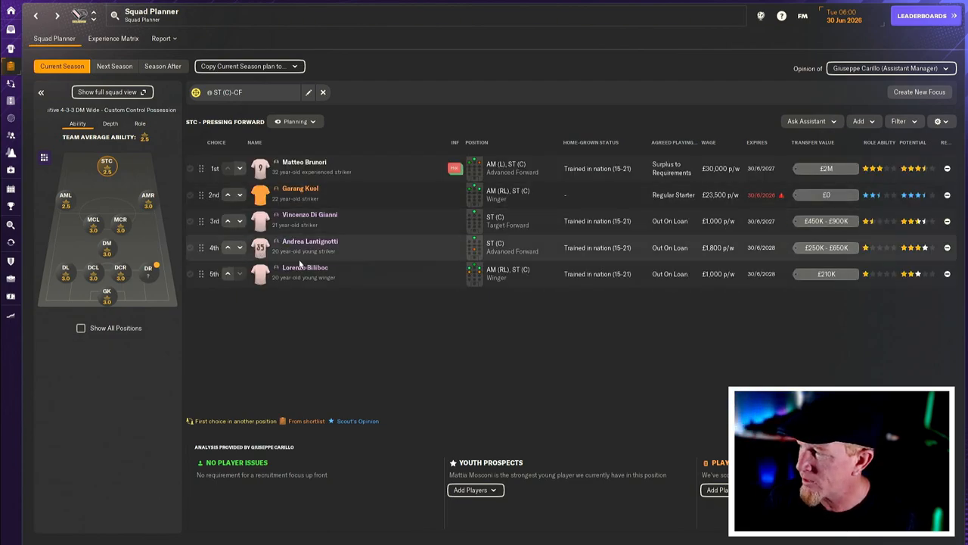
{"action": "mouse_move", "coordinate": [304, 273]}
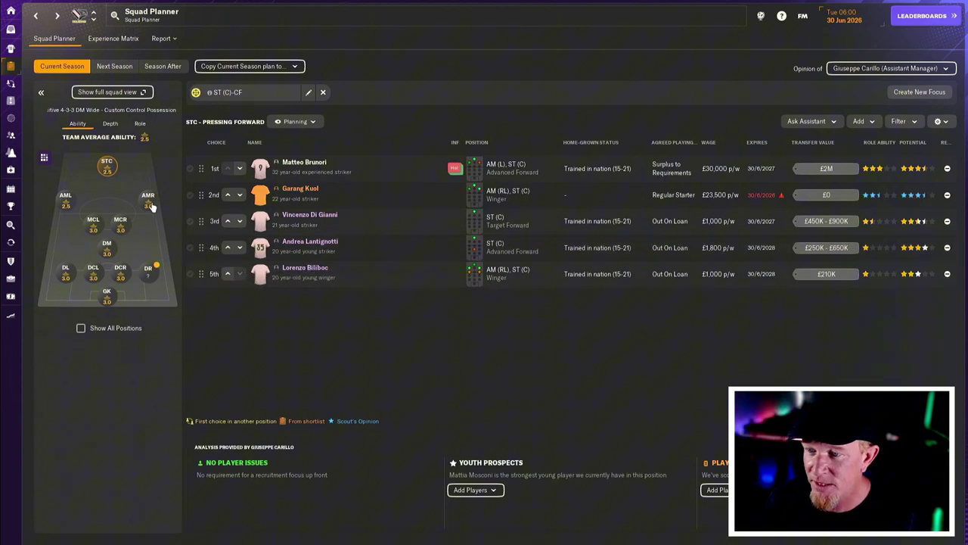
{"action": "left_click", "coordinate": [148, 198]}
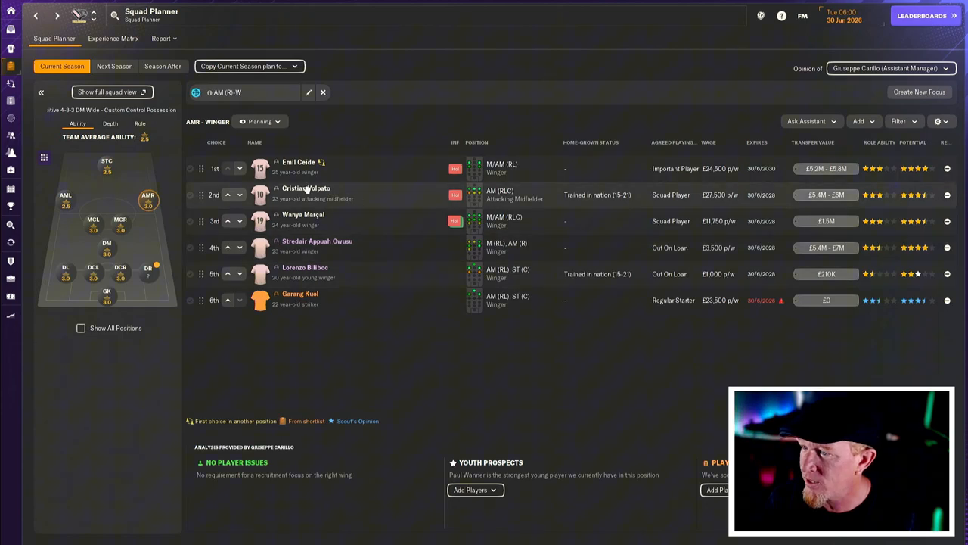
{"action": "left_click", "coordinate": [65, 195]}
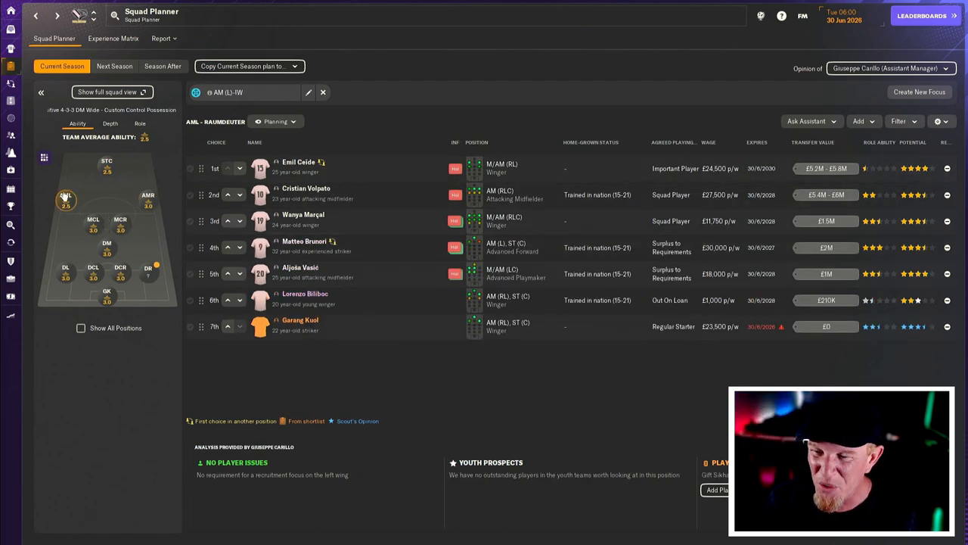
{"action": "left_click", "coordinate": [149, 268]}
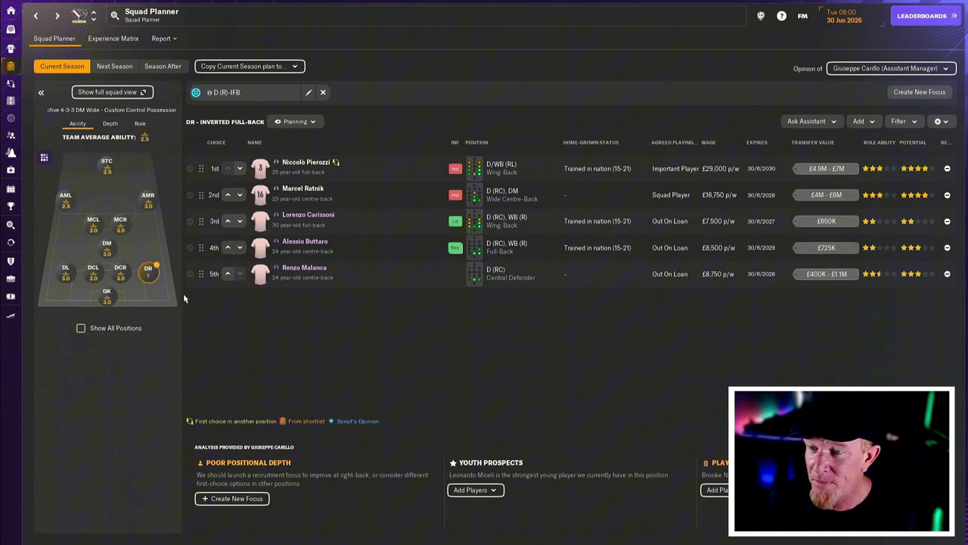
{"action": "mouse_move", "coordinate": [245, 350]}
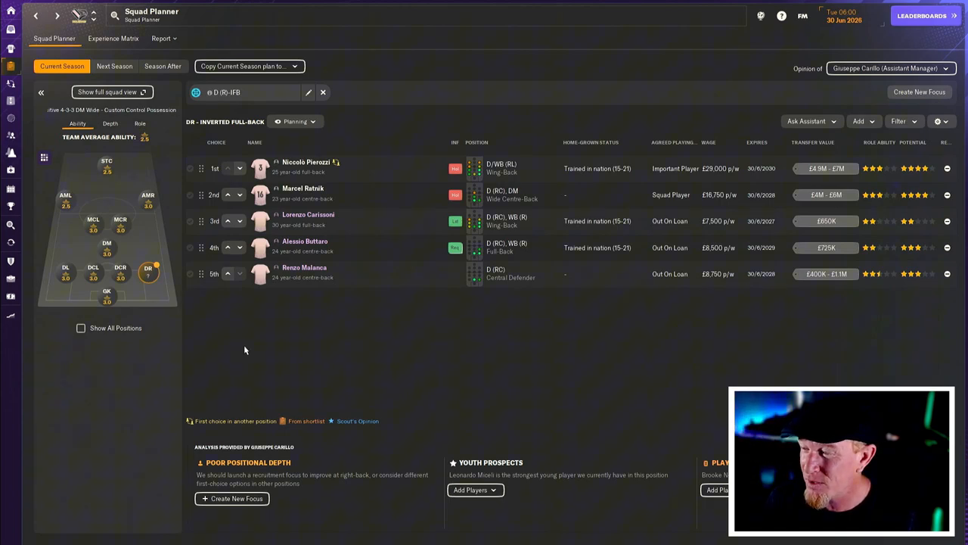
{"action": "mouse_move", "coordinate": [159, 286]}
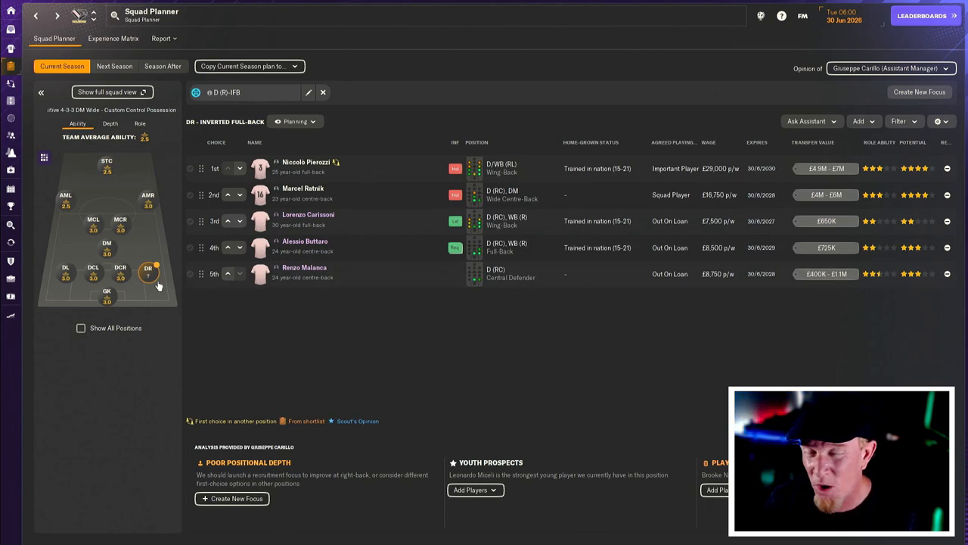
{"action": "mouse_move", "coordinate": [255, 321]}
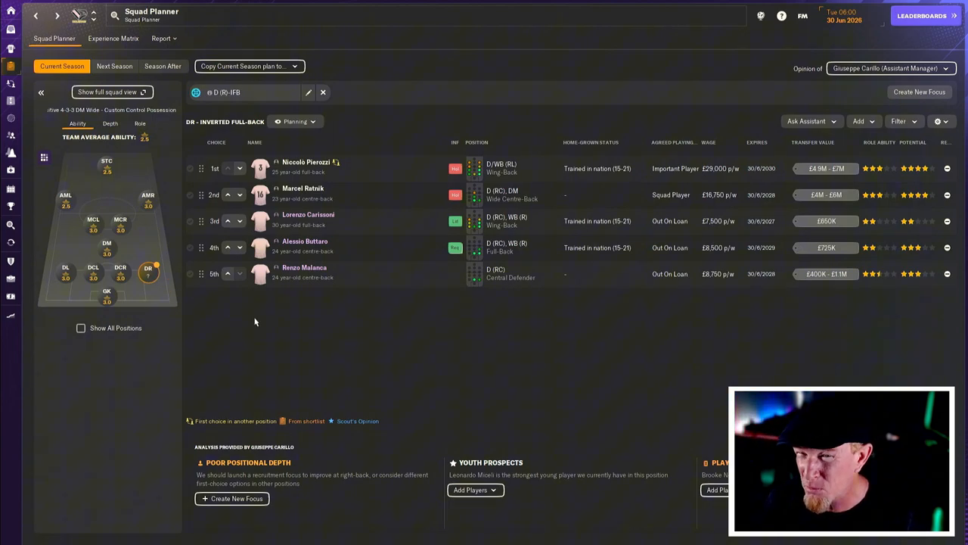
{"action": "mouse_move", "coordinate": [255, 303]}
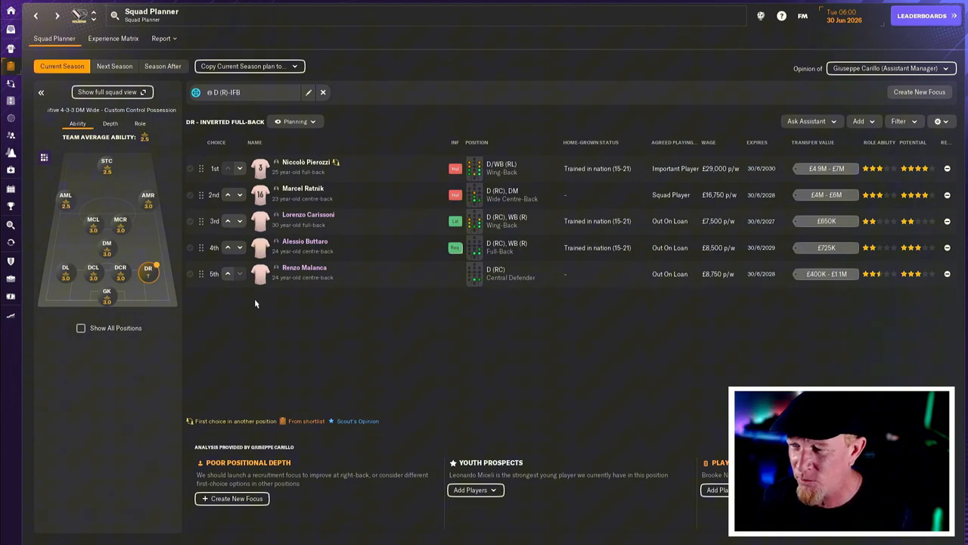
{"action": "left_click", "coordinate": [93, 268]}
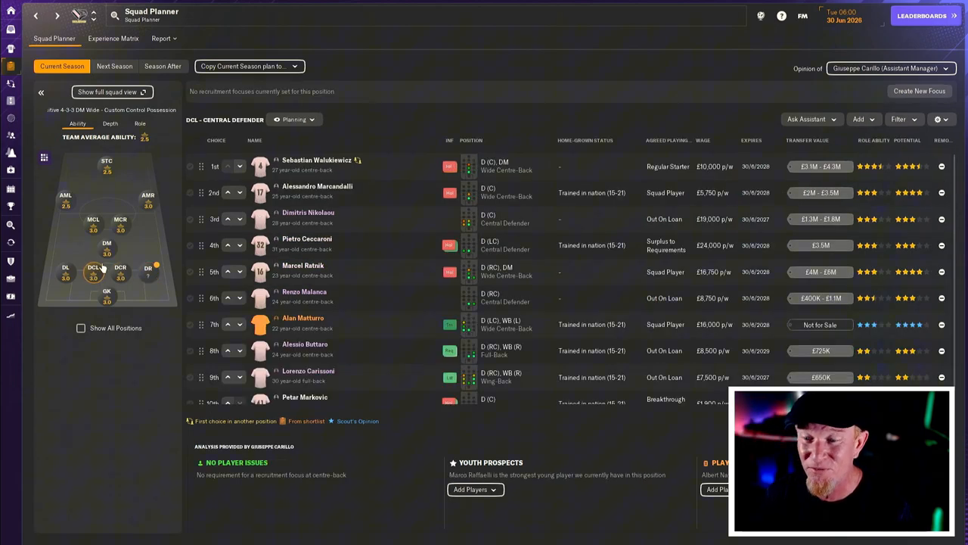
{"action": "left_click", "coordinate": [107, 246]}
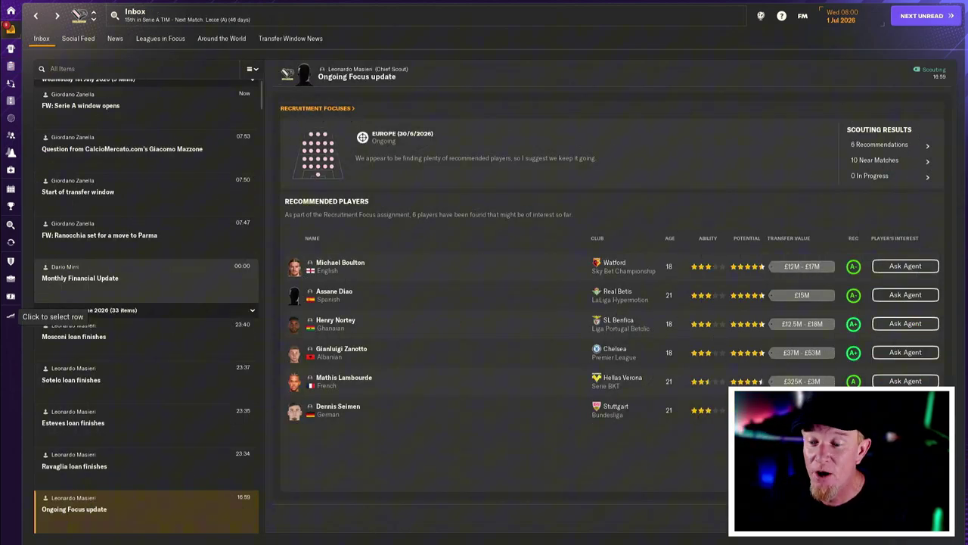
{"action": "mouse_move", "coordinate": [562, 250]}
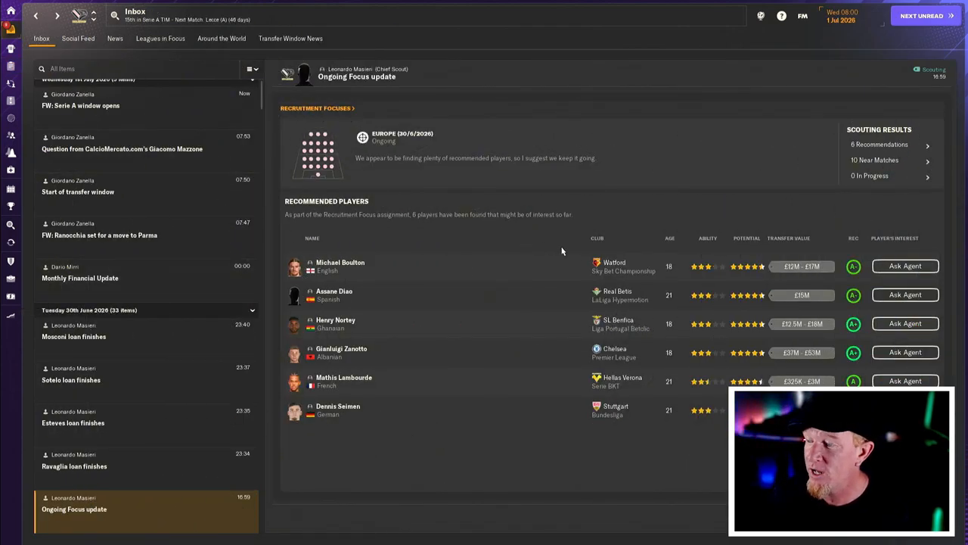
{"action": "mouse_move", "coordinate": [662, 437]}
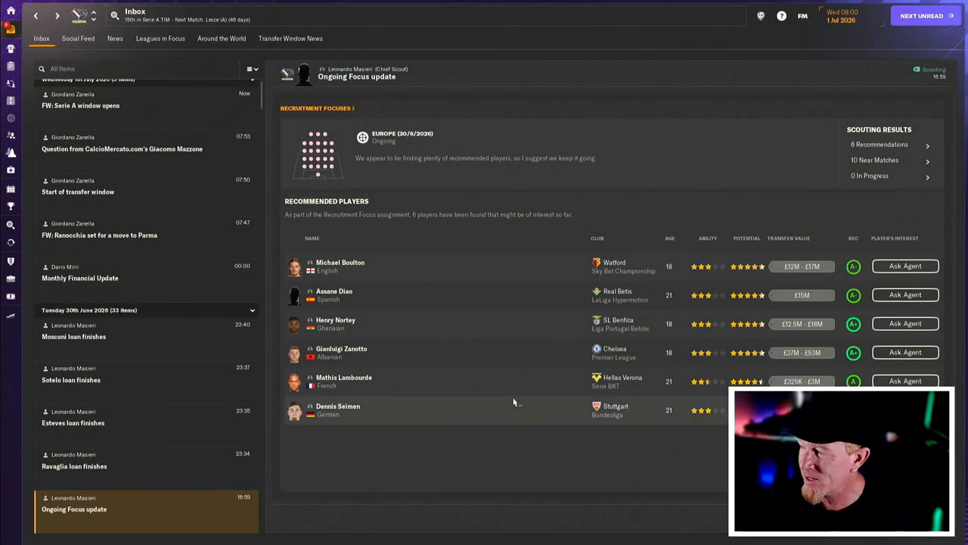
- Read the loan-finishing message, check the player's profile and return to the inbox
{"action": "left_click", "coordinate": [341, 348]}
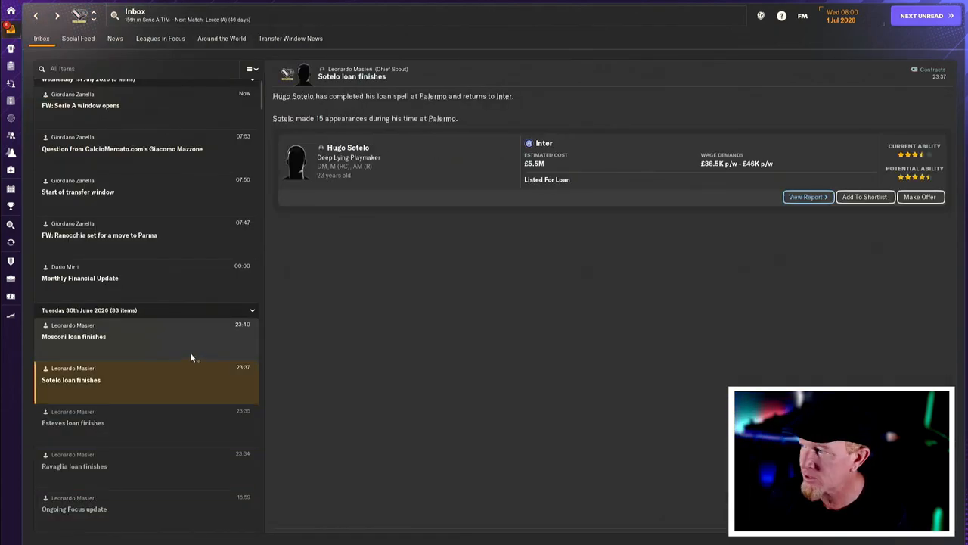
{"action": "mouse_move", "coordinate": [192, 354]}
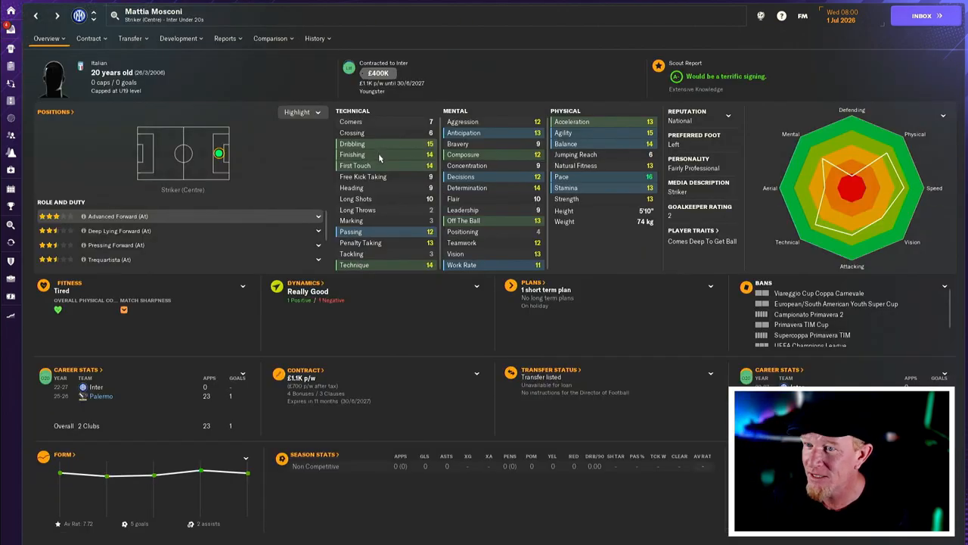
{"action": "left_click", "coordinate": [46, 37]}
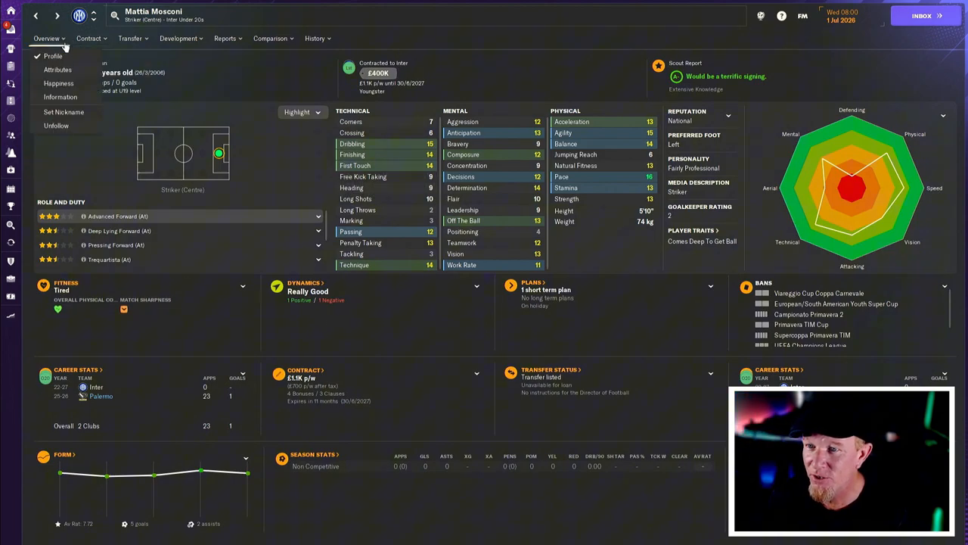
{"action": "left_click", "coordinate": [60, 97]}
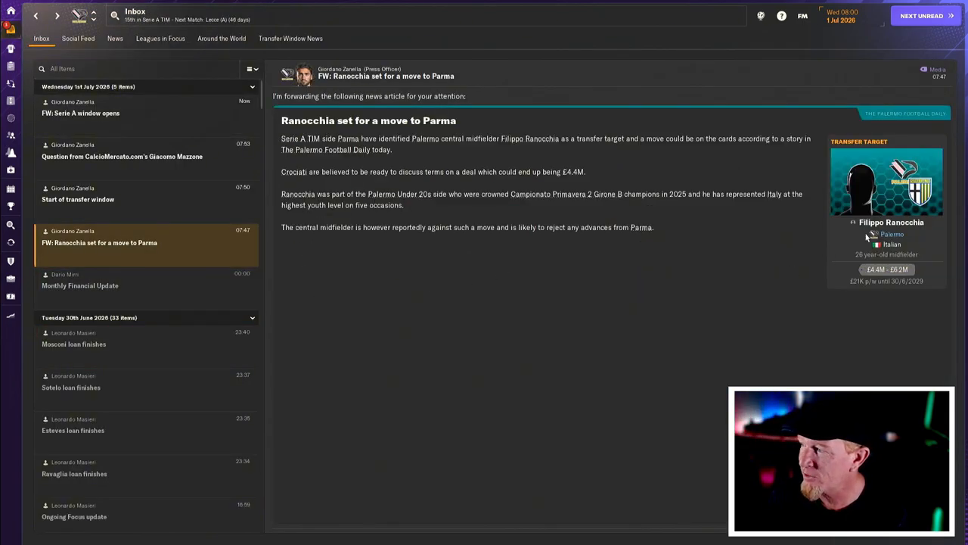
{"action": "mouse_move", "coordinate": [174, 214]}
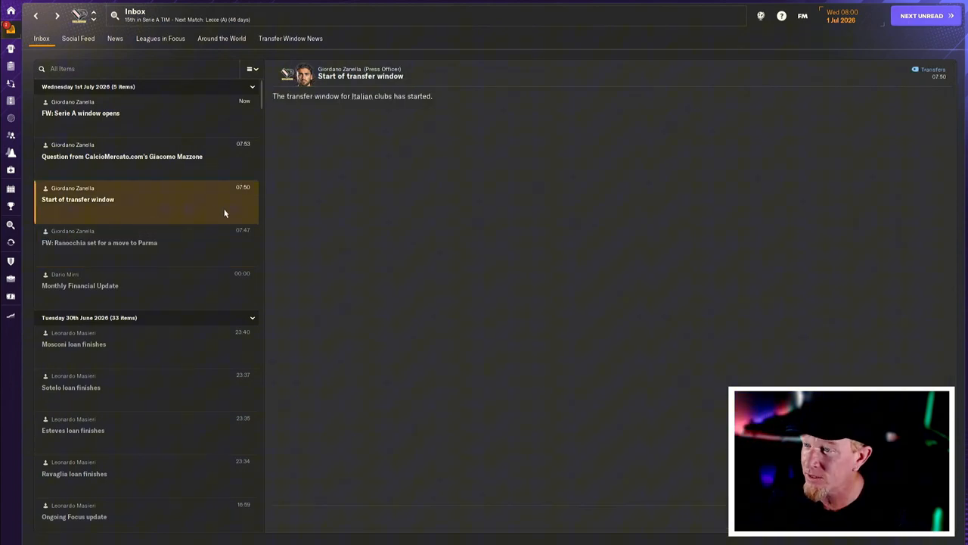
- Read the Serie A window opens article and request scout reports on the first two linked players
{"action": "left_click", "coordinate": [122, 156]}
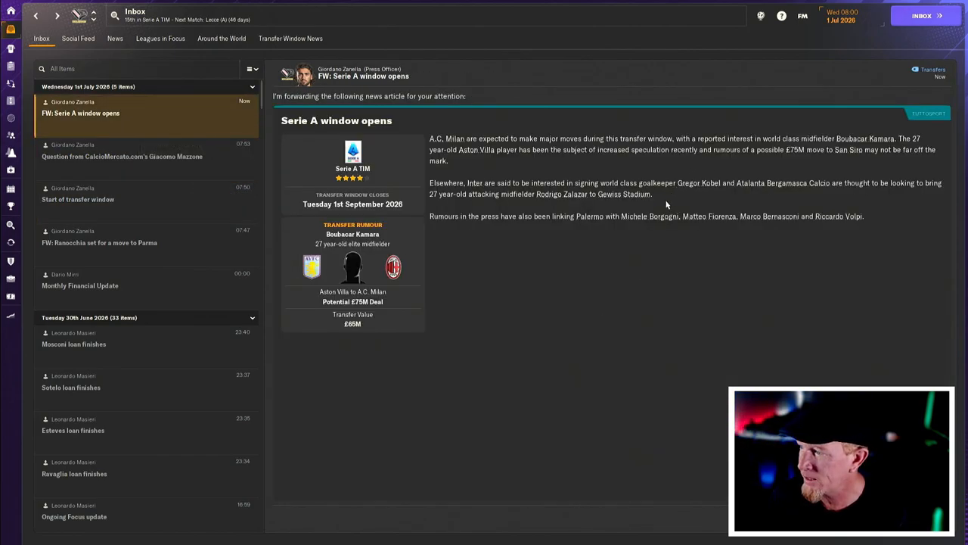
{"action": "left_click", "coordinate": [639, 216]}
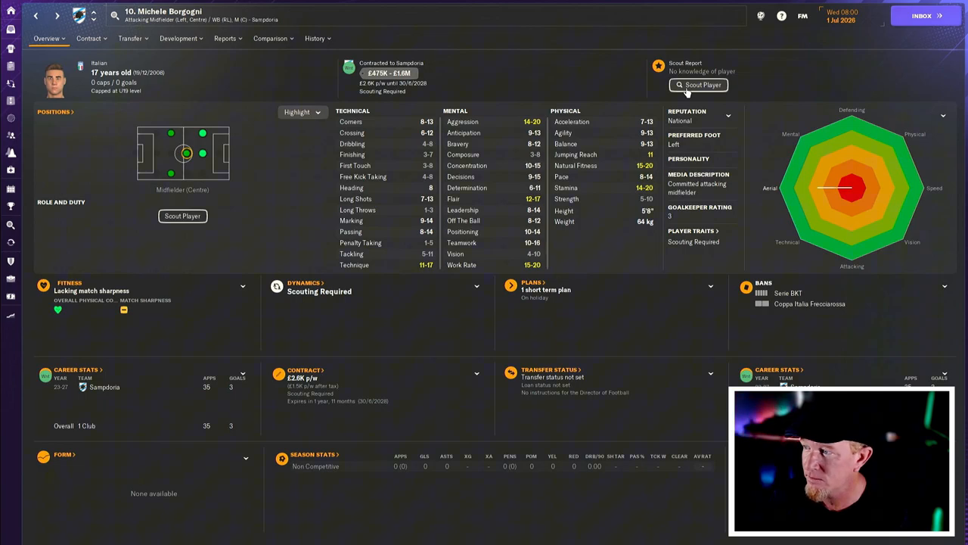
{"action": "left_click", "coordinate": [697, 84]}
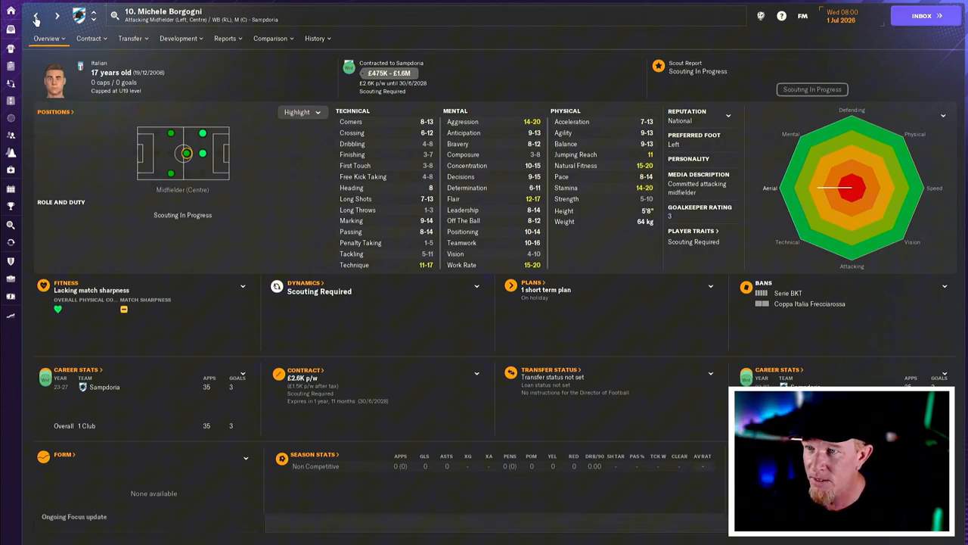
{"action": "left_click", "coordinate": [921, 15]}
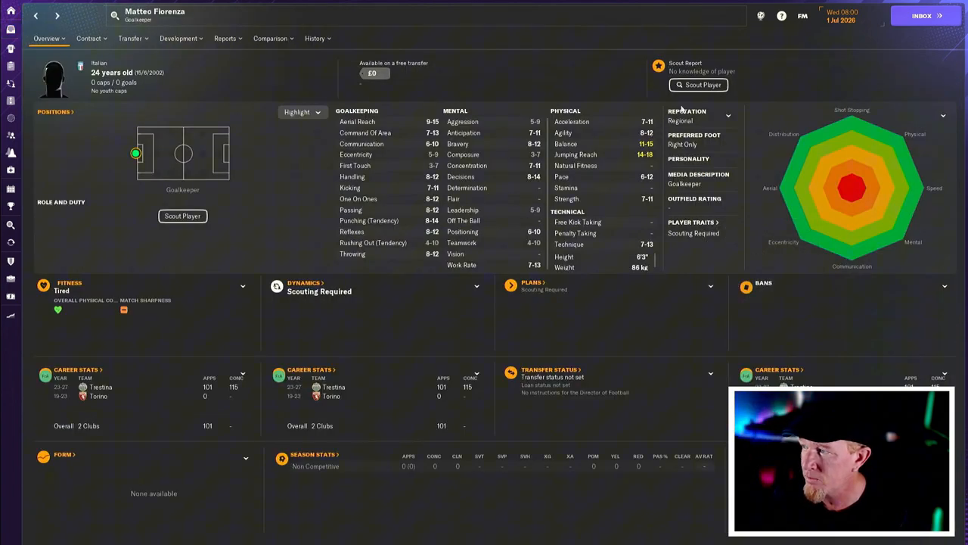
{"action": "left_click", "coordinate": [698, 84]}
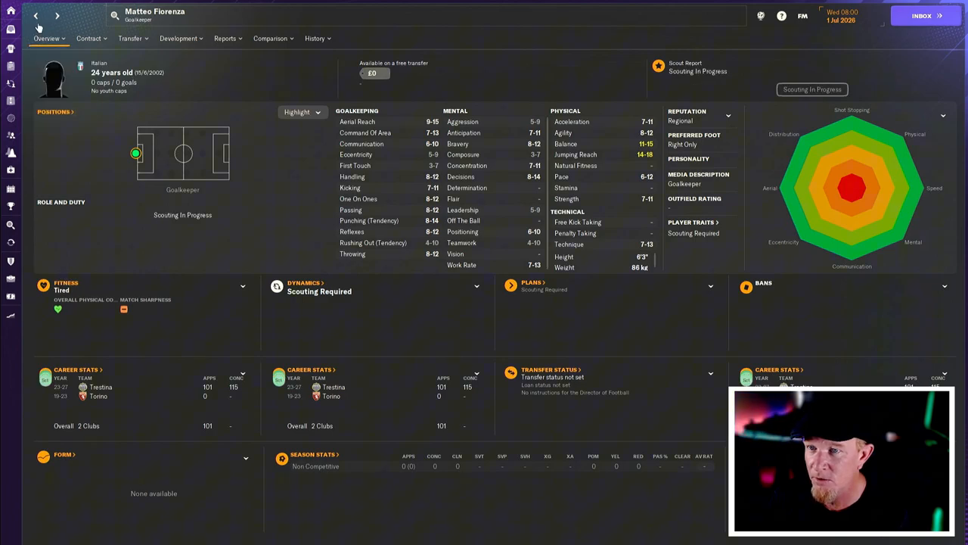
{"action": "left_click", "coordinate": [921, 15]}
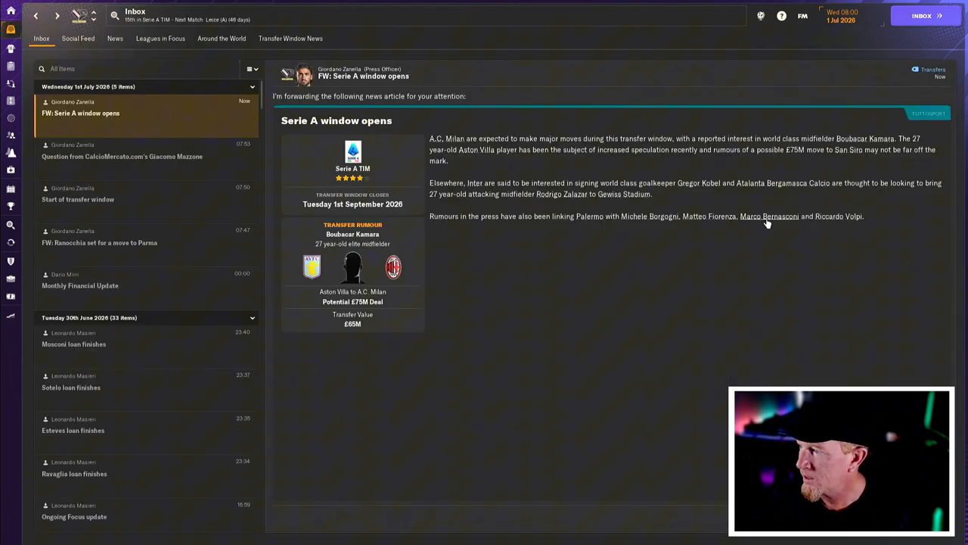
- Check the third player linked with Palermo and return to the Serie A window opens article
{"action": "left_click", "coordinate": [769, 217]}
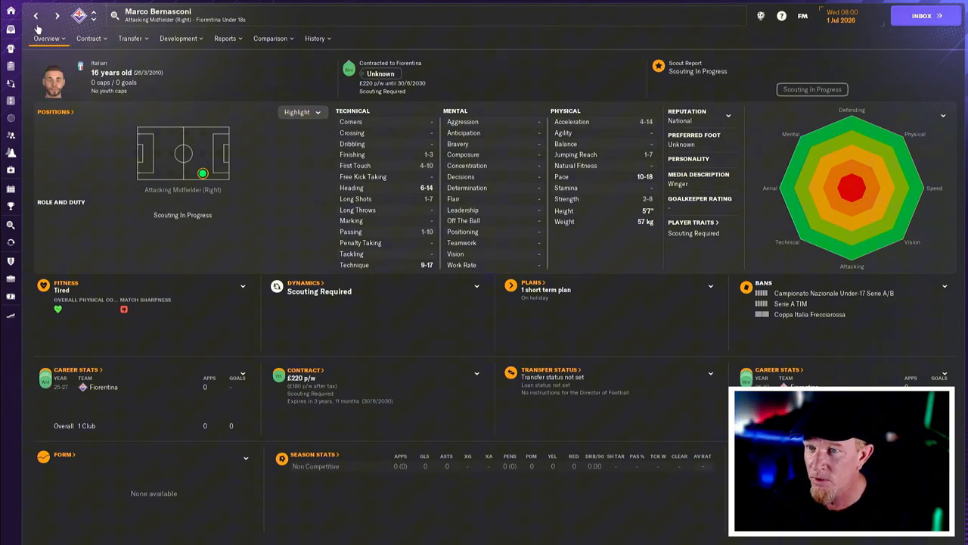
{"action": "left_click", "coordinate": [921, 15]}
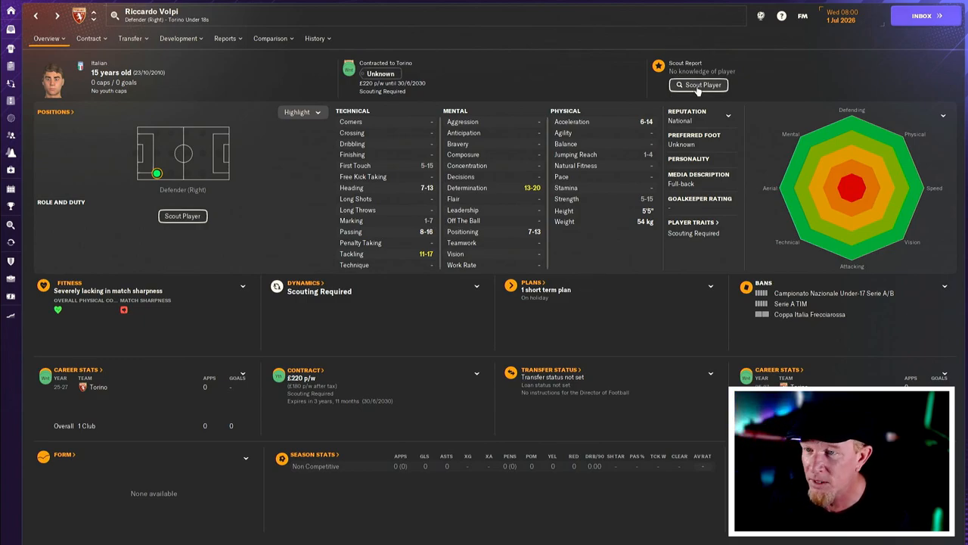
{"action": "left_click", "coordinate": [921, 15]}
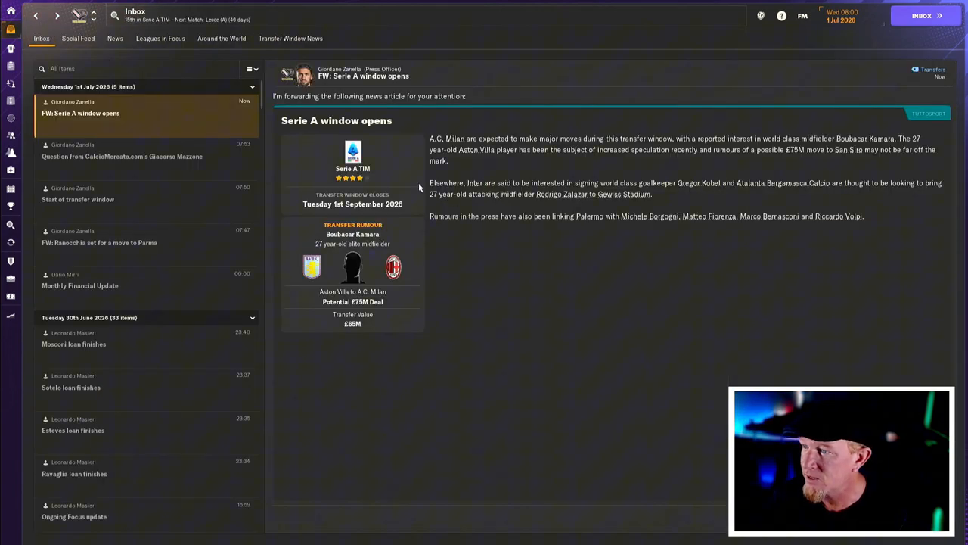
{"action": "mouse_move", "coordinate": [342, 338]}
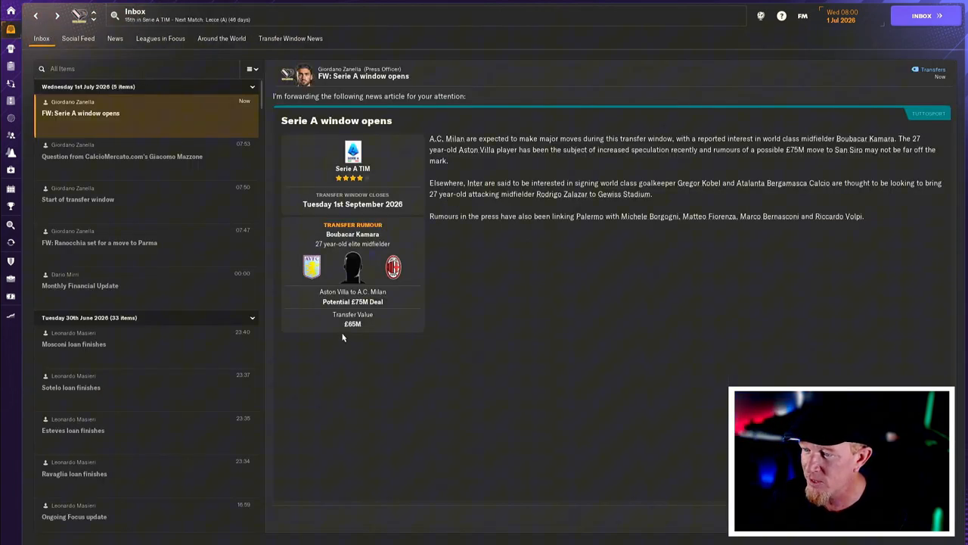
{"action": "mouse_move", "coordinate": [508, 262]}
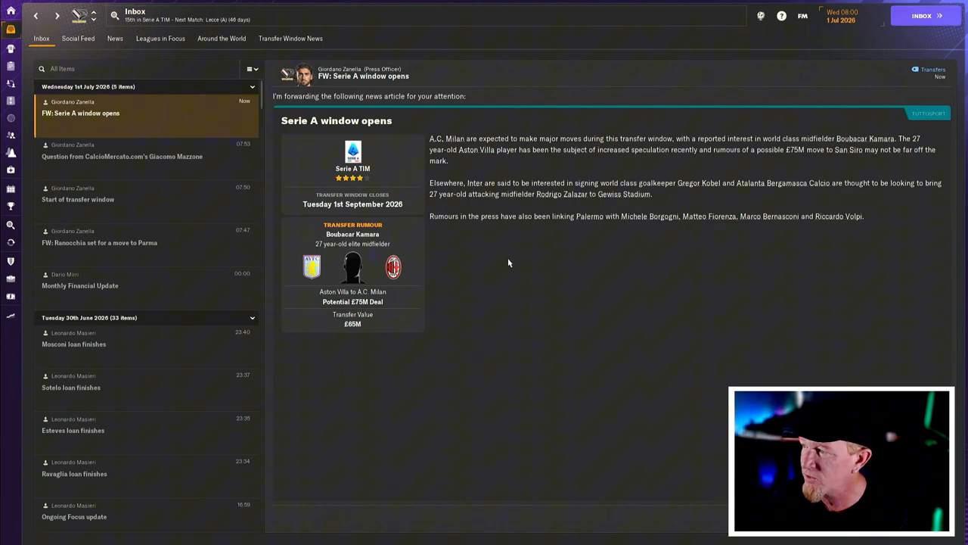
{"action": "mouse_move", "coordinate": [657, 187]}
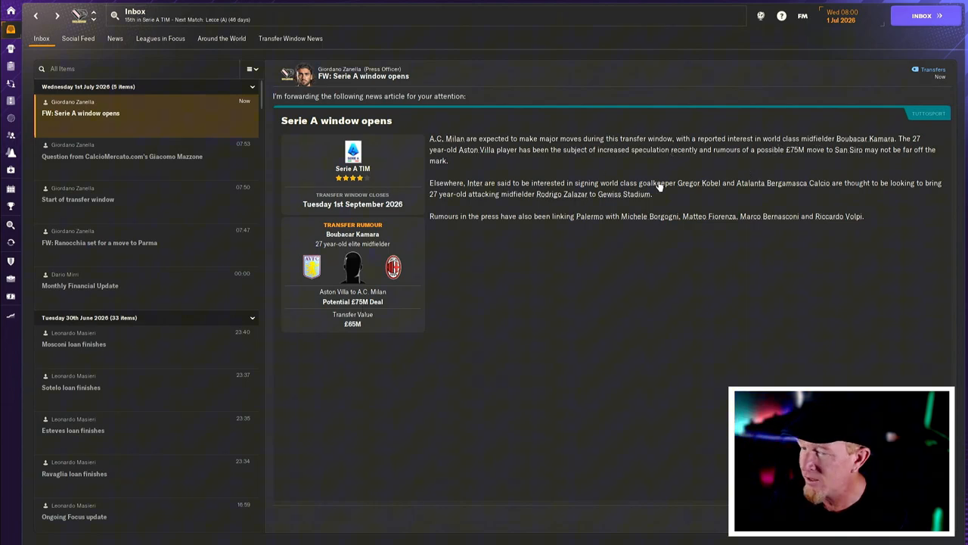
{"action": "mouse_move", "coordinate": [12, 193]}
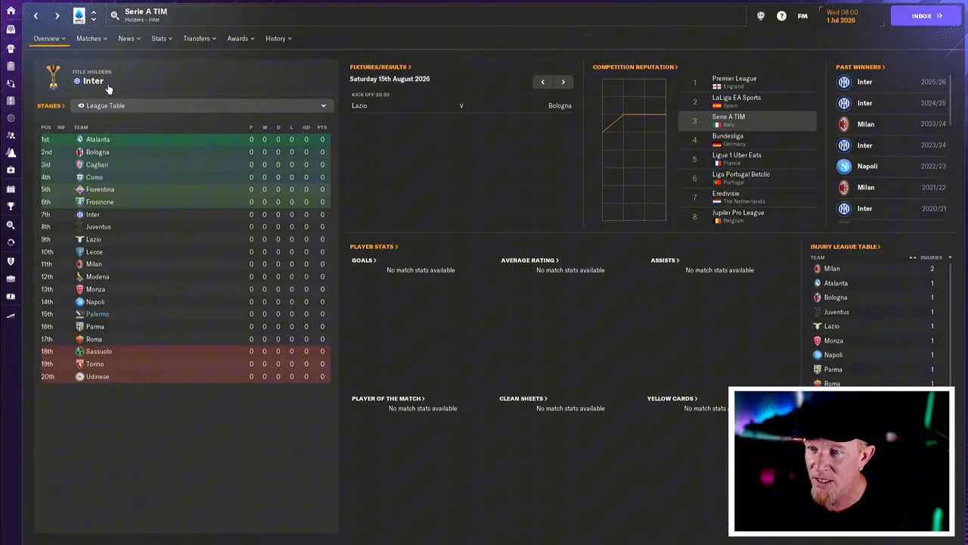
- View the Serie A clubs' sponsorship income ranking, led by Inter at £127M
{"action": "left_click", "coordinate": [46, 39]}
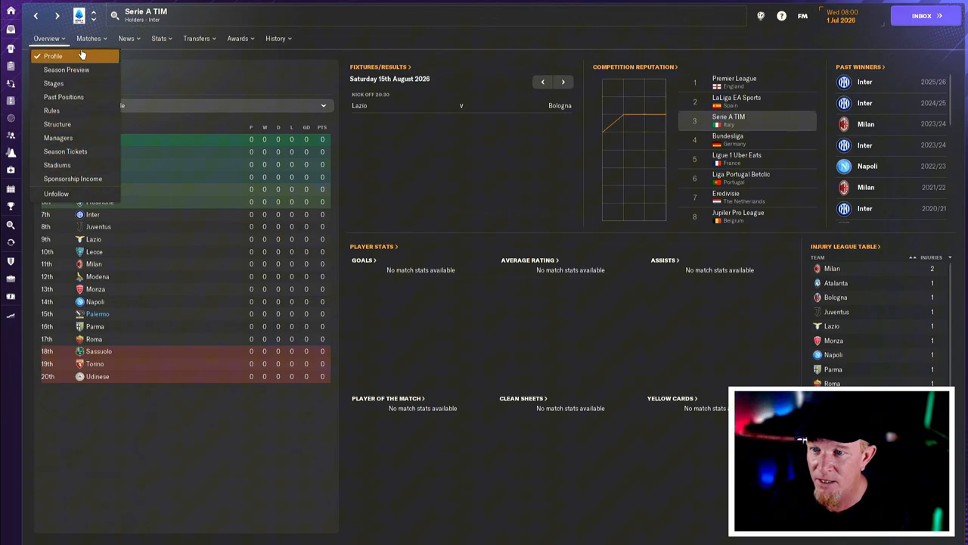
{"action": "left_click", "coordinate": [72, 178]}
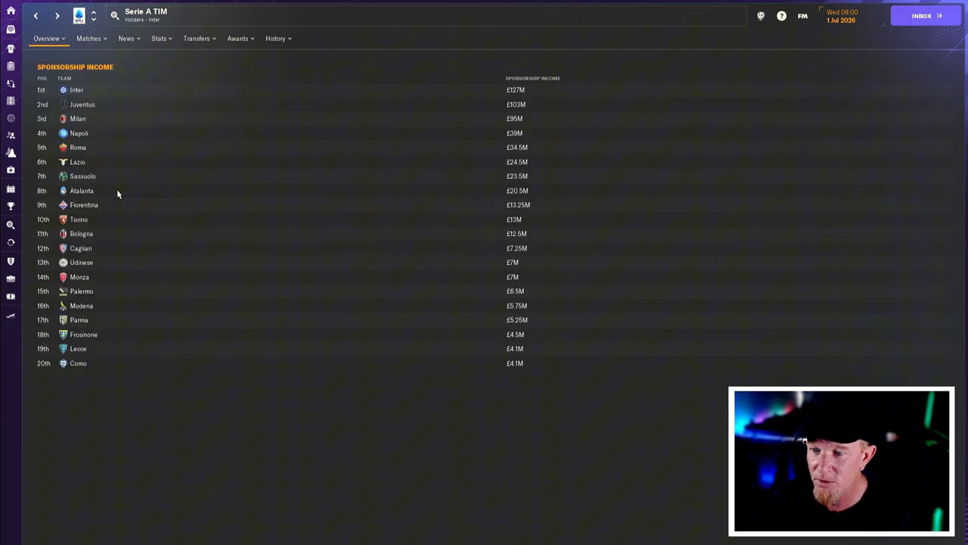
{"action": "mouse_move", "coordinate": [136, 135]}
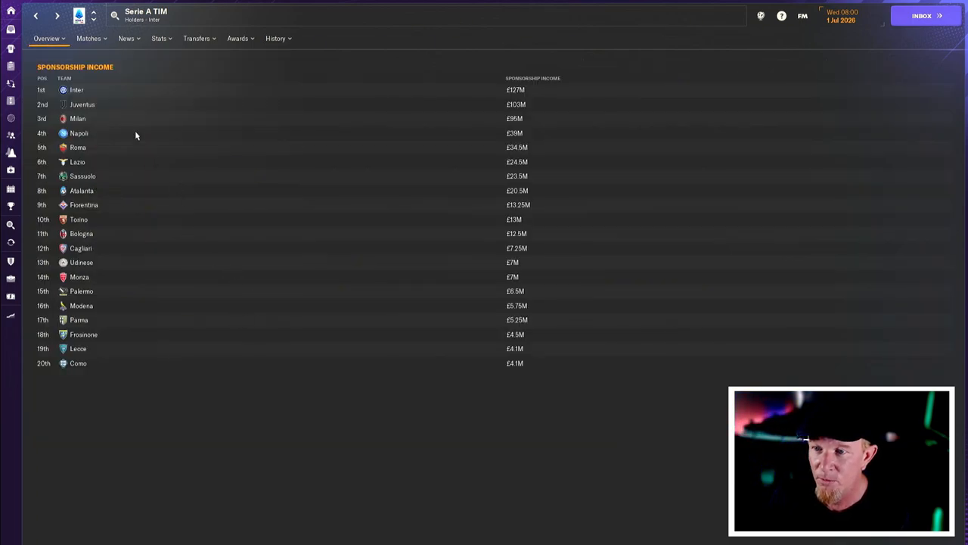
{"action": "mouse_move", "coordinate": [86, 363]}
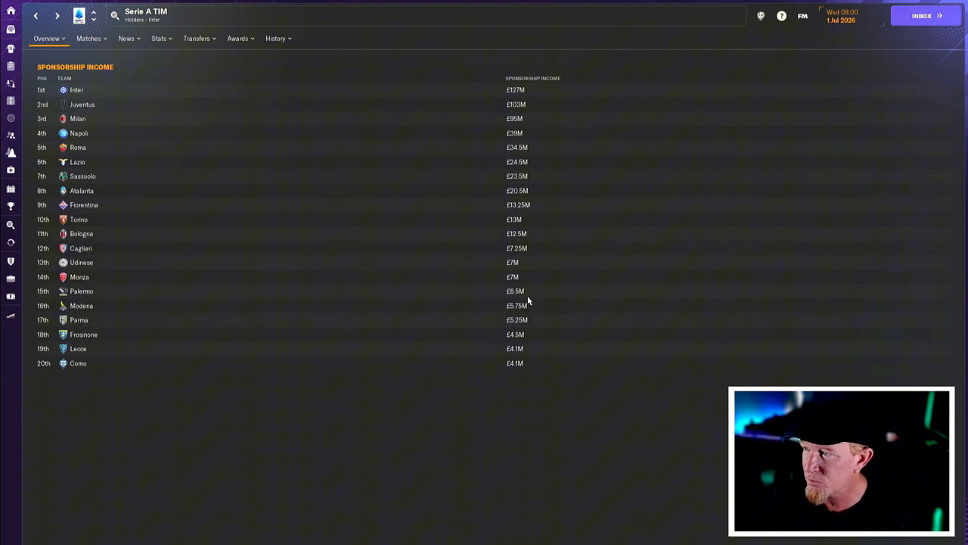
{"action": "mouse_move", "coordinate": [556, 89]}
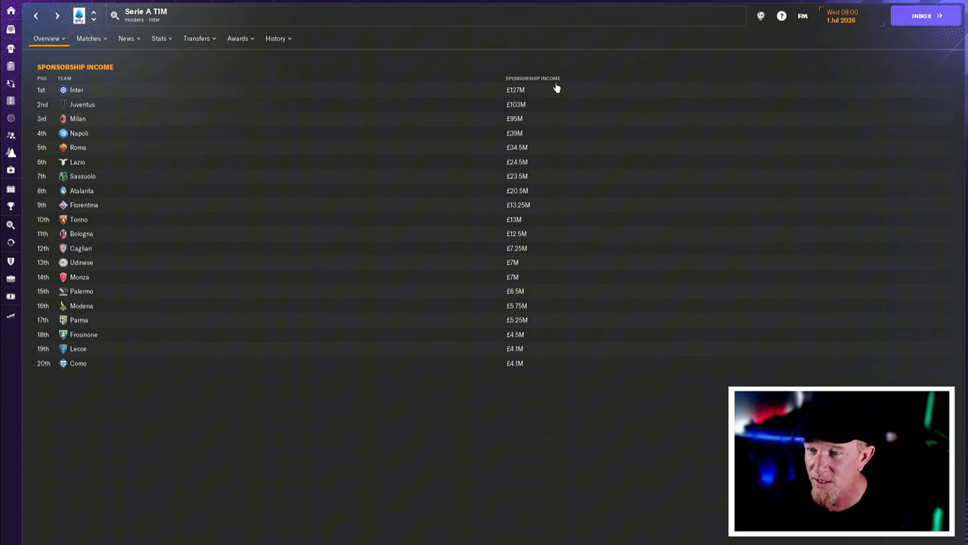
{"action": "mouse_move", "coordinate": [519, 255]}
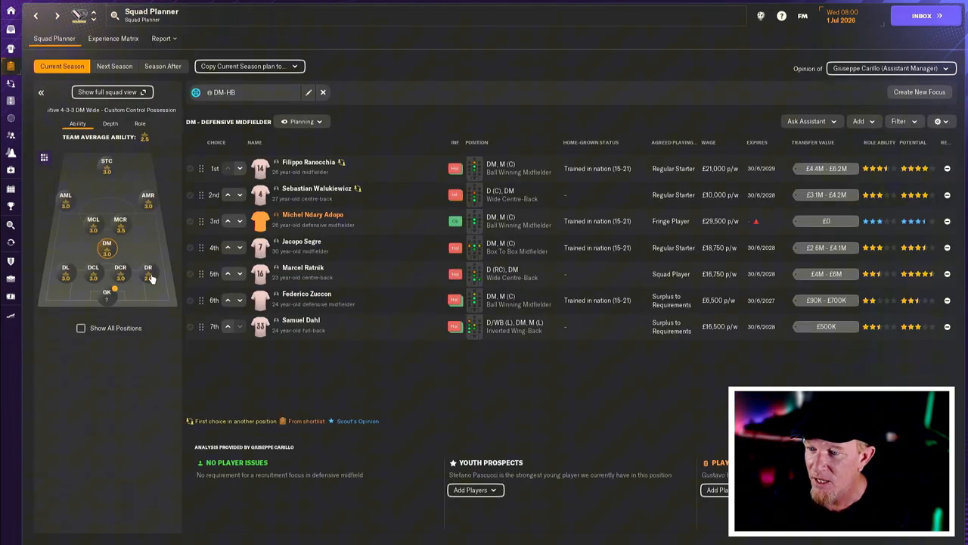
- Review Squad Planner options for the right-back, striker and goalkeeper positions
{"action": "left_click", "coordinate": [148, 269]}
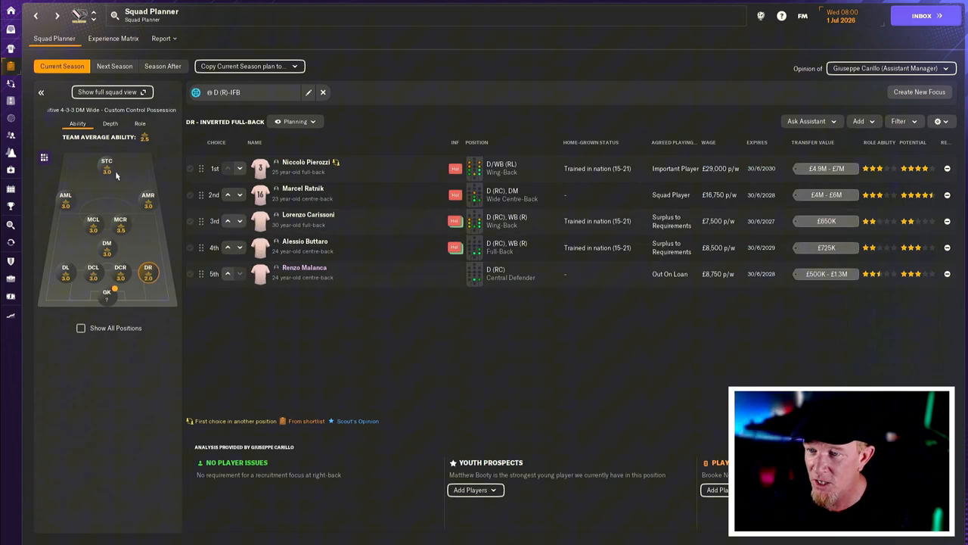
{"action": "left_click", "coordinate": [107, 165]}
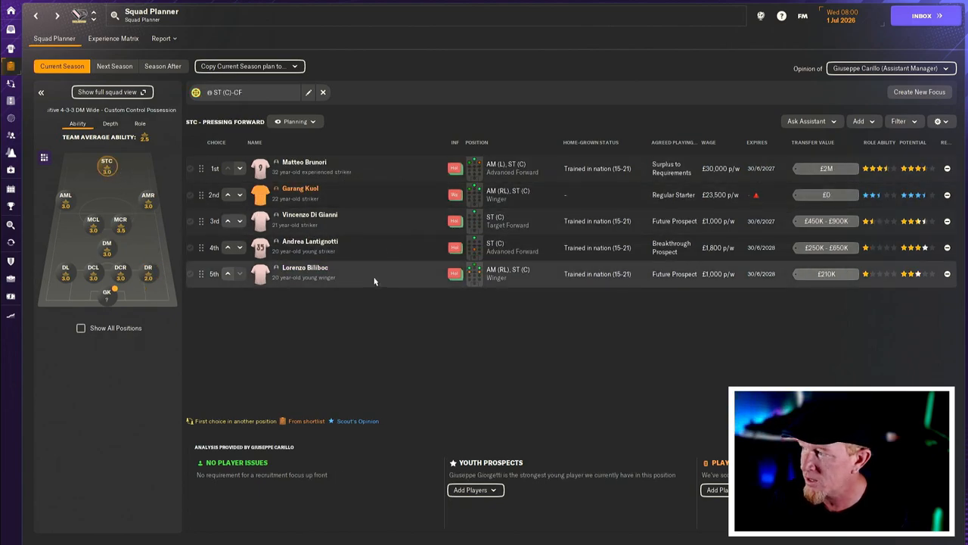
{"action": "mouse_move", "coordinate": [116, 302]}
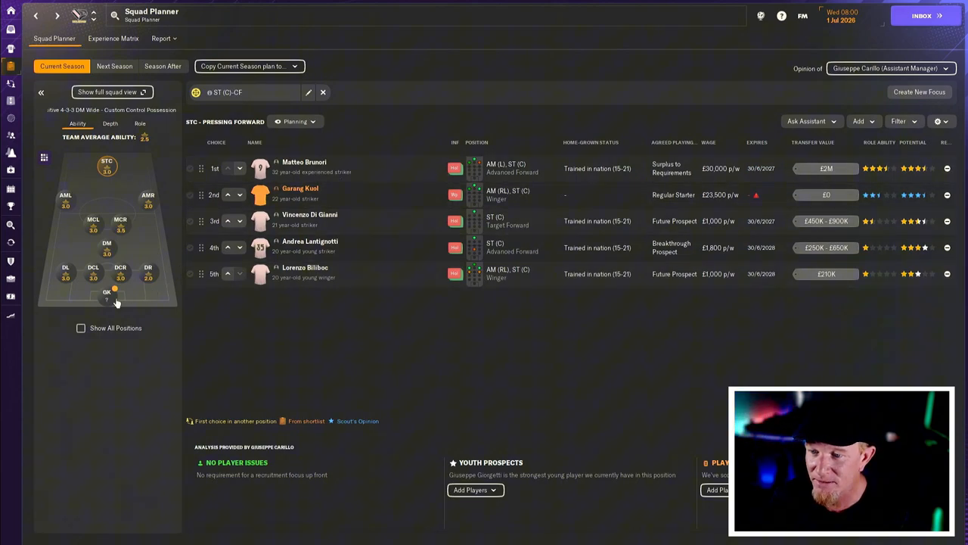
{"action": "left_click", "coordinate": [107, 293]}
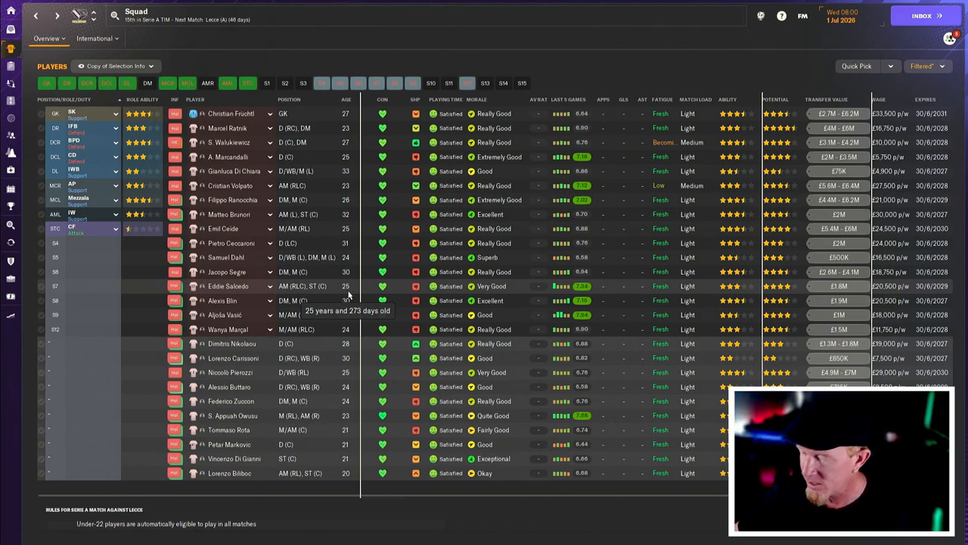
{"action": "mouse_move", "coordinate": [157, 185]}
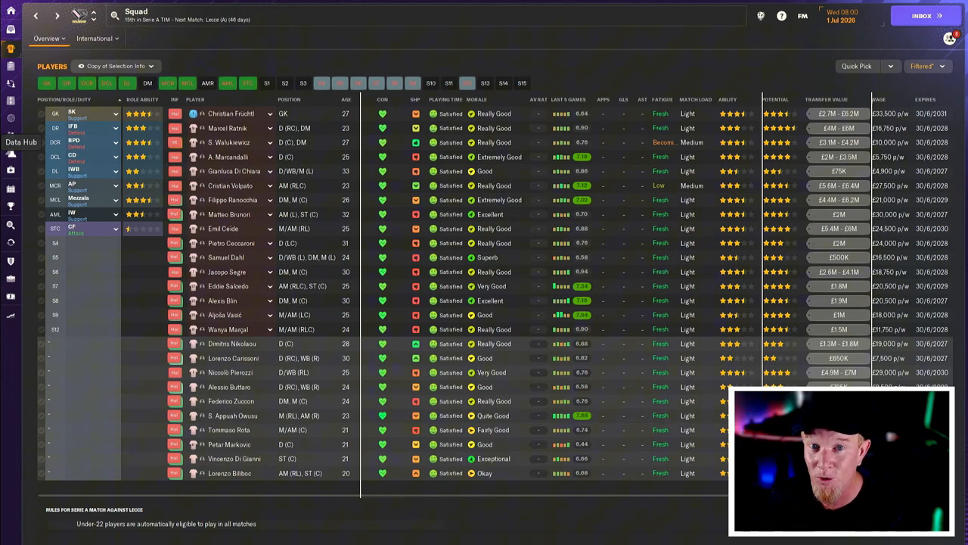
- Read the Four new signings confirmed message: Gallo, Matturro, Adopo and Kuol for £13M
{"action": "left_click", "coordinate": [922, 15]}
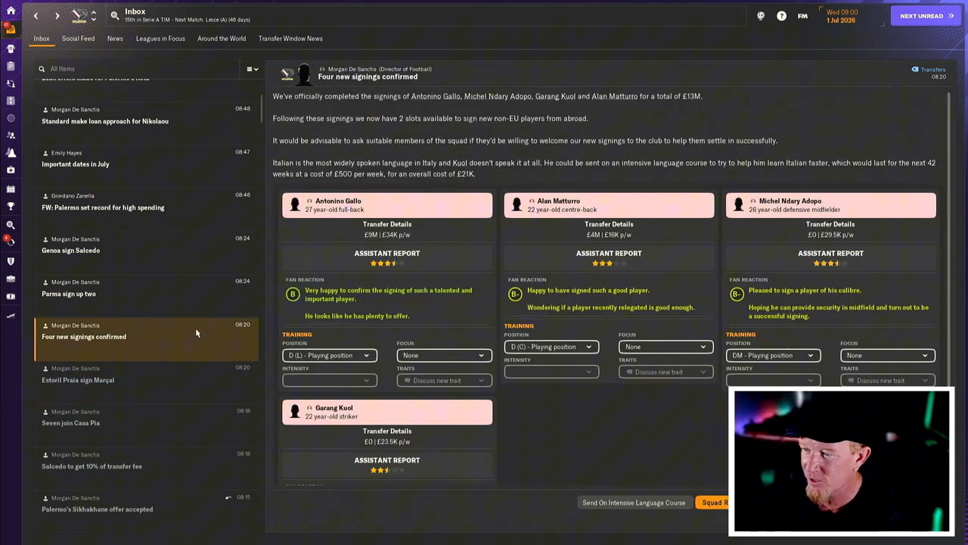
{"action": "mouse_move", "coordinate": [602, 204]}
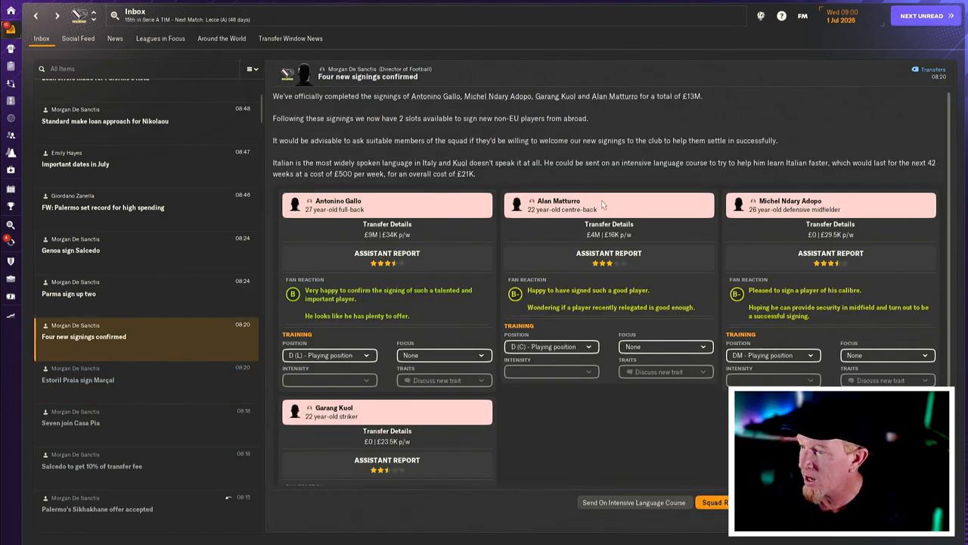
{"action": "scroll", "scroll_direction": "down", "scroll_amount": 3}
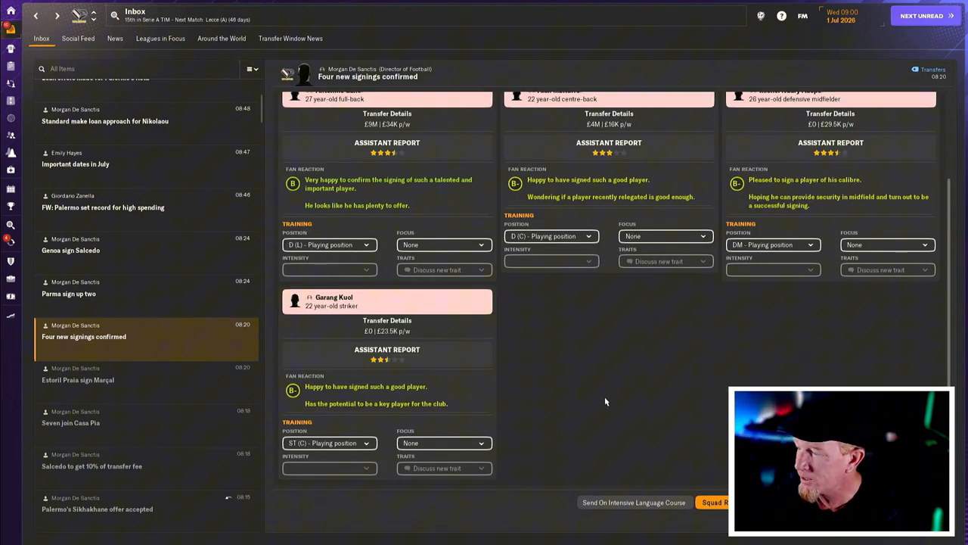
{"action": "scroll", "scroll_direction": "up", "scroll_amount": 3}
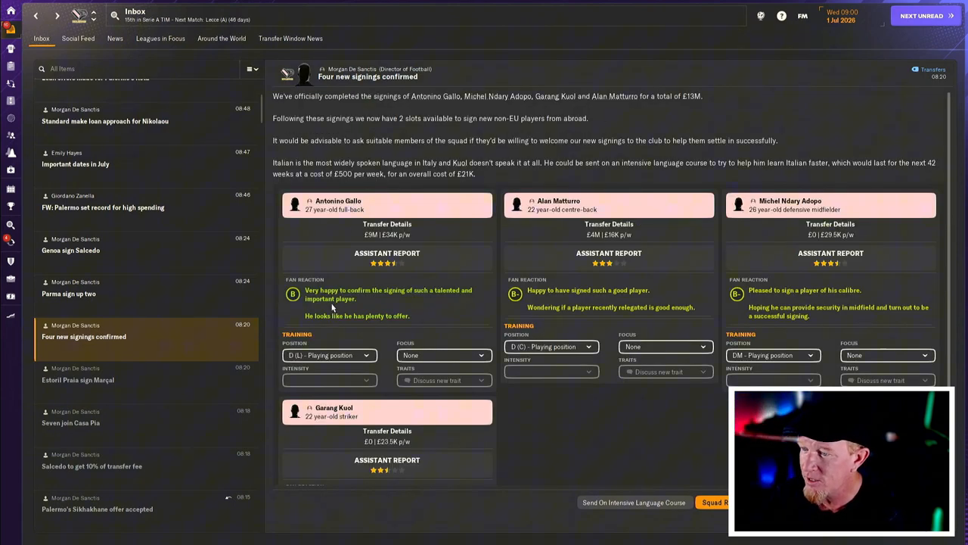
{"action": "mouse_move", "coordinate": [588, 199]}
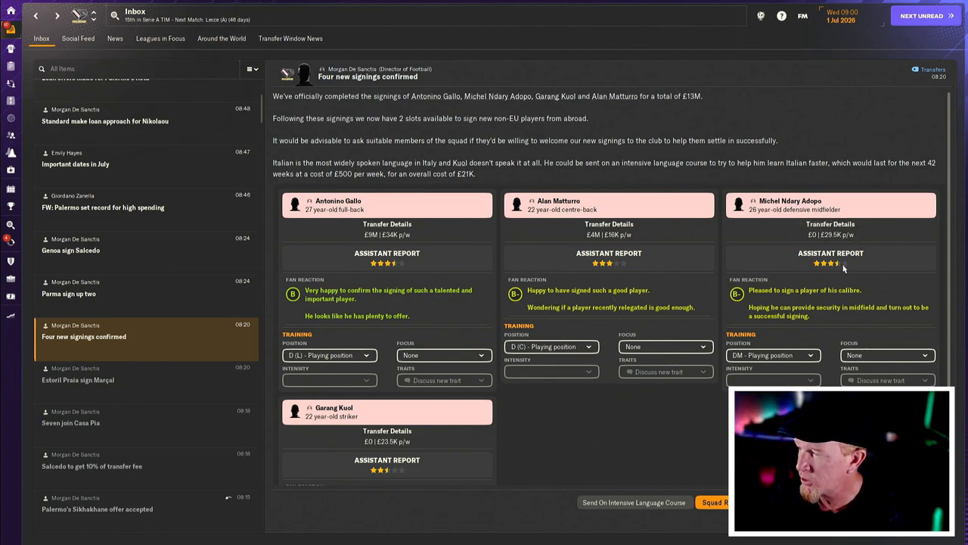
{"action": "scroll", "scroll_direction": "down", "scroll_amount": 3}
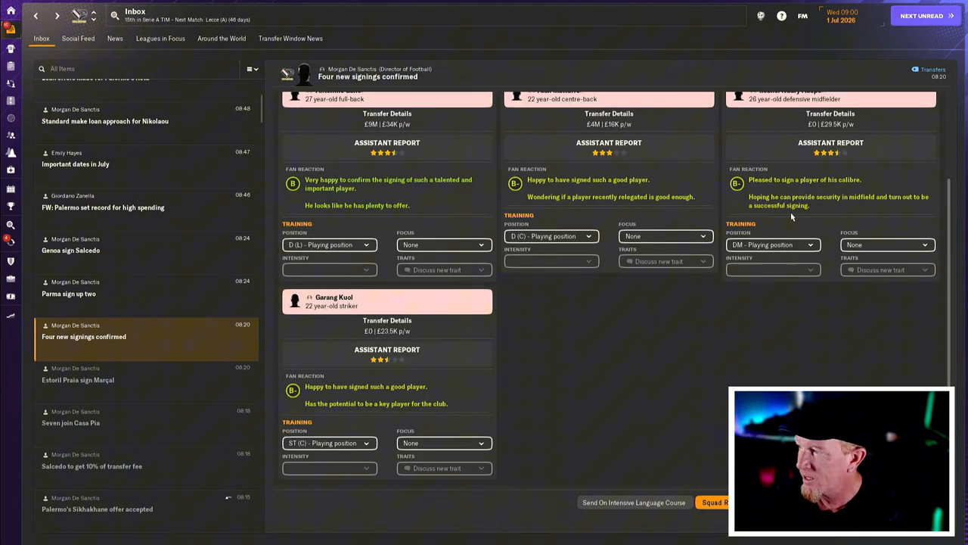
{"action": "mouse_move", "coordinate": [424, 182]}
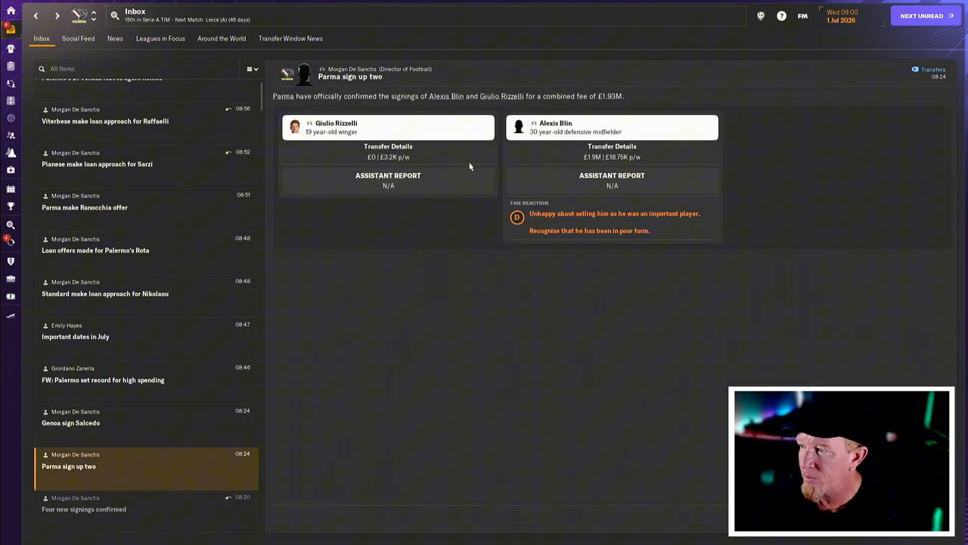
{"action": "mouse_move", "coordinate": [638, 198]}
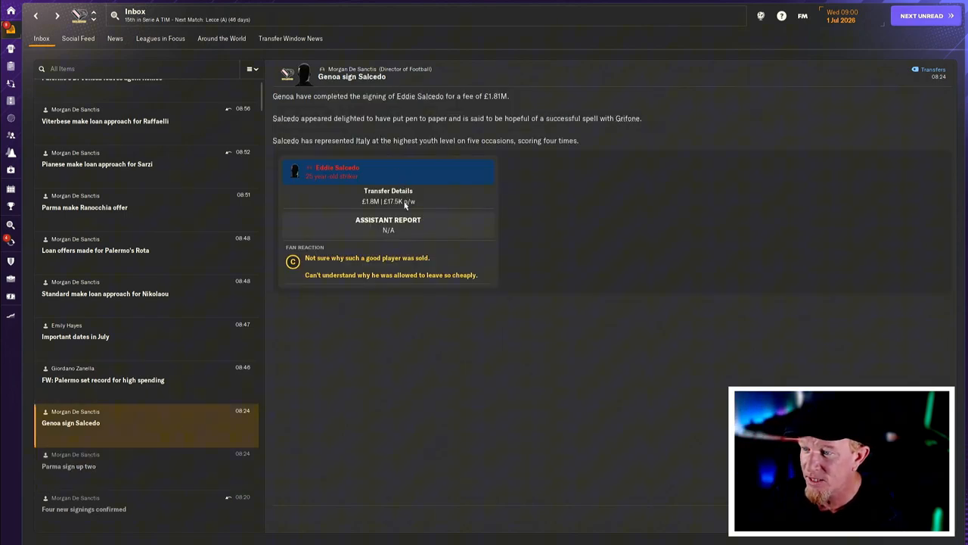
{"action": "mouse_move", "coordinate": [302, 310]}
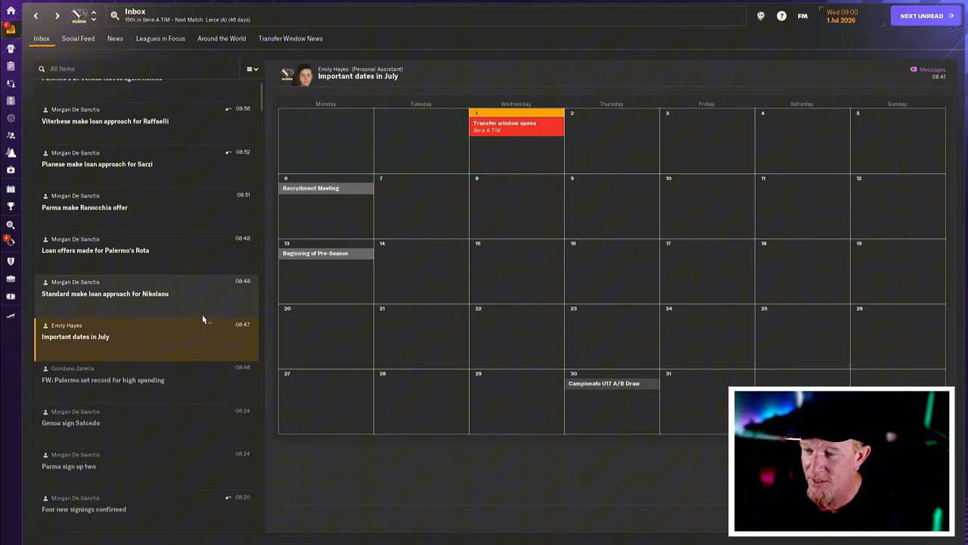
- Review Standard's loan offer for Nikolaou with 0% wage contribution, then read the loan offers for Tommaso Rota
{"action": "left_click", "coordinate": [105, 293]}
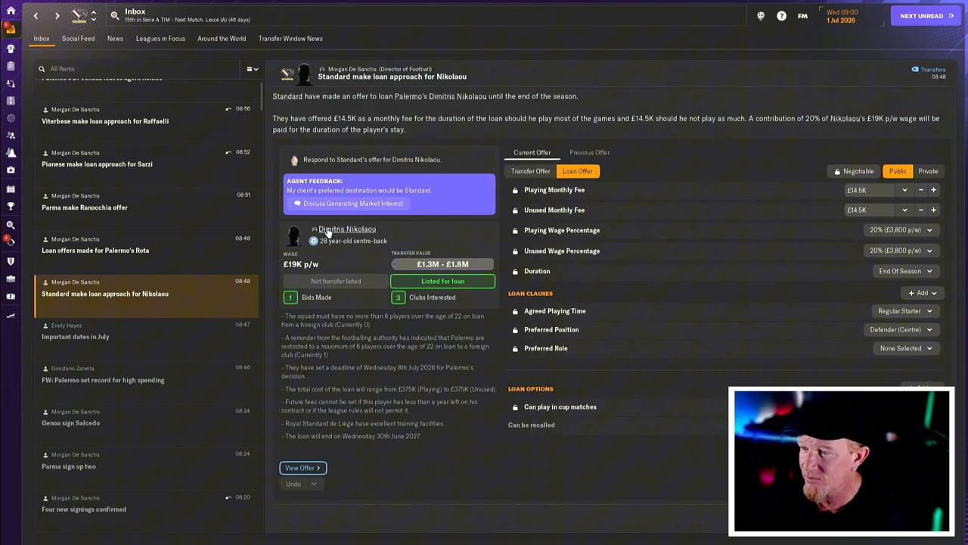
{"action": "mouse_move", "coordinate": [669, 174]}
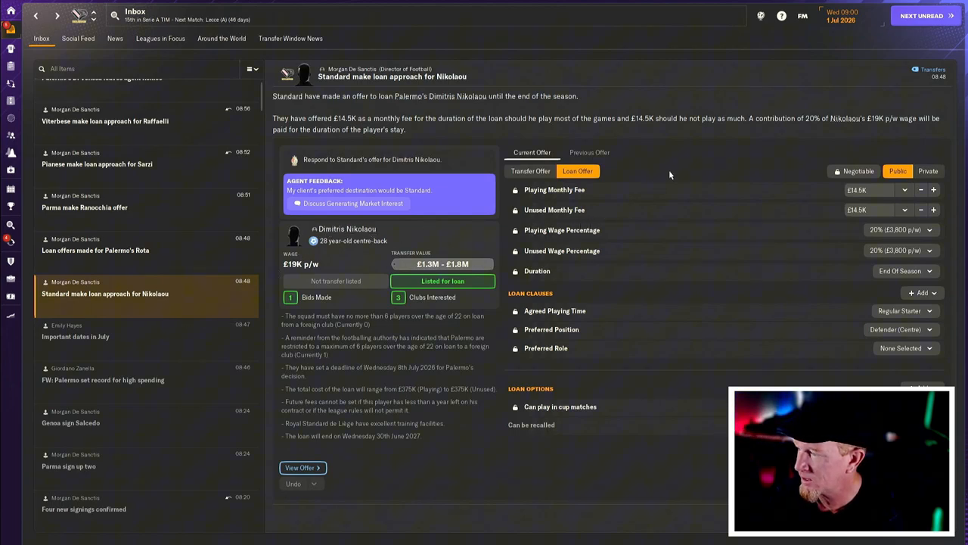
{"action": "mouse_move", "coordinate": [693, 377]}
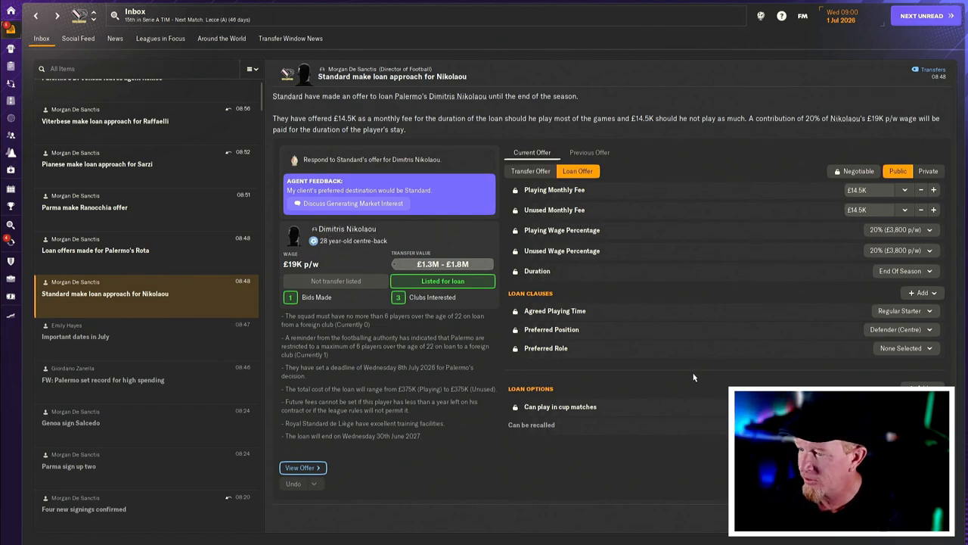
{"action": "mouse_move", "coordinate": [687, 382]}
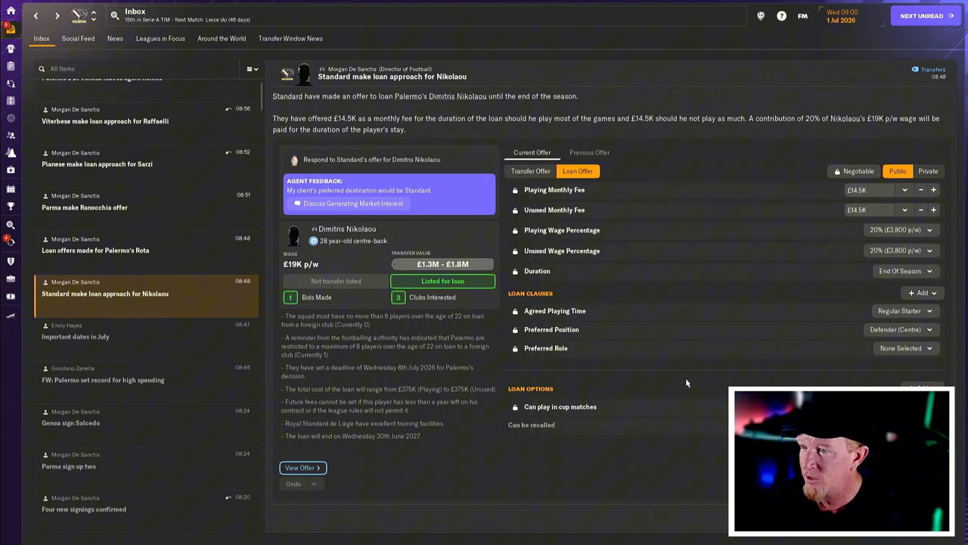
{"action": "mouse_move", "coordinate": [677, 381]}
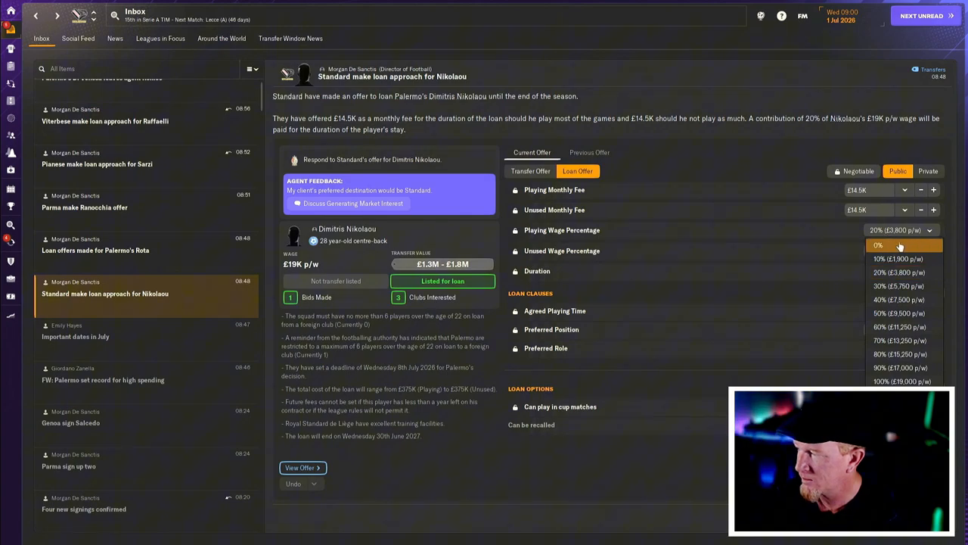
{"action": "left_click", "coordinate": [899, 272]}
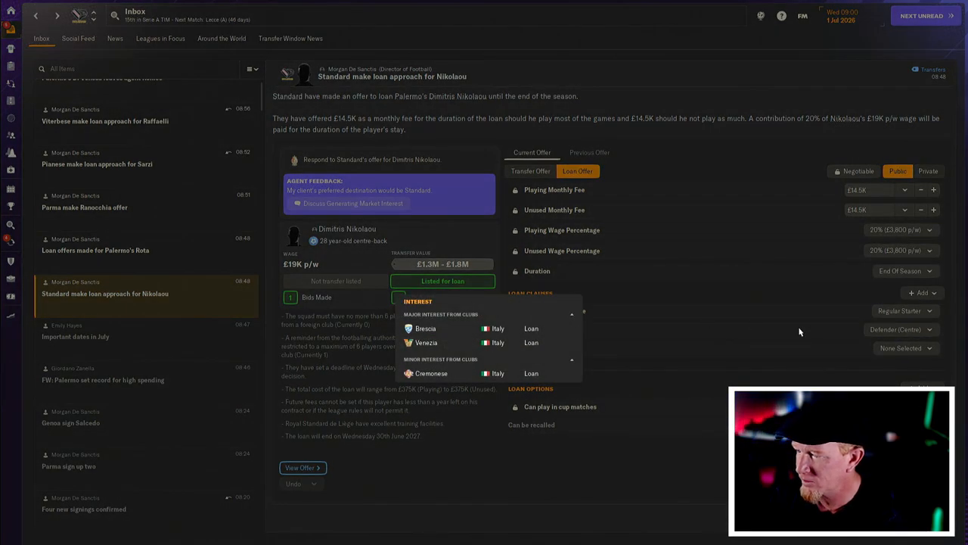
{"action": "left_click", "coordinate": [901, 230]}
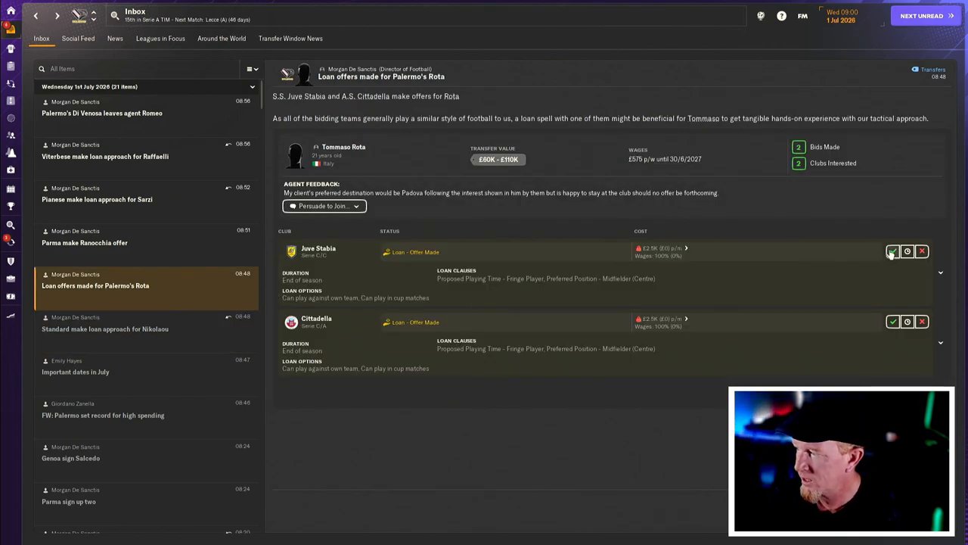
- Read Parma's Ranocchia offer and Viterbese's Raffaelli loan approach, then go to Squad Planner
{"action": "left_click", "coordinate": [893, 251]}
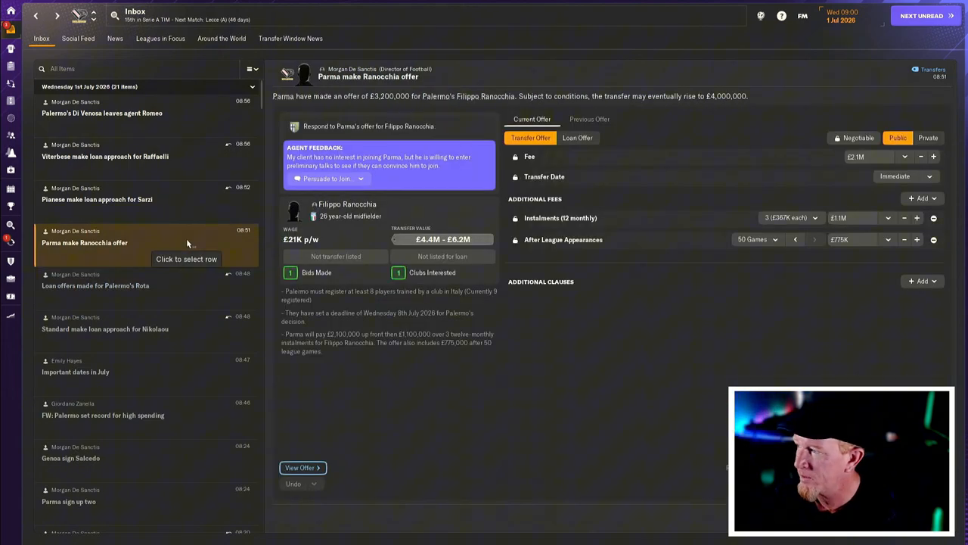
{"action": "mouse_move", "coordinate": [593, 339]}
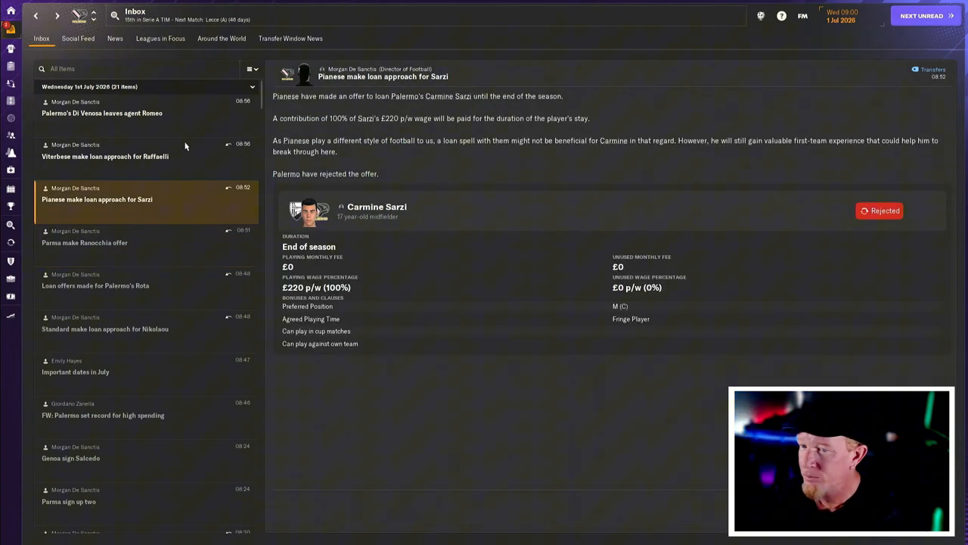
{"action": "left_click", "coordinate": [104, 155]}
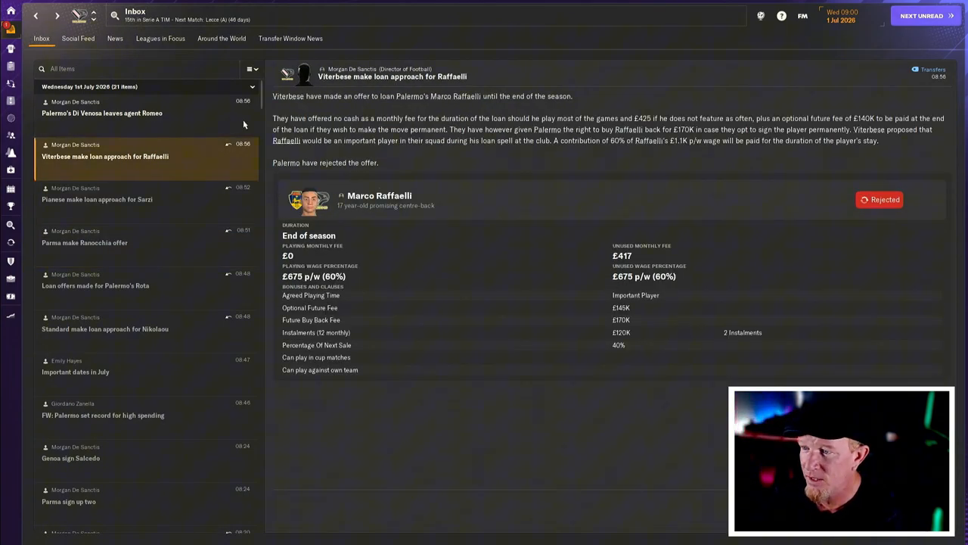
{"action": "left_click", "coordinate": [102, 113]}
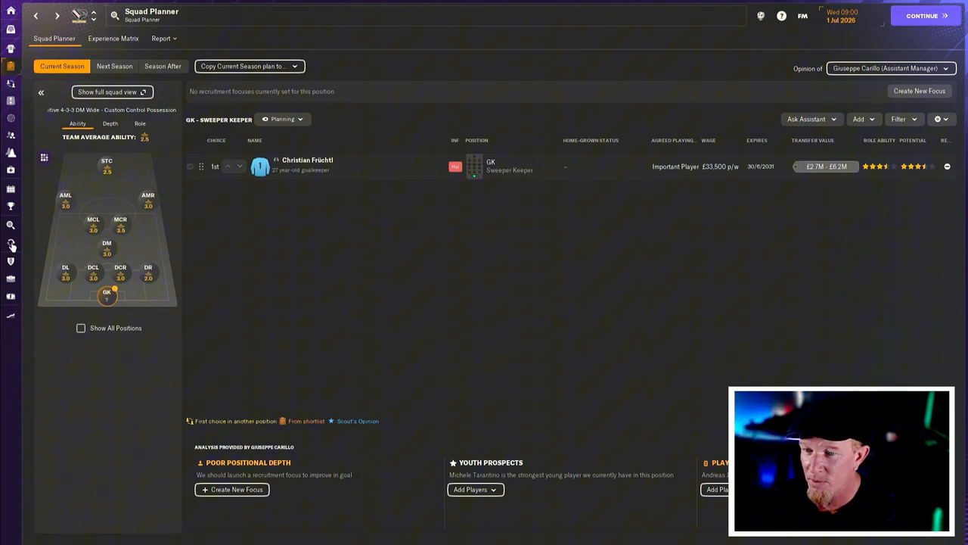
{"action": "left_click", "coordinate": [10, 243]}
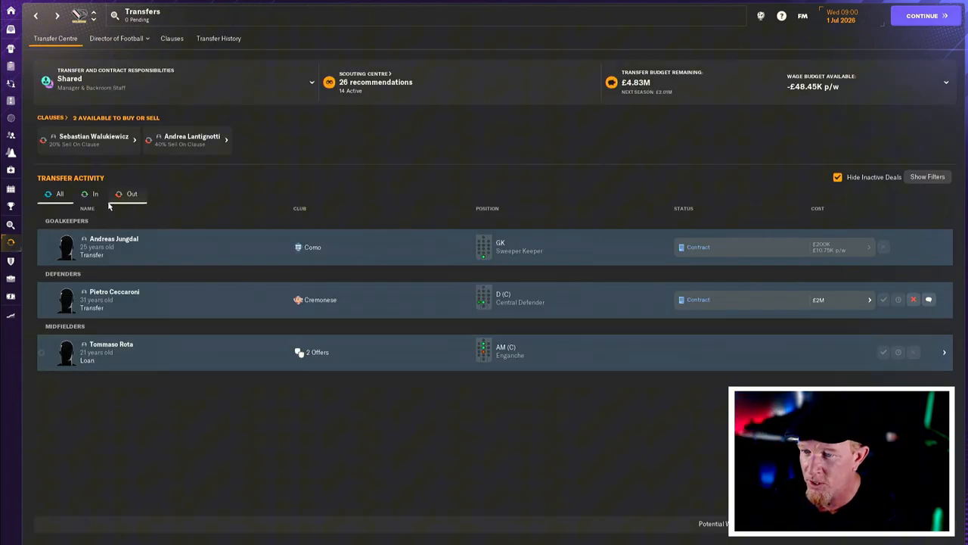
{"action": "left_click", "coordinate": [95, 194]}
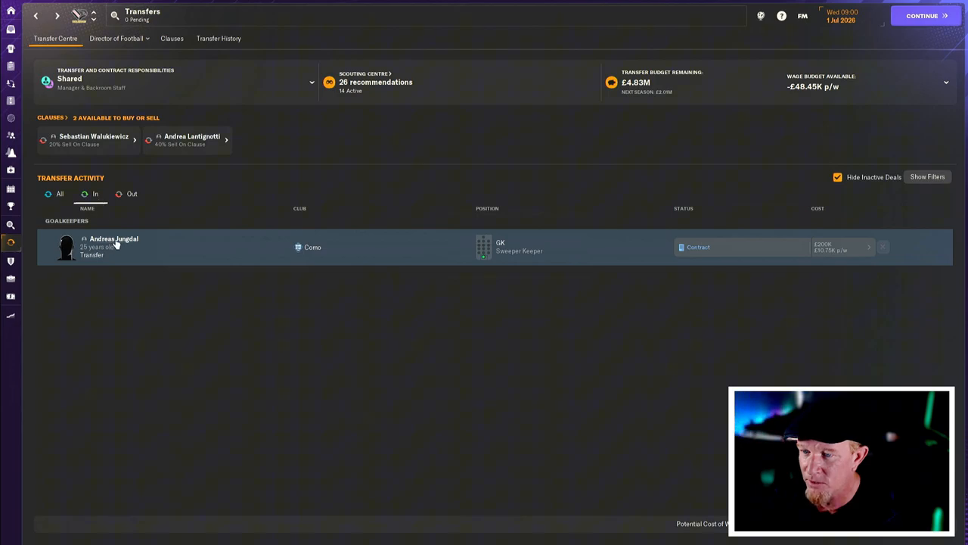
{"action": "left_click", "coordinate": [113, 239]}
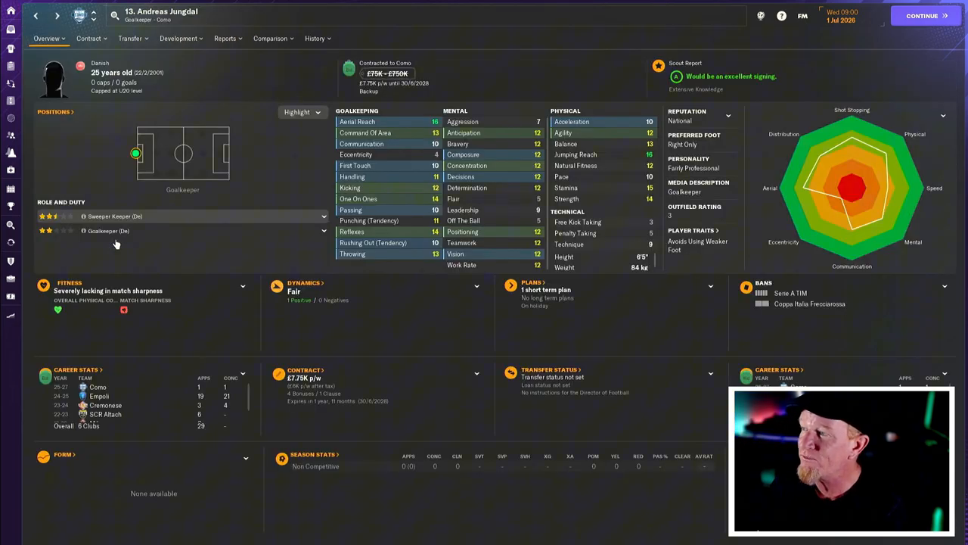
{"action": "mouse_move", "coordinate": [117, 242]}
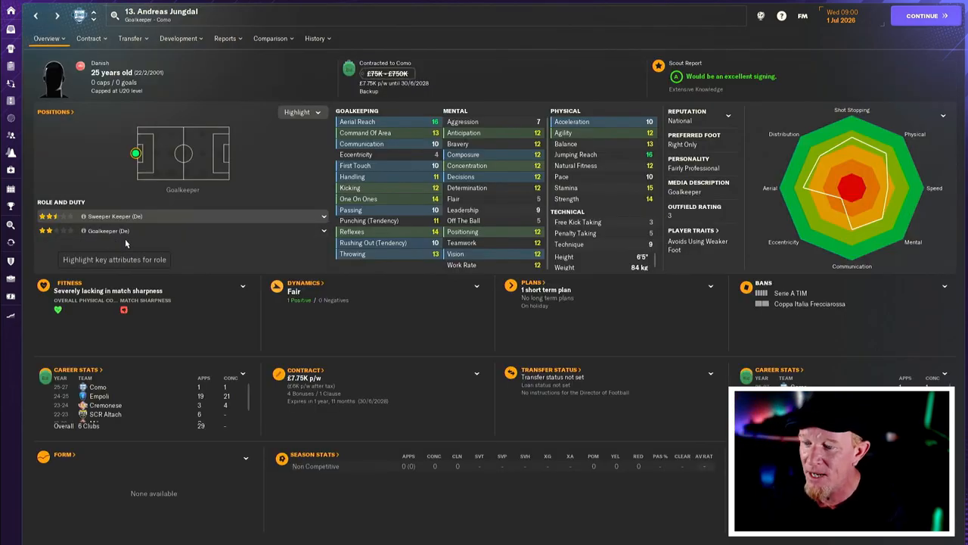
{"action": "mouse_move", "coordinate": [423, 109]}
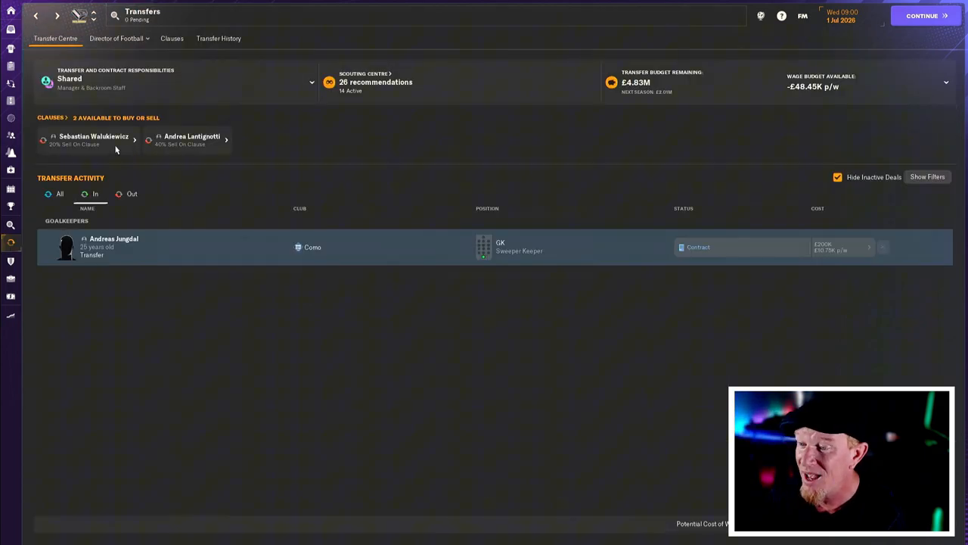
{"action": "left_click", "coordinate": [132, 194]}
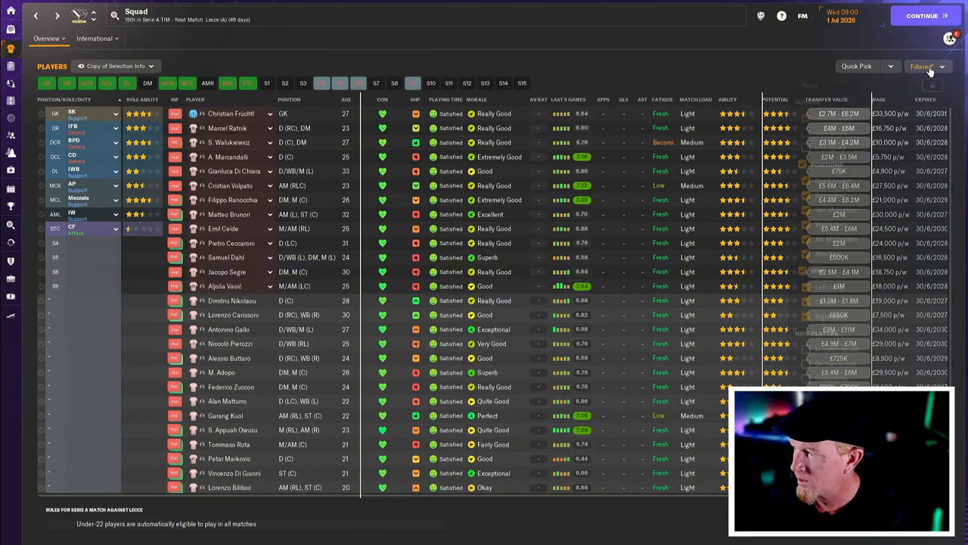
- Clear the squad filter and offer Dimitris Nikolaou to other clubs via TransferRoom
{"action": "left_click", "coordinate": [924, 67]}
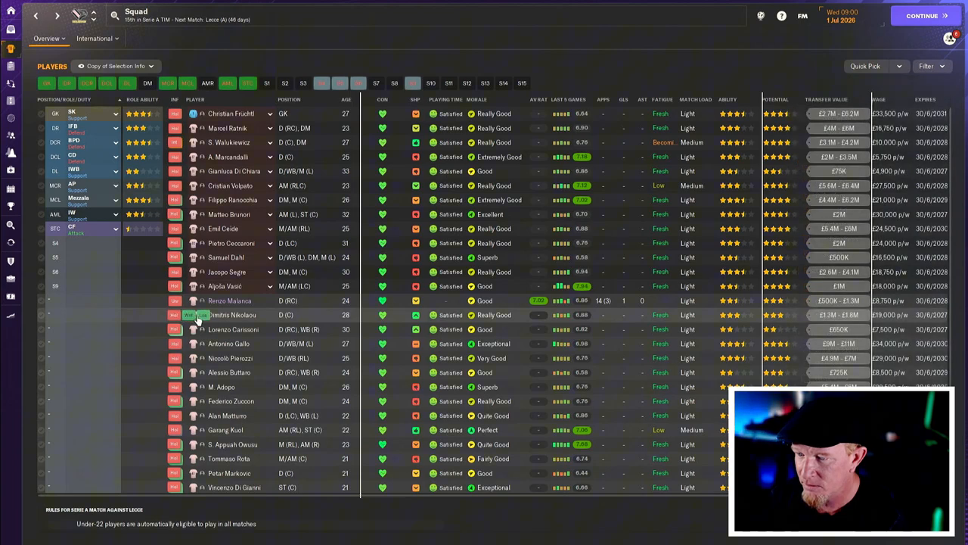
{"action": "right_click", "coordinate": [231, 314]}
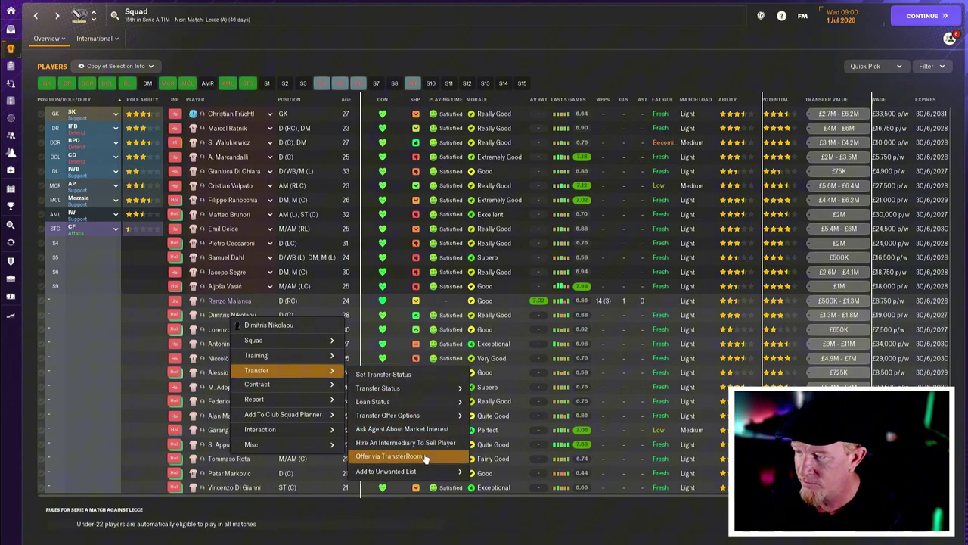
{"action": "left_click", "coordinate": [389, 455]}
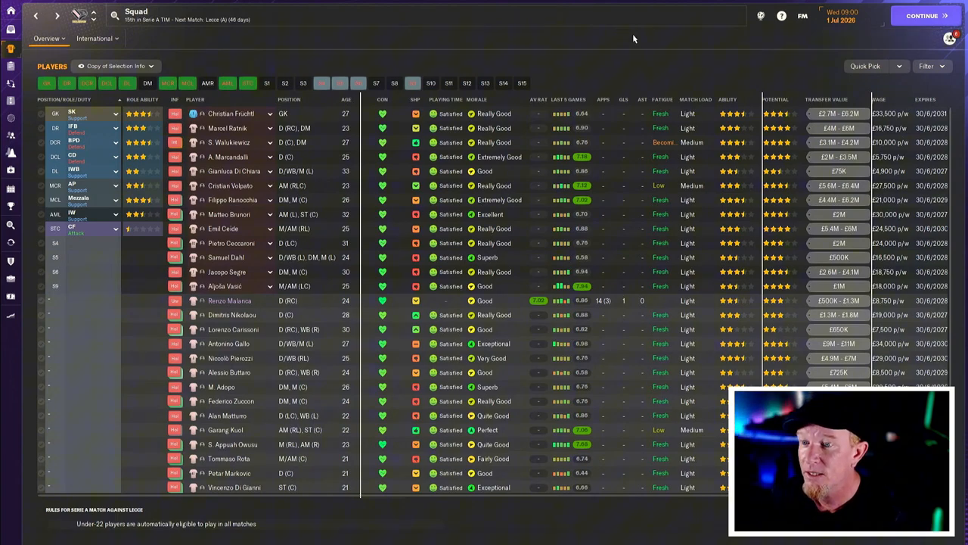
{"action": "mouse_move", "coordinate": [491, 195]}
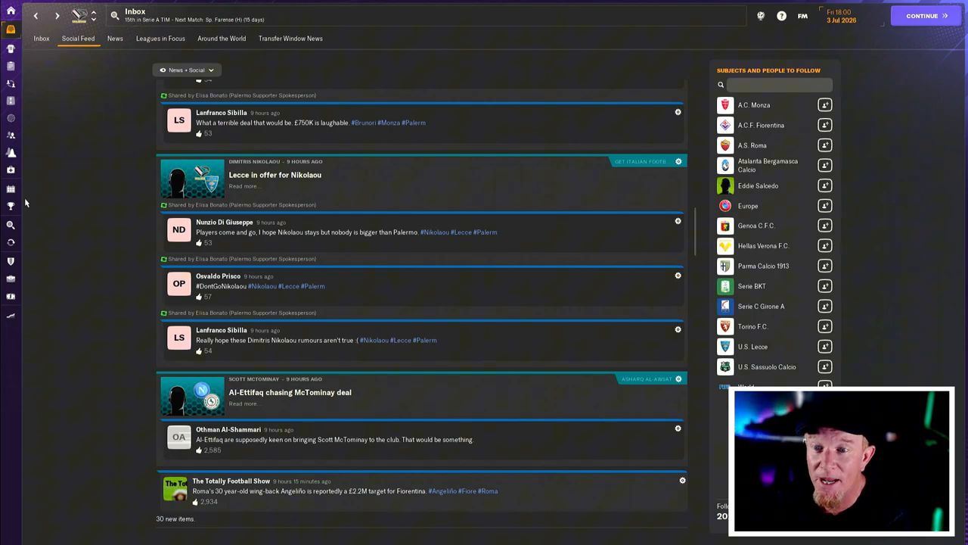
- Review outgoing deals for Ceccaroni, Nikolaou, Rota and Brunori in Transfers, then continue to 4 July
{"action": "left_click", "coordinate": [10, 261]}
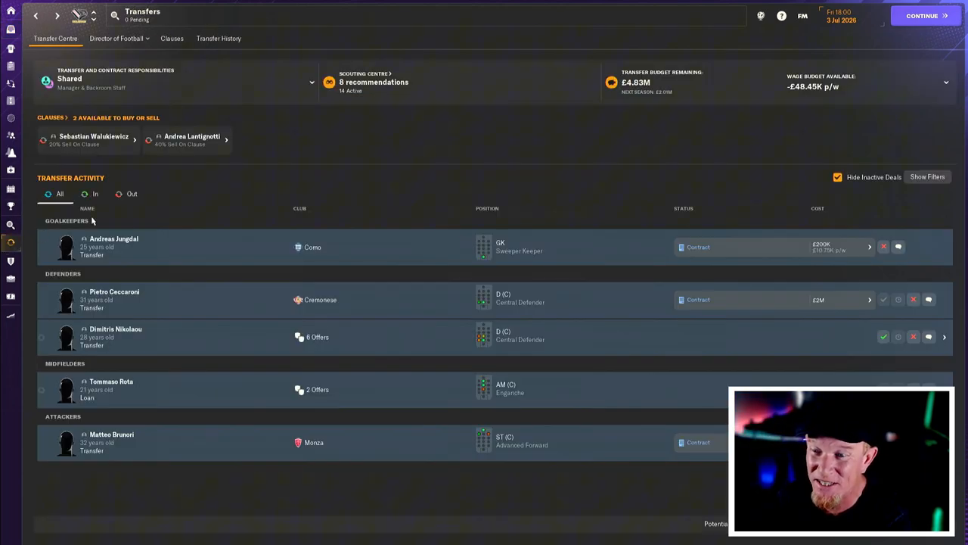
{"action": "left_click", "coordinate": [132, 194]}
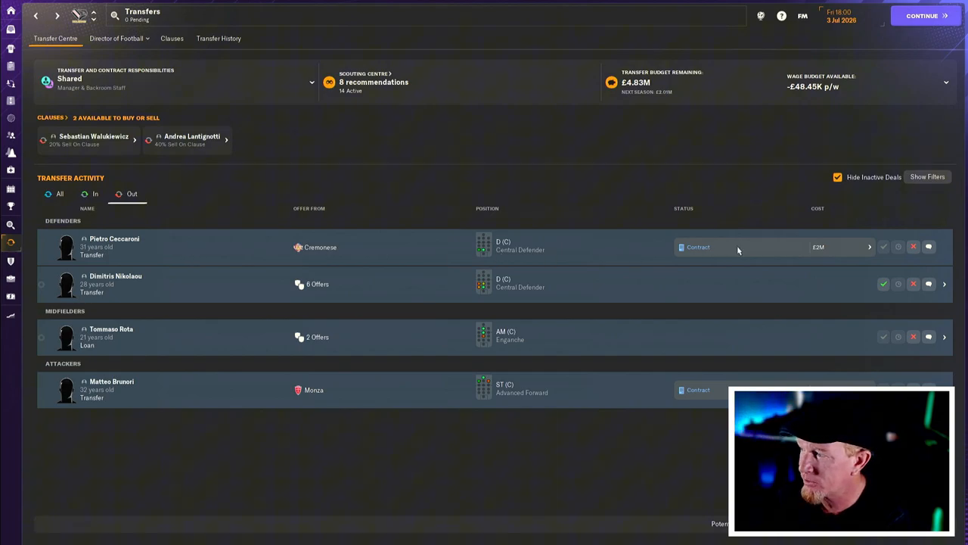
{"action": "mouse_move", "coordinate": [526, 251]}
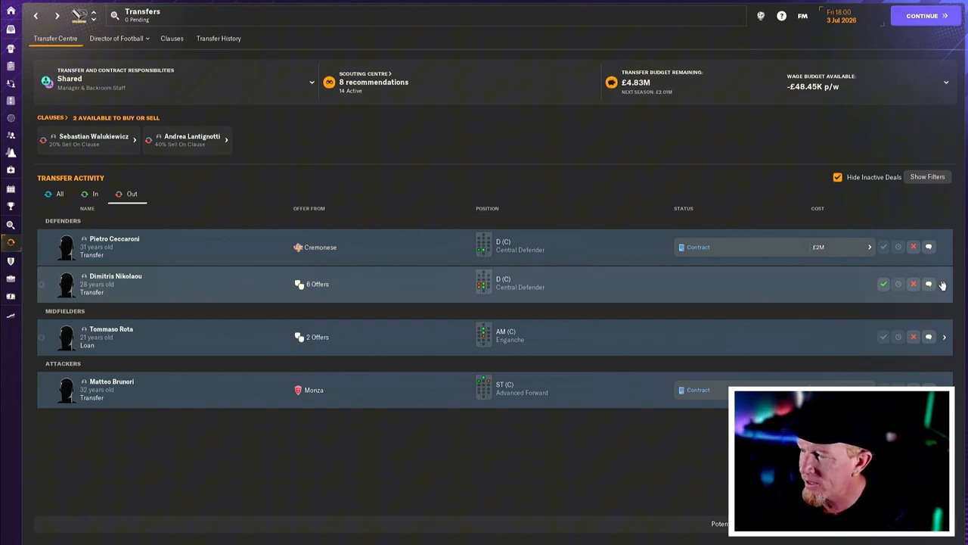
{"action": "left_click", "coordinate": [942, 284]}
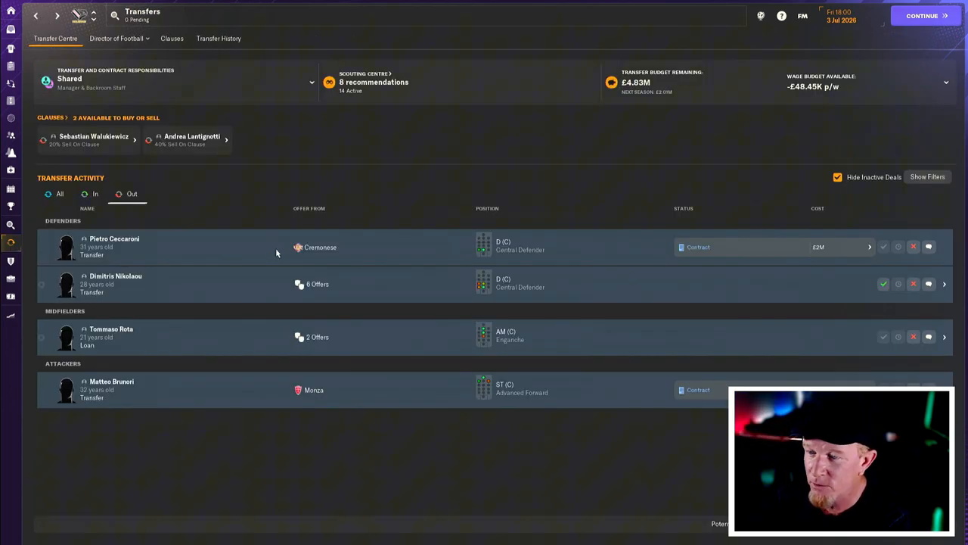
{"action": "mouse_move", "coordinate": [588, 174]}
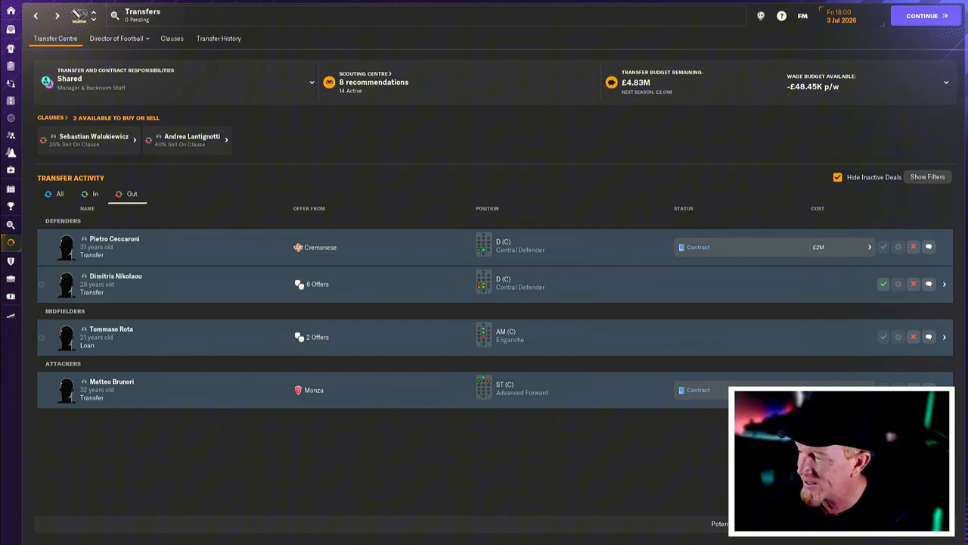
{"action": "mouse_move", "coordinate": [605, 284]}
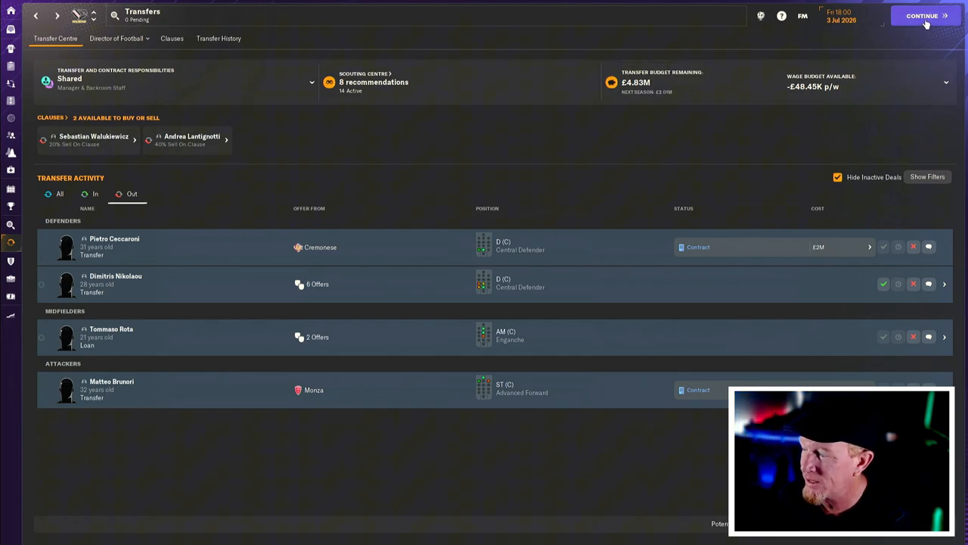
{"action": "left_click", "coordinate": [922, 16]}
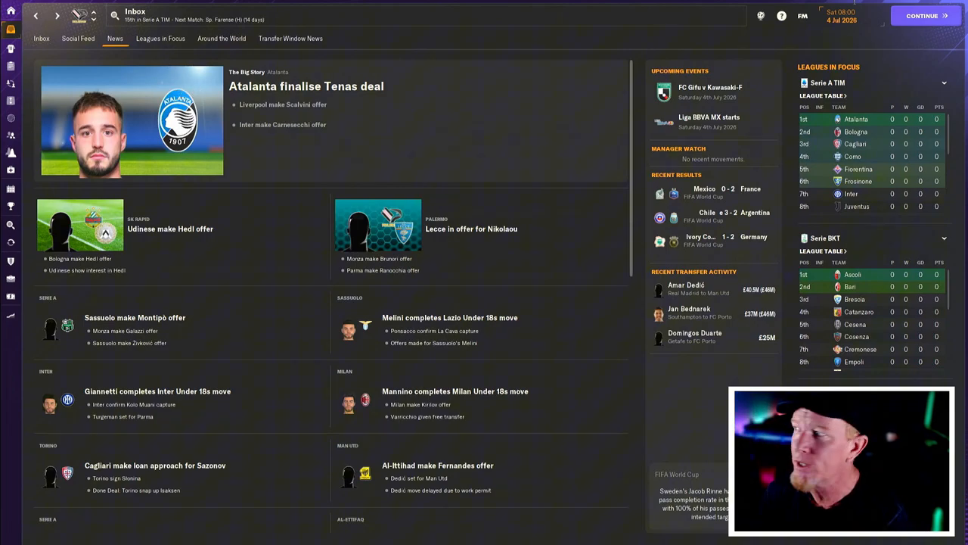
{"action": "mouse_move", "coordinate": [770, 32]}
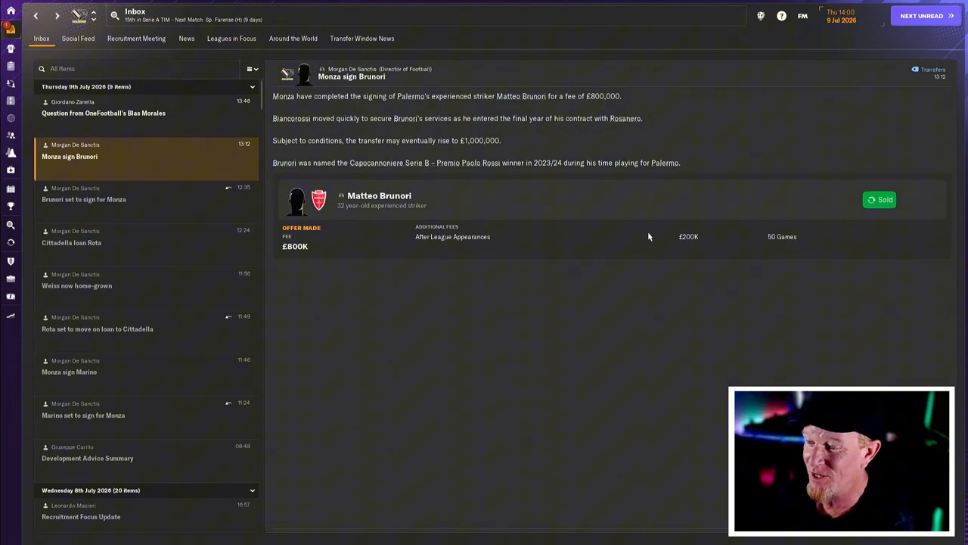
{"action": "mouse_move", "coordinate": [604, 204]}
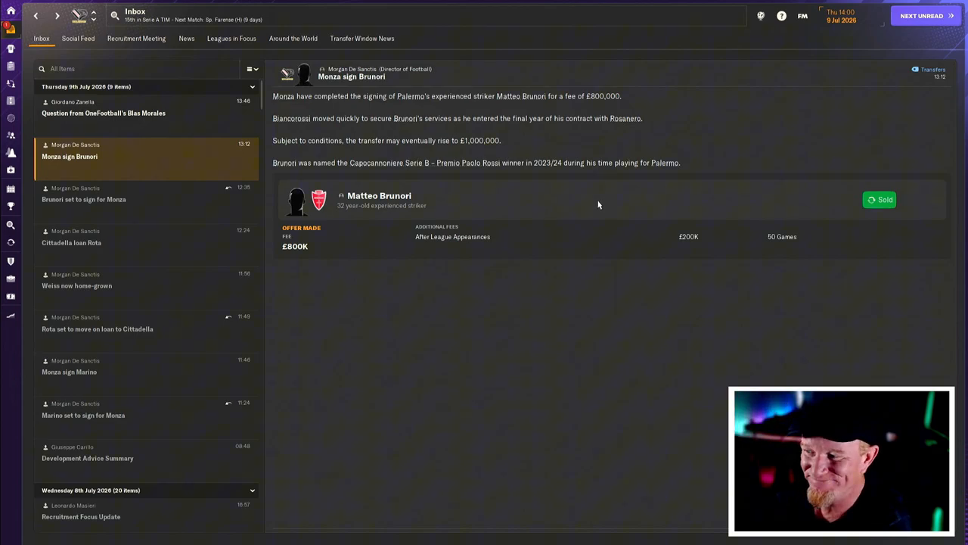
{"action": "mouse_move", "coordinate": [403, 210]}
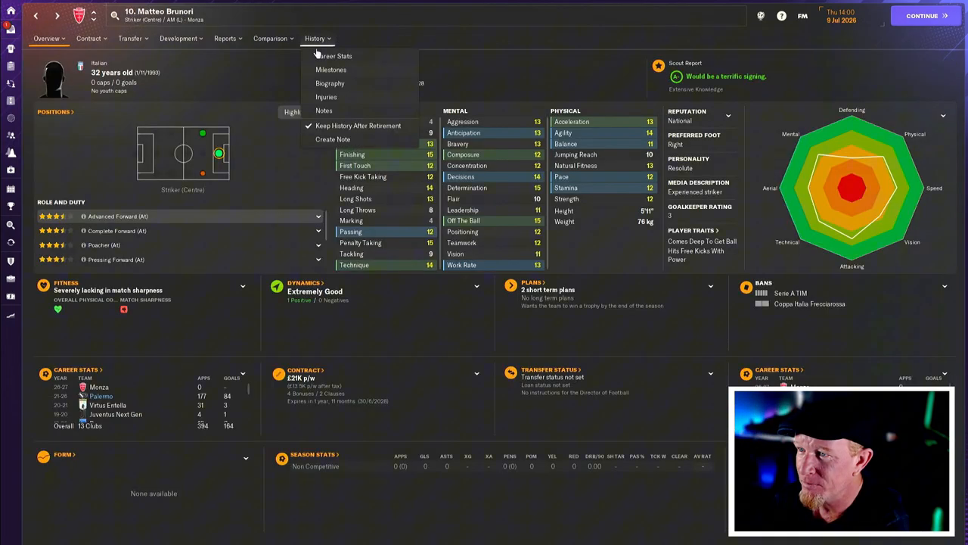
- View Matteo Brunori's career stats after his £800K move to Monza
{"action": "left_click", "coordinate": [334, 55]}
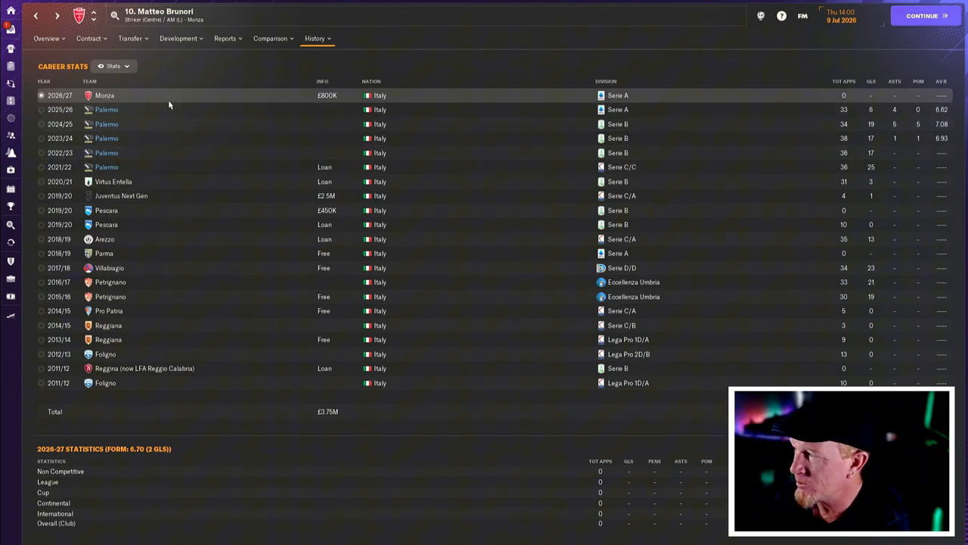
{"action": "mouse_move", "coordinate": [162, 127]}
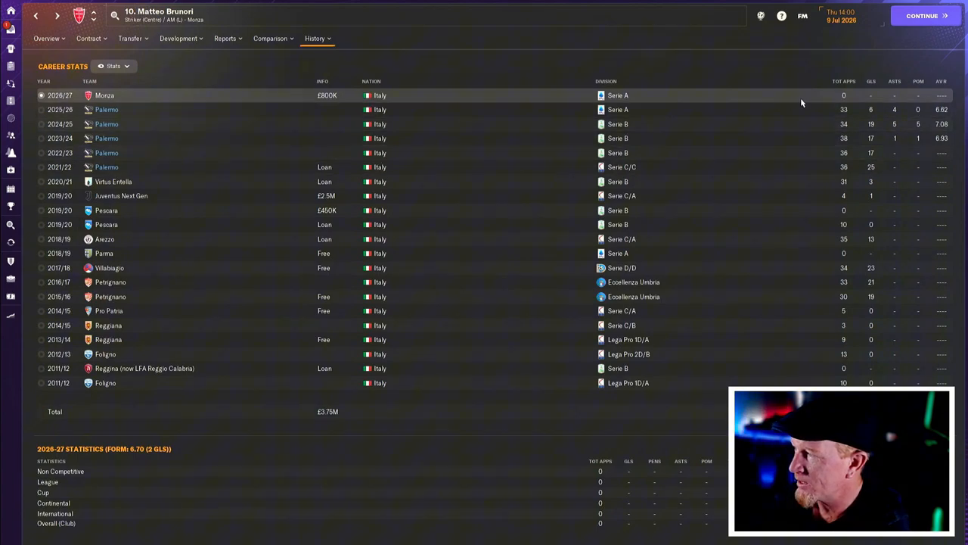
{"action": "mouse_move", "coordinate": [864, 114]}
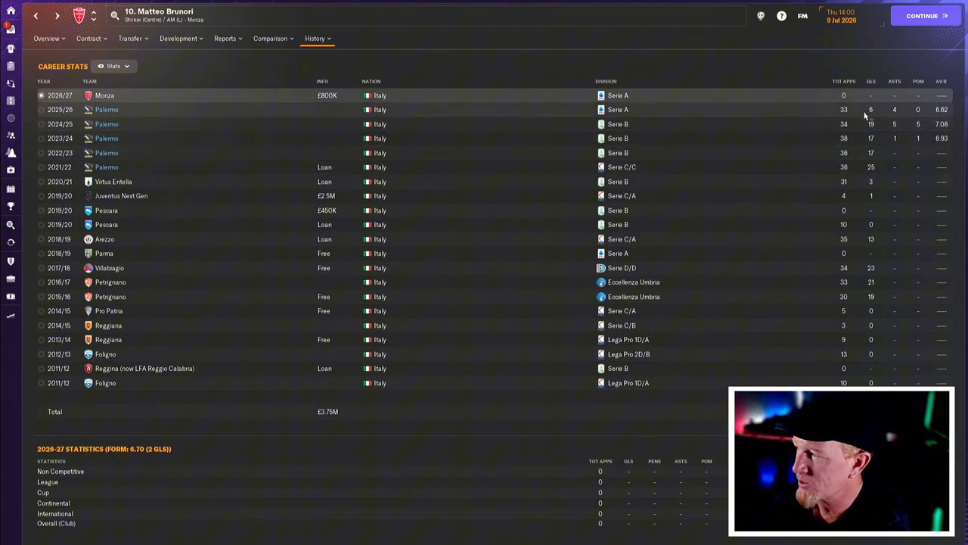
{"action": "mouse_move", "coordinate": [828, 117]}
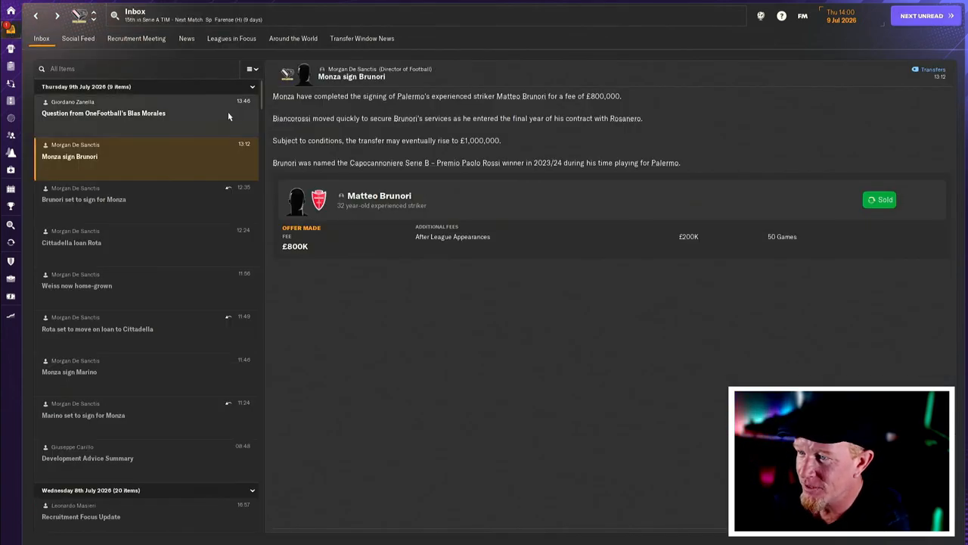
- Check striker, goalkeeper and left-back depth in Squad Planner, then show left centre-back options
{"action": "left_click", "coordinate": [104, 113]}
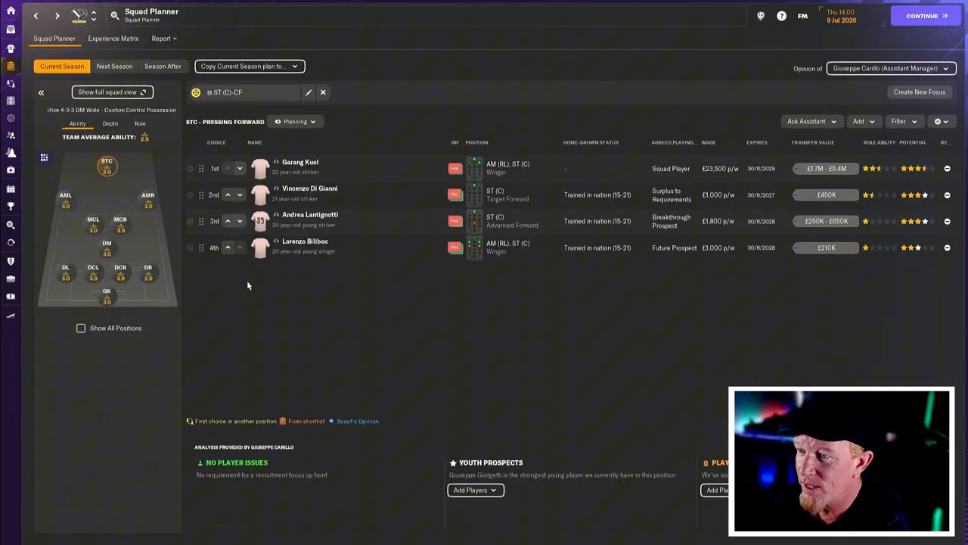
{"action": "mouse_move", "coordinate": [361, 320]}
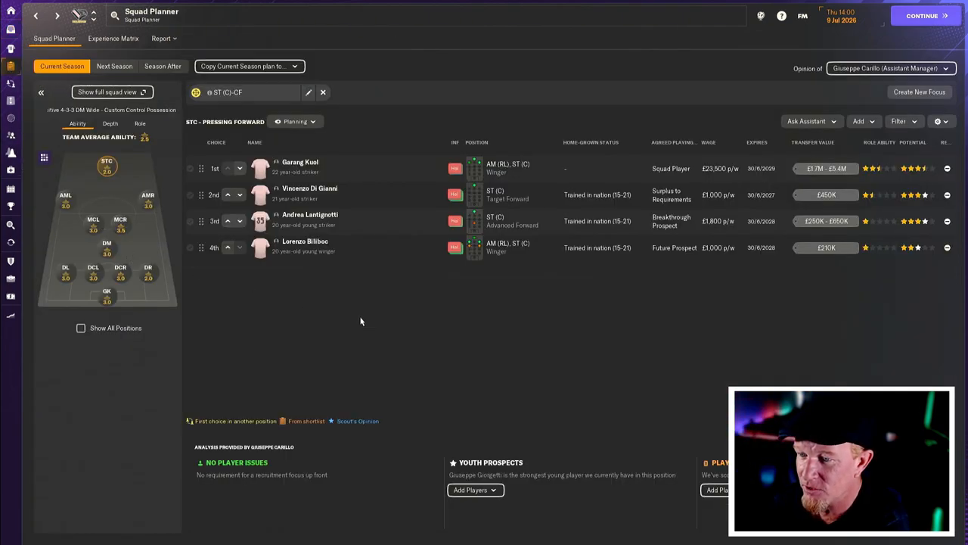
{"action": "left_click", "coordinate": [106, 293]}
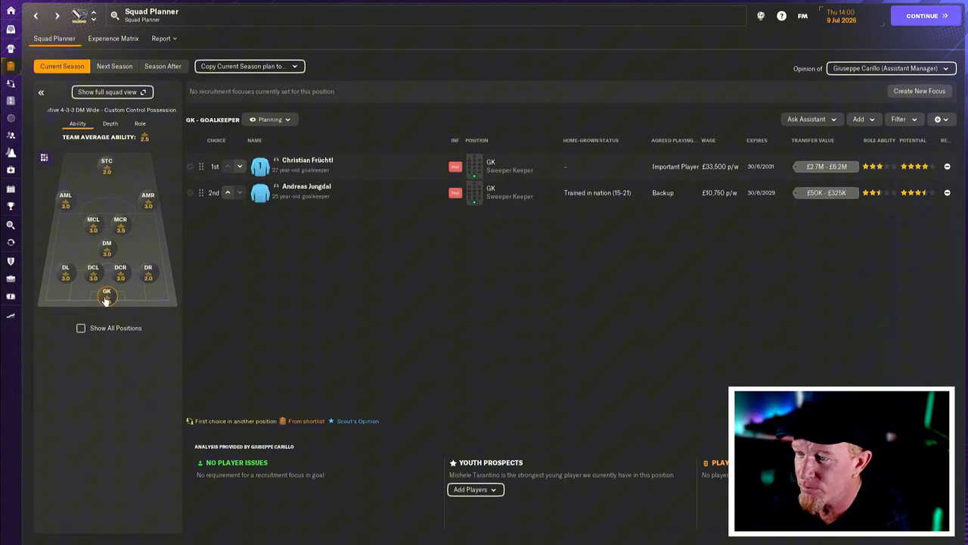
{"action": "mouse_move", "coordinate": [314, 191]}
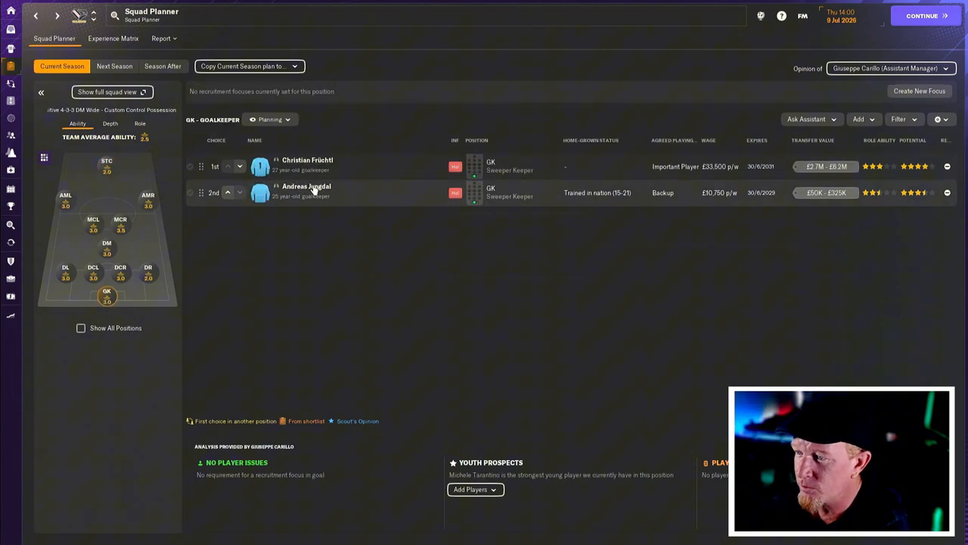
{"action": "mouse_move", "coordinate": [307, 186]}
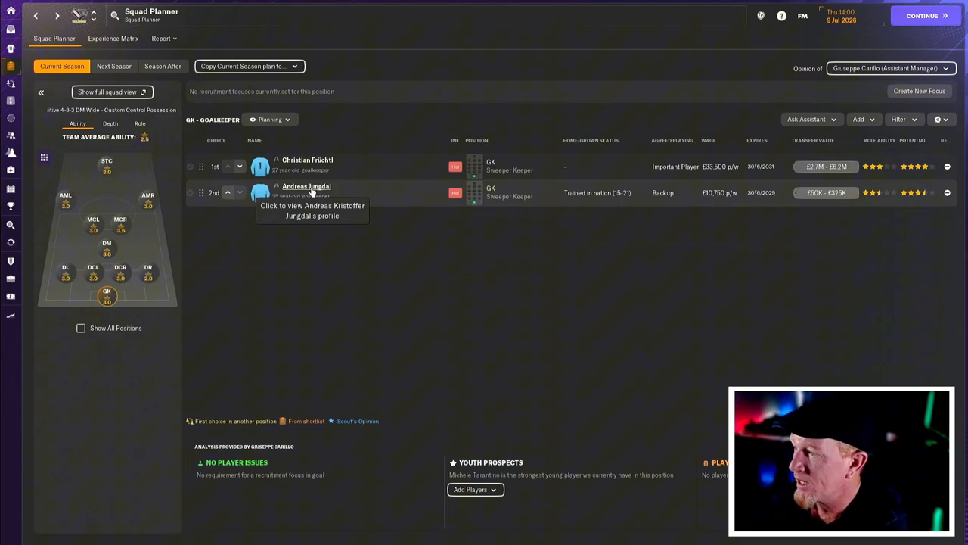
{"action": "left_click", "coordinate": [65, 270]}
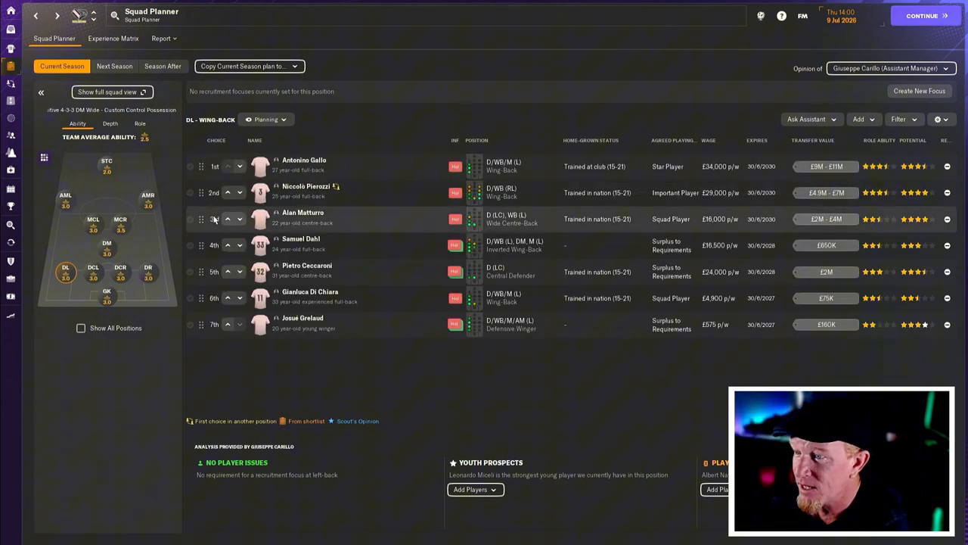
{"action": "left_click", "coordinate": [93, 268]}
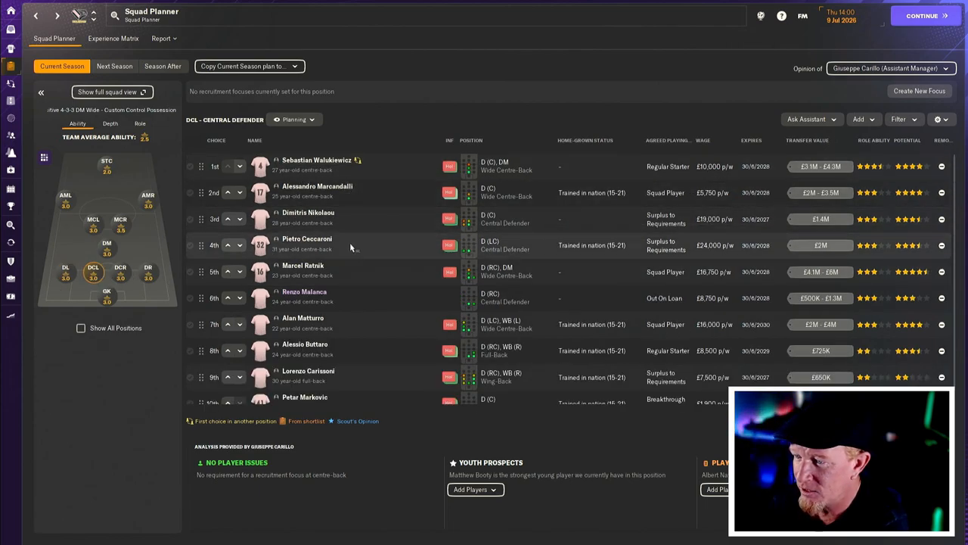
{"action": "mouse_move", "coordinate": [380, 266]}
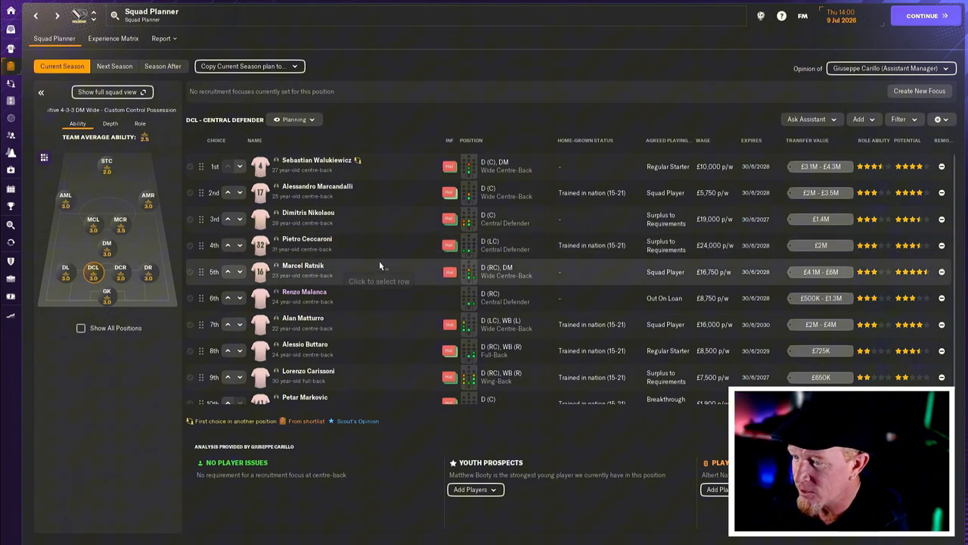
{"action": "mouse_move", "coordinate": [378, 301]}
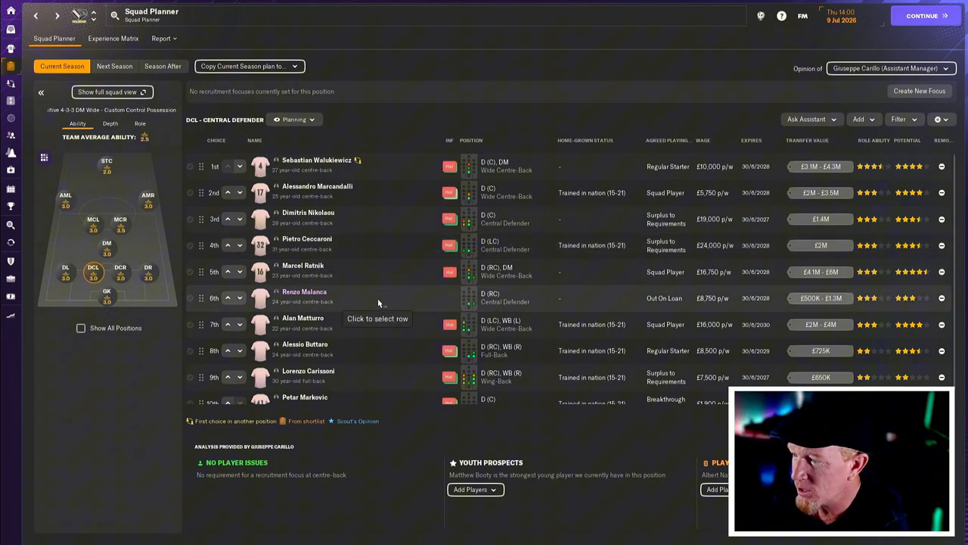
{"action": "mouse_move", "coordinate": [370, 328]}
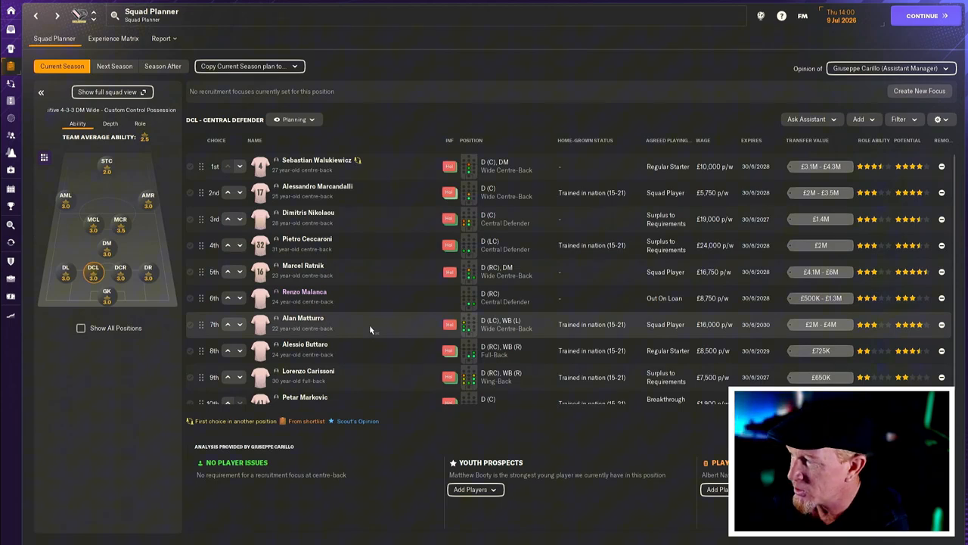
{"action": "mouse_move", "coordinate": [237, 330]}
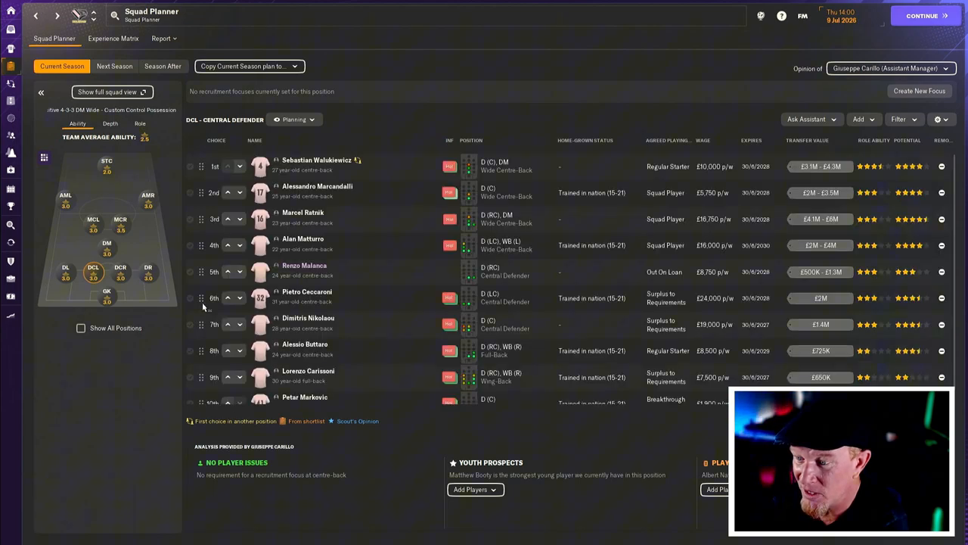
- Review depth at right wing-back, defensive and central midfield, both wingers and centre-forward
{"action": "left_click", "coordinate": [148, 268]}
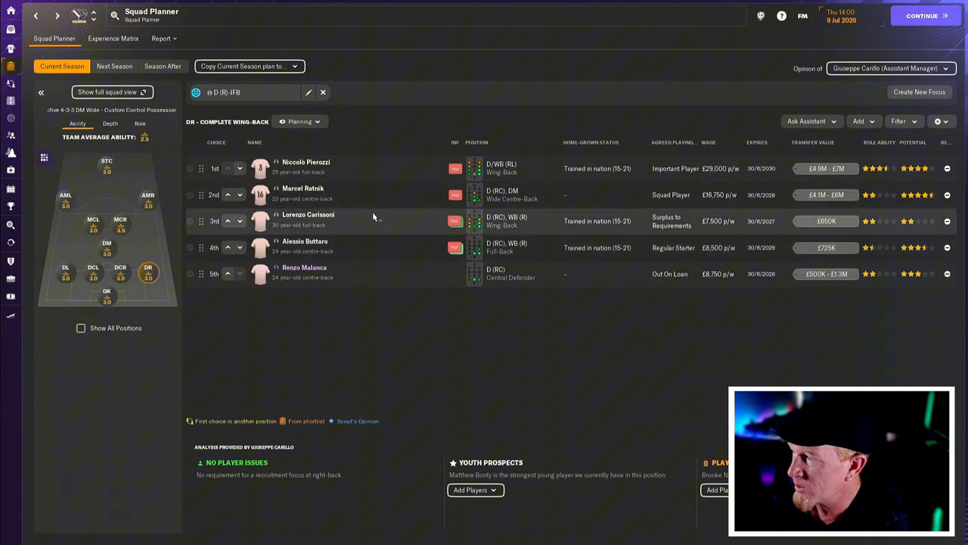
{"action": "mouse_move", "coordinate": [202, 251]}
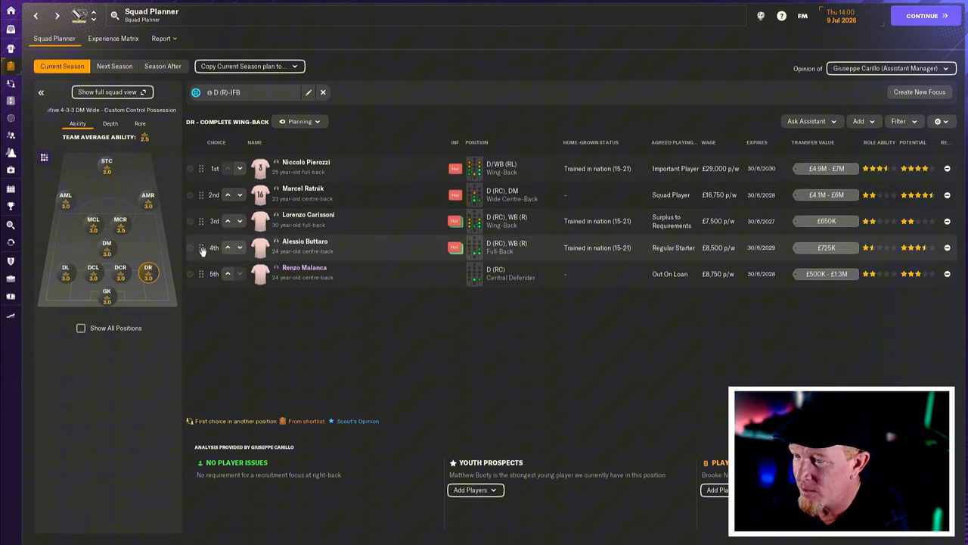
{"action": "left_click", "coordinate": [106, 242]}
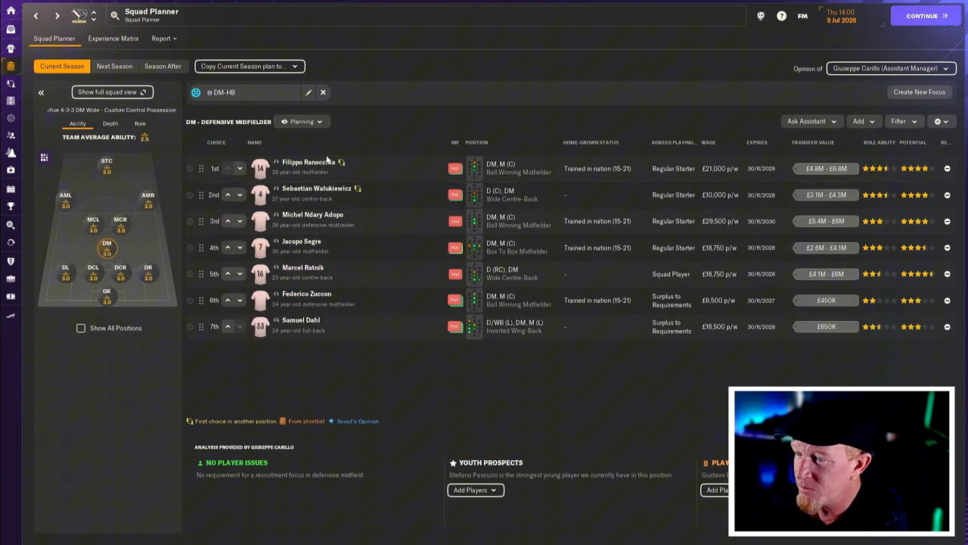
{"action": "left_click", "coordinate": [93, 219]}
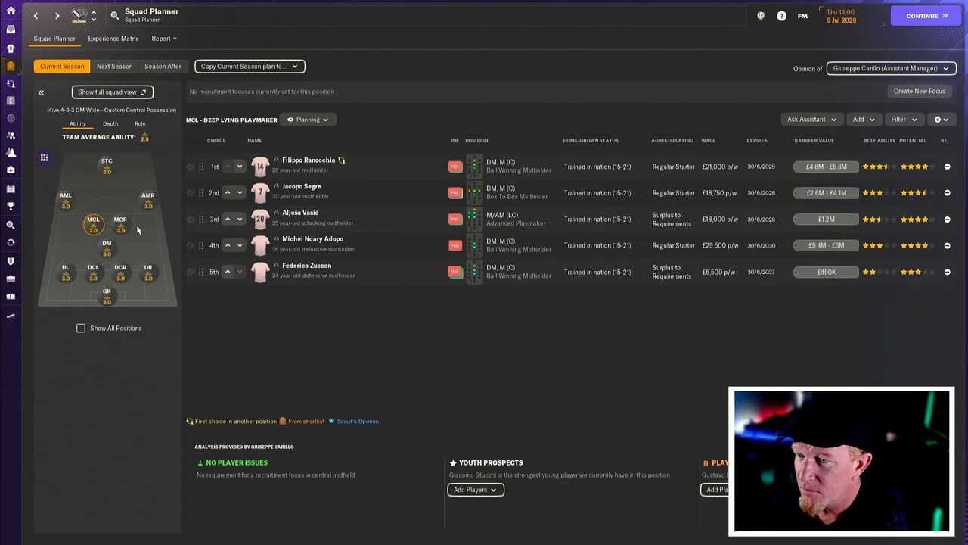
{"action": "left_click", "coordinate": [120, 220]}
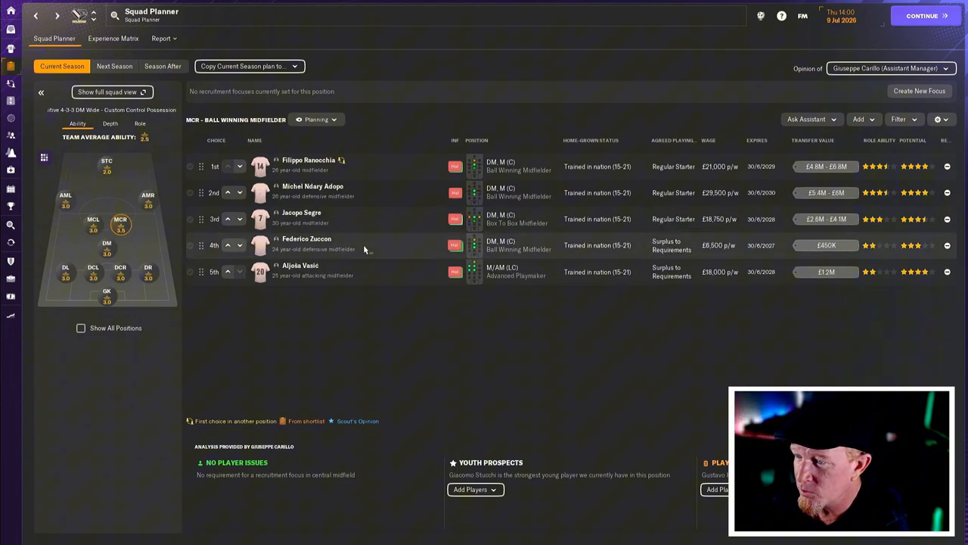
{"action": "mouse_move", "coordinate": [380, 249]}
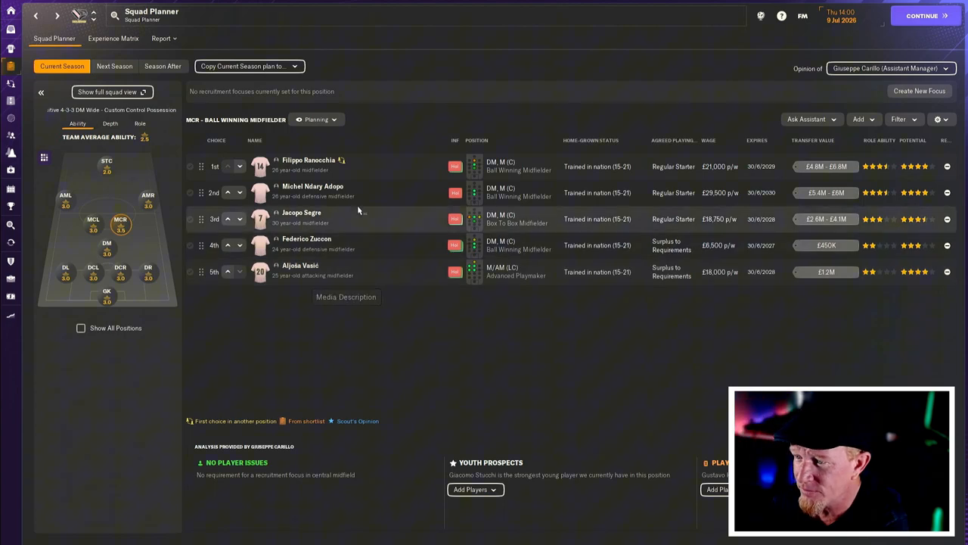
{"action": "mouse_move", "coordinate": [68, 208]}
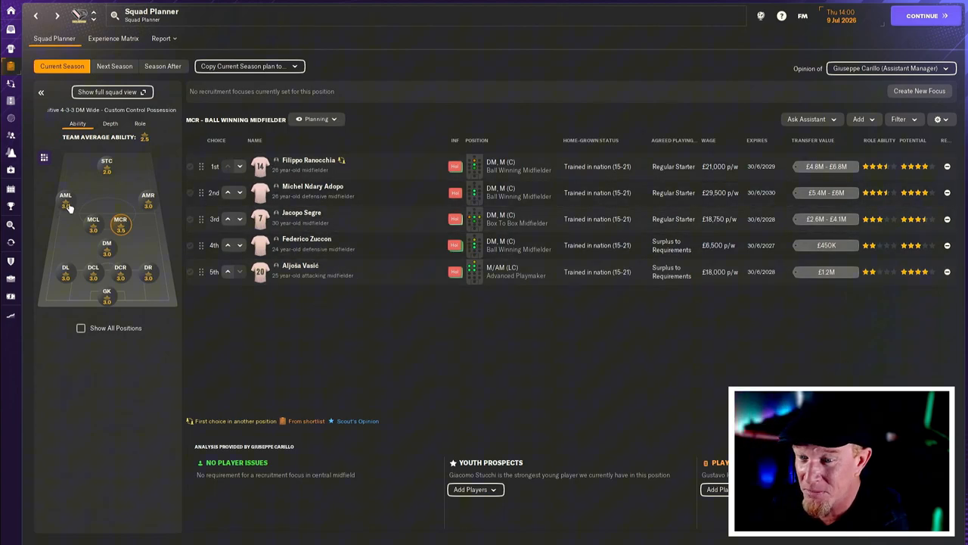
{"action": "left_click", "coordinate": [65, 194]}
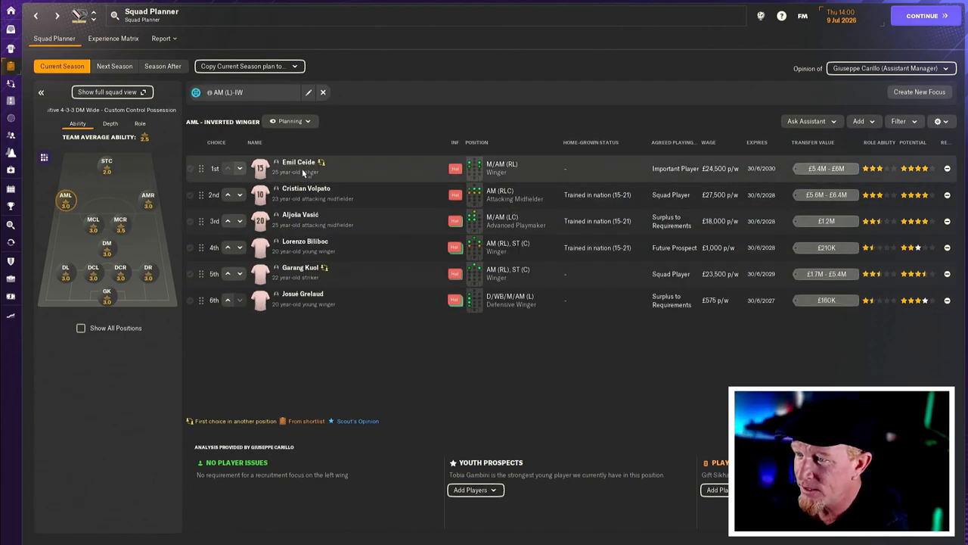
{"action": "mouse_move", "coordinate": [390, 223]}
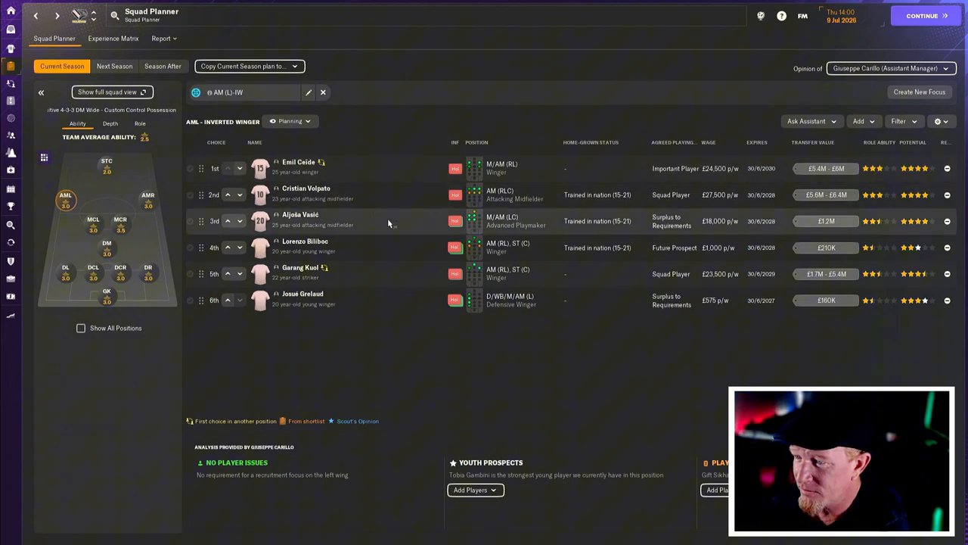
{"action": "mouse_move", "coordinate": [344, 276]}
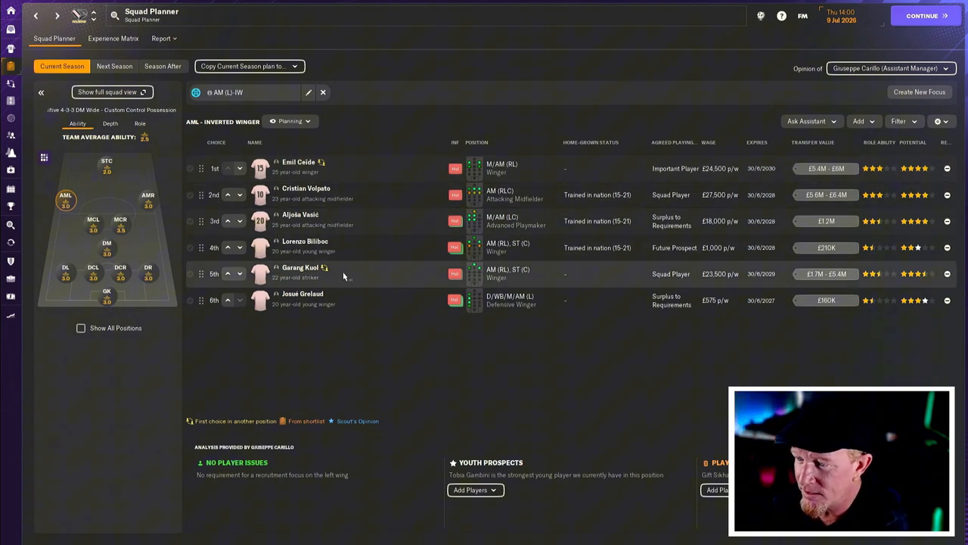
{"action": "left_click", "coordinate": [147, 195]}
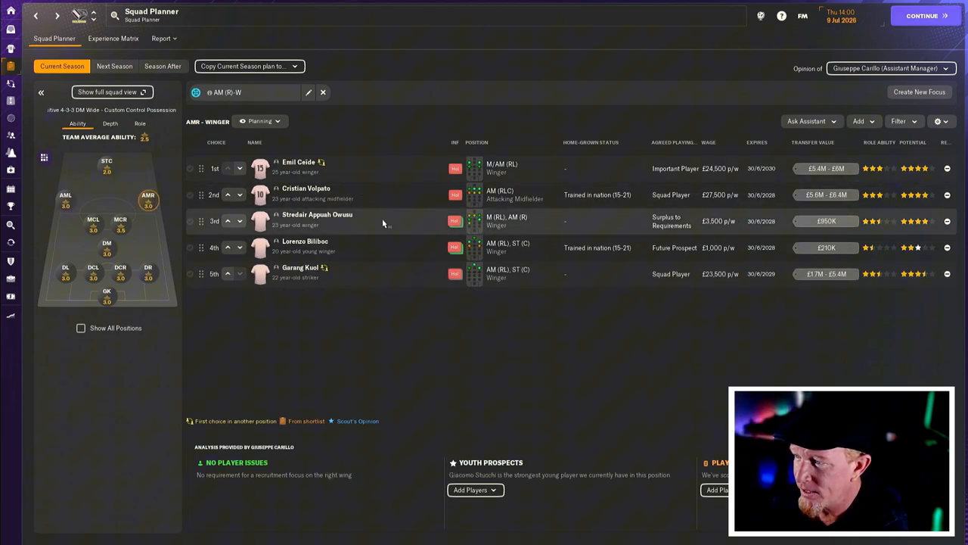
{"action": "mouse_move", "coordinate": [382, 221]}
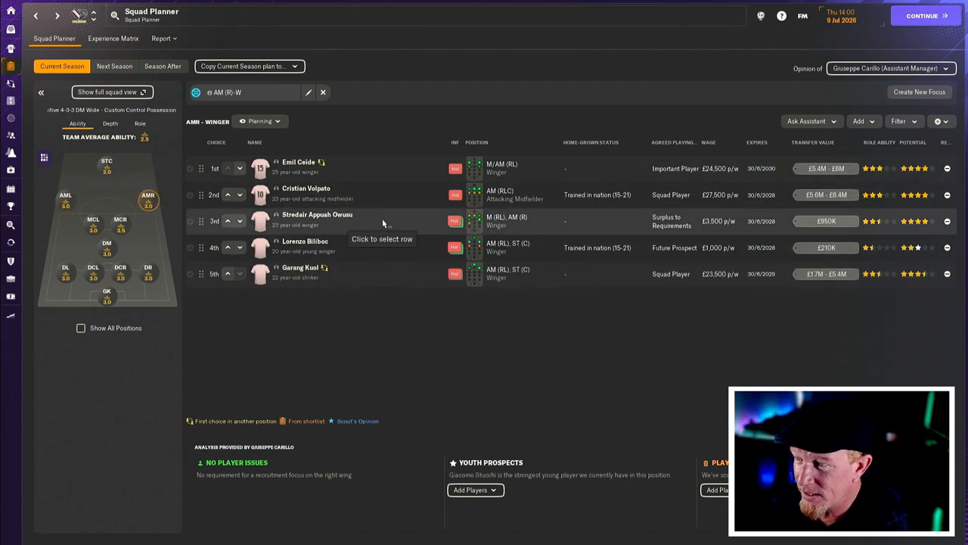
{"action": "mouse_move", "coordinate": [356, 225]}
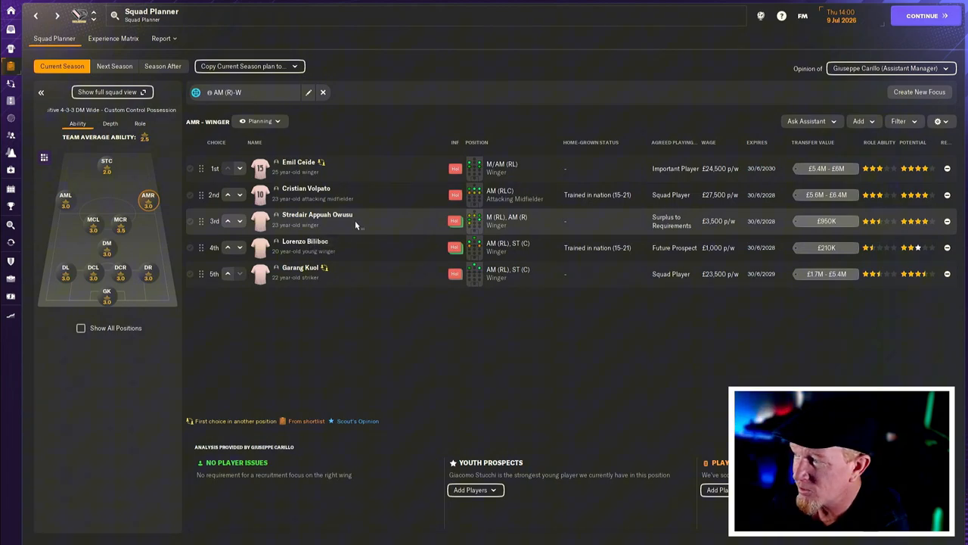
{"action": "mouse_move", "coordinate": [386, 224]}
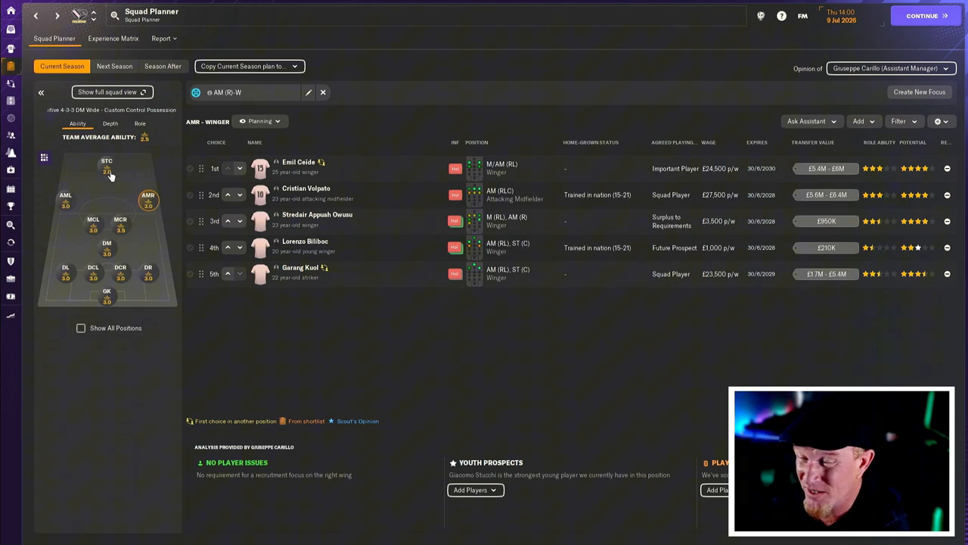
{"action": "left_click", "coordinate": [107, 161]}
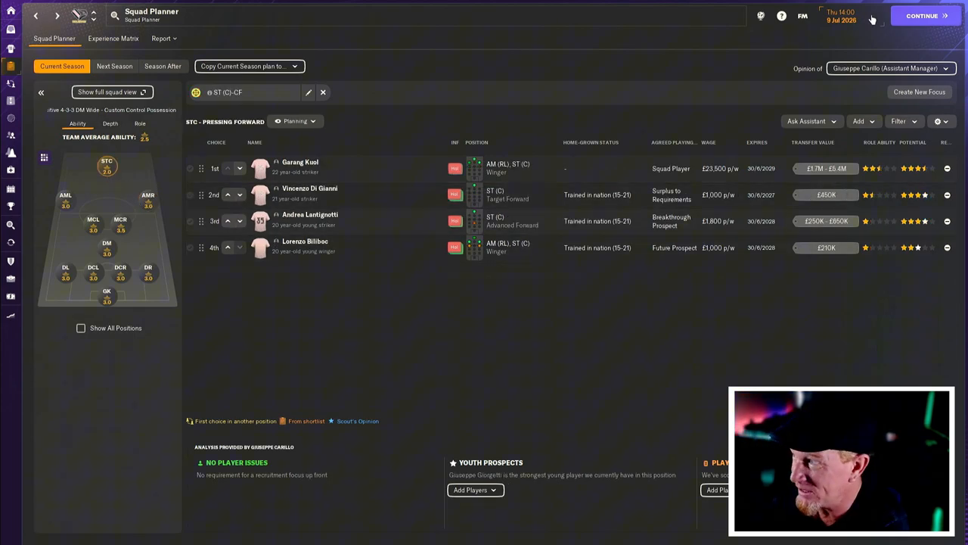
- Advance to 10 July 2026 and show the inbox with the Nicolò Canella offer
{"action": "left_click", "coordinate": [921, 15]}
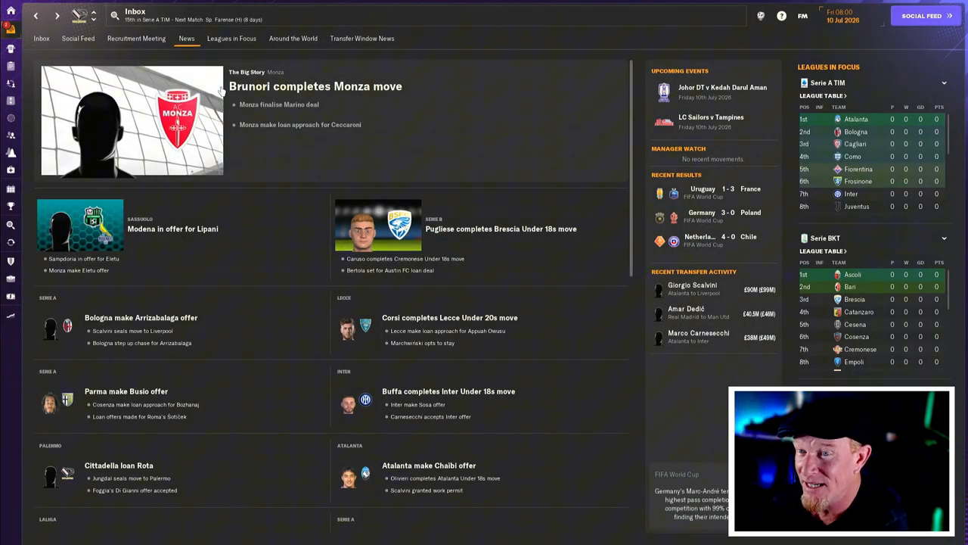
{"action": "left_click", "coordinate": [41, 37]}
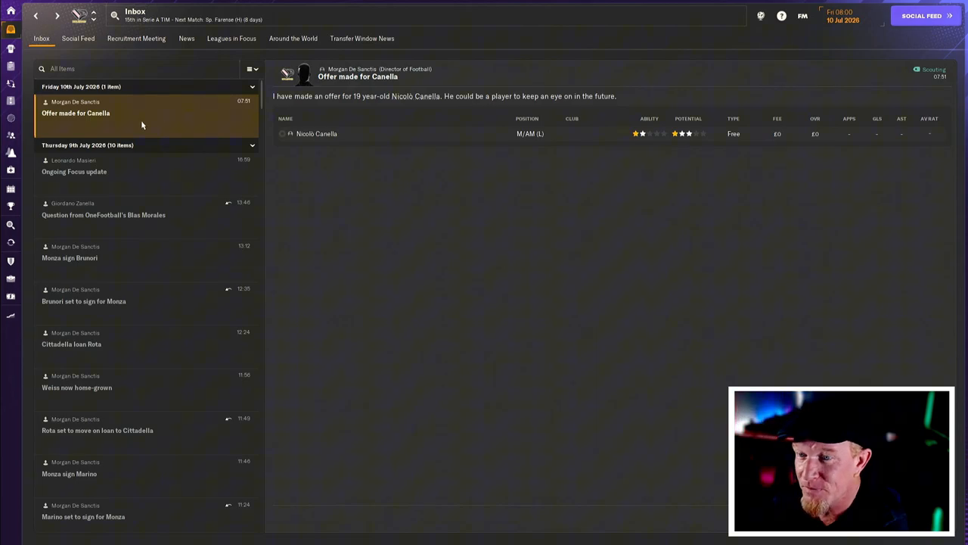
{"action": "mouse_move", "coordinate": [361, 221]}
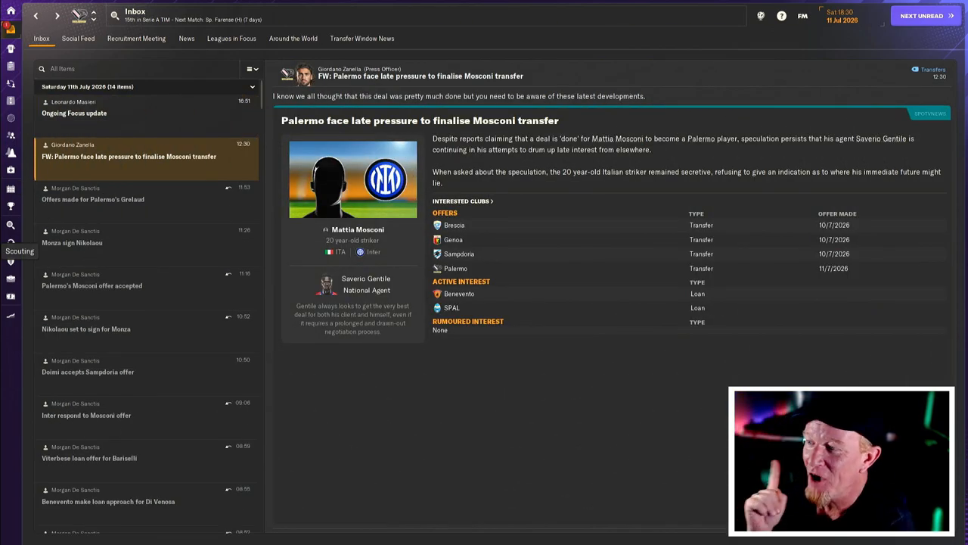
{"action": "mouse_move", "coordinate": [378, 64]}
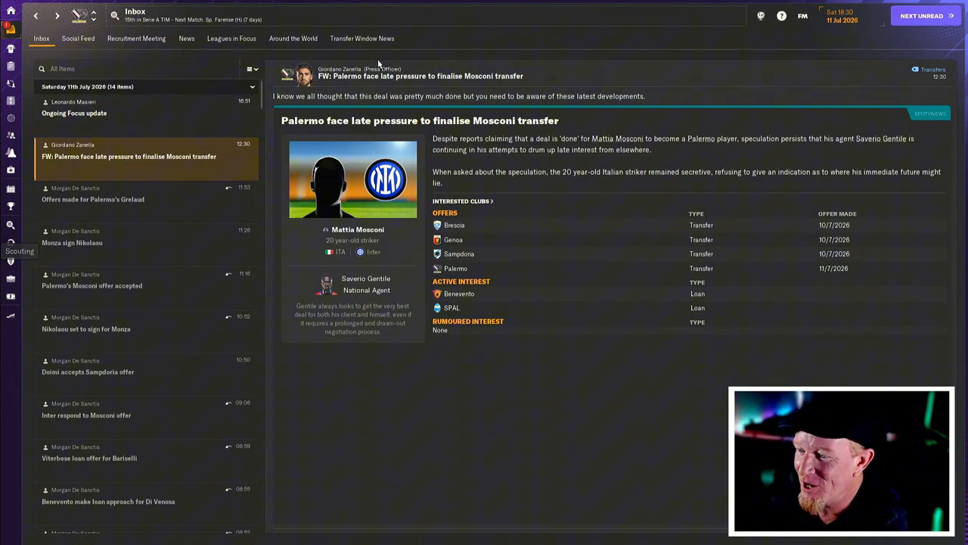
- Show Inter striker Mattia Mosconi's player profile from the transfer news message
{"action": "left_click", "coordinate": [357, 229]}
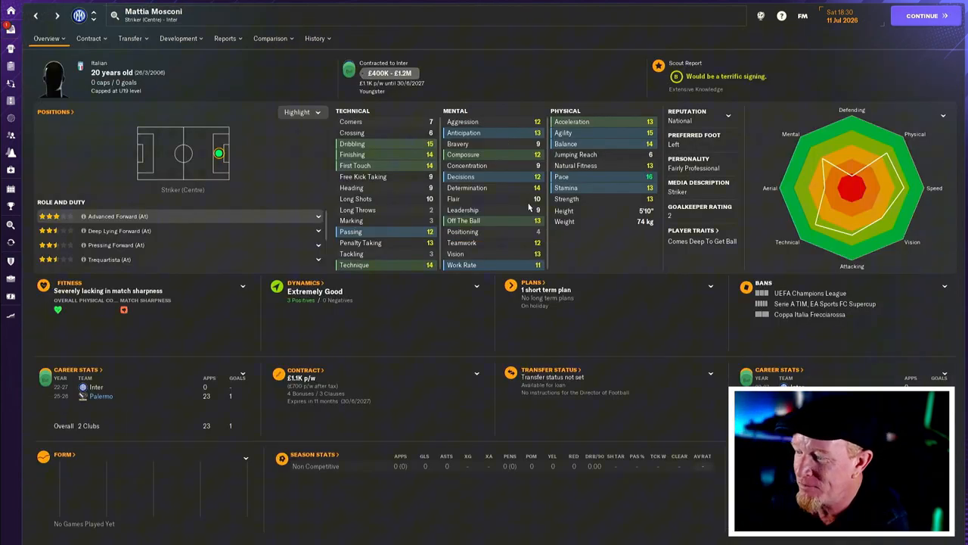
- Check Mosconi's season-by-season career history, then return to his profile overview
{"action": "left_click", "coordinate": [315, 39]}
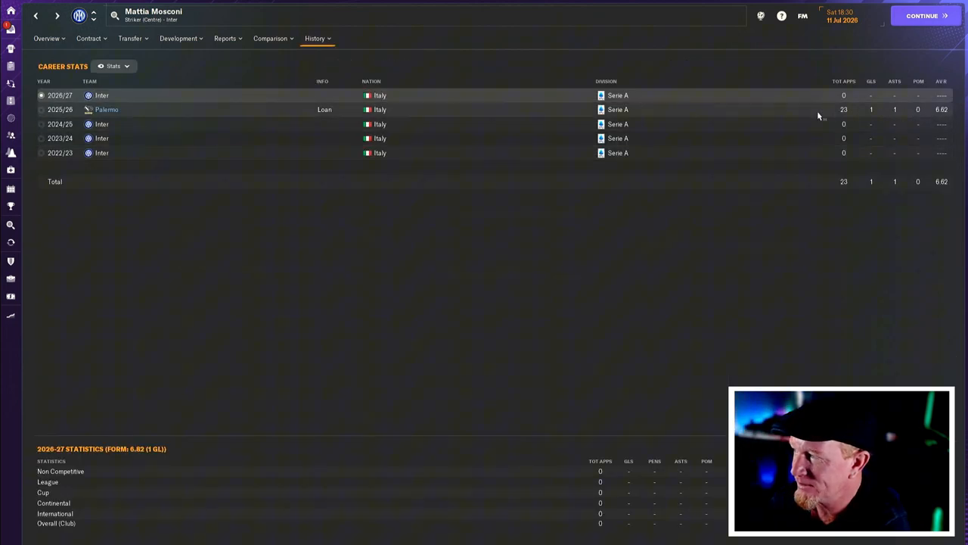
{"action": "mouse_move", "coordinate": [501, 137]}
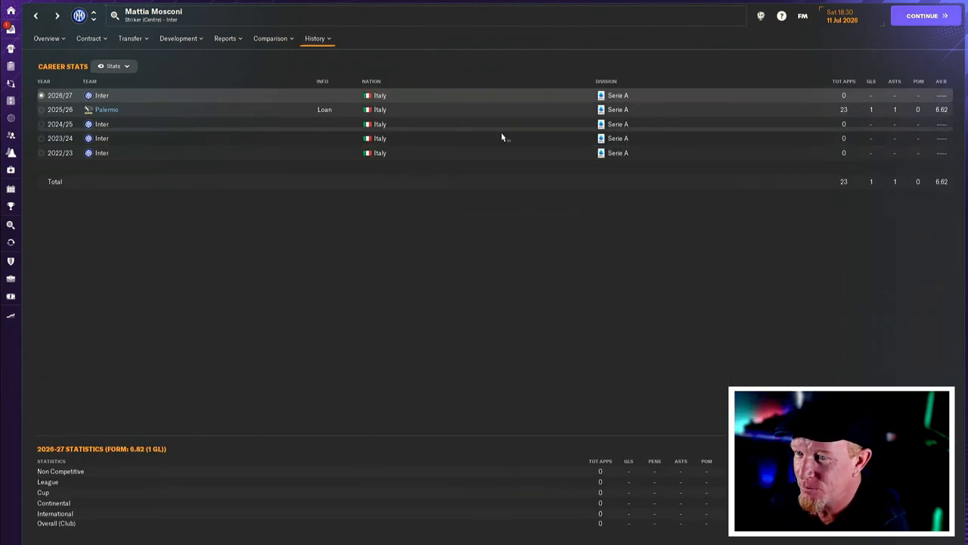
{"action": "left_click", "coordinate": [46, 38]}
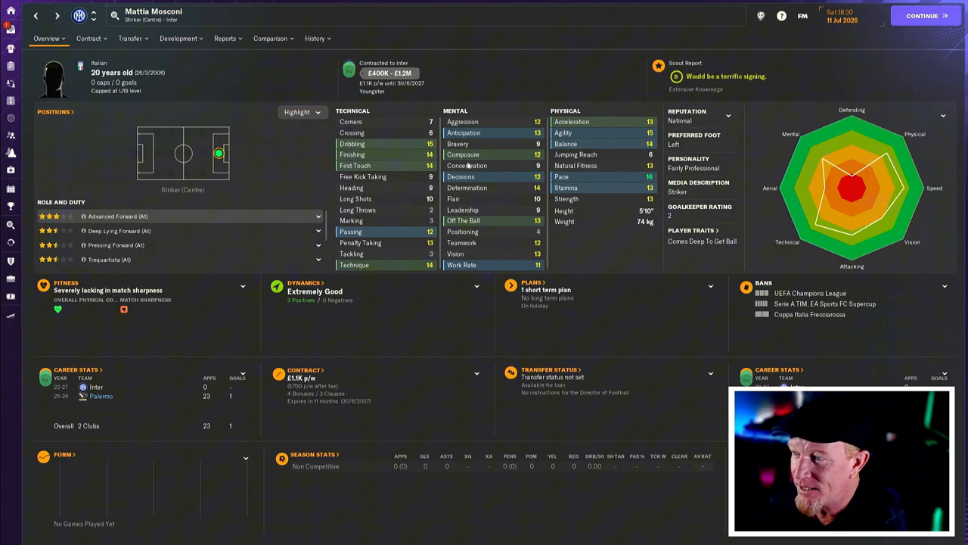
{"action": "mouse_move", "coordinate": [413, 250]}
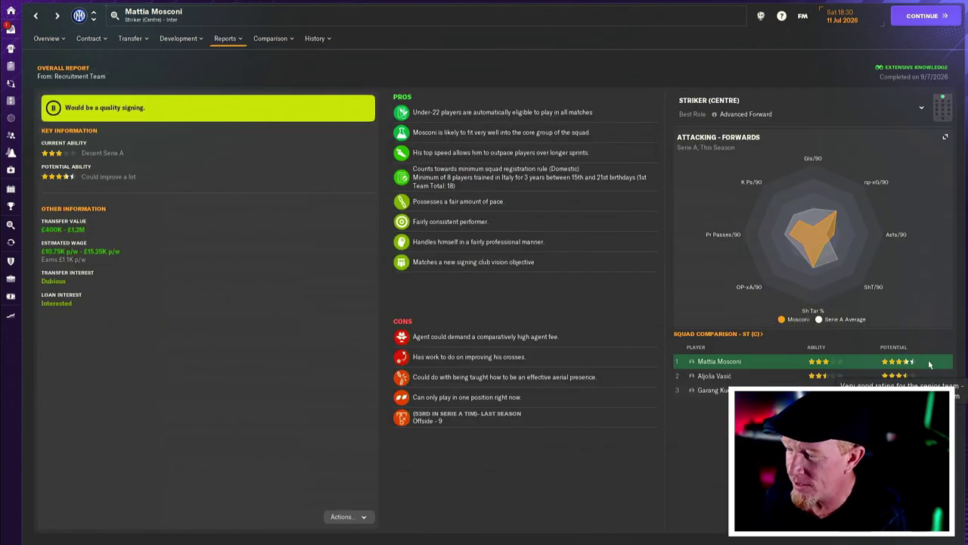
{"action": "mouse_move", "coordinate": [506, 423]}
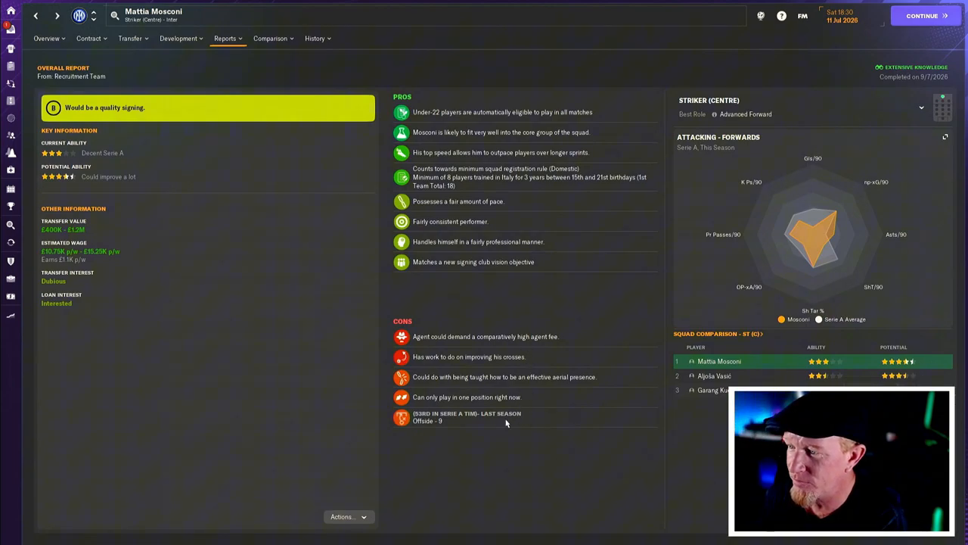
{"action": "mouse_move", "coordinate": [516, 286]}
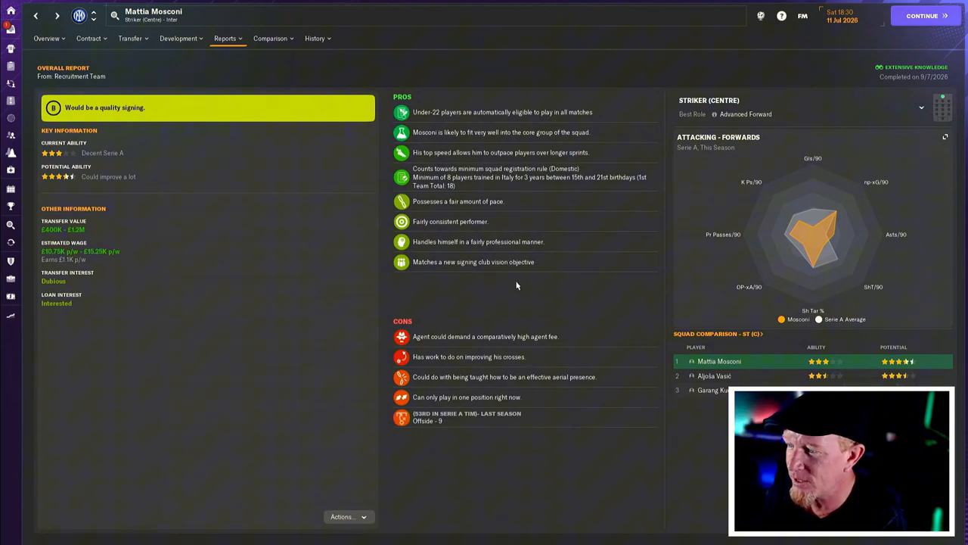
{"action": "mouse_move", "coordinate": [524, 242]}
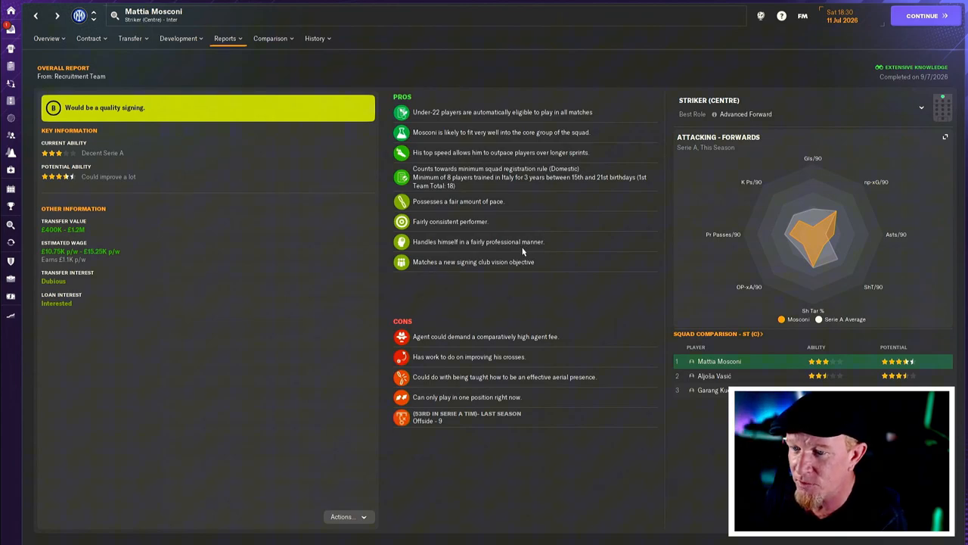
{"action": "mouse_move", "coordinate": [534, 248]}
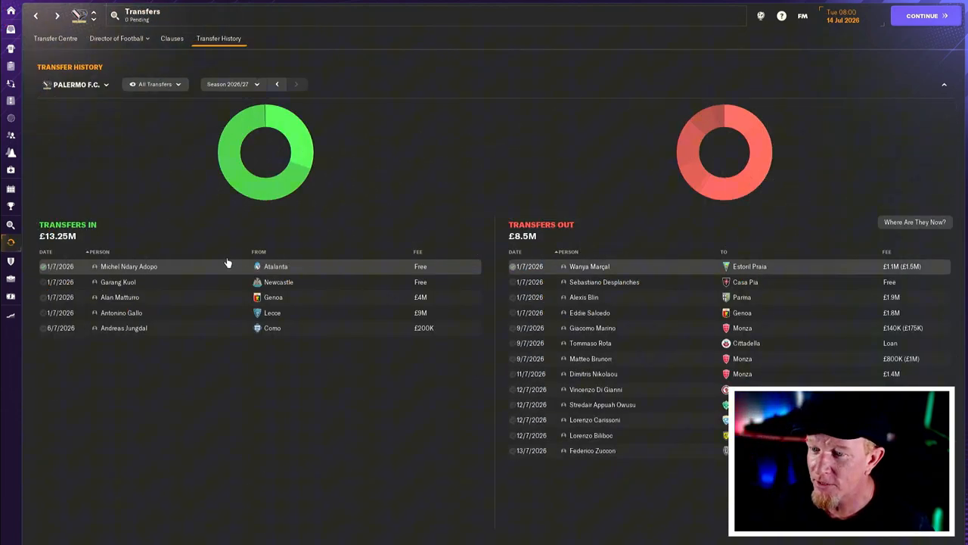
{"action": "mouse_move", "coordinate": [215, 281]}
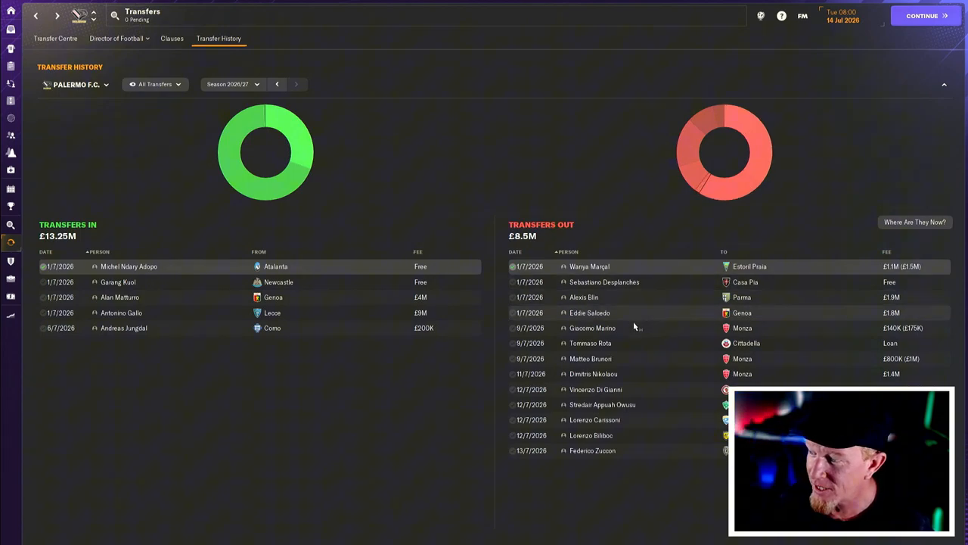
{"action": "mouse_move", "coordinate": [629, 358]}
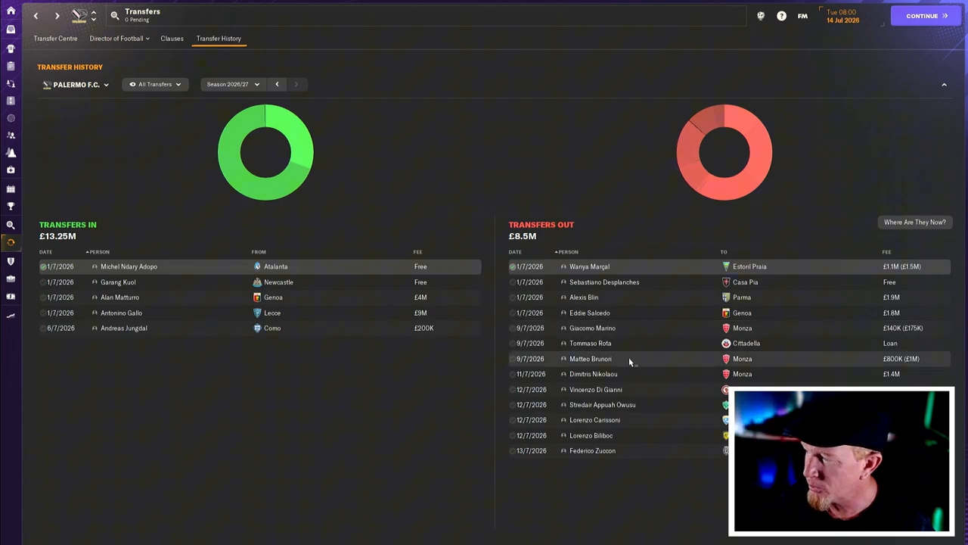
{"action": "mouse_move", "coordinate": [650, 409]}
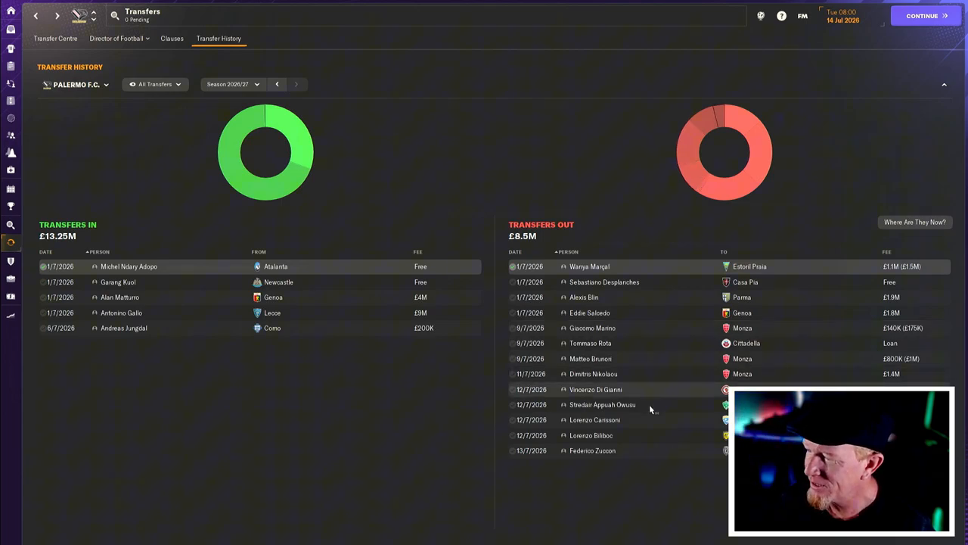
{"action": "mouse_move", "coordinate": [602, 404]}
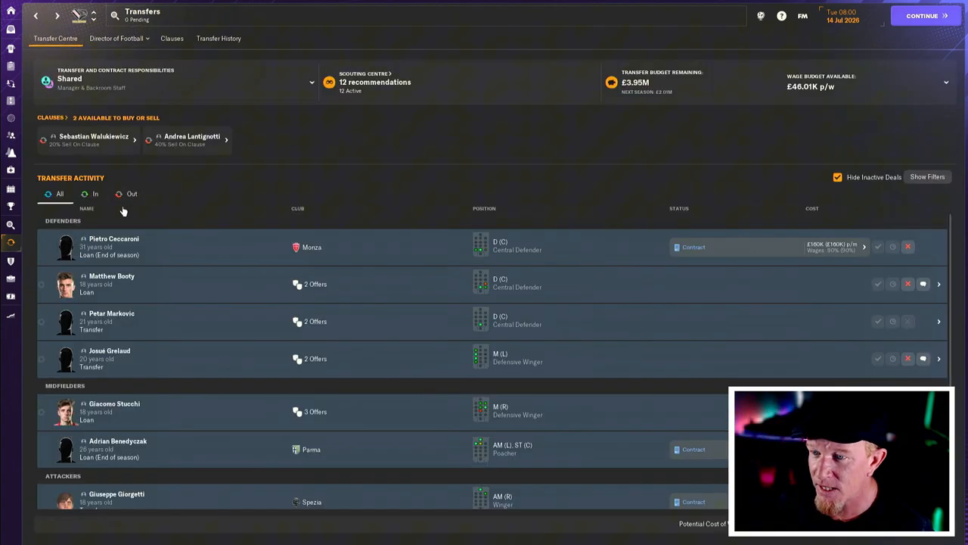
- Review outgoing offers, then list incoming deals: Benedyczak, Mosconi, Evandro and Paolo Mambrin
{"action": "left_click", "coordinate": [131, 193]}
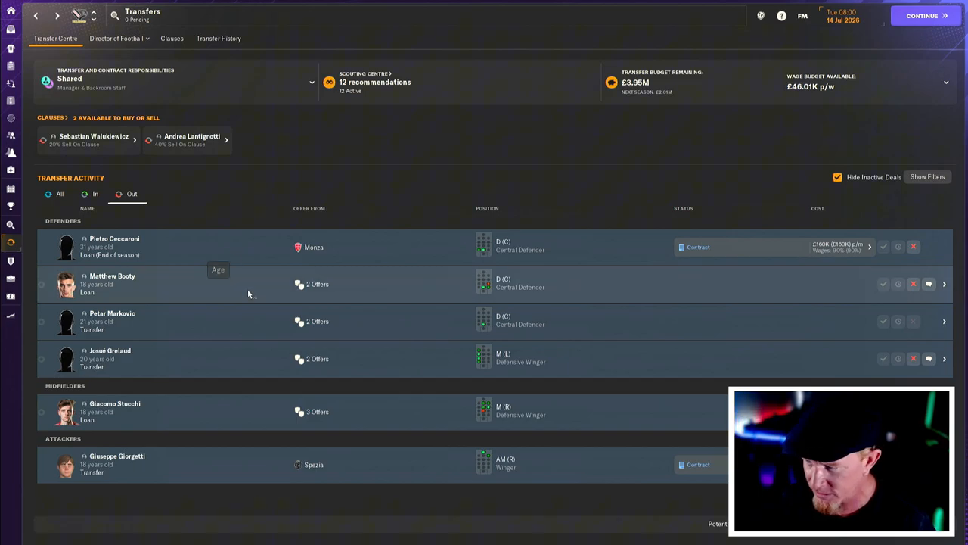
{"action": "mouse_move", "coordinate": [201, 289]}
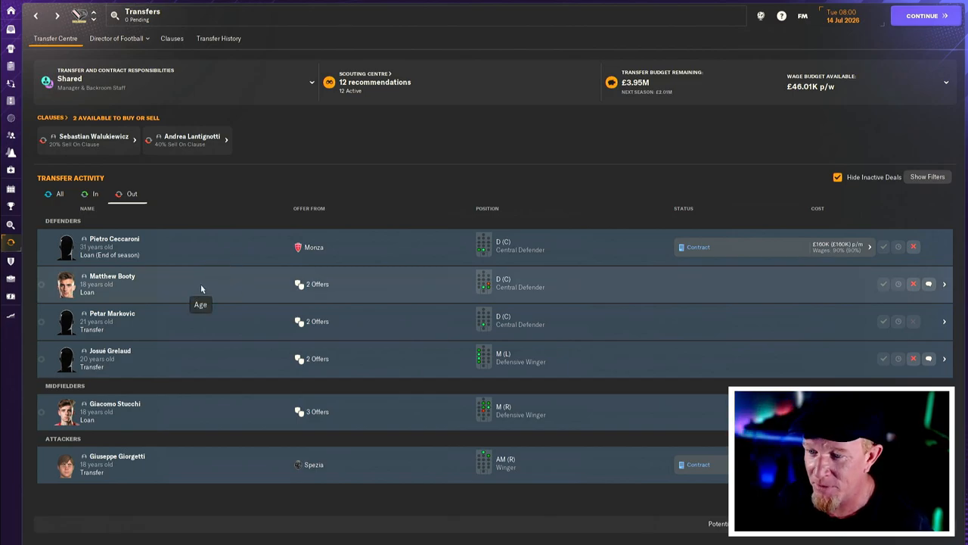
{"action": "mouse_move", "coordinate": [189, 356]}
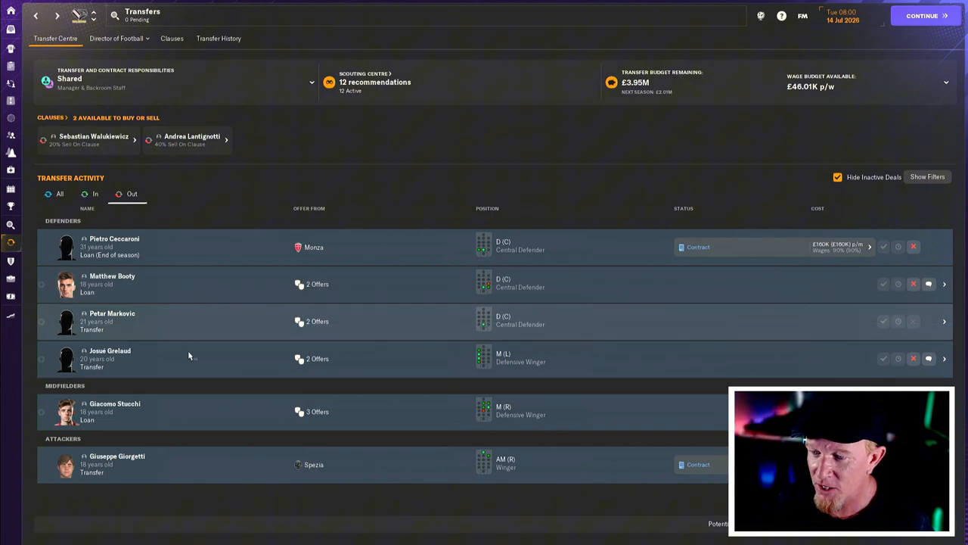
{"action": "left_click", "coordinate": [109, 350]}
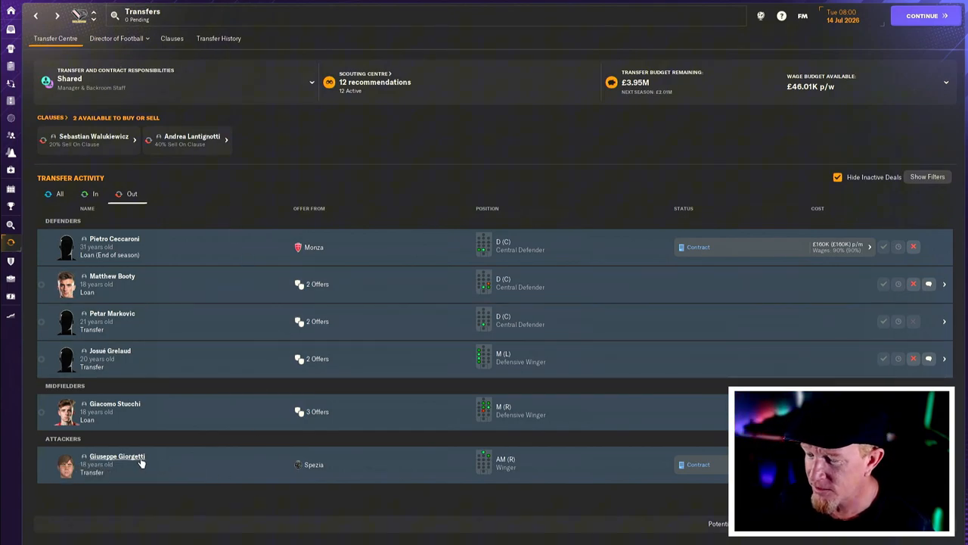
{"action": "left_click", "coordinate": [116, 460]}
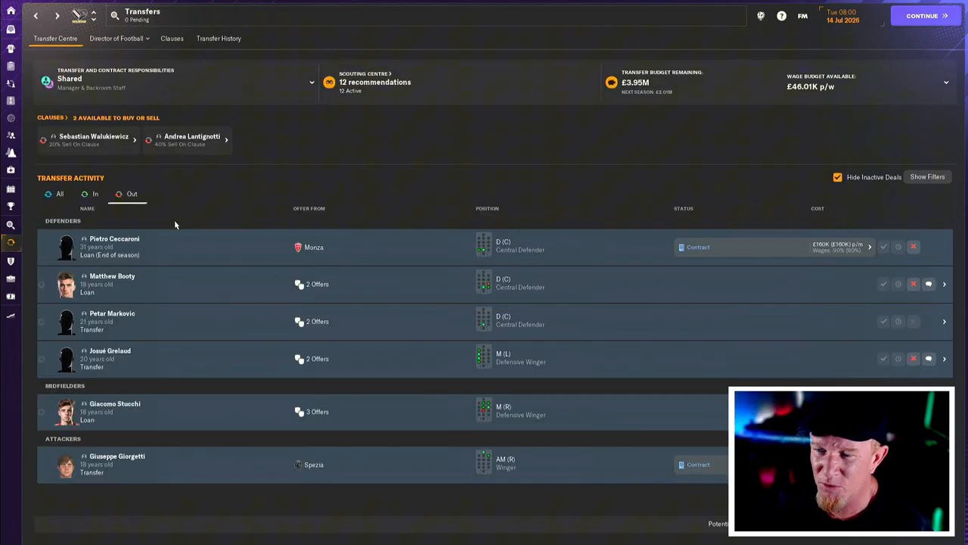
{"action": "left_click", "coordinate": [95, 193]}
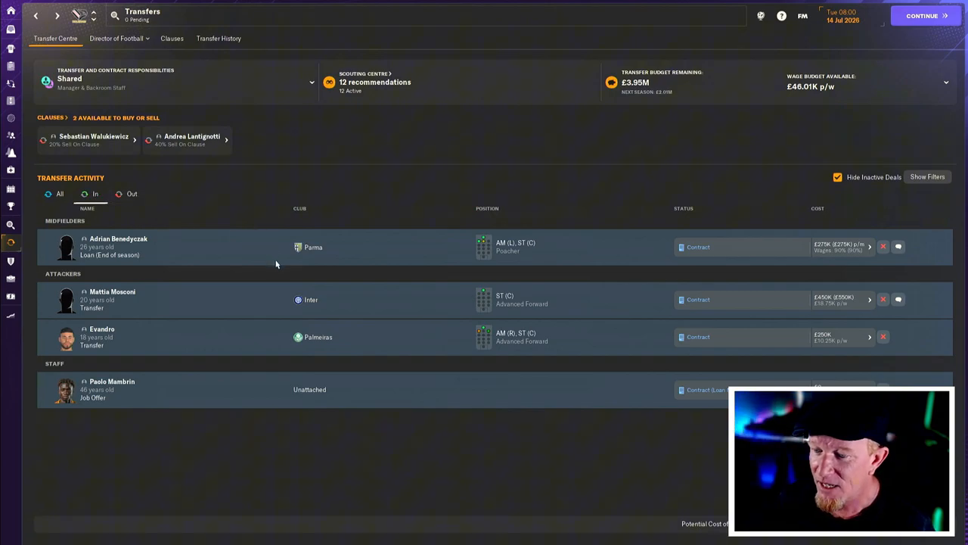
{"action": "mouse_move", "coordinate": [235, 368]}
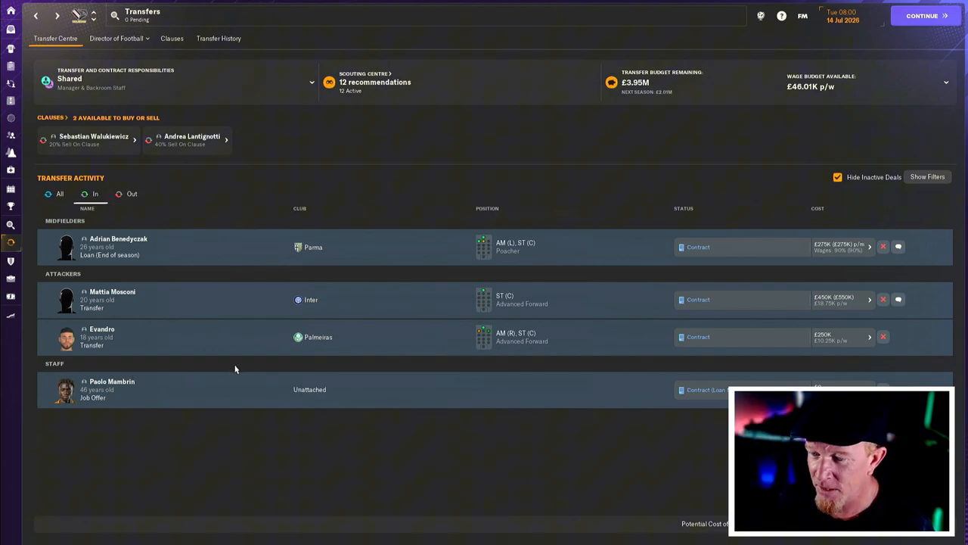
{"action": "mouse_move", "coordinate": [119, 239]}
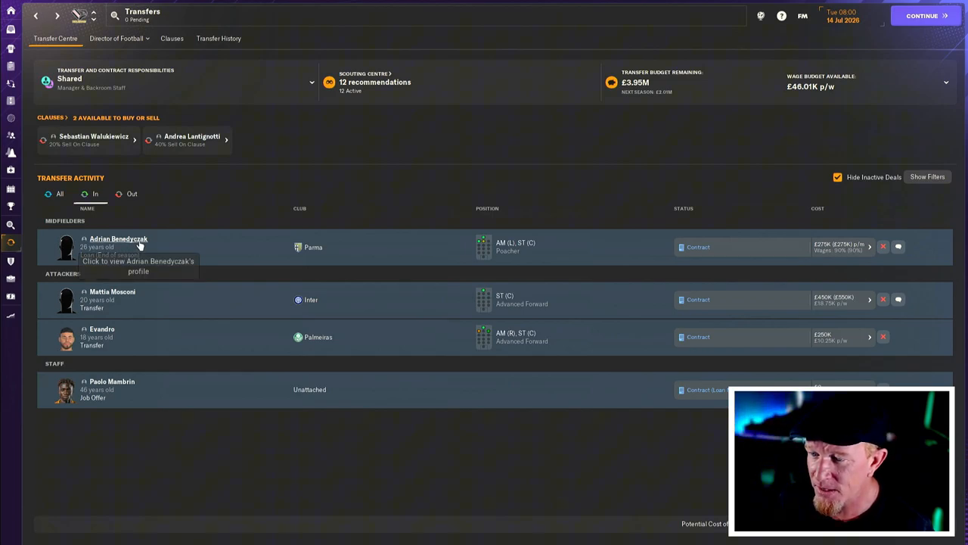
{"action": "left_click", "coordinate": [118, 238]}
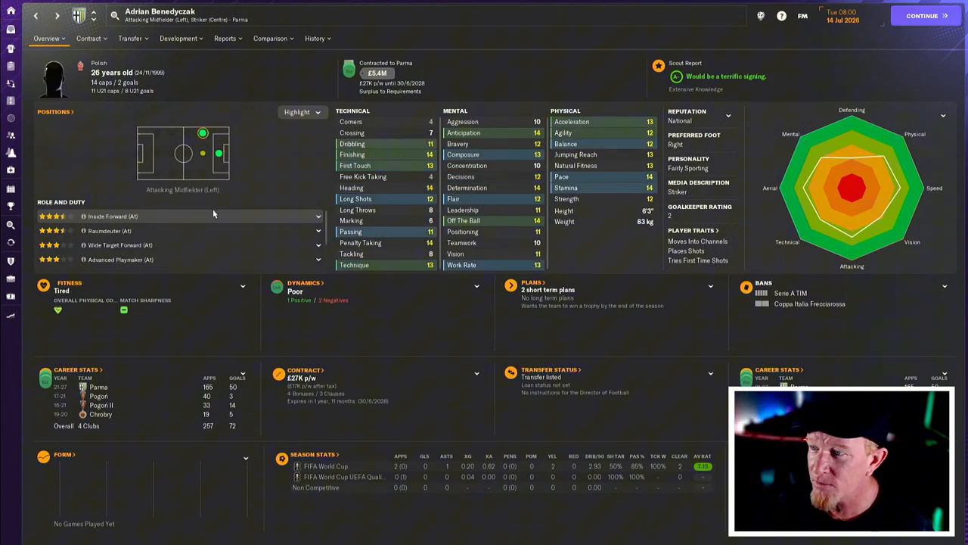
{"action": "mouse_move", "coordinate": [220, 230]}
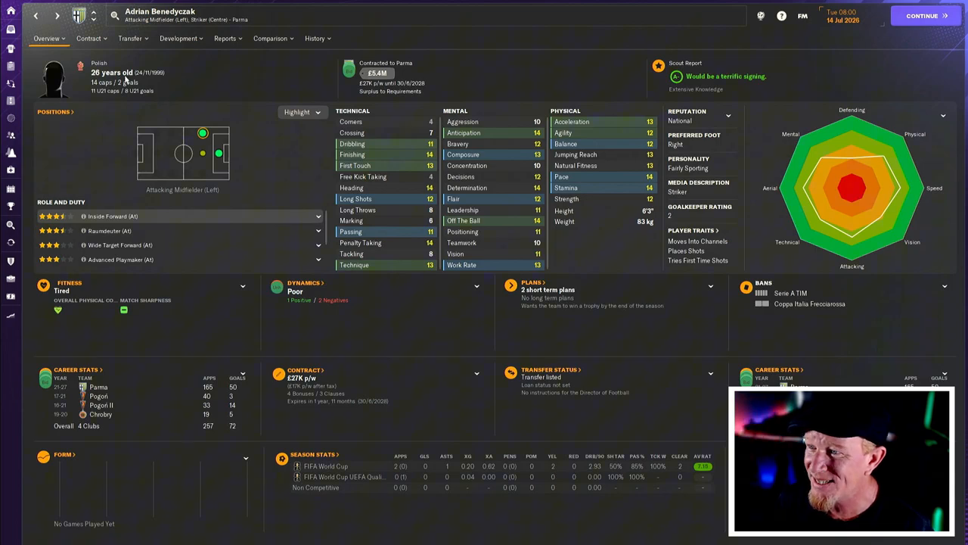
{"action": "mouse_move", "coordinate": [601, 97]}
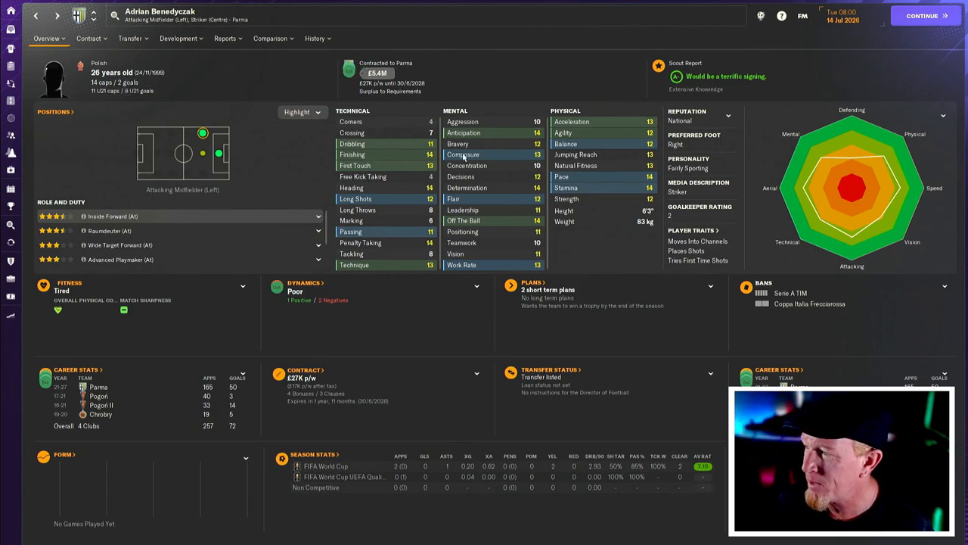
{"action": "mouse_move", "coordinate": [462, 154]}
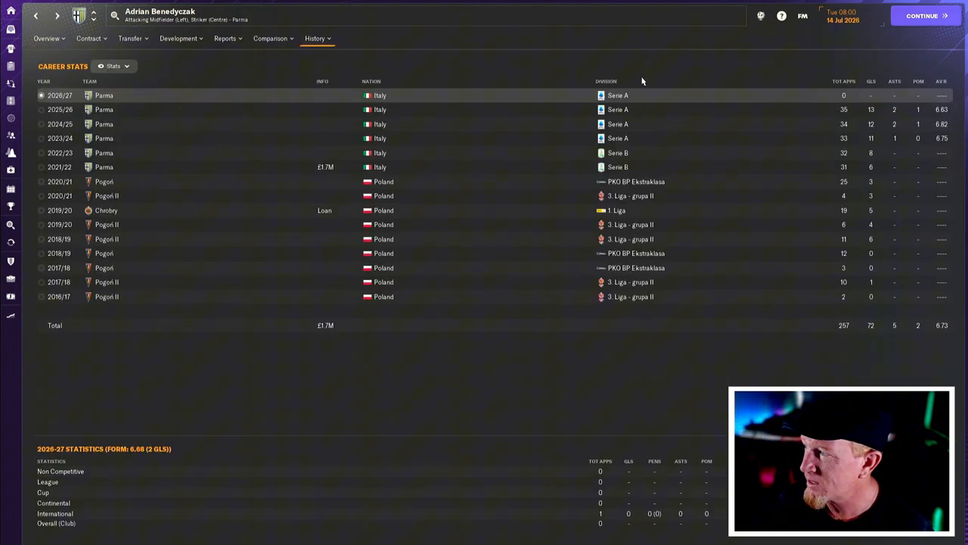
{"action": "mouse_move", "coordinate": [845, 126]}
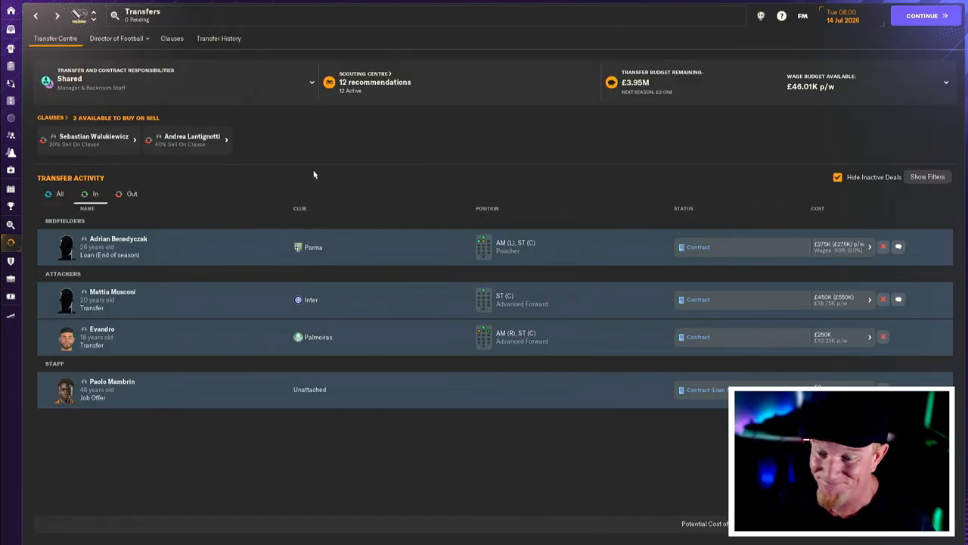
{"action": "left_click", "coordinate": [111, 298]}
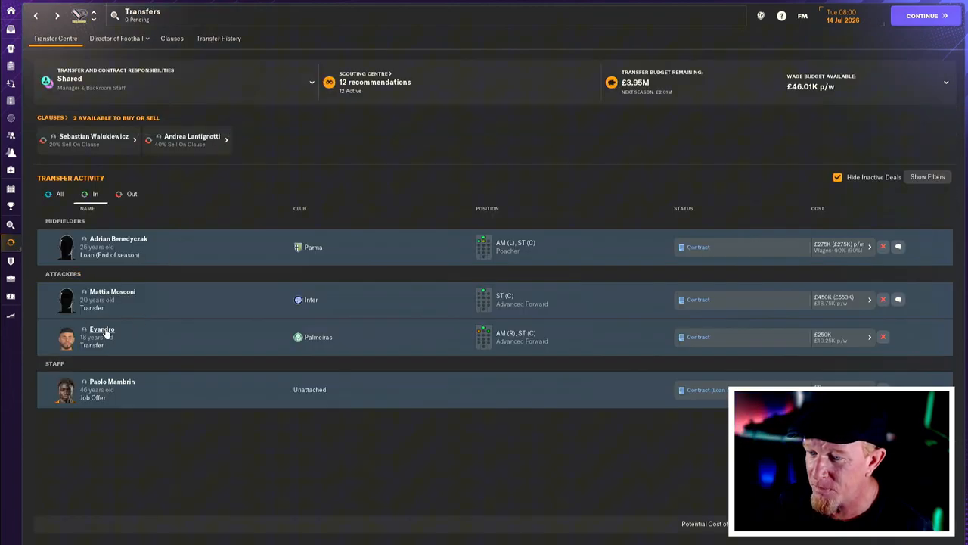
{"action": "left_click", "coordinate": [102, 336]}
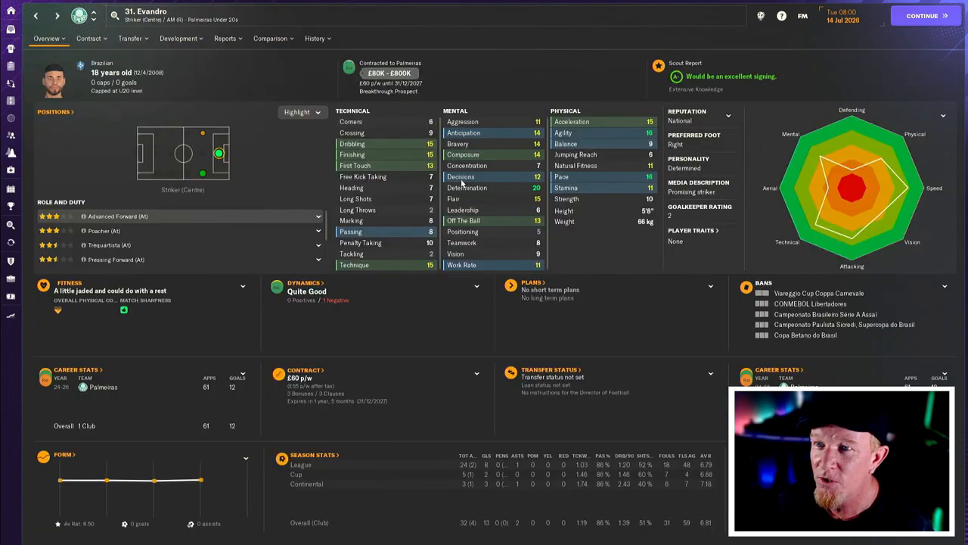
{"action": "mouse_move", "coordinate": [461, 176]}
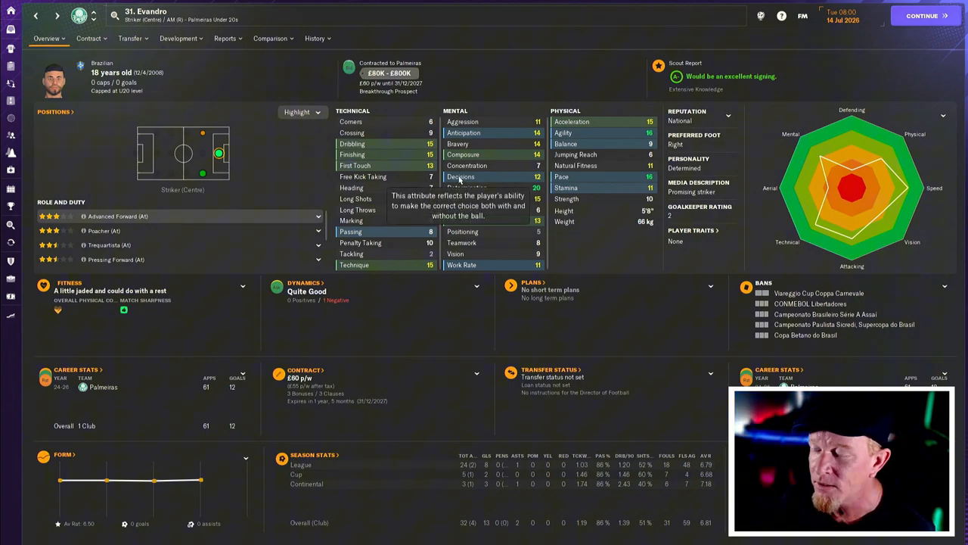
{"action": "mouse_move", "coordinate": [625, 187]}
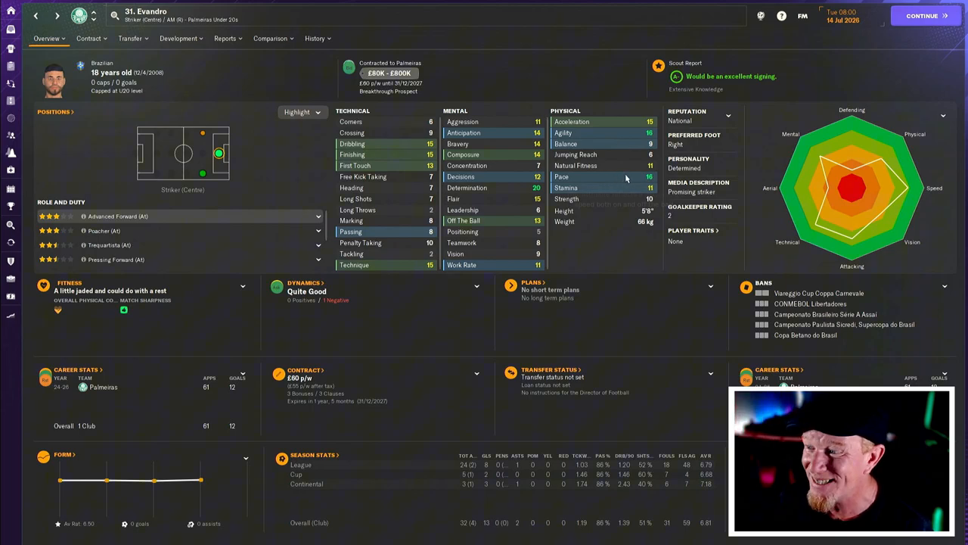
{"action": "mouse_move", "coordinate": [420, 158]}
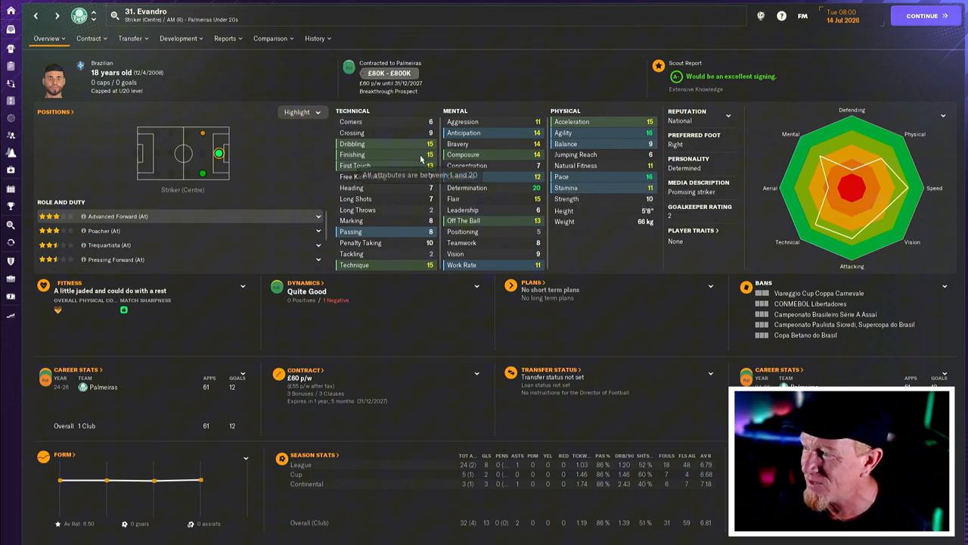
{"action": "mouse_move", "coordinate": [599, 216]}
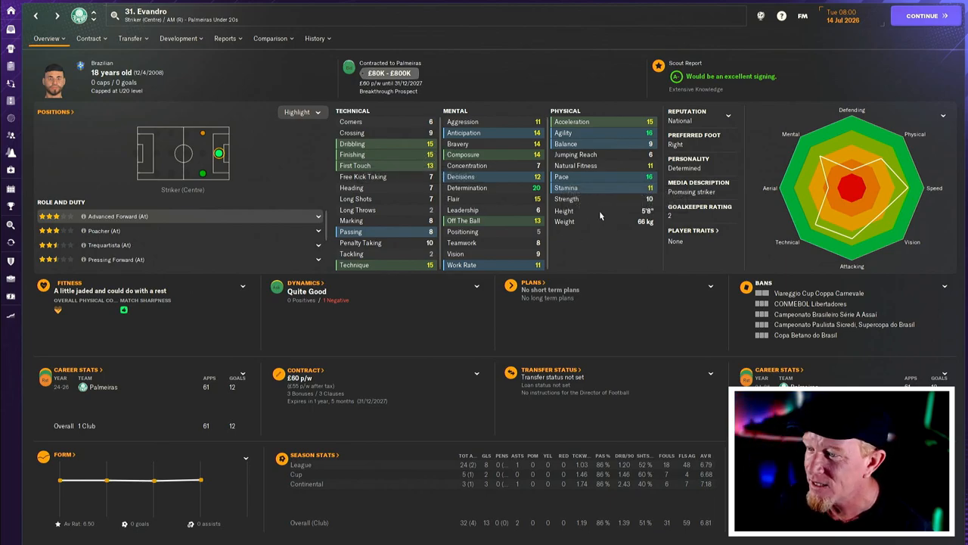
{"action": "mouse_move", "coordinate": [414, 273]}
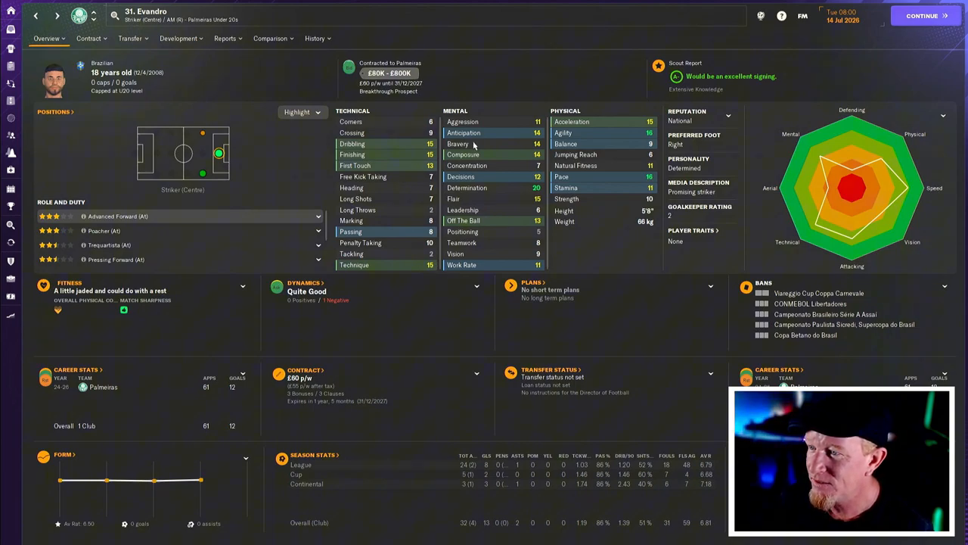
{"action": "mouse_move", "coordinate": [490, 207]}
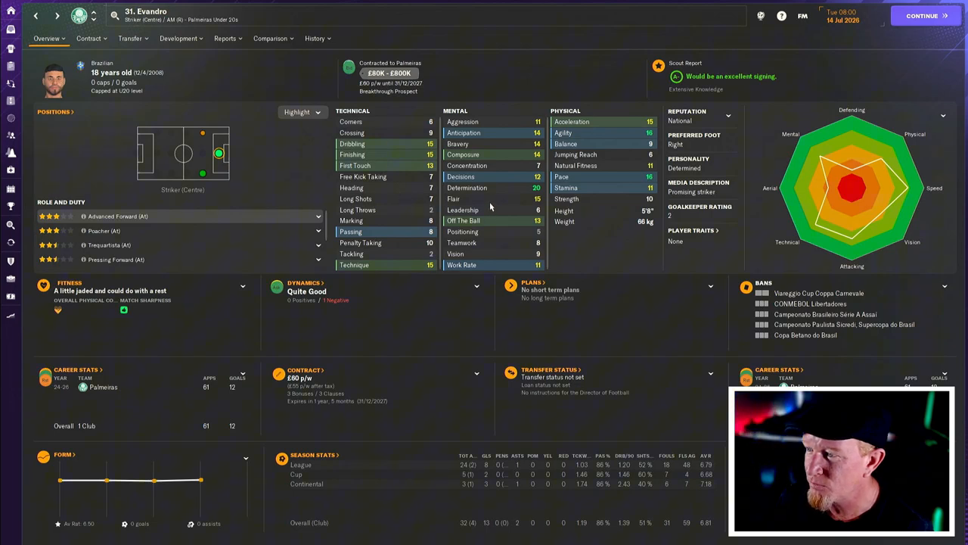
{"action": "mouse_move", "coordinate": [518, 179]}
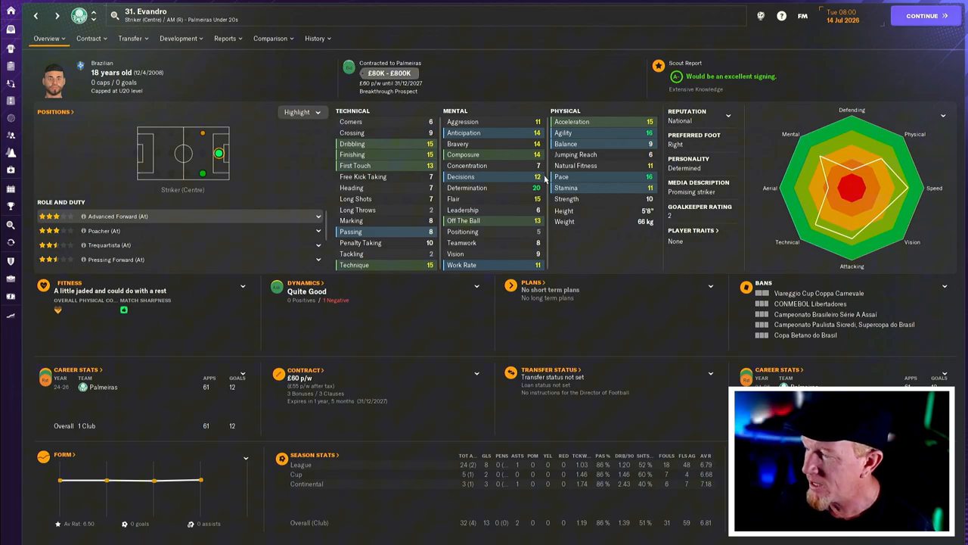
{"action": "left_click", "coordinate": [315, 38]}
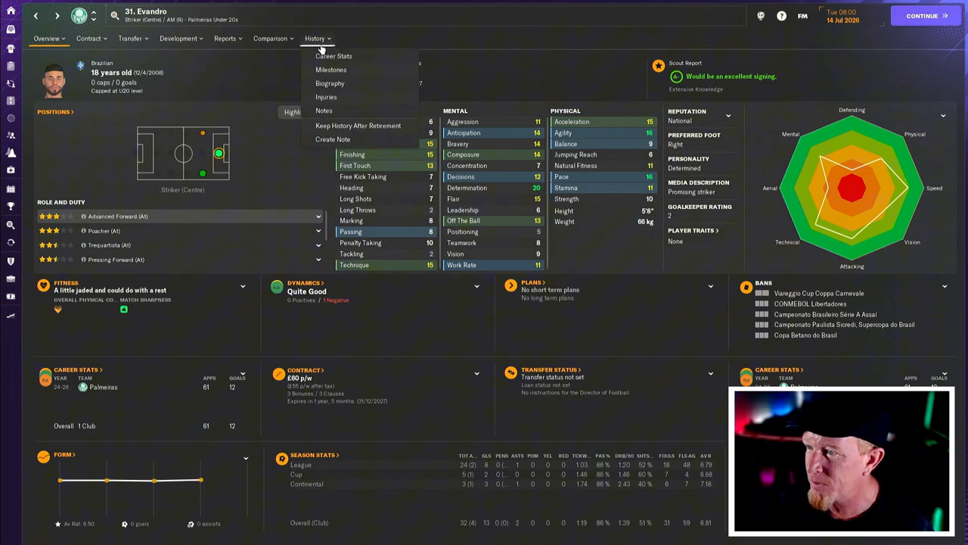
{"action": "left_click", "coordinate": [333, 56]}
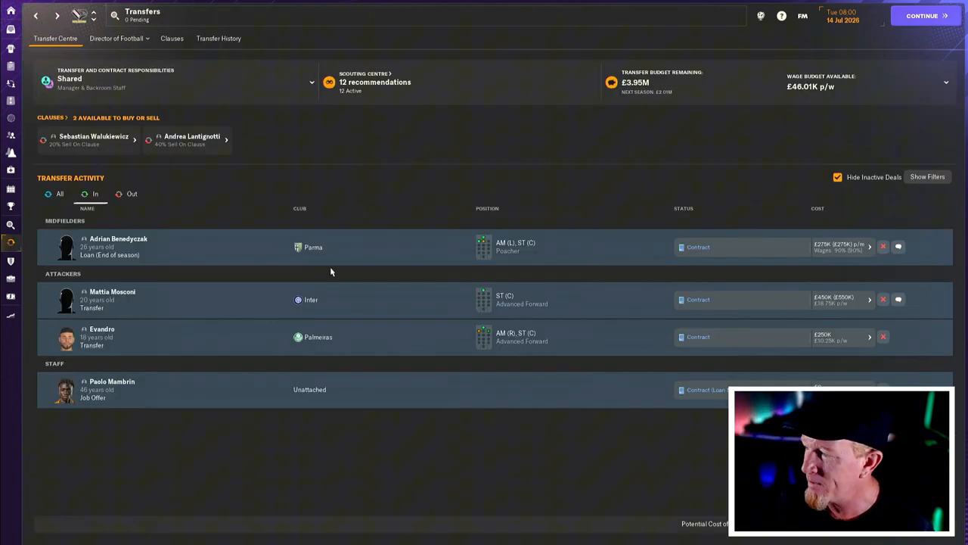
{"action": "mouse_move", "coordinate": [805, 340]}
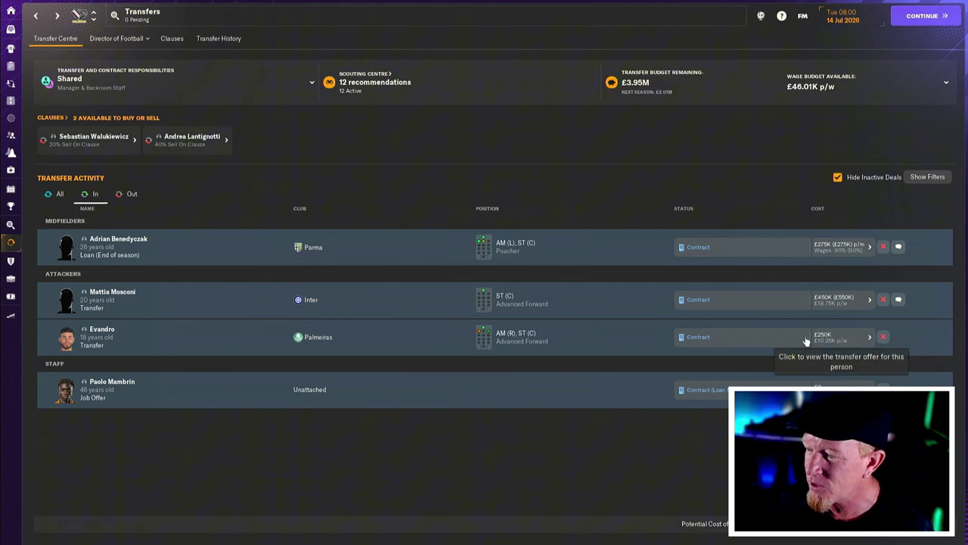
{"action": "mouse_move", "coordinate": [186, 332]}
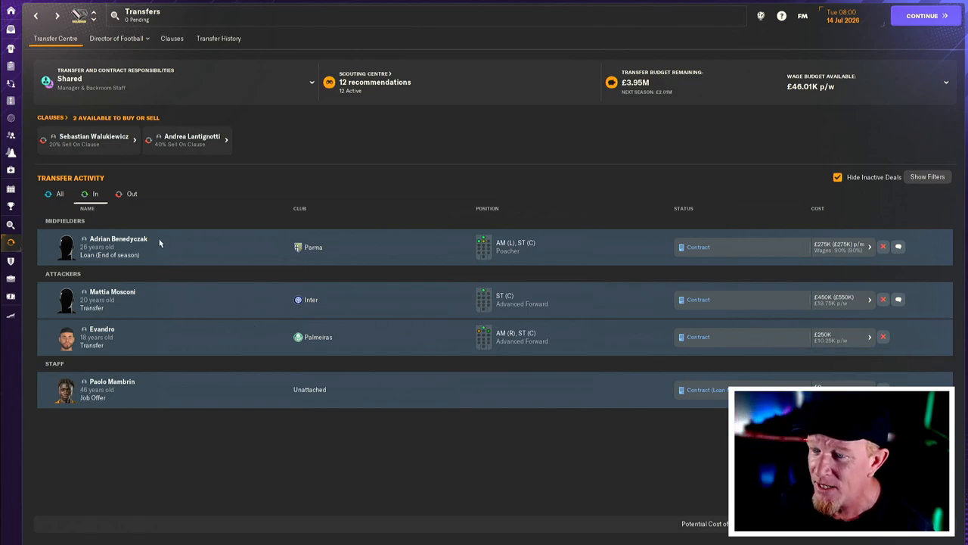
{"action": "mouse_move", "coordinate": [264, 249]}
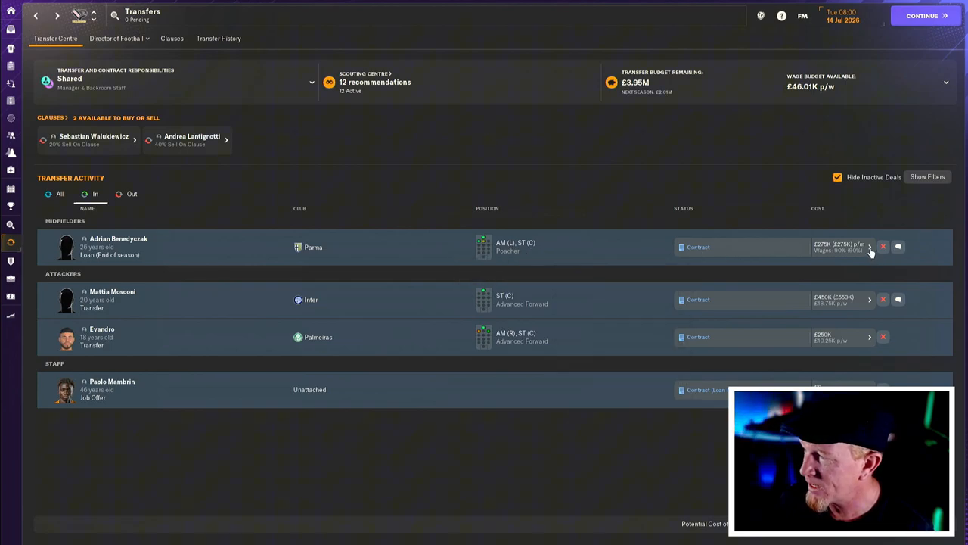
{"action": "left_click", "coordinate": [869, 251]}
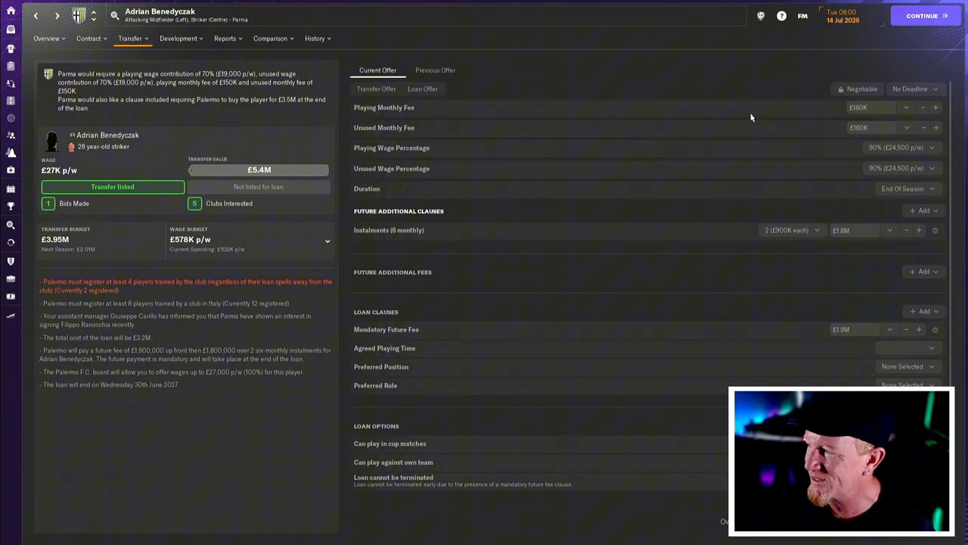
{"action": "mouse_move", "coordinate": [896, 148]}
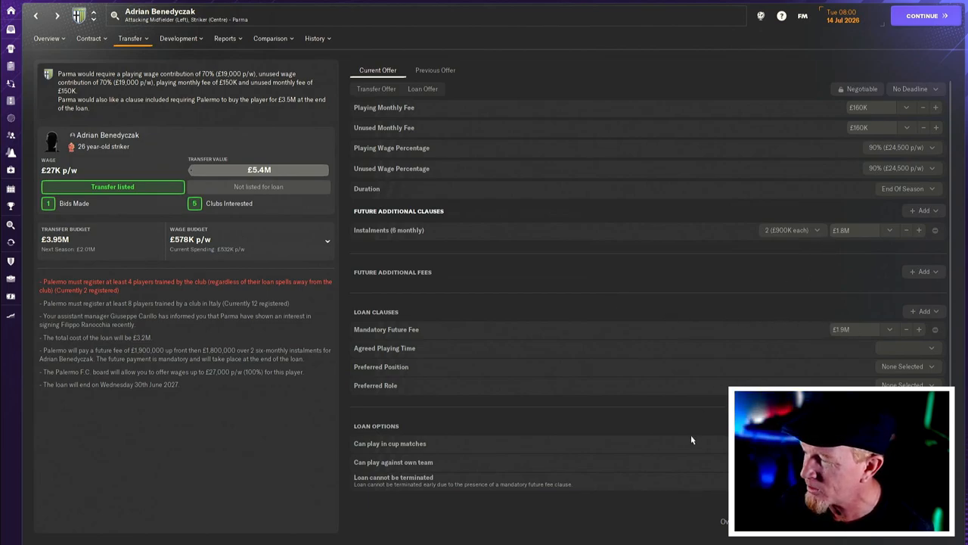
{"action": "mouse_move", "coordinate": [585, 297]}
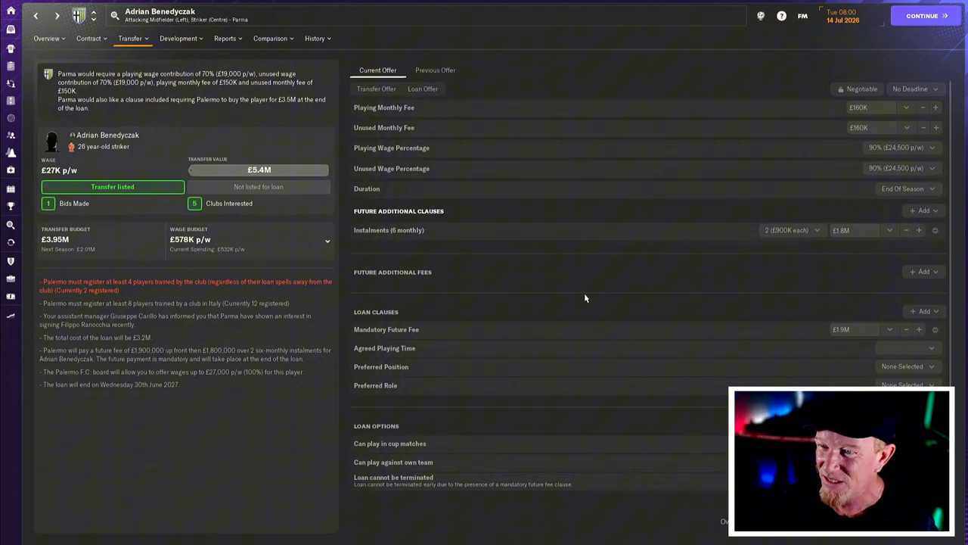
{"action": "mouse_move", "coordinate": [558, 283]}
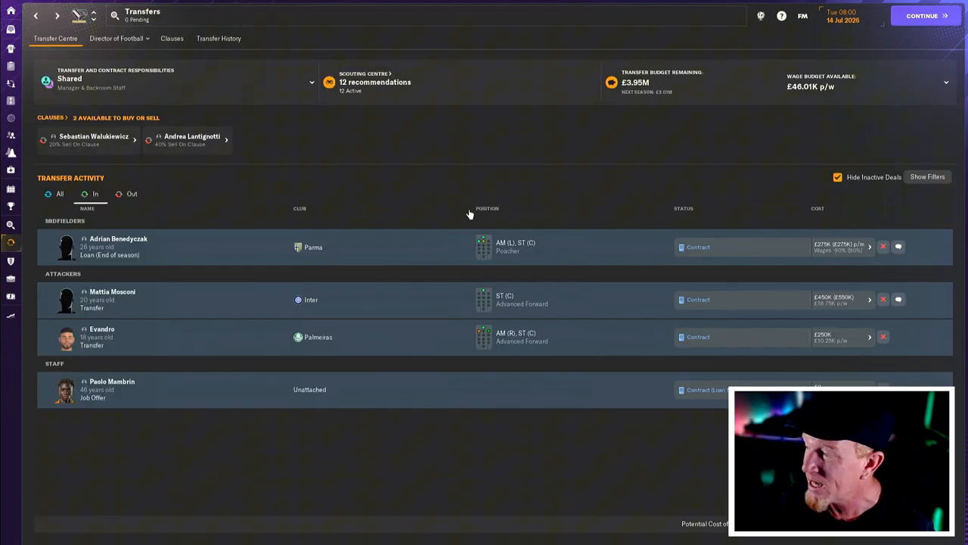
{"action": "mouse_move", "coordinate": [454, 188]}
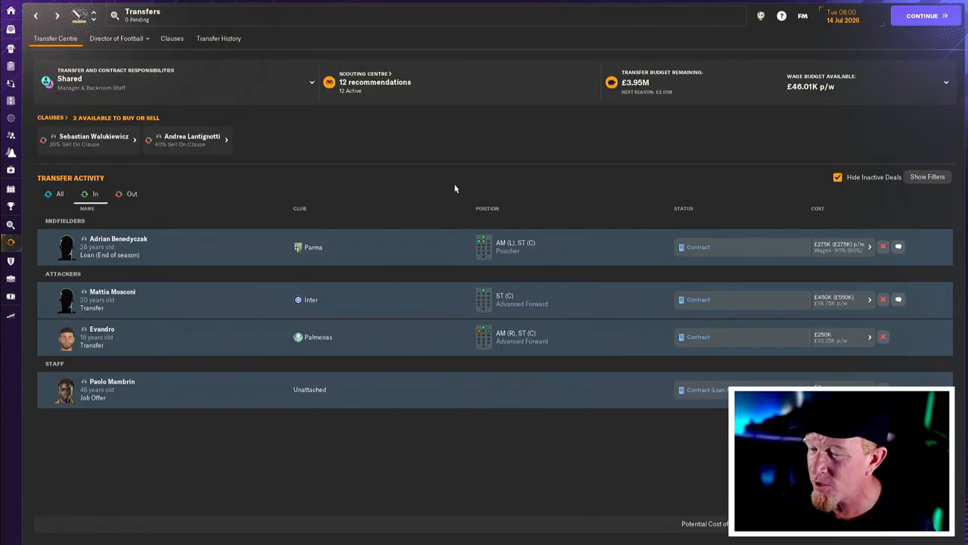
{"action": "mouse_move", "coordinate": [394, 267]}
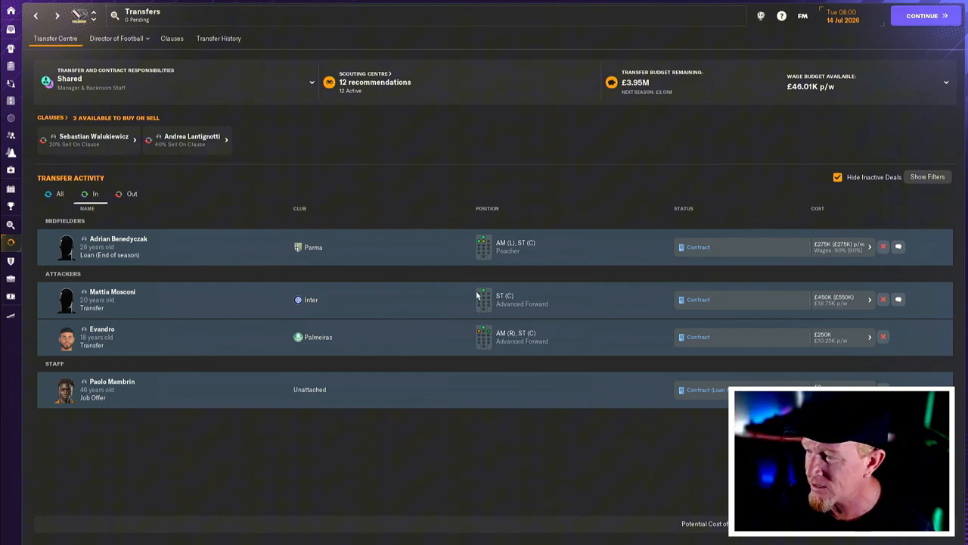
{"action": "mouse_move", "coordinate": [379, 235]}
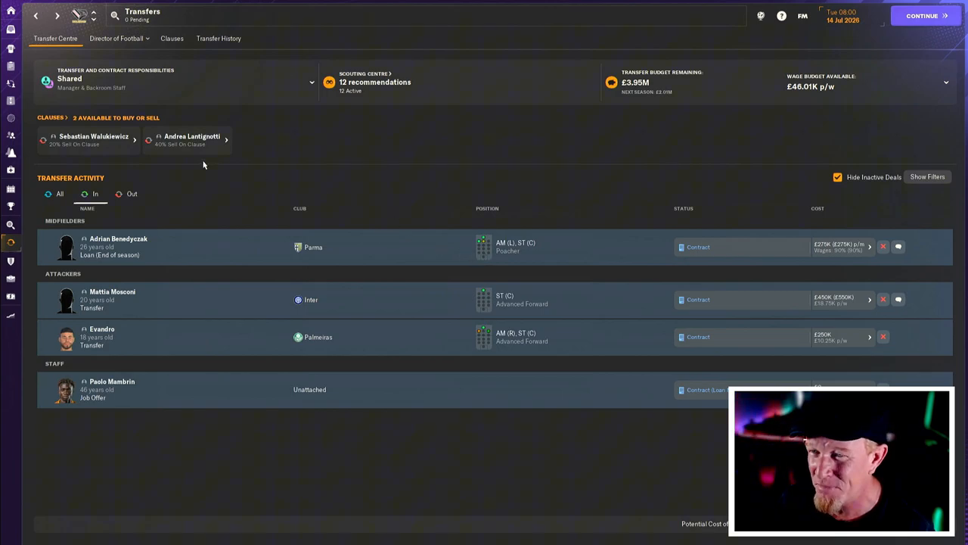
{"action": "mouse_move", "coordinate": [140, 257]}
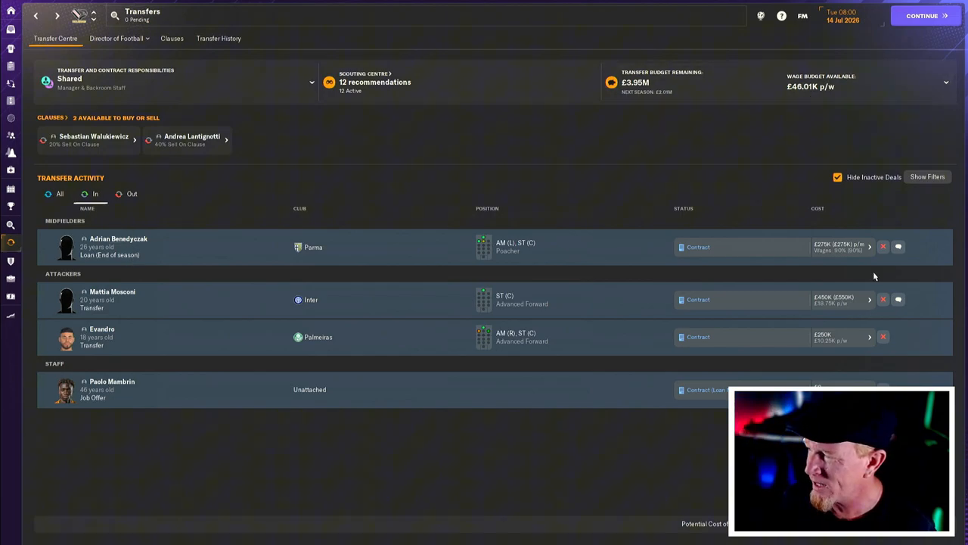
{"action": "mouse_move", "coordinate": [196, 182]}
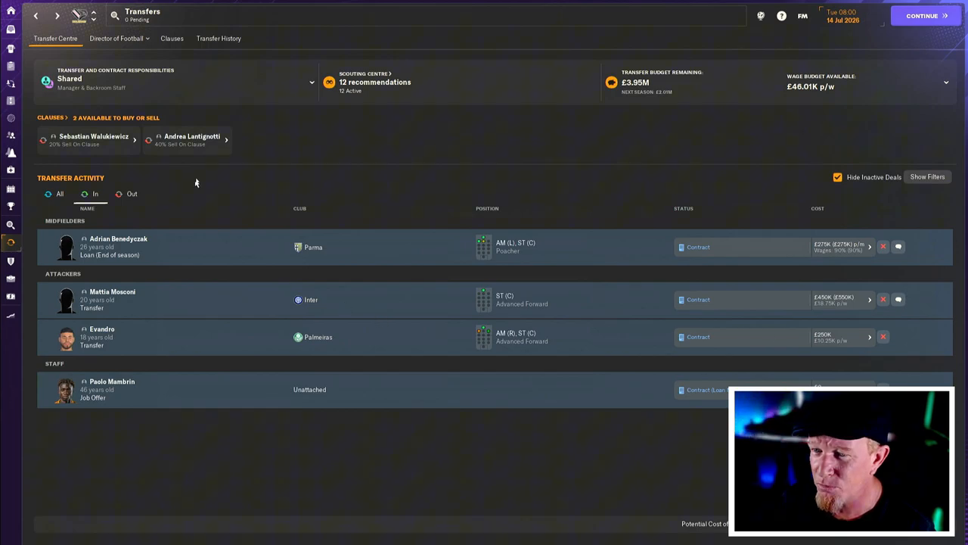
{"action": "mouse_move", "coordinate": [184, 187]}
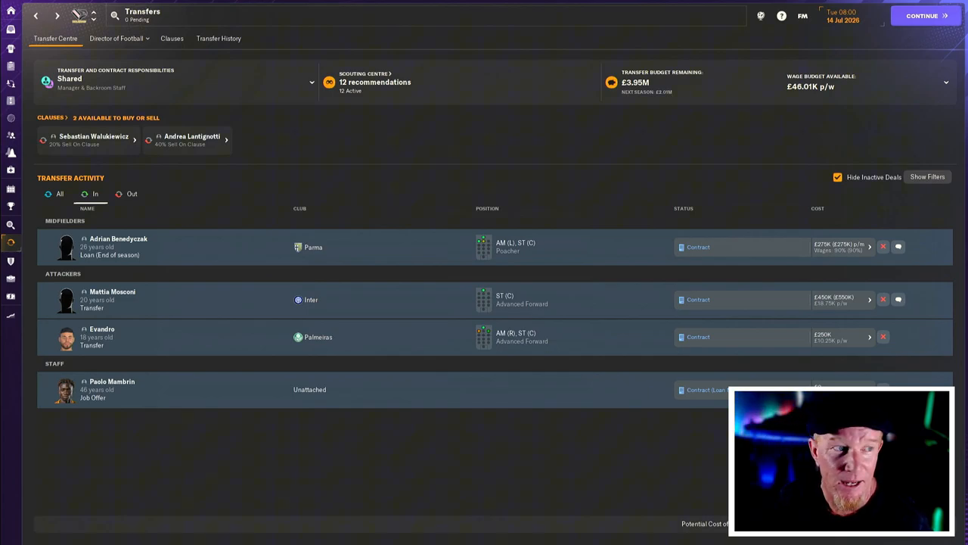
- Continue to 16 July 2026, confirming Evandro signed from Palmeiras for £250,000
{"action": "left_click", "coordinate": [922, 16]}
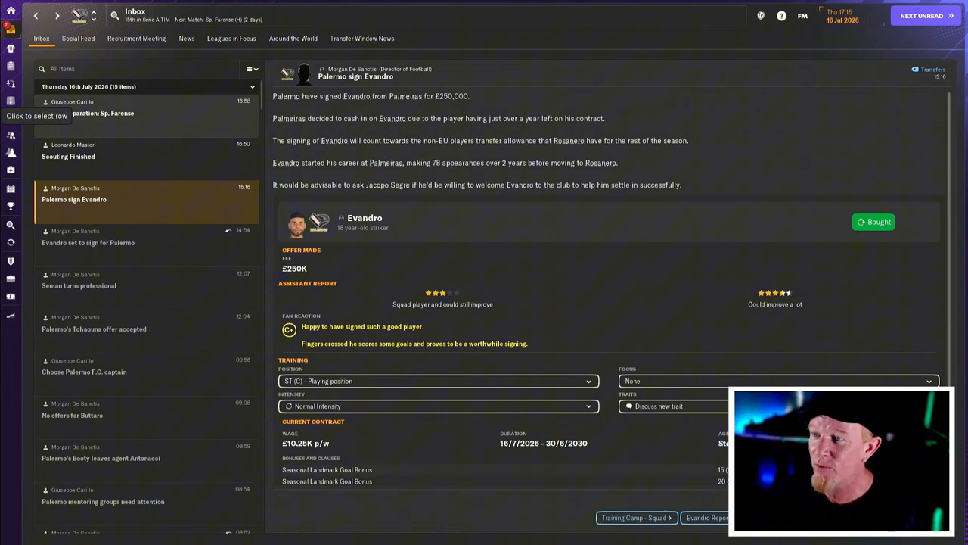
{"action": "mouse_move", "coordinate": [464, 148]}
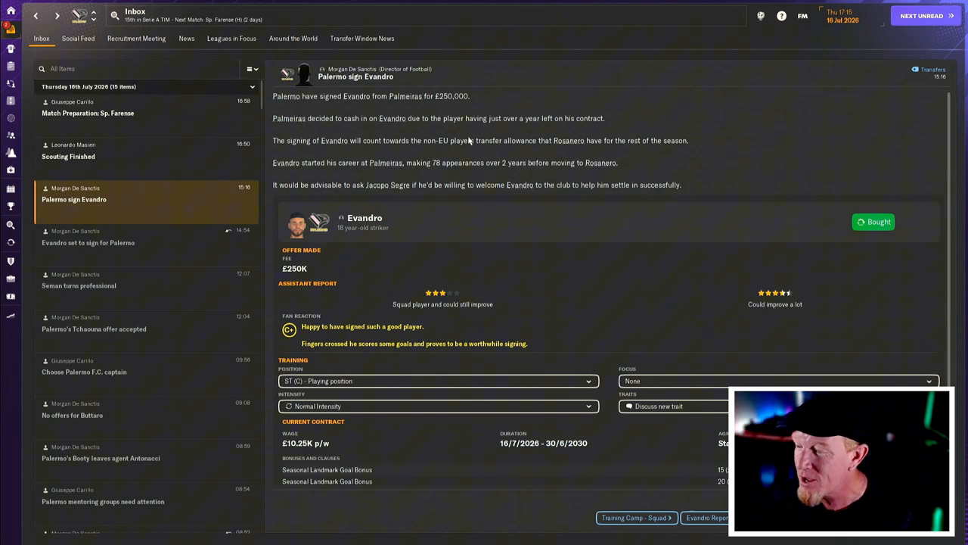
{"action": "mouse_move", "coordinate": [463, 296]}
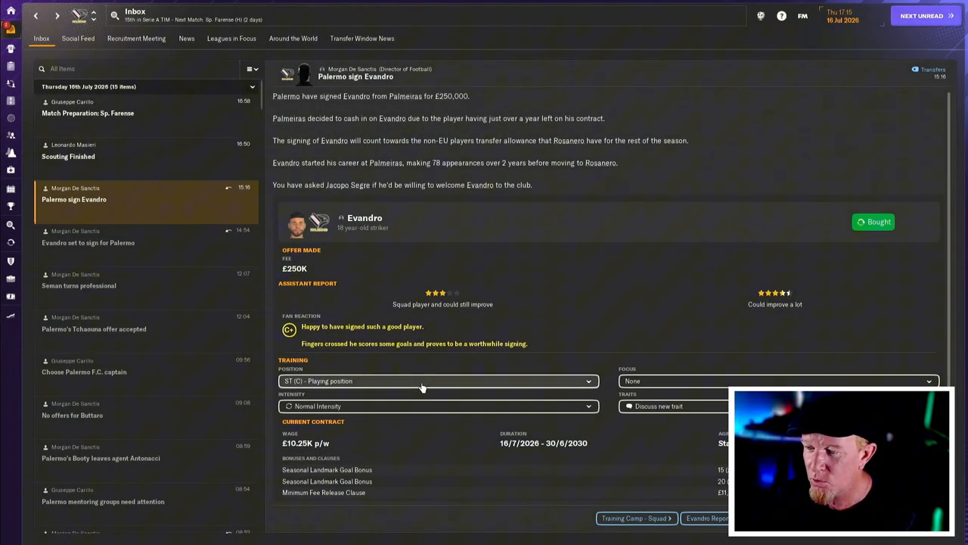
{"action": "mouse_move", "coordinate": [481, 362]}
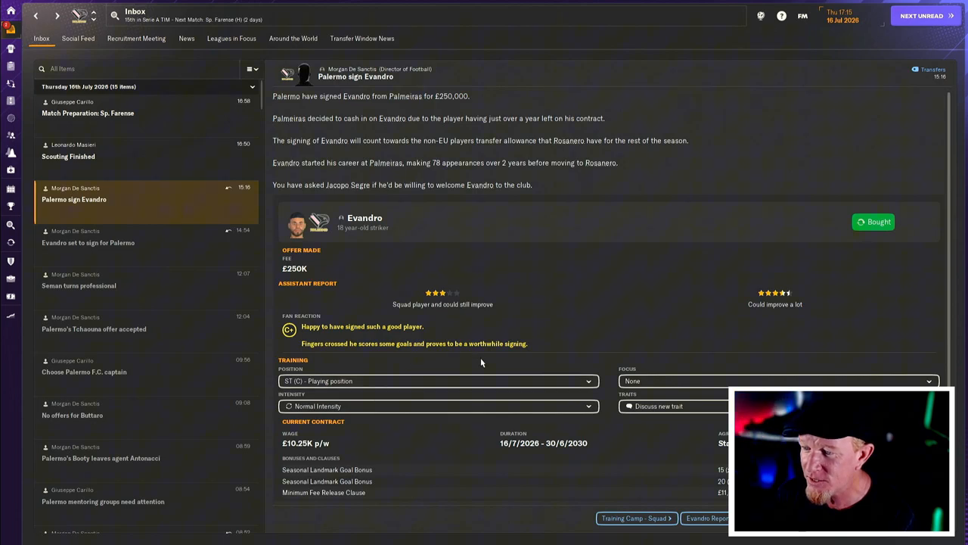
- Scroll down the 'Palermo sign Evandro' inbox item to read the full message
{"action": "scroll", "scroll_direction": "down", "scroll_amount": 3}
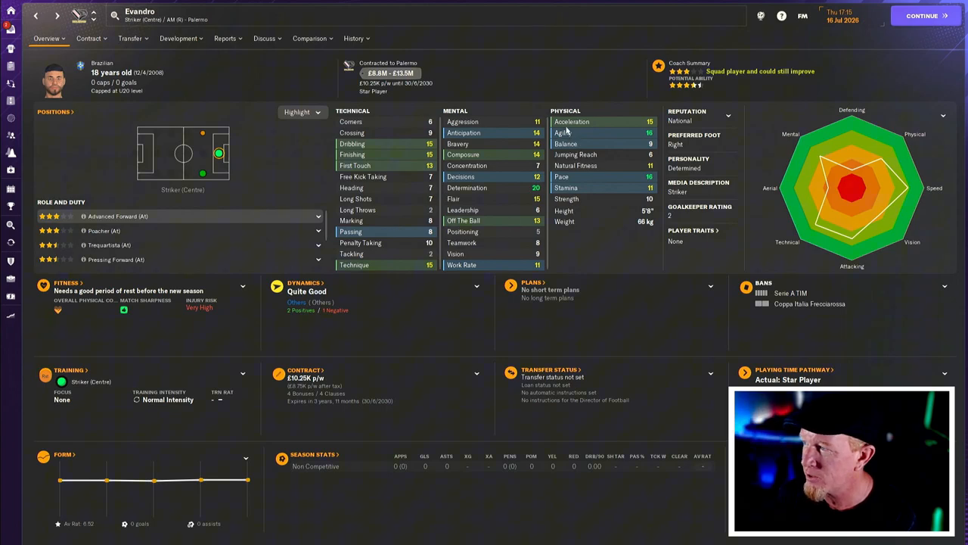
{"action": "mouse_move", "coordinate": [232, 221]}
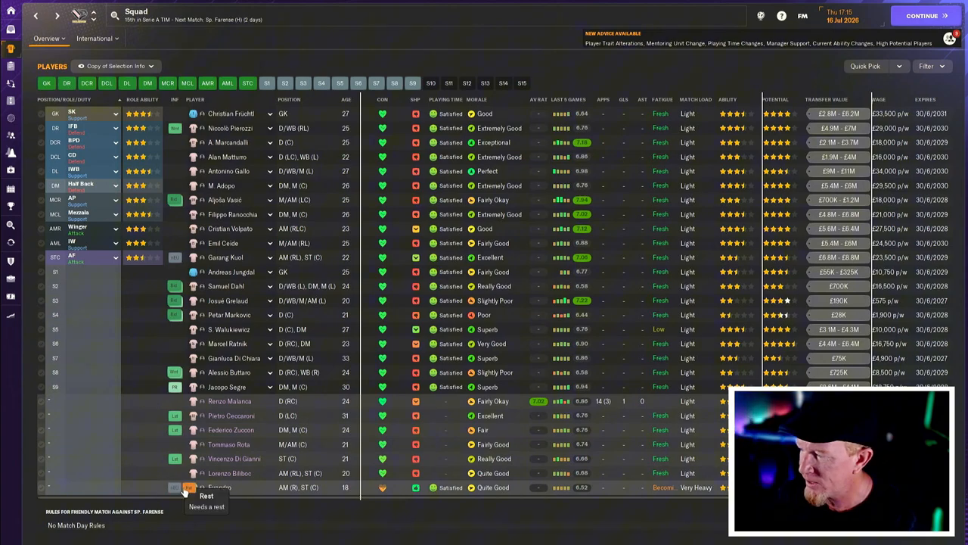
- Send Evandro on a two-week holiday to recover until 30 July and advance to 17 July
{"action": "right_click", "coordinate": [218, 487]}
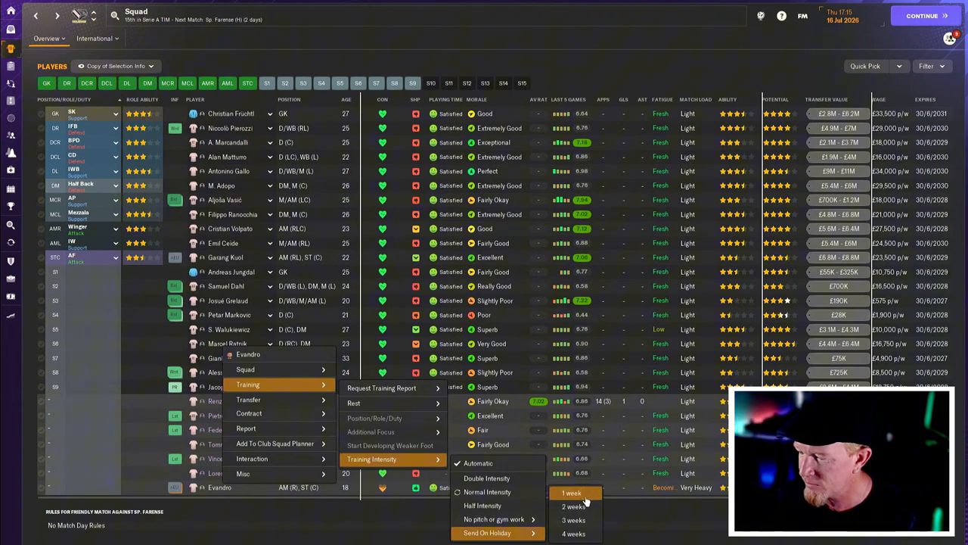
{"action": "mouse_move", "coordinate": [574, 505]}
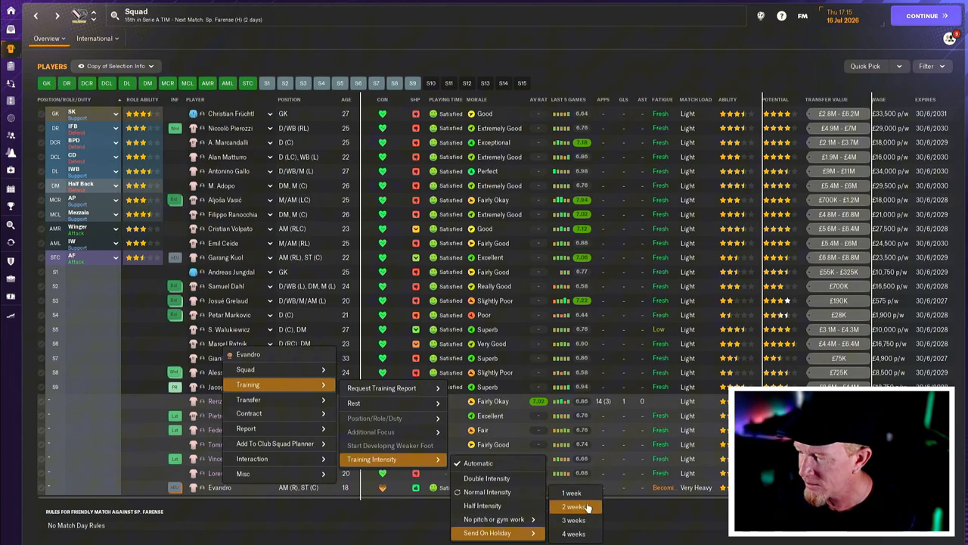
{"action": "left_click", "coordinate": [488, 533]}
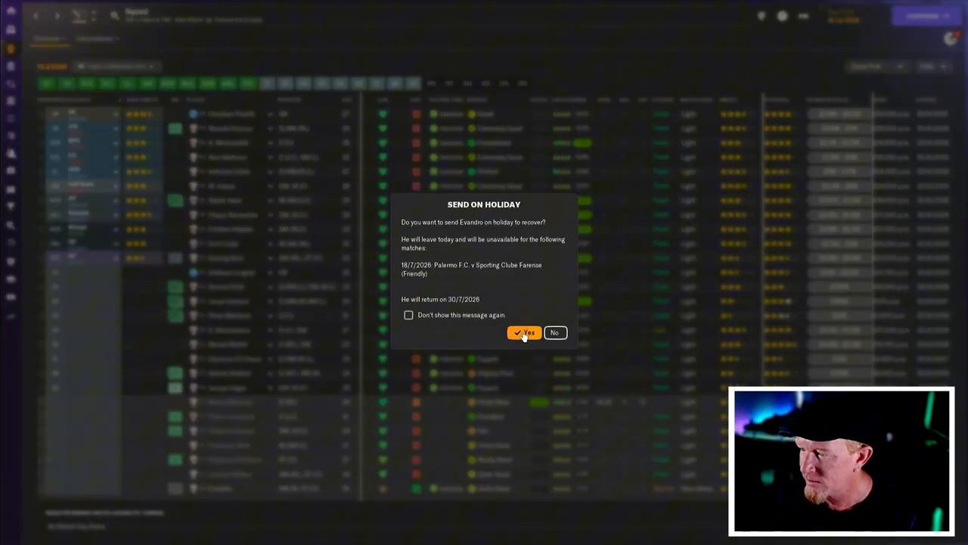
{"action": "left_click", "coordinate": [524, 332]}
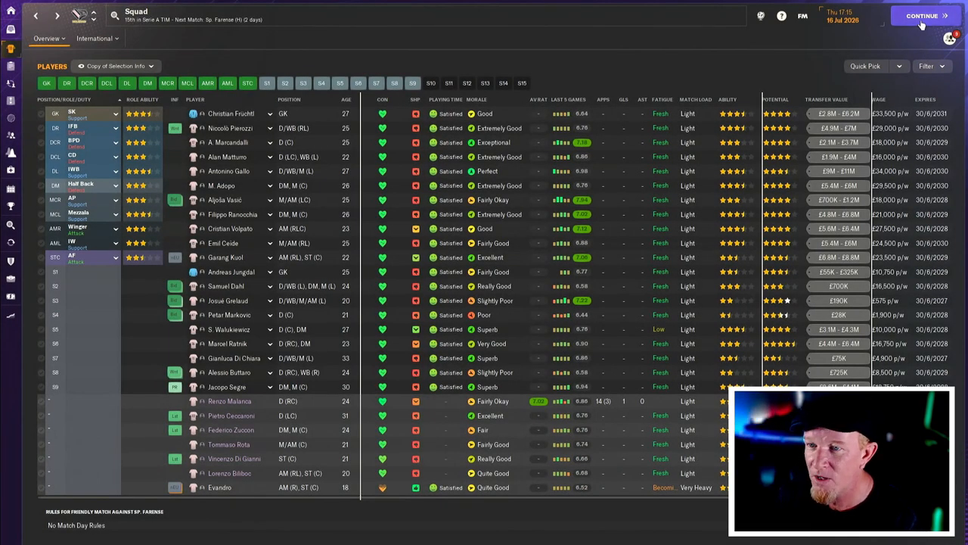
{"action": "left_click", "coordinate": [922, 16]}
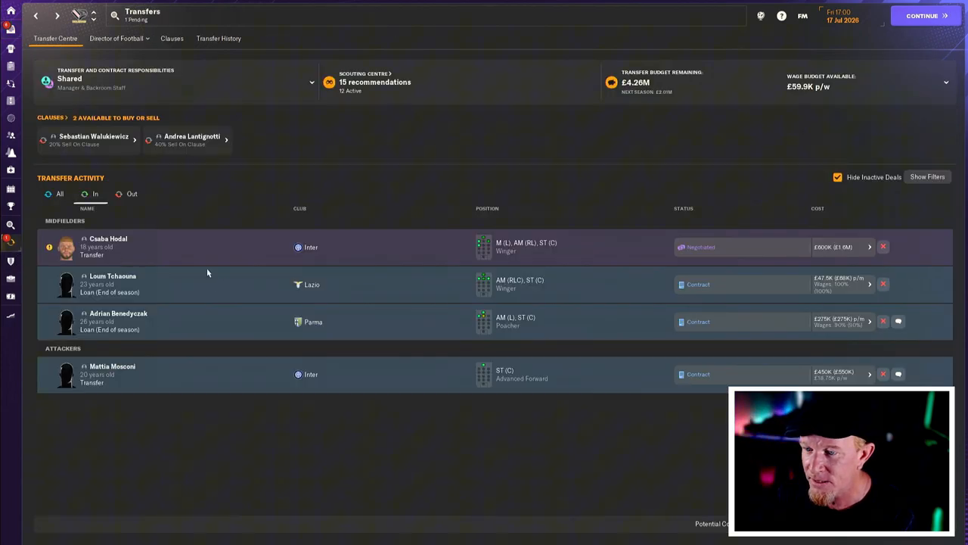
{"action": "mouse_move", "coordinate": [108, 242]}
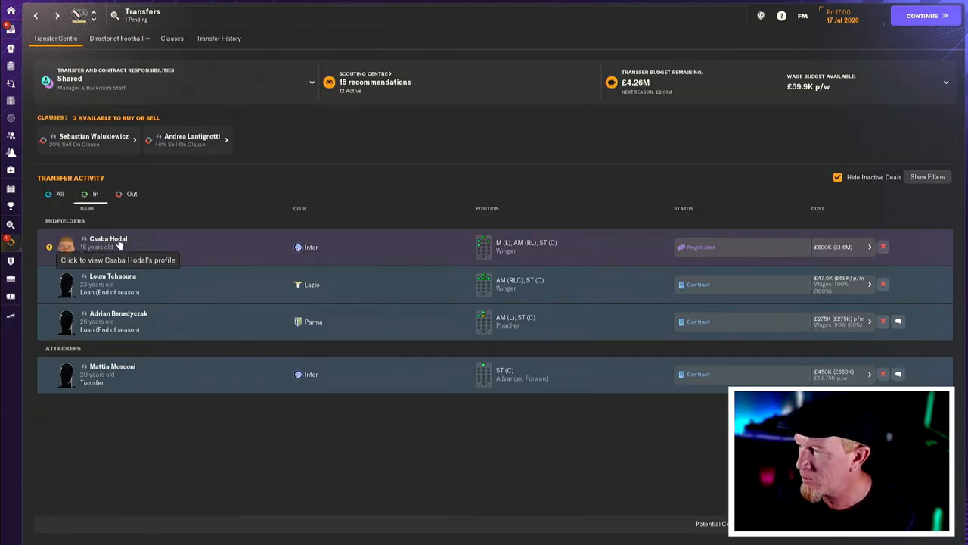
- Review Csaba Hodal's negotiated £3.7M deal message in the inbox after reading Grelaud's Modena agreement
{"action": "left_click", "coordinate": [108, 238]}
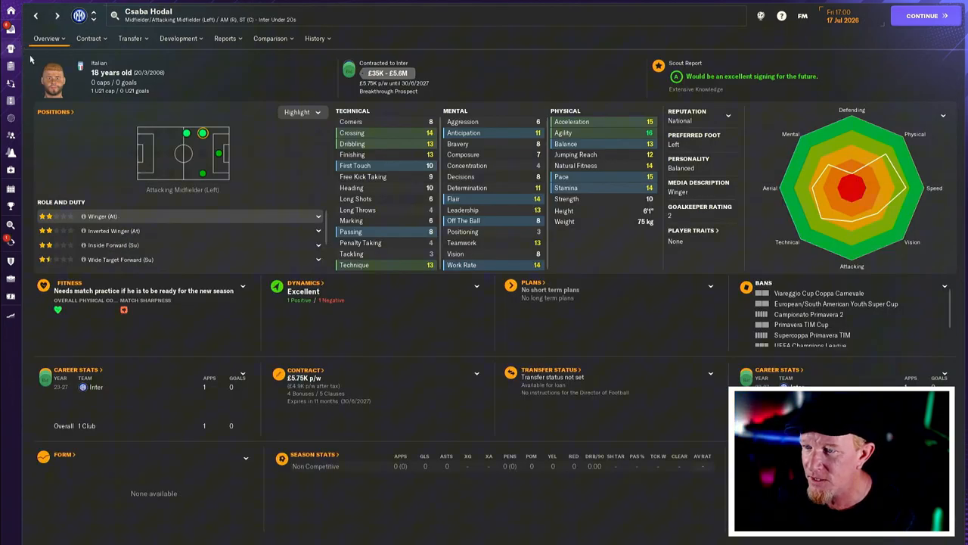
{"action": "left_click", "coordinate": [11, 28]}
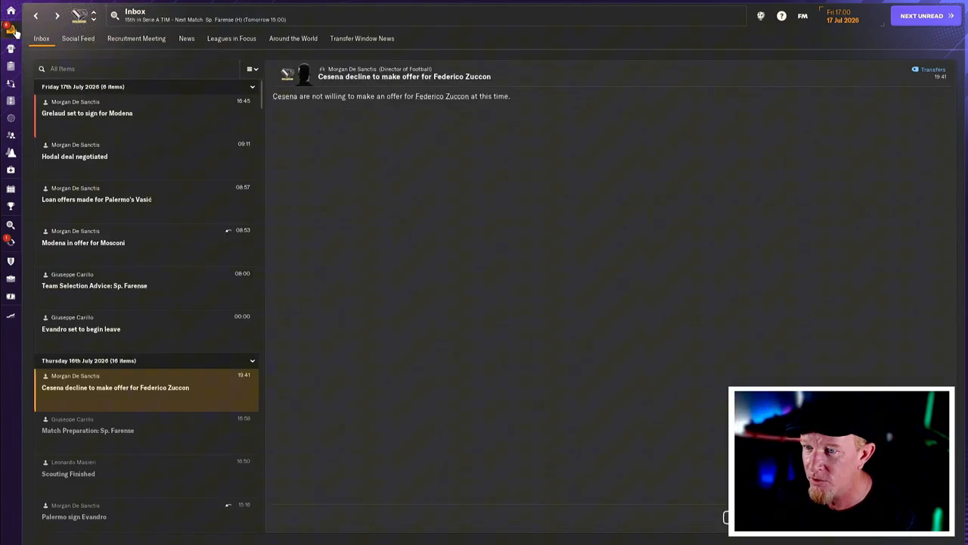
{"action": "mouse_move", "coordinate": [183, 341]}
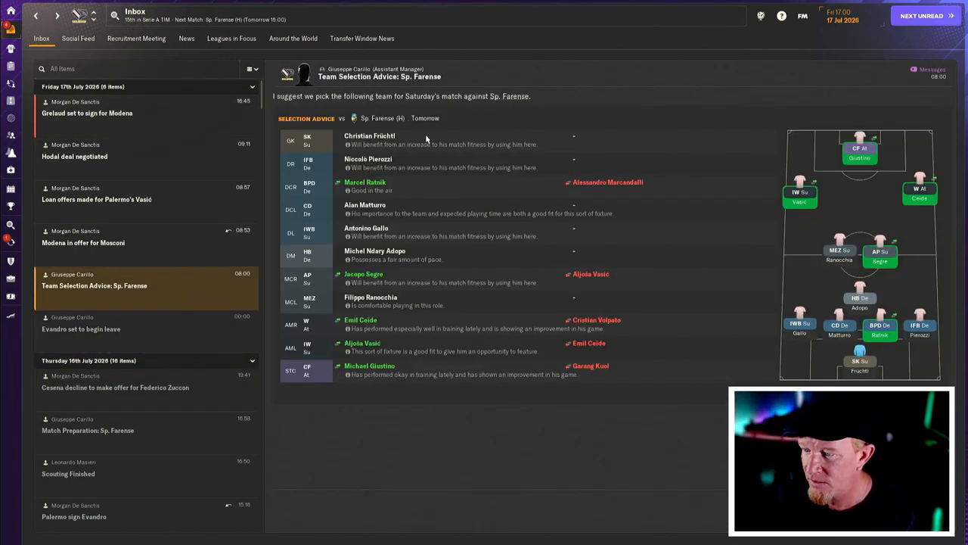
{"action": "left_click", "coordinate": [83, 238]}
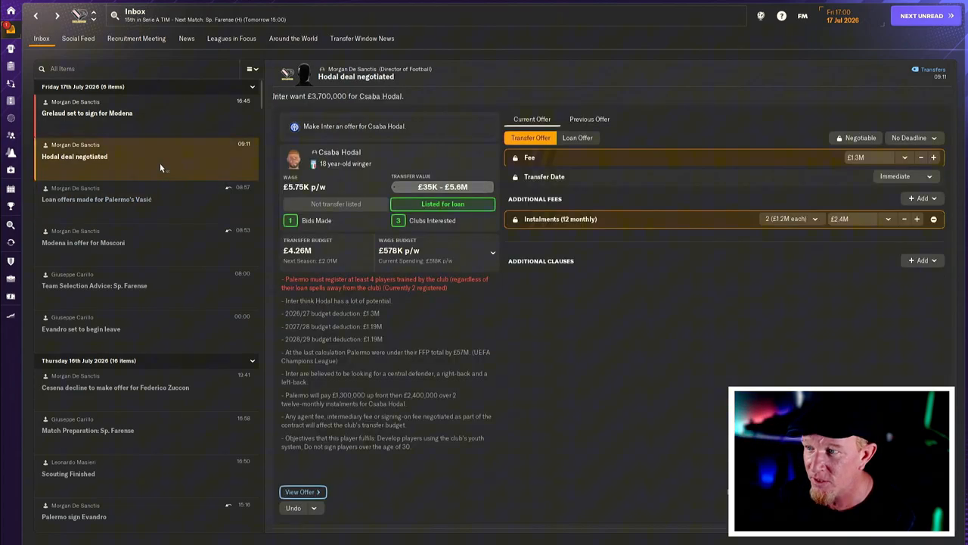
{"action": "mouse_move", "coordinate": [663, 187]}
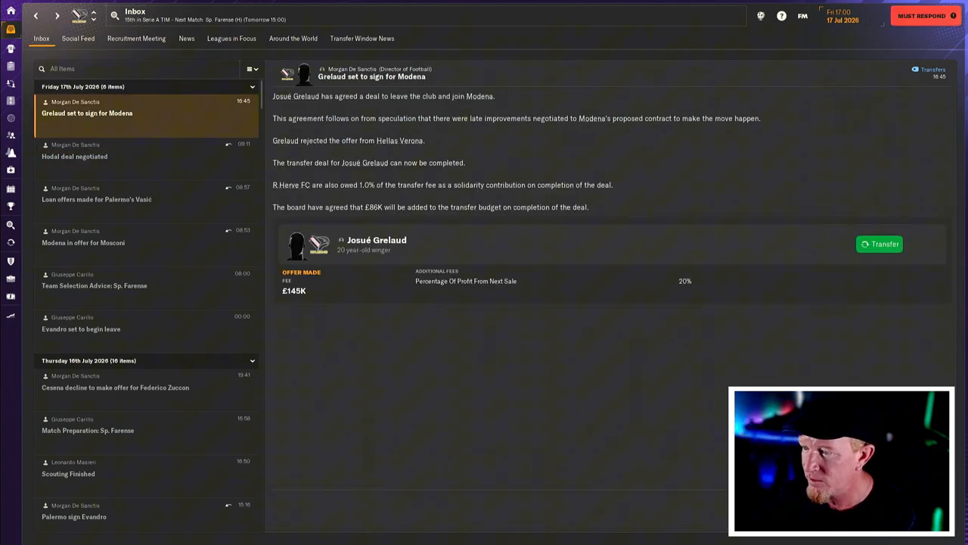
{"action": "left_click", "coordinate": [74, 156]}
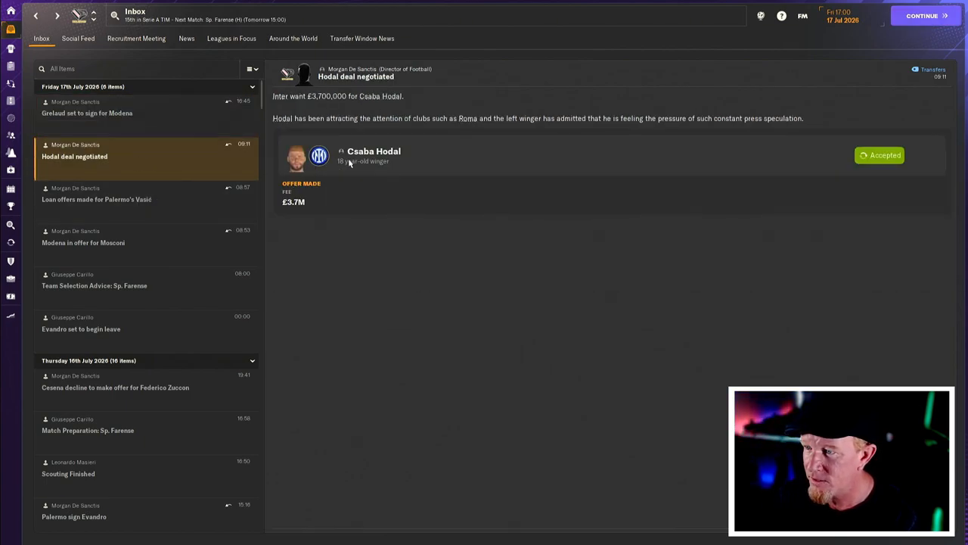
{"action": "left_click", "coordinate": [374, 150]}
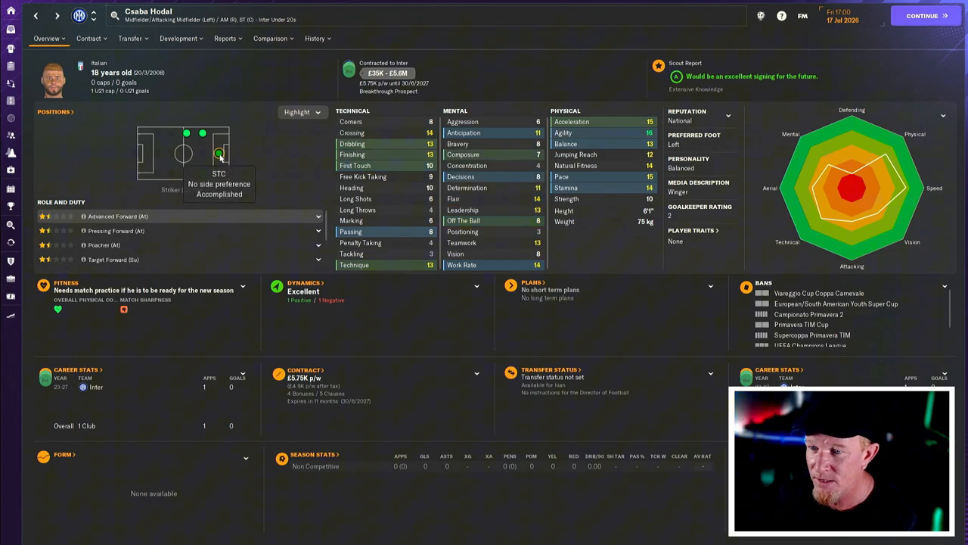
{"action": "mouse_move", "coordinate": [372, 143]}
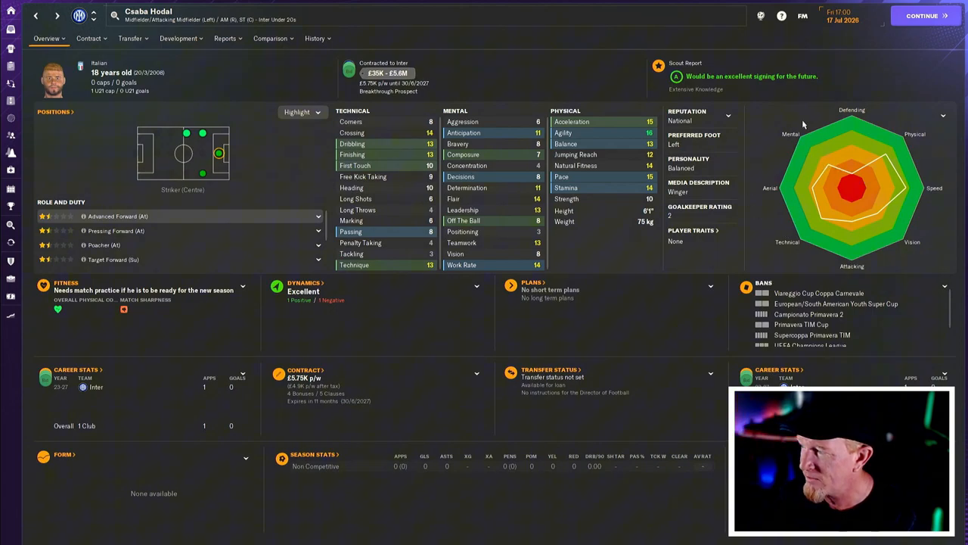
{"action": "mouse_move", "coordinate": [468, 198]}
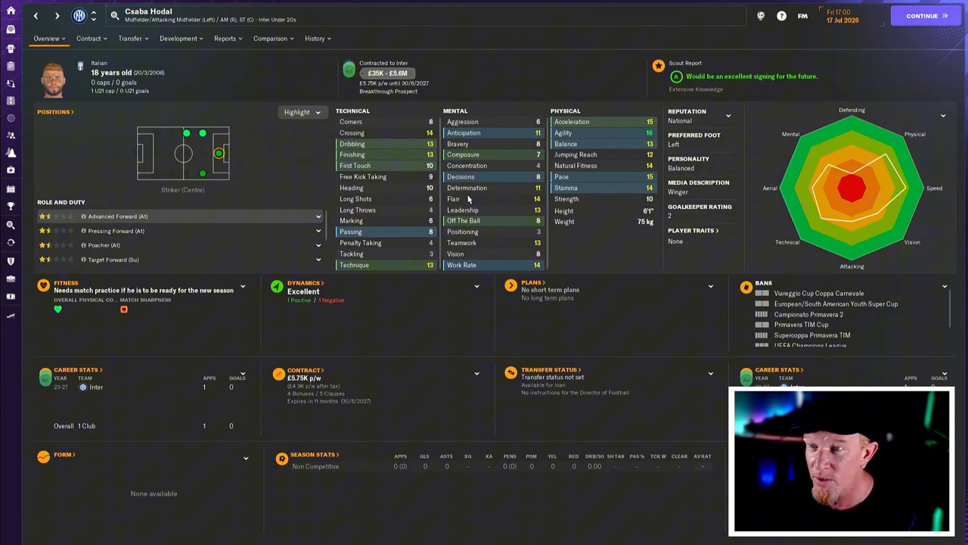
{"action": "left_click", "coordinate": [314, 38]}
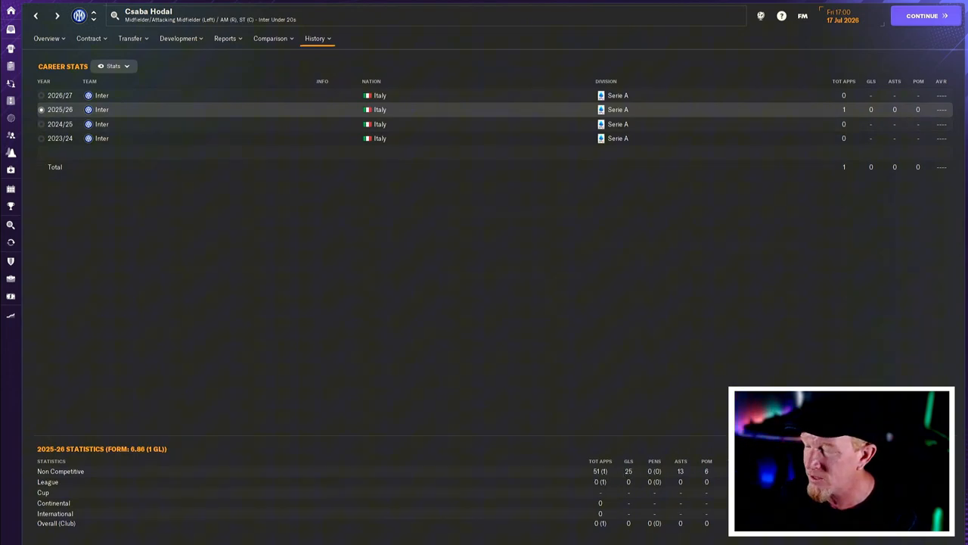
{"action": "left_click", "coordinate": [47, 39]}
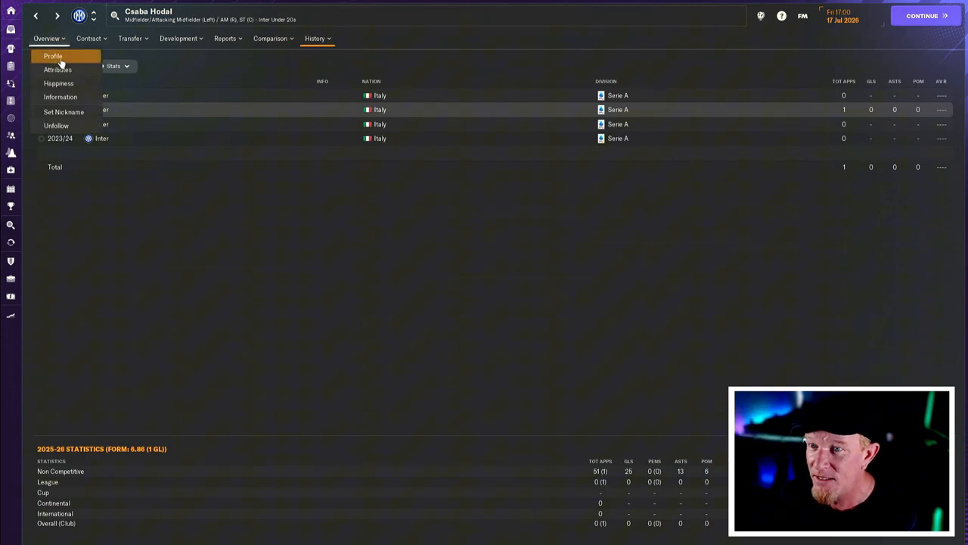
{"action": "left_click", "coordinate": [53, 55]}
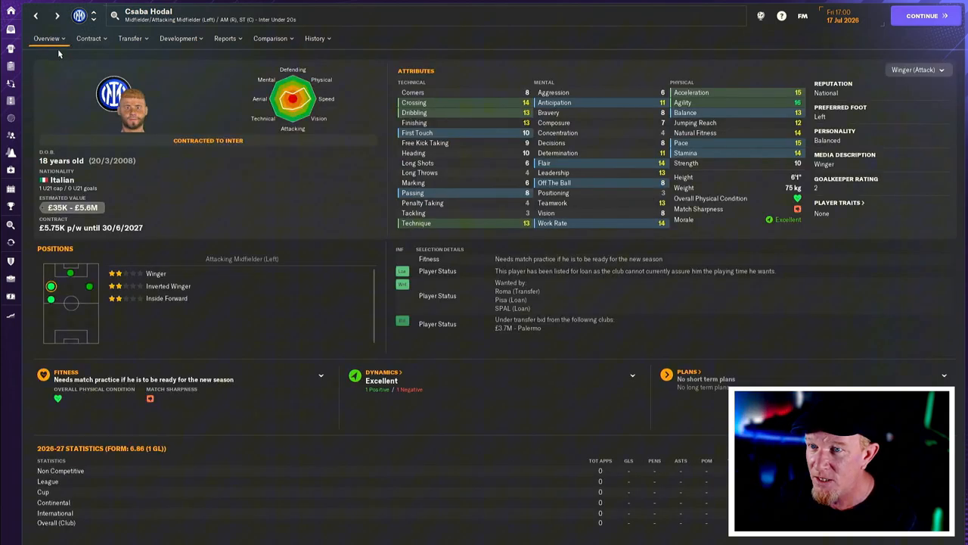
- Check Hodal's happiness page, then return to the inbox social feed of fan posts
{"action": "left_click", "coordinate": [49, 39]}
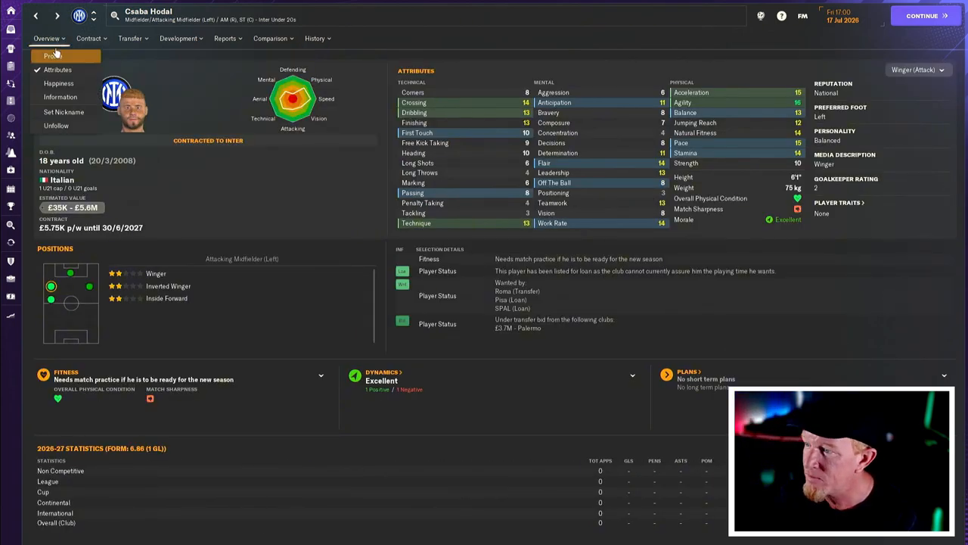
{"action": "mouse_move", "coordinate": [58, 83]}
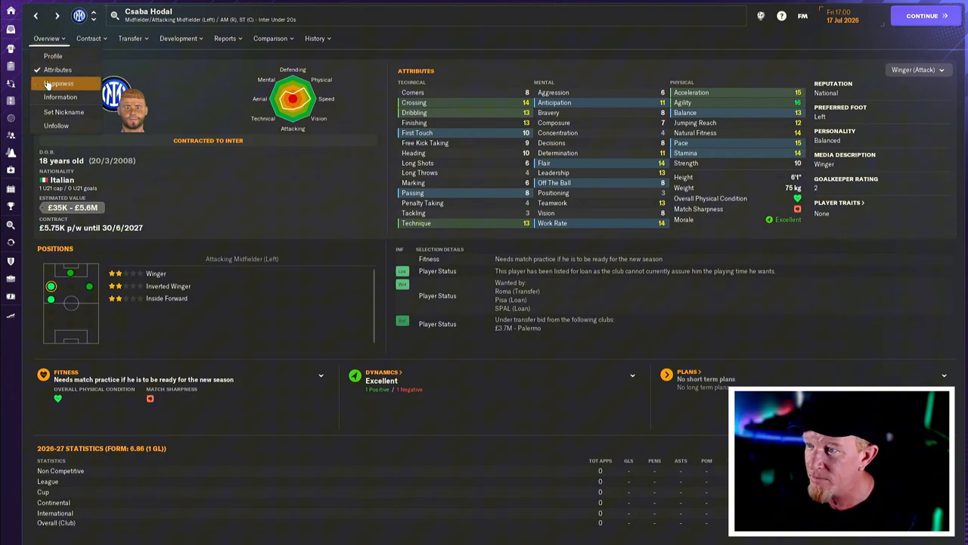
{"action": "left_click", "coordinate": [59, 83]}
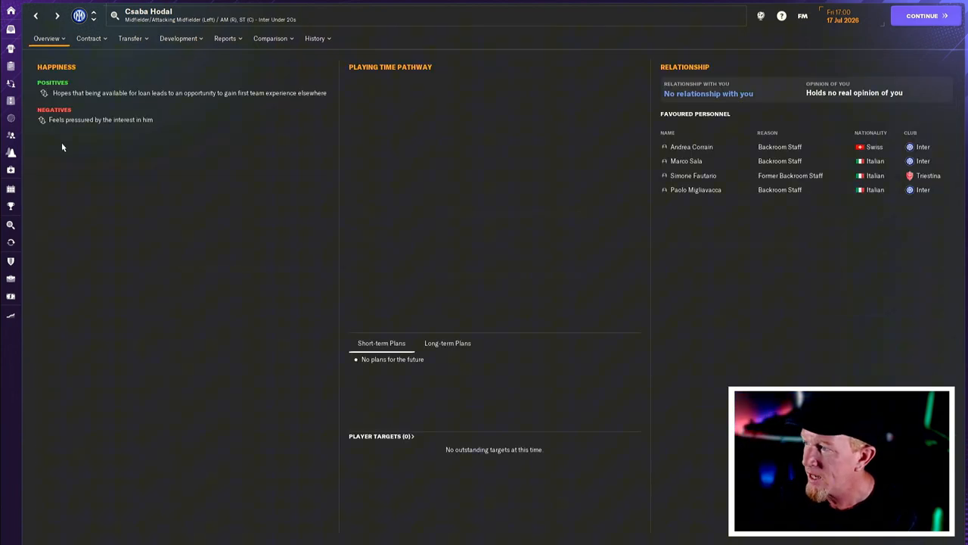
{"action": "mouse_move", "coordinate": [64, 99]}
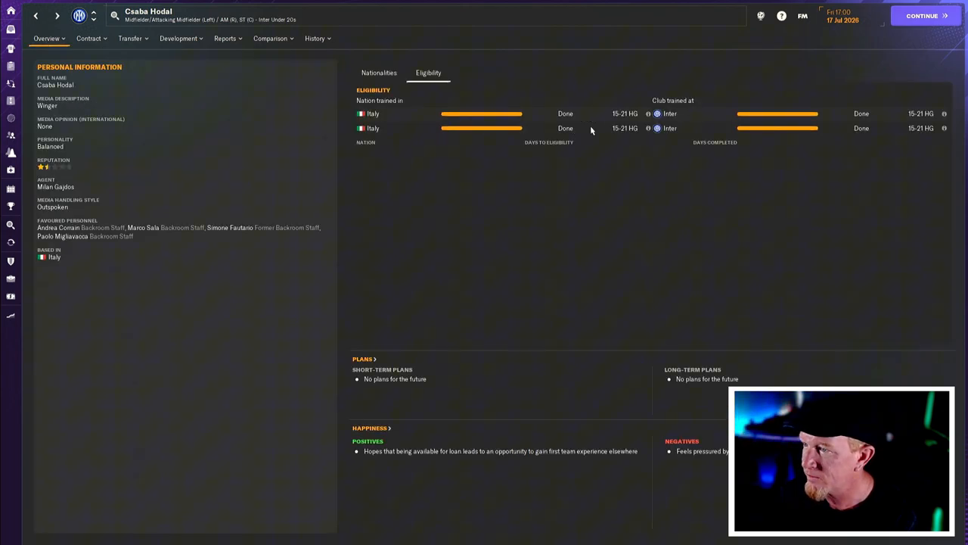
{"action": "left_click", "coordinate": [378, 72]}
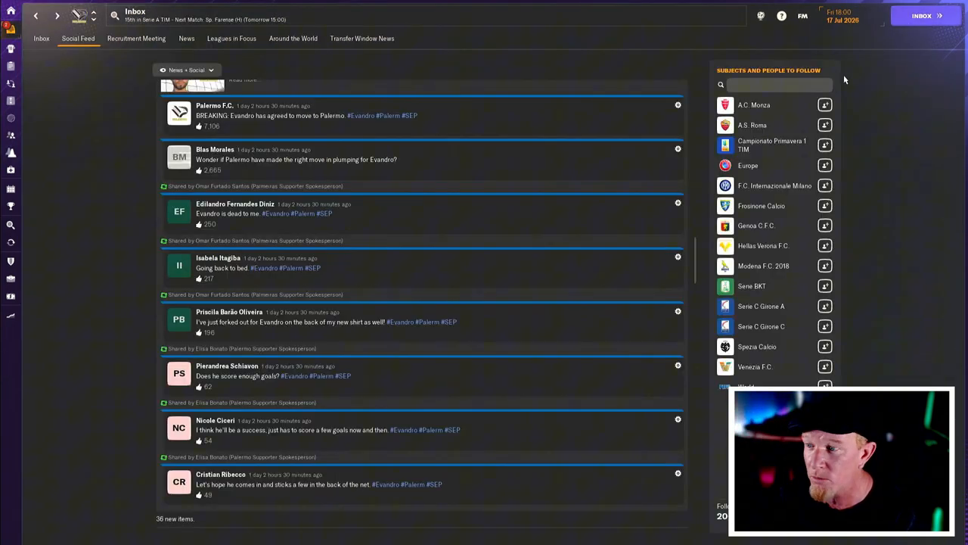
- Read the 'Hodal offer accepted' message and reach the Transfer Centre's five incoming deals with £4.35M budget
{"action": "left_click", "coordinate": [41, 38]}
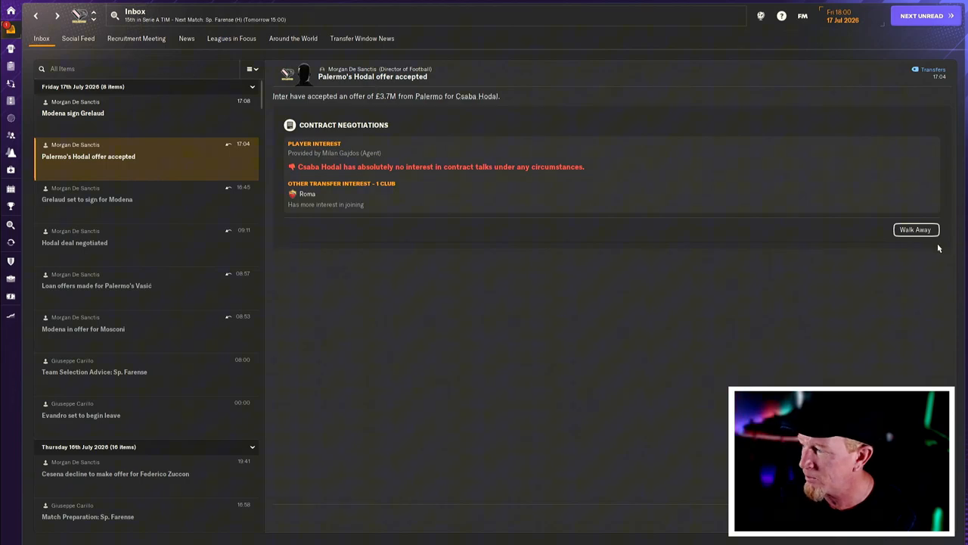
{"action": "left_click", "coordinate": [915, 230]}
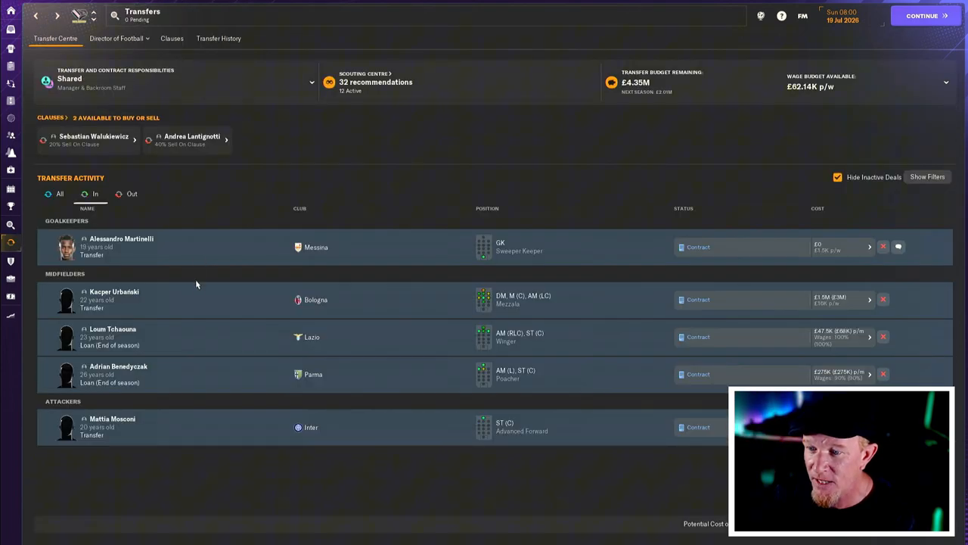
{"action": "mouse_move", "coordinate": [115, 291]}
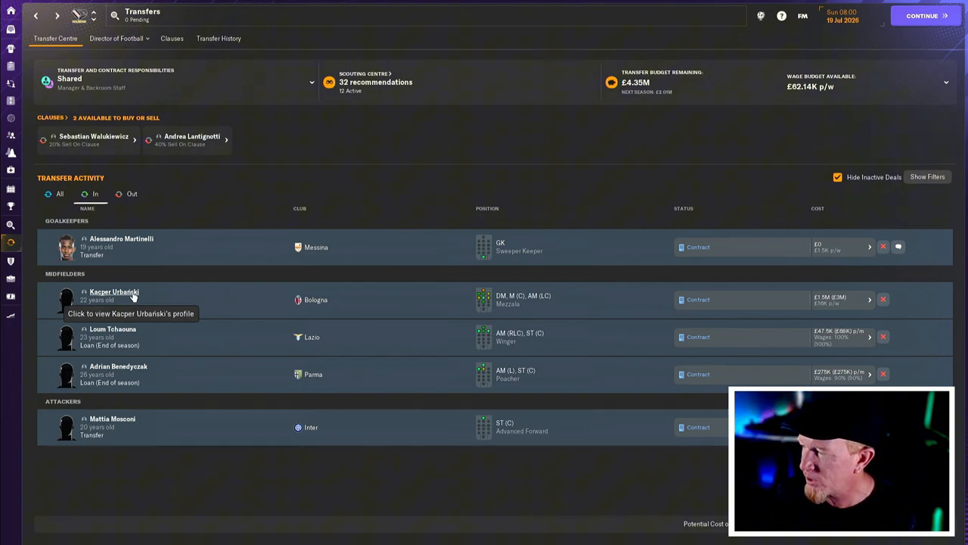
{"action": "mouse_move", "coordinate": [572, 94]}
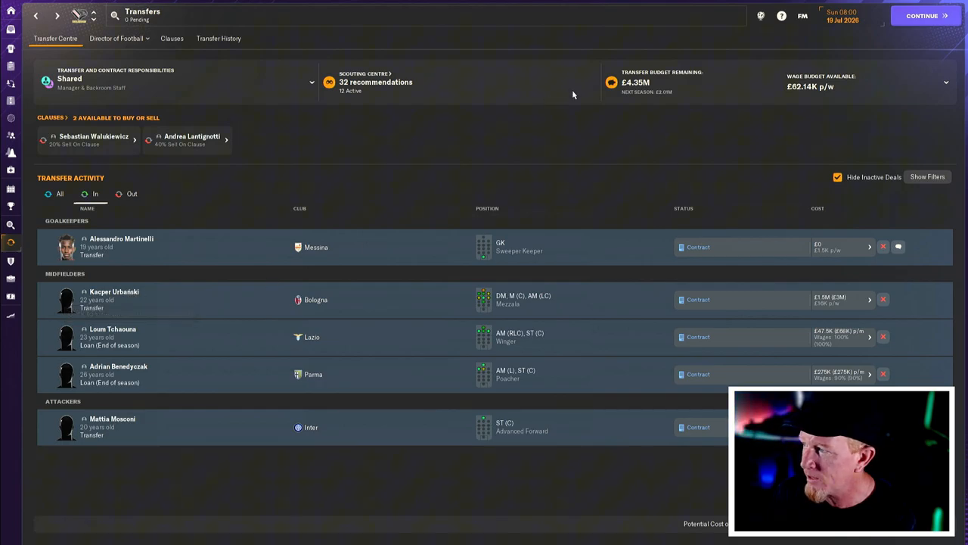
{"action": "mouse_move", "coordinate": [705, 151]}
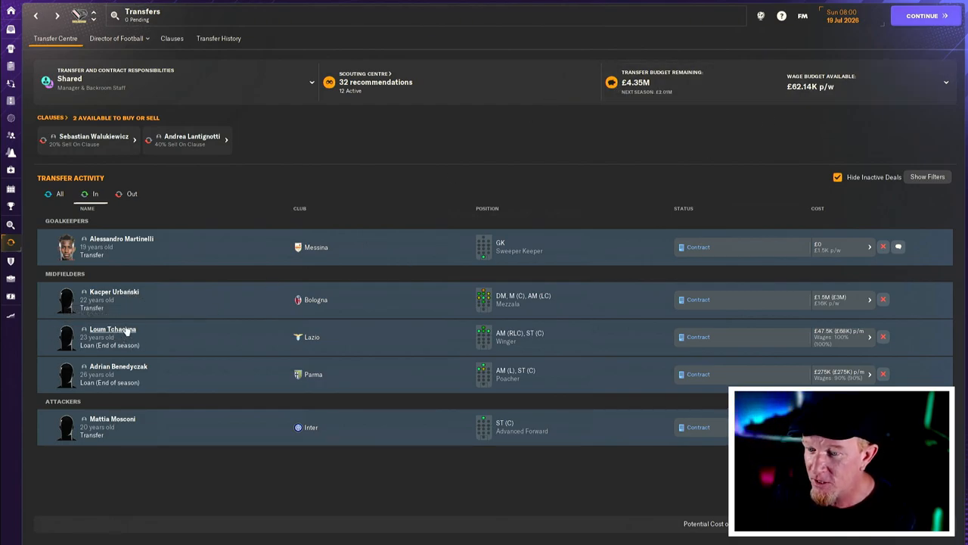
- Review Kacper Urbański's profile and role suitability as right attacking midfielder and striker, then return to pending deals
{"action": "left_click", "coordinate": [113, 295]}
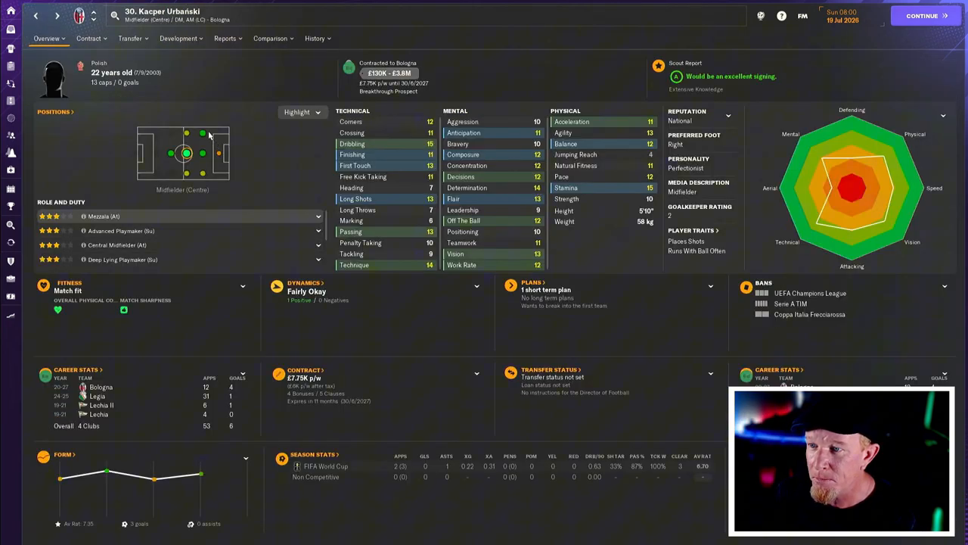
{"action": "left_click", "coordinate": [203, 173]}
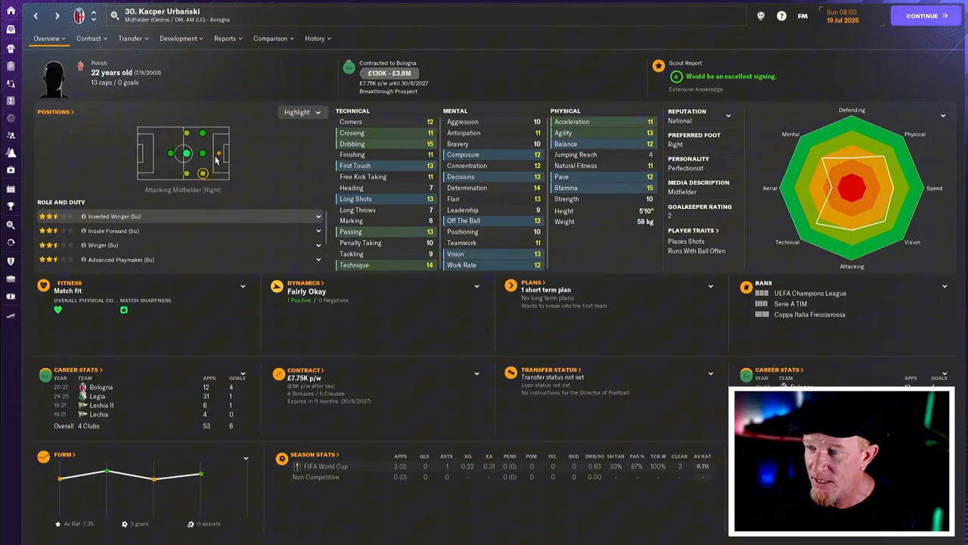
{"action": "left_click", "coordinate": [219, 153]}
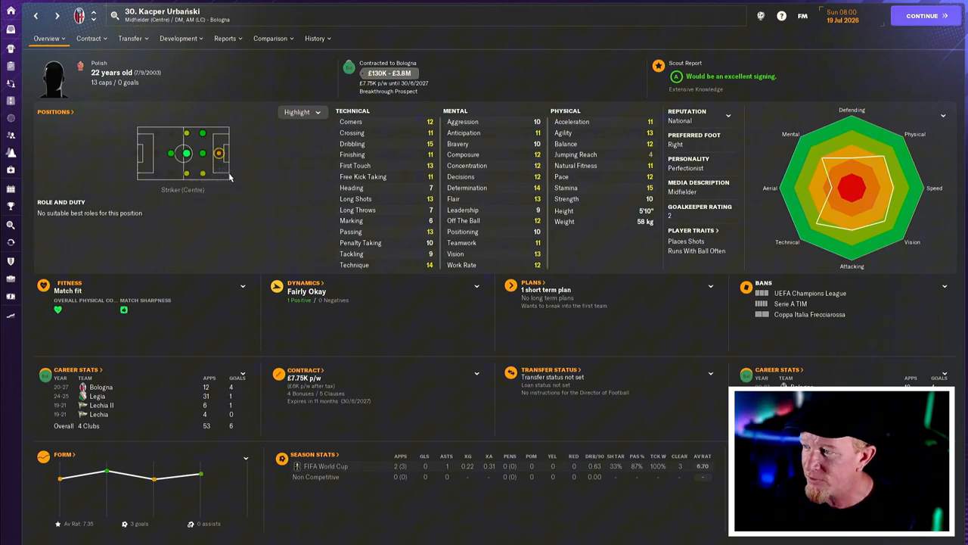
{"action": "mouse_move", "coordinate": [341, 258]}
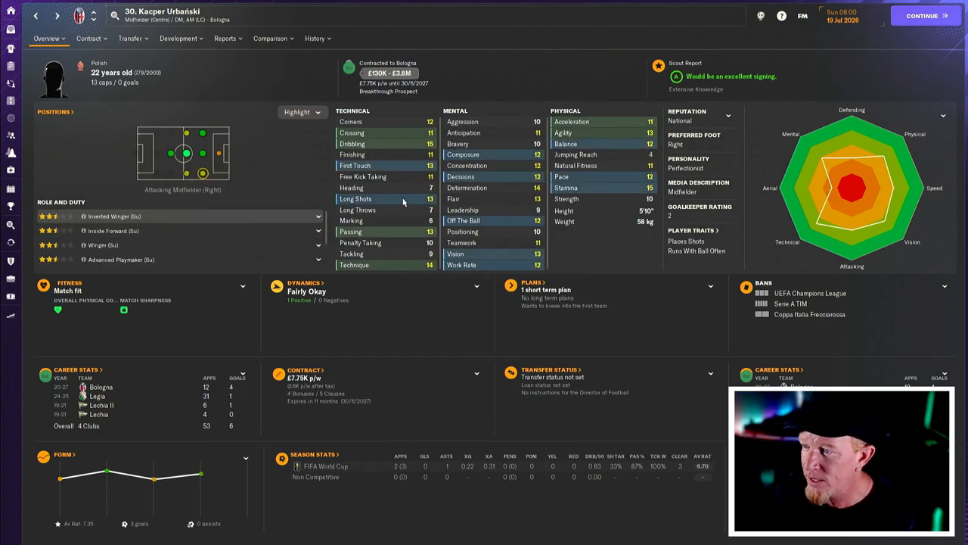
{"action": "mouse_move", "coordinate": [201, 138]}
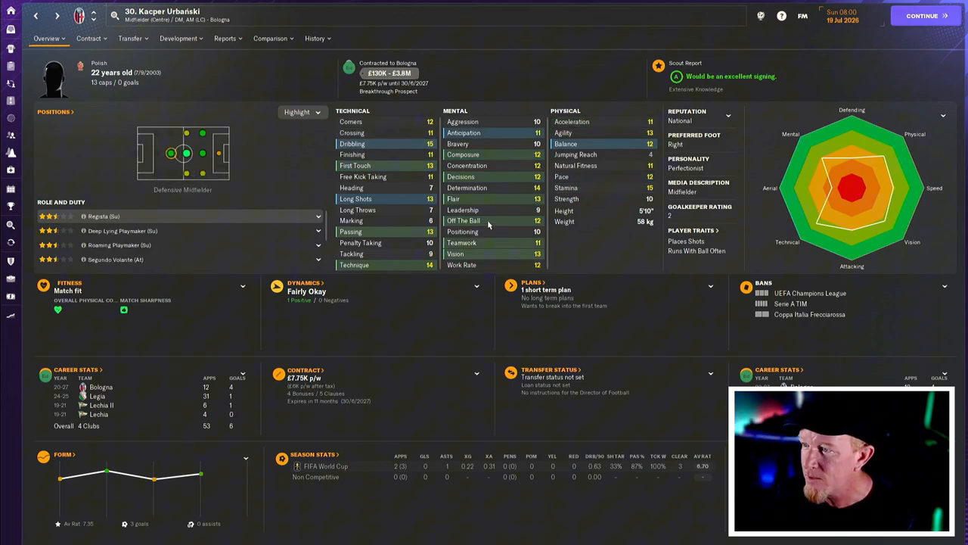
{"action": "mouse_move", "coordinate": [488, 219]}
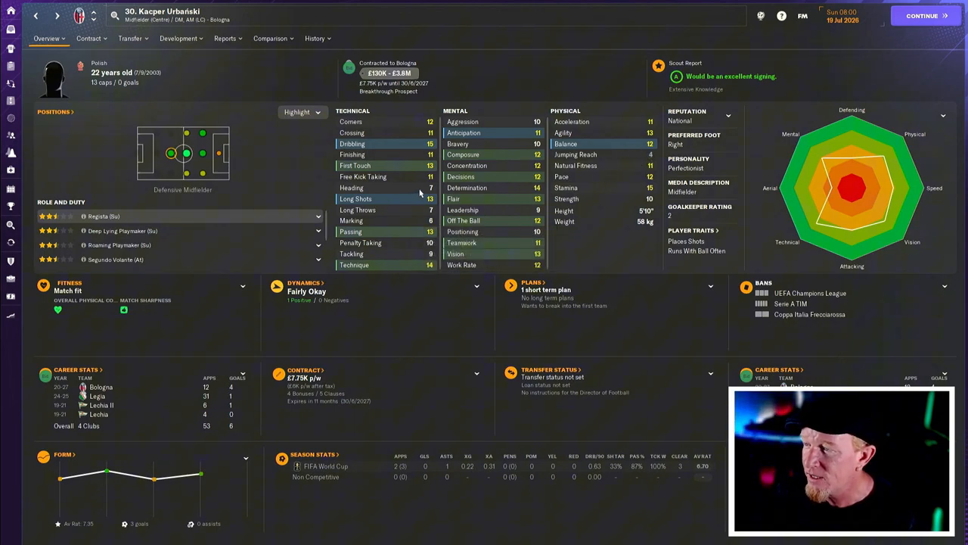
{"action": "mouse_move", "coordinate": [404, 223]}
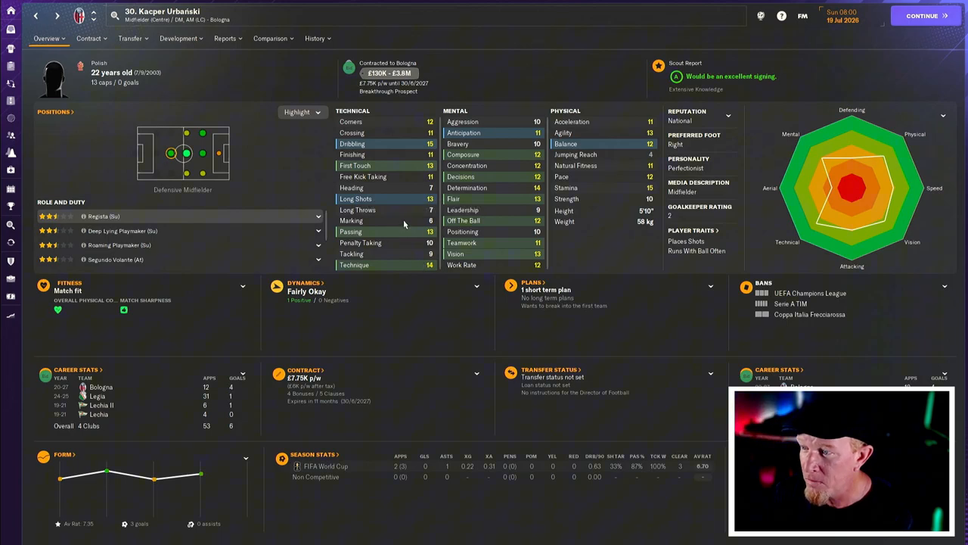
{"action": "mouse_move", "coordinate": [391, 253]}
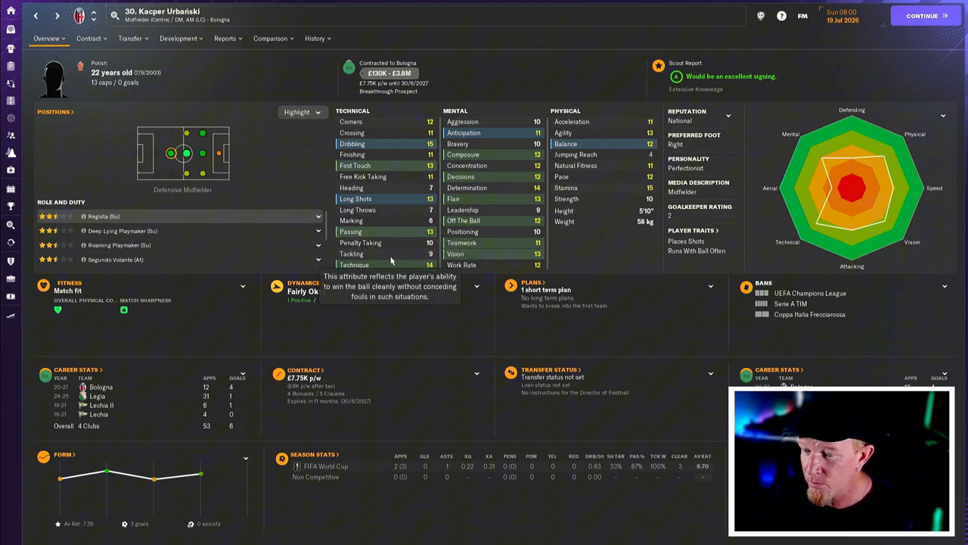
{"action": "mouse_move", "coordinate": [516, 191]}
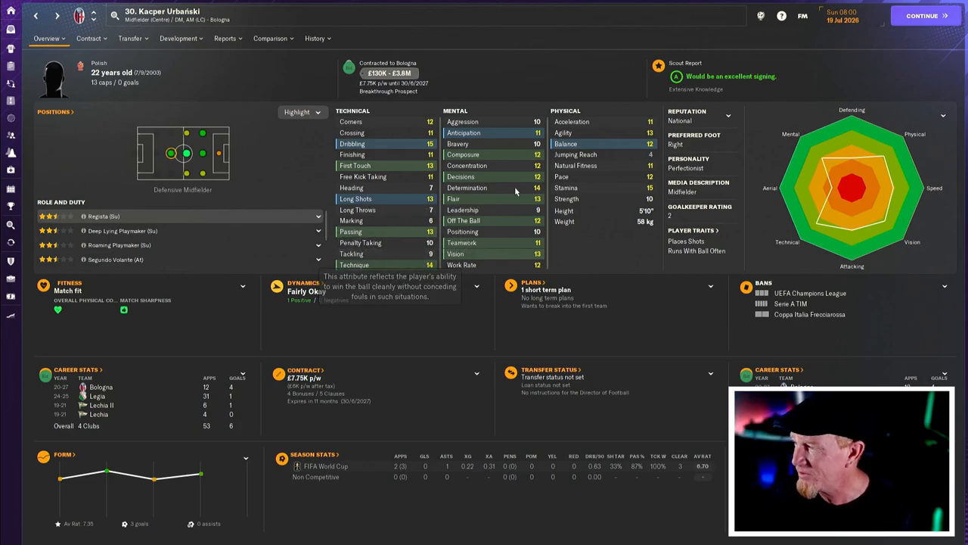
{"action": "mouse_move", "coordinate": [275, 106]}
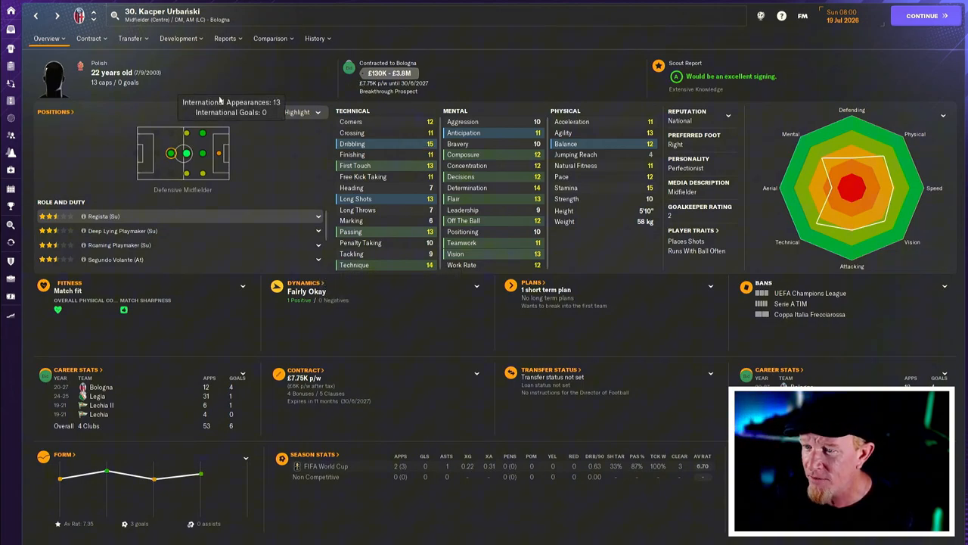
{"action": "mouse_move", "coordinate": [186, 153]}
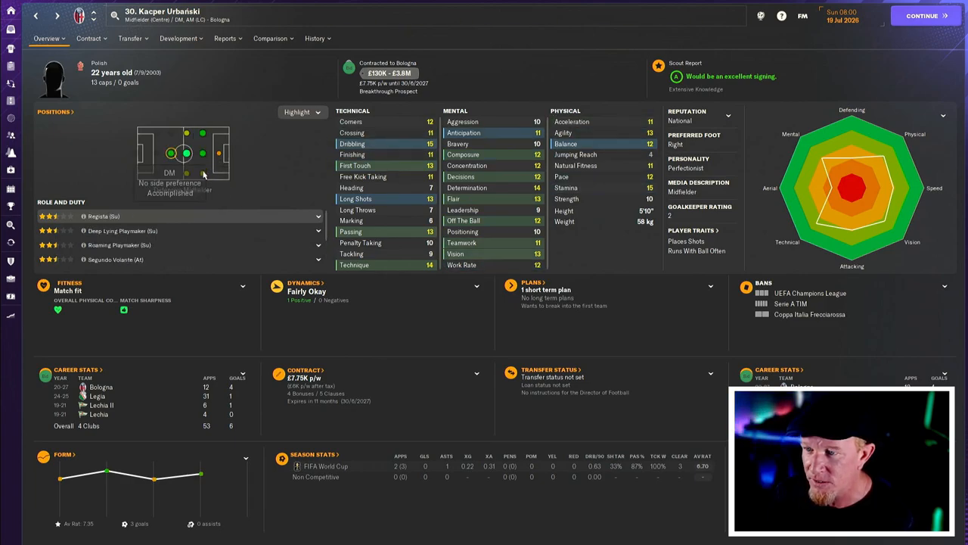
{"action": "left_click", "coordinate": [203, 173]}
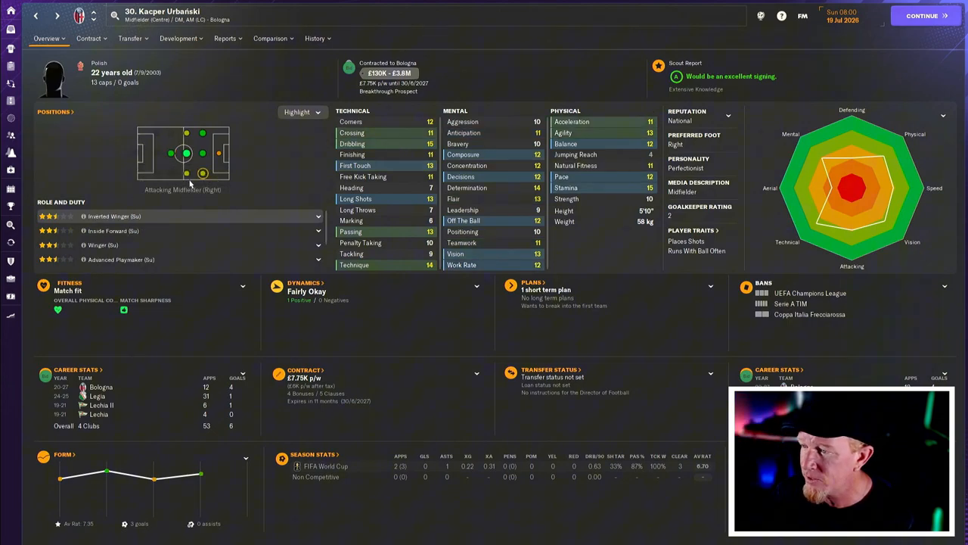
{"action": "mouse_move", "coordinate": [185, 154]}
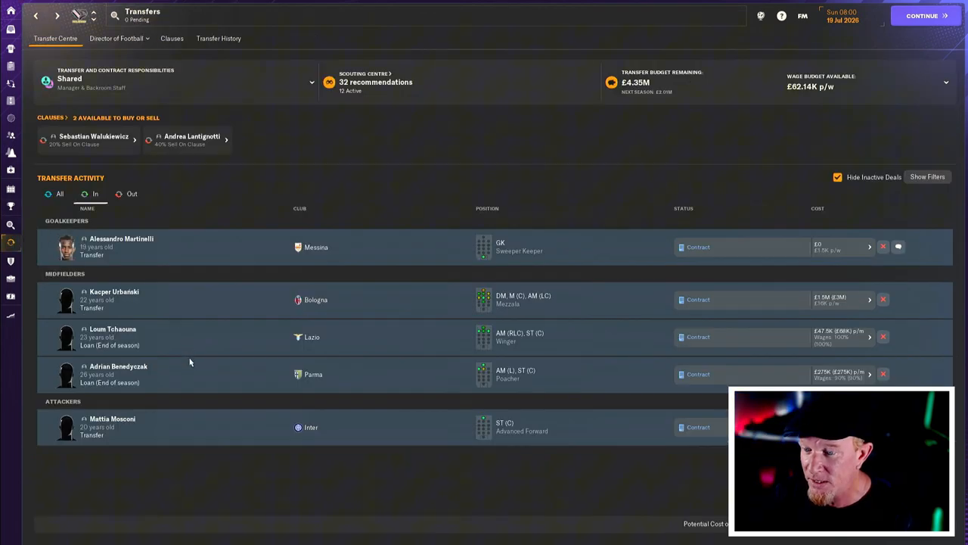
{"action": "mouse_move", "coordinate": [238, 328]}
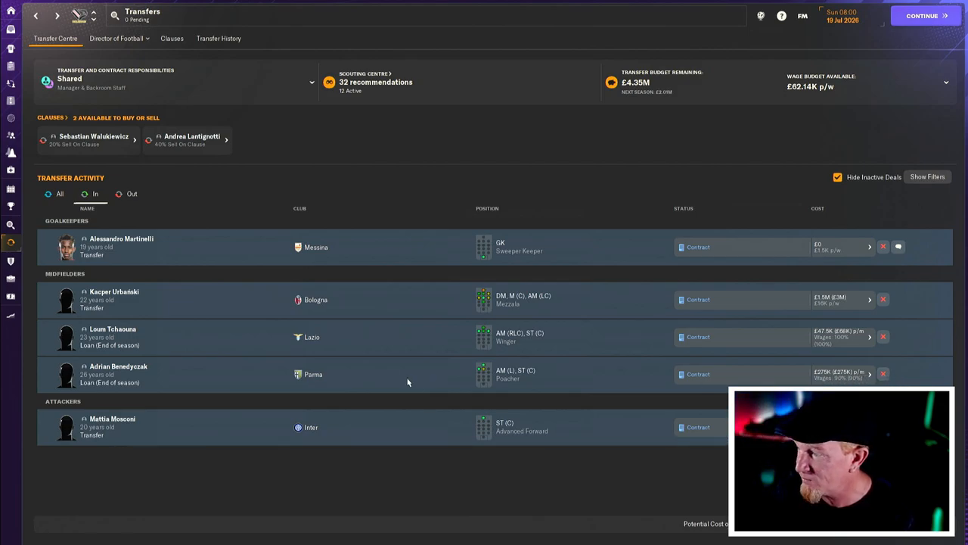
{"action": "mouse_move", "coordinate": [227, 375]}
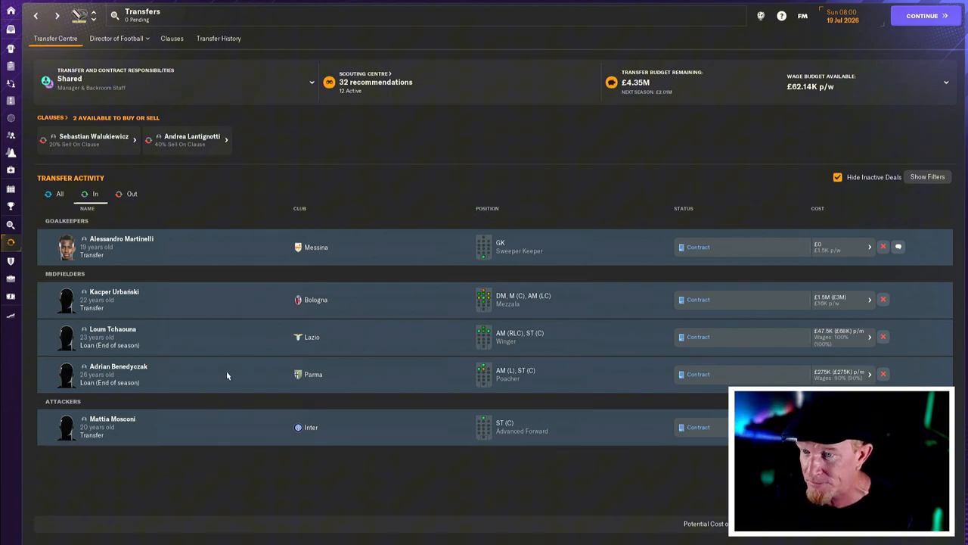
{"action": "mouse_move", "coordinate": [864, 373]}
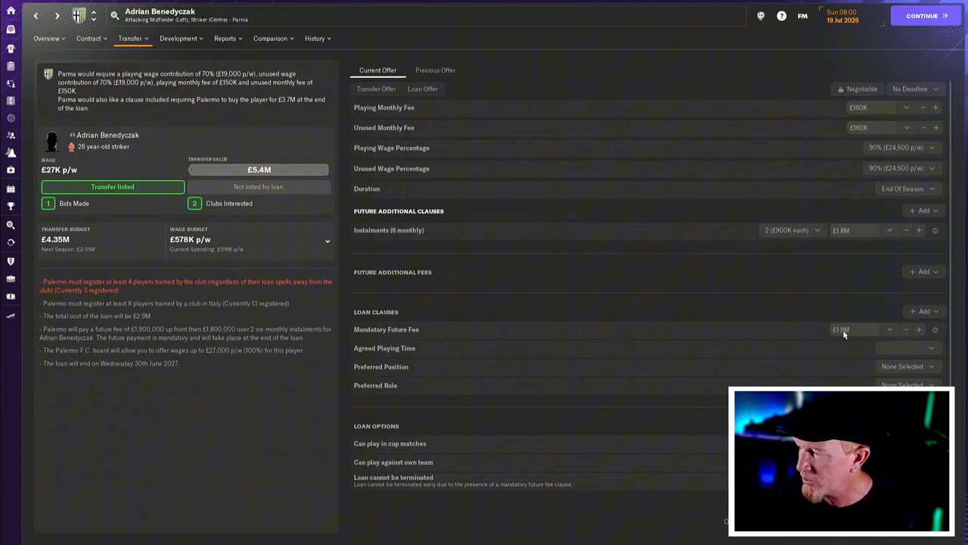
{"action": "mouse_move", "coordinate": [831, 382]}
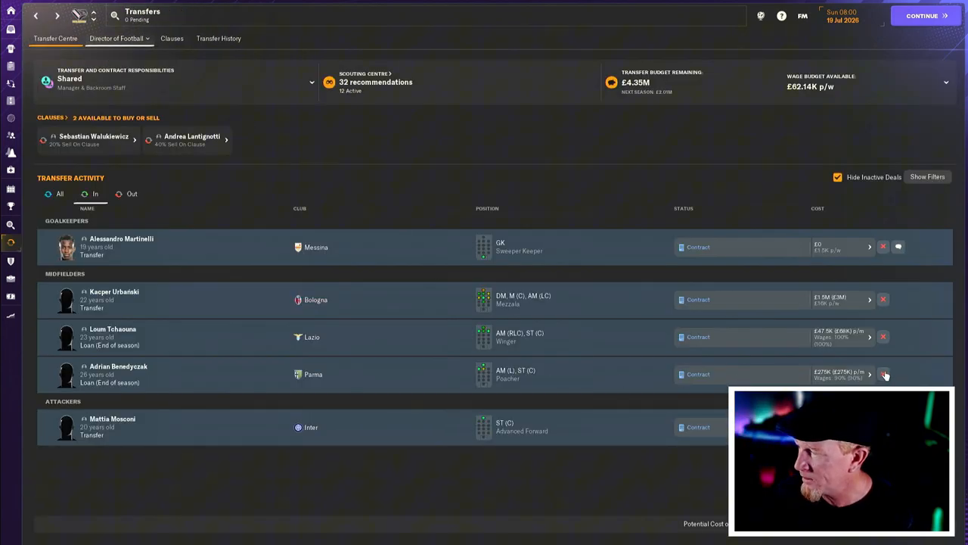
- Cancel Adrian Benedyczak's Parma loan deal, leaving four incoming deals
{"action": "left_click", "coordinate": [883, 374]}
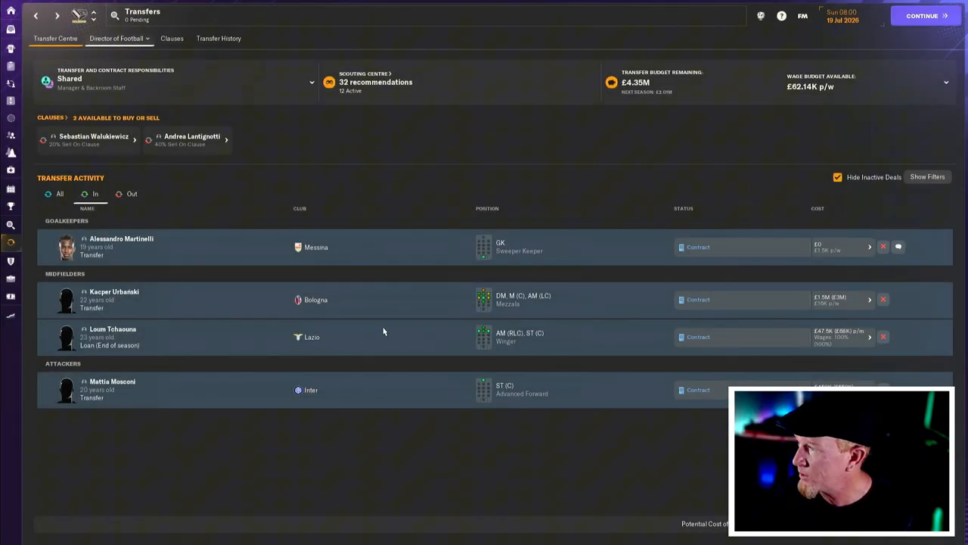
{"action": "mouse_move", "coordinate": [465, 181]}
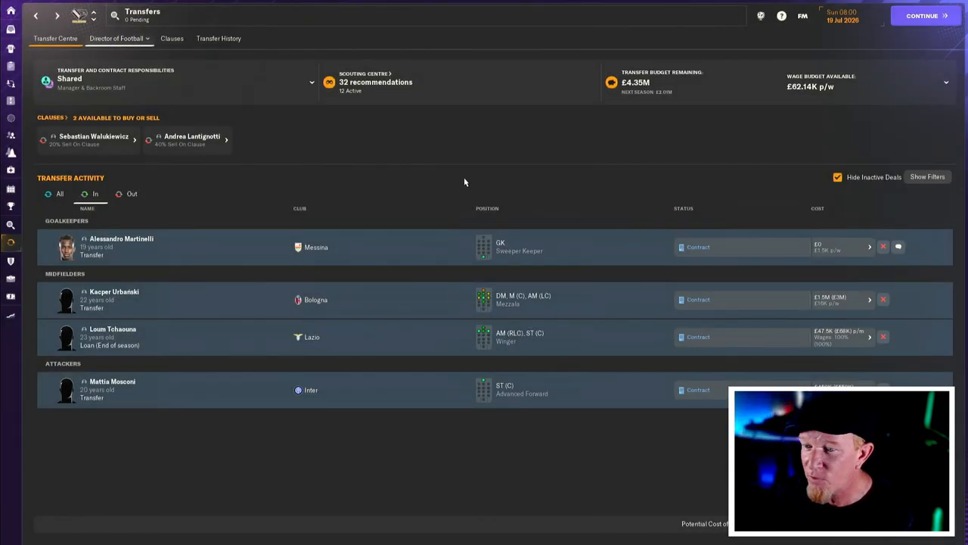
{"action": "mouse_move", "coordinate": [233, 395]}
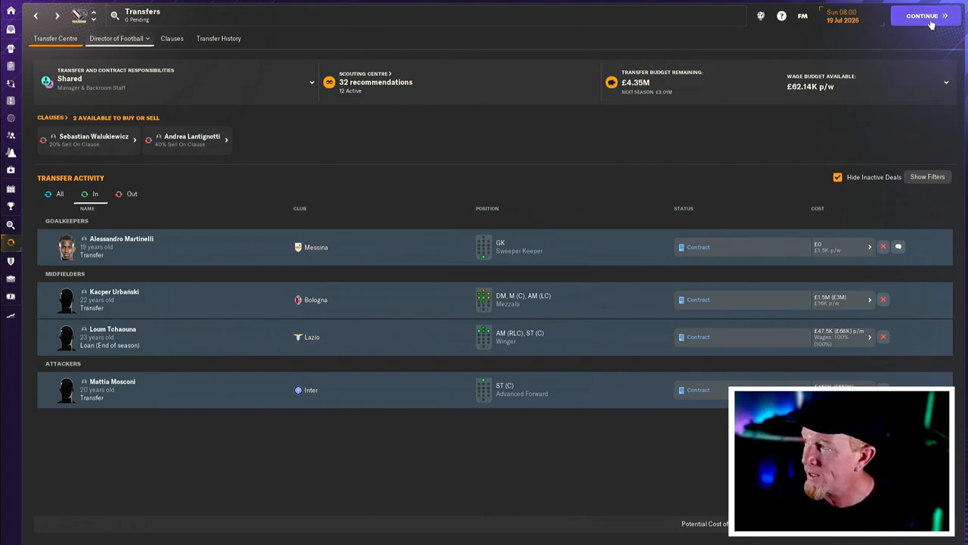
- Advance to 19 July evening past the Tchaouna loan news and start the new-signings chat with Jacopo Segre
{"action": "left_click", "coordinate": [922, 15]}
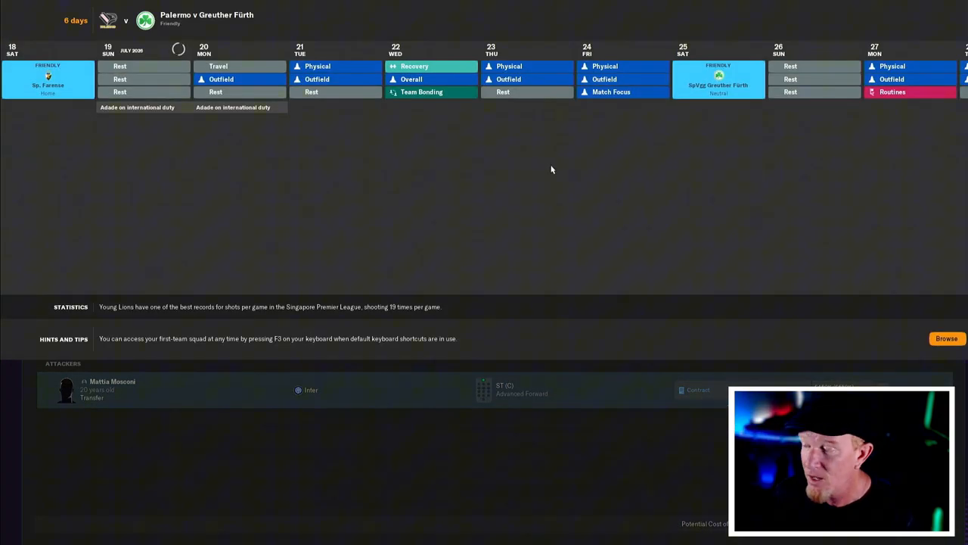
{"action": "mouse_move", "coordinate": [426, 189]}
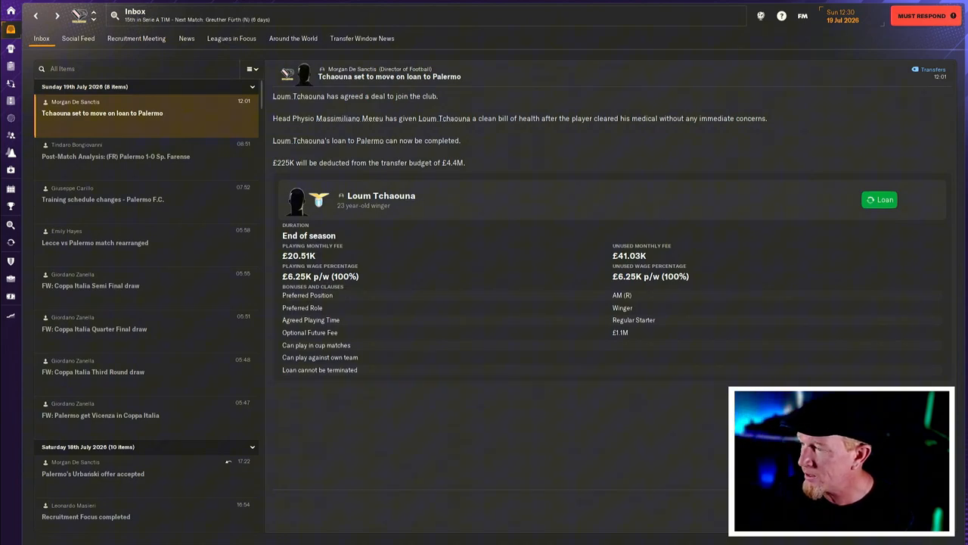
{"action": "left_click", "coordinate": [879, 199]}
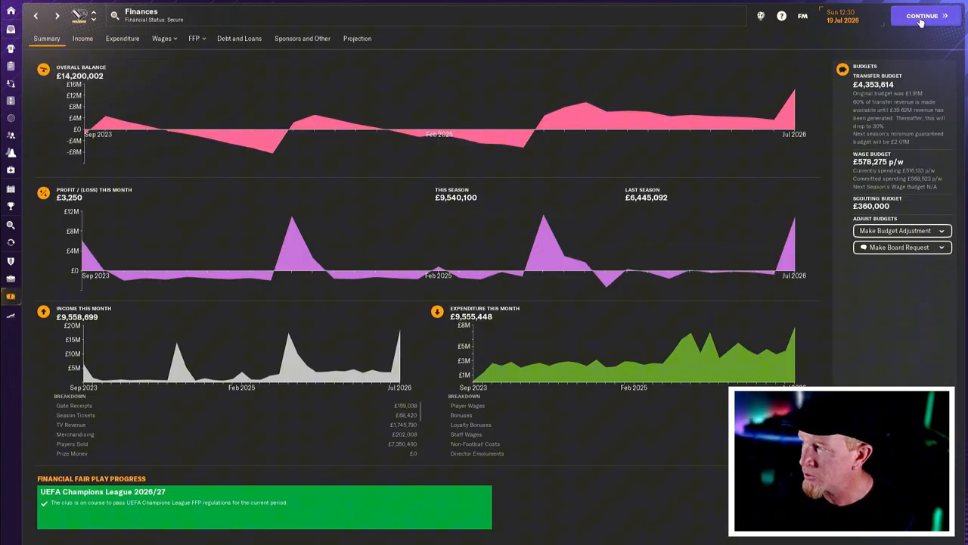
{"action": "left_click", "coordinate": [922, 15]}
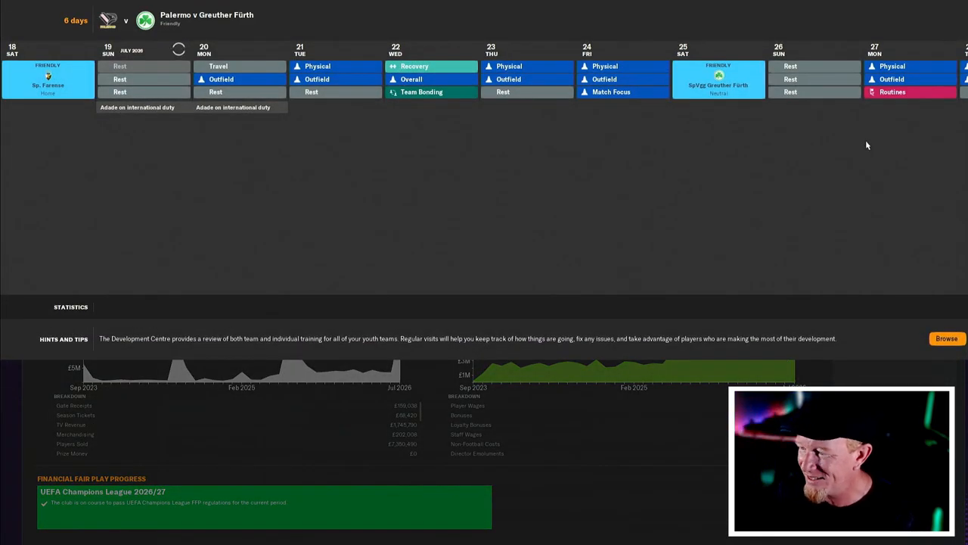
{"action": "mouse_move", "coordinate": [690, 112]}
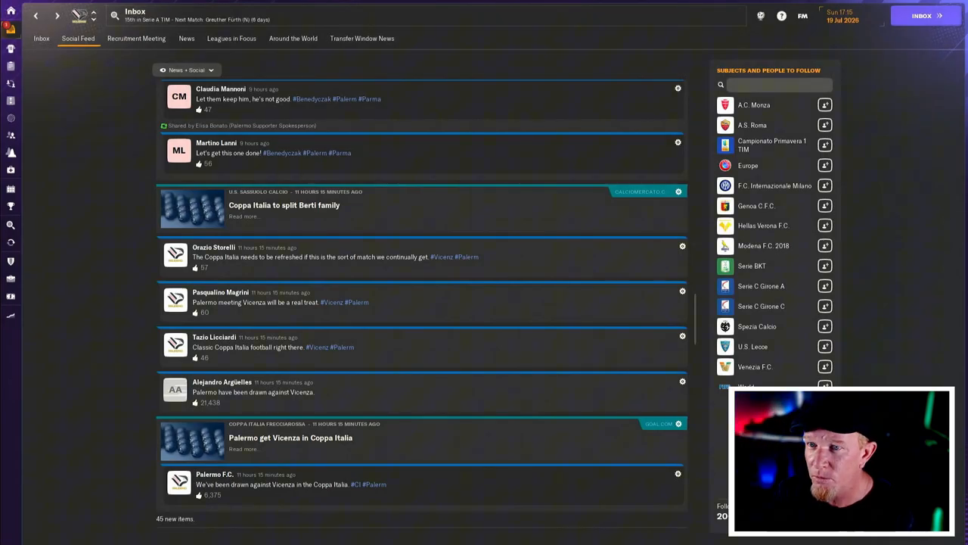
{"action": "left_click", "coordinate": [41, 39]}
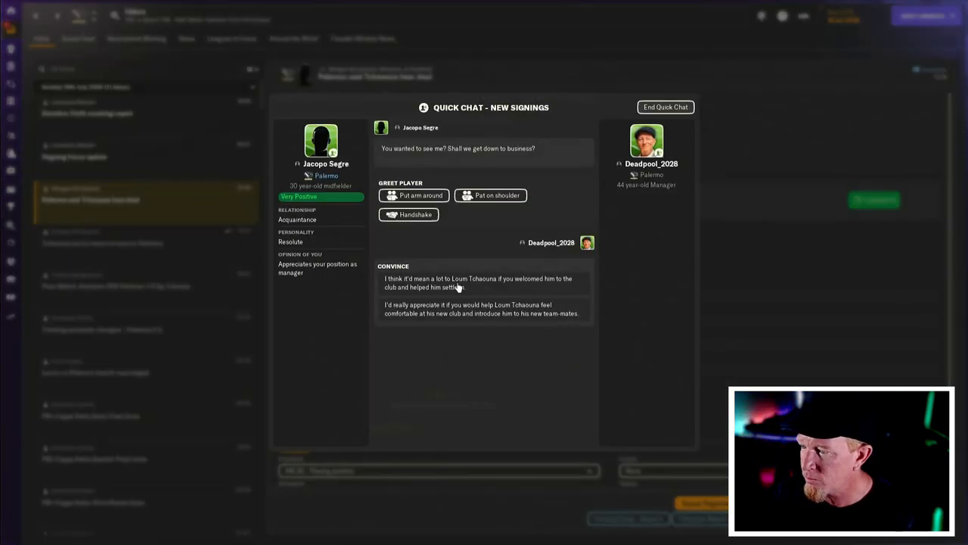
- Ask Segre to help Tchaouna settle, give him number 23, list him for registration and advance to 20 July
{"action": "left_click", "coordinate": [664, 107]}
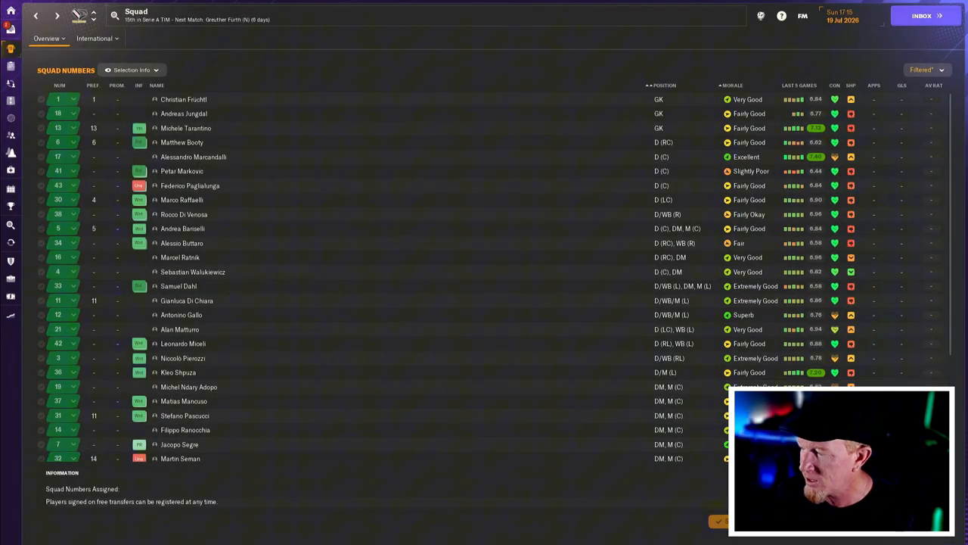
{"action": "left_click", "coordinate": [47, 38]}
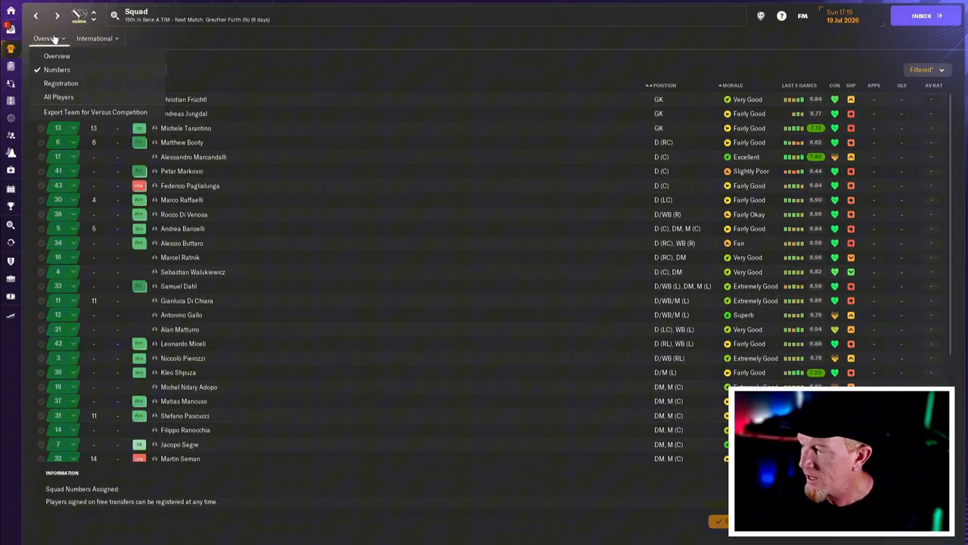
{"action": "left_click", "coordinate": [921, 15]}
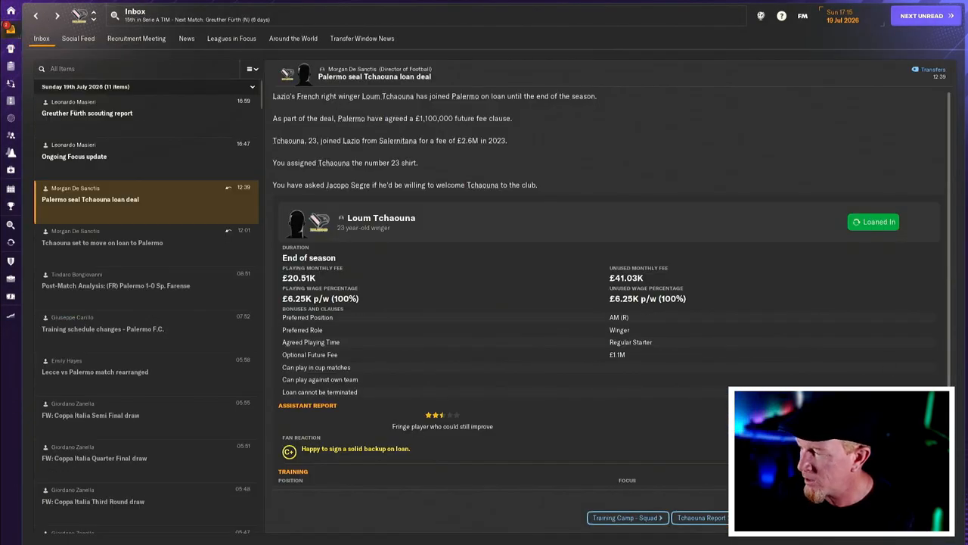
{"action": "left_click", "coordinate": [624, 517]}
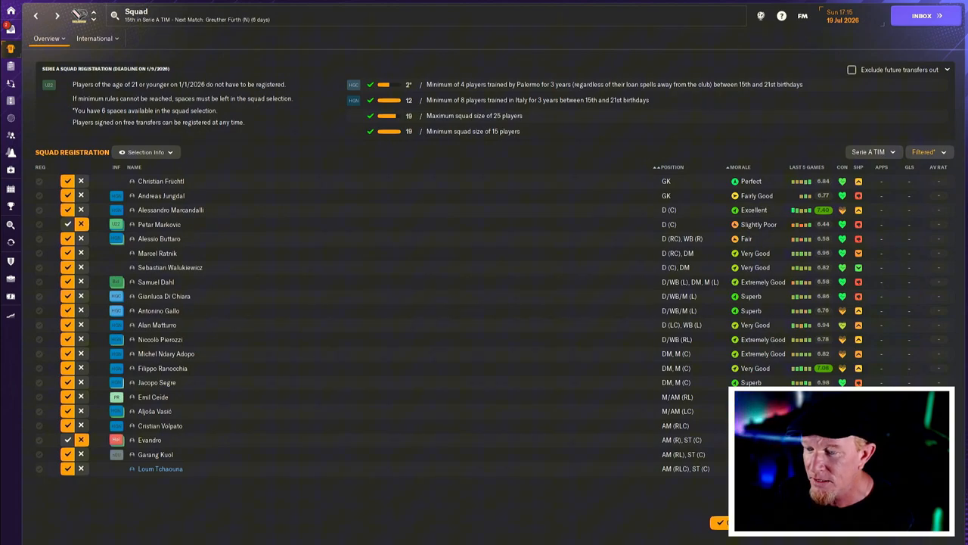
{"action": "left_click", "coordinate": [921, 15]}
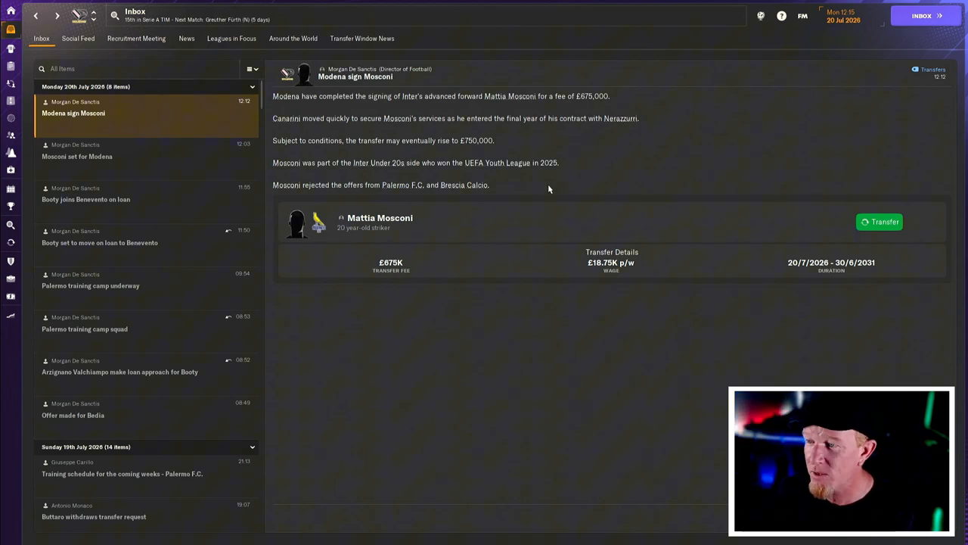
{"action": "mouse_move", "coordinate": [527, 190]}
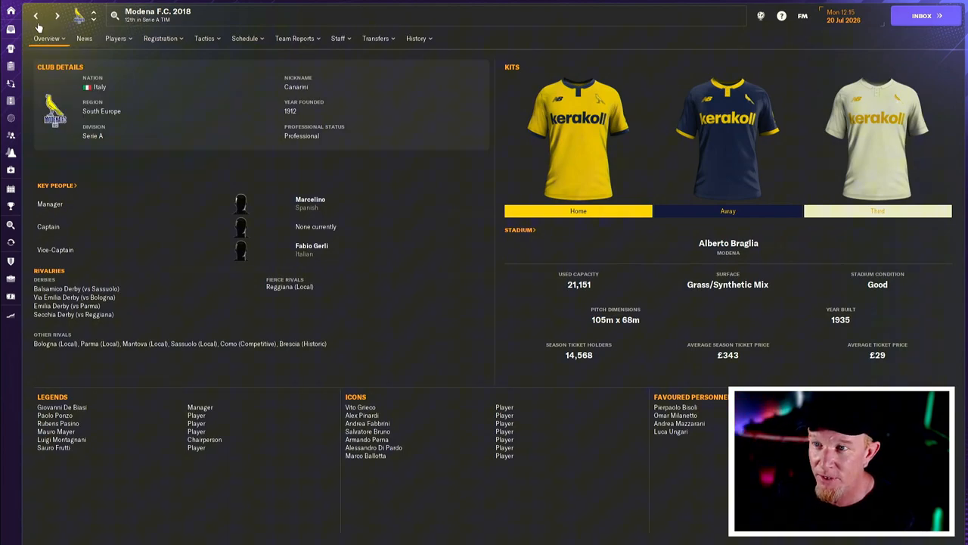
- Move past the Modena sign Mosconi news to the 21 July message on Urbański's £2.8M signing
{"action": "left_click", "coordinate": [922, 15]}
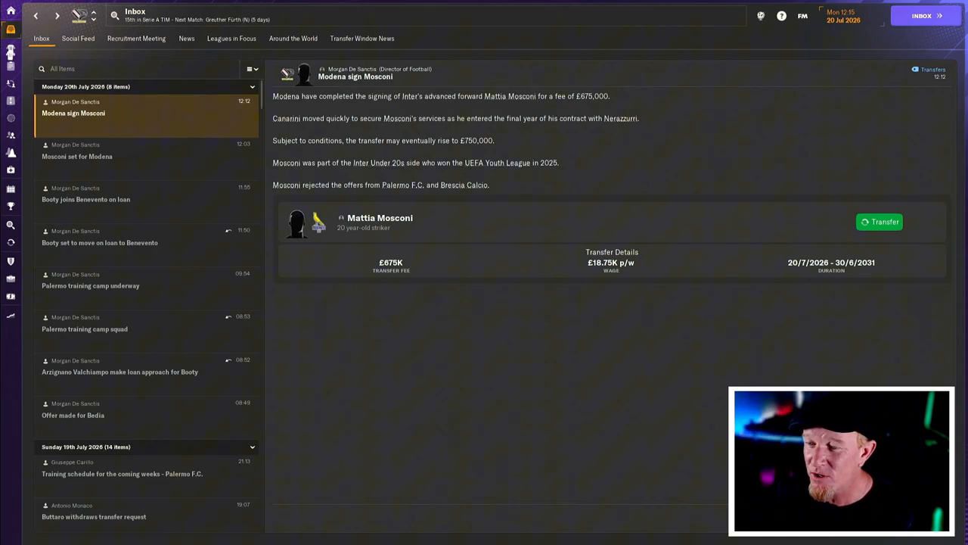
{"action": "mouse_move", "coordinate": [10, 51]}
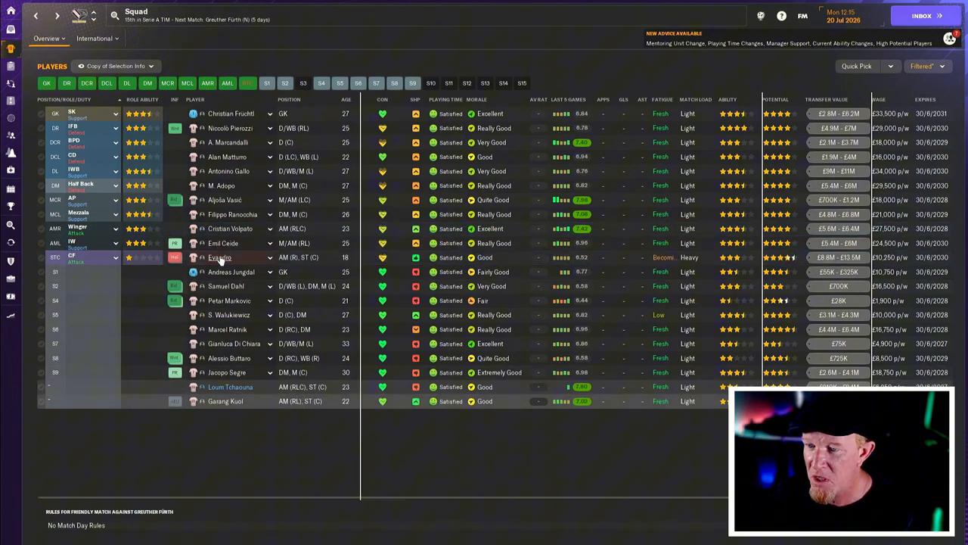
{"action": "left_click", "coordinate": [921, 15]}
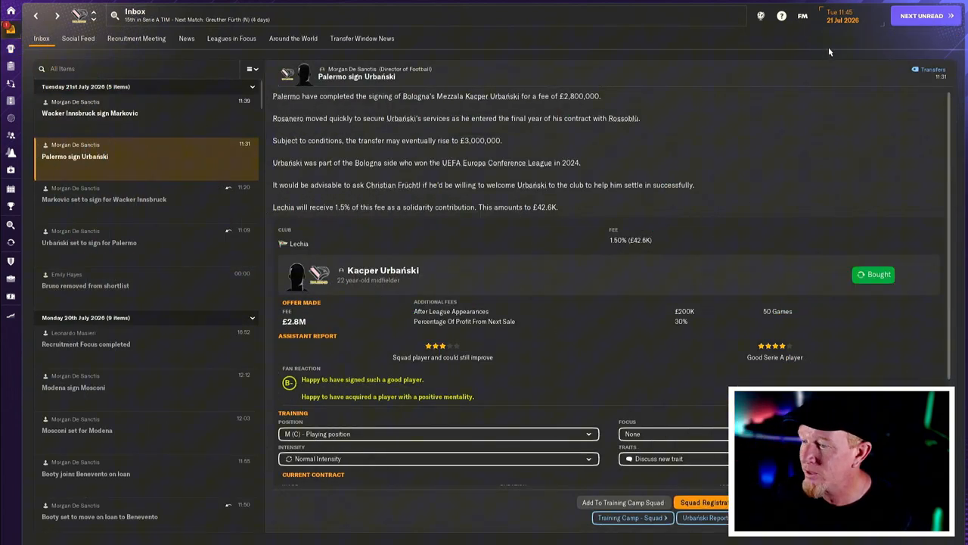
{"action": "mouse_move", "coordinate": [366, 291]}
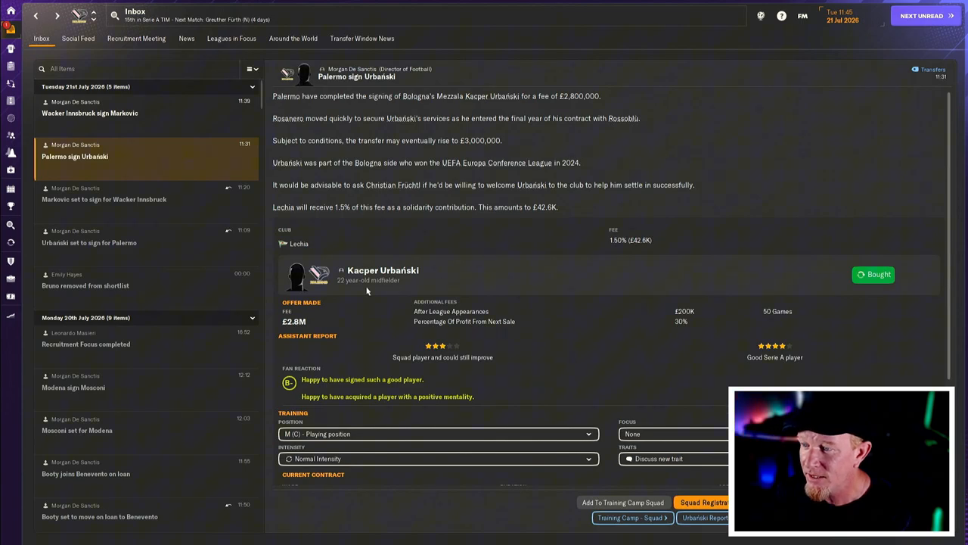
{"action": "mouse_move", "coordinate": [794, 299]}
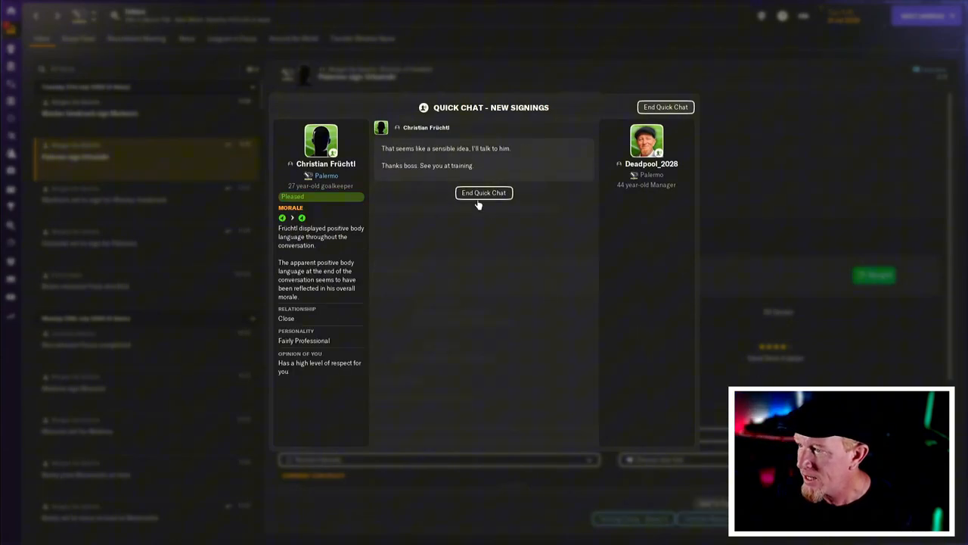
- Finish Früchtl's welcome chat, confirm squad numbers and the registration list, reaching 26 July's transfer centre
{"action": "left_click", "coordinate": [483, 193]}
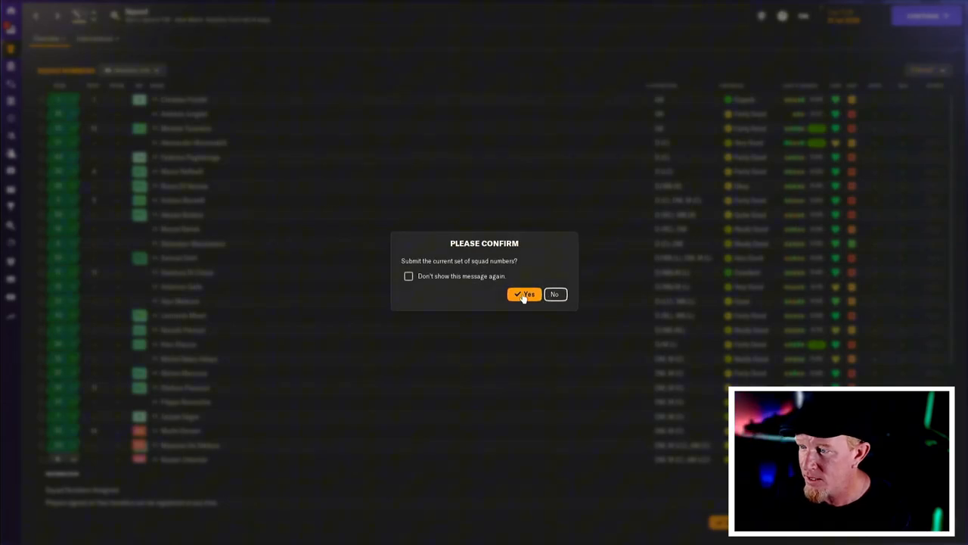
{"action": "left_click", "coordinate": [524, 295]}
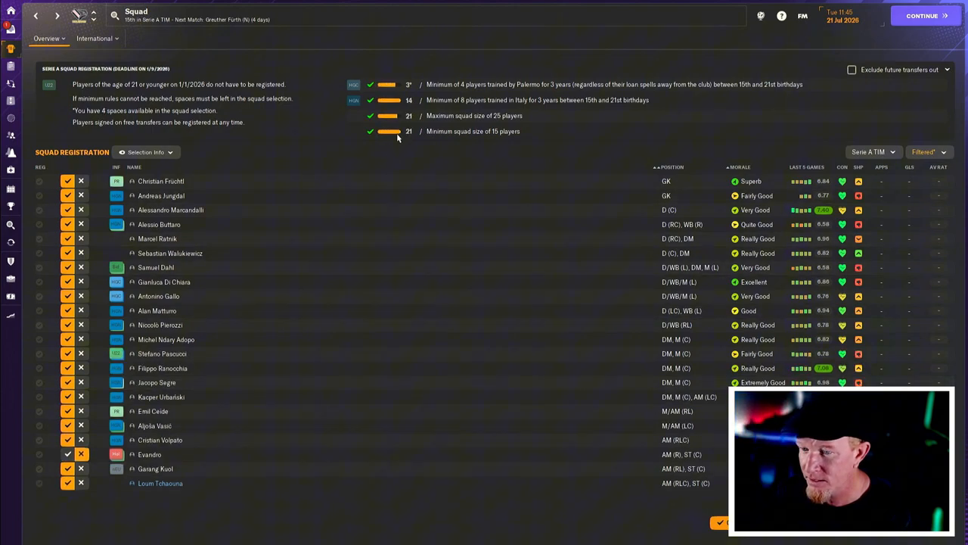
{"action": "mouse_move", "coordinate": [308, 454]}
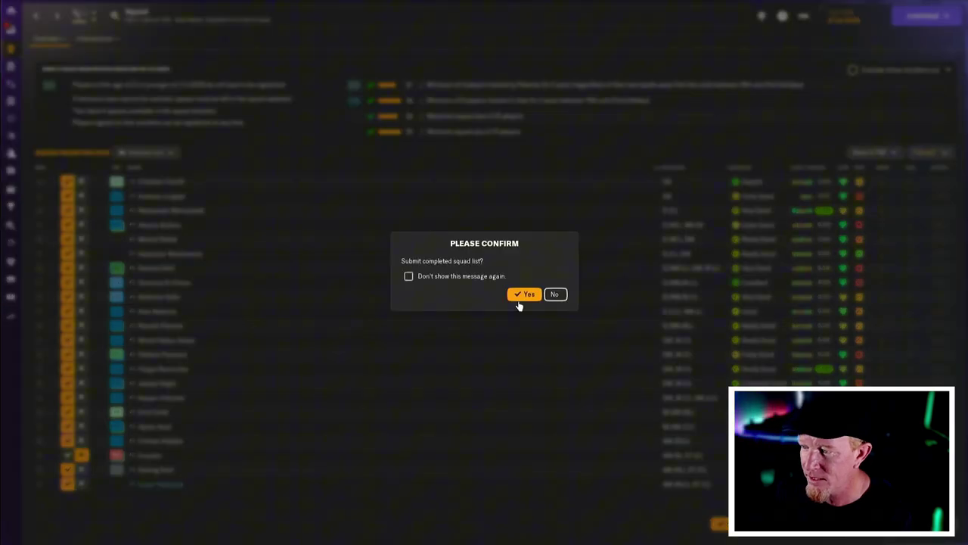
{"action": "left_click", "coordinate": [524, 293]}
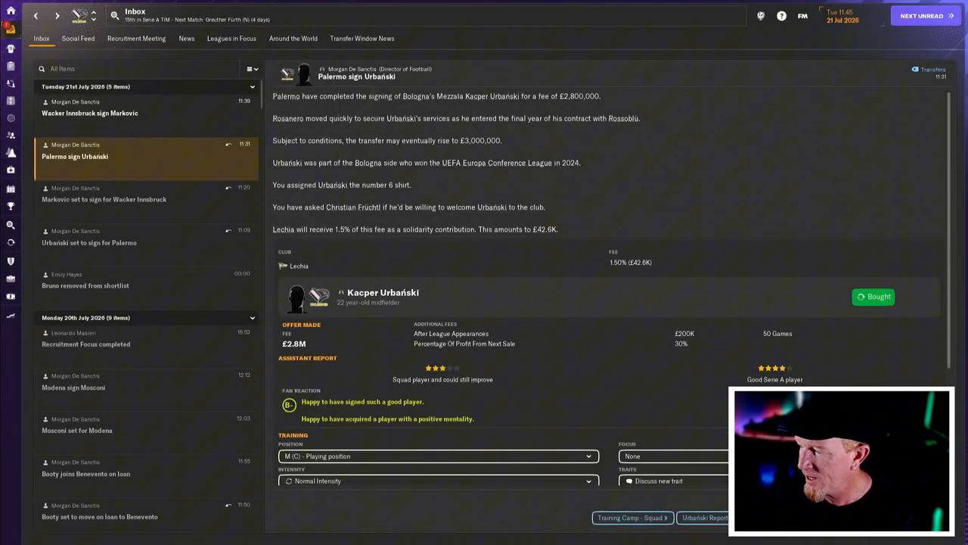
{"action": "mouse_move", "coordinate": [216, 129]}
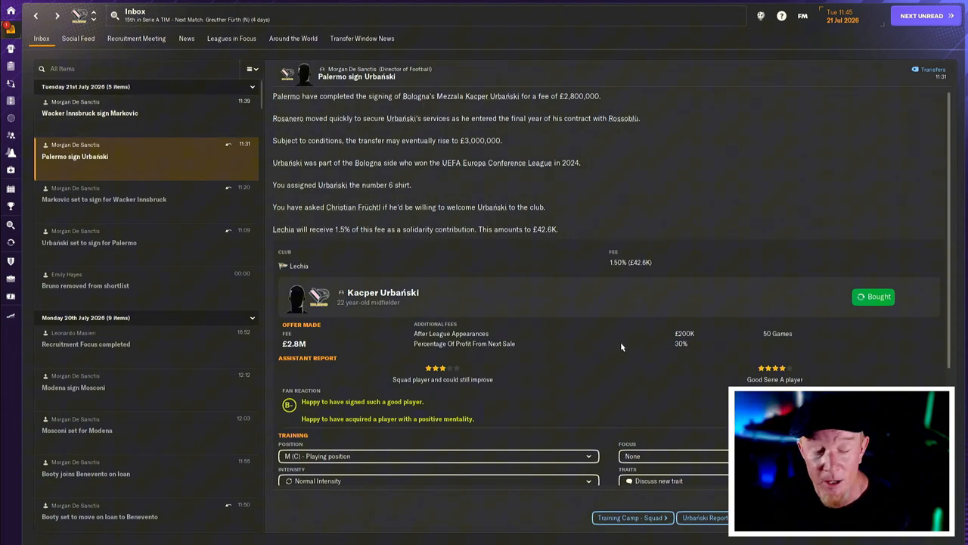
{"action": "mouse_move", "coordinate": [382, 293]}
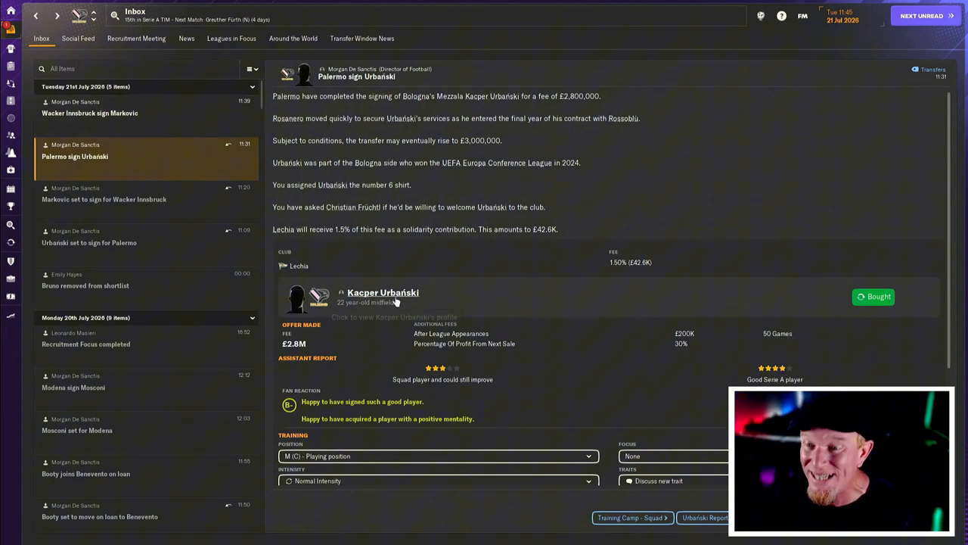
{"action": "mouse_move", "coordinate": [449, 271]}
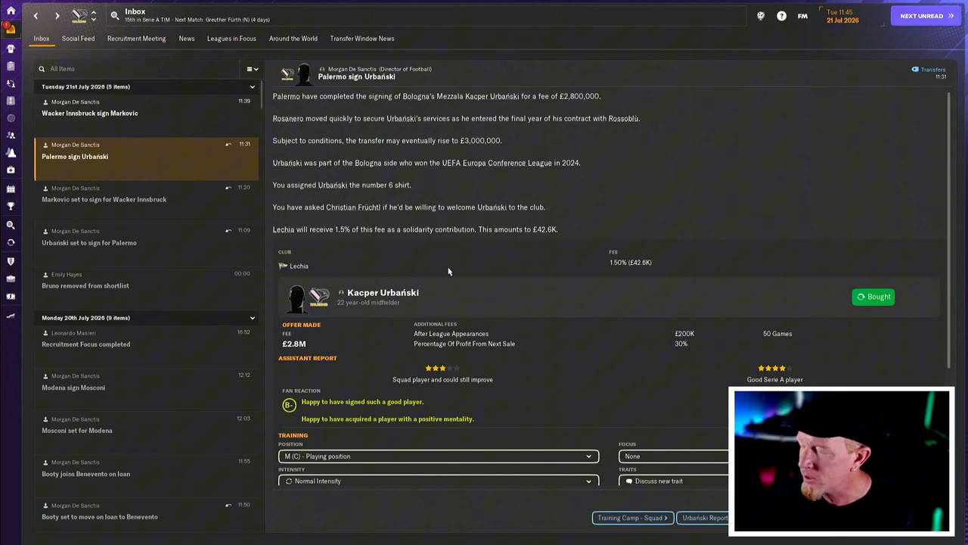
{"action": "mouse_move", "coordinate": [383, 292]}
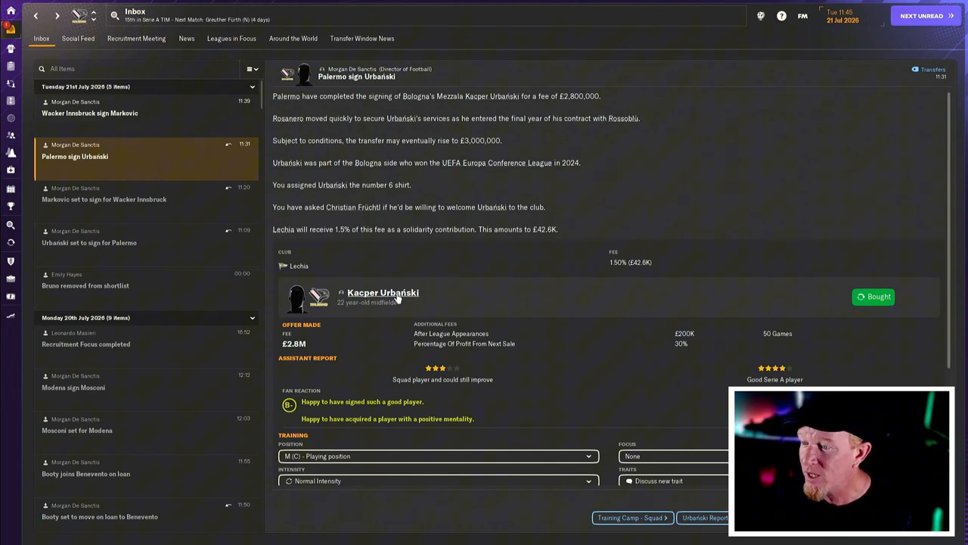
{"action": "left_click", "coordinate": [382, 292]}
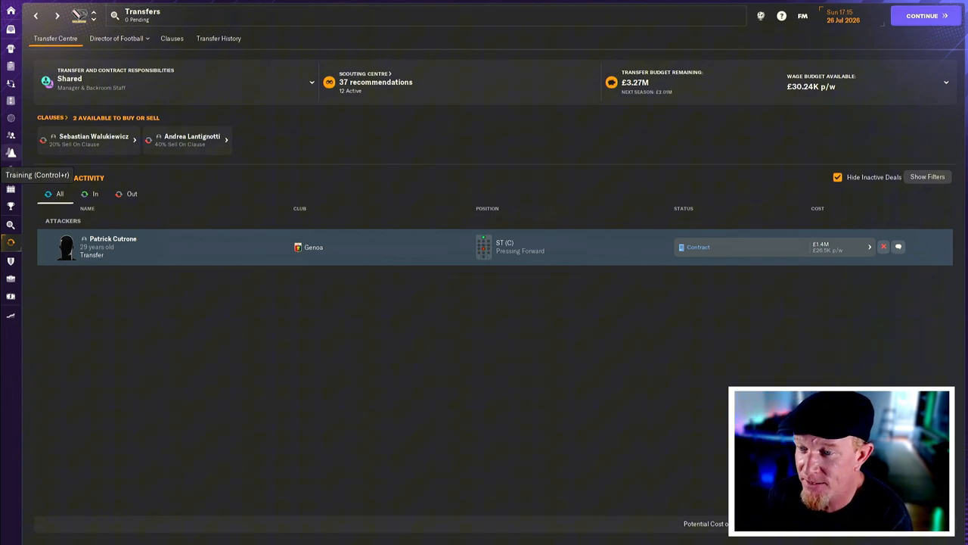
- Review Patrick Cutrone's Genoa striker profile and return to the Transfer Centre
{"action": "left_click", "coordinate": [113, 246]}
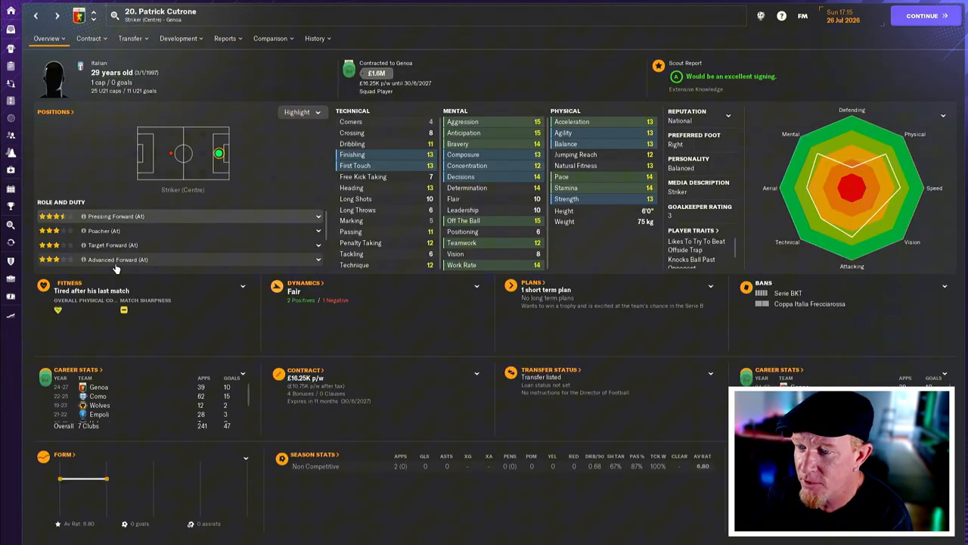
{"action": "mouse_move", "coordinate": [257, 261]}
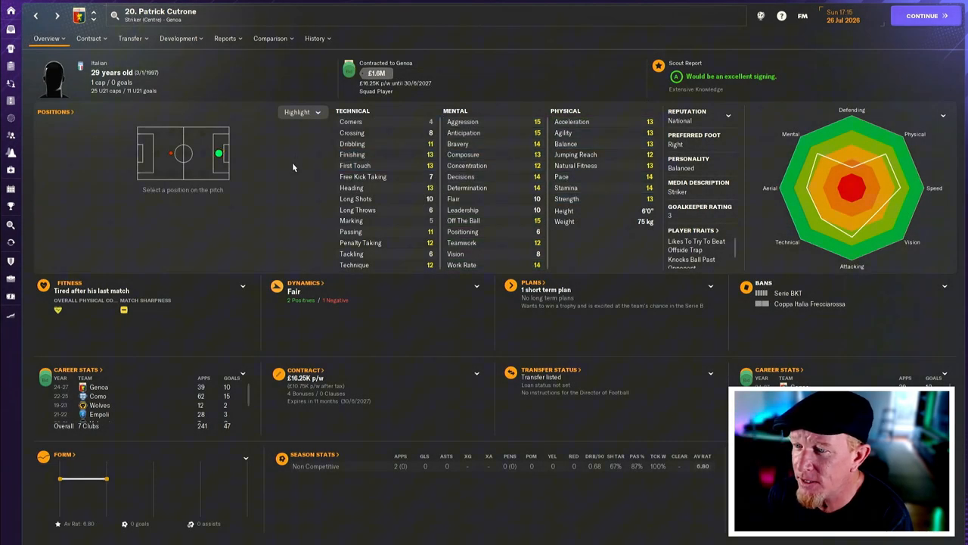
{"action": "mouse_move", "coordinate": [312, 177]}
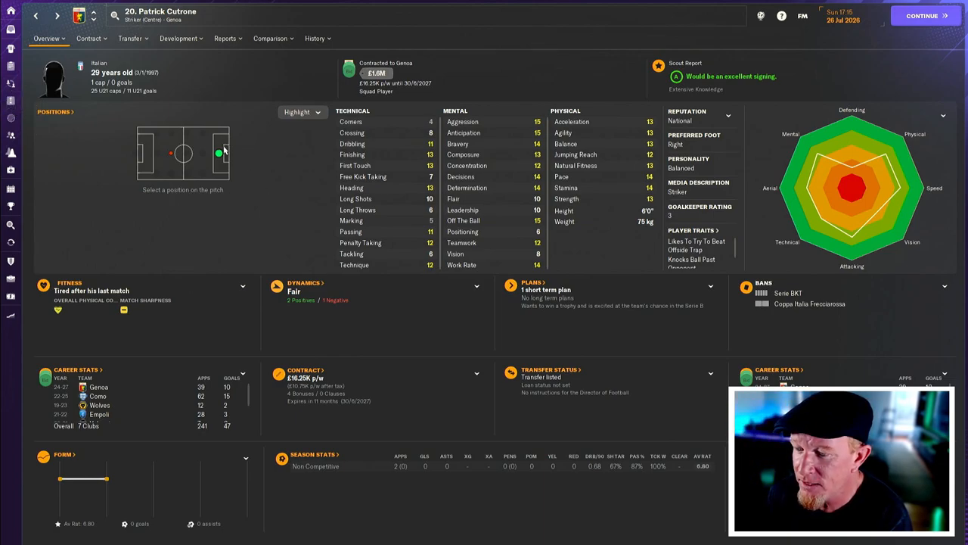
{"action": "mouse_move", "coordinate": [237, 438]}
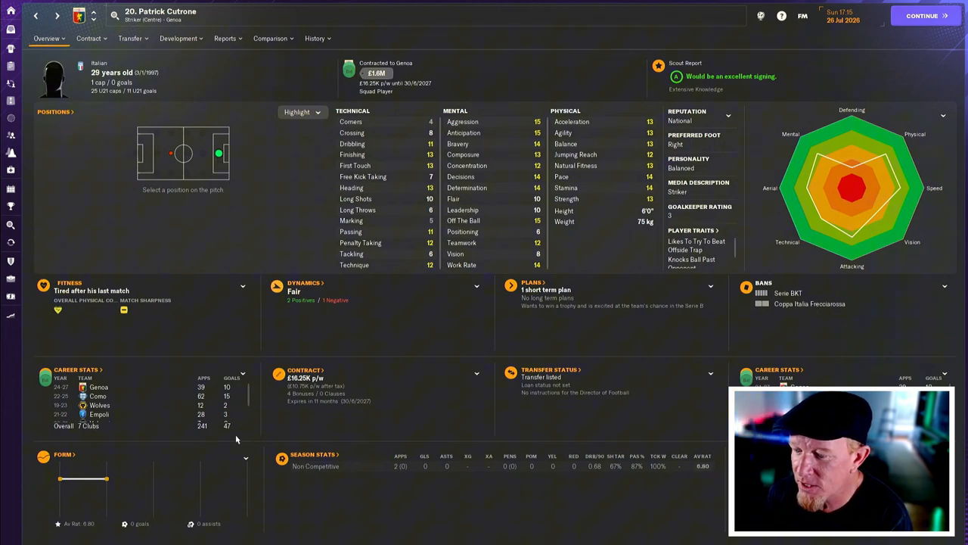
{"action": "mouse_move", "coordinate": [197, 432]}
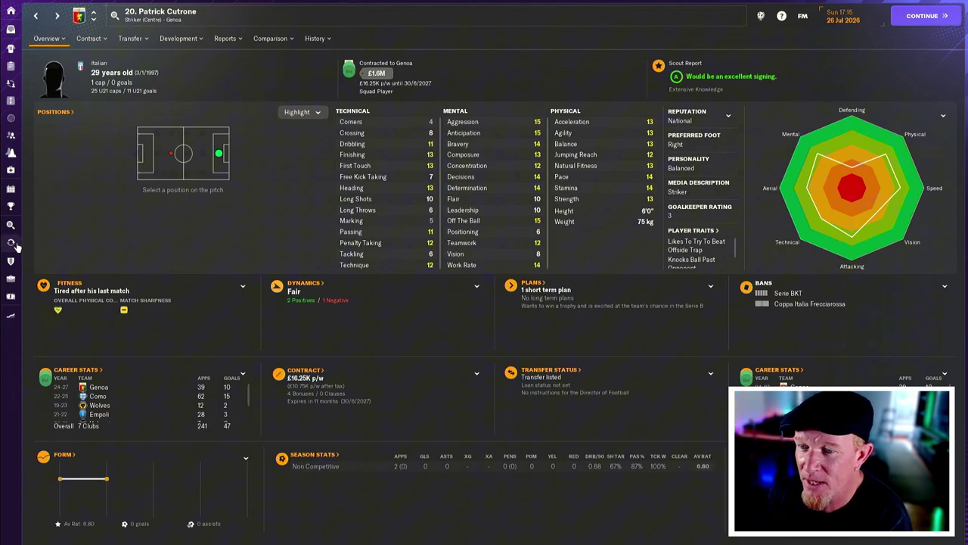
{"action": "left_click", "coordinate": [11, 242]}
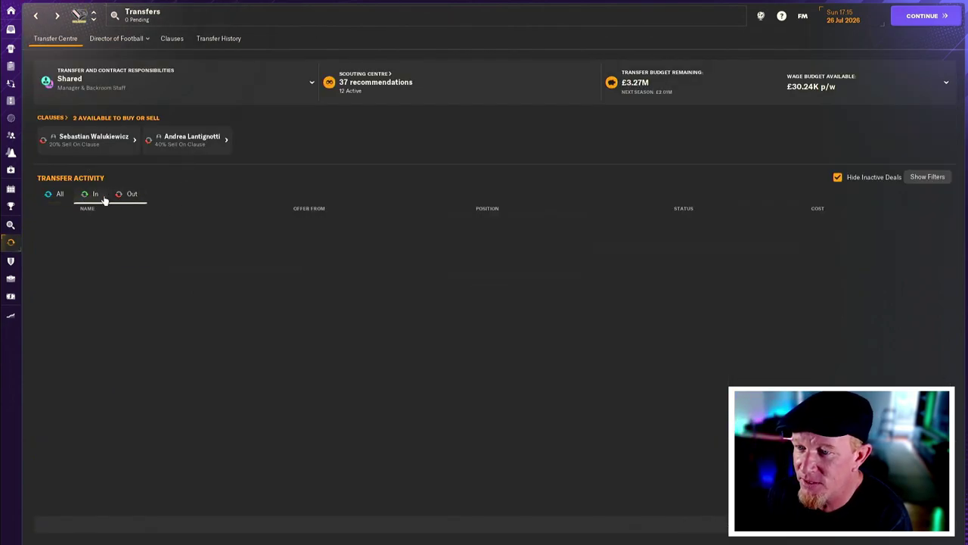
- Show Palermo's 2026/27 transfer history with £16.75M spent and £9.75M received
{"action": "left_click", "coordinate": [59, 193]}
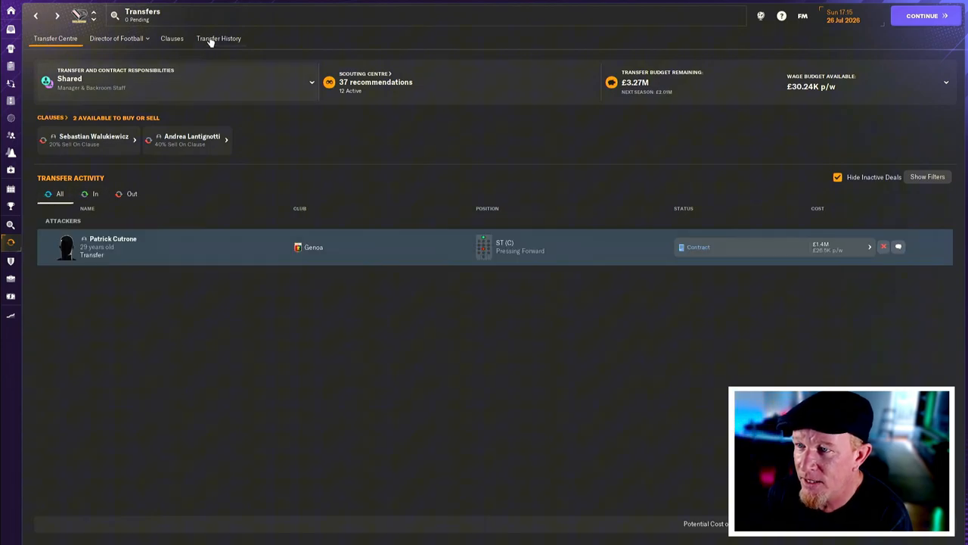
{"action": "left_click", "coordinate": [218, 38]}
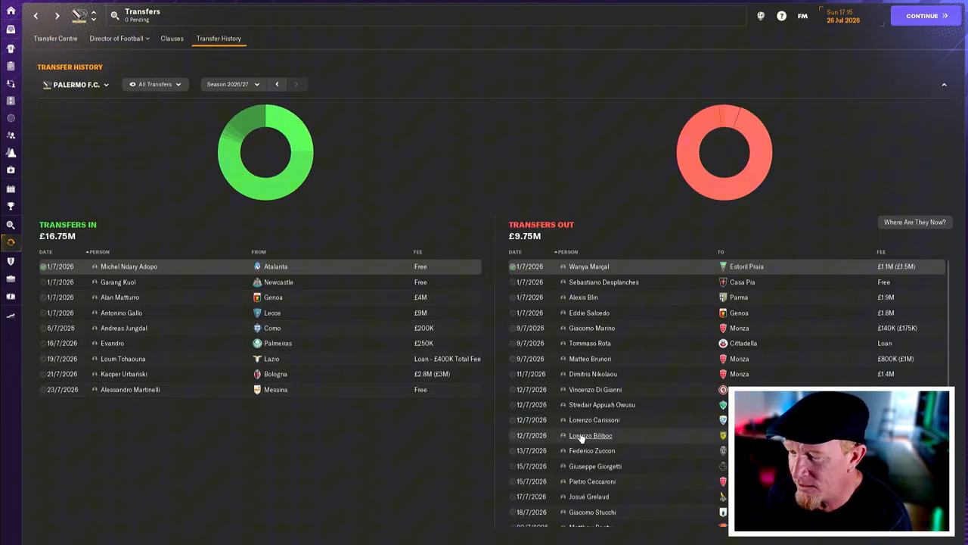
{"action": "scroll", "scroll_direction": "down", "scroll_amount": 3}
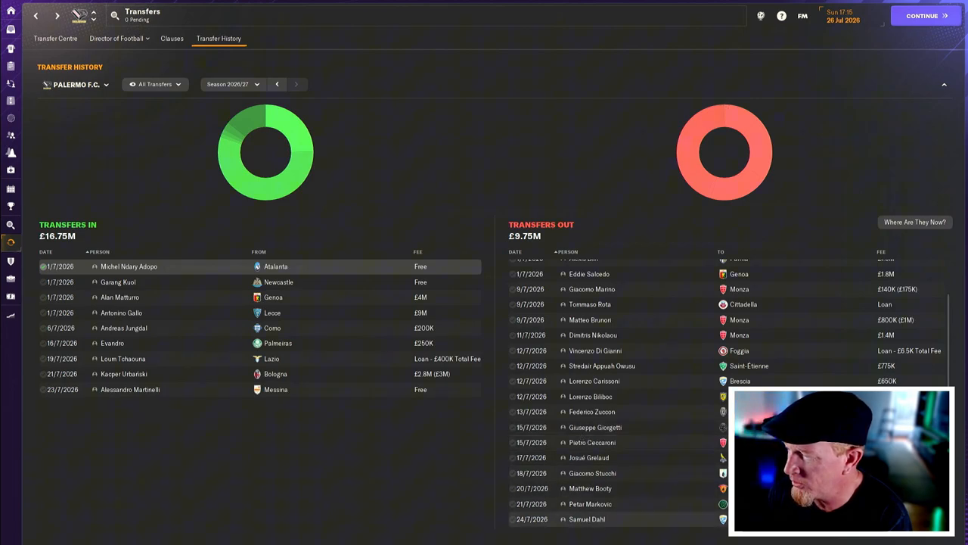
{"action": "mouse_move", "coordinate": [688, 522]}
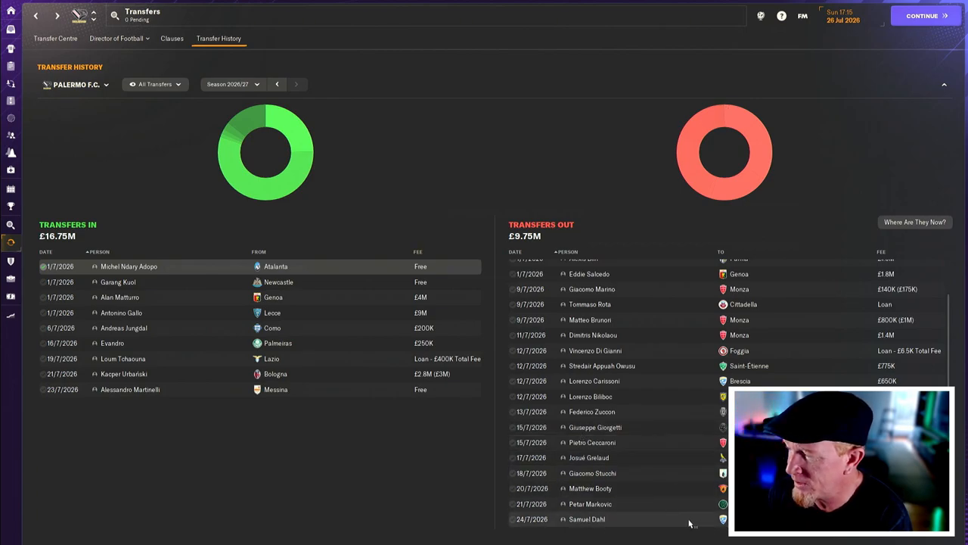
{"action": "mouse_move", "coordinate": [685, 494]}
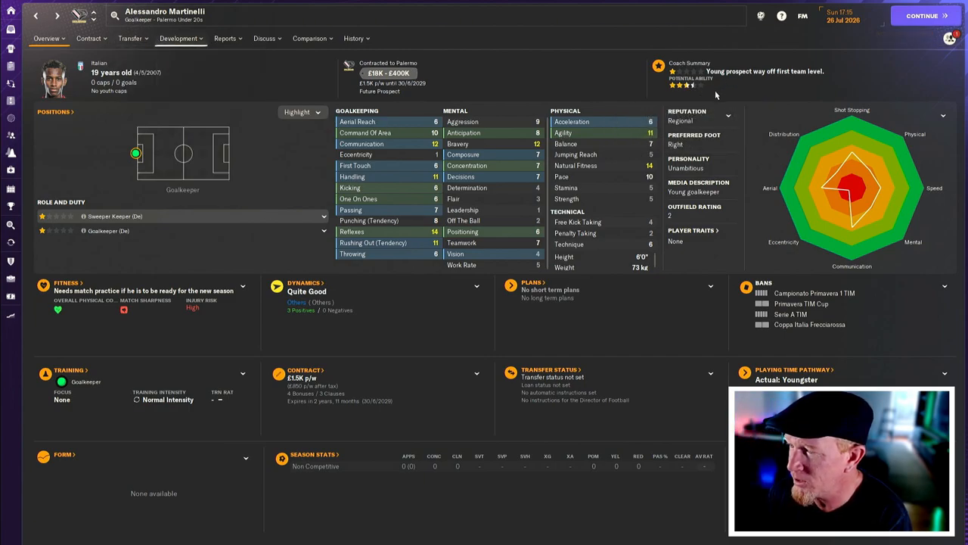
{"action": "mouse_move", "coordinate": [562, 96]}
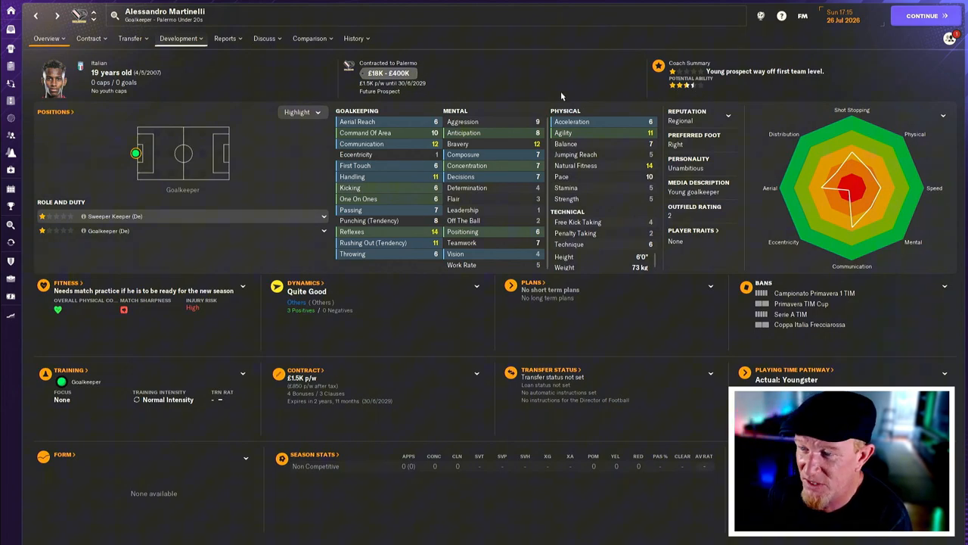
{"action": "mouse_move", "coordinate": [16, 85]}
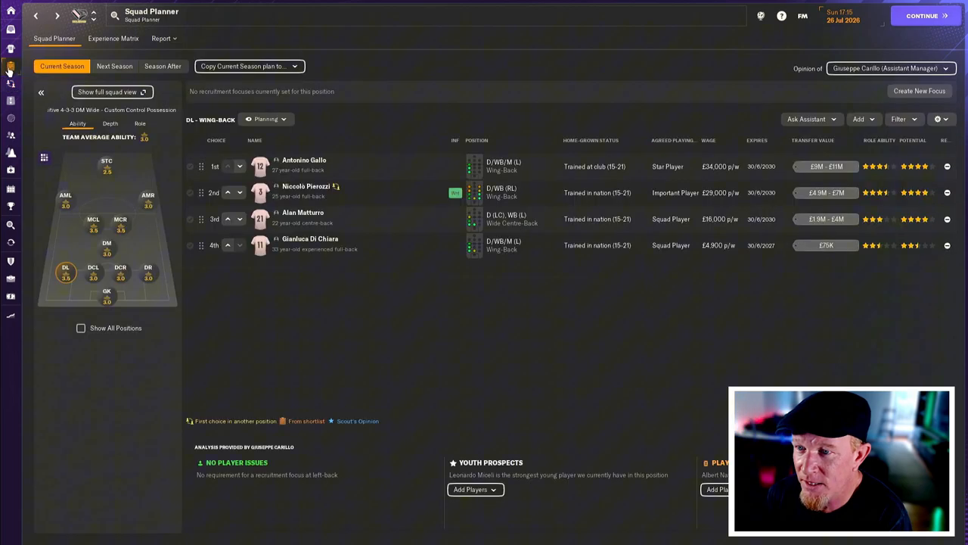
- Move Loum Tchaouna up to third-choice striker in the squad plan
{"action": "left_click", "coordinate": [106, 163]}
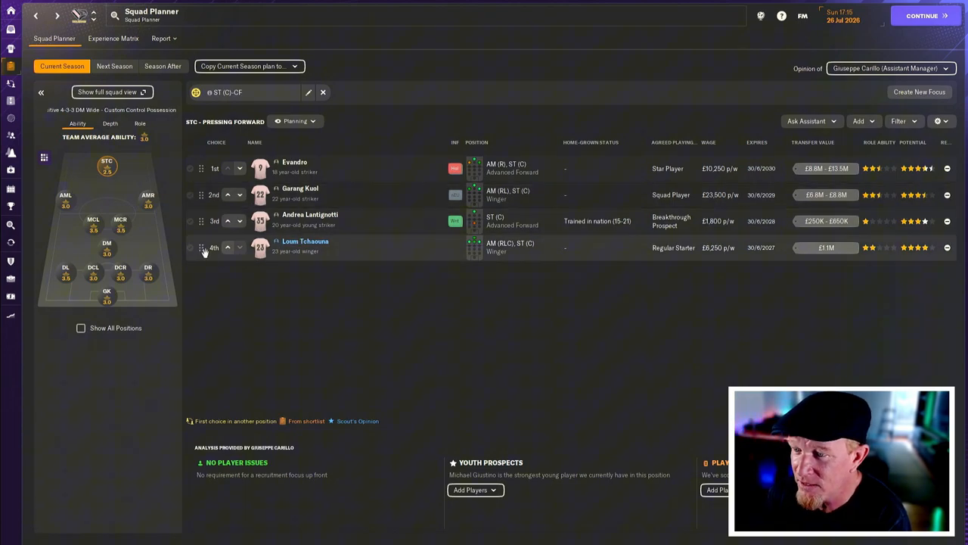
{"action": "left_click", "coordinate": [228, 248]}
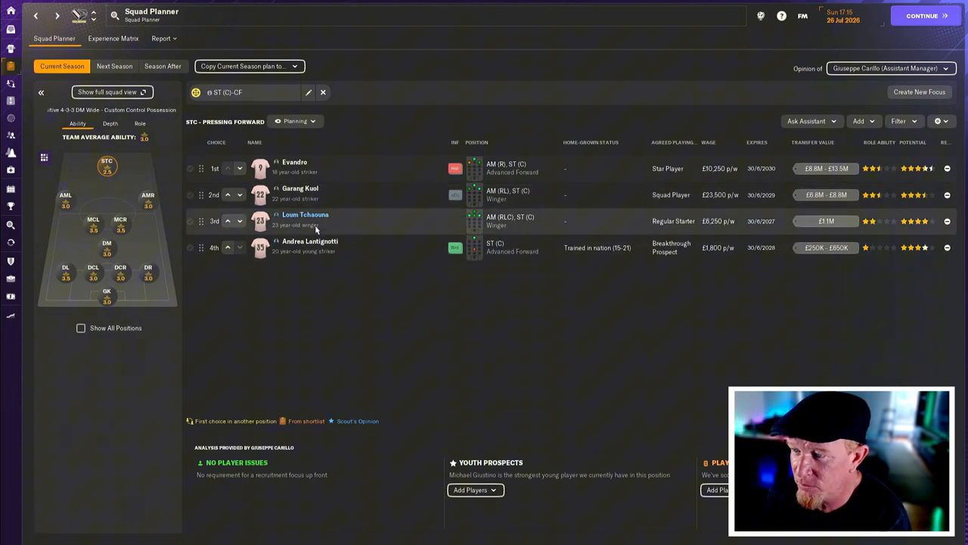
{"action": "mouse_move", "coordinate": [597, 226]}
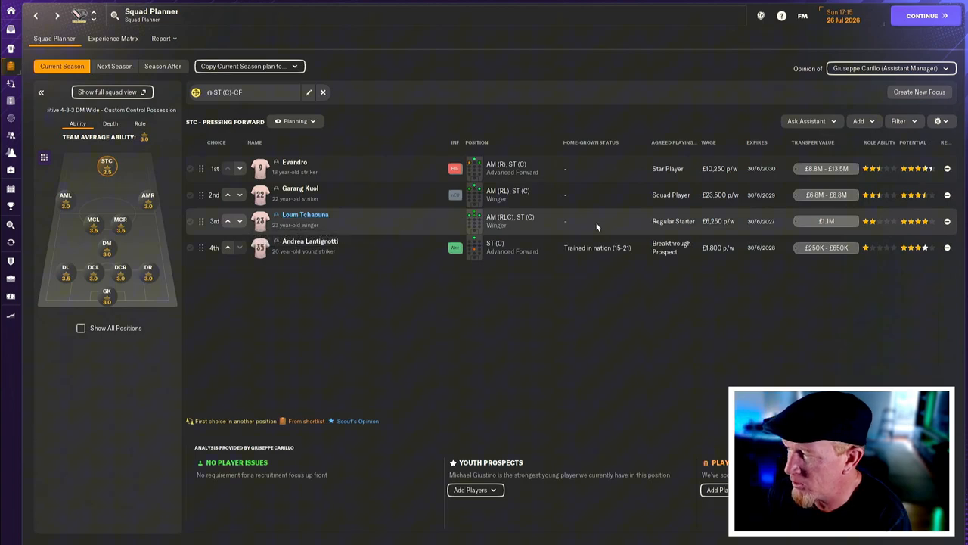
- Check goalkeeper, left wing-back and left centre-back depth, then Renzo Malanca's San Lorenzo loan contract
{"action": "left_click", "coordinate": [107, 294]}
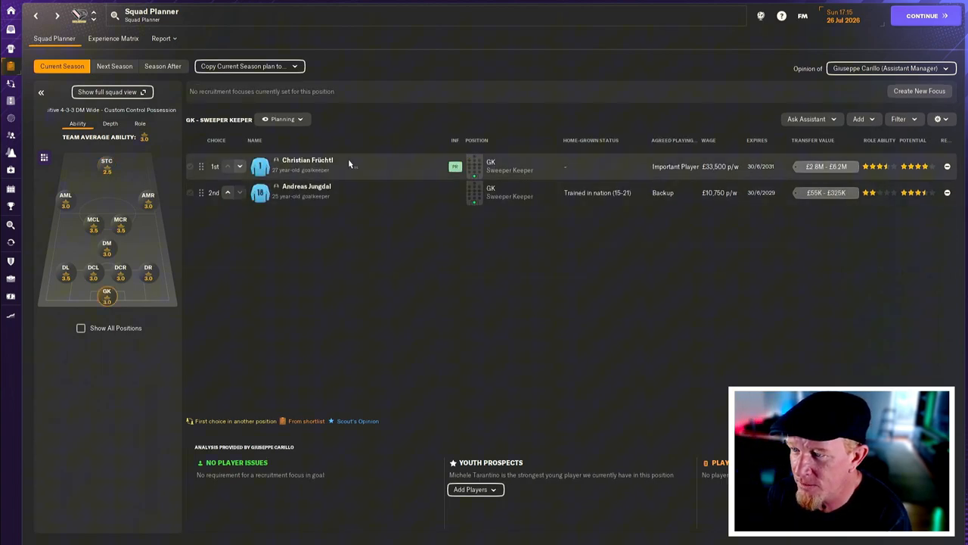
{"action": "mouse_move", "coordinate": [318, 192]}
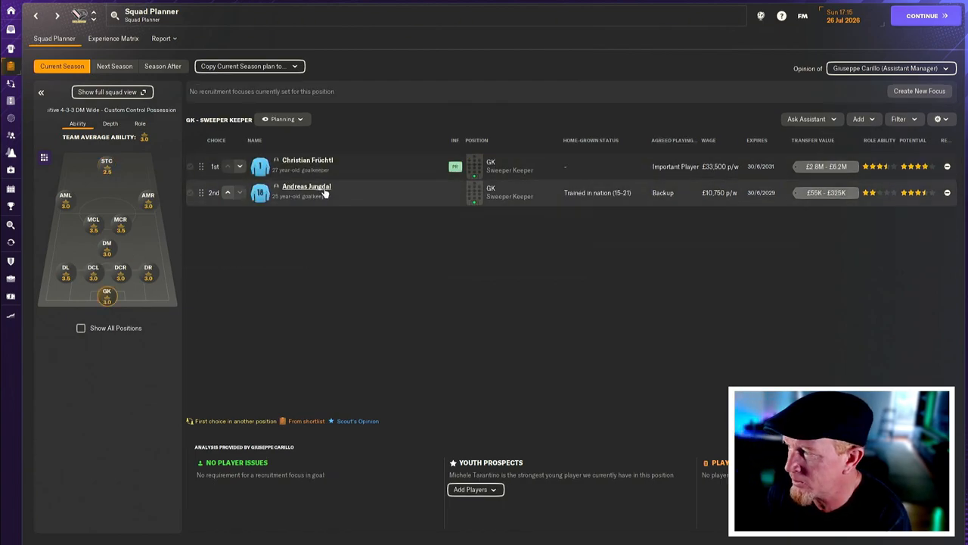
{"action": "left_click", "coordinate": [65, 270]}
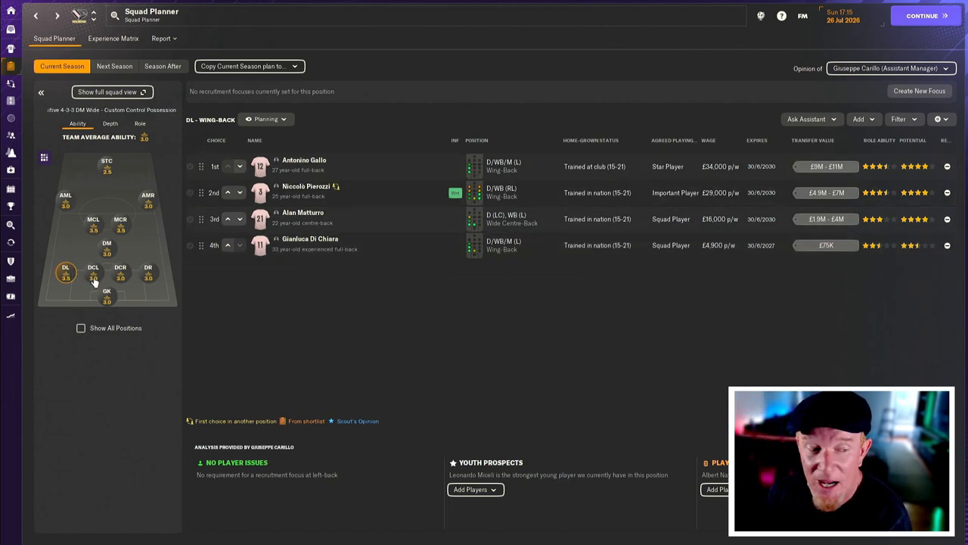
{"action": "left_click", "coordinate": [93, 271]}
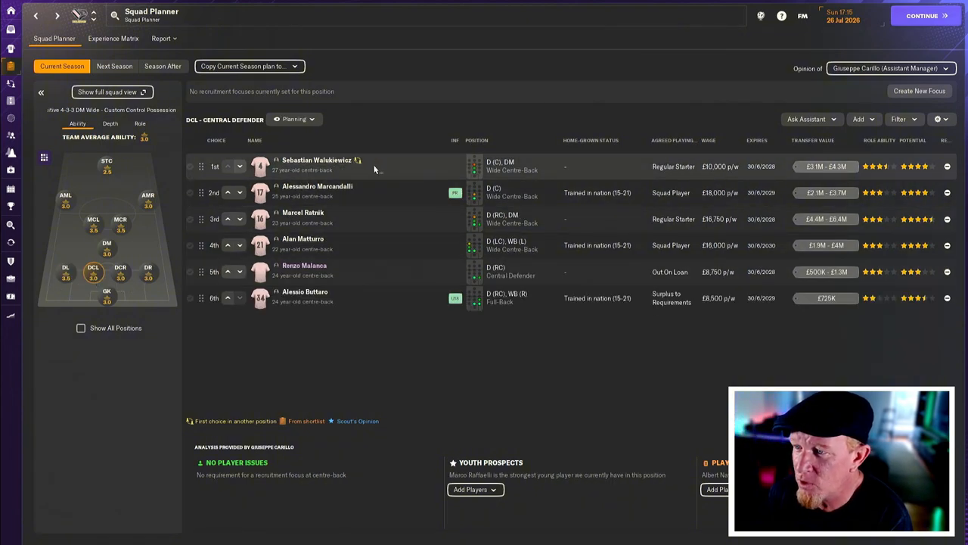
{"action": "mouse_move", "coordinate": [359, 248]}
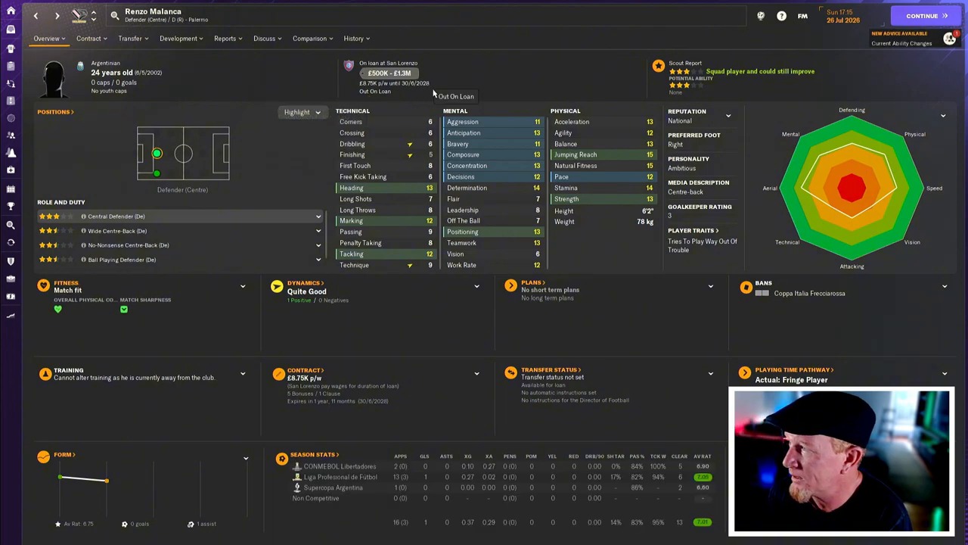
{"action": "mouse_move", "coordinate": [219, 62]}
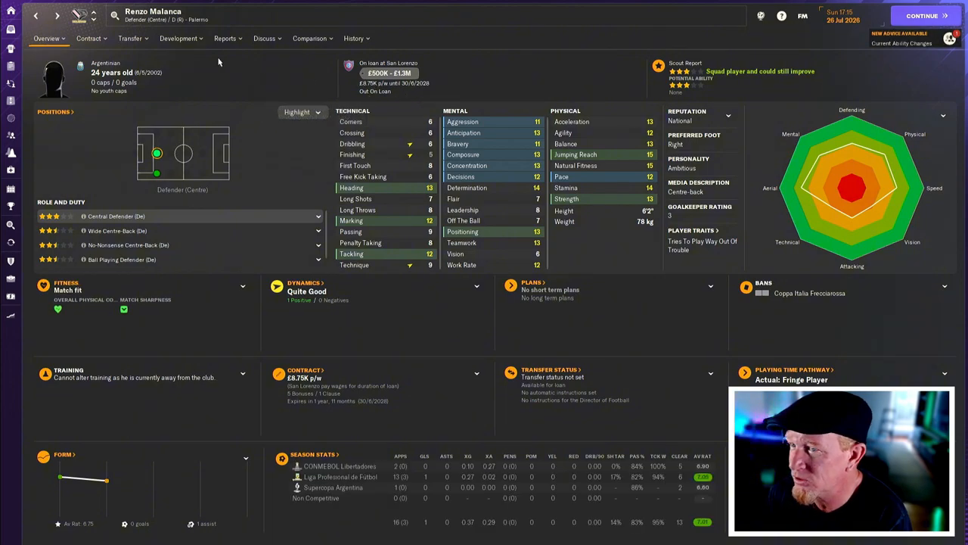
{"action": "left_click", "coordinate": [88, 38]}
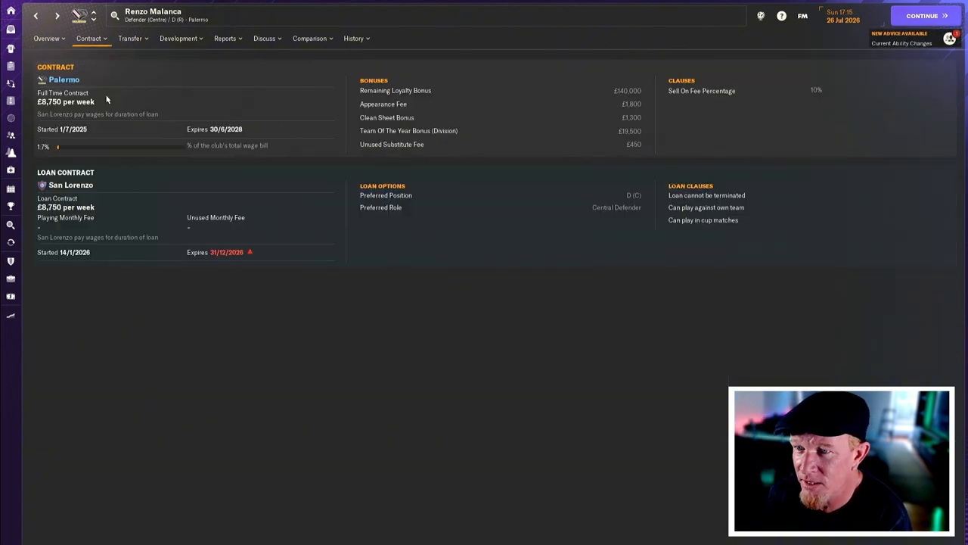
{"action": "mouse_move", "coordinate": [168, 251]}
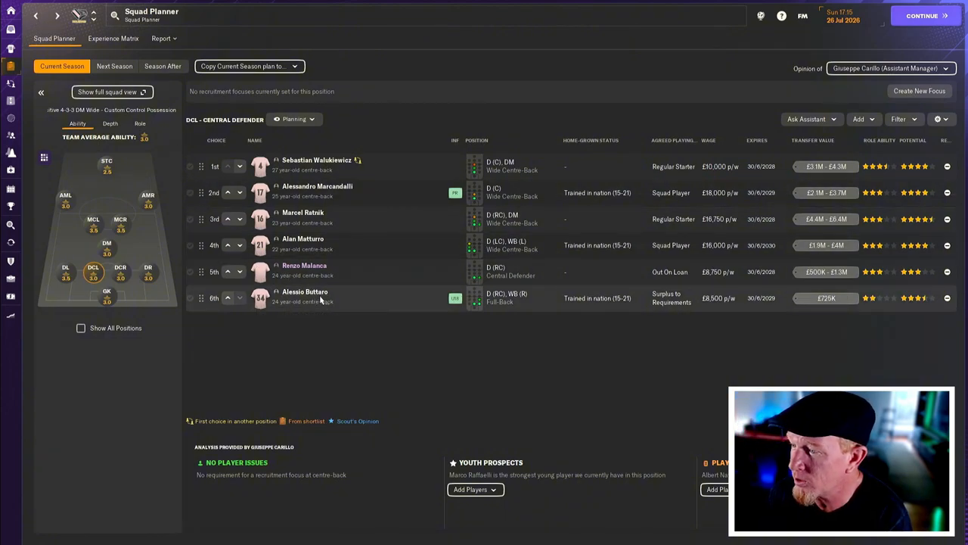
{"action": "mouse_move", "coordinate": [179, 297]}
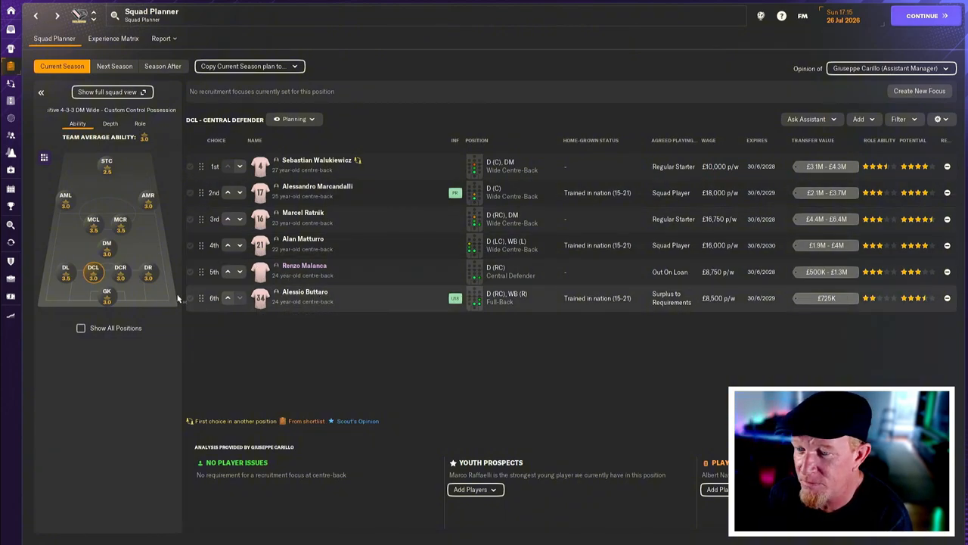
- Review squad depth for right wing-back, defensive midfield and both central midfield slots
{"action": "left_click", "coordinate": [148, 267]}
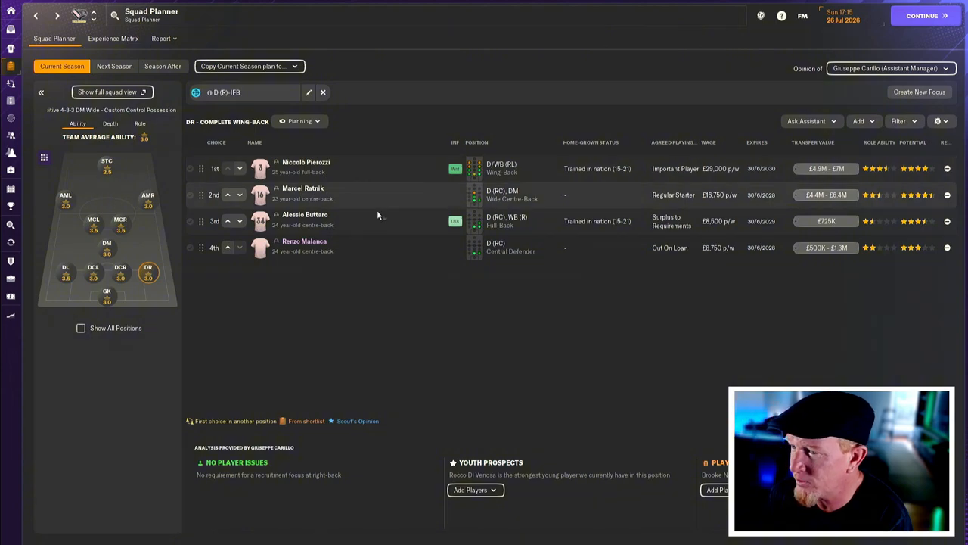
{"action": "mouse_move", "coordinate": [366, 204]}
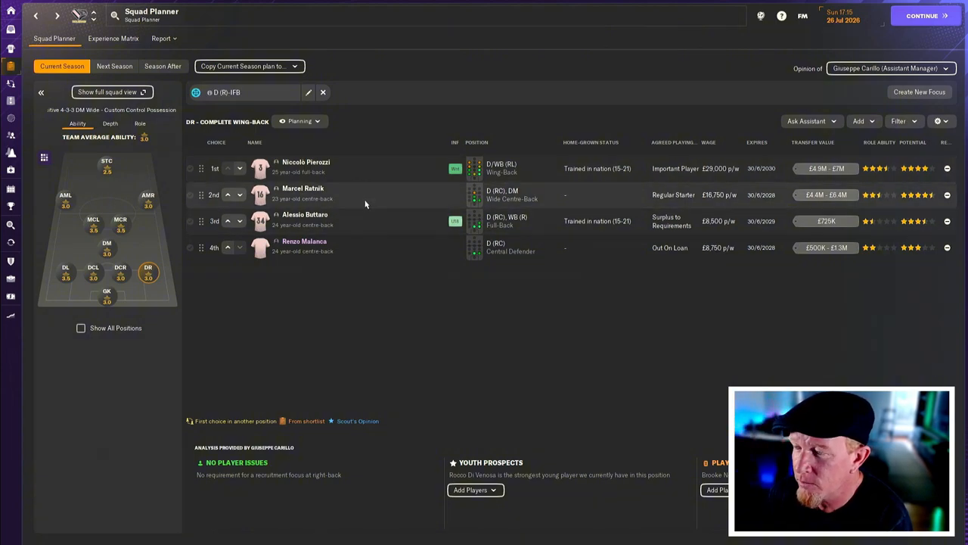
{"action": "mouse_move", "coordinate": [370, 227]}
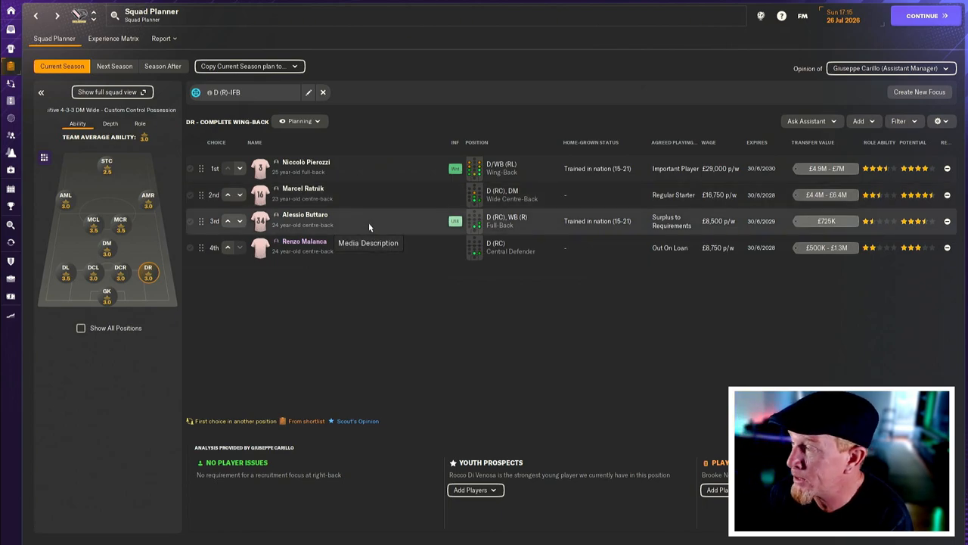
{"action": "mouse_move", "coordinate": [109, 257]}
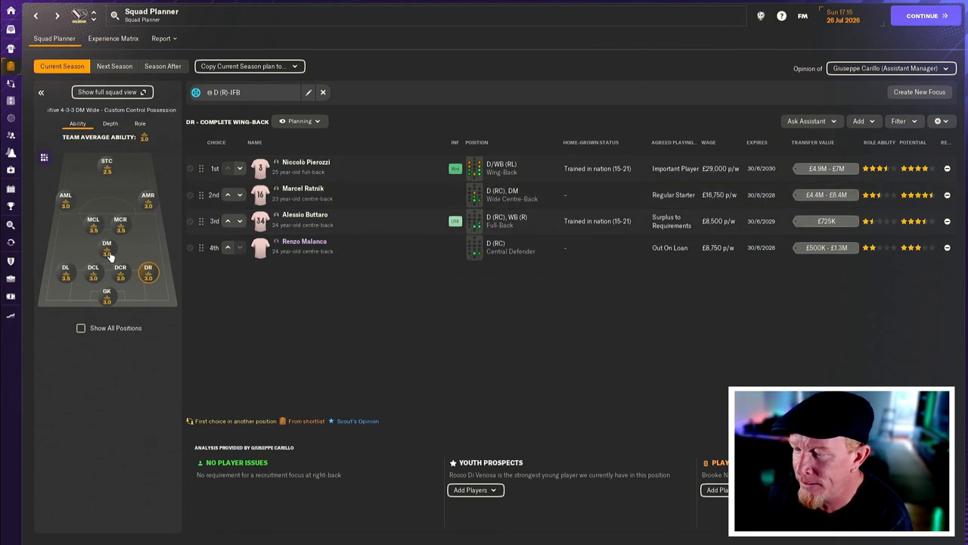
{"action": "left_click", "coordinate": [106, 246]}
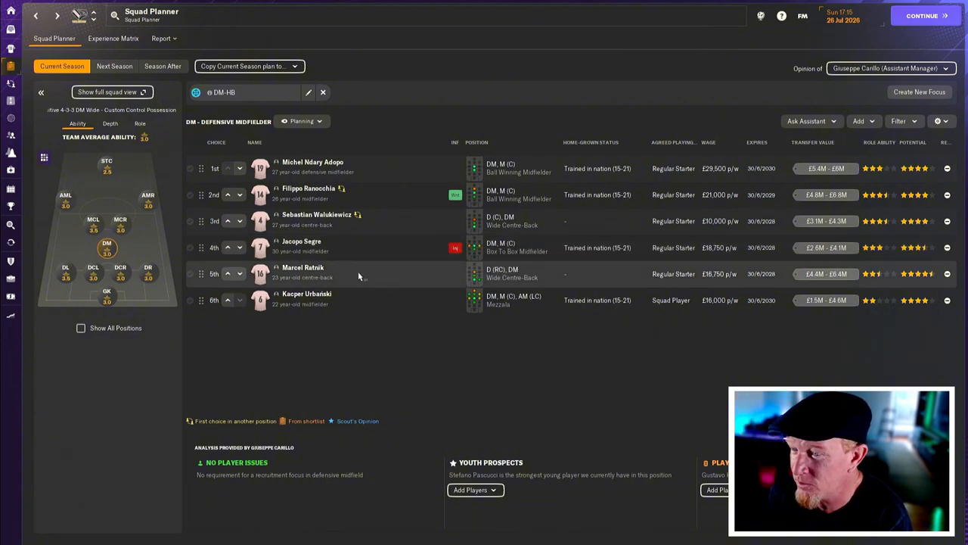
{"action": "mouse_move", "coordinate": [361, 301]}
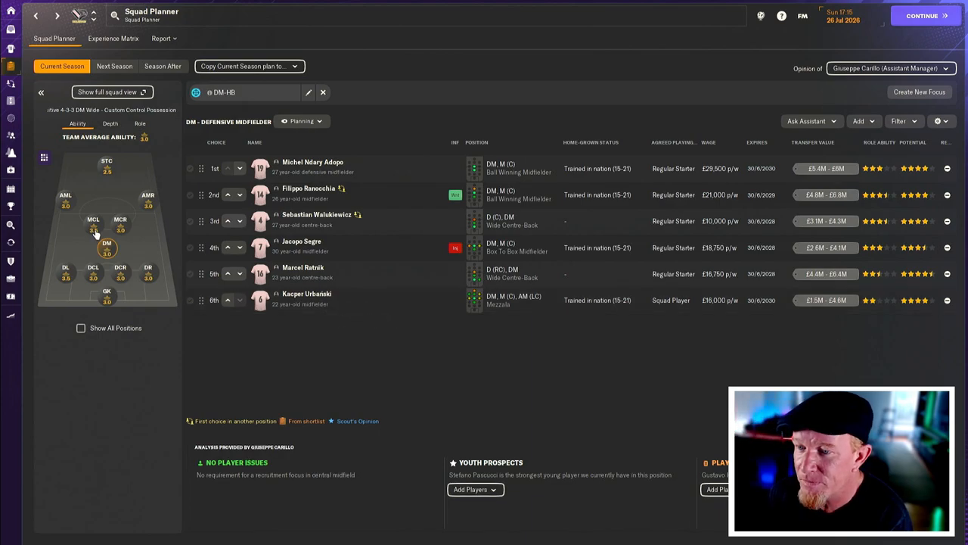
{"action": "left_click", "coordinate": [92, 220]}
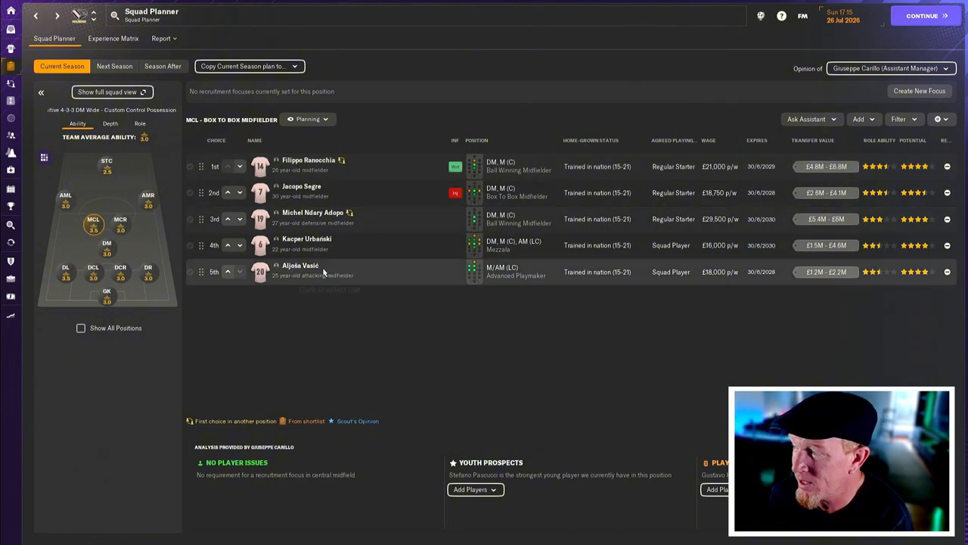
{"action": "left_click", "coordinate": [119, 219]}
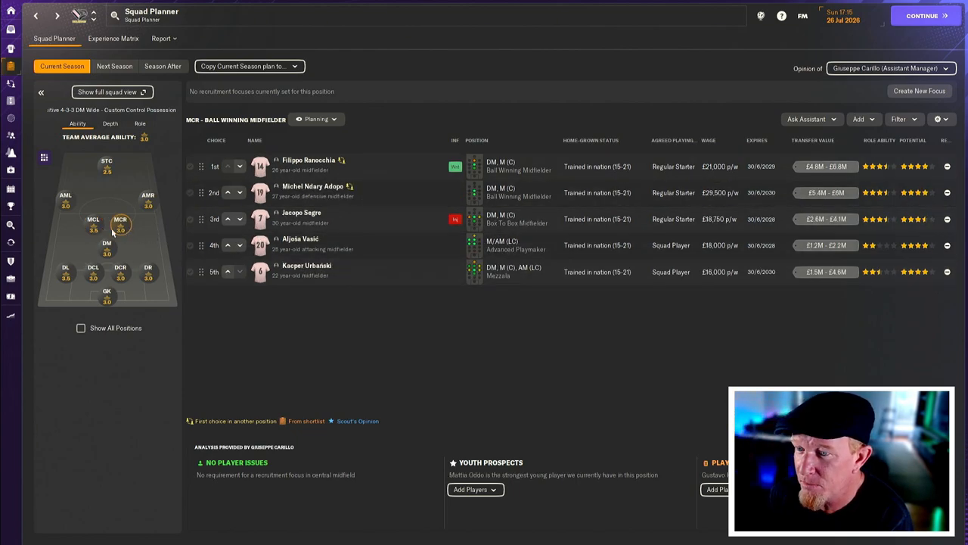
- Review depth for both wingers and the striker slot, led by Evandro
{"action": "left_click", "coordinate": [65, 196]}
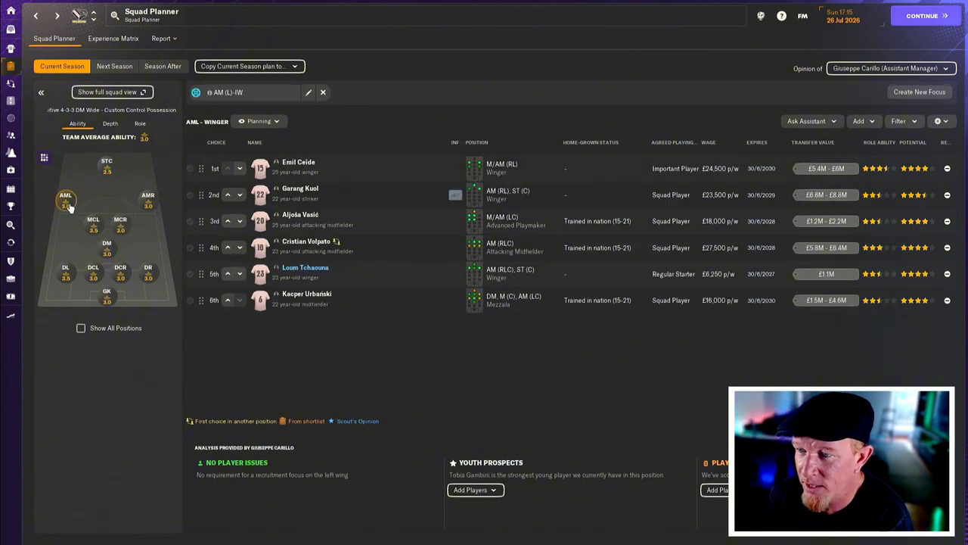
{"action": "mouse_move", "coordinate": [359, 167]}
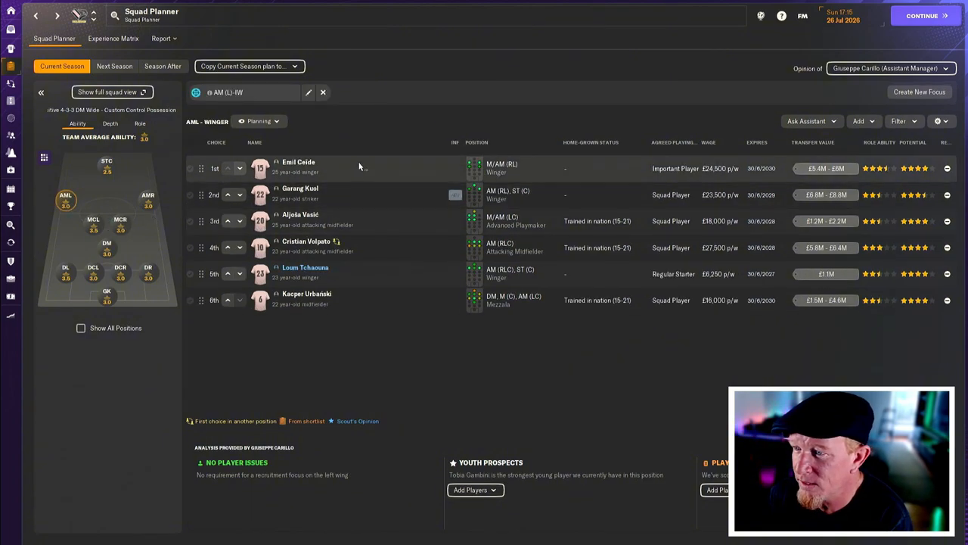
{"action": "mouse_move", "coordinate": [378, 252]}
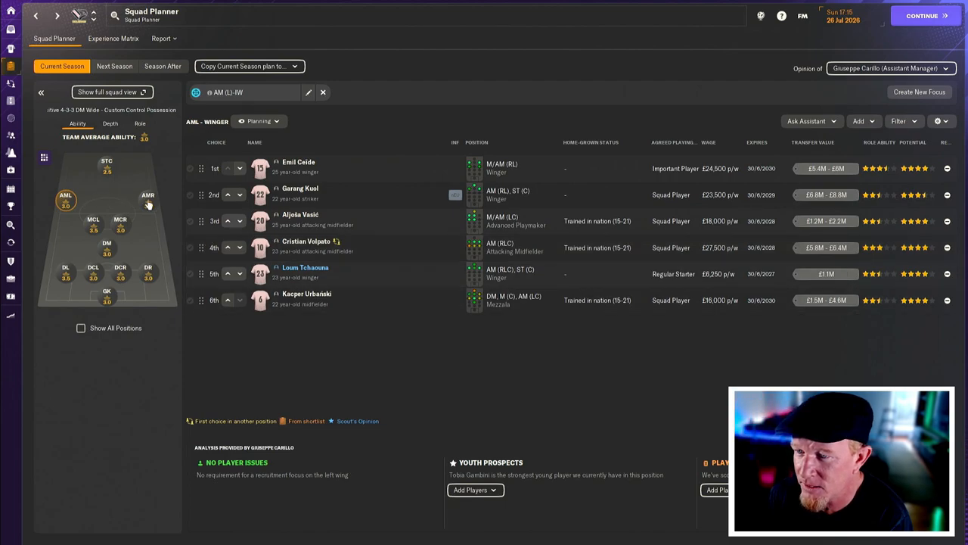
{"action": "left_click", "coordinate": [148, 199]}
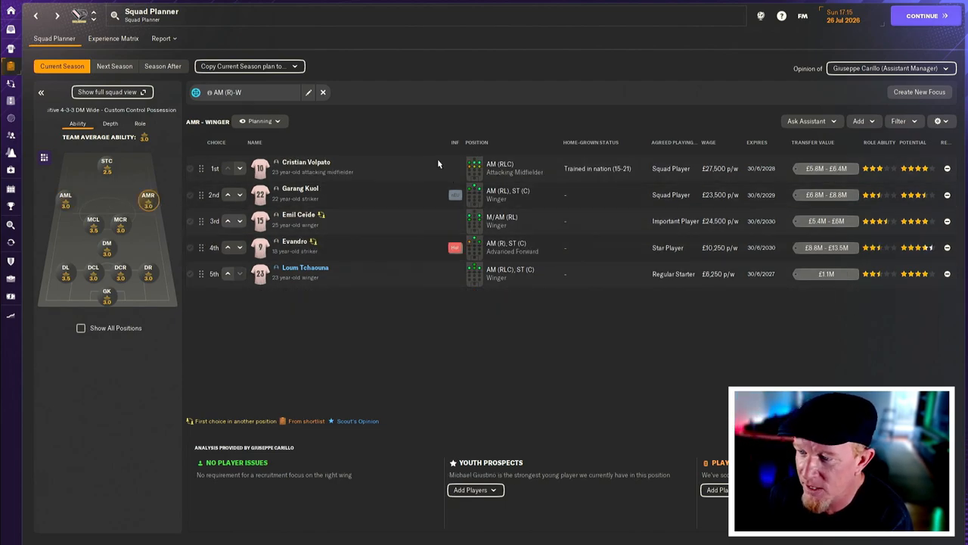
{"action": "left_click", "coordinate": [106, 165]}
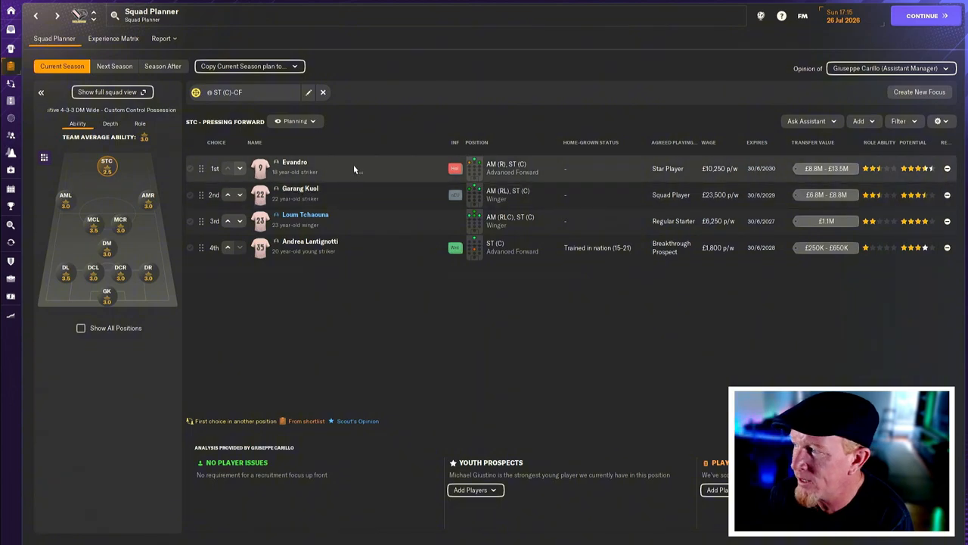
{"action": "mouse_move", "coordinate": [382, 204]}
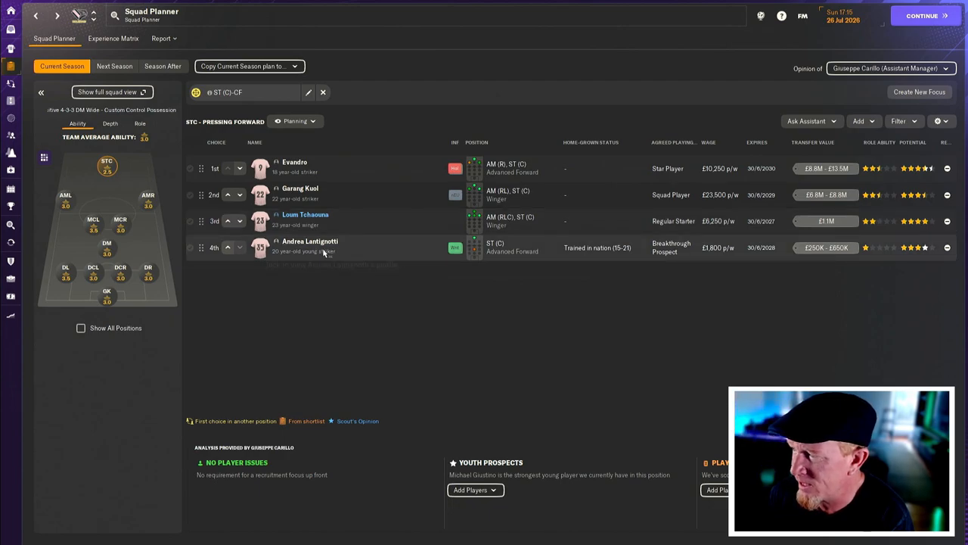
{"action": "mouse_move", "coordinate": [360, 257]}
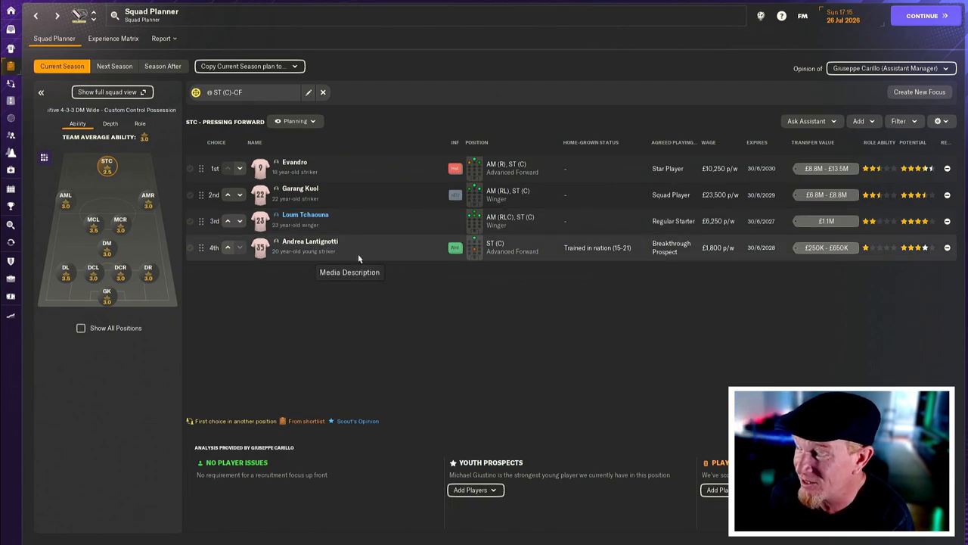
{"action": "mouse_move", "coordinate": [143, 182]}
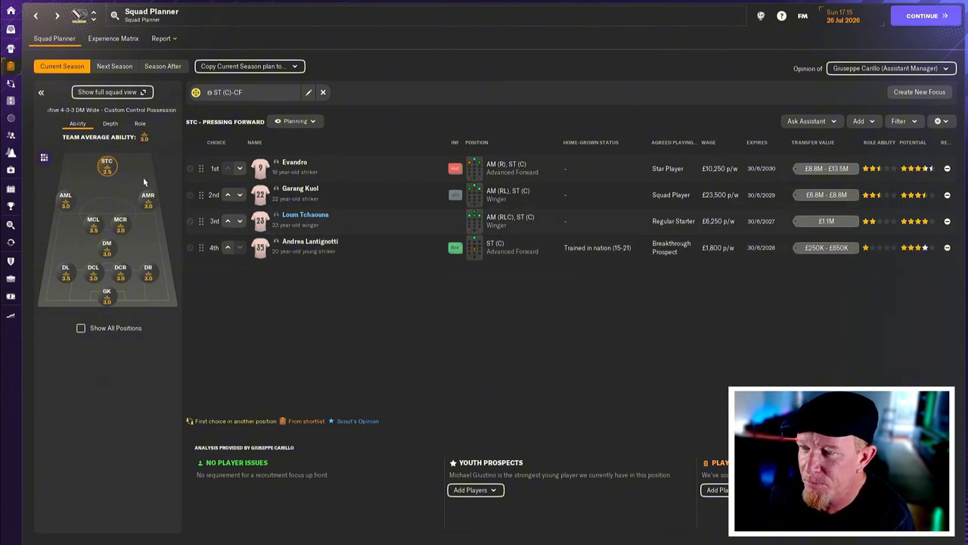
{"action": "mouse_move", "coordinate": [185, 243]}
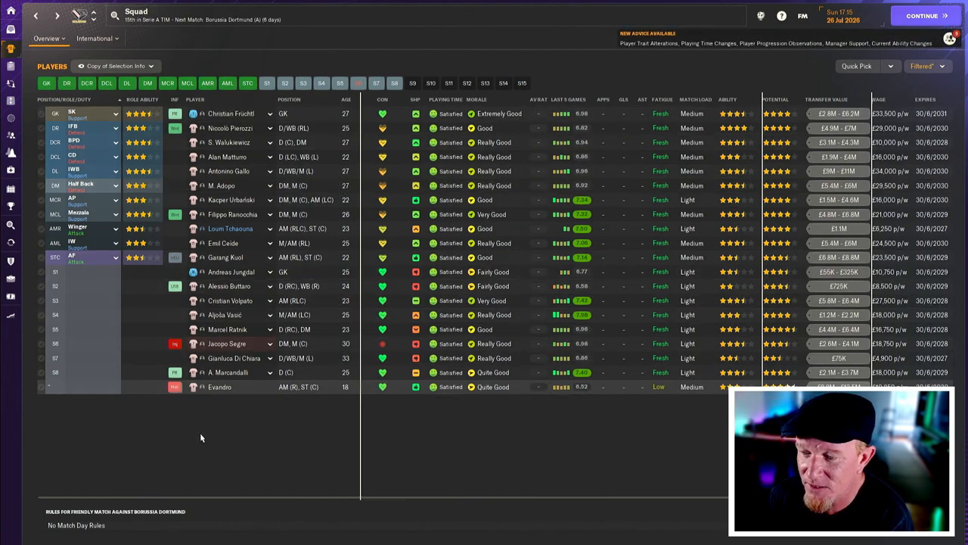
{"action": "mouse_move", "coordinate": [319, 403]}
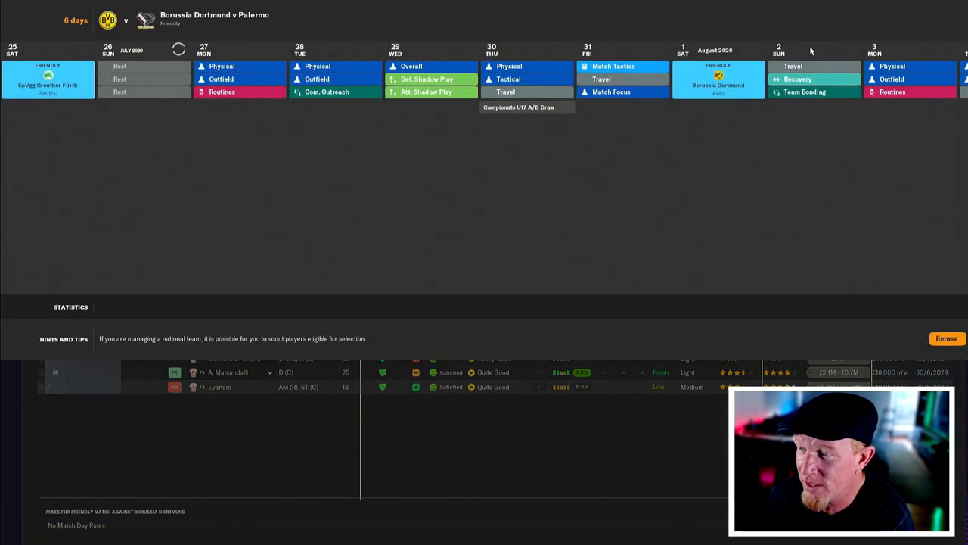
{"action": "mouse_move", "coordinate": [591, 129]}
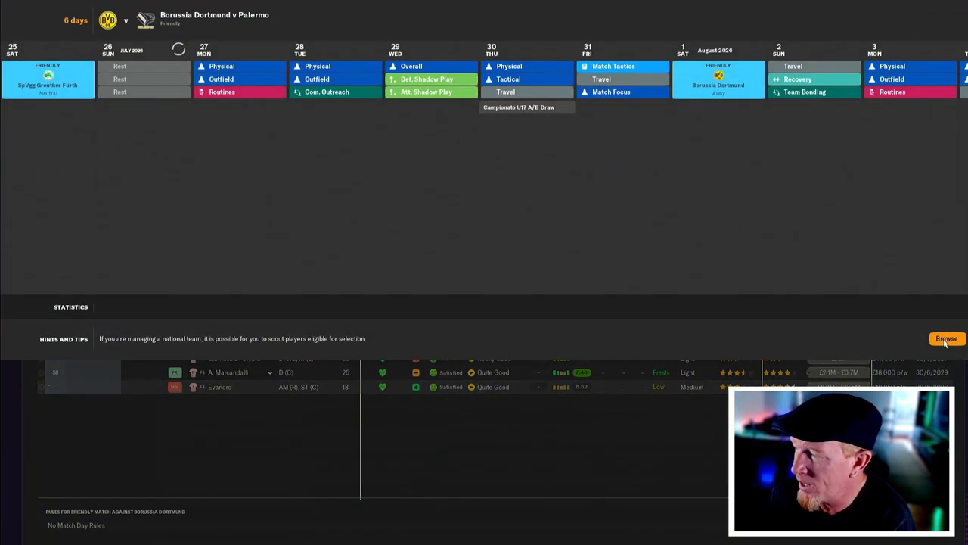
- Show Palermo's 2026/27 fixture schedule with the Farense and Greuther Fürth wins and Dortmund next
{"action": "left_click", "coordinate": [12, 36]}
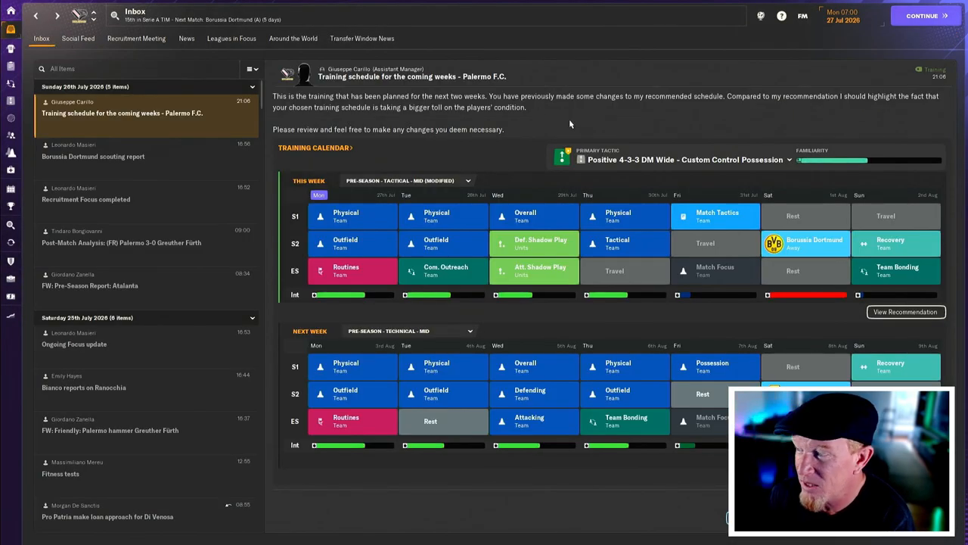
{"action": "mouse_move", "coordinate": [588, 176]}
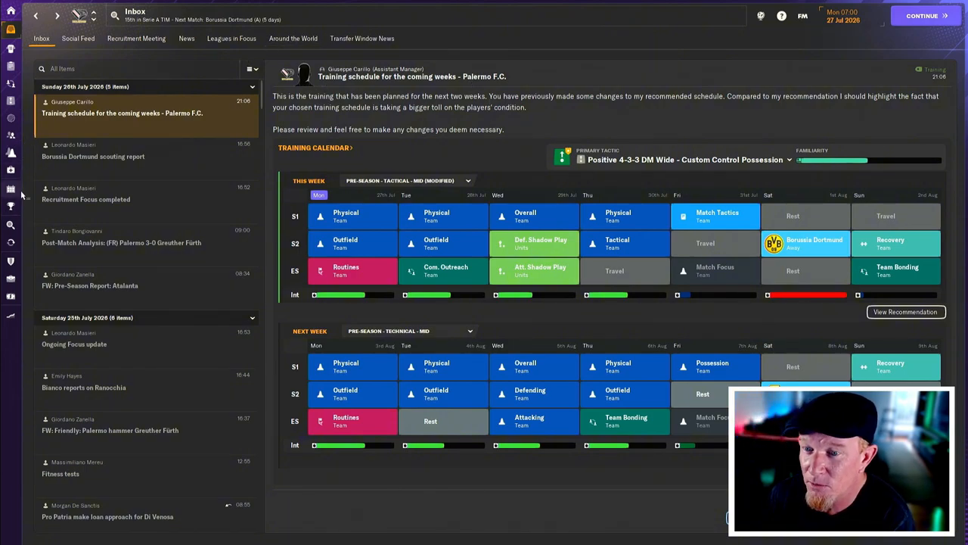
{"action": "left_click", "coordinate": [11, 188]}
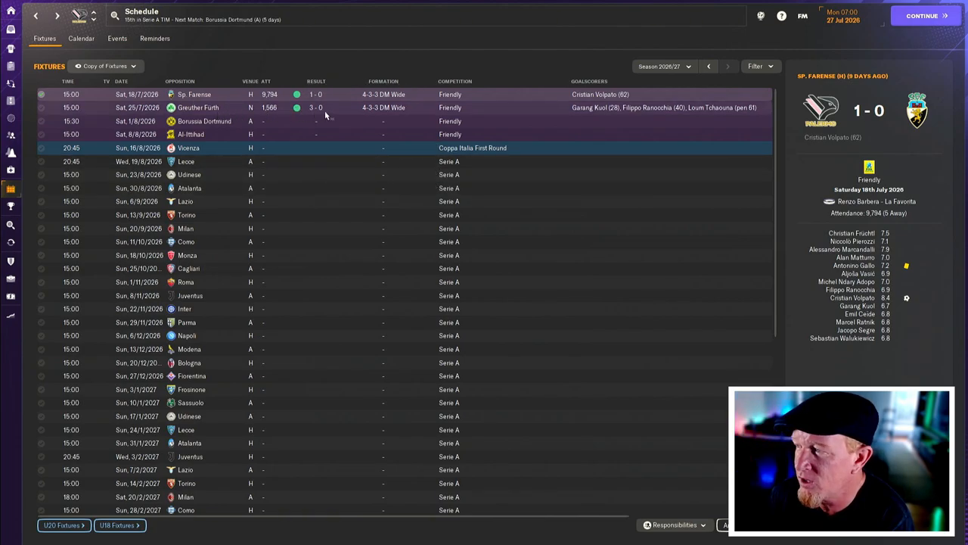
{"action": "mouse_move", "coordinate": [711, 115]}
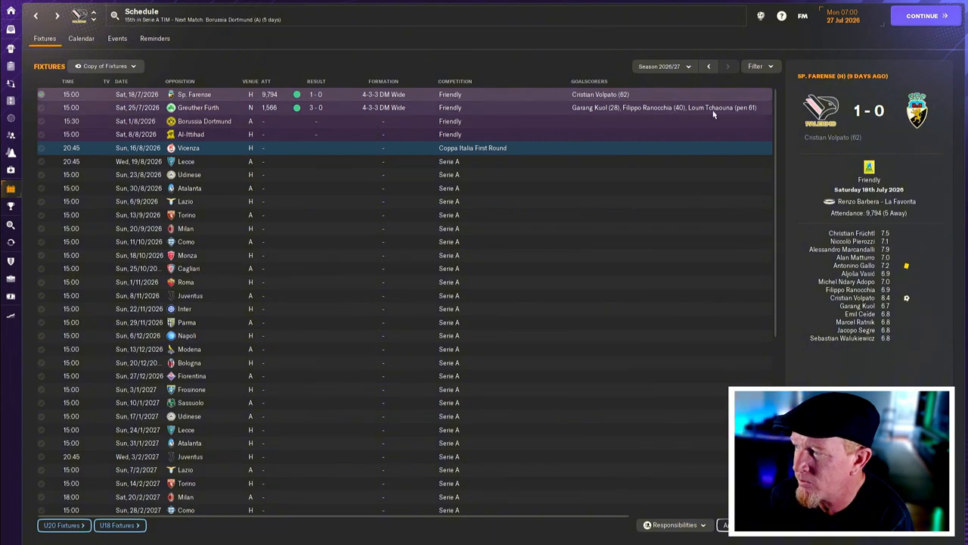
{"action": "mouse_move", "coordinate": [710, 108]}
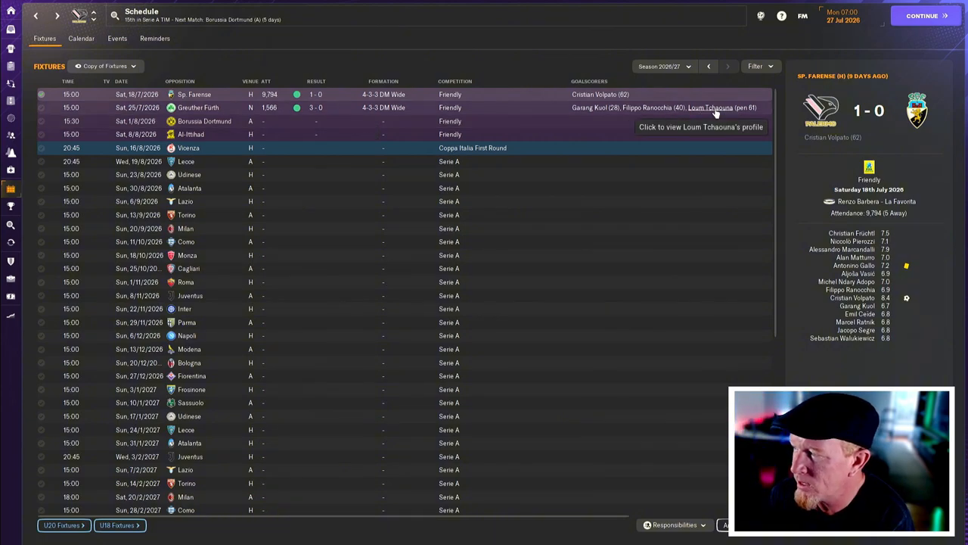
{"action": "mouse_move", "coordinate": [216, 131]}
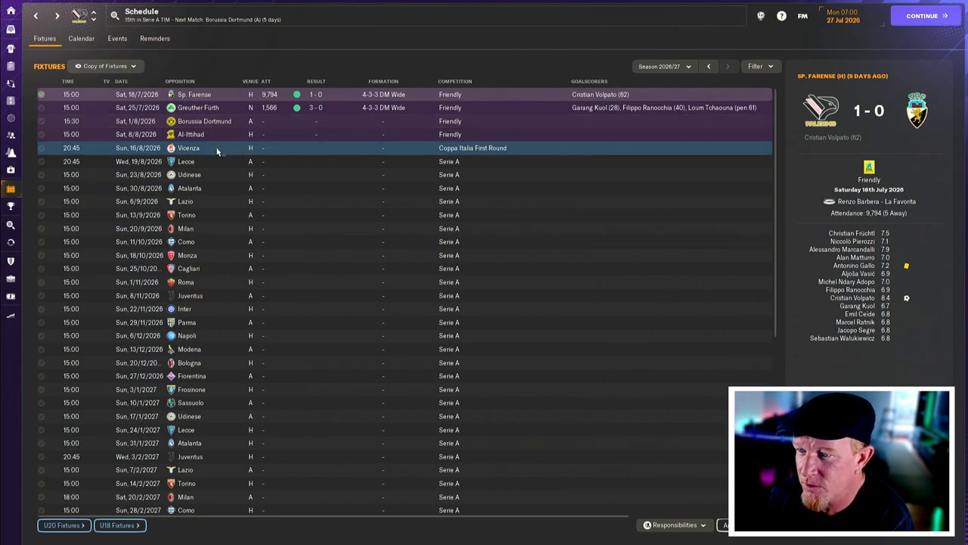
- Return to the Inbox and advance the game to 1 August 2026
{"action": "left_click", "coordinate": [922, 16]}
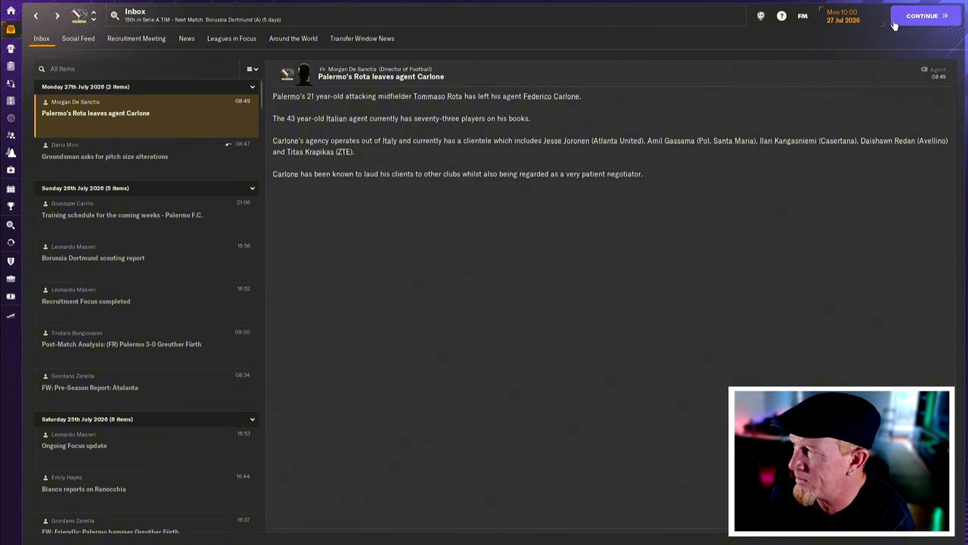
{"action": "left_click", "coordinate": [922, 15]}
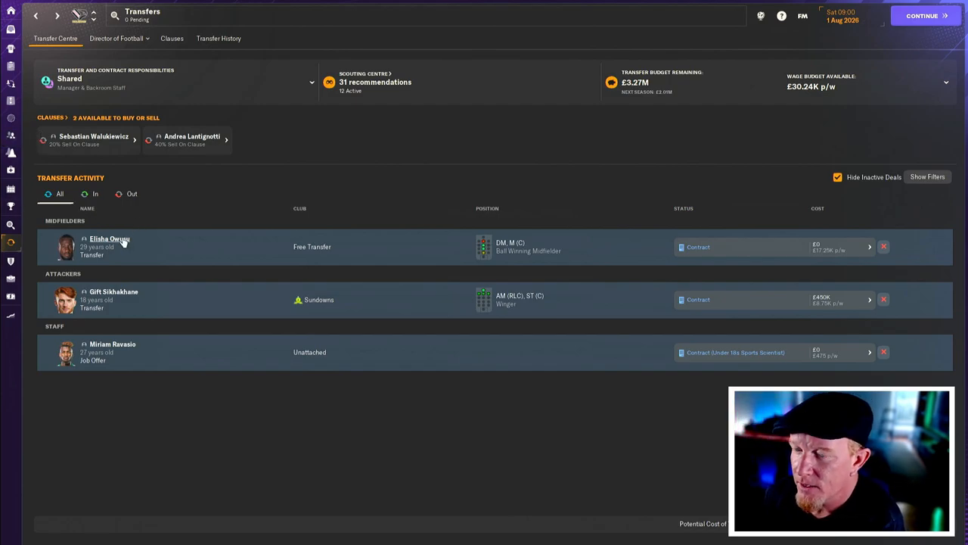
{"action": "mouse_move", "coordinate": [109, 242]}
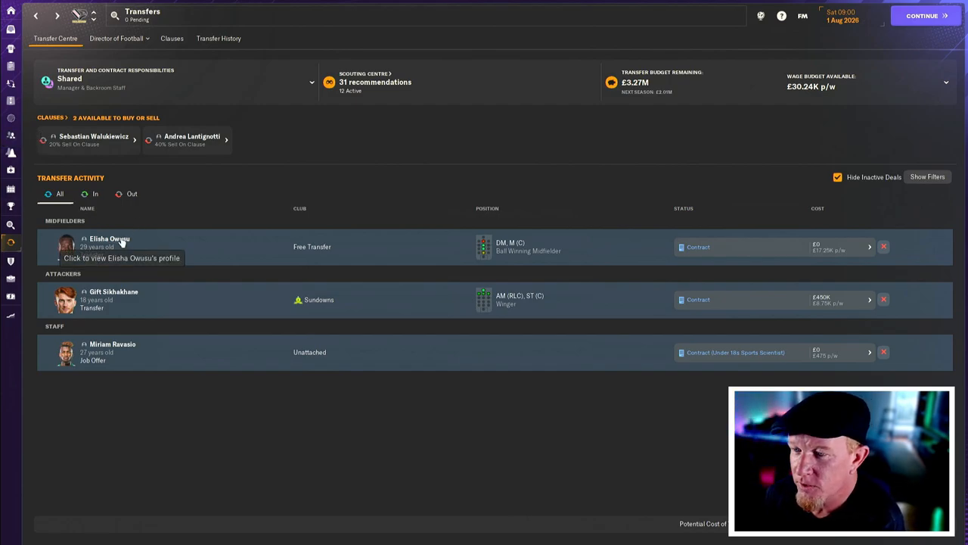
- Check free-transfer midfielder Elisha Owusu's attributes and positions from the Transfer Centre
{"action": "left_click", "coordinate": [109, 242]}
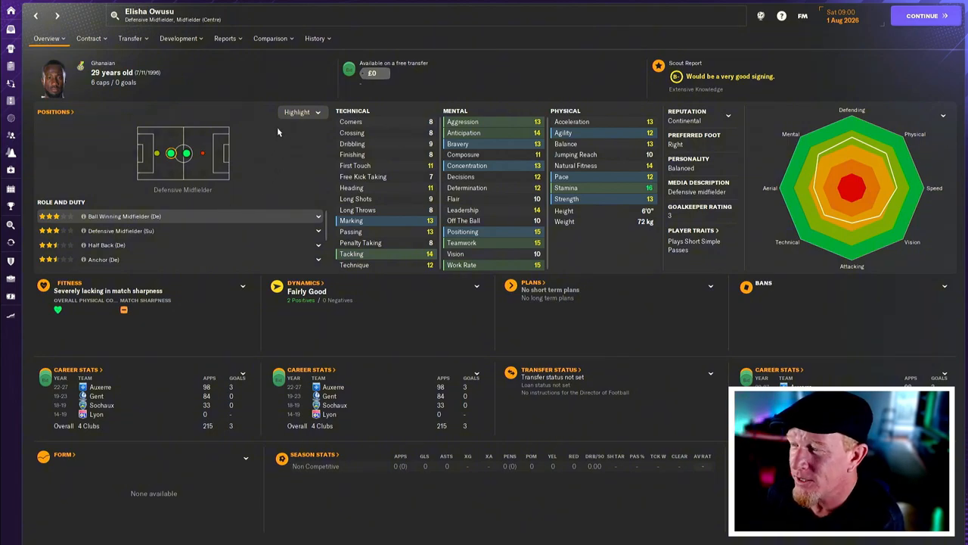
{"action": "mouse_move", "coordinate": [628, 188]}
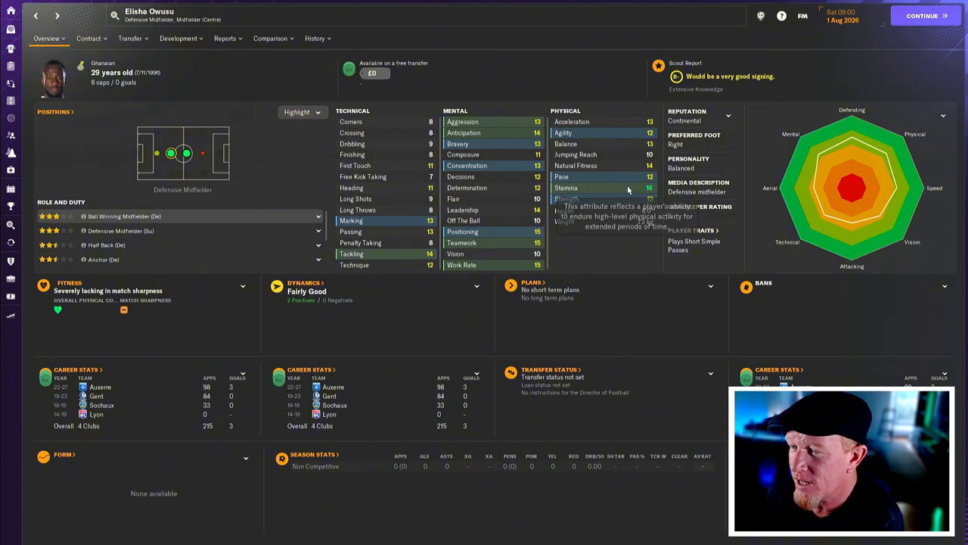
{"action": "mouse_move", "coordinate": [182, 245]}
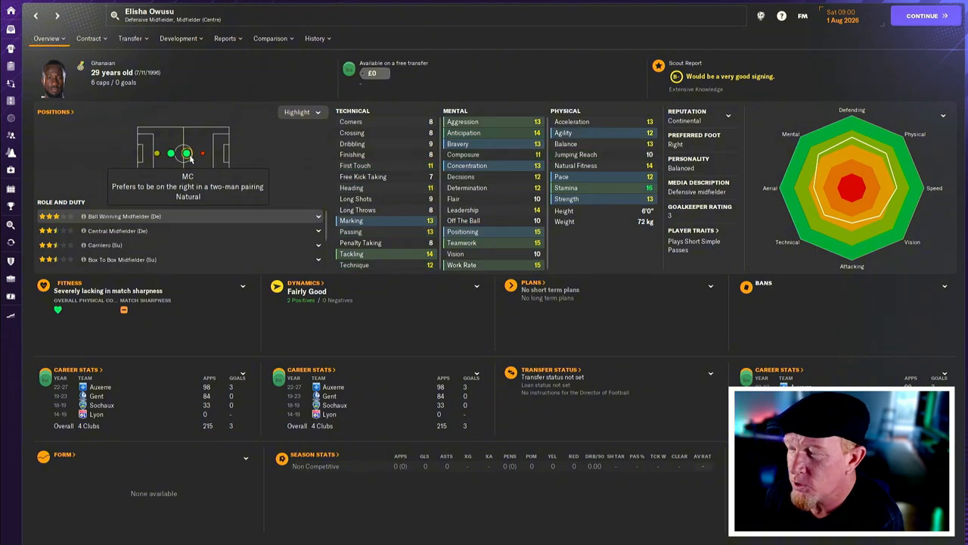
{"action": "mouse_move", "coordinate": [469, 176]}
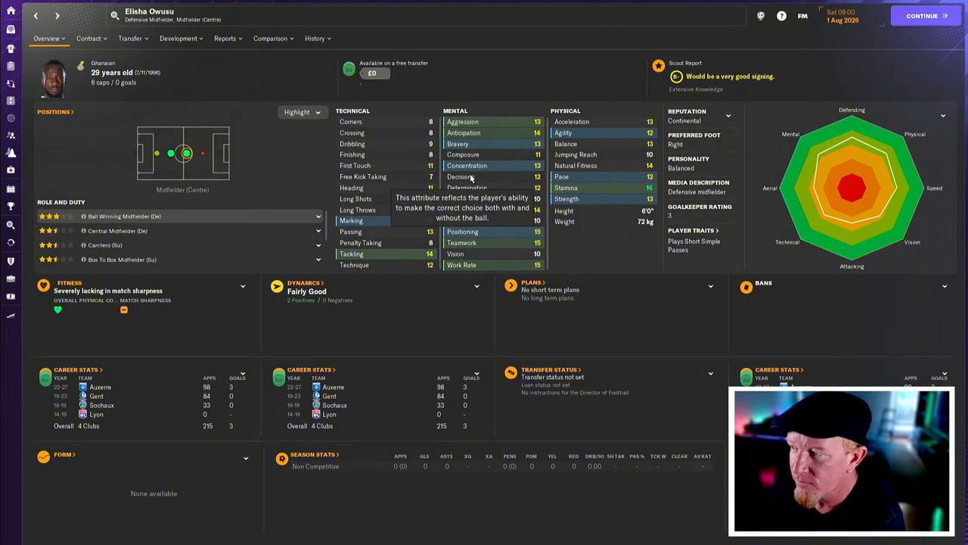
{"action": "mouse_move", "coordinate": [151, 169]}
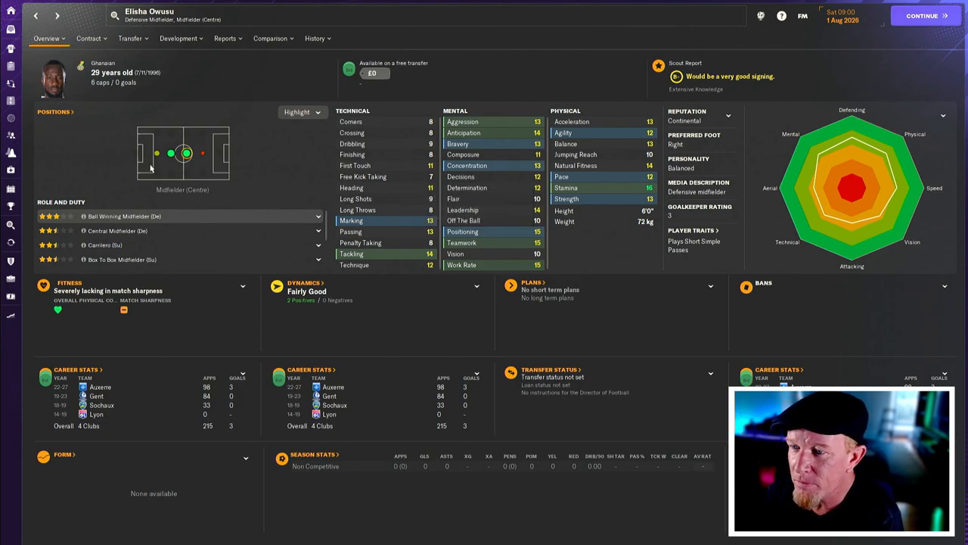
{"action": "left_click", "coordinate": [157, 153]}
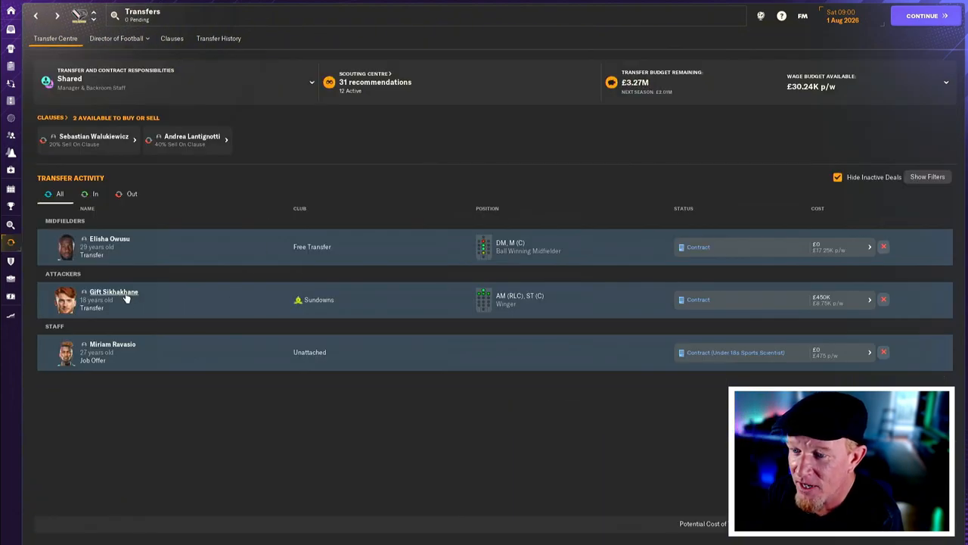
- Review Gift Sikhakhane's Sundowns profile, including his right-wing role ratings and A+ scout recommendation
{"action": "left_click", "coordinate": [114, 291]}
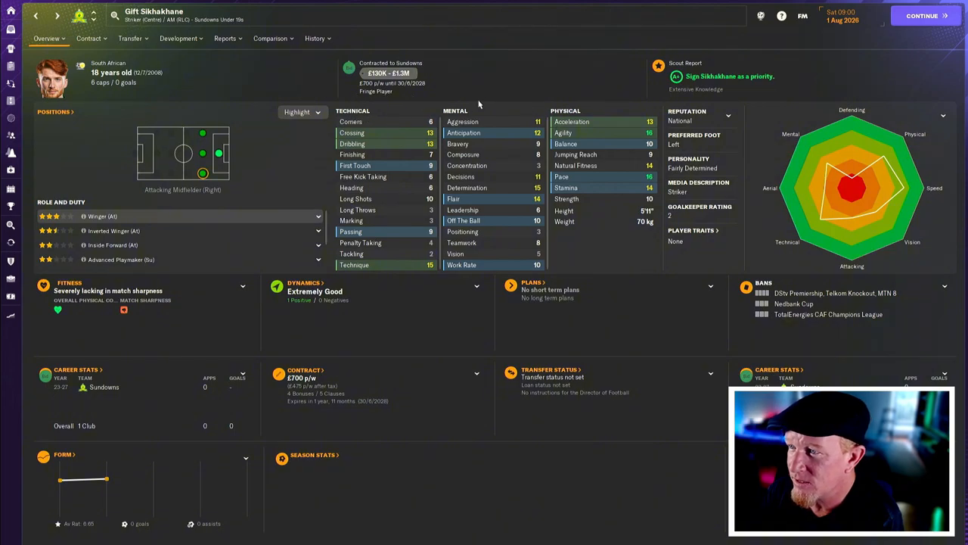
{"action": "mouse_move", "coordinate": [490, 85]}
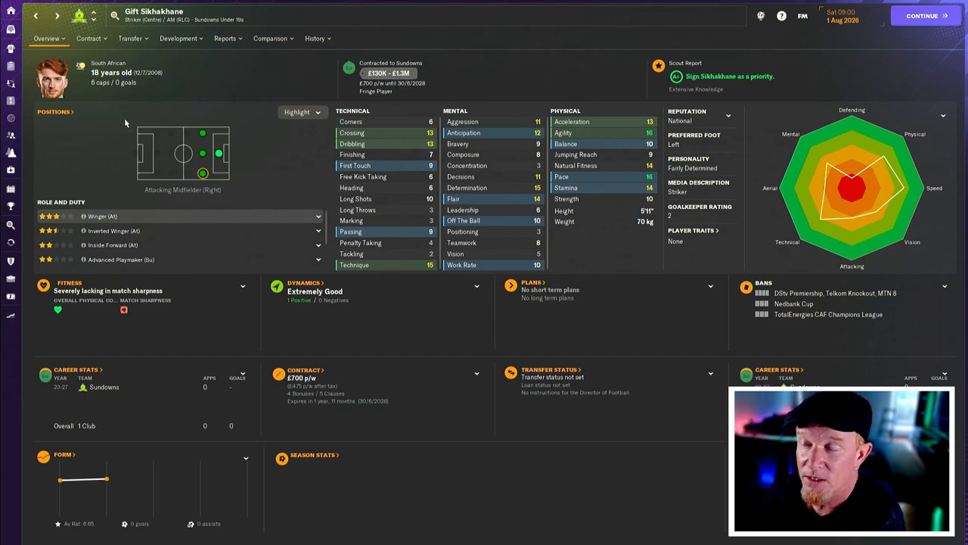
{"action": "mouse_move", "coordinate": [645, 255]}
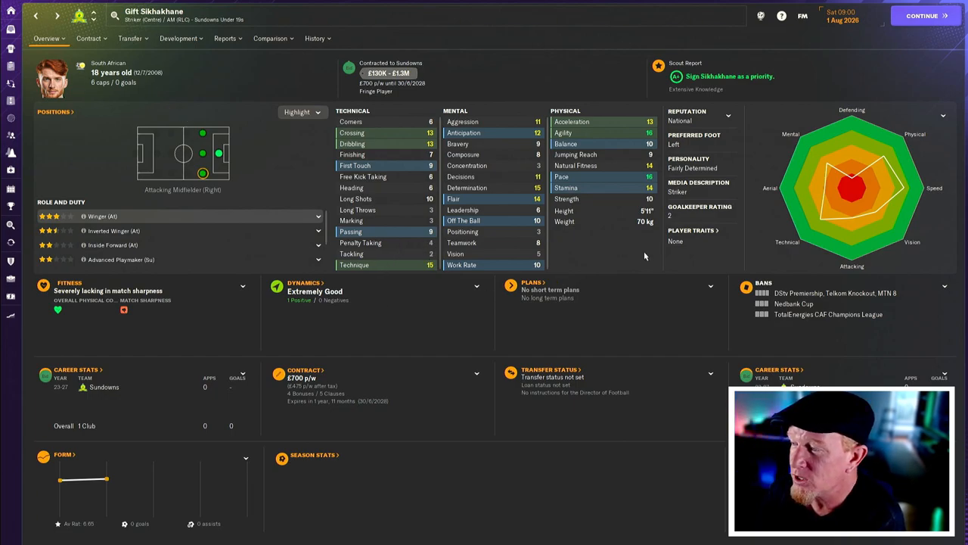
{"action": "mouse_move", "coordinate": [608, 241]}
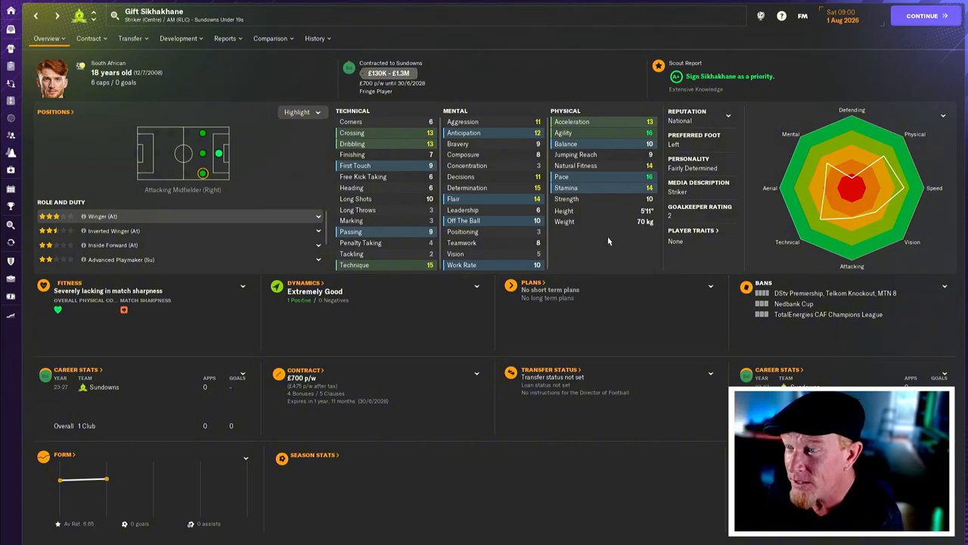
{"action": "mouse_move", "coordinate": [594, 132]}
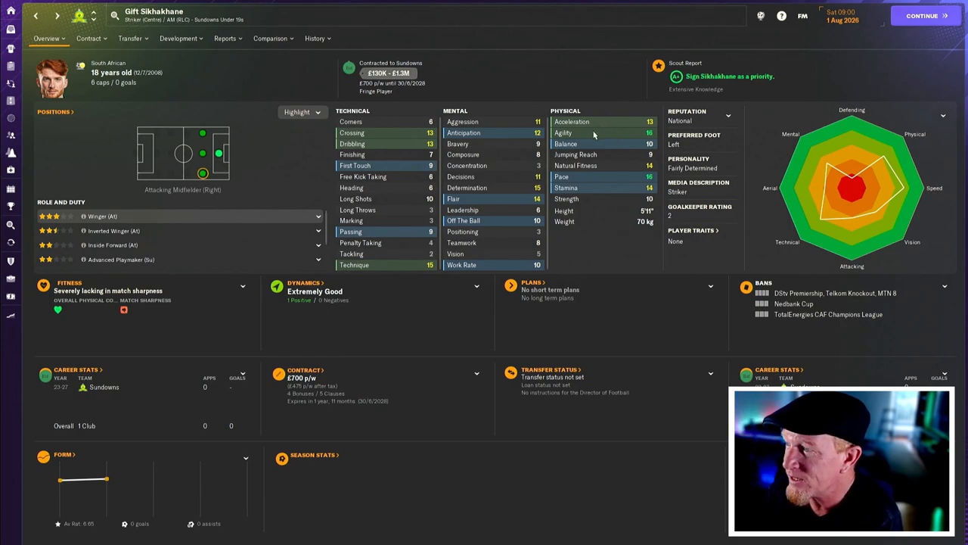
{"action": "mouse_move", "coordinate": [613, 183]}
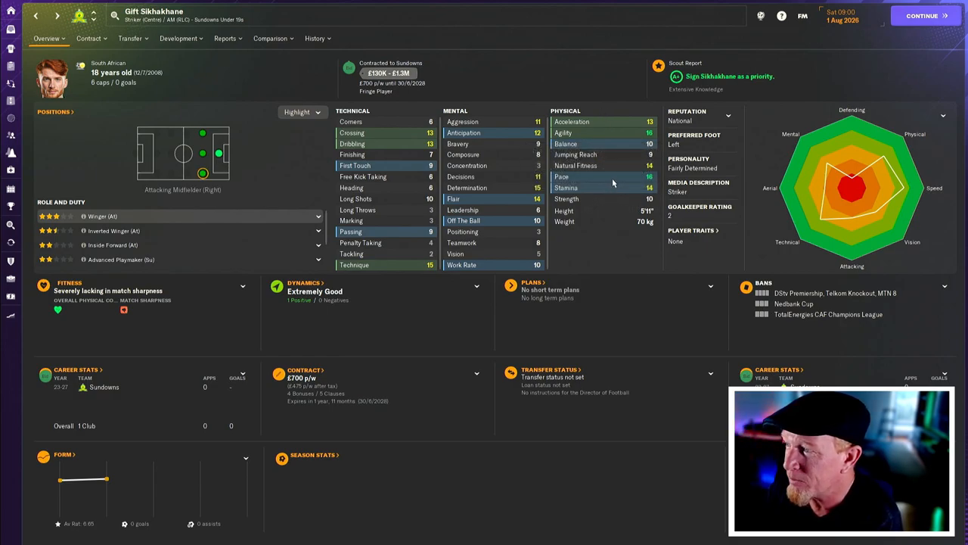
{"action": "mouse_move", "coordinate": [677, 191]}
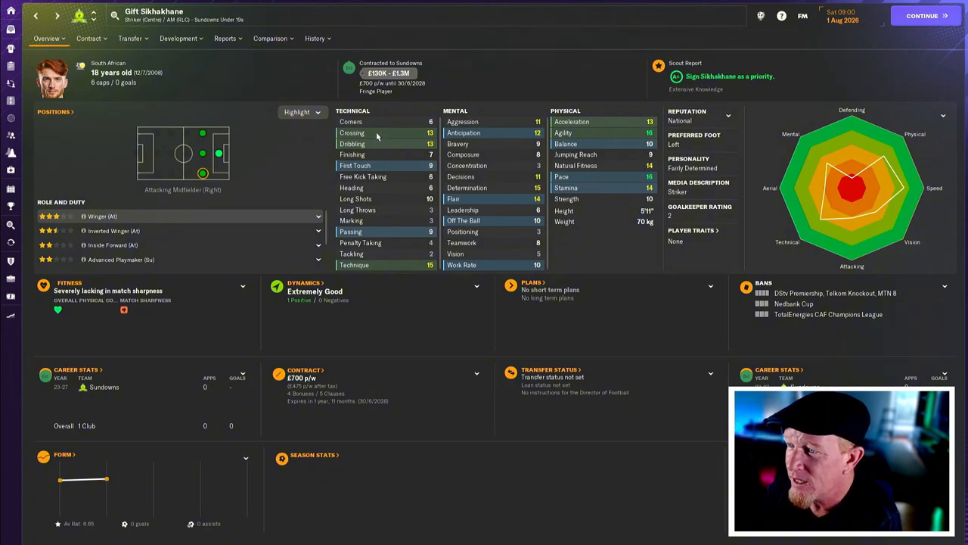
{"action": "mouse_move", "coordinate": [422, 256]}
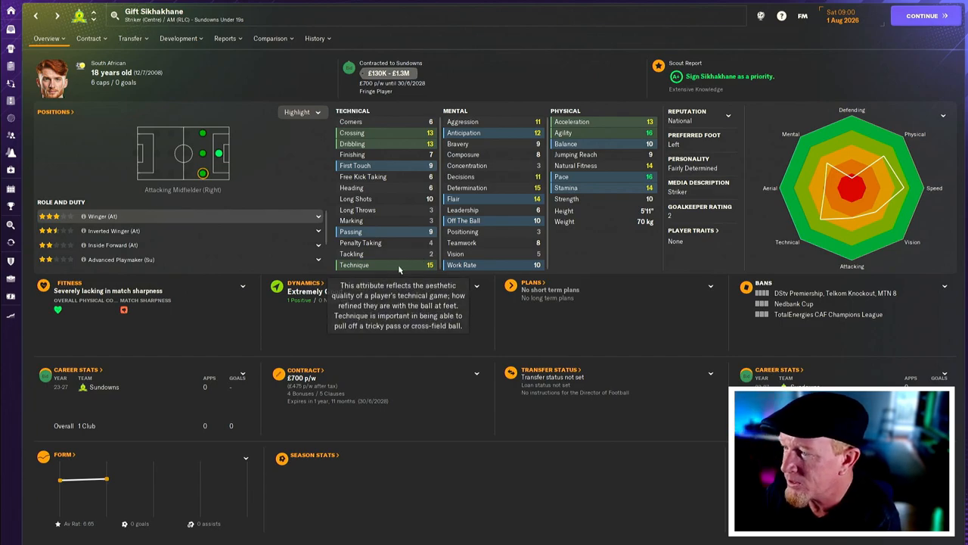
{"action": "mouse_move", "coordinate": [399, 269]}
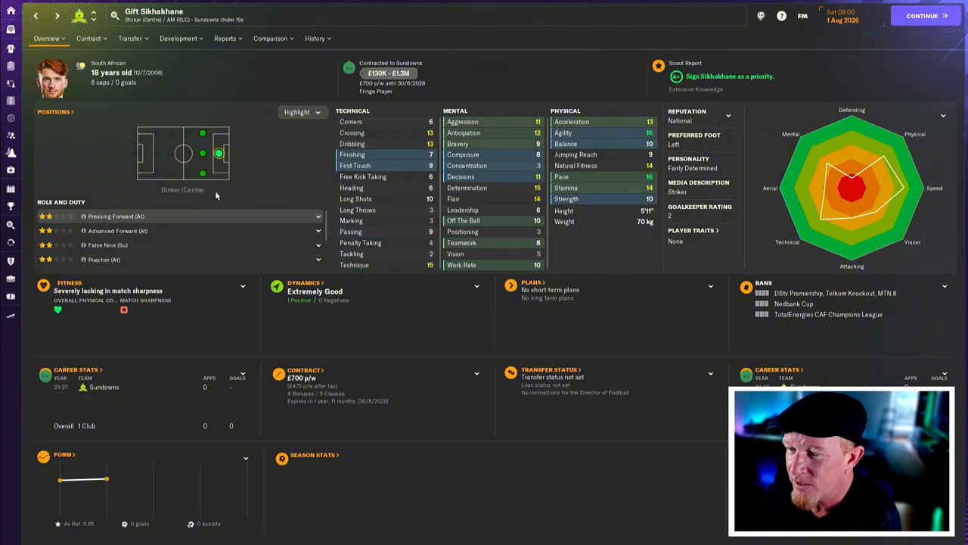
{"action": "mouse_move", "coordinate": [487, 122]}
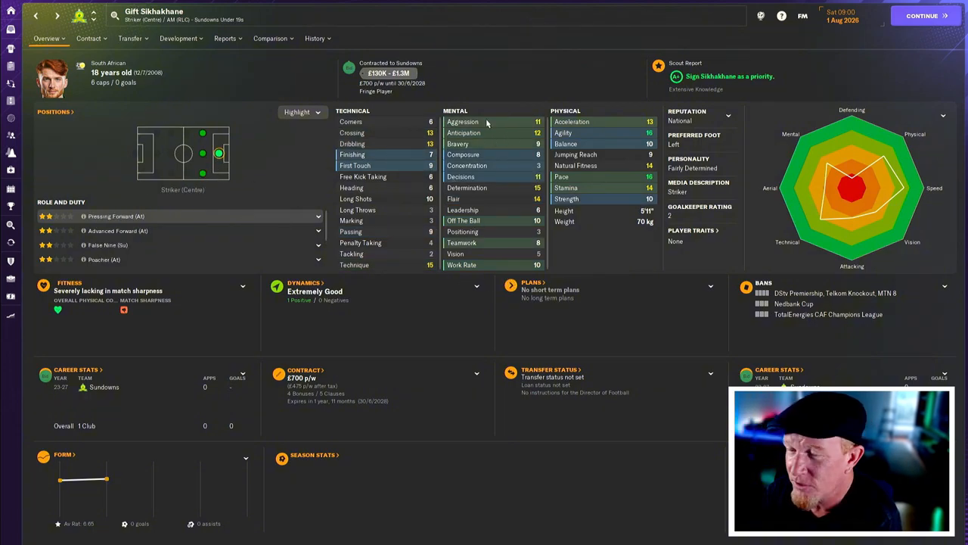
{"action": "left_click", "coordinate": [220, 154]}
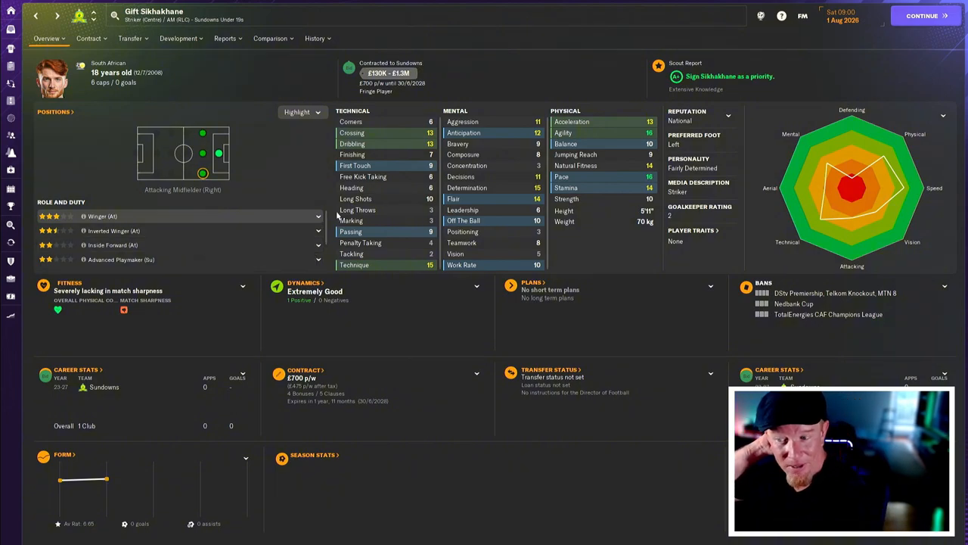
{"action": "mouse_move", "coordinate": [182, 290]}
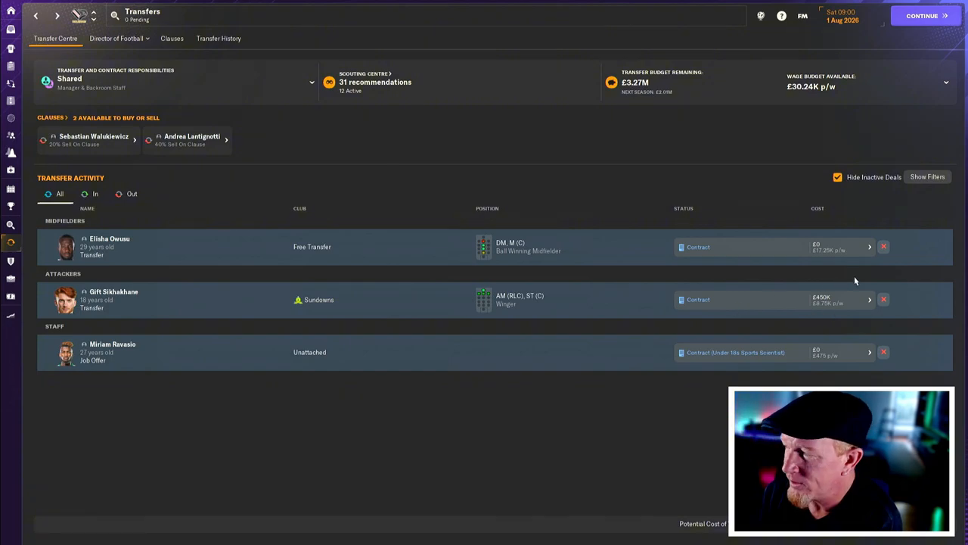
{"action": "mouse_move", "coordinate": [822, 259]}
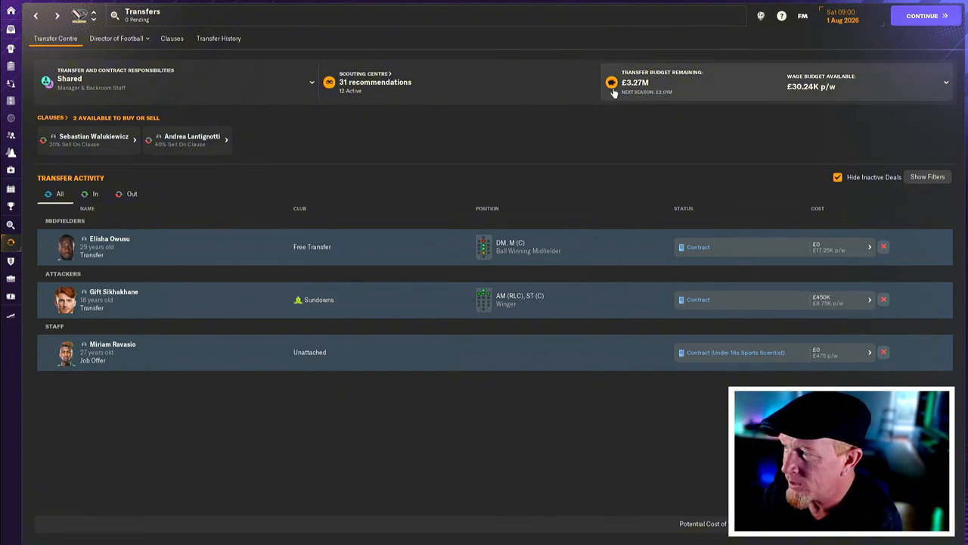
{"action": "mouse_move", "coordinate": [664, 90]}
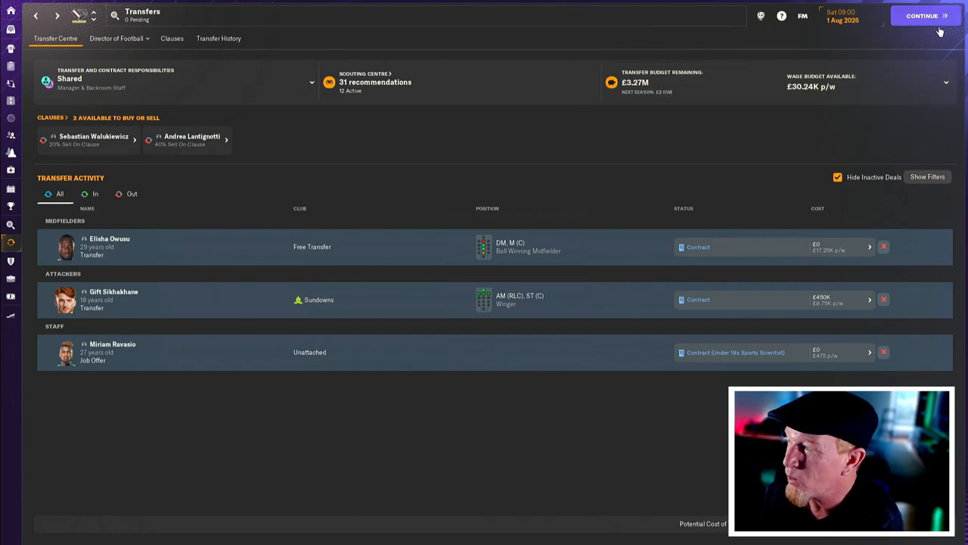
- Advance to the evening of 1 August and the board's monthly performance review
{"action": "left_click", "coordinate": [922, 15]}
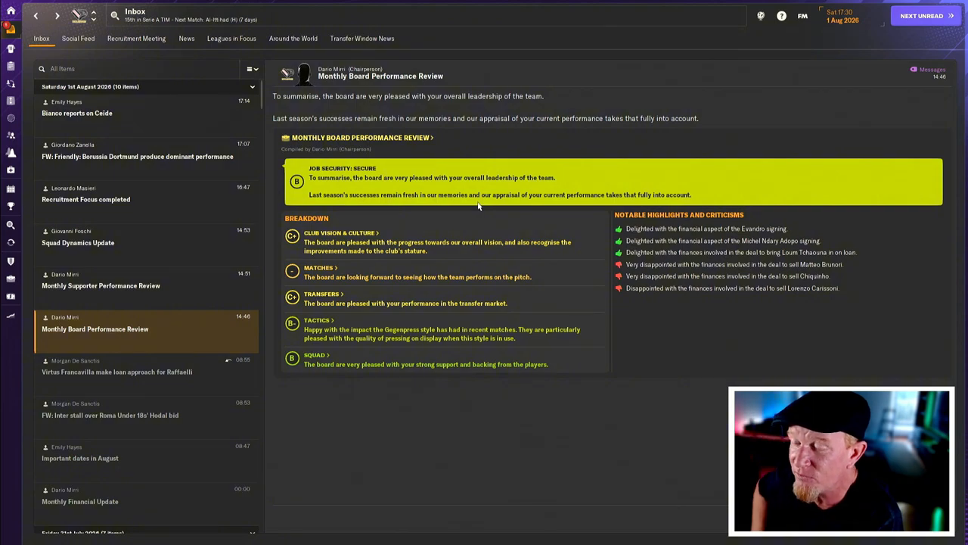
{"action": "mouse_move", "coordinate": [189, 284]}
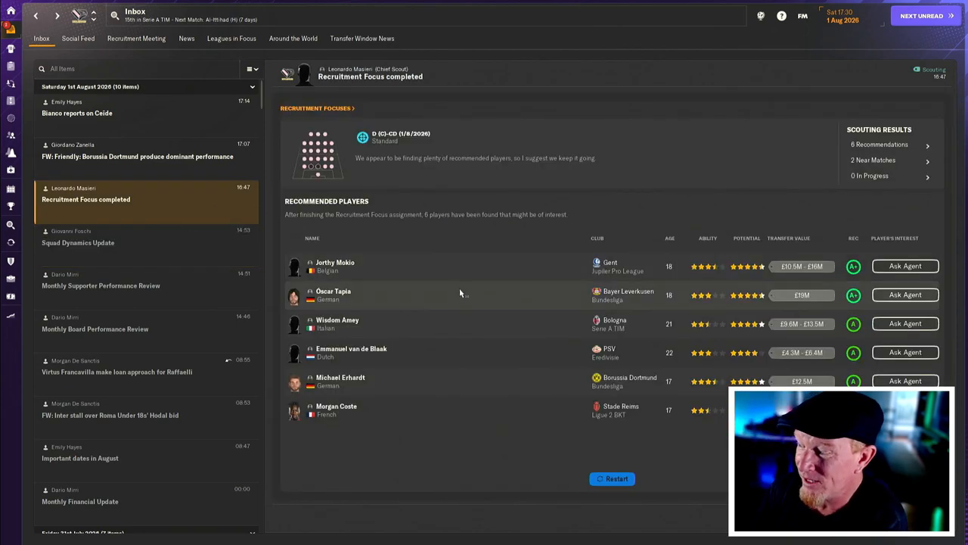
{"action": "mouse_move", "coordinate": [464, 316]}
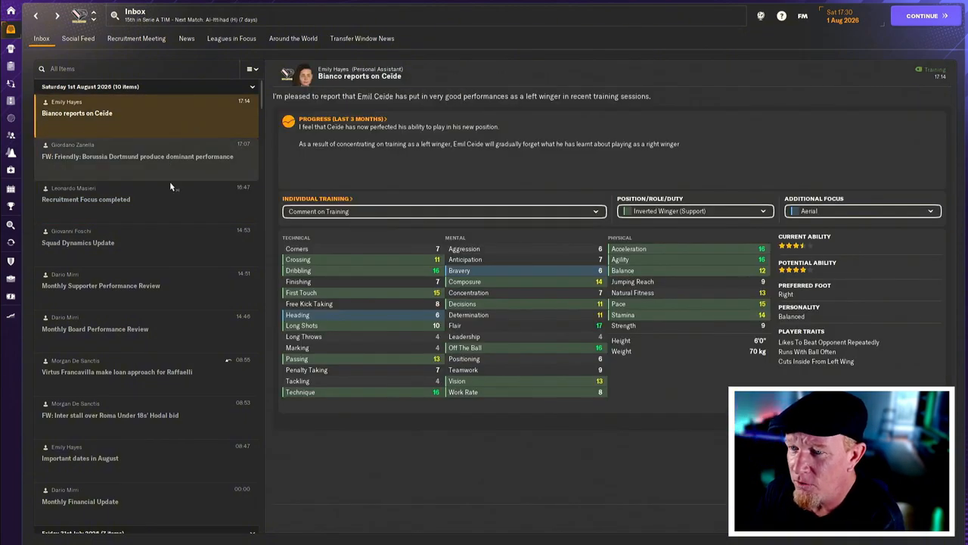
- Read the press officer's report on the 1-0 friendly defeat to Borussia Dortmund
{"action": "left_click", "coordinate": [137, 155]}
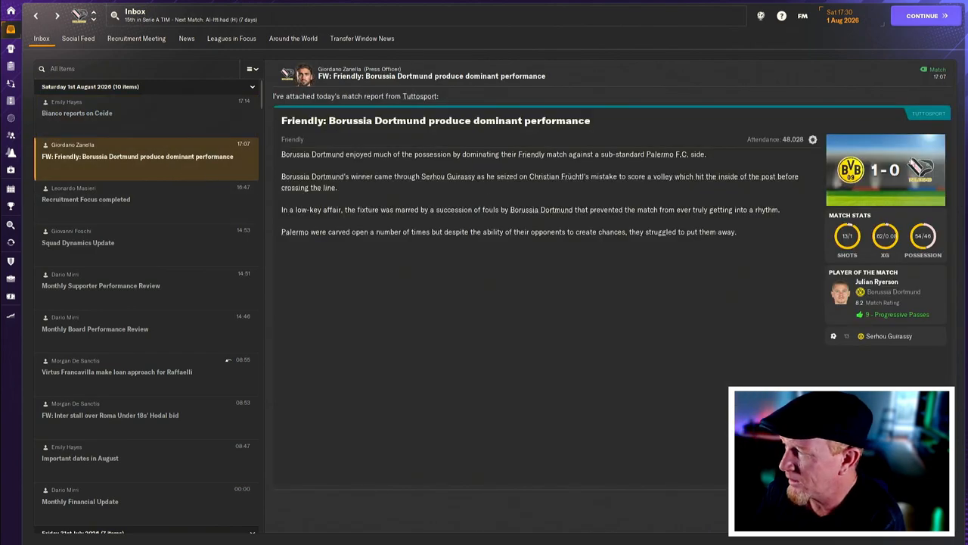
{"action": "mouse_move", "coordinate": [416, 127]}
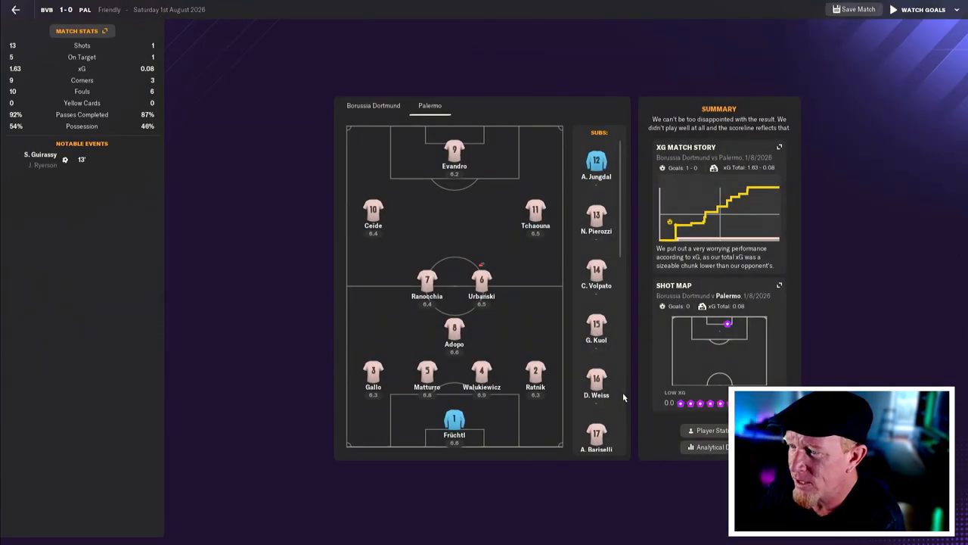
{"action": "mouse_move", "coordinate": [457, 314]}
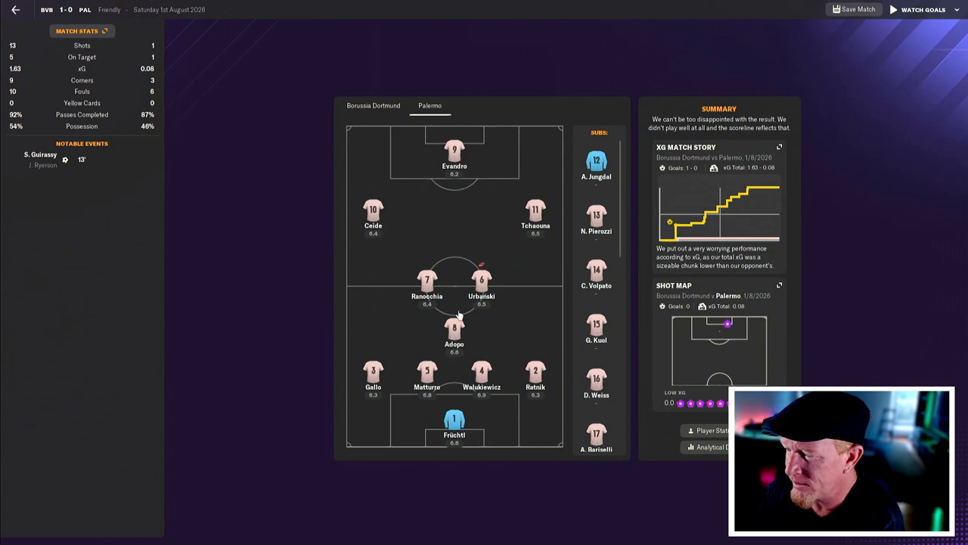
{"action": "mouse_move", "coordinate": [529, 397]}
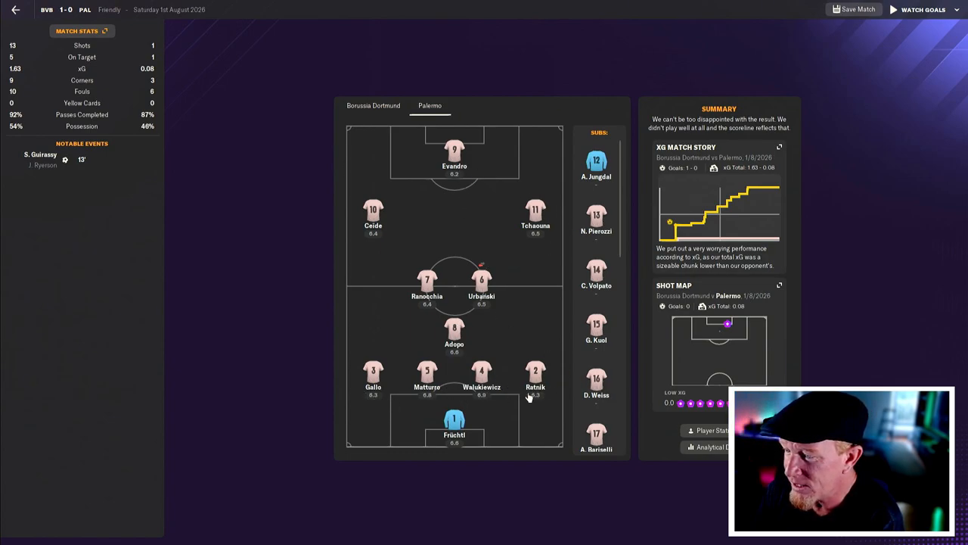
{"action": "mouse_move", "coordinate": [370, 255]}
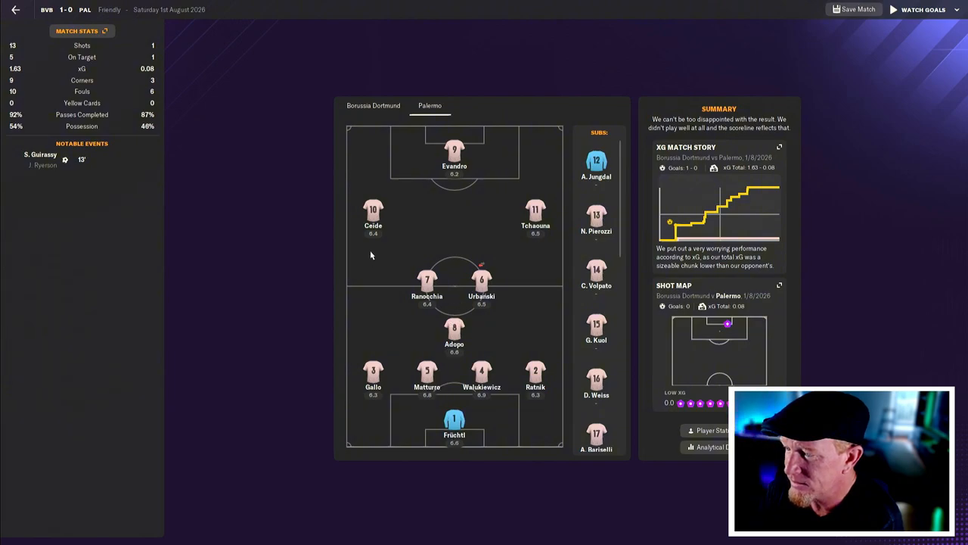
{"action": "mouse_move", "coordinate": [722, 231]}
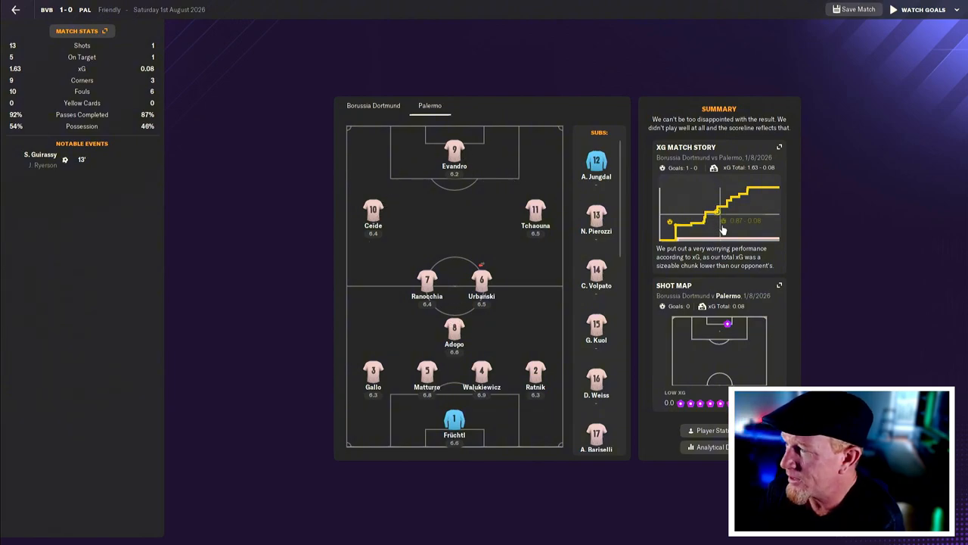
{"action": "mouse_move", "coordinate": [779, 185]}
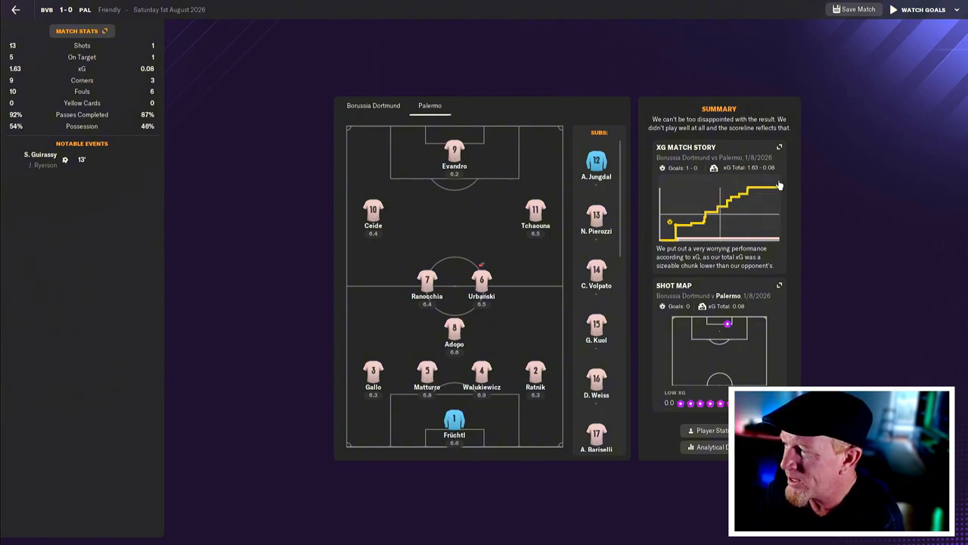
{"action": "mouse_move", "coordinate": [707, 129]}
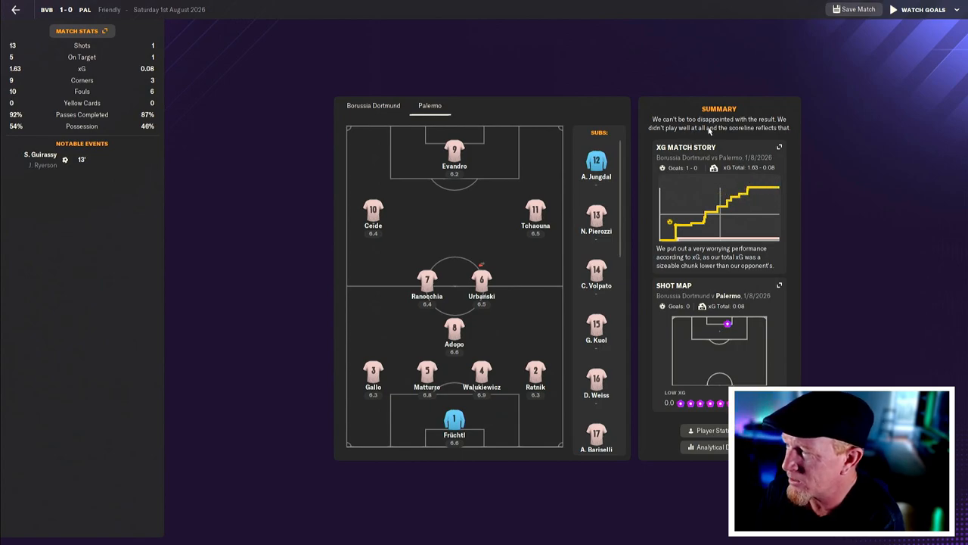
{"action": "mouse_move", "coordinate": [754, 173]}
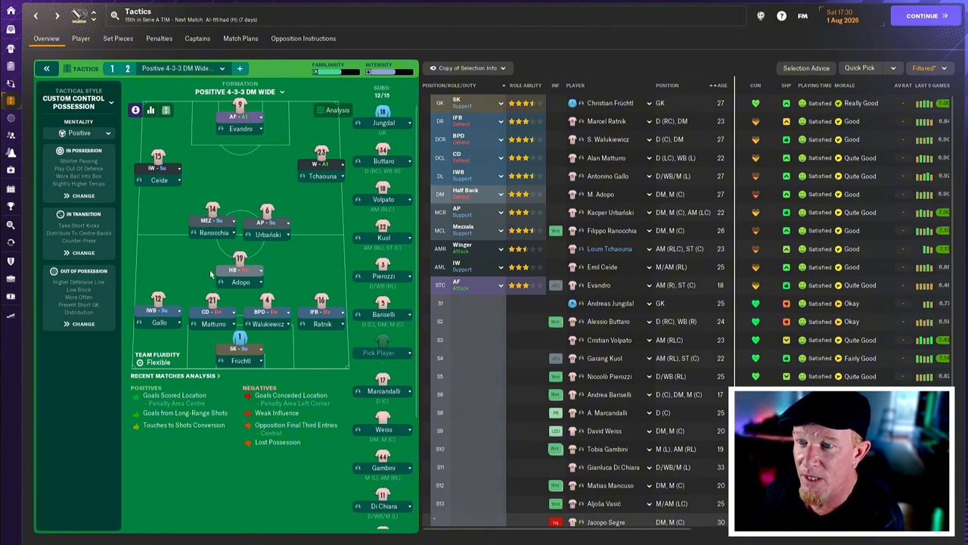
{"action": "mouse_move", "coordinate": [308, 312]}
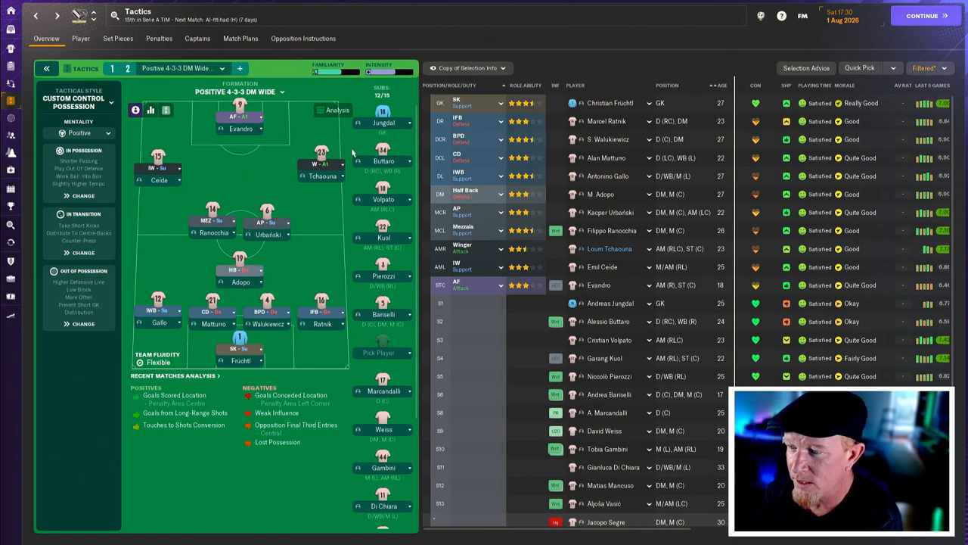
{"action": "mouse_move", "coordinate": [363, 333]}
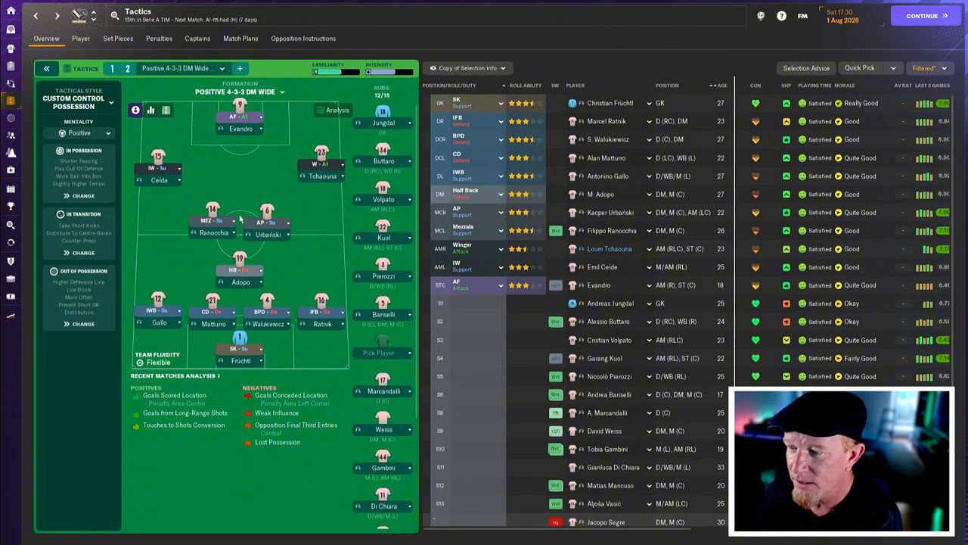
{"action": "mouse_move", "coordinate": [233, 156]}
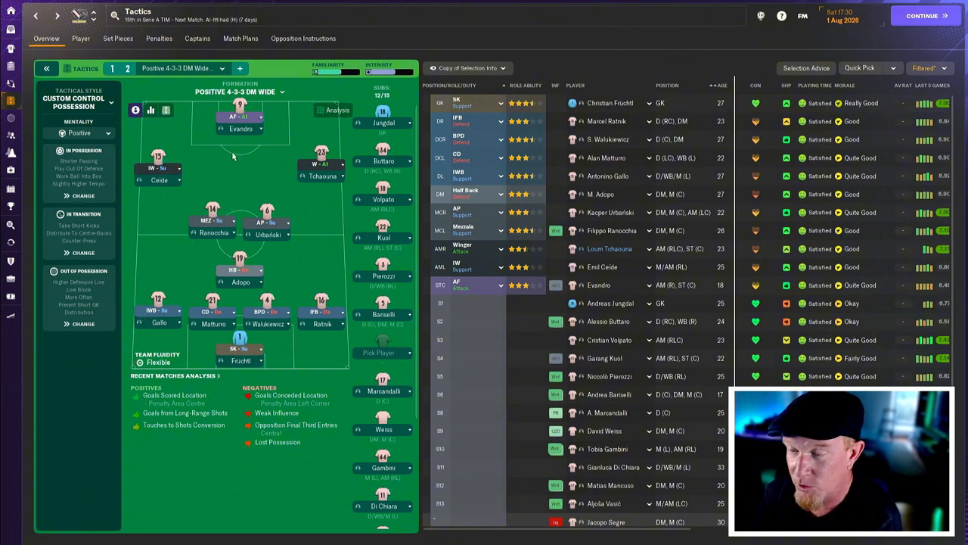